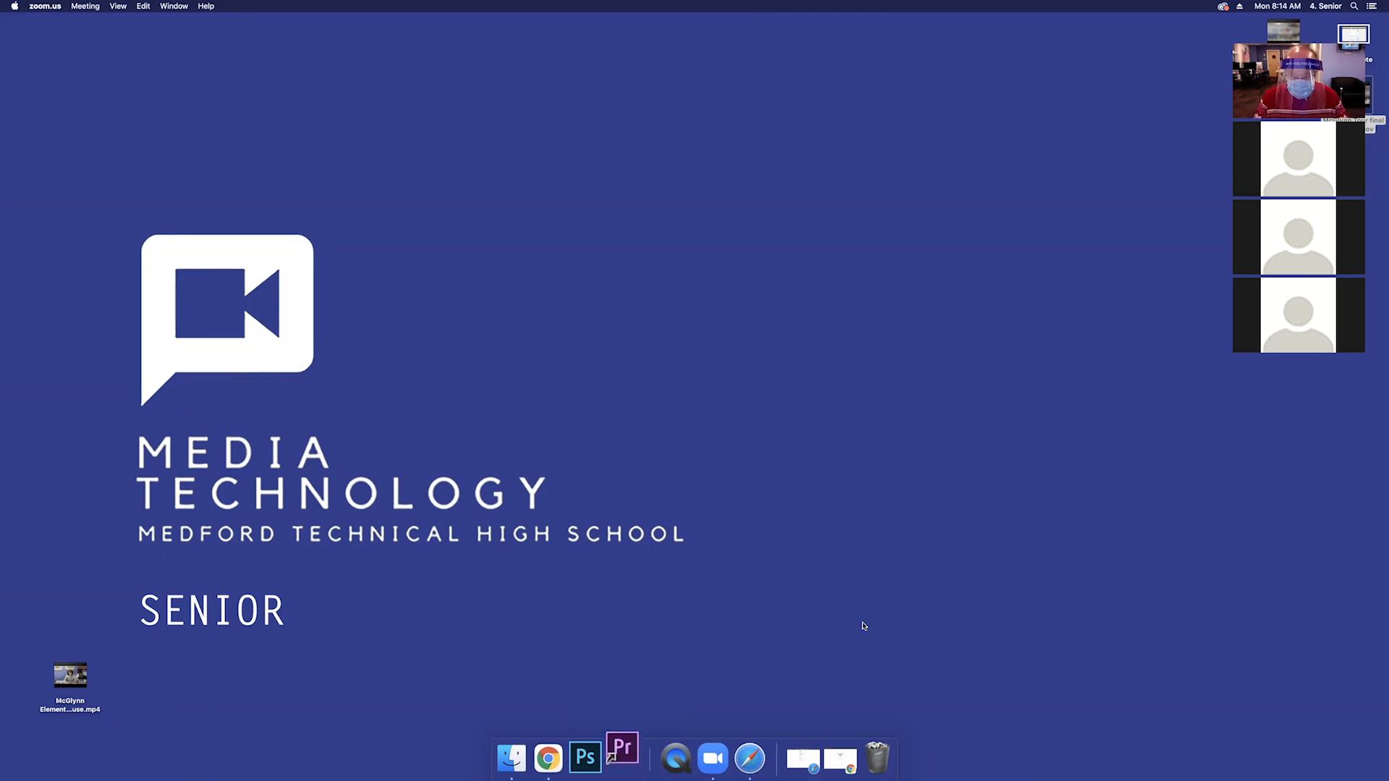
Step: Launch Premiere Pro from the Dock icon
{"action": "left_click", "coordinate": [622, 758]}
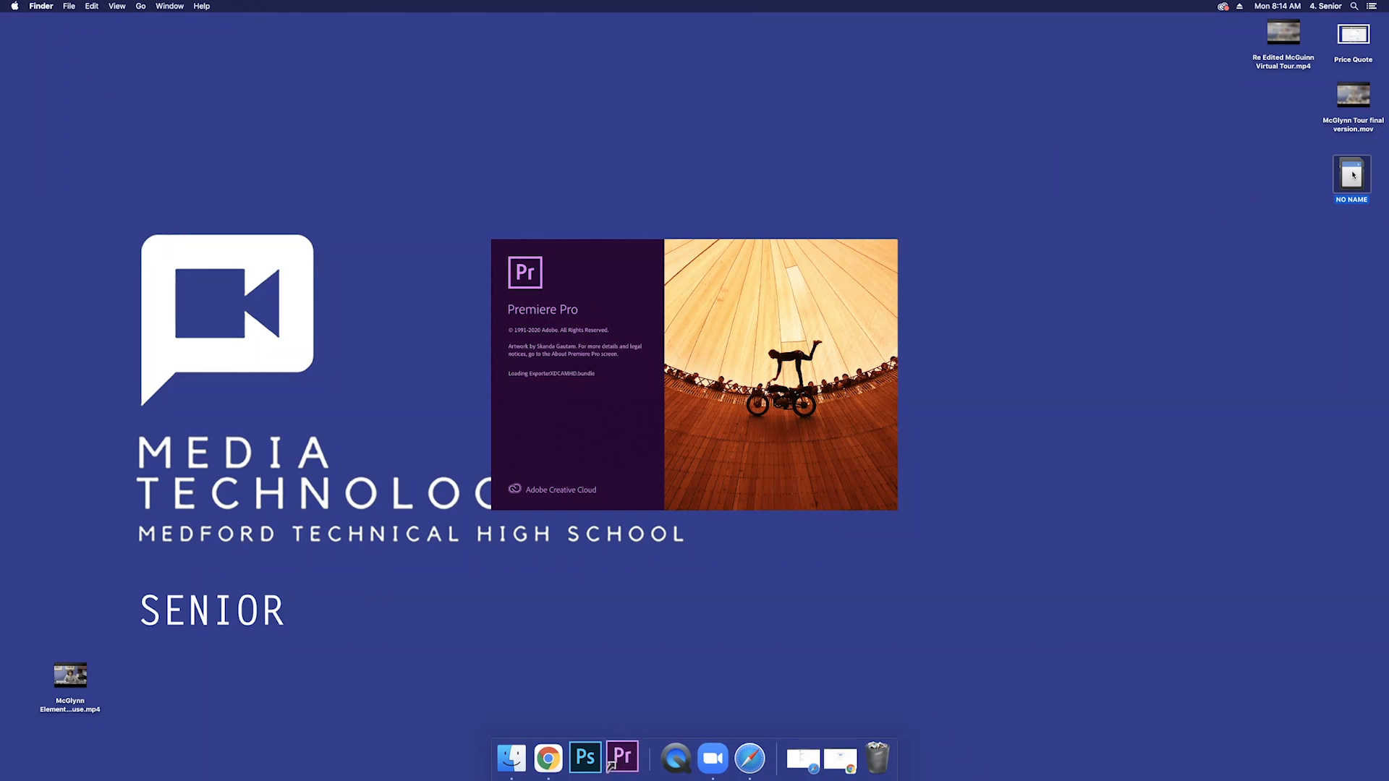
{"action": "double_click", "coordinate": [1351, 175]}
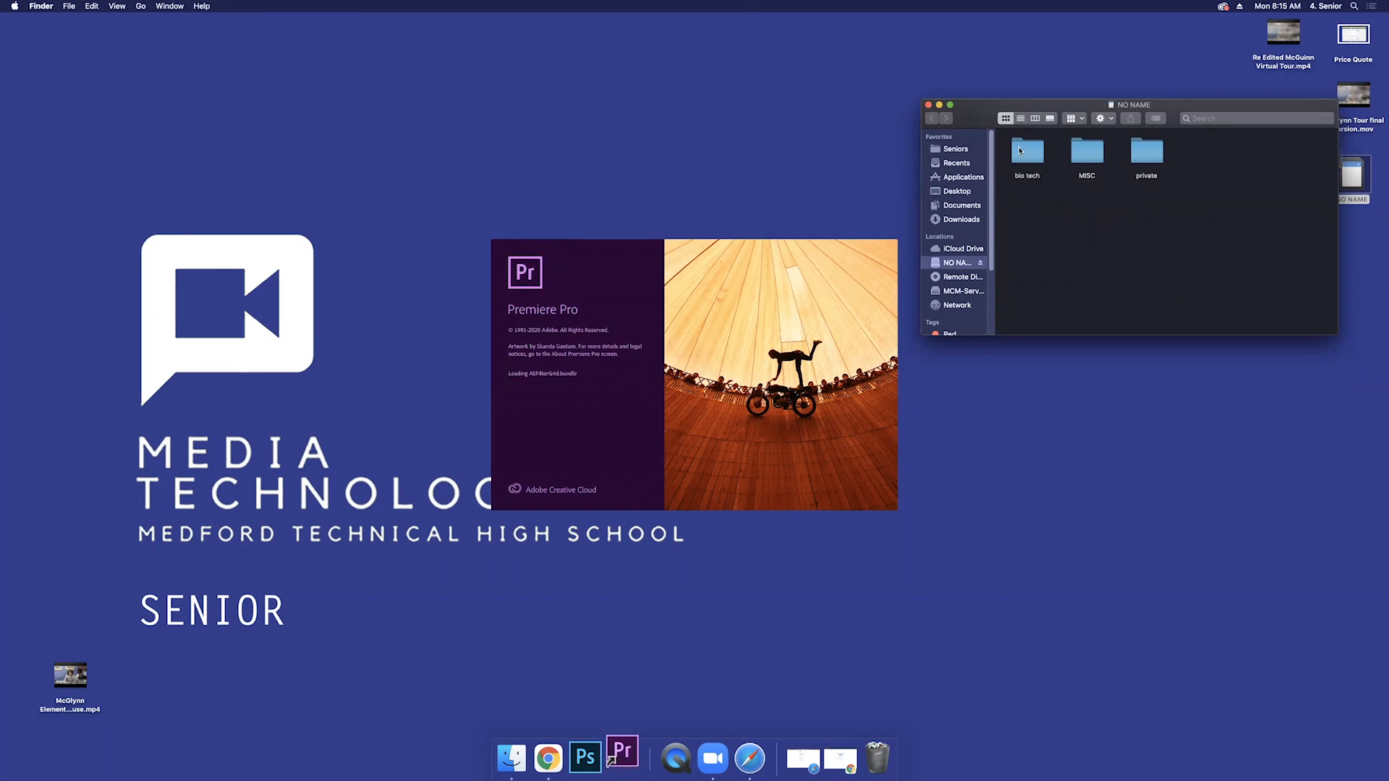
{"action": "mouse_move", "coordinate": [1026, 154]}
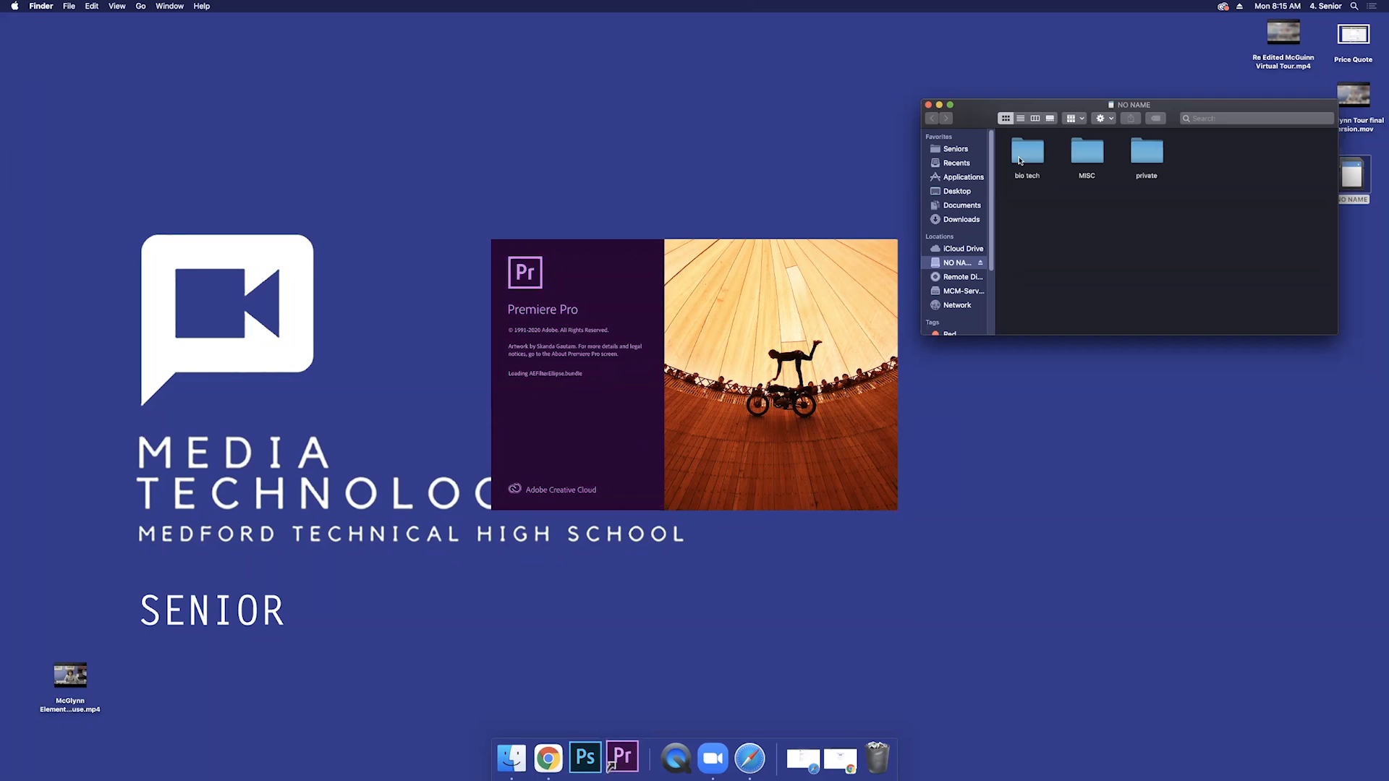
{"action": "double_click", "coordinate": [1027, 151]}
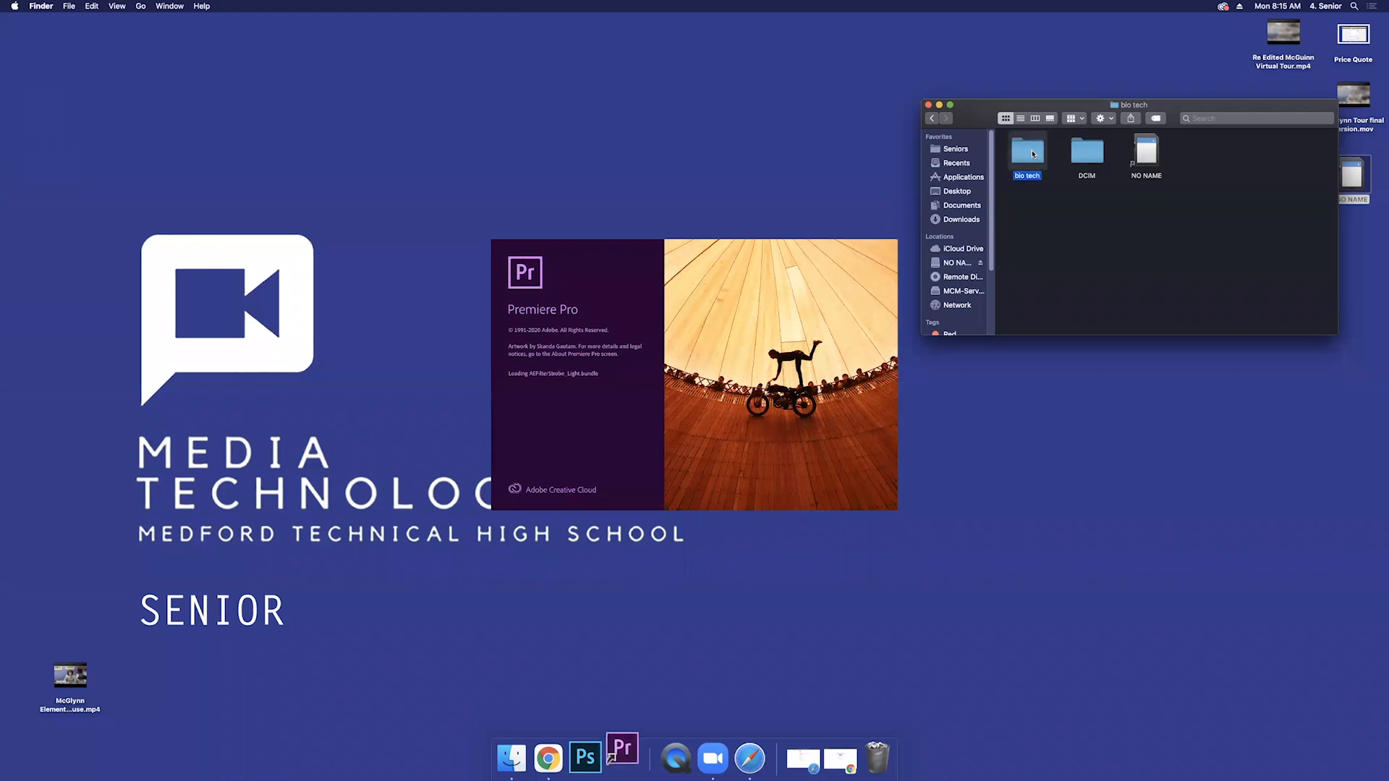
{"action": "mouse_move", "coordinate": [1086, 156]}
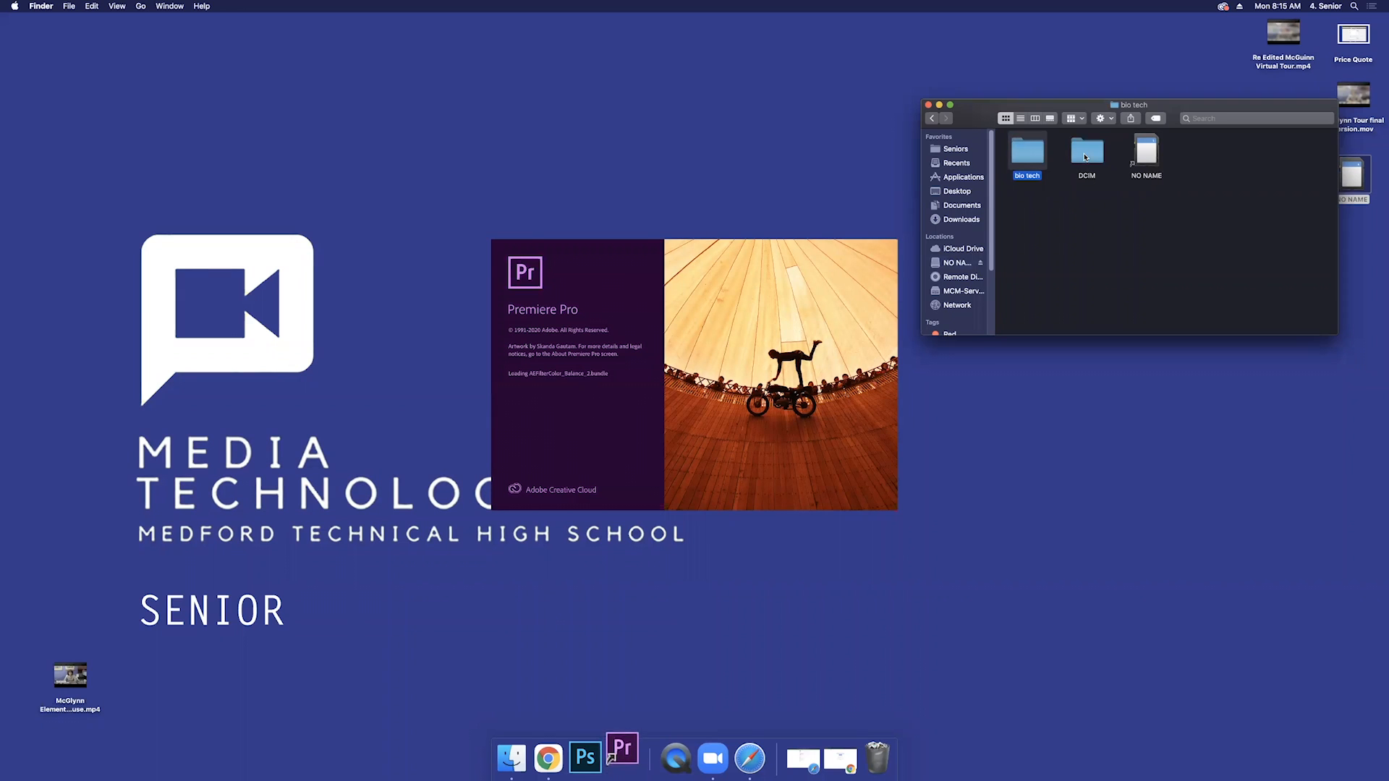
{"action": "double_click", "coordinate": [1087, 151]}
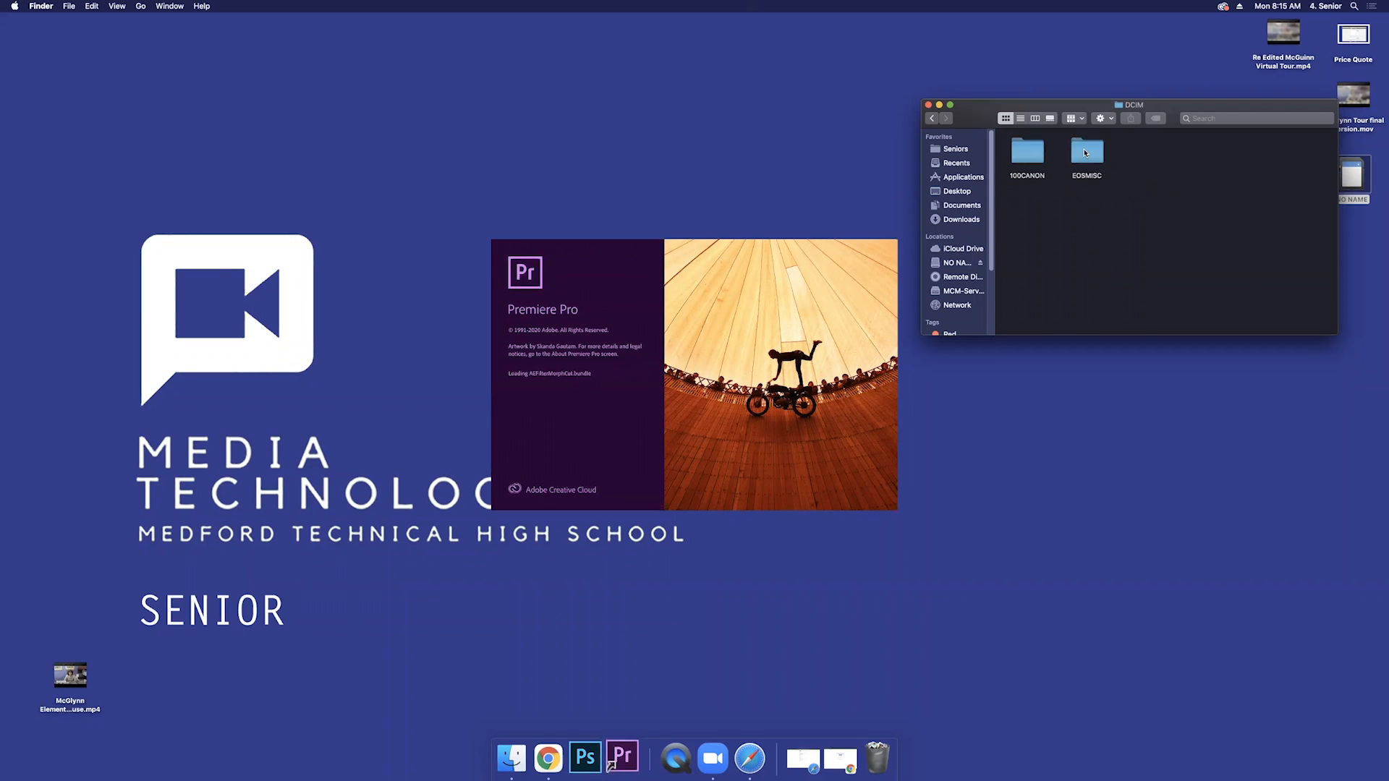
{"action": "left_click", "coordinate": [1027, 152]}
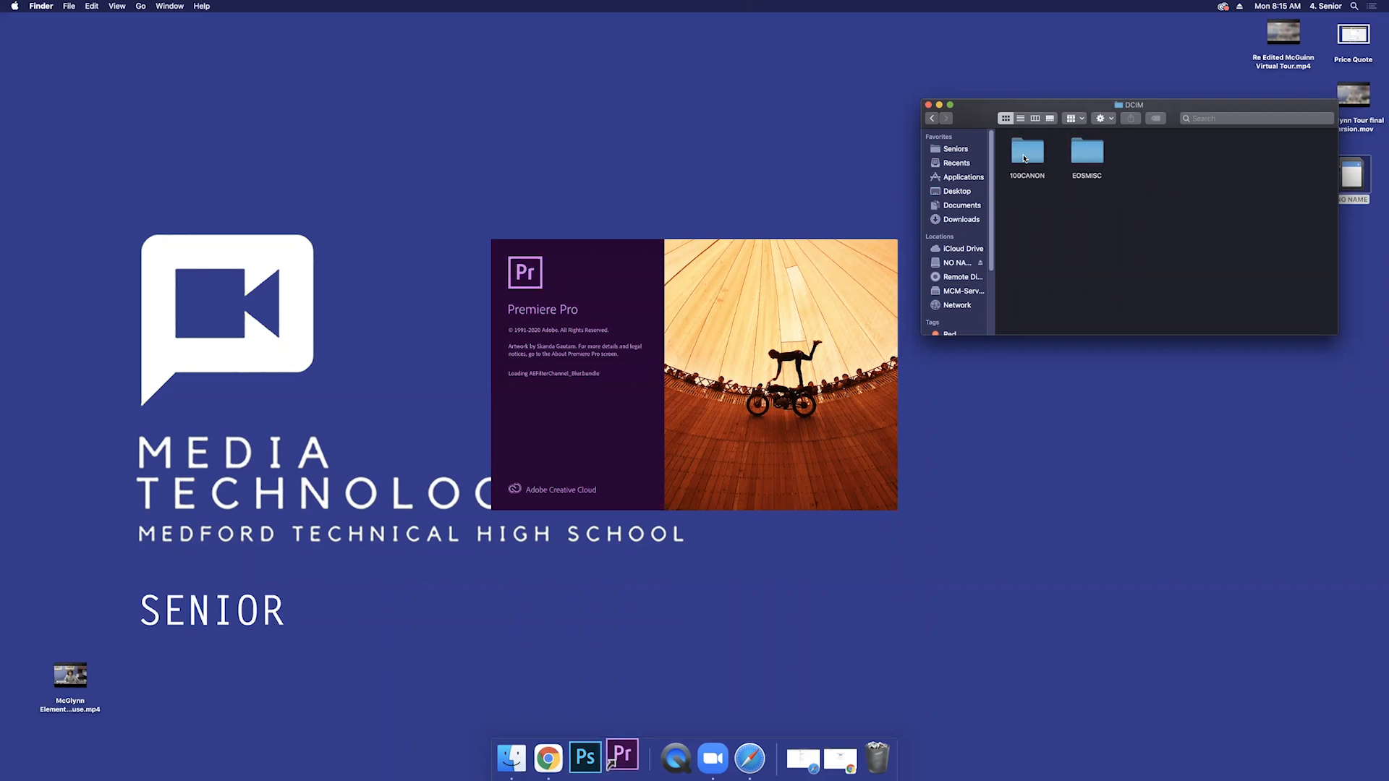
{"action": "double_click", "coordinate": [1027, 152]}
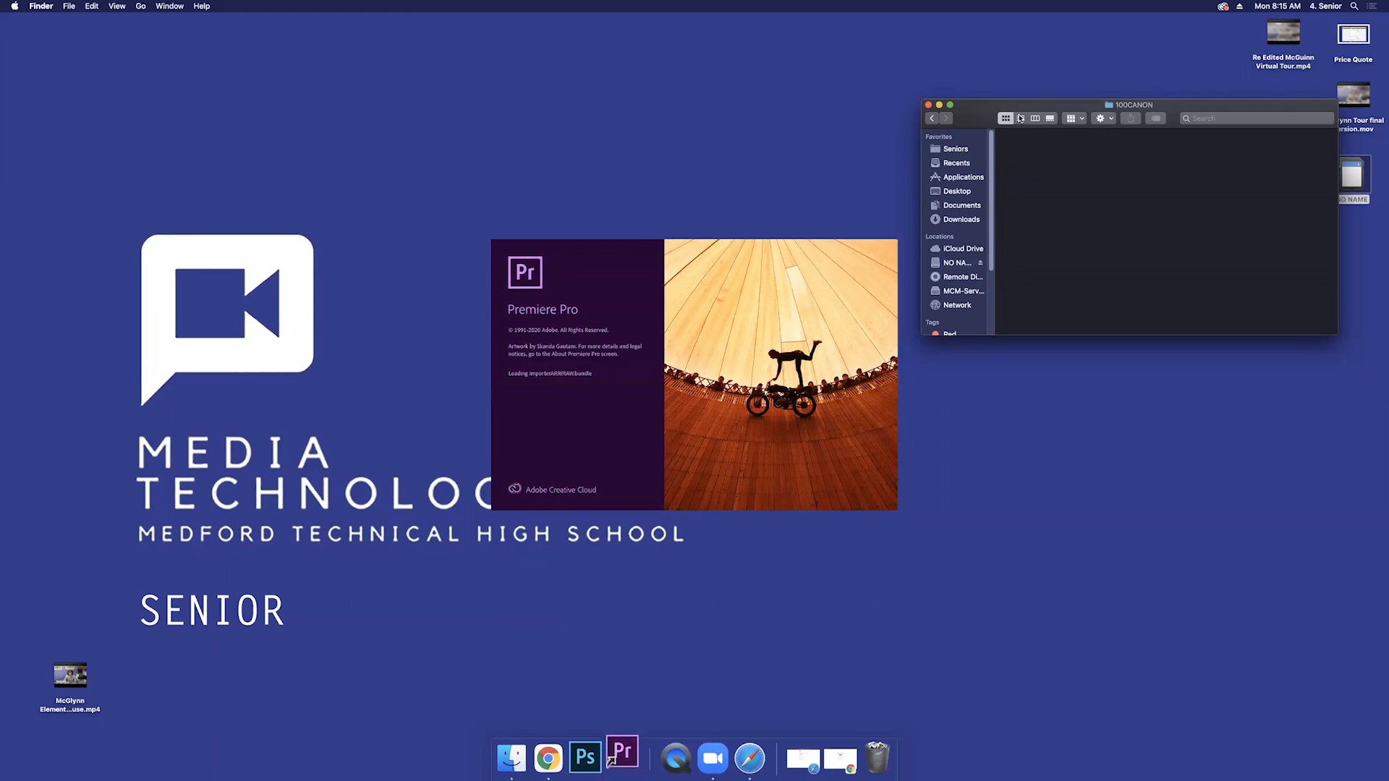
{"action": "left_click", "coordinate": [1019, 117]}
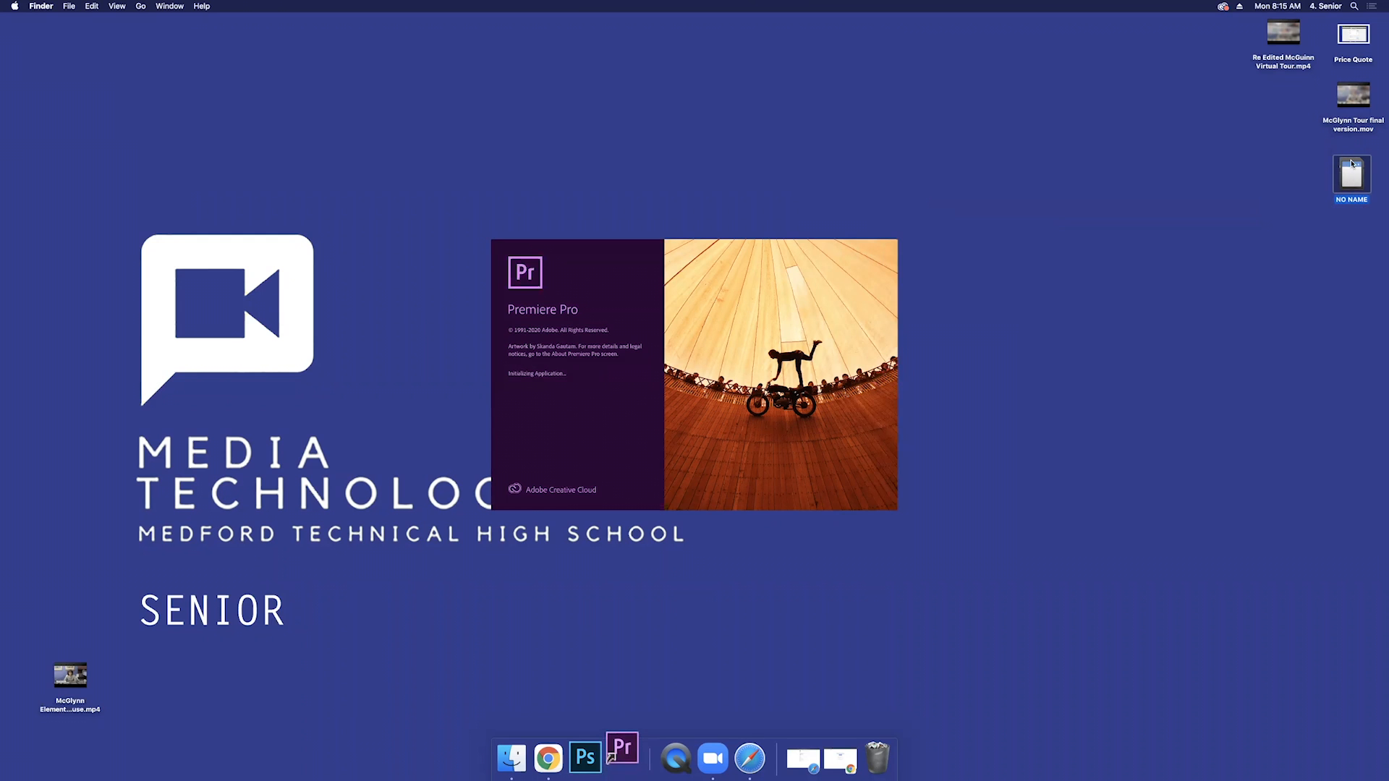
Step: Open the McGlynn Virtual Tour project from the Home screen's Recent list
{"action": "left_click", "coordinate": [622, 757]}
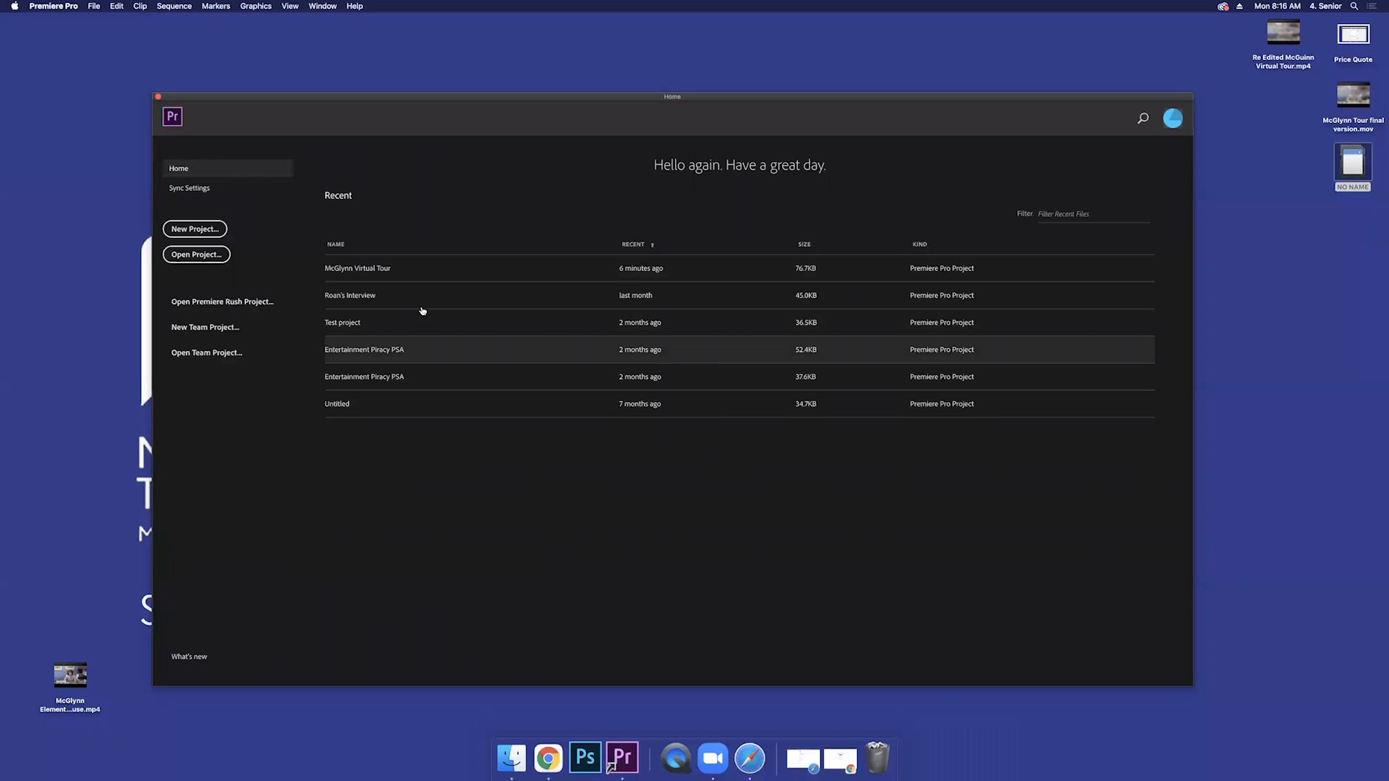
{"action": "left_click", "coordinate": [357, 268]}
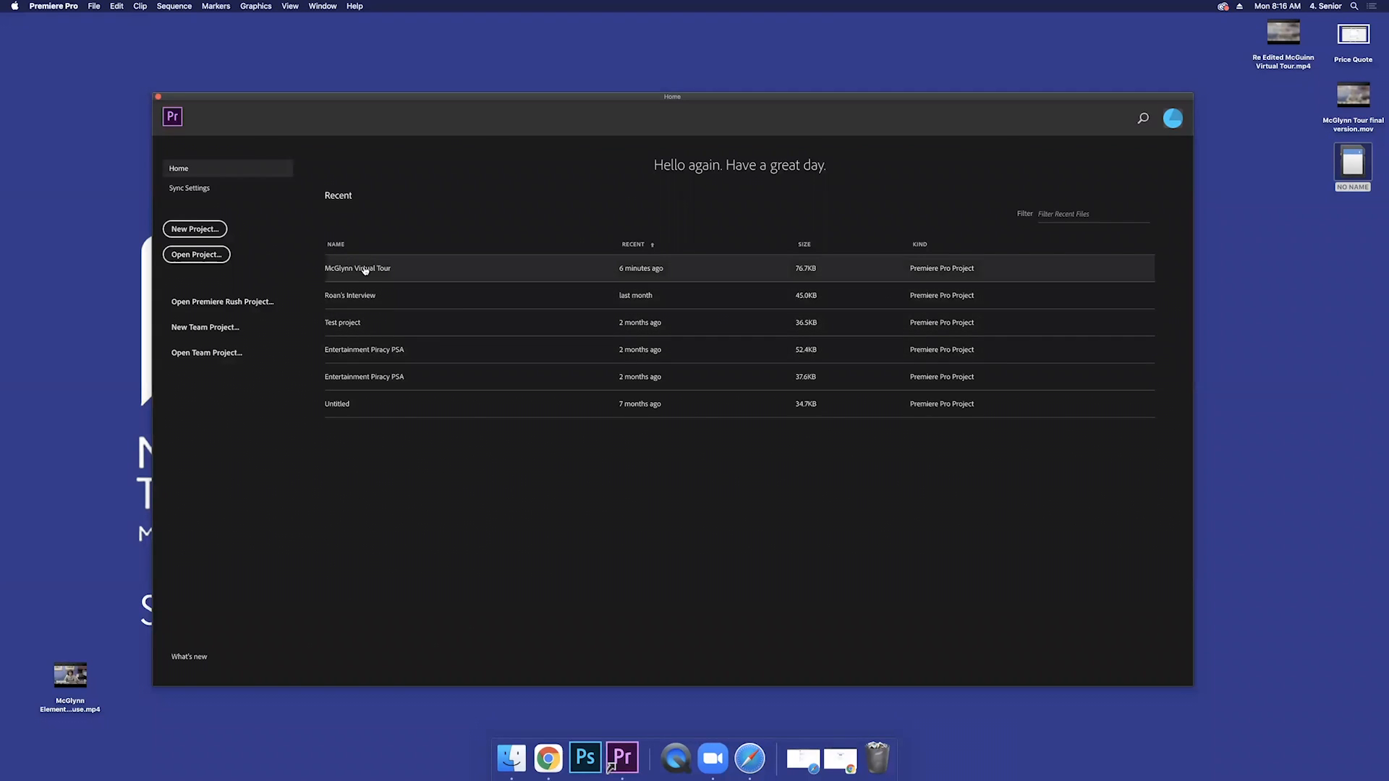
{"action": "double_click", "coordinate": [357, 268]}
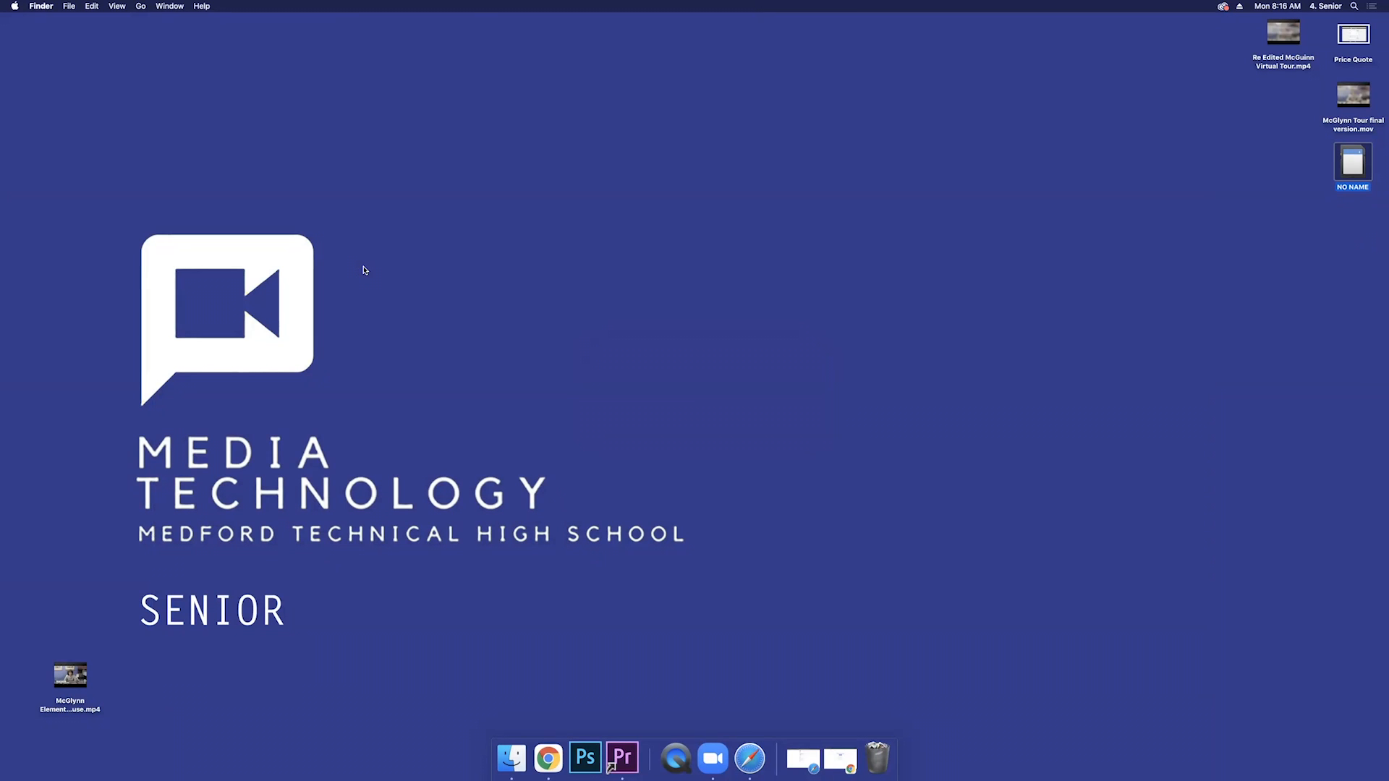
{"action": "mouse_move", "coordinate": [1106, 294]}
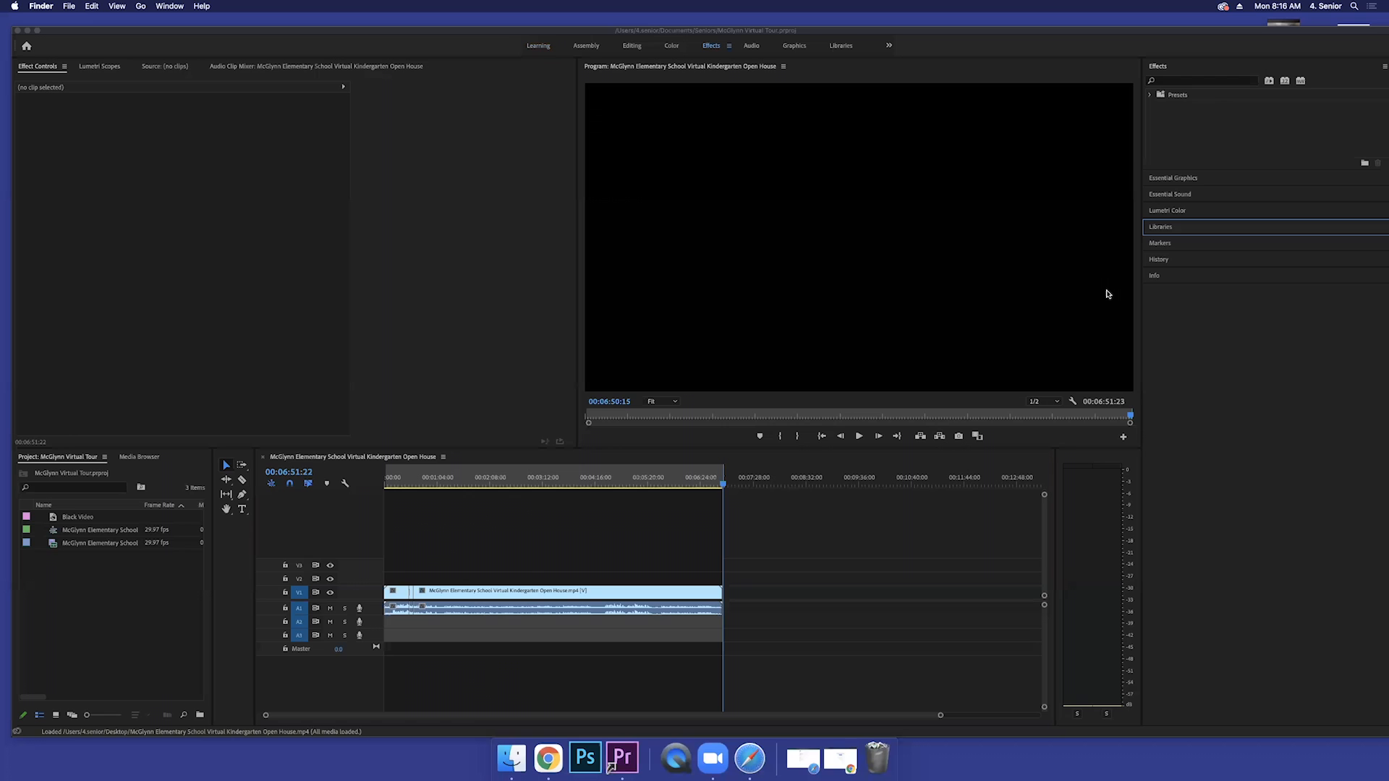
{"action": "left_click", "coordinate": [1150, 95]}
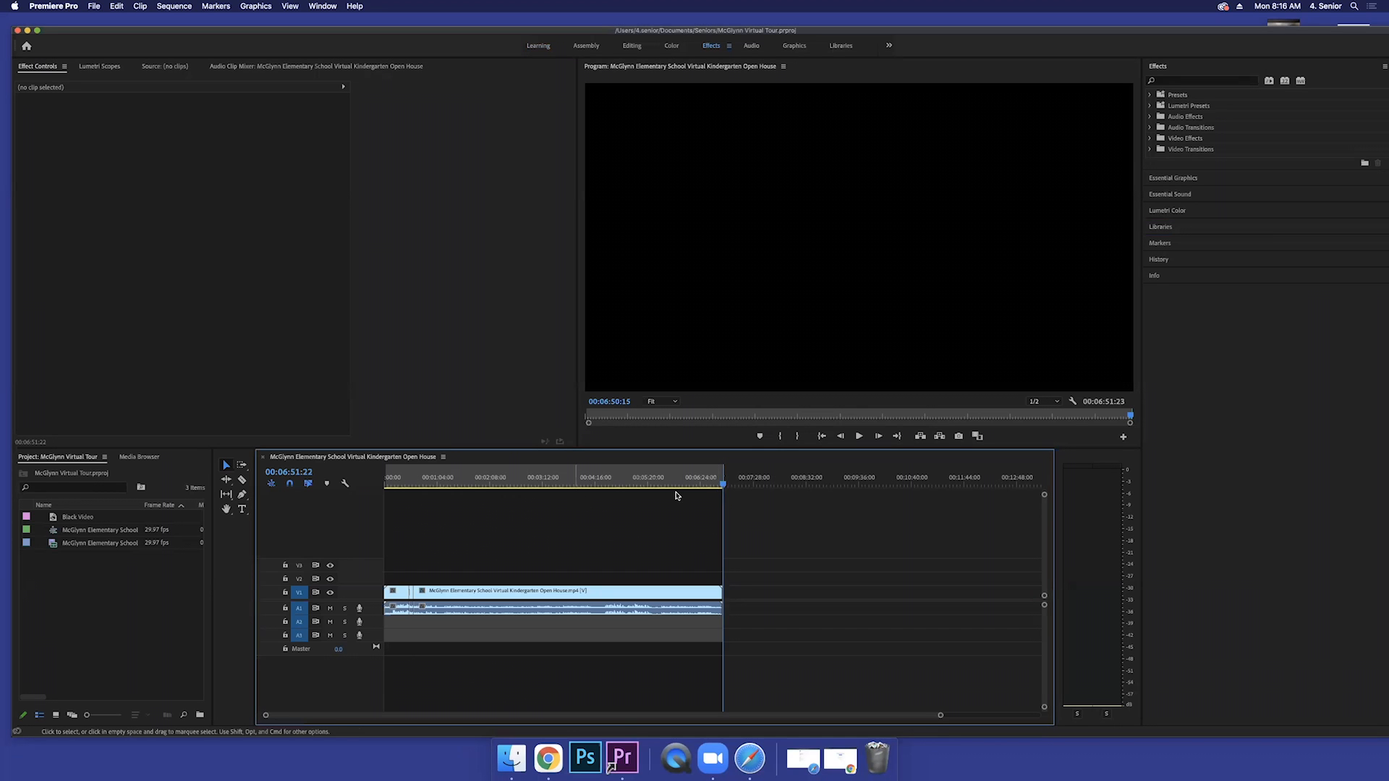
{"action": "left_click", "coordinate": [554, 478]}
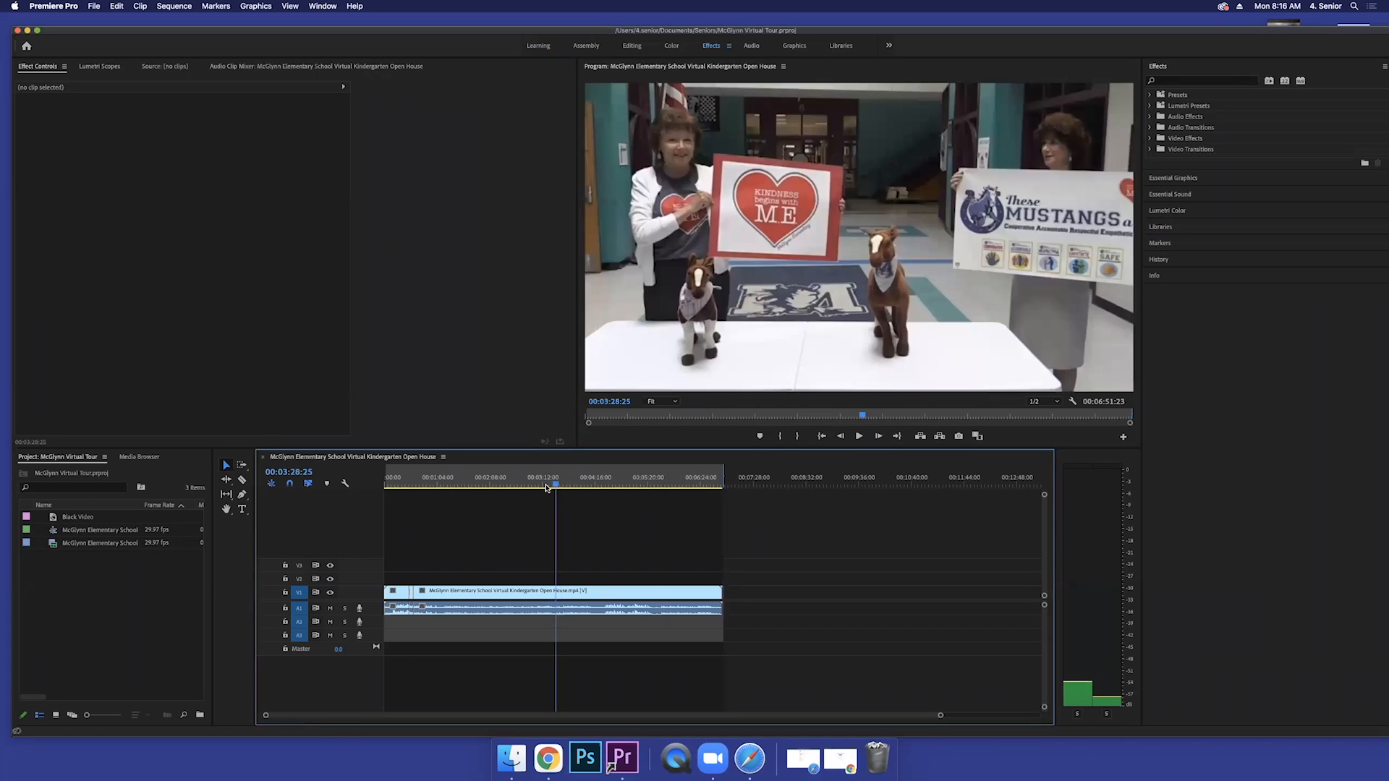
{"action": "left_click", "coordinate": [385, 488]}
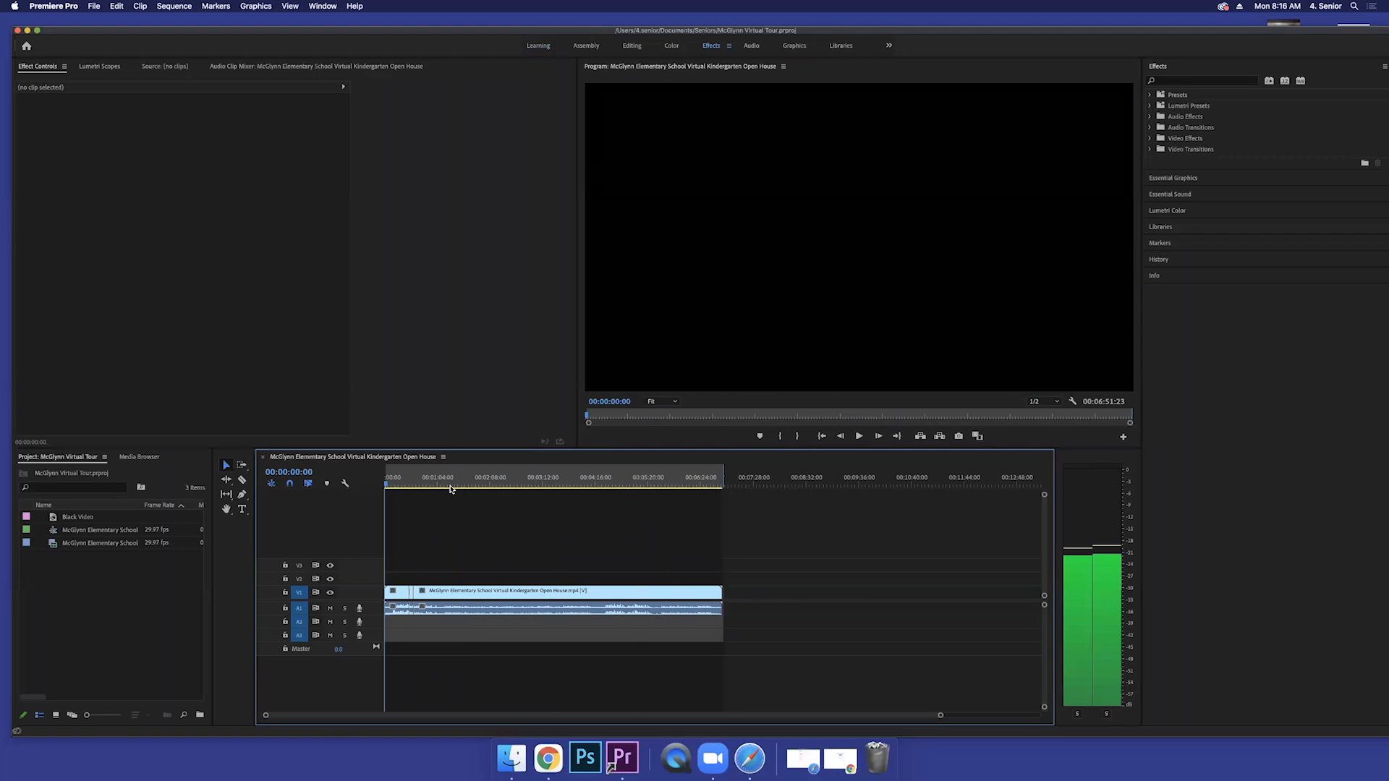
{"action": "left_click", "coordinate": [724, 478]}
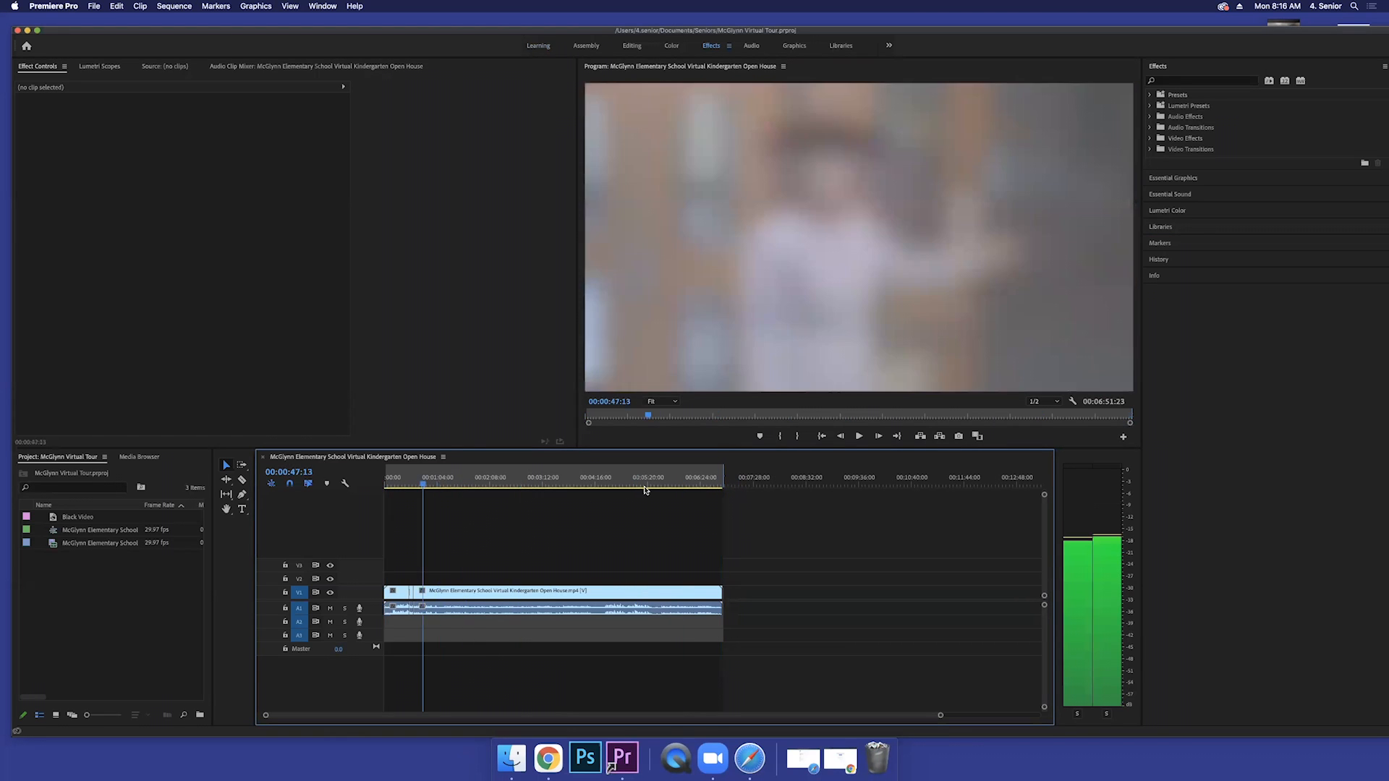
{"action": "left_click", "coordinate": [717, 486]}
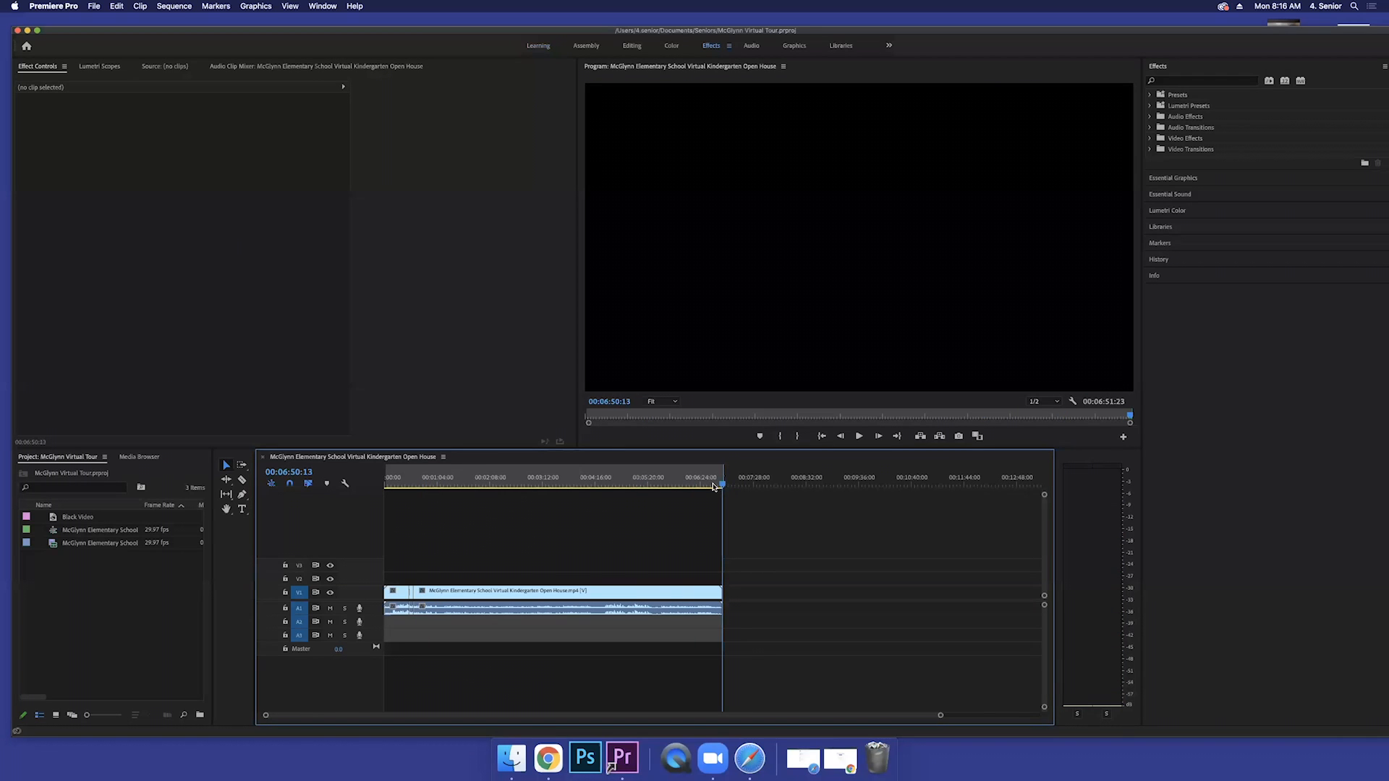
{"action": "mouse_move", "coordinate": [16, 18]}
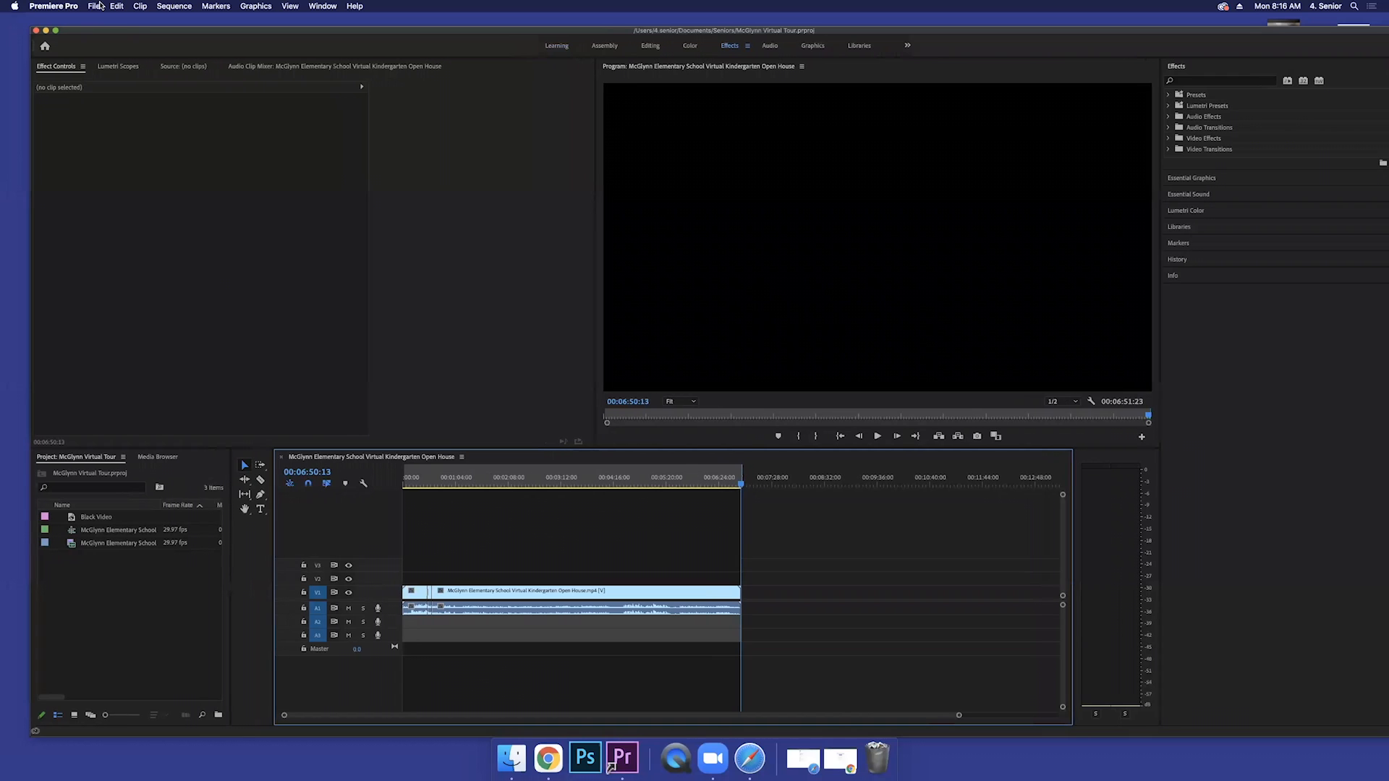
Step: Start a new project and name it 'Sample Project' in the New Project dialog
{"action": "left_click", "coordinate": [94, 6]}
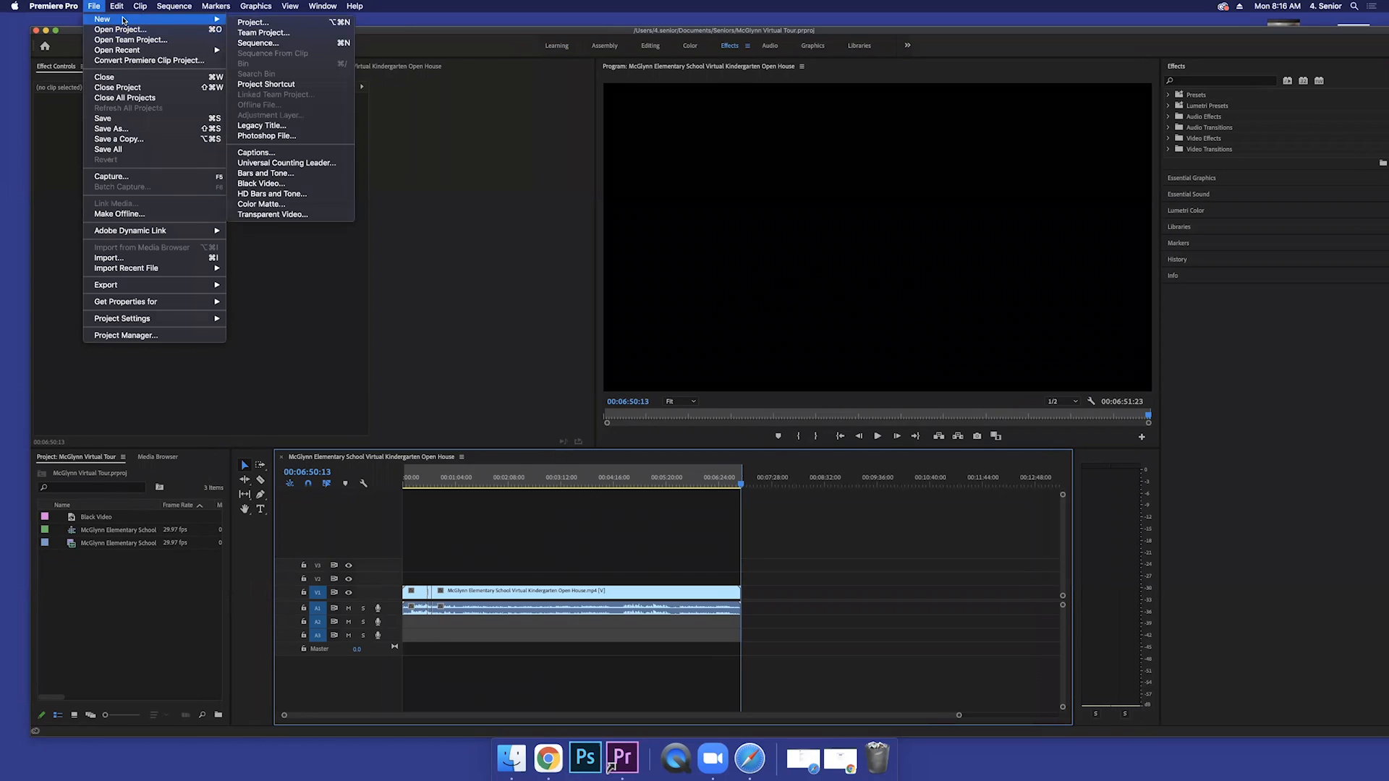
{"action": "mouse_move", "coordinate": [231, 22]}
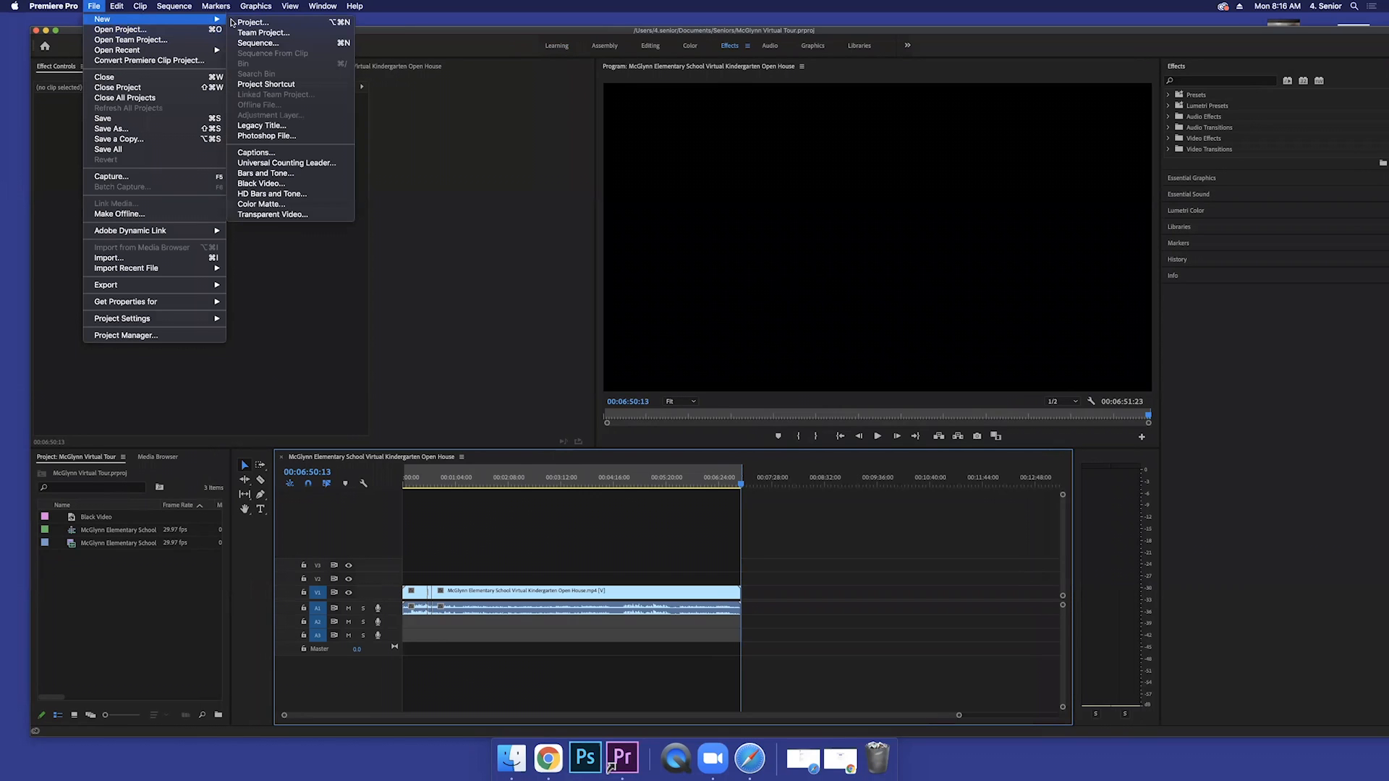
{"action": "left_click", "coordinate": [252, 21]}
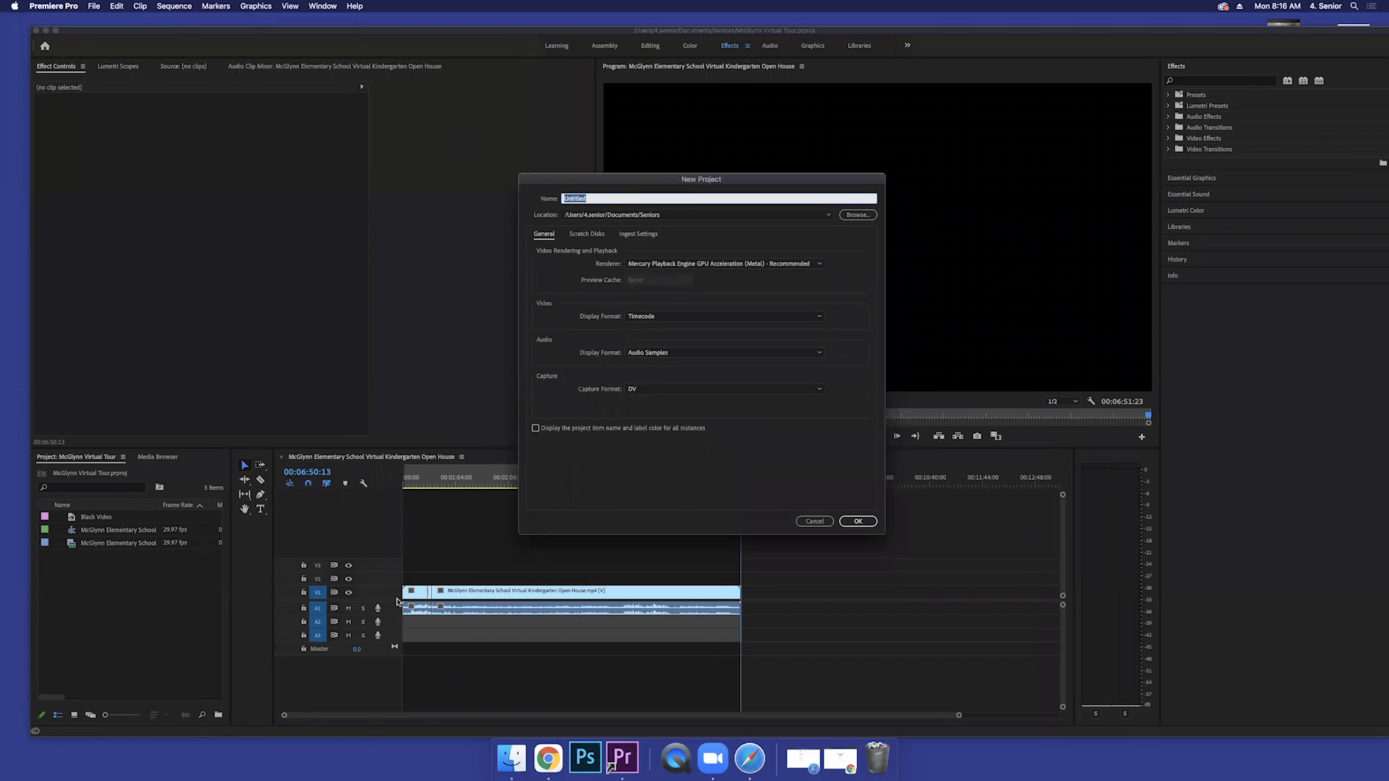
{"action": "mouse_move", "coordinate": [463, 439]}
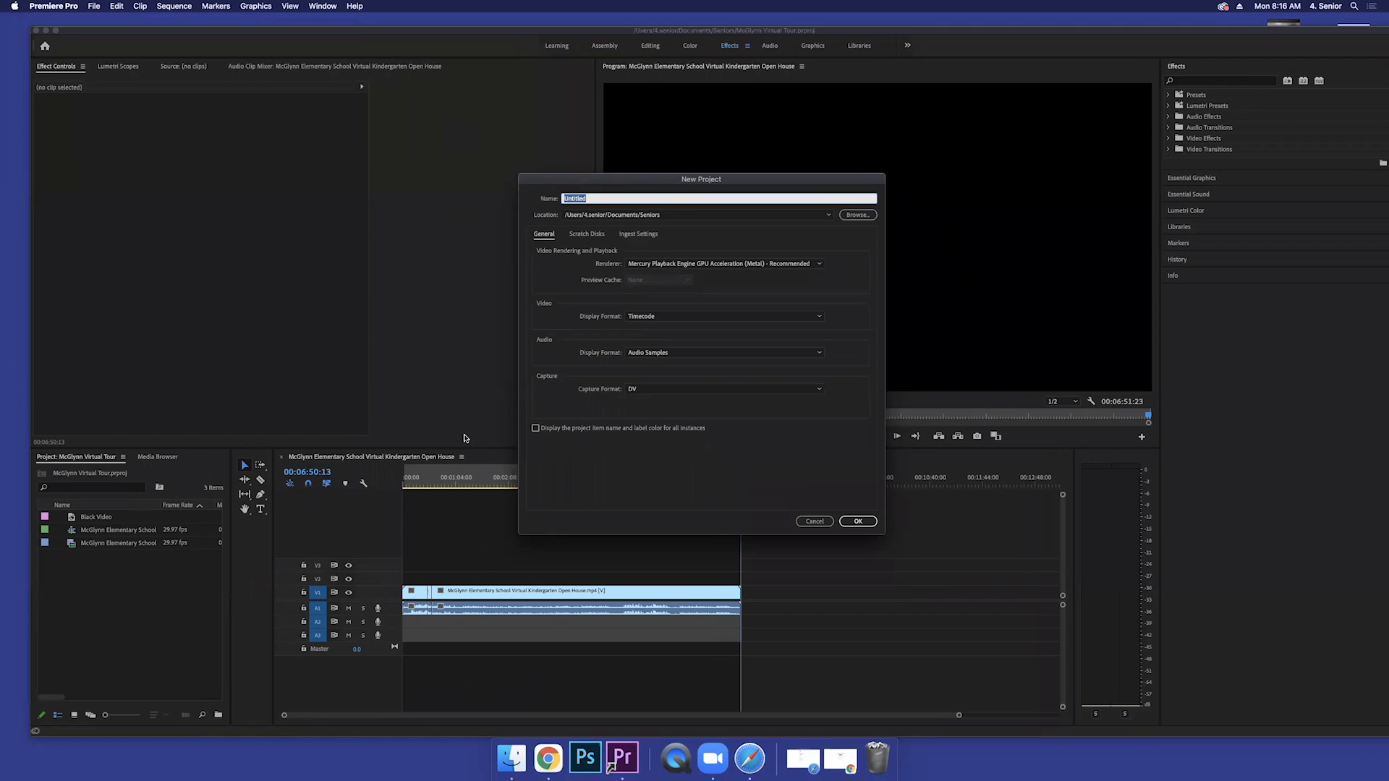
{"action": "mouse_move", "coordinate": [670, 191]}
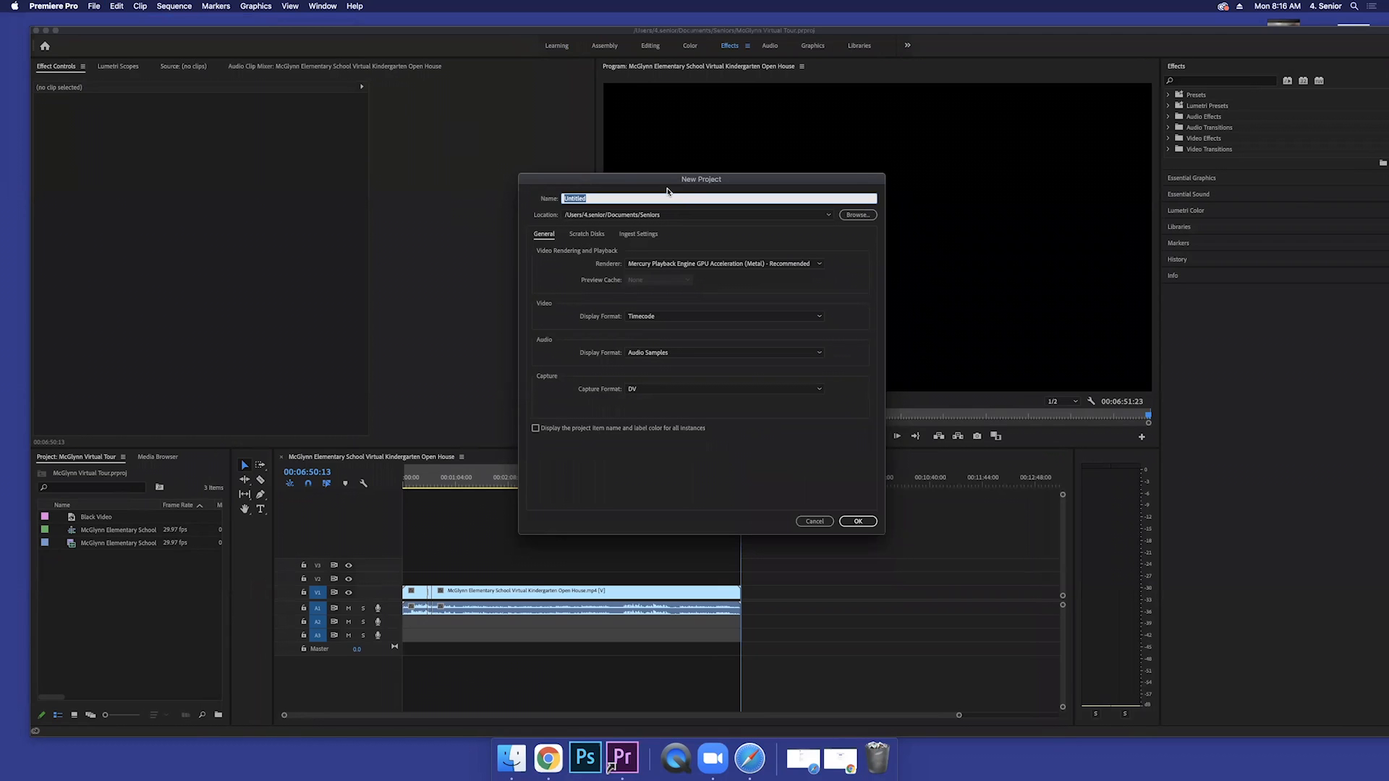
{"action": "type", "text": "Samp"}
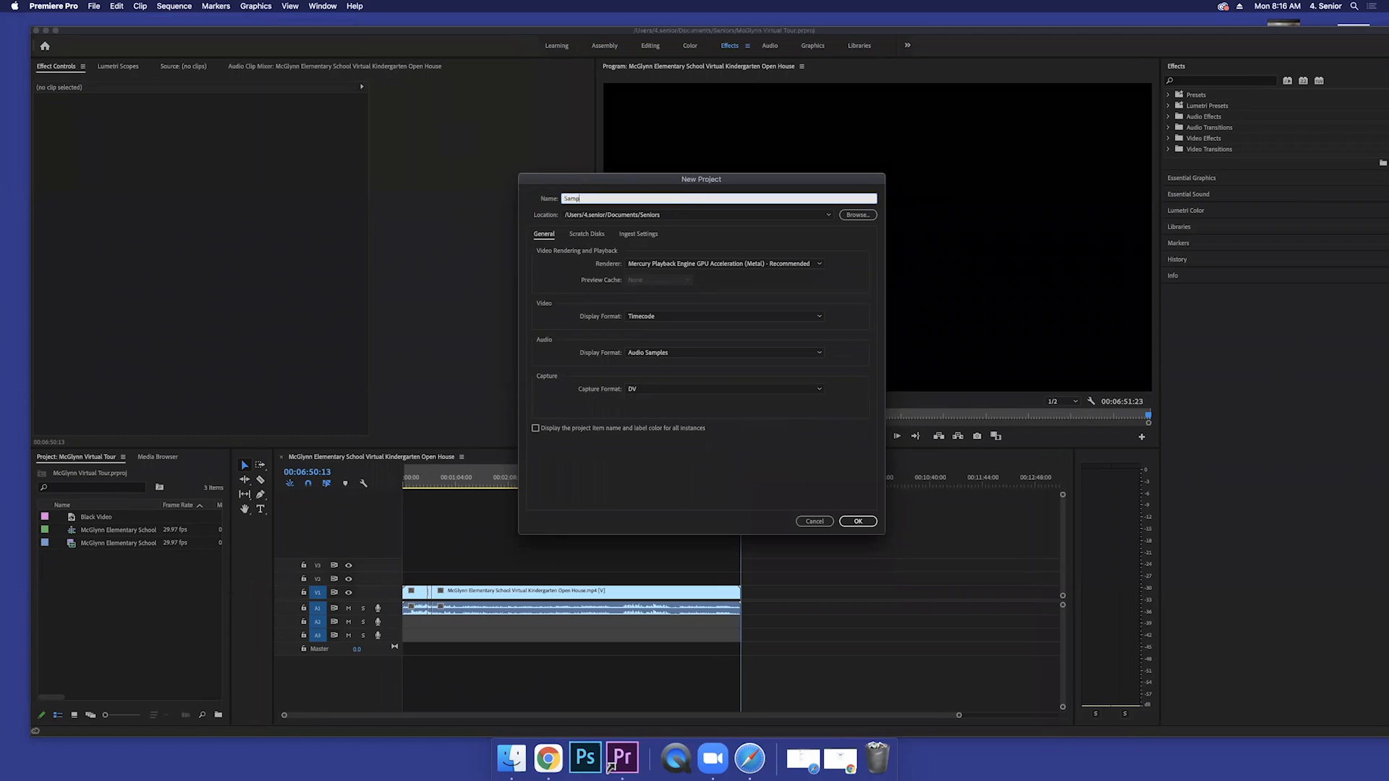
{"action": "type", "text": "le Pro"}
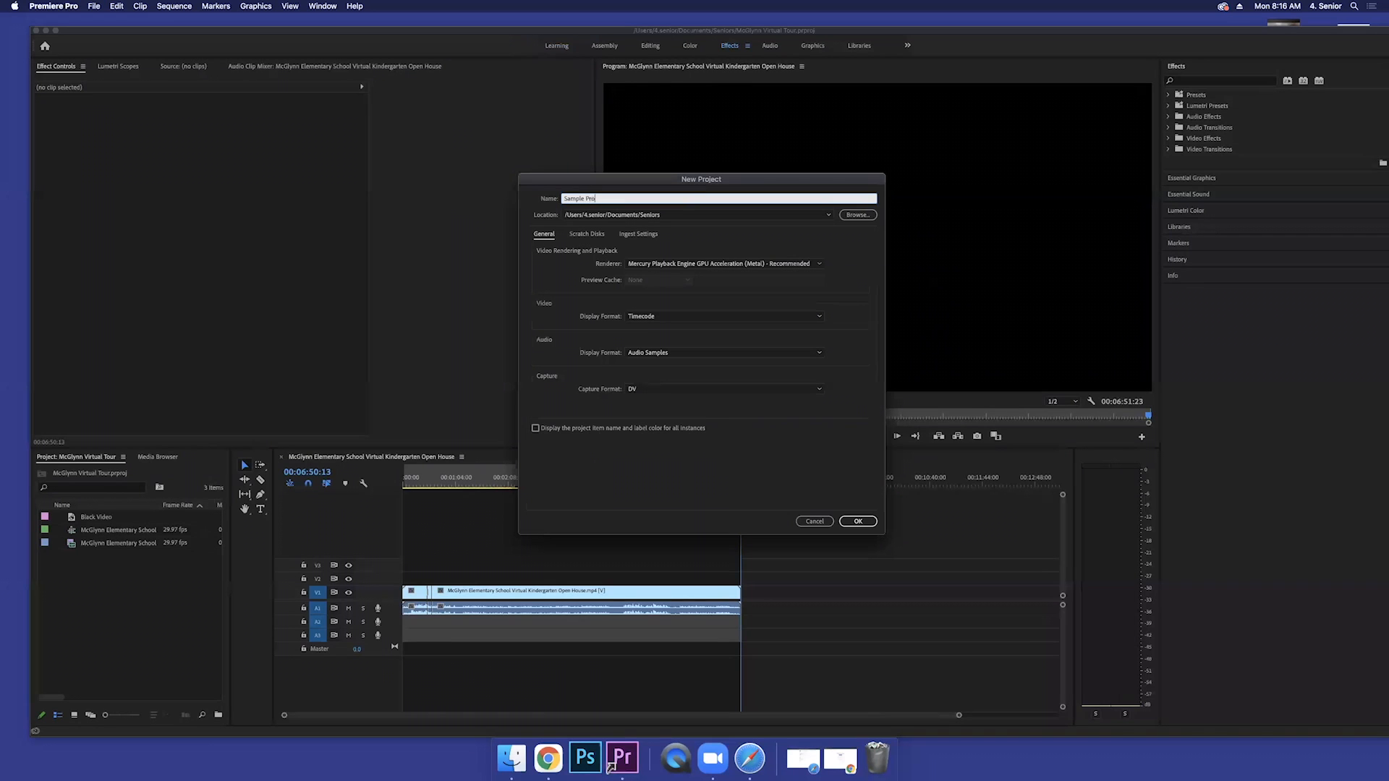
{"action": "type", "text": "ject."}
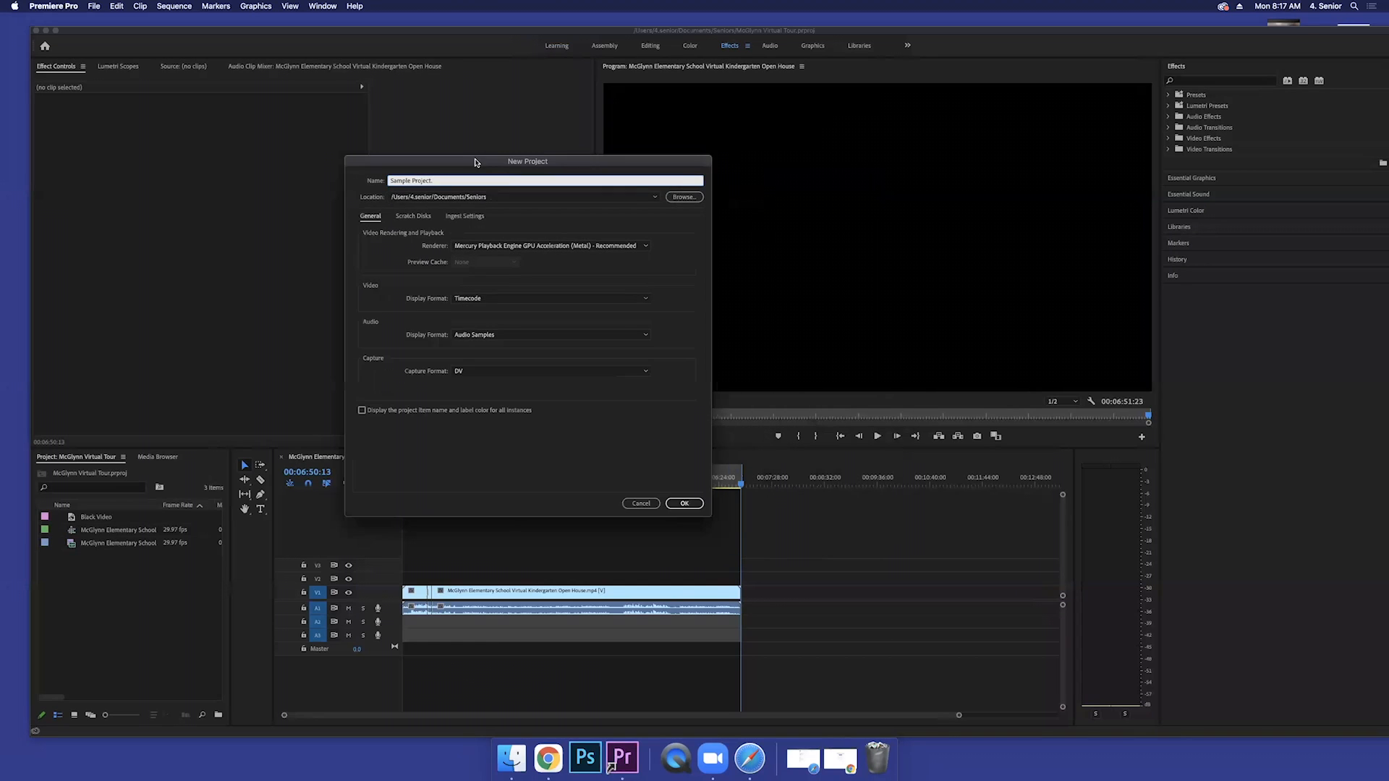
{"action": "left_click_drag", "start_coordinate": [474, 160], "coordinate": [545, 161]}
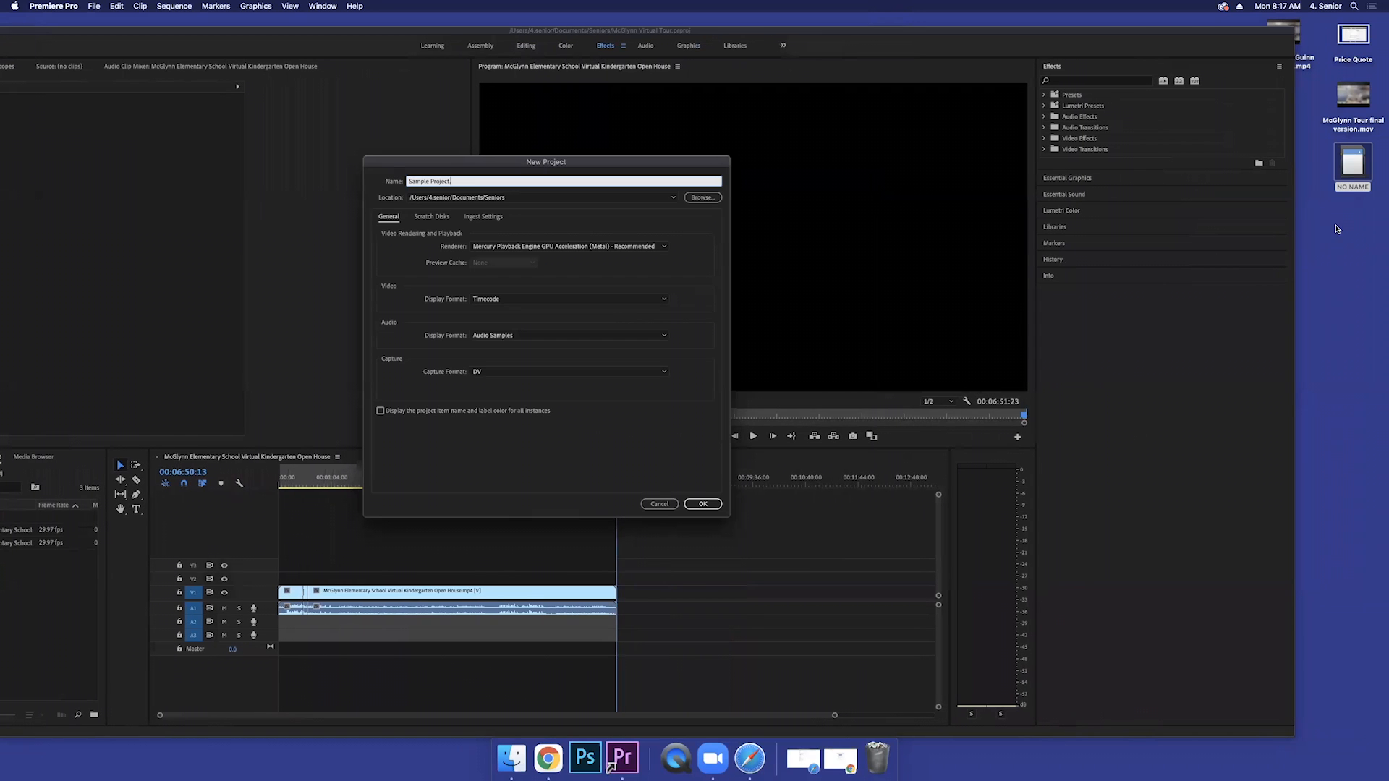
{"action": "right_click", "coordinate": [1337, 229]}
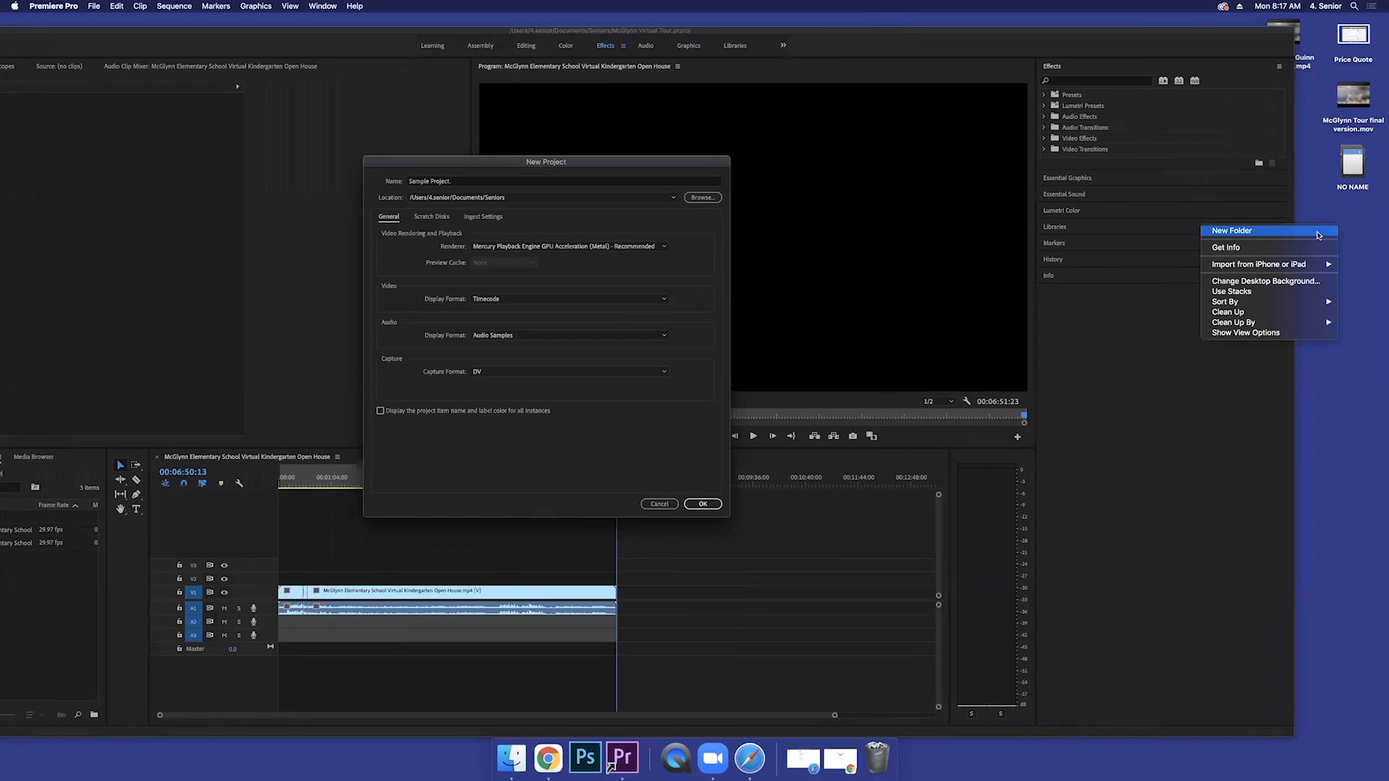
{"action": "left_click", "coordinate": [1231, 230]}
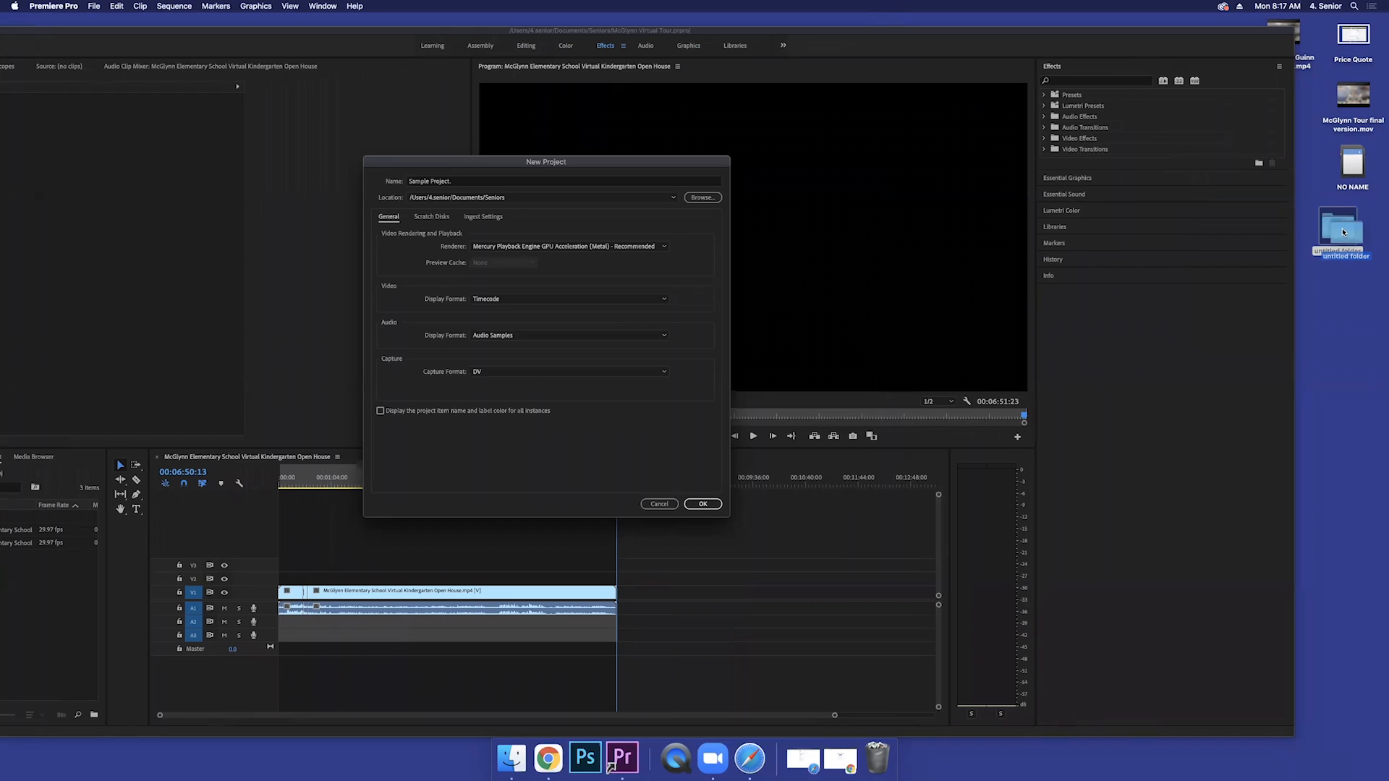
{"action": "left_click", "coordinate": [1345, 231]}
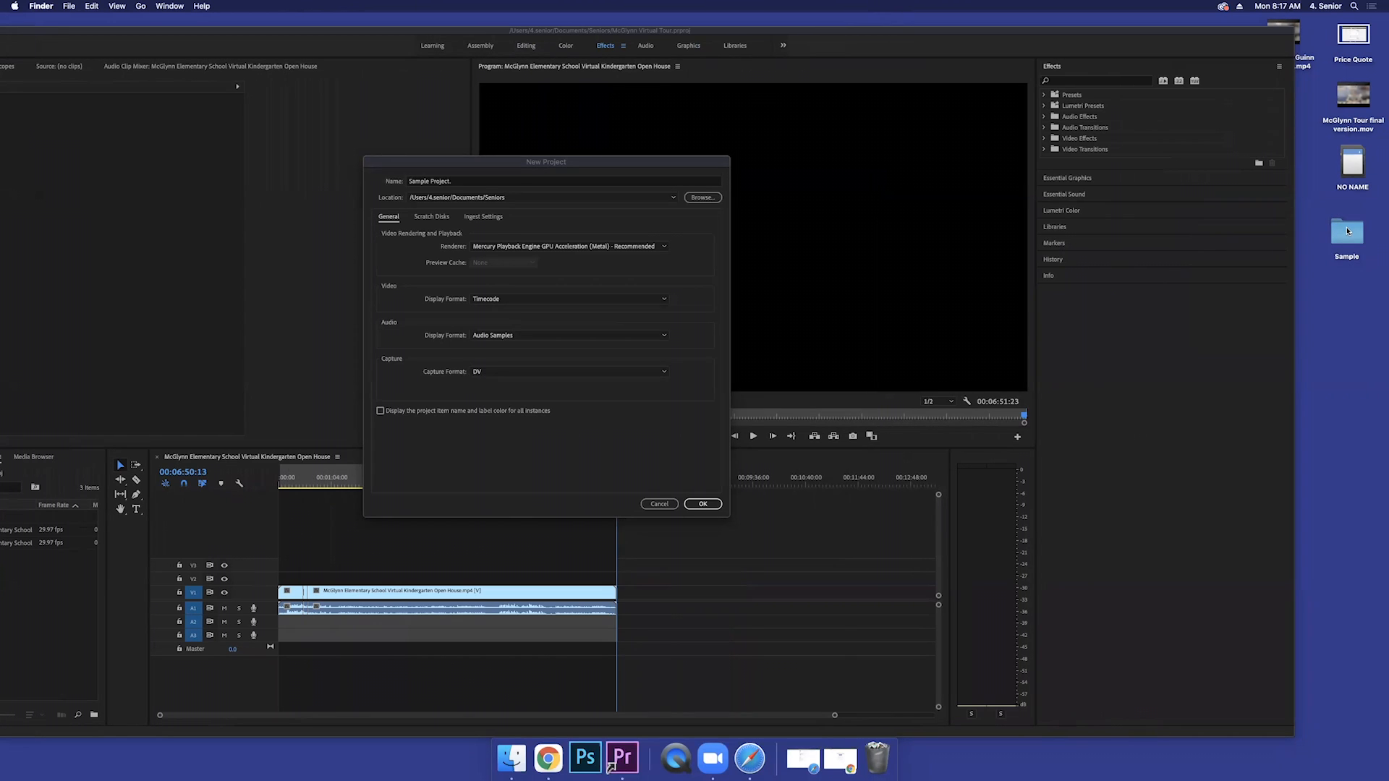
{"action": "left_click", "coordinate": [702, 196]}
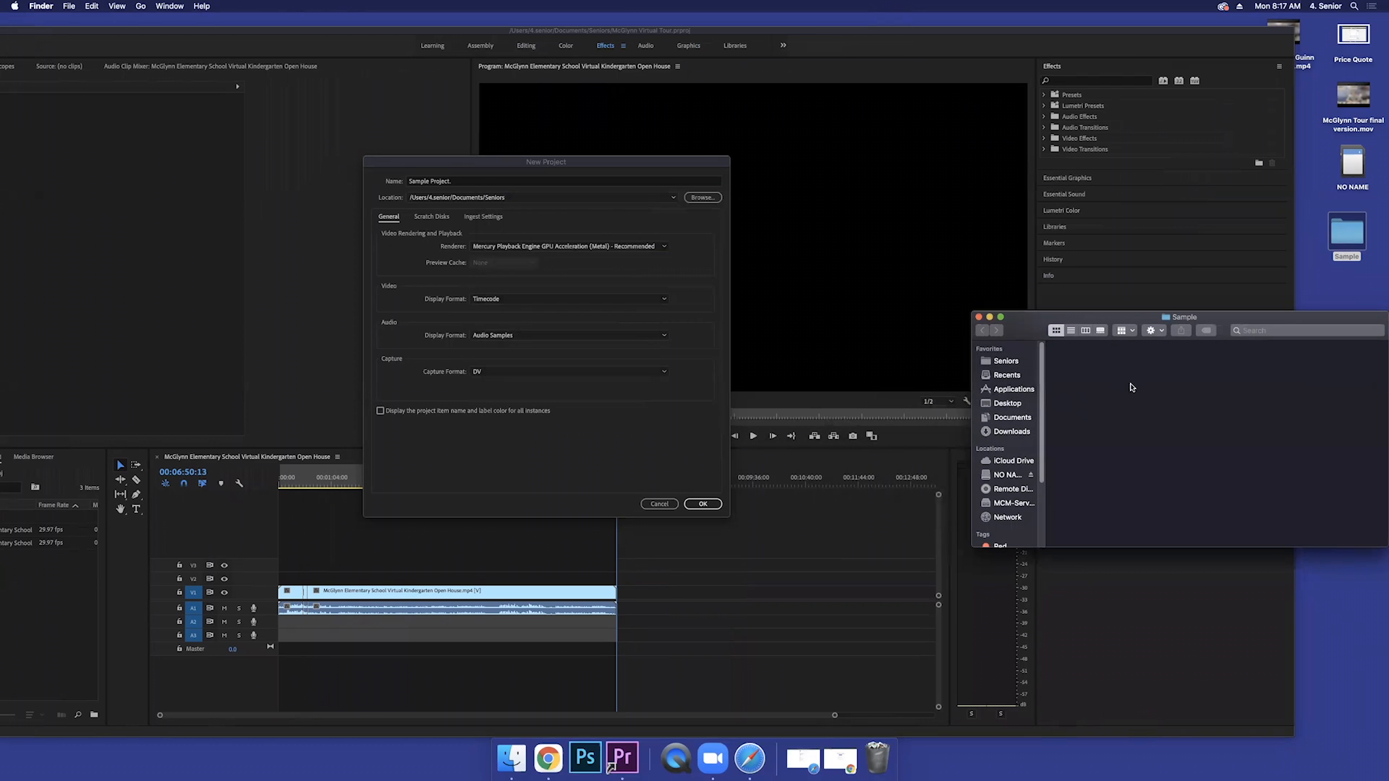
{"action": "mouse_move", "coordinate": [655, 467]}
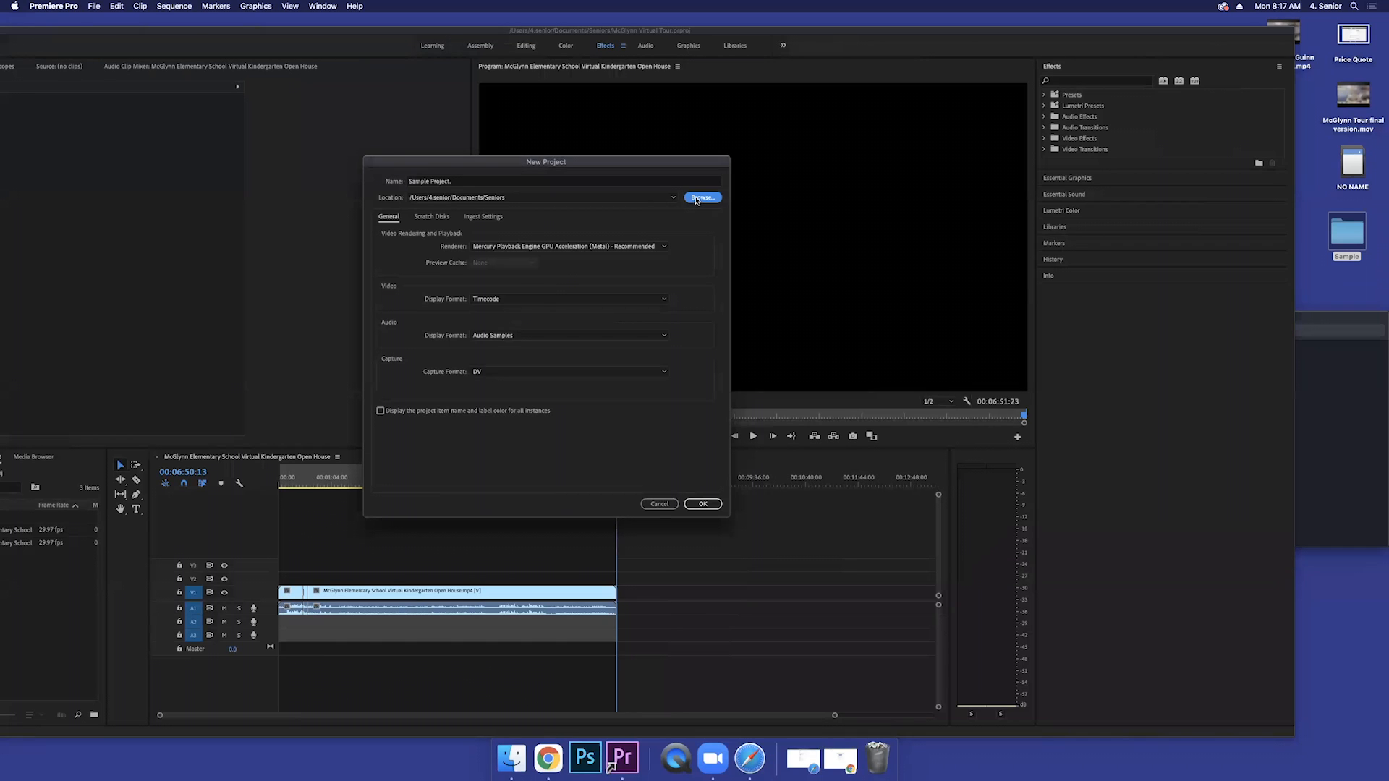
Step: Browse to the Desktop and choose the Sample folder as the project location
{"action": "left_click", "coordinate": [703, 198]}
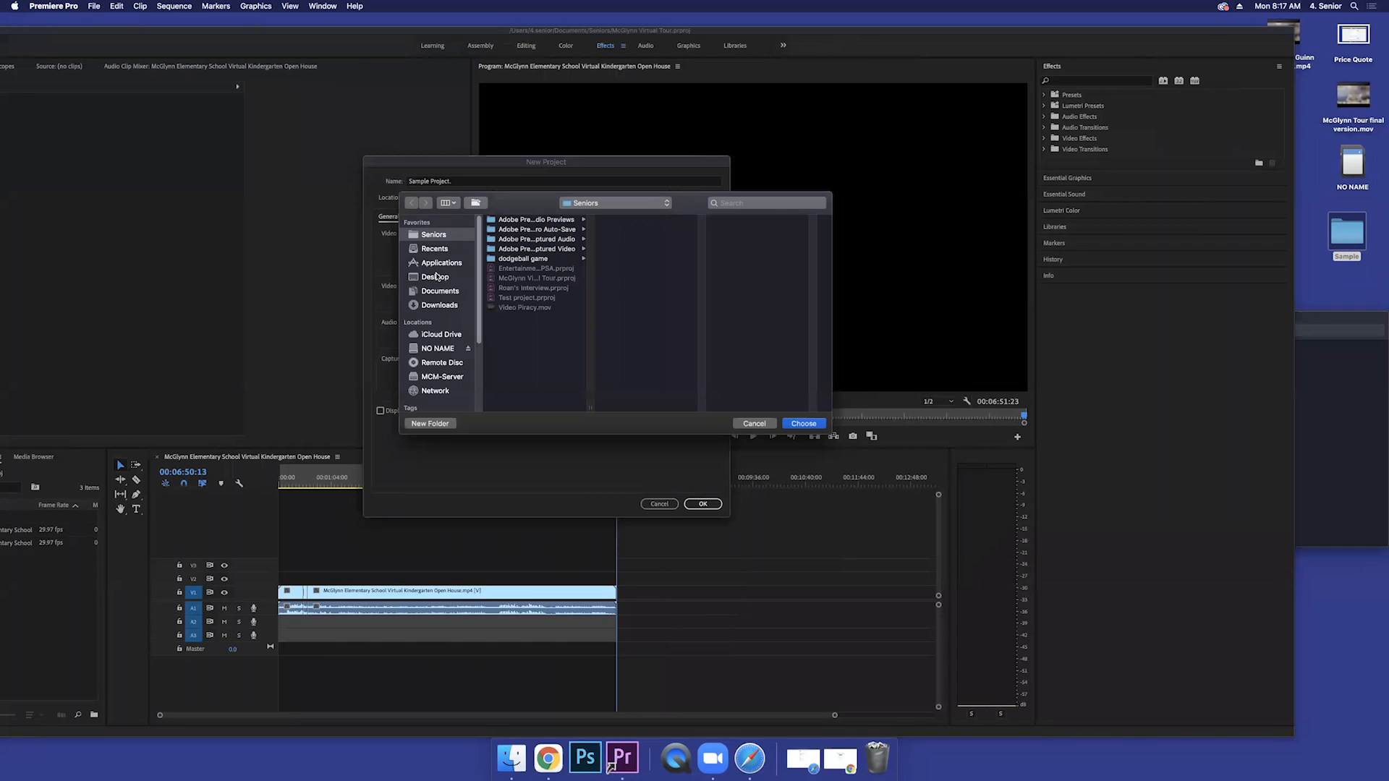
{"action": "left_click", "coordinate": [436, 276]}
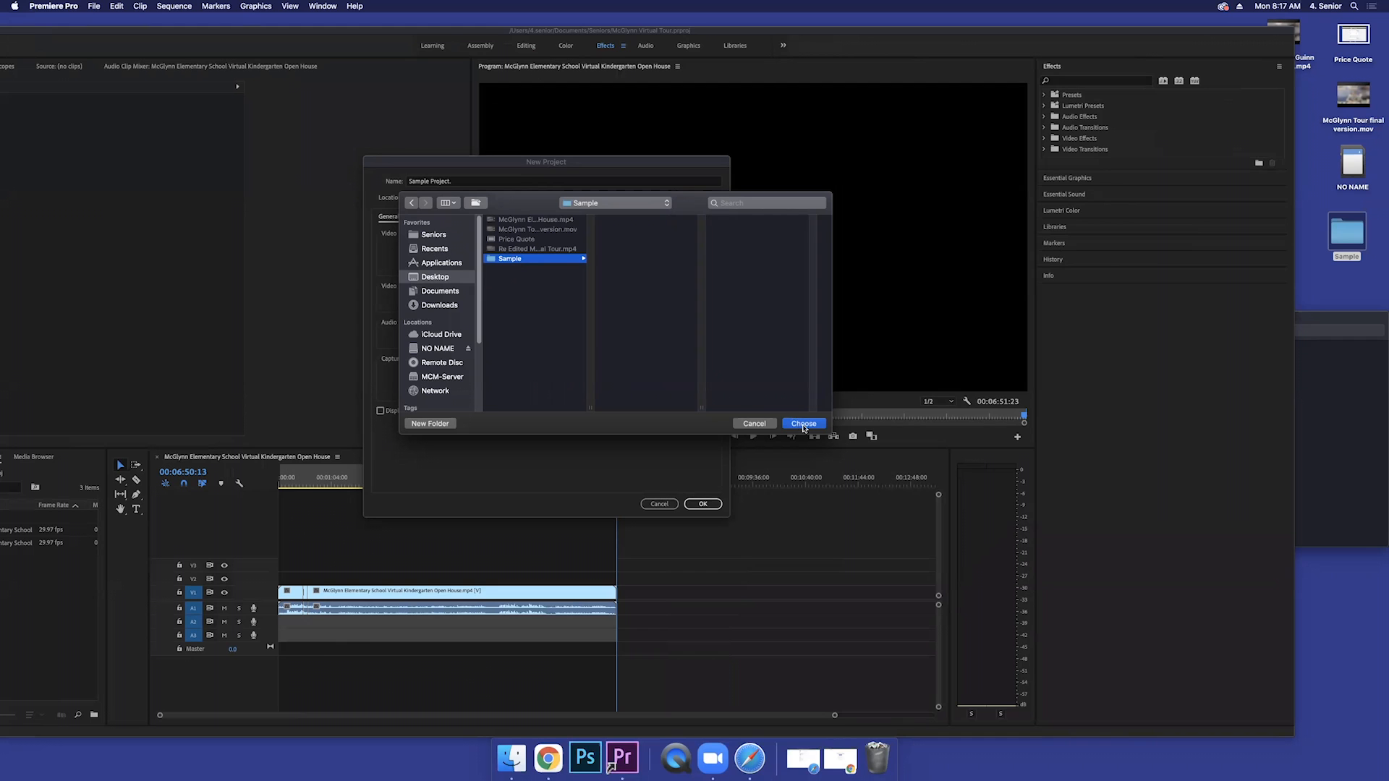
{"action": "left_click", "coordinate": [802, 422]}
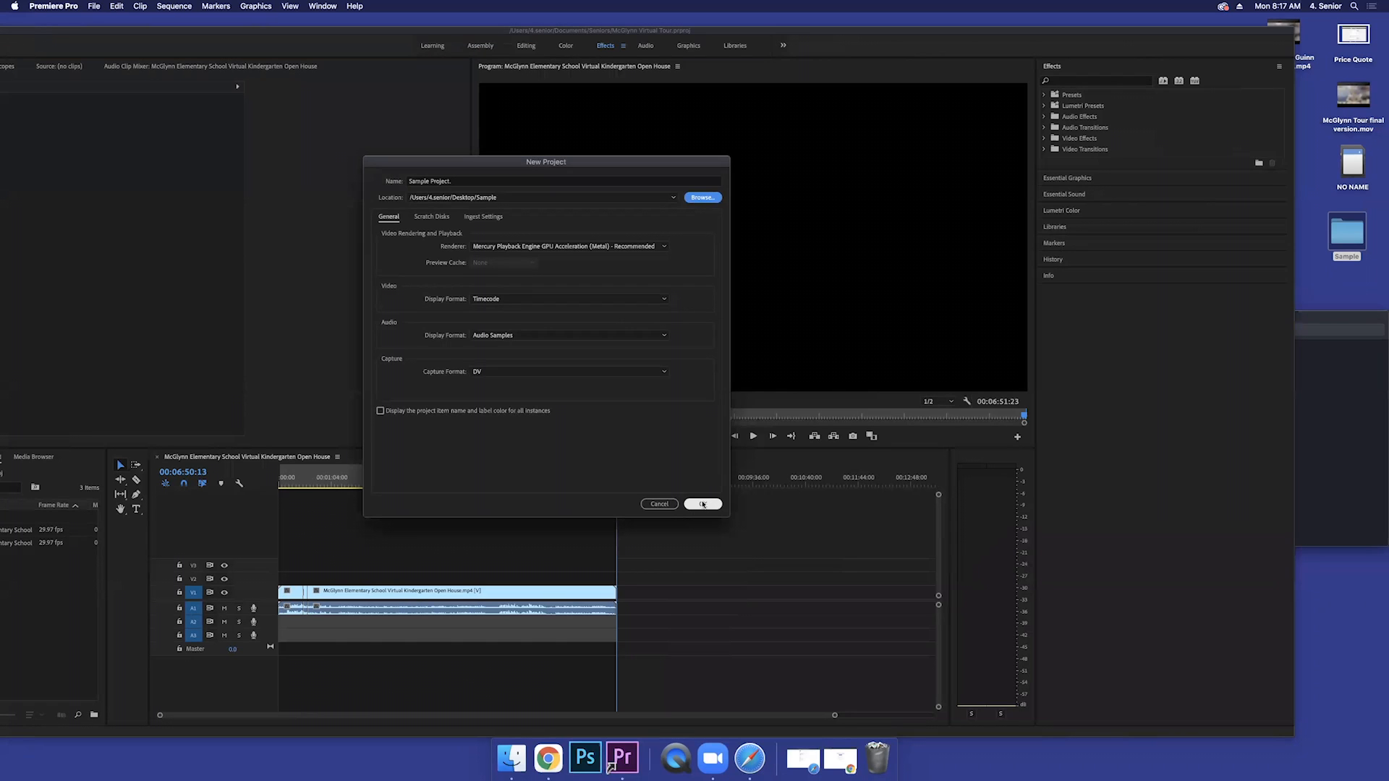
Step: Confirm the New Project dialog, creating Sample Project.prproj in the Sample folder
{"action": "left_click", "coordinate": [703, 503]}
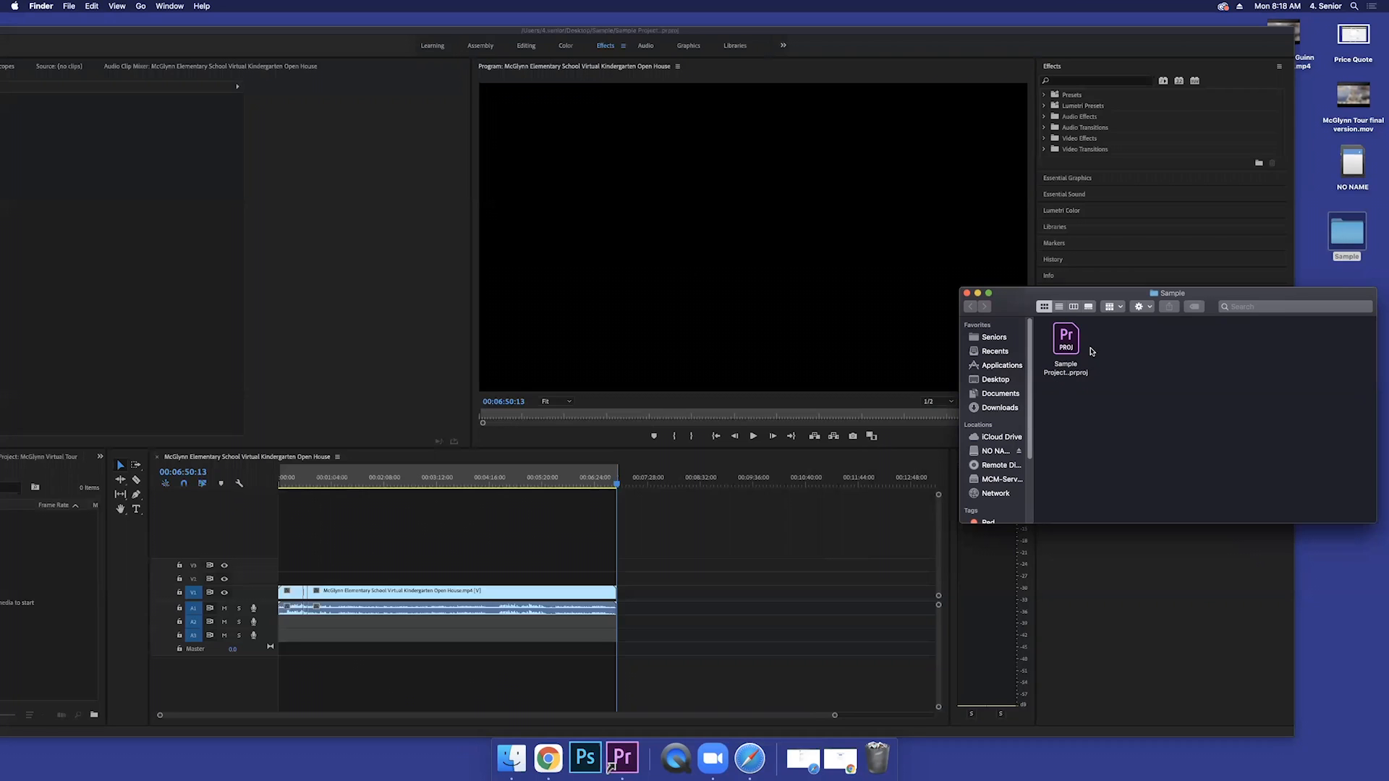
{"action": "mouse_move", "coordinate": [1218, 318]}
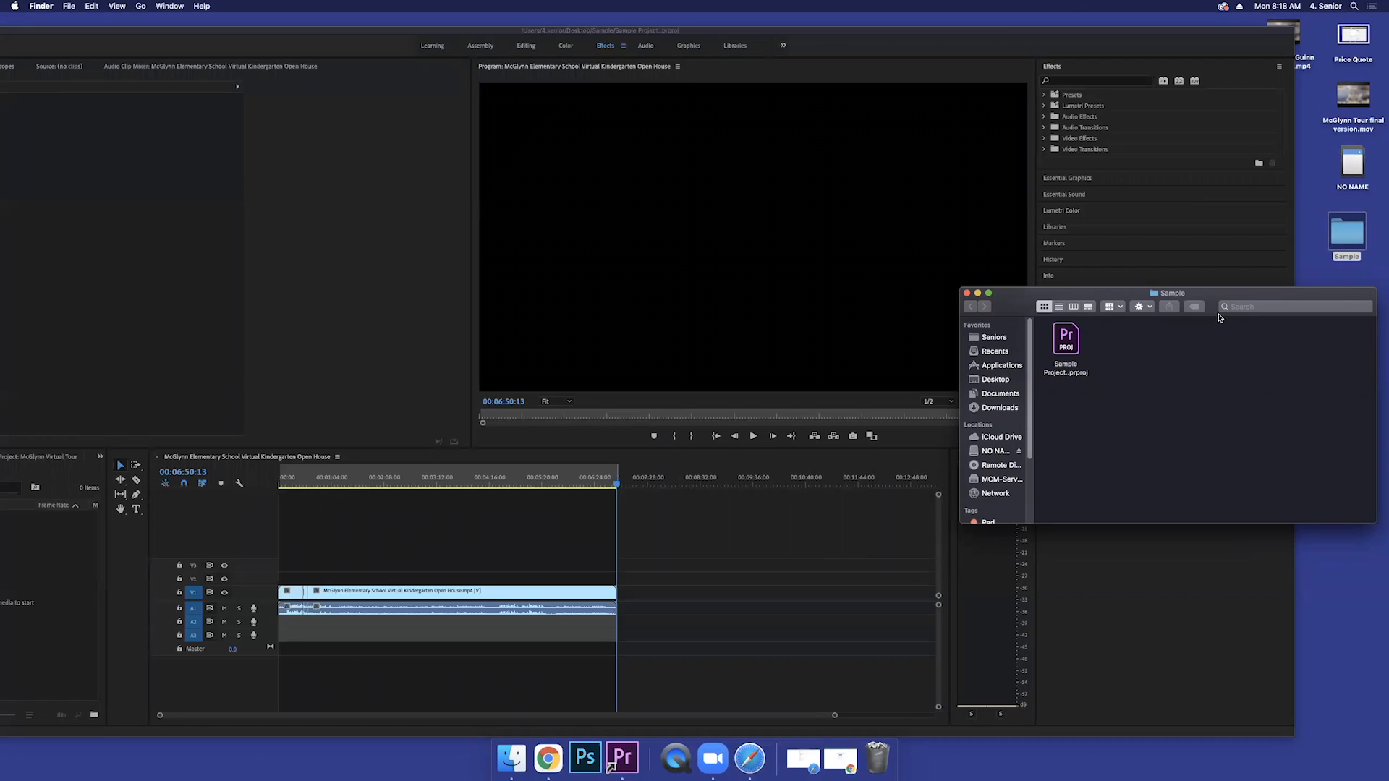
{"action": "mouse_move", "coordinate": [1202, 351]}
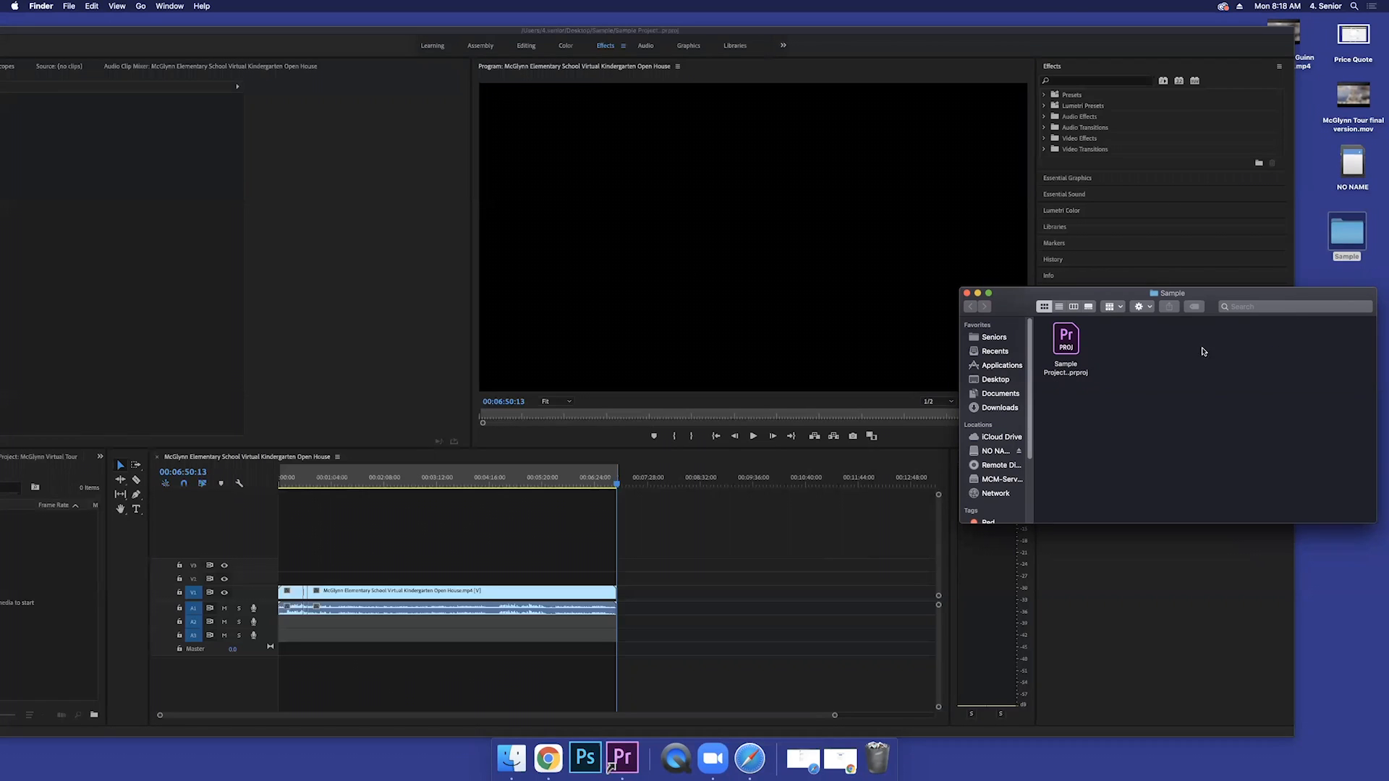
{"action": "mouse_move", "coordinate": [1196, 287]}
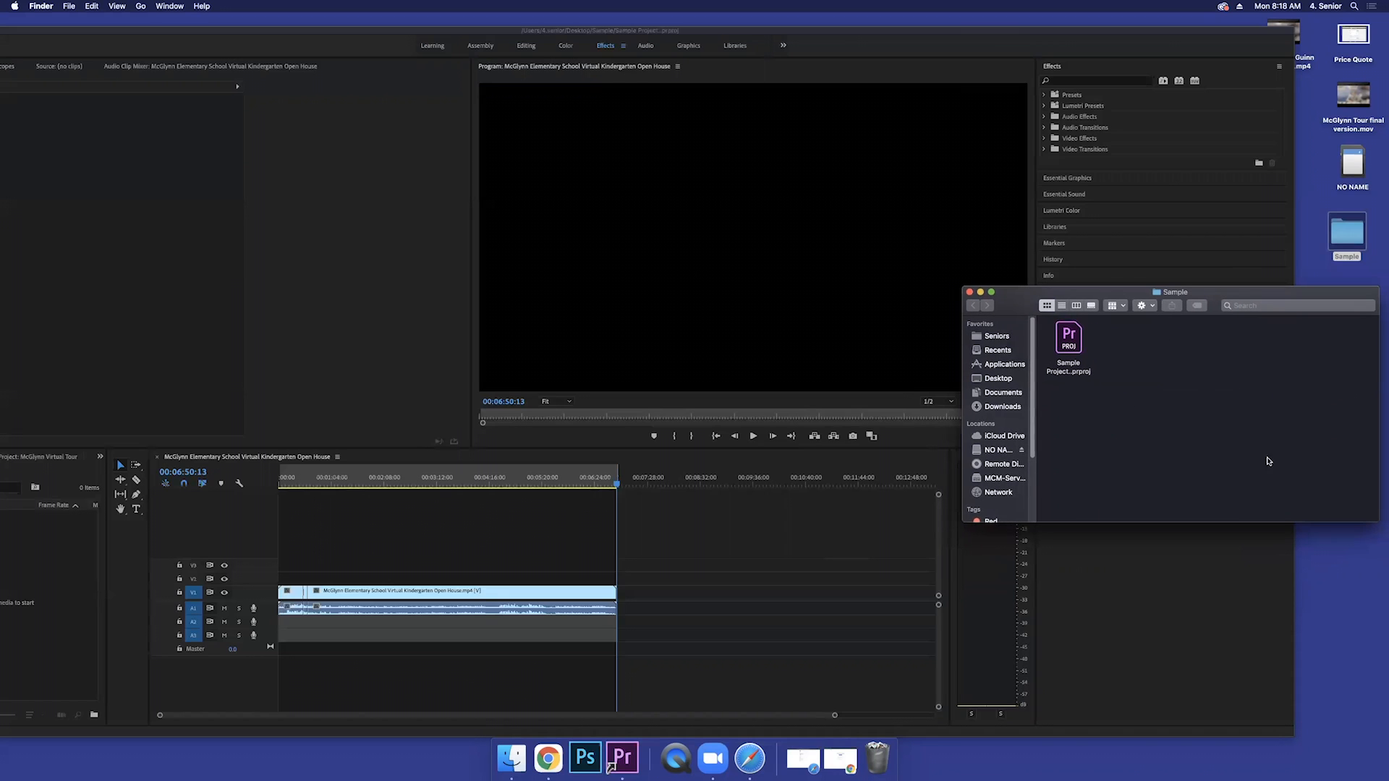
{"action": "mouse_move", "coordinate": [1058, 315]}
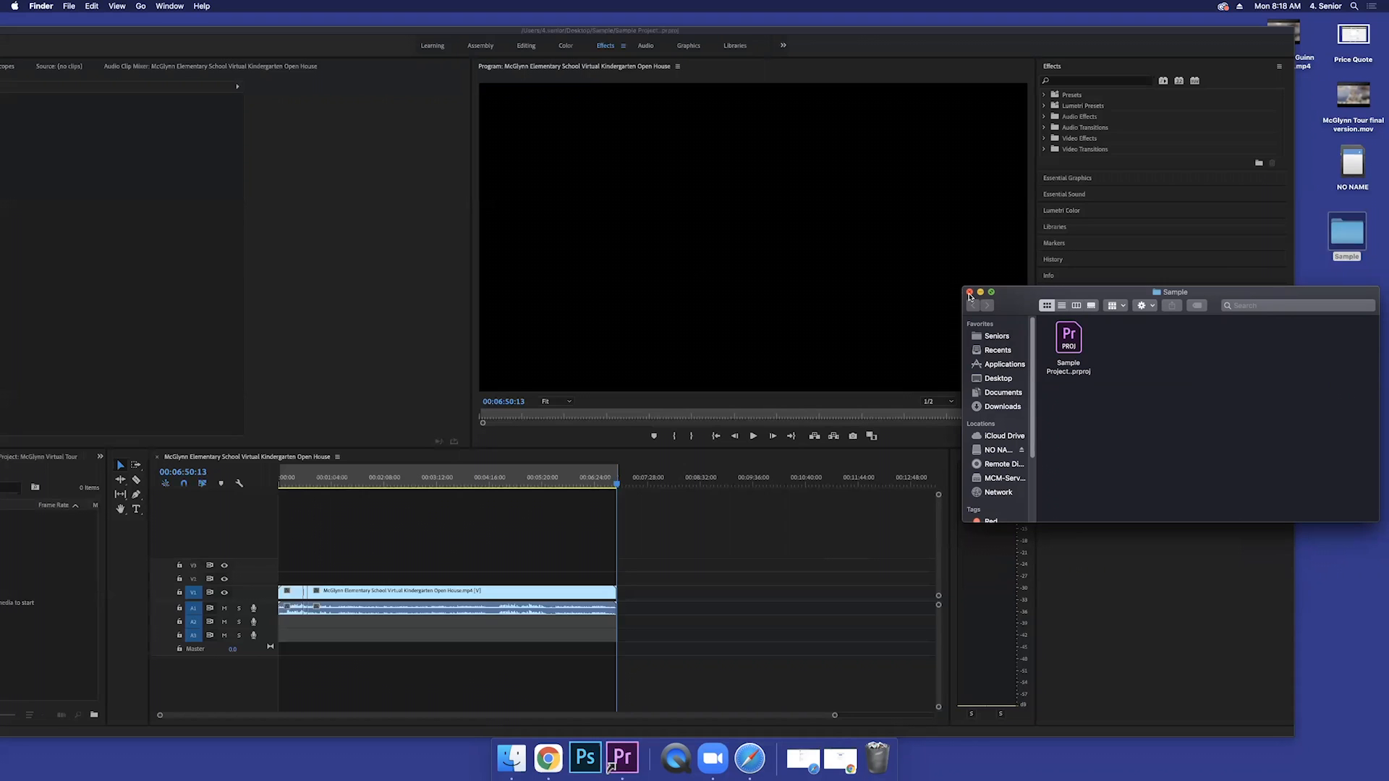
{"action": "mouse_move", "coordinate": [1307, 175]}
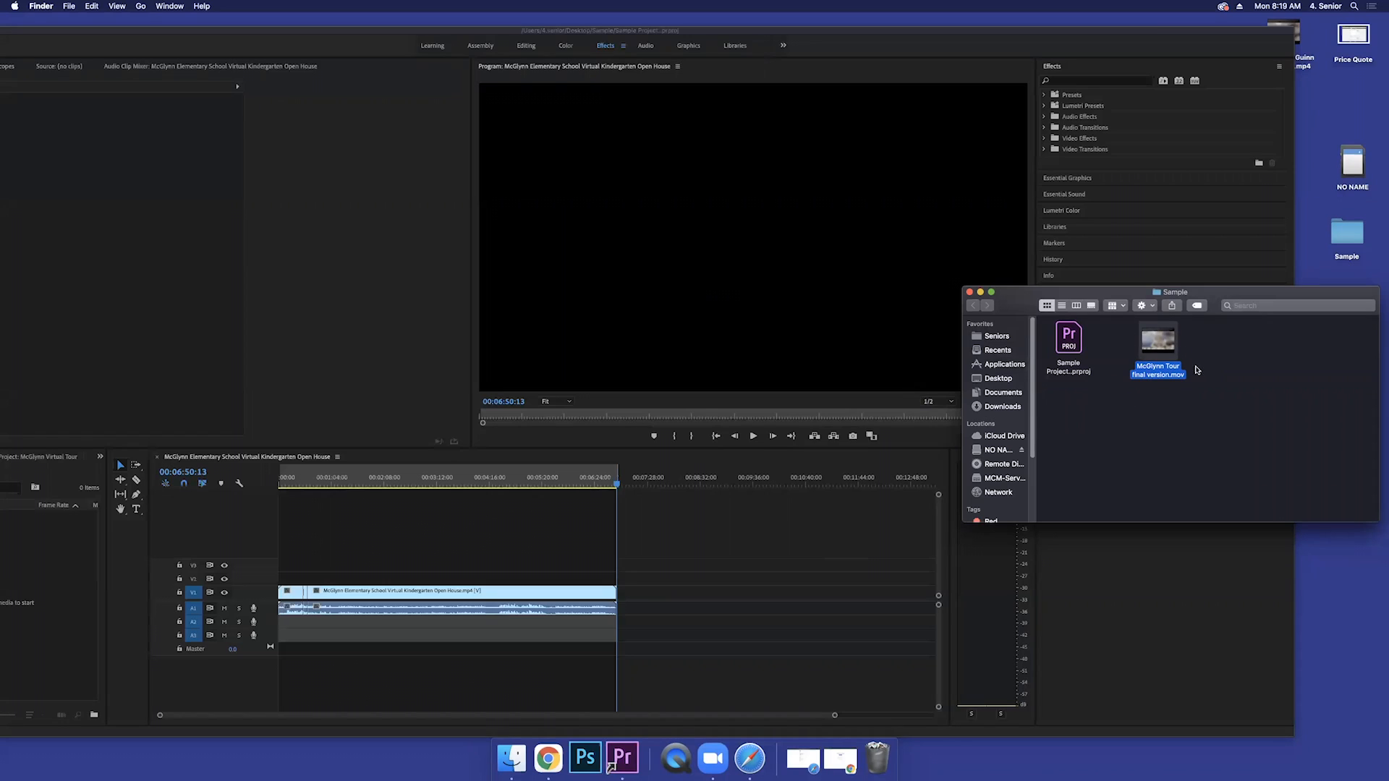
{"action": "mouse_move", "coordinate": [980, 300]}
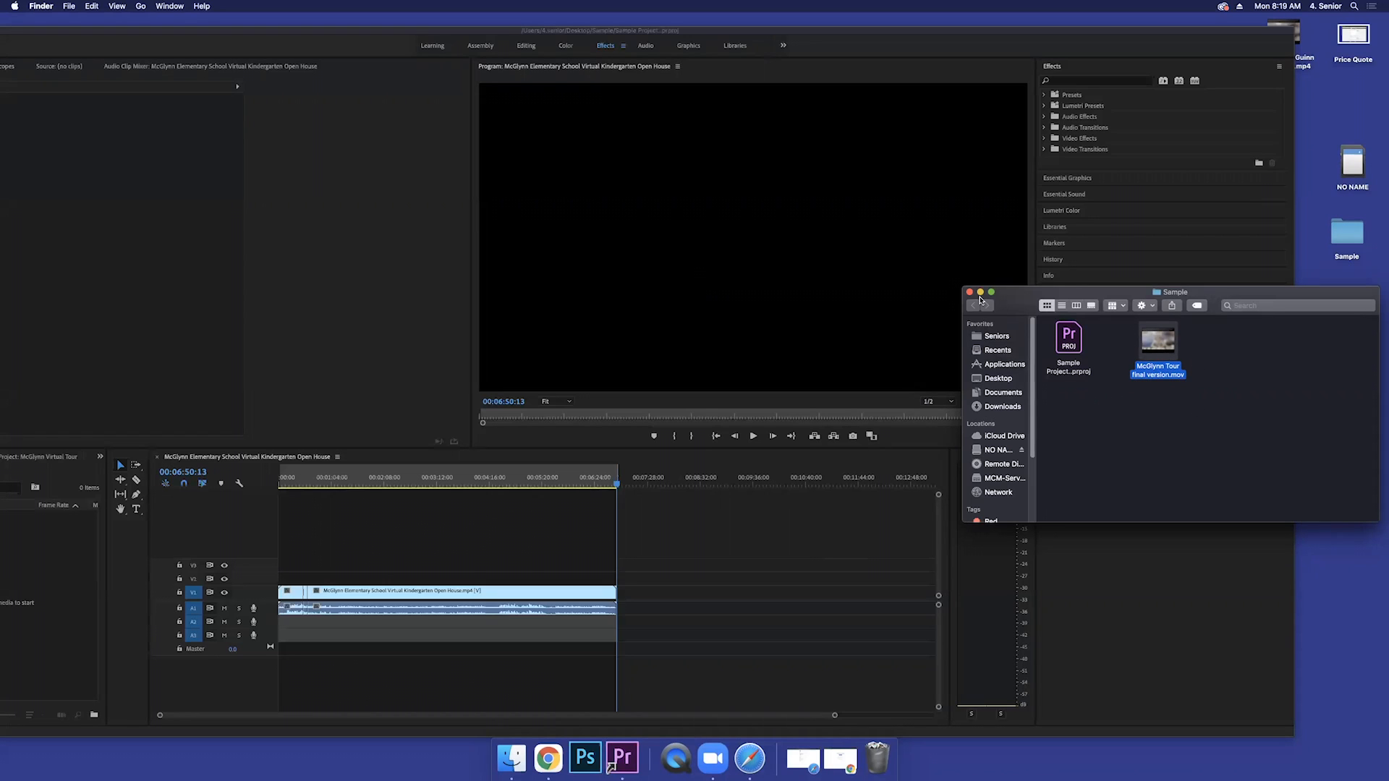
Step: Return to the Sample Project window and bring up the File menu's new-item options
{"action": "left_click", "coordinate": [970, 291]}
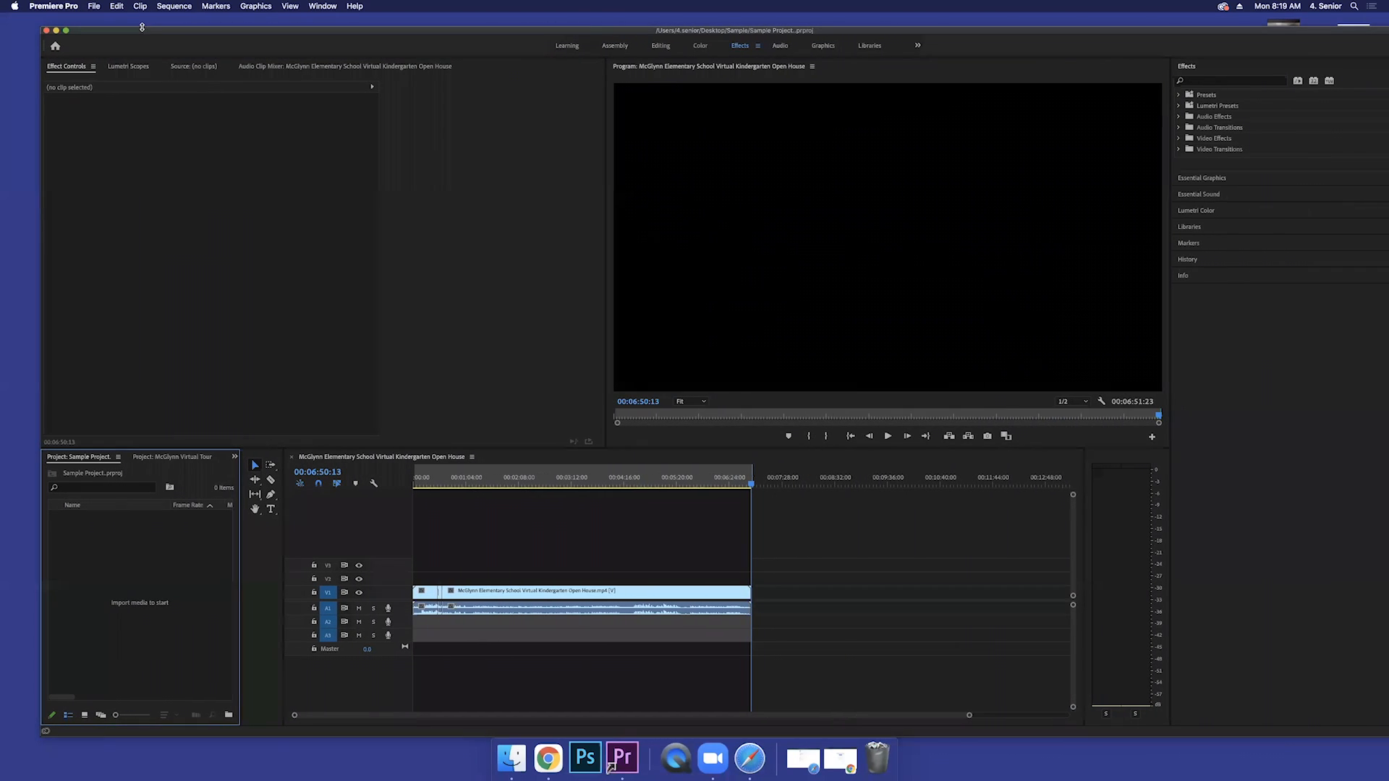
{"action": "left_click", "coordinate": [92, 6]}
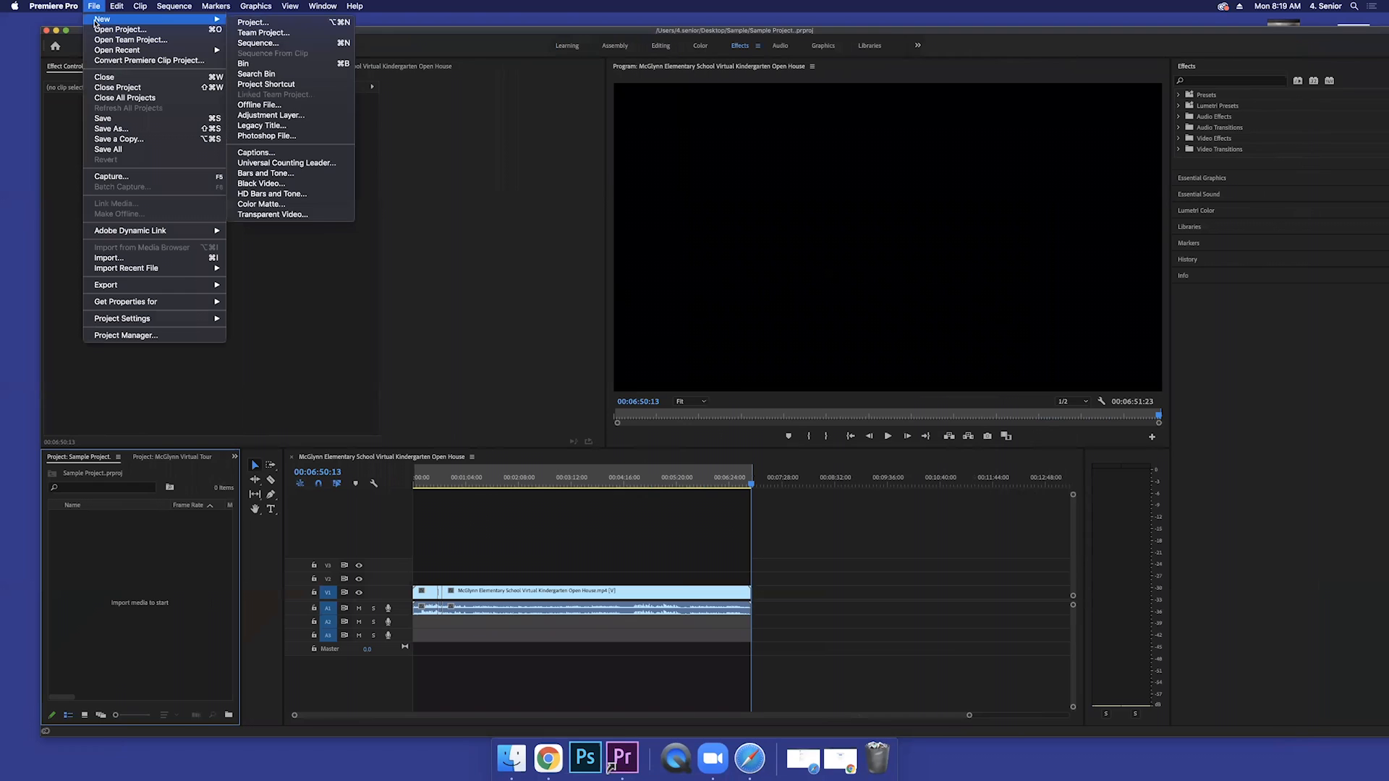
{"action": "mouse_move", "coordinate": [258, 42]}
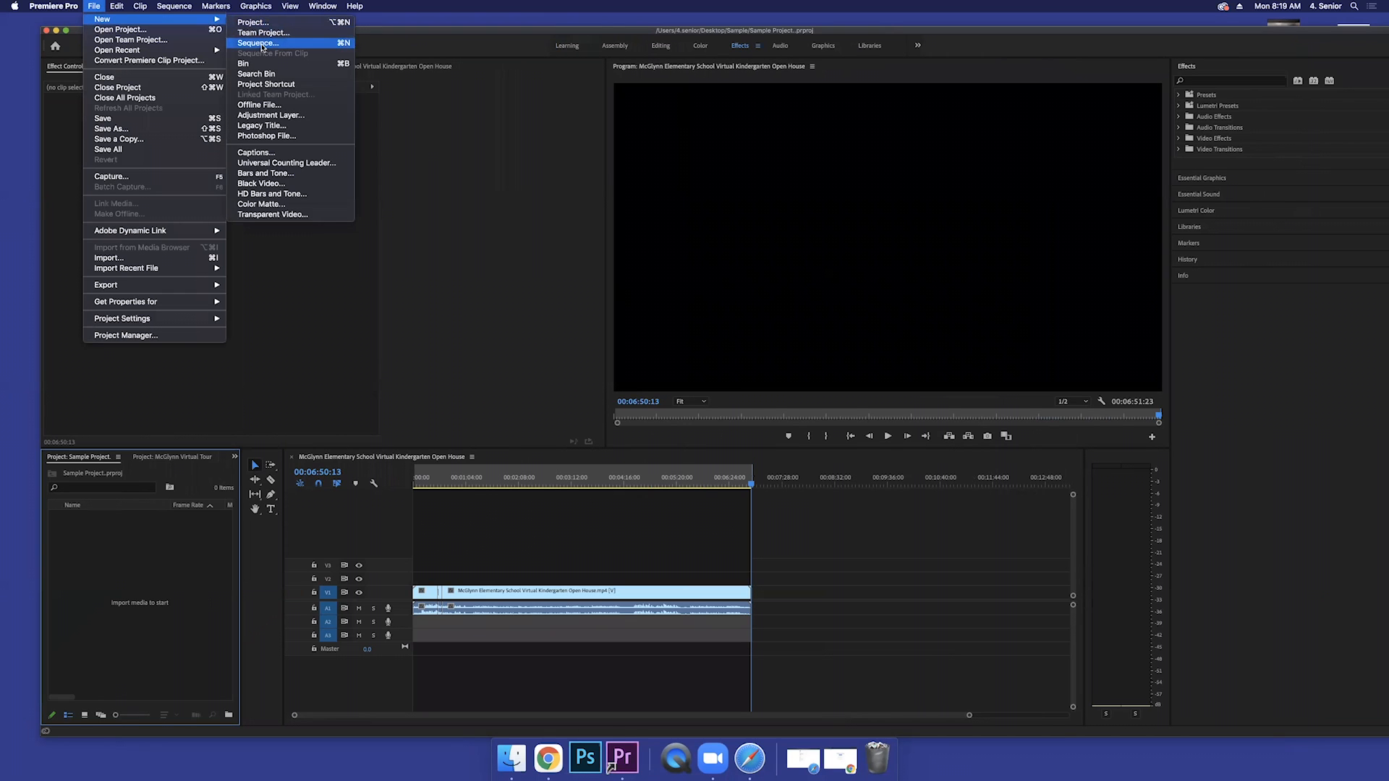
Step: Create a DV-NTSC Standard 48kHz sequence named 'Version One'
{"action": "left_click", "coordinate": [257, 42]}
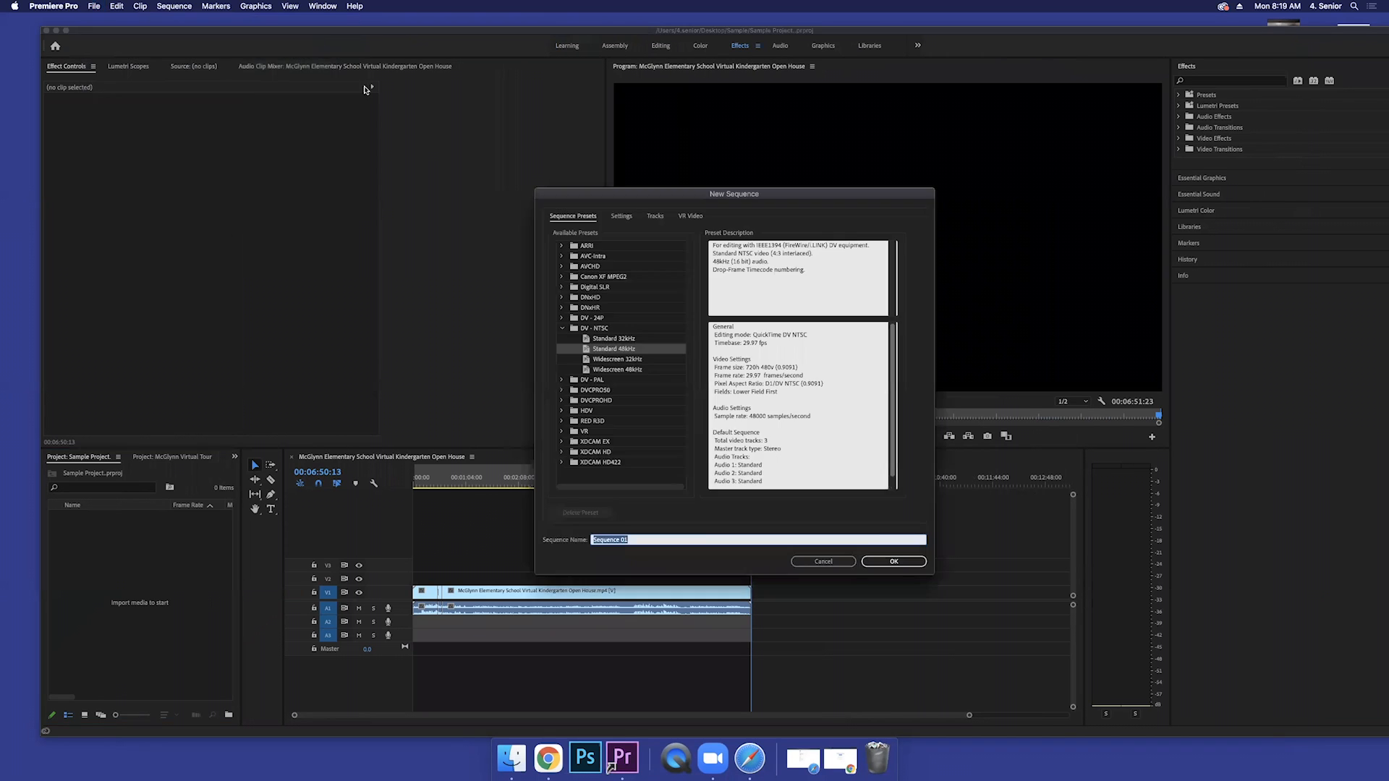
{"action": "mouse_move", "coordinate": [892, 512]}
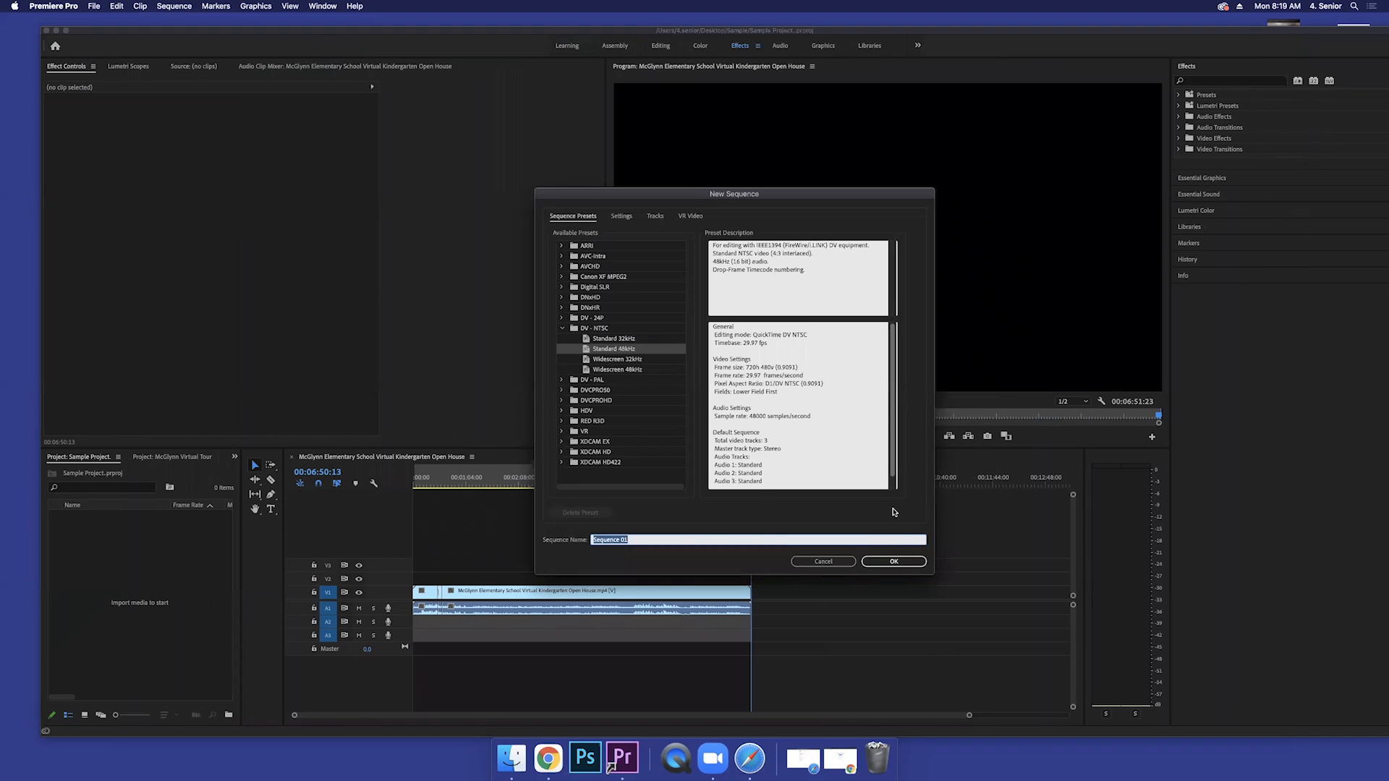
{"action": "type", "text": "Ver"}
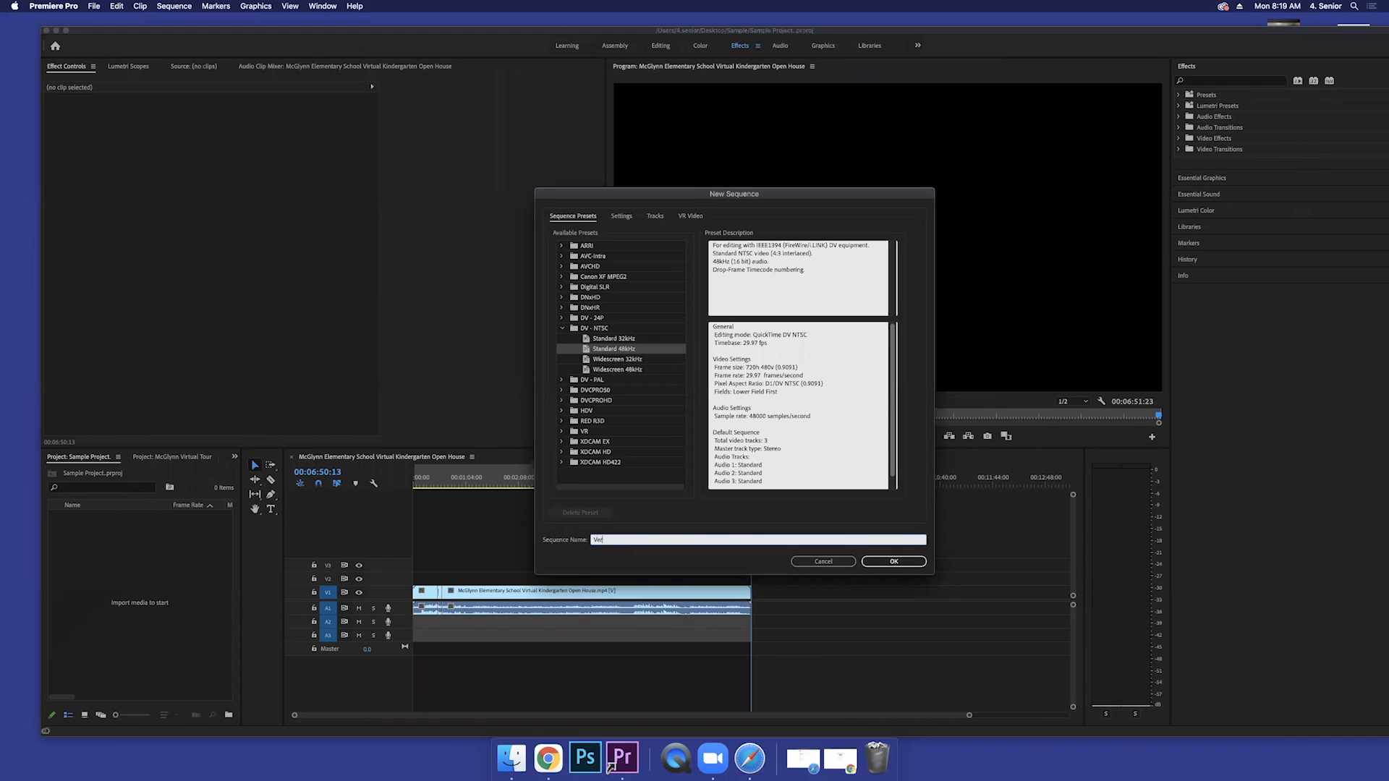
{"action": "type", "text": "Version One"}
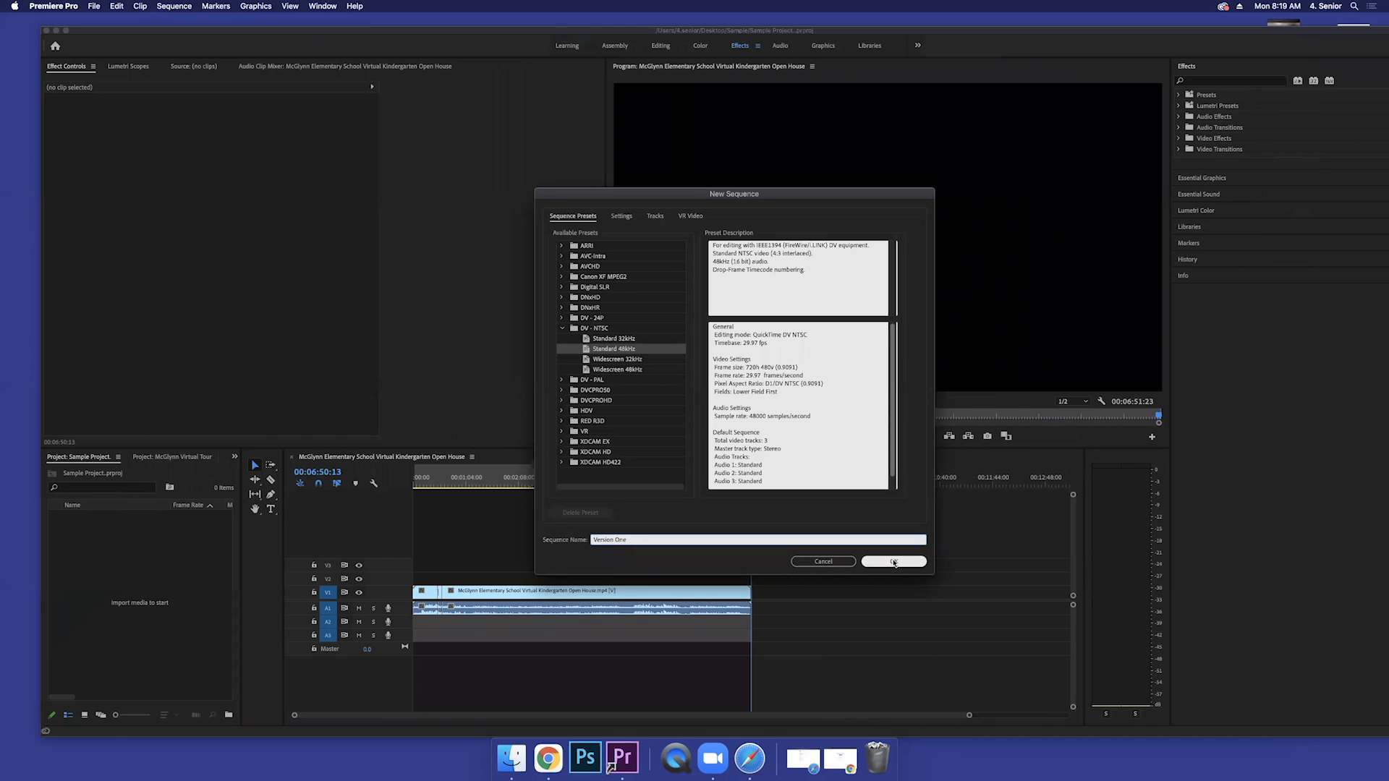
{"action": "left_click", "coordinate": [893, 561]}
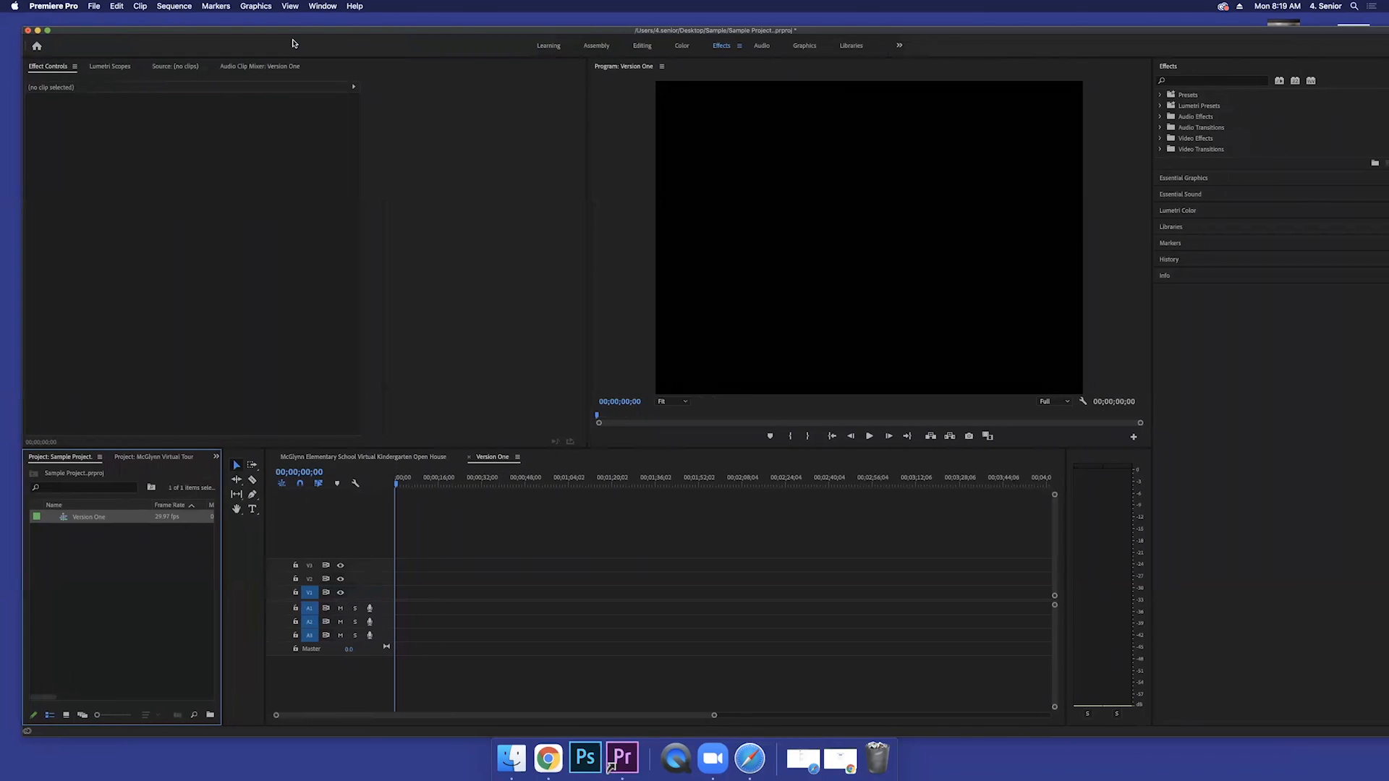
{"action": "mouse_move", "coordinate": [127, 407]}
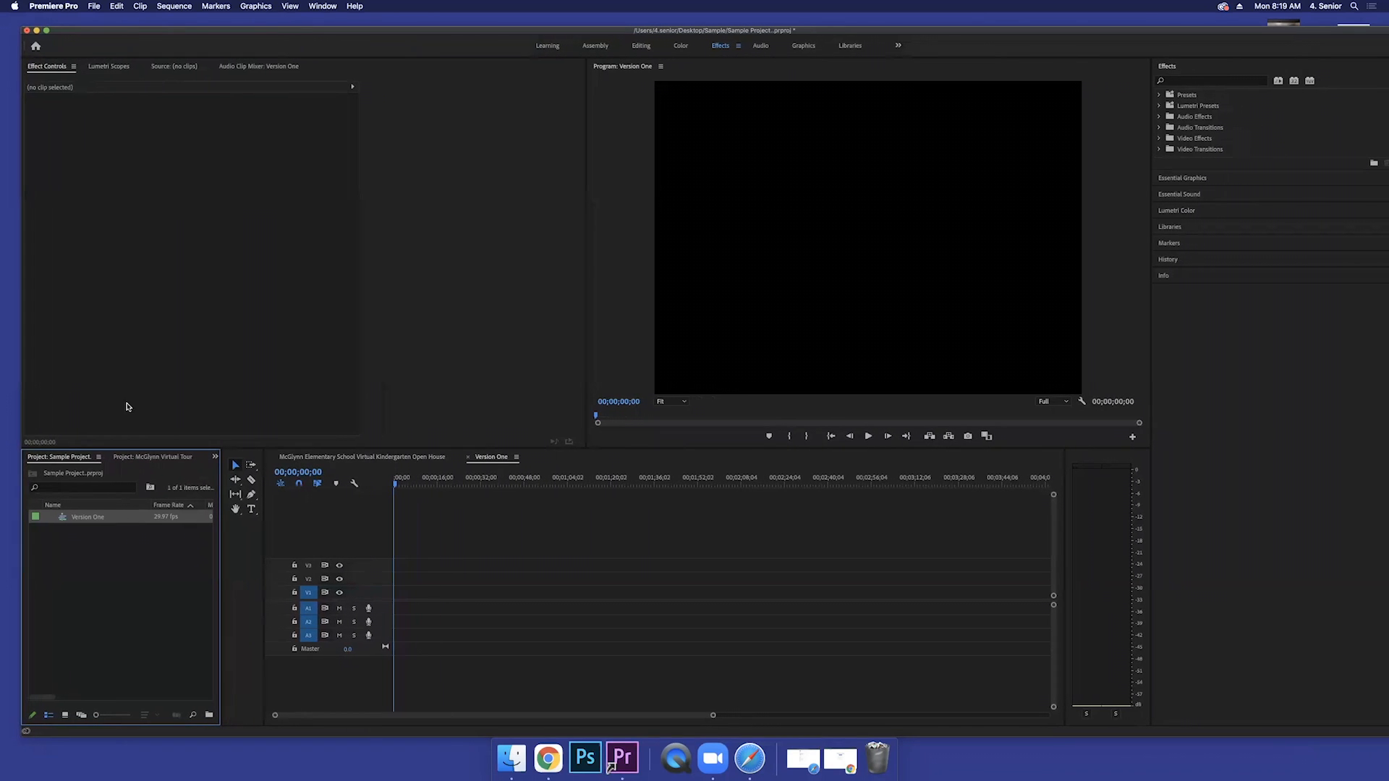
{"action": "mouse_move", "coordinate": [215, 159]}
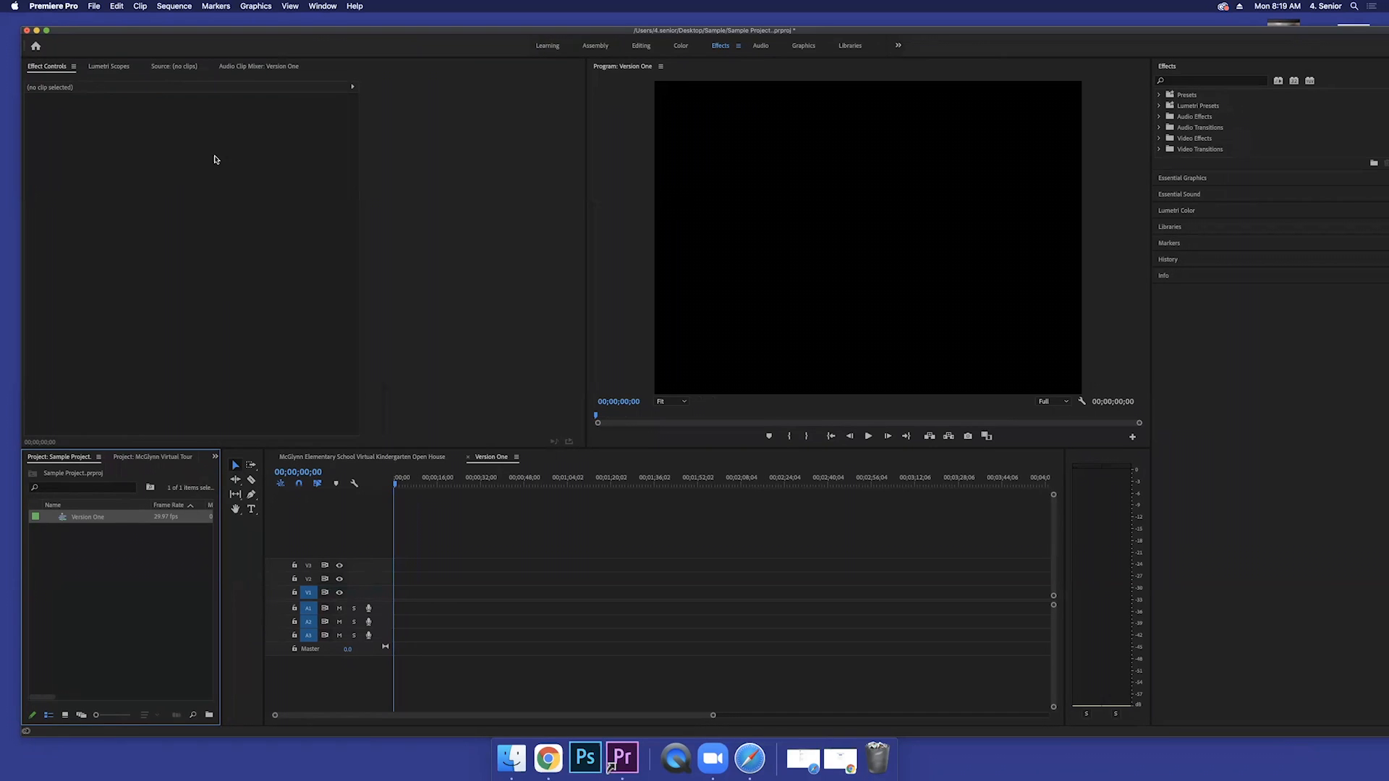
{"action": "mouse_move", "coordinate": [192, 291]}
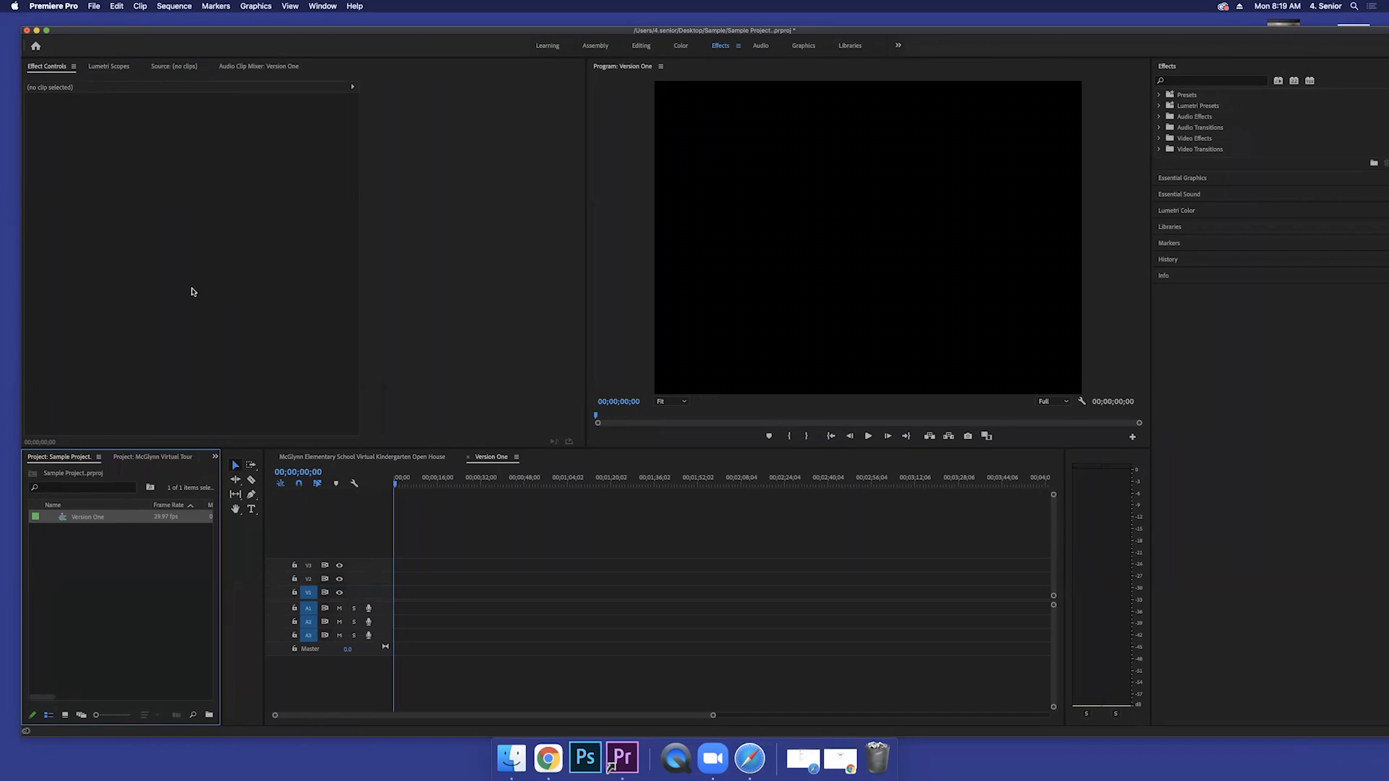
{"action": "mouse_move", "coordinate": [163, 240]}
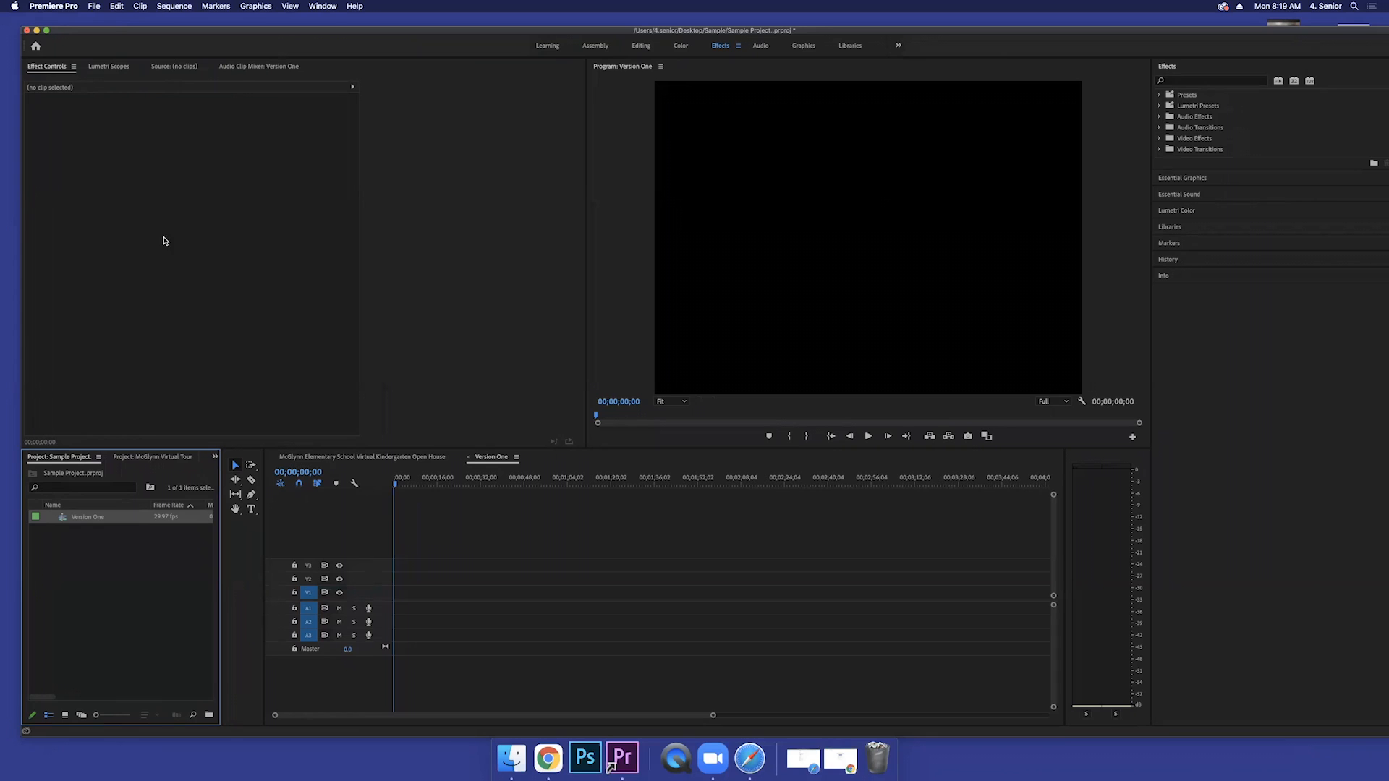
{"action": "mouse_move", "coordinate": [168, 145]}
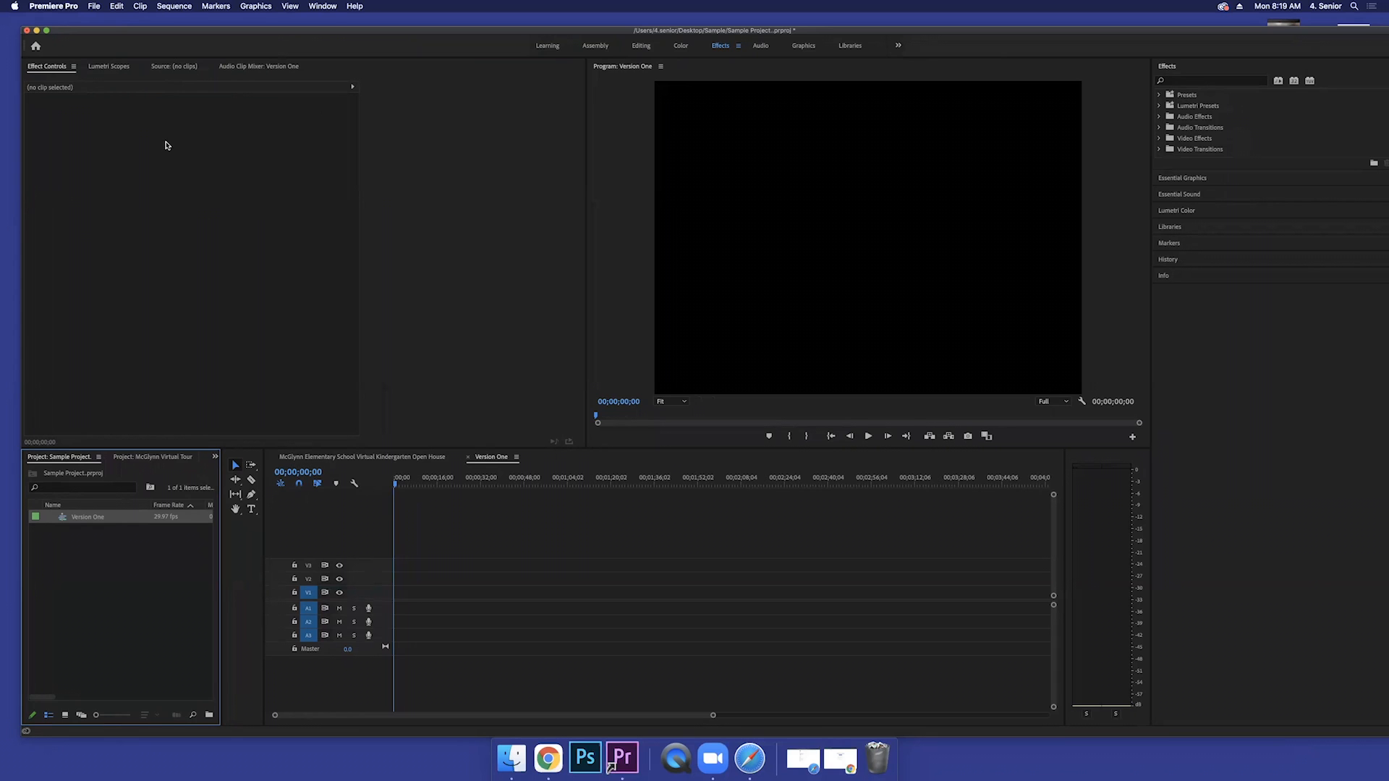
{"action": "mouse_move", "coordinate": [306, 230]}
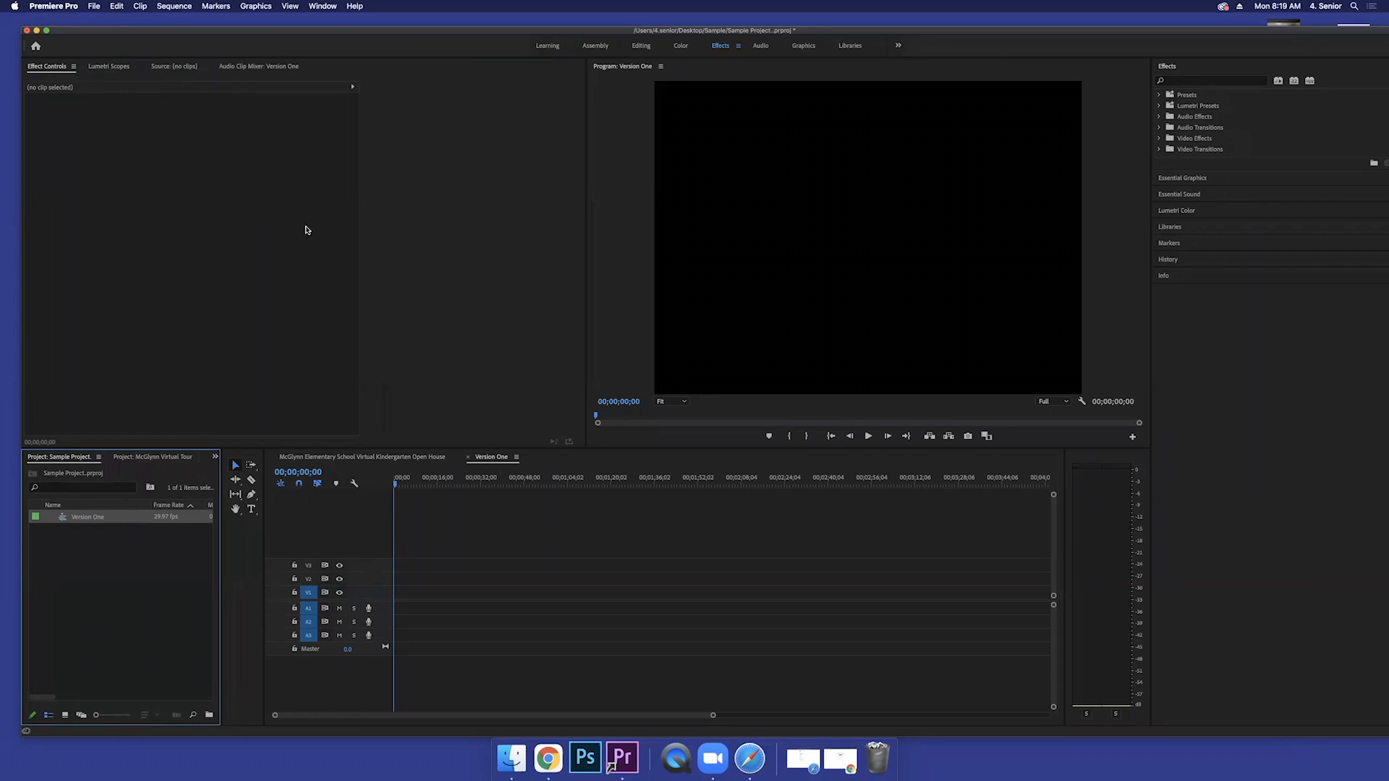
{"action": "mouse_move", "coordinate": [111, 87]}
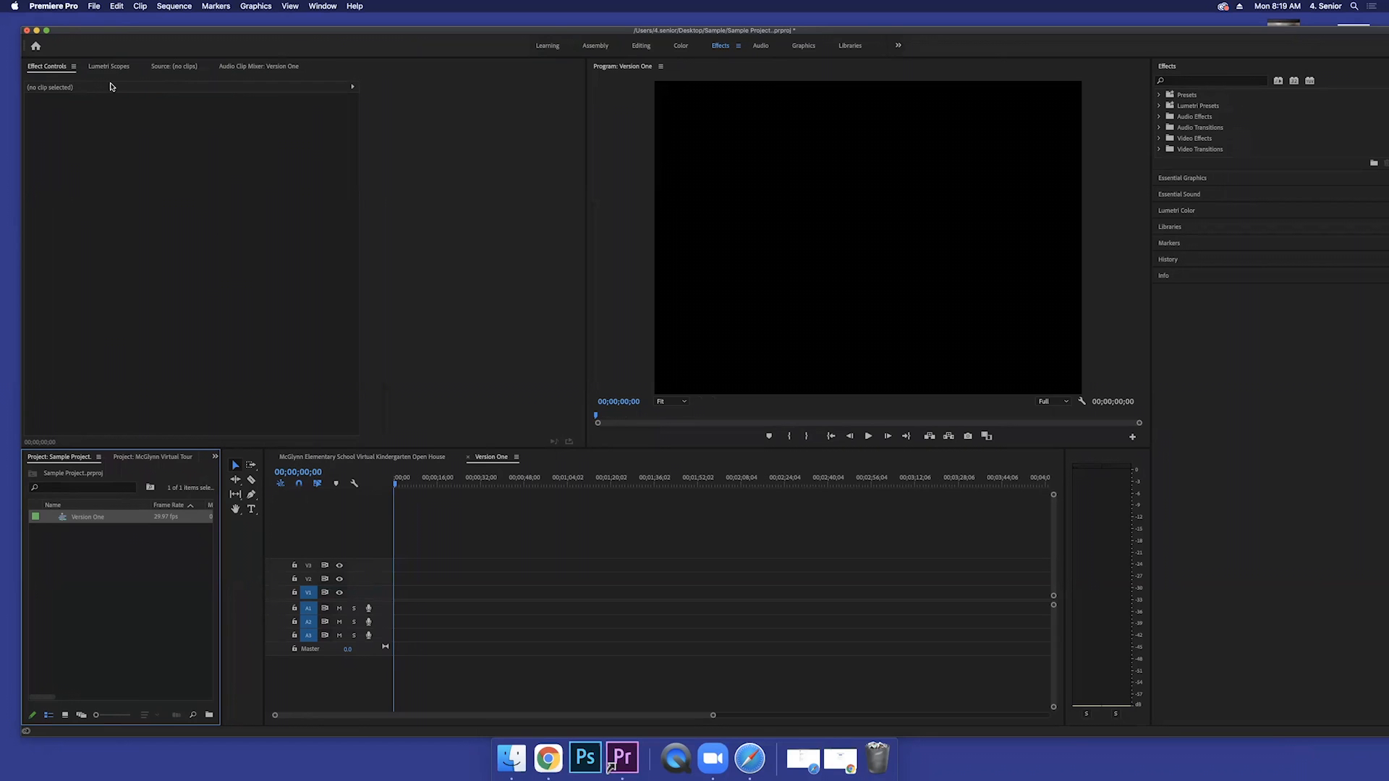
Step: Cycle through Lumetri Scopes and Audio Clip Mixer, landing on the Effect Controls panel
{"action": "left_click", "coordinate": [108, 65]}
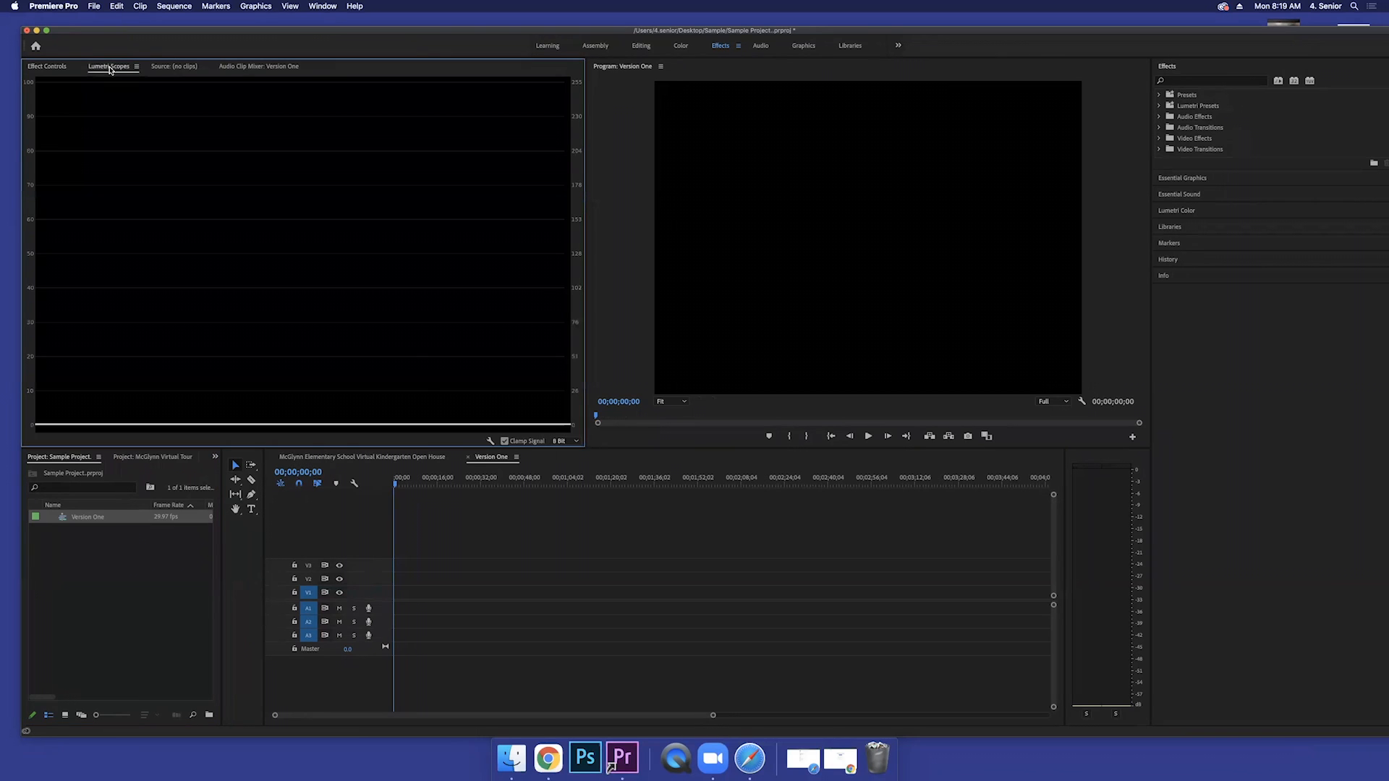
{"action": "mouse_move", "coordinate": [167, 70]}
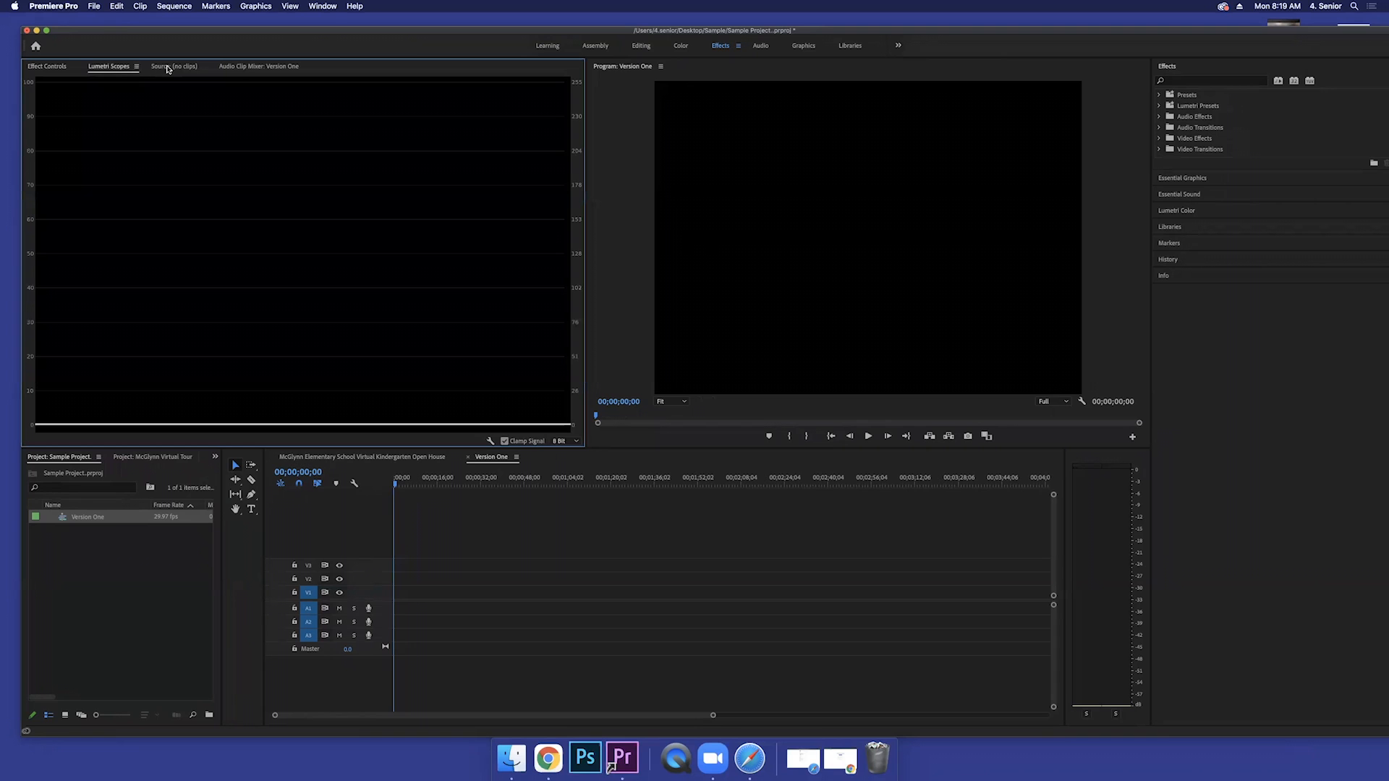
{"action": "mouse_move", "coordinate": [243, 70]}
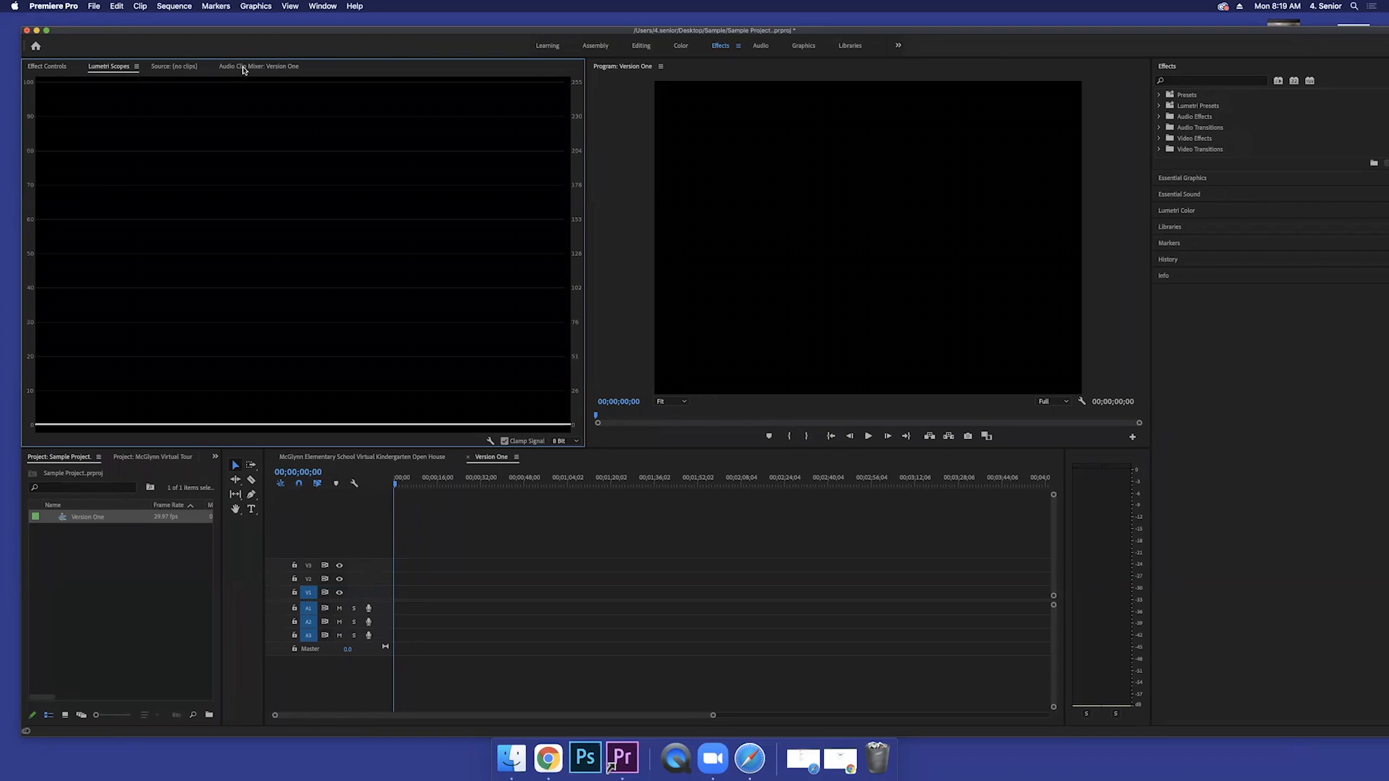
{"action": "left_click", "coordinate": [257, 65]}
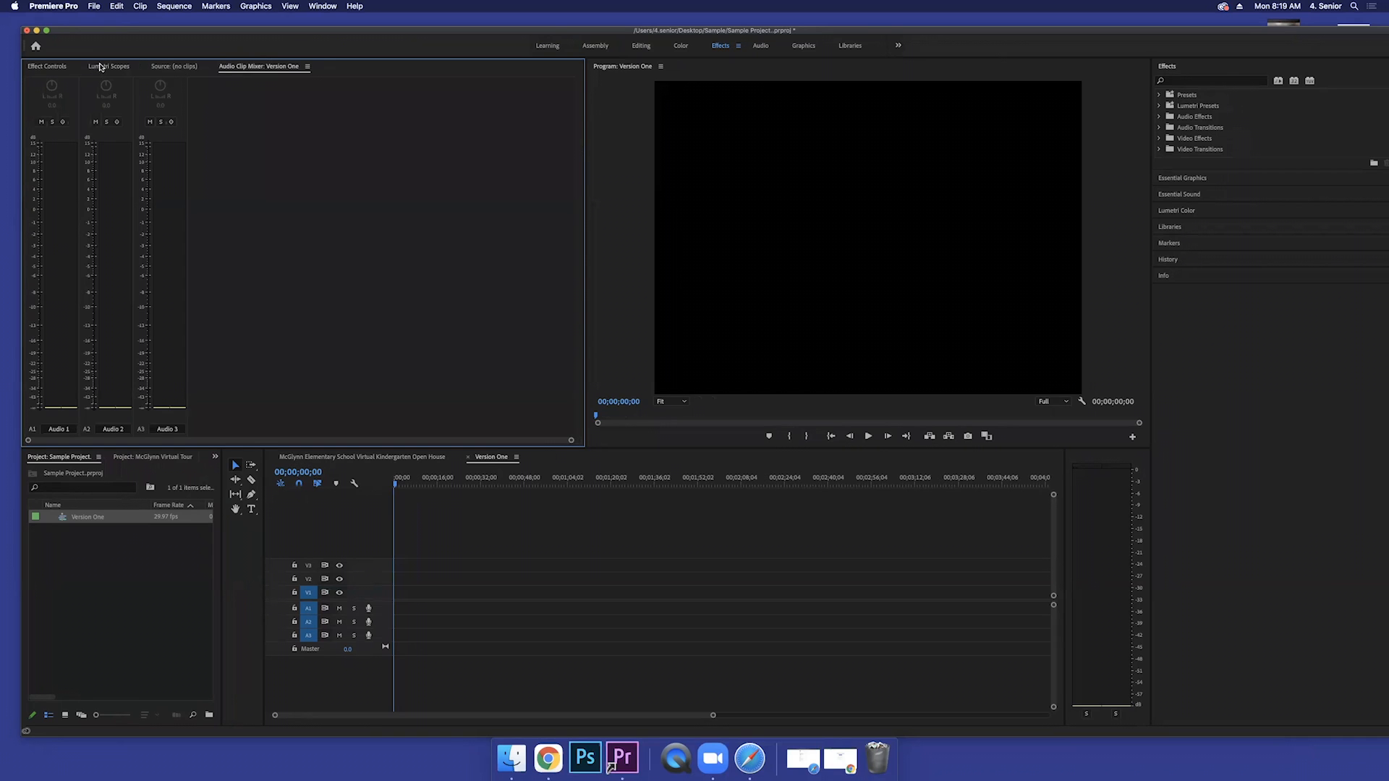
{"action": "left_click", "coordinate": [46, 66]}
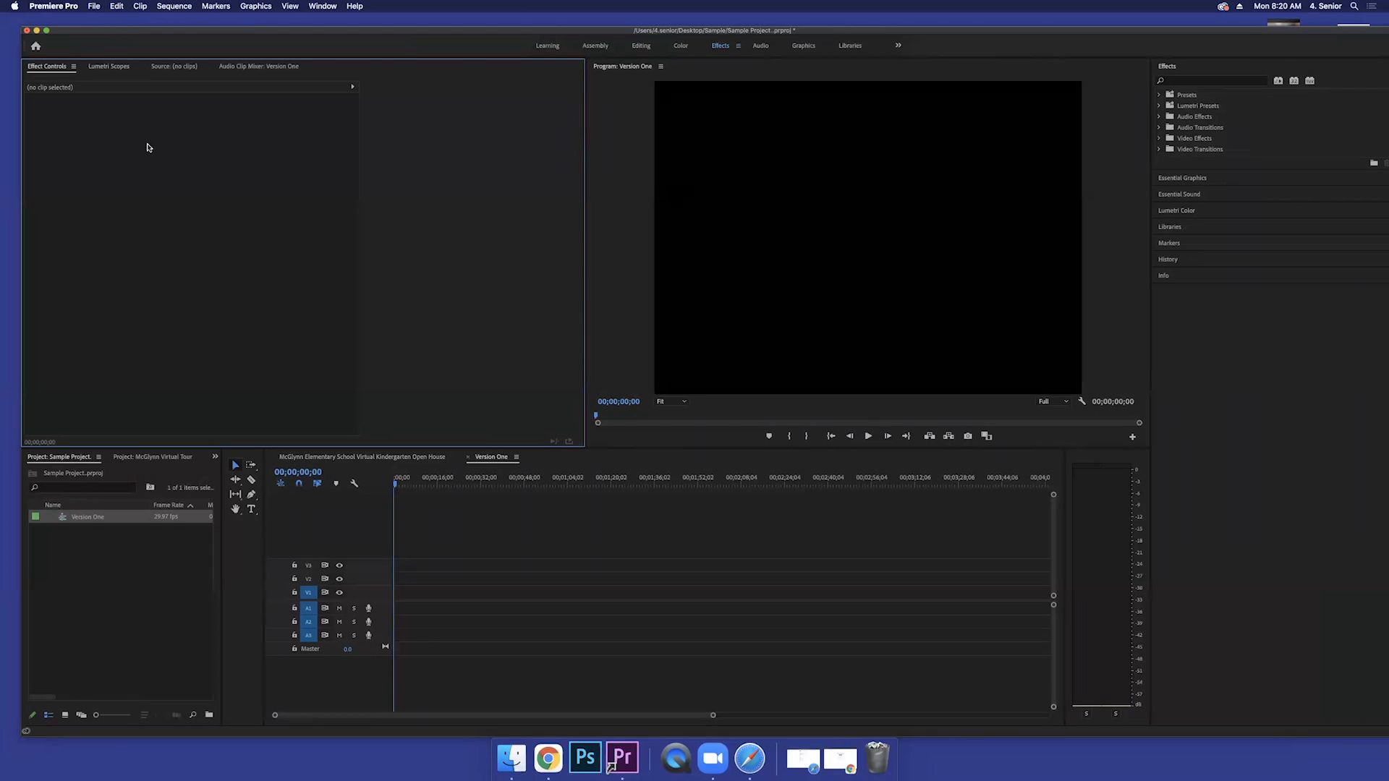
{"action": "mouse_move", "coordinate": [225, 182]}
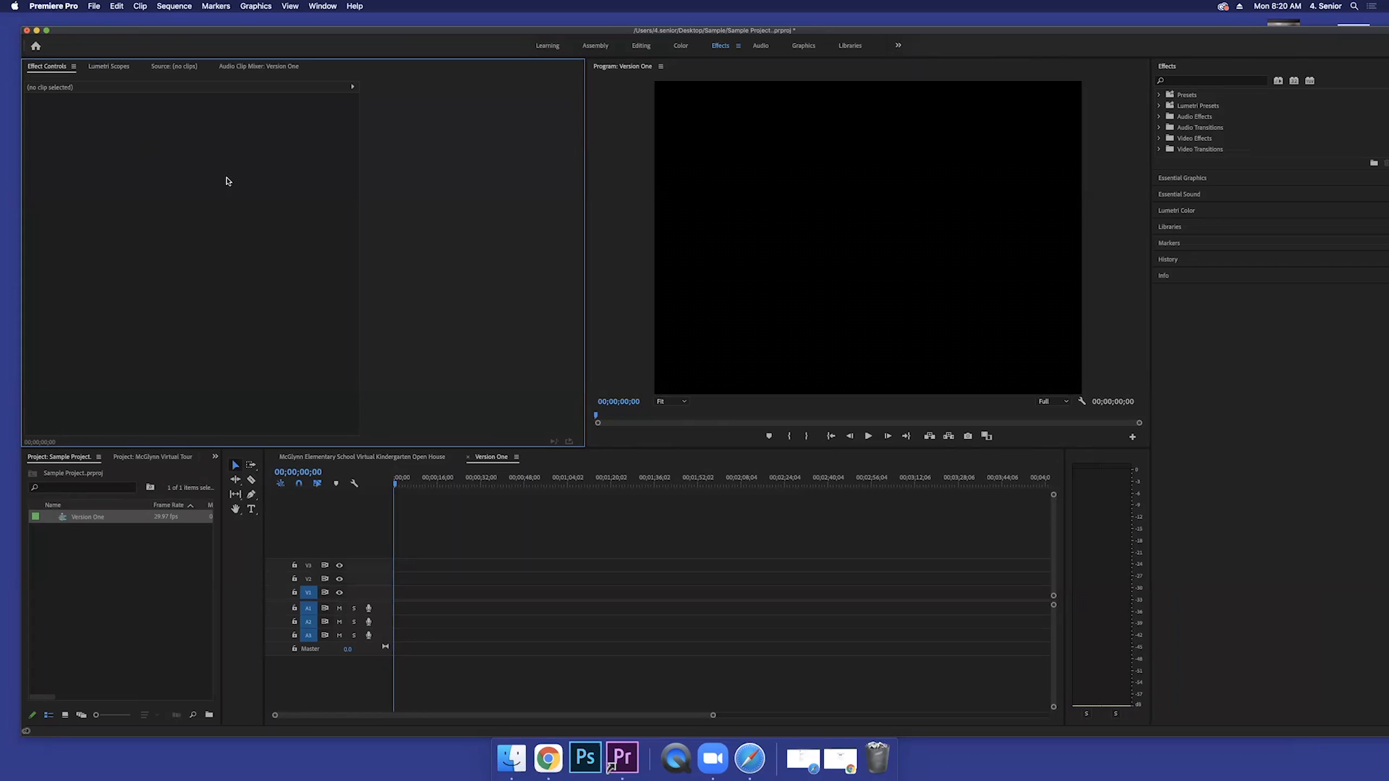
{"action": "mouse_move", "coordinate": [175, 199]}
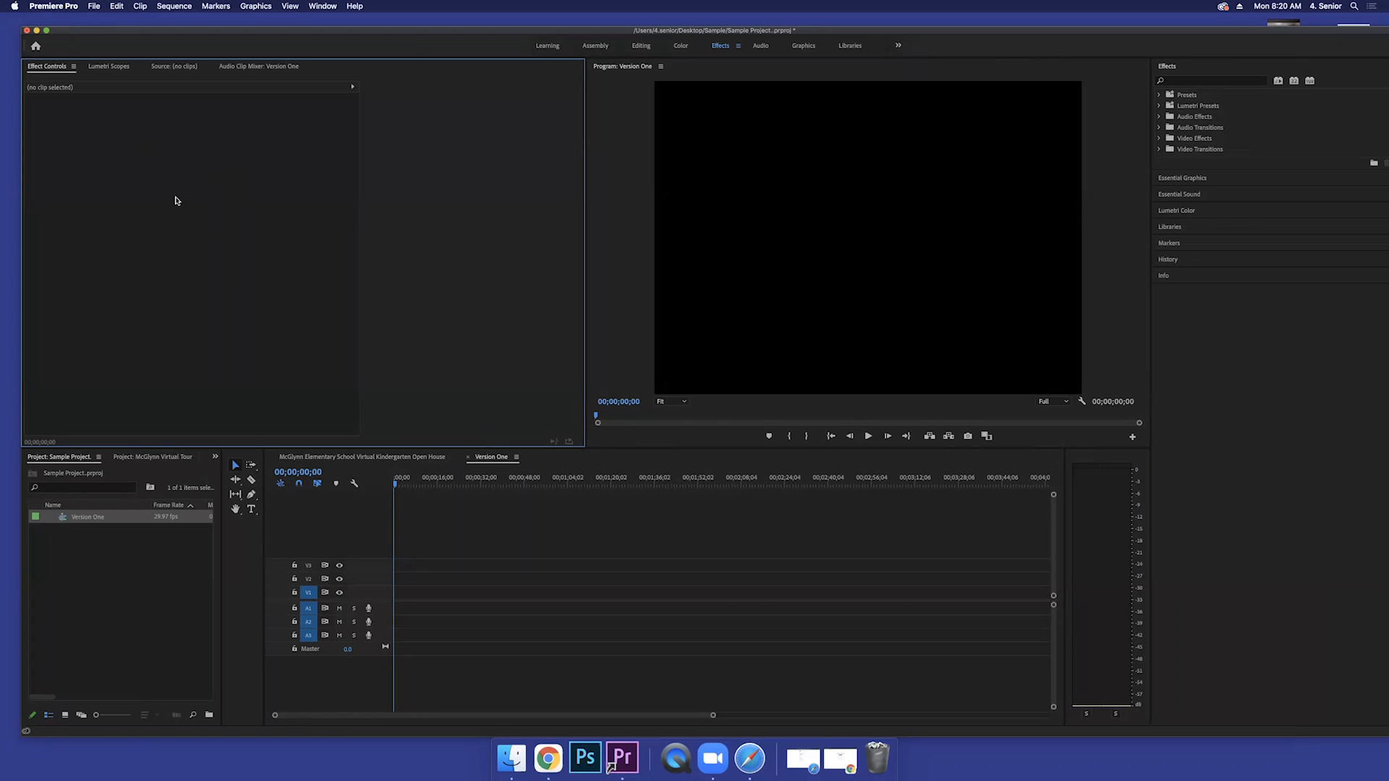
{"action": "mouse_move", "coordinate": [191, 327]}
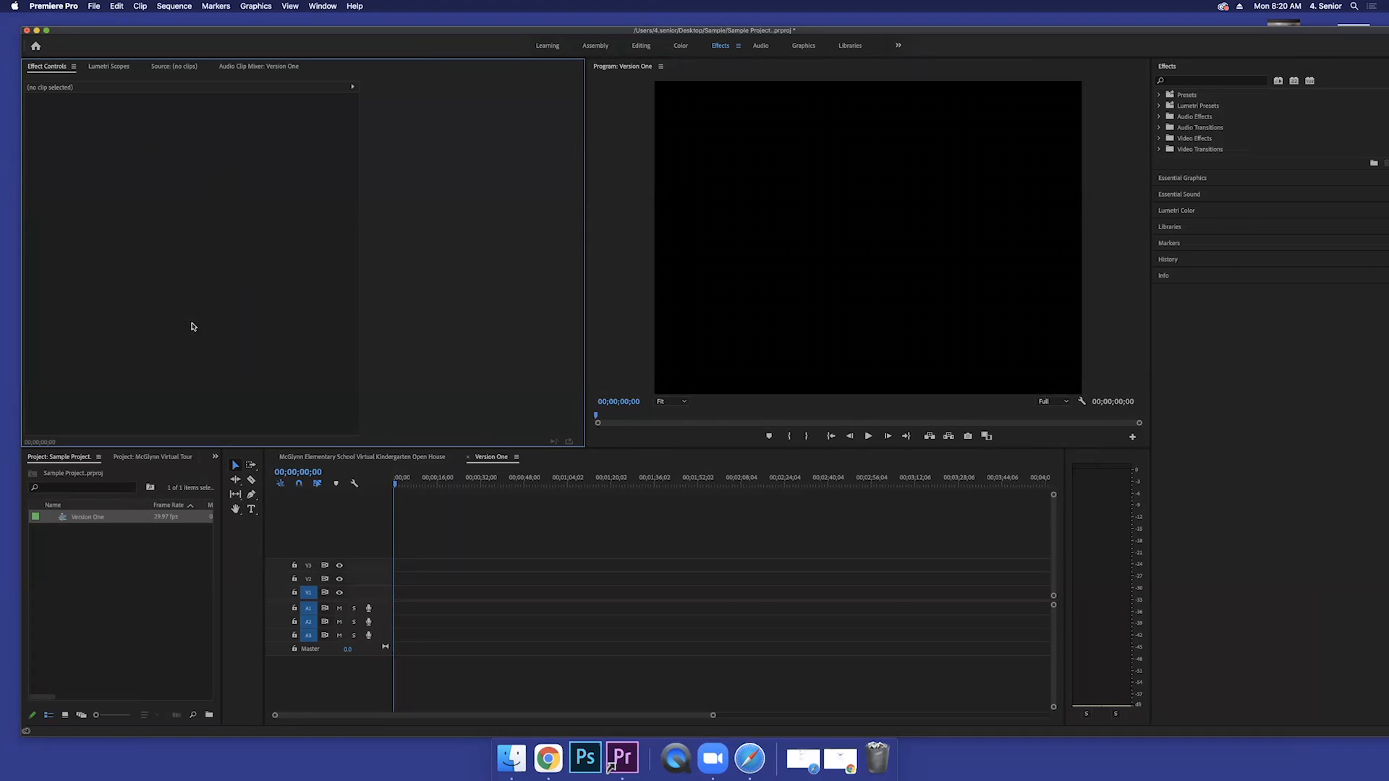
{"action": "mouse_move", "coordinate": [274, 214]}
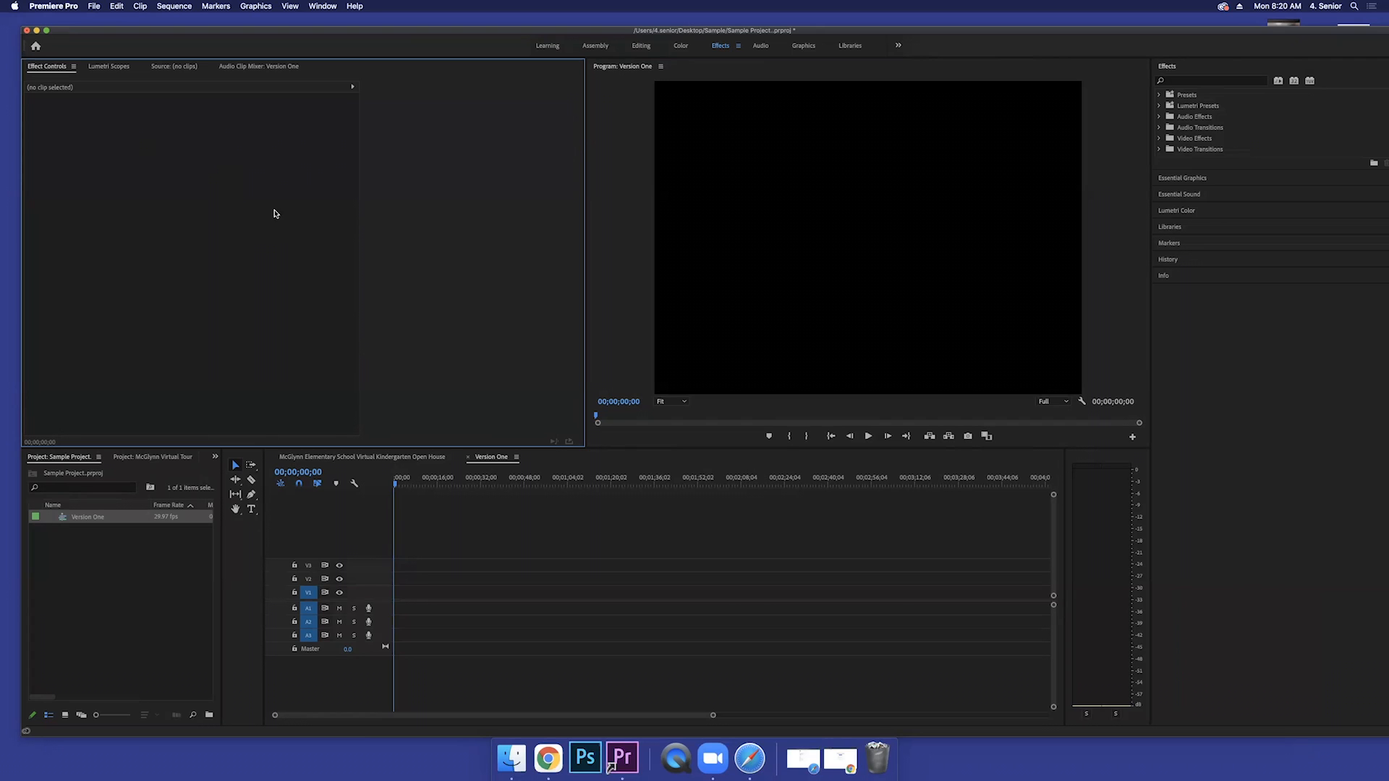
{"action": "mouse_move", "coordinate": [960, 227]}
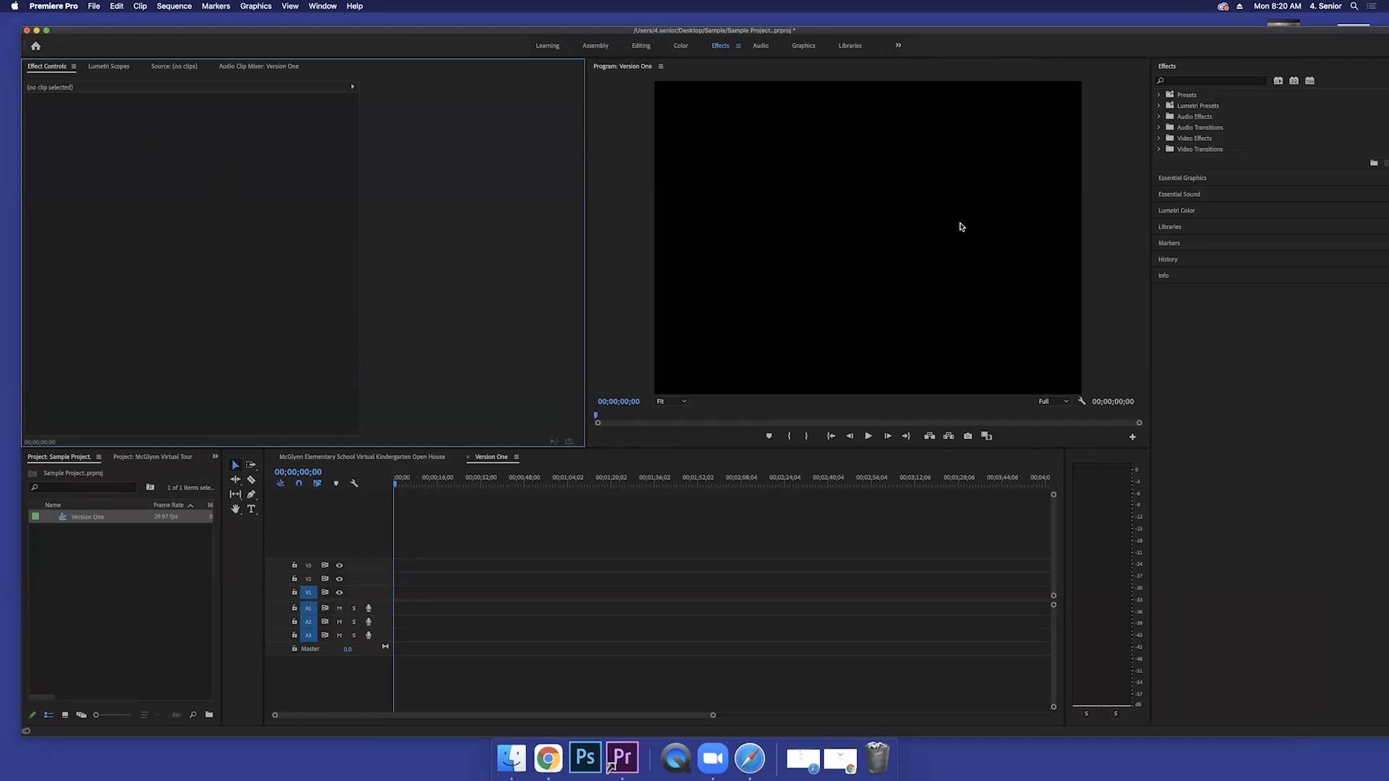
{"action": "mouse_move", "coordinate": [865, 173]}
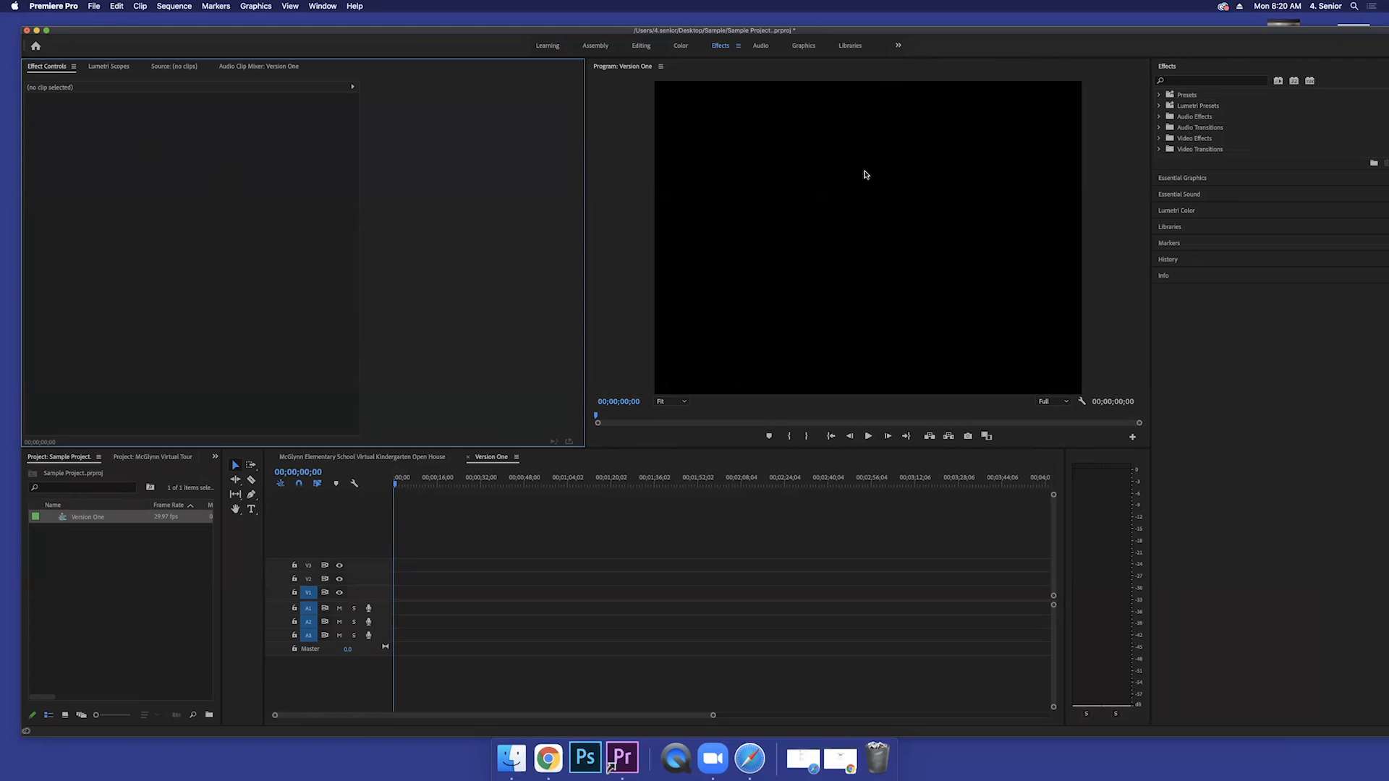
{"action": "mouse_move", "coordinate": [823, 191]}
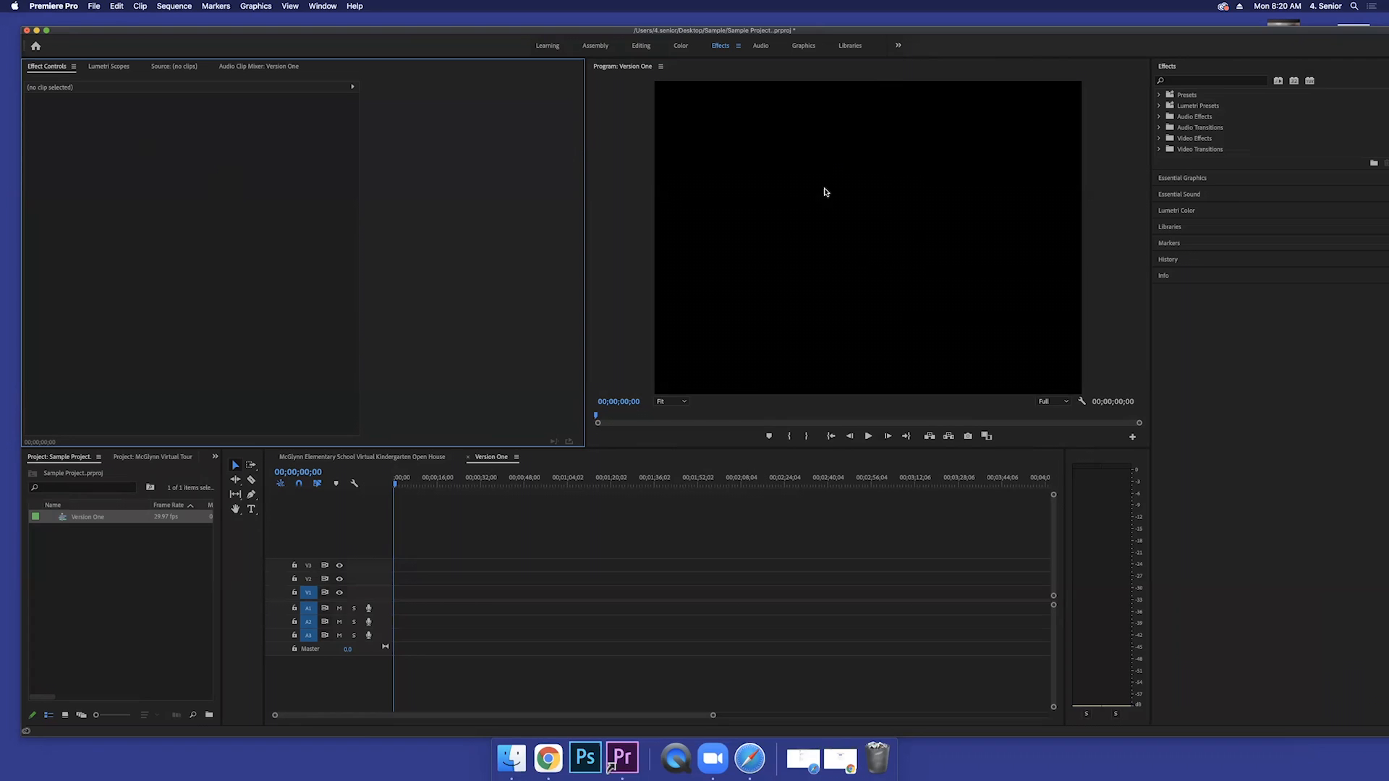
{"action": "mouse_move", "coordinate": [839, 157]}
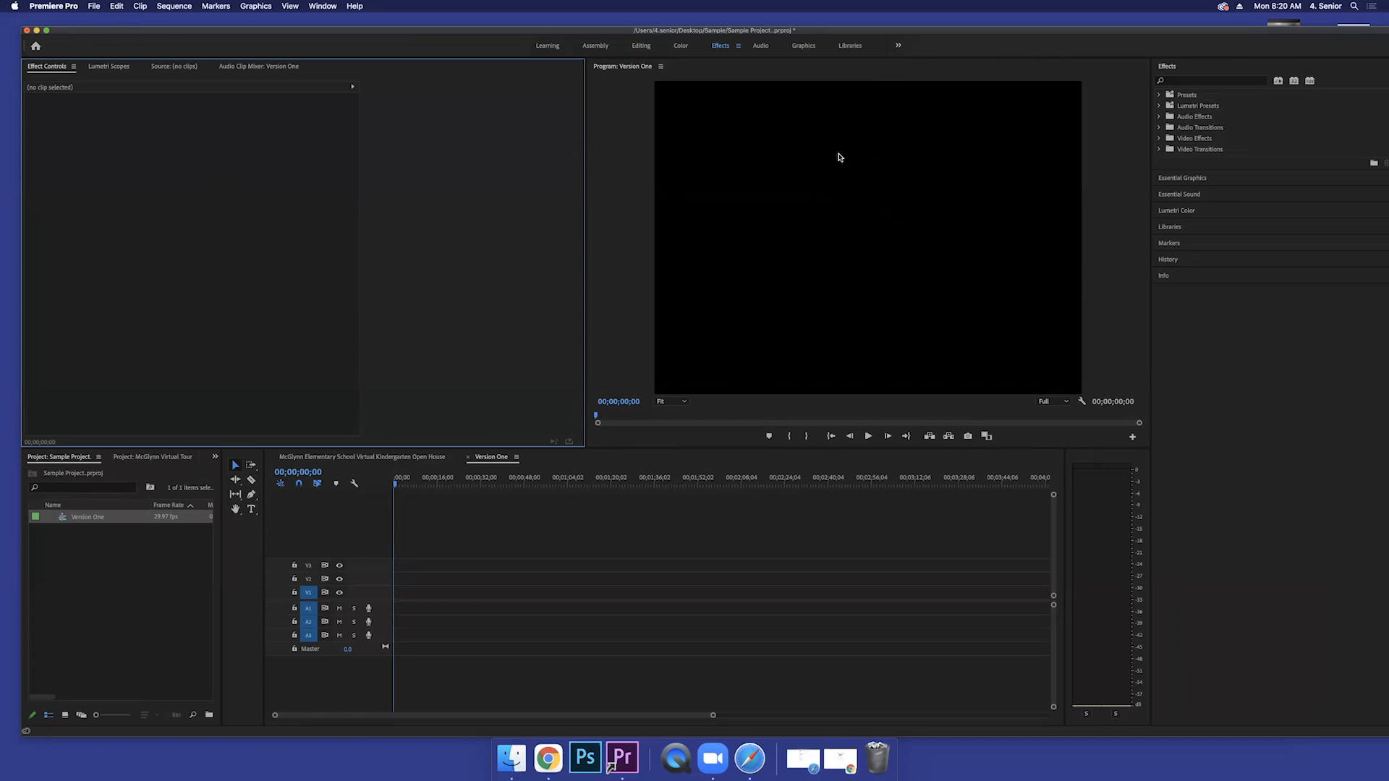
{"action": "mouse_move", "coordinate": [866, 159]}
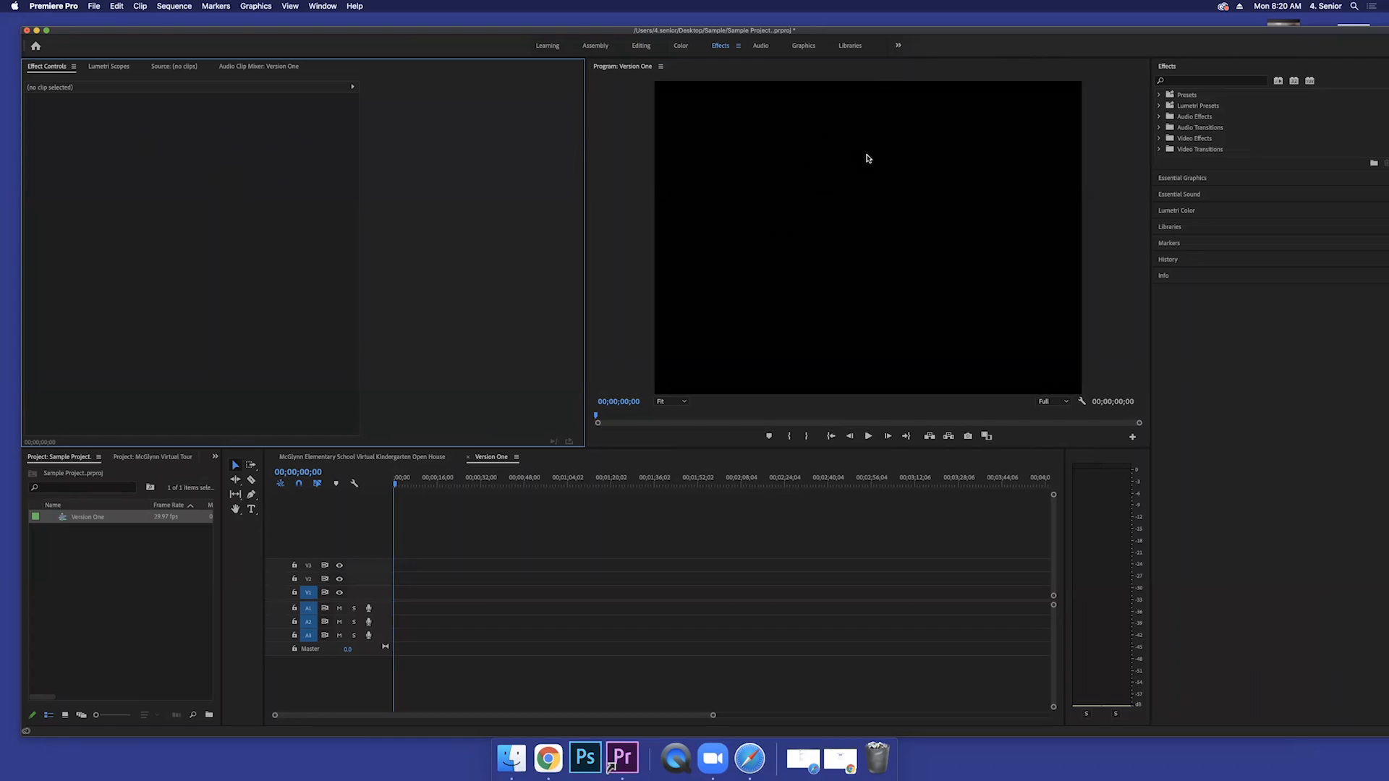
{"action": "mouse_move", "coordinate": [862, 175]}
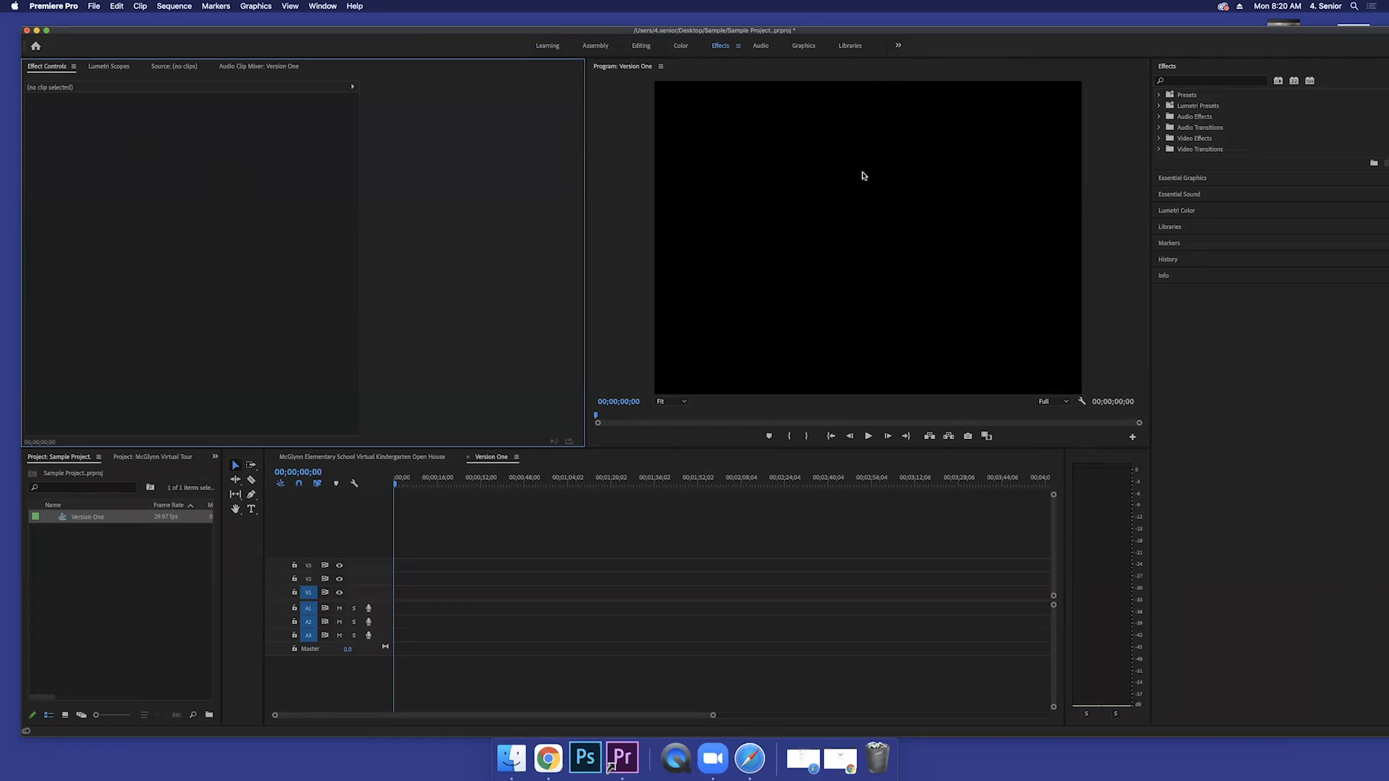
{"action": "mouse_move", "coordinate": [819, 218]}
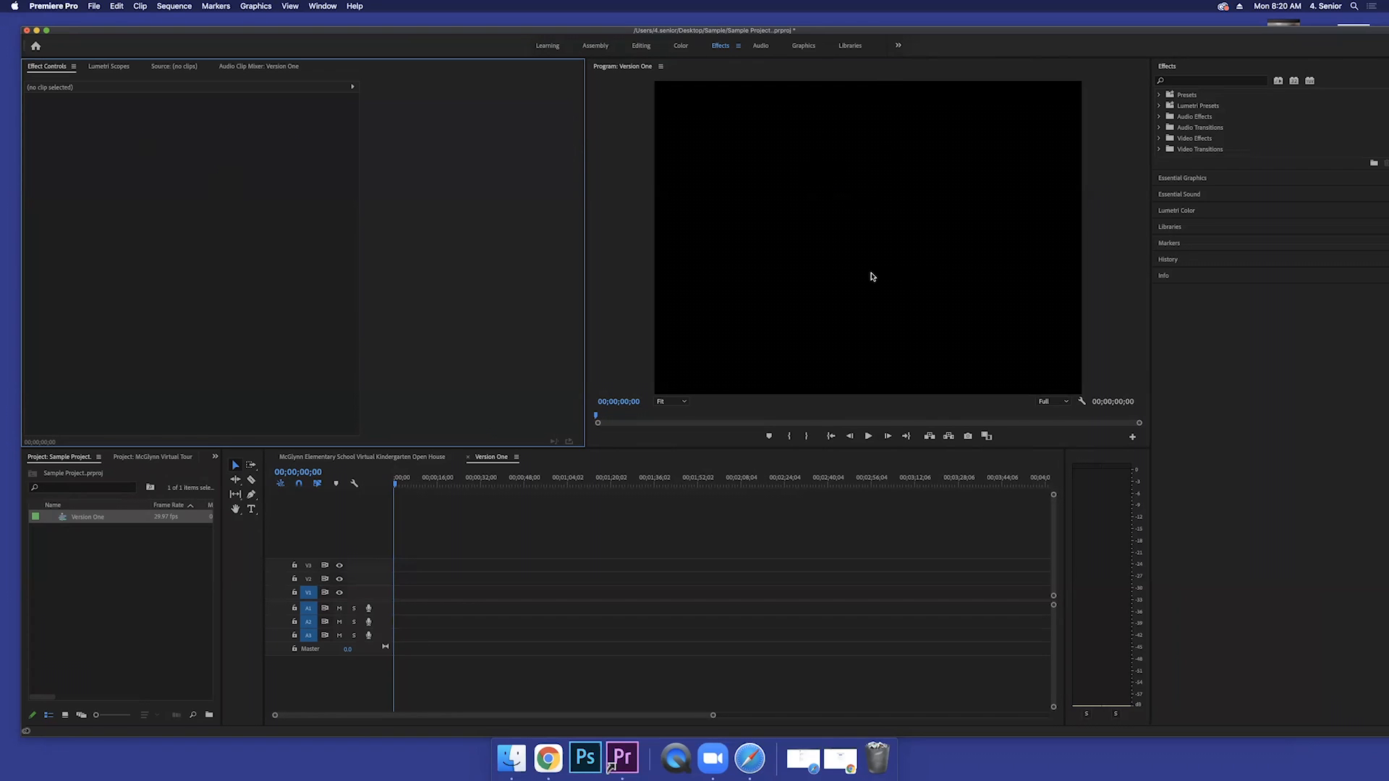
{"action": "mouse_move", "coordinate": [834, 216]}
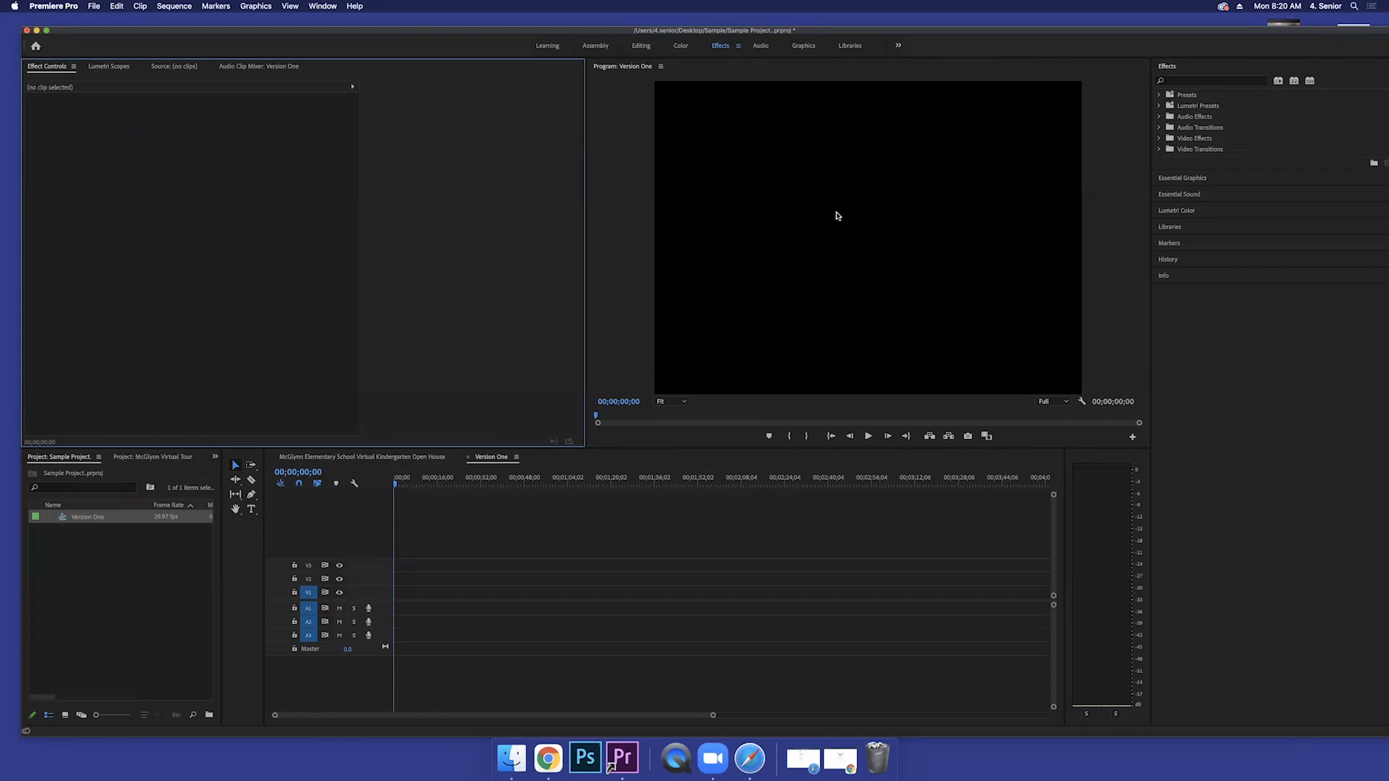
{"action": "mouse_move", "coordinate": [139, 552]}
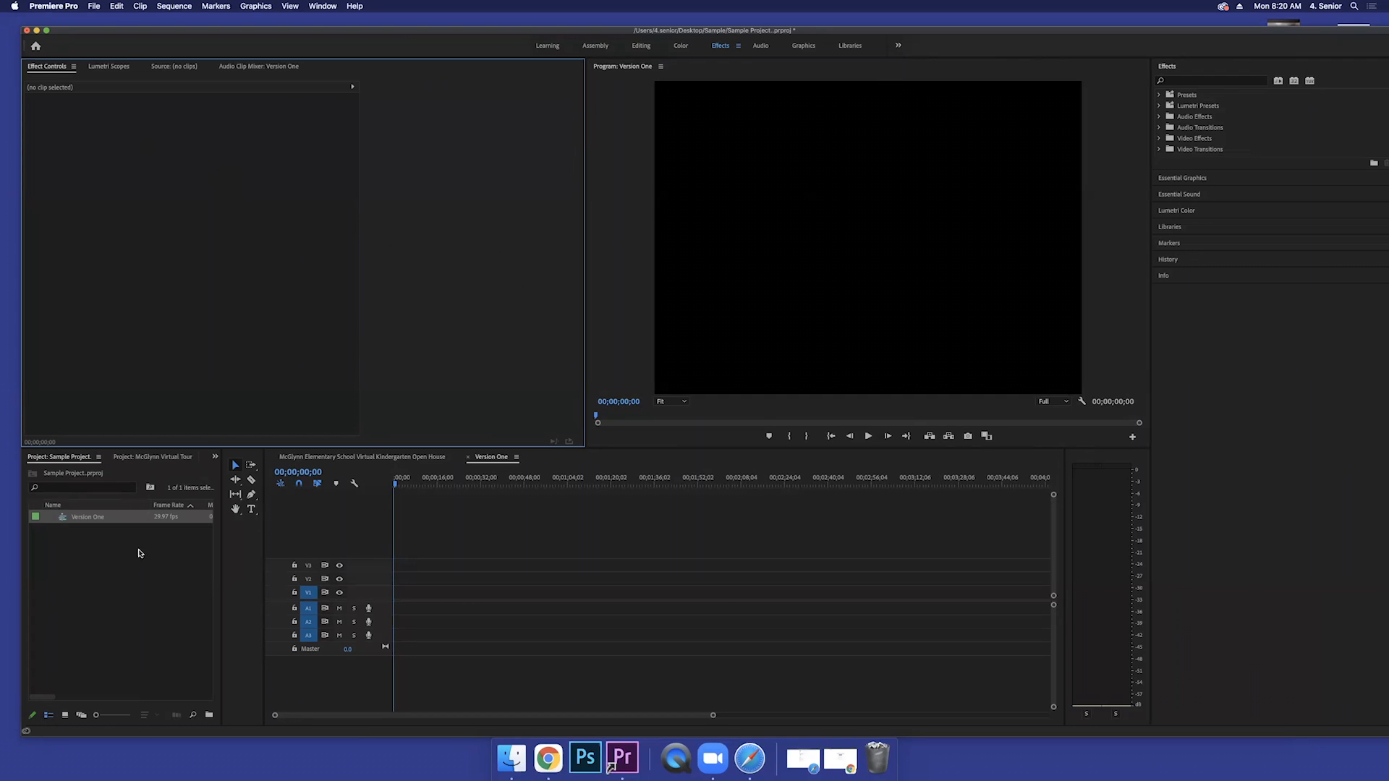
{"action": "mouse_move", "coordinate": [162, 573]}
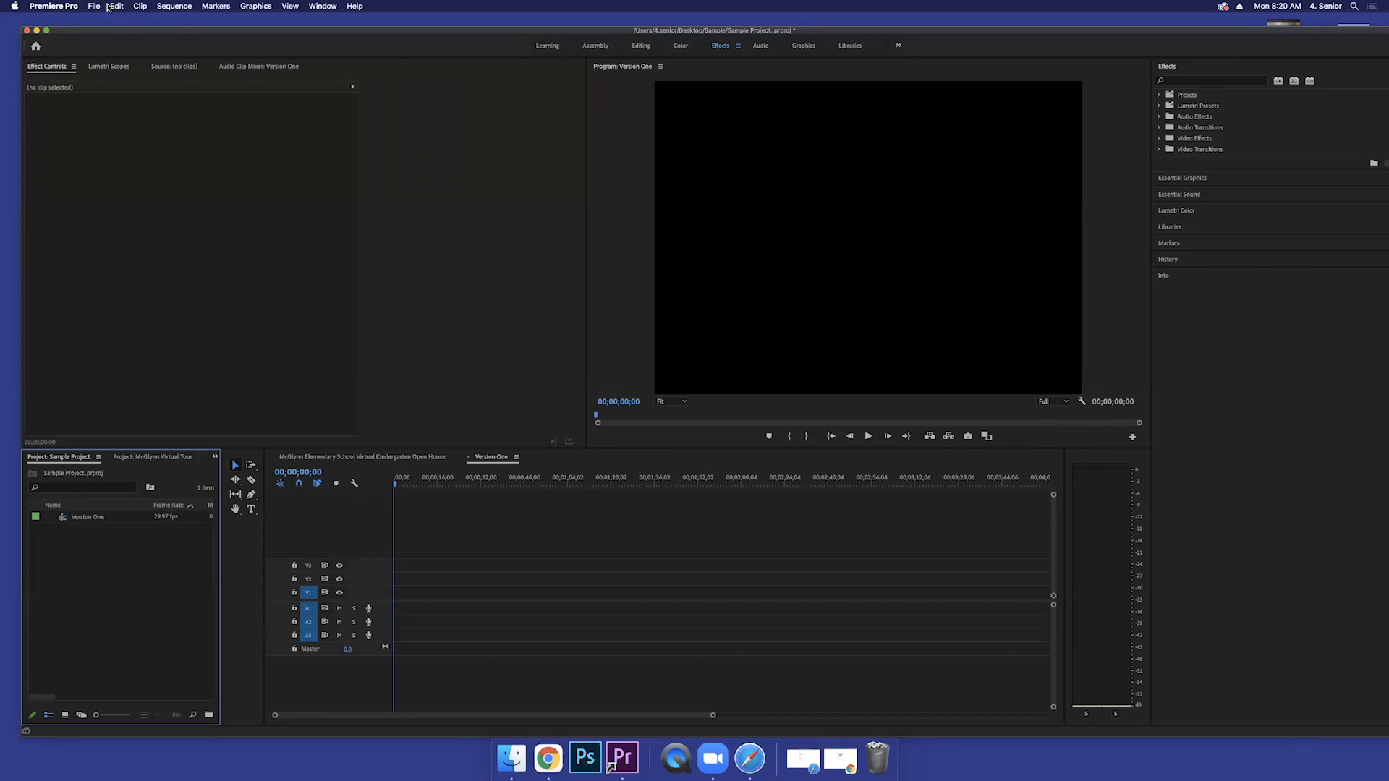
Step: Start an import and navigate to the Sample folder on the Desktop
{"action": "left_click", "coordinate": [53, 5]}
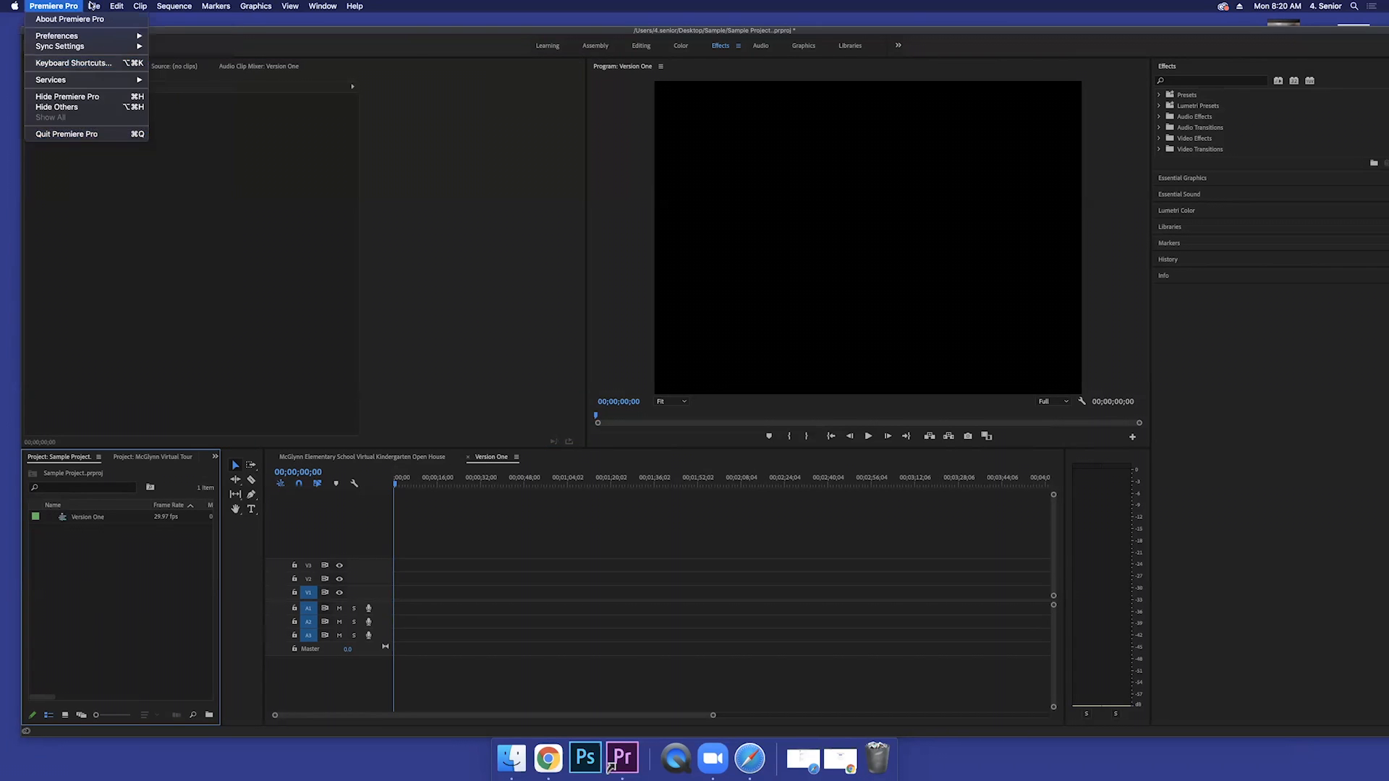
{"action": "left_click", "coordinate": [92, 5]}
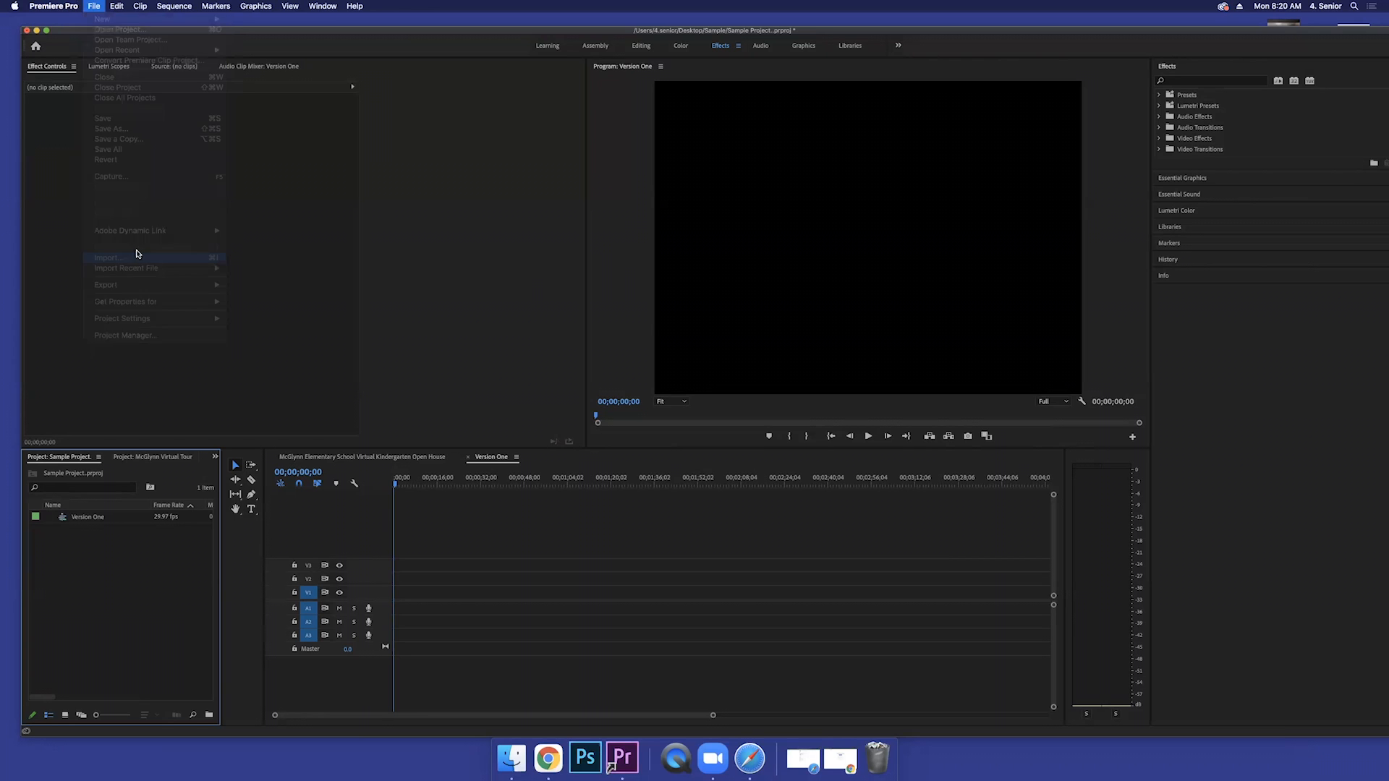
{"action": "left_click", "coordinate": [109, 258]}
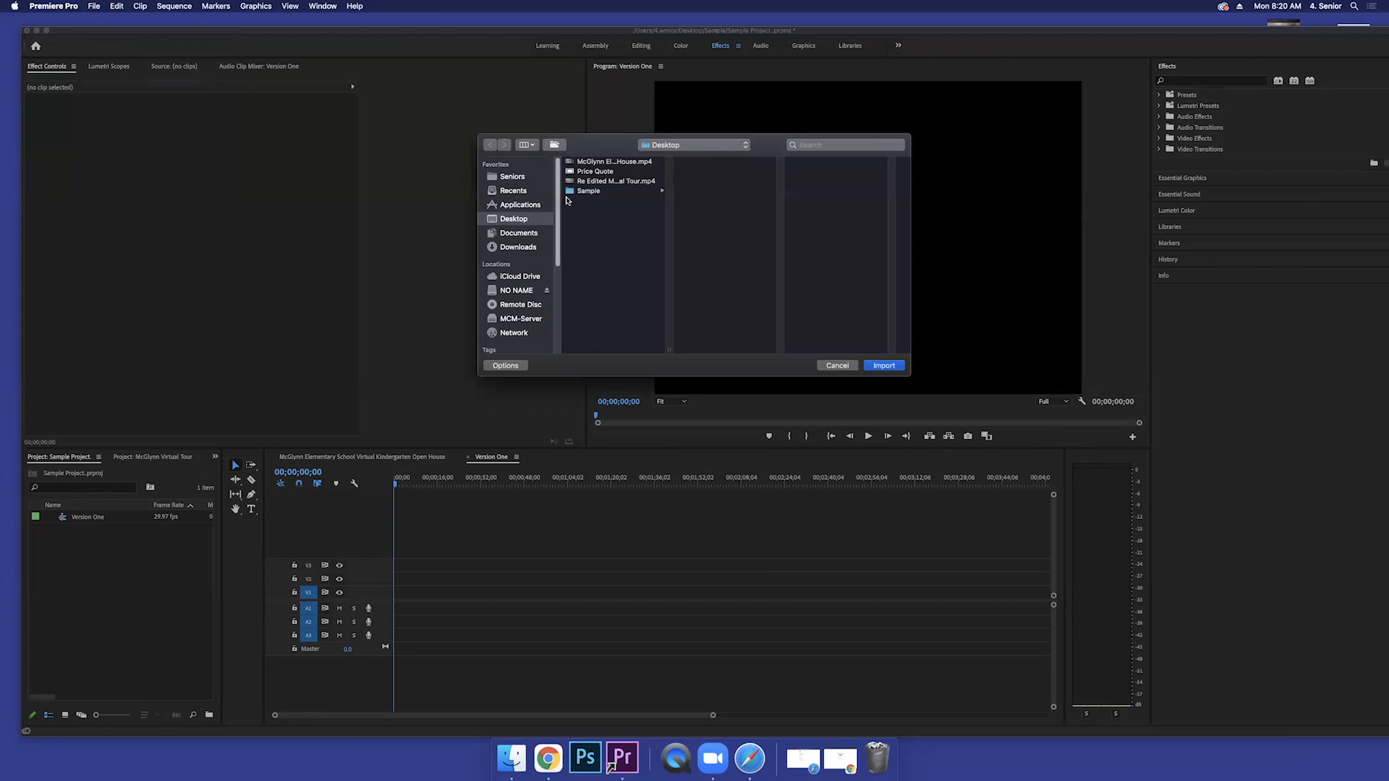
{"action": "left_click", "coordinate": [589, 191]}
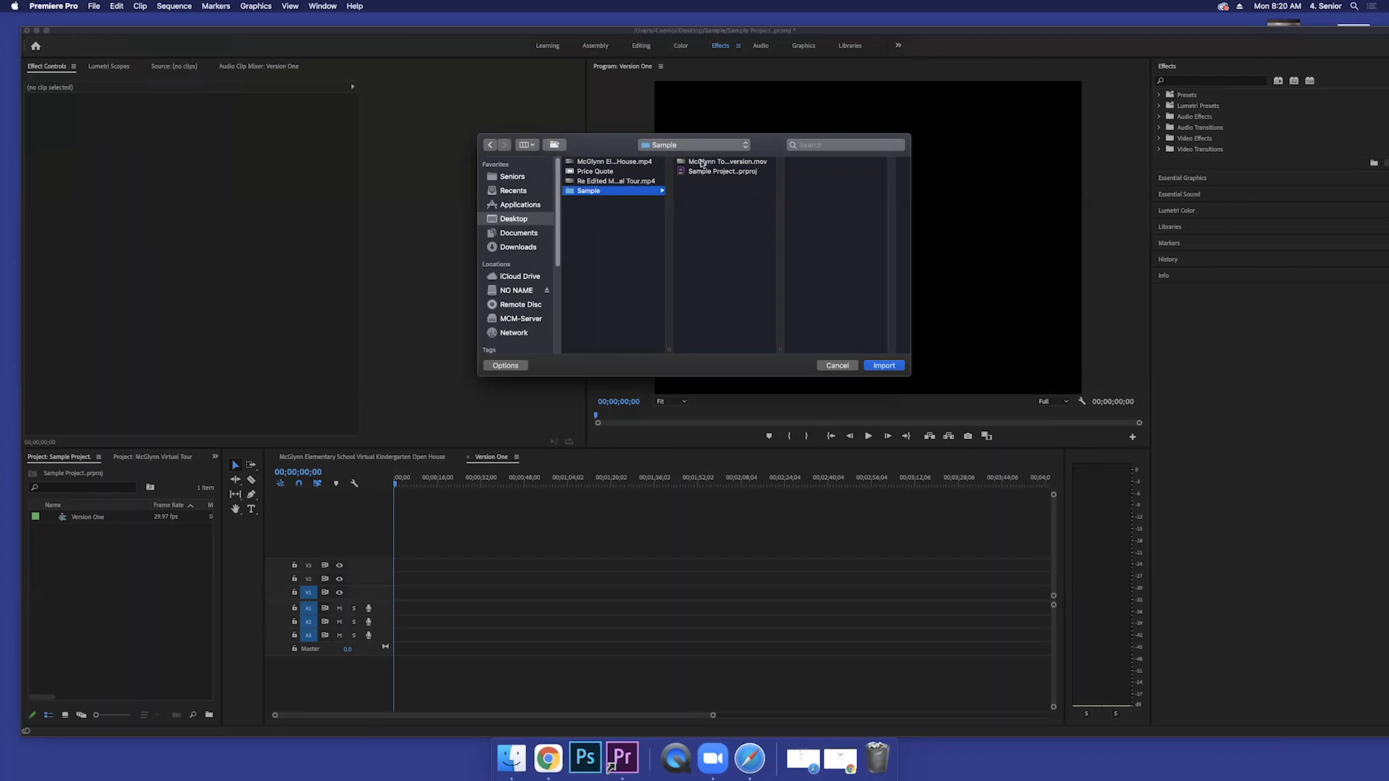
Step: Import McGlynn Tour final version.mov into the project bin
{"action": "left_click", "coordinate": [725, 160]}
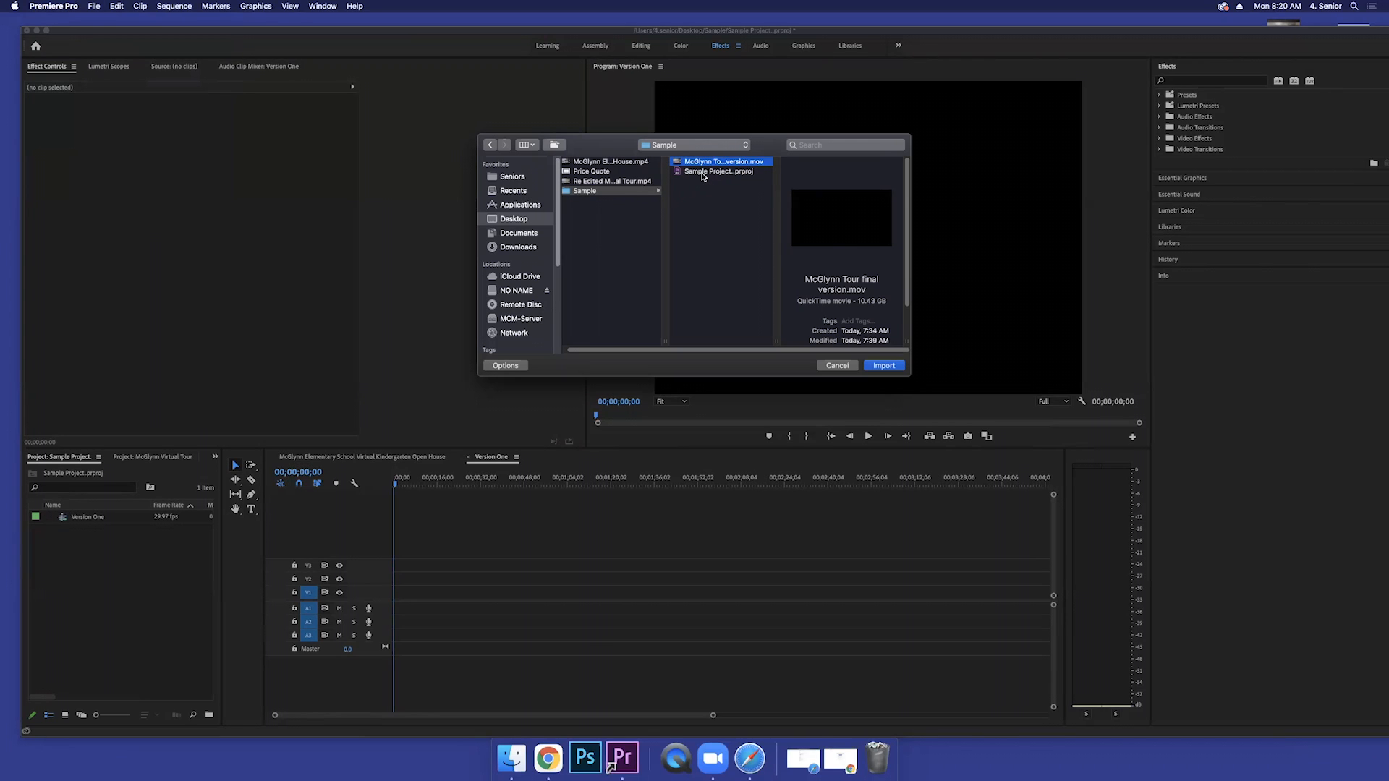
{"action": "left_click", "coordinate": [718, 171]}
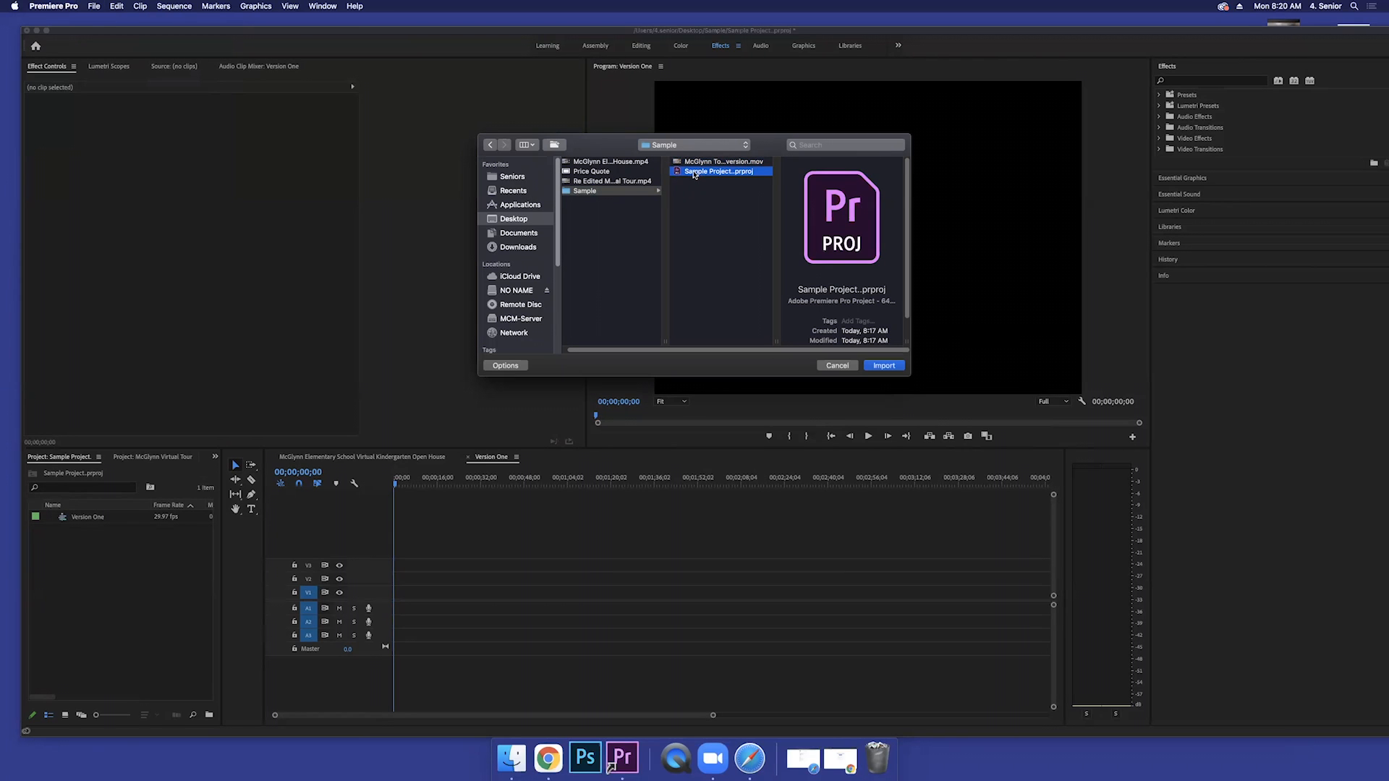
{"action": "left_click", "coordinate": [725, 161]}
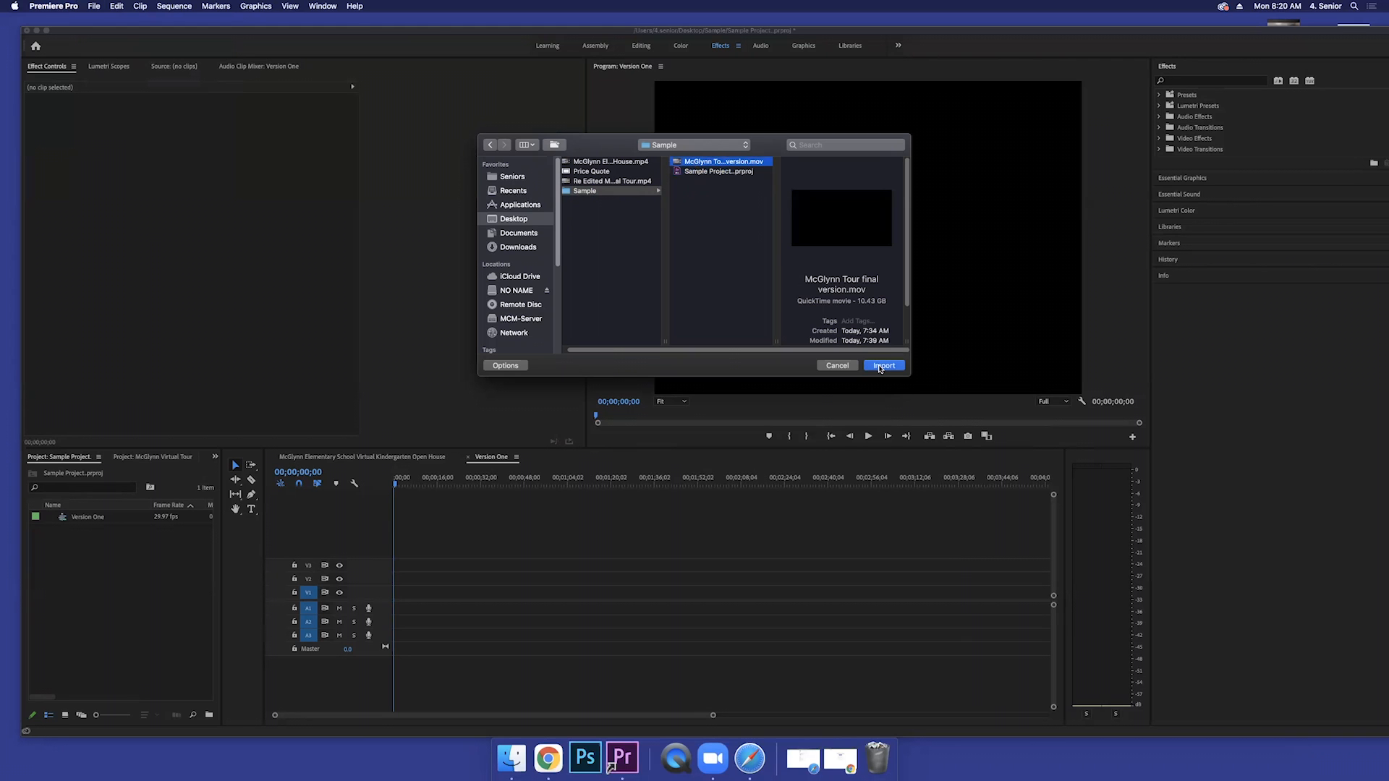
{"action": "left_click", "coordinate": [883, 365]}
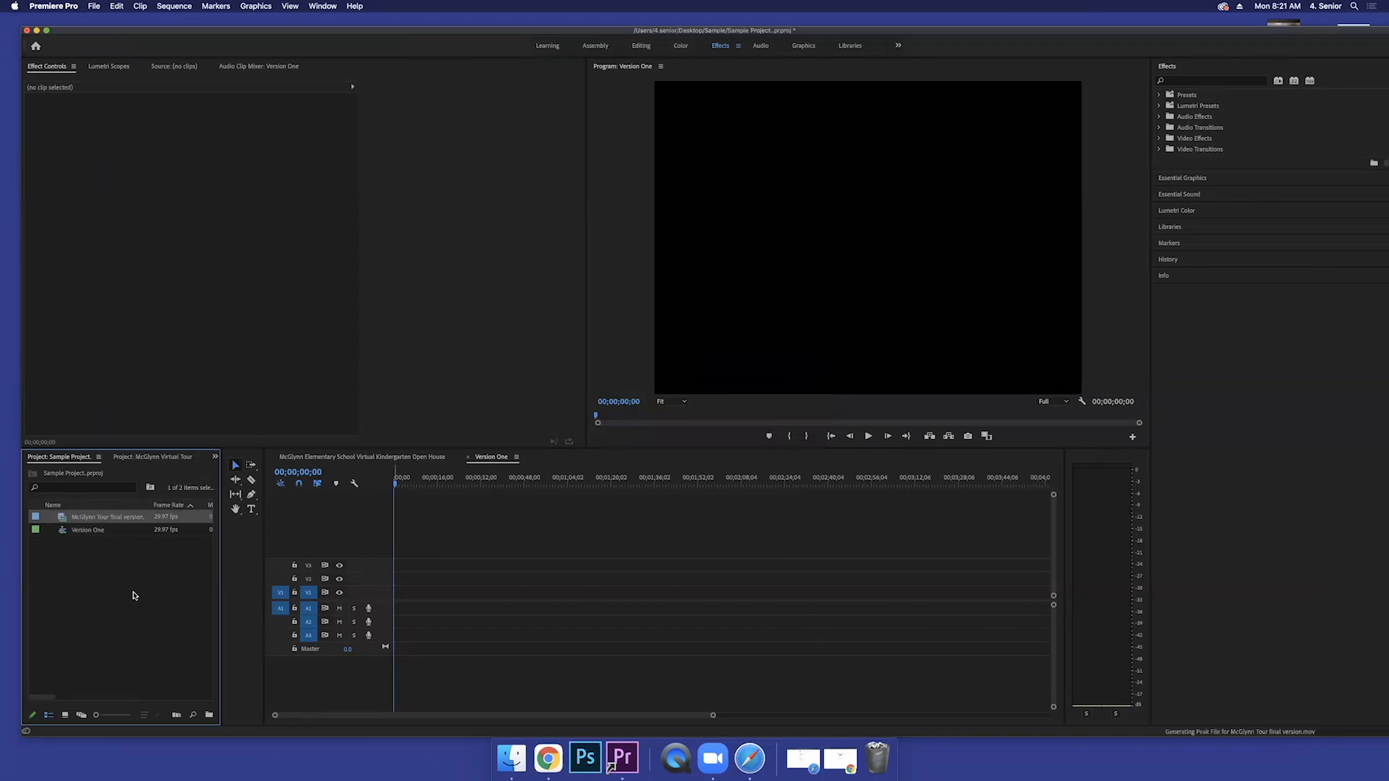
{"action": "mouse_move", "coordinate": [62, 540]}
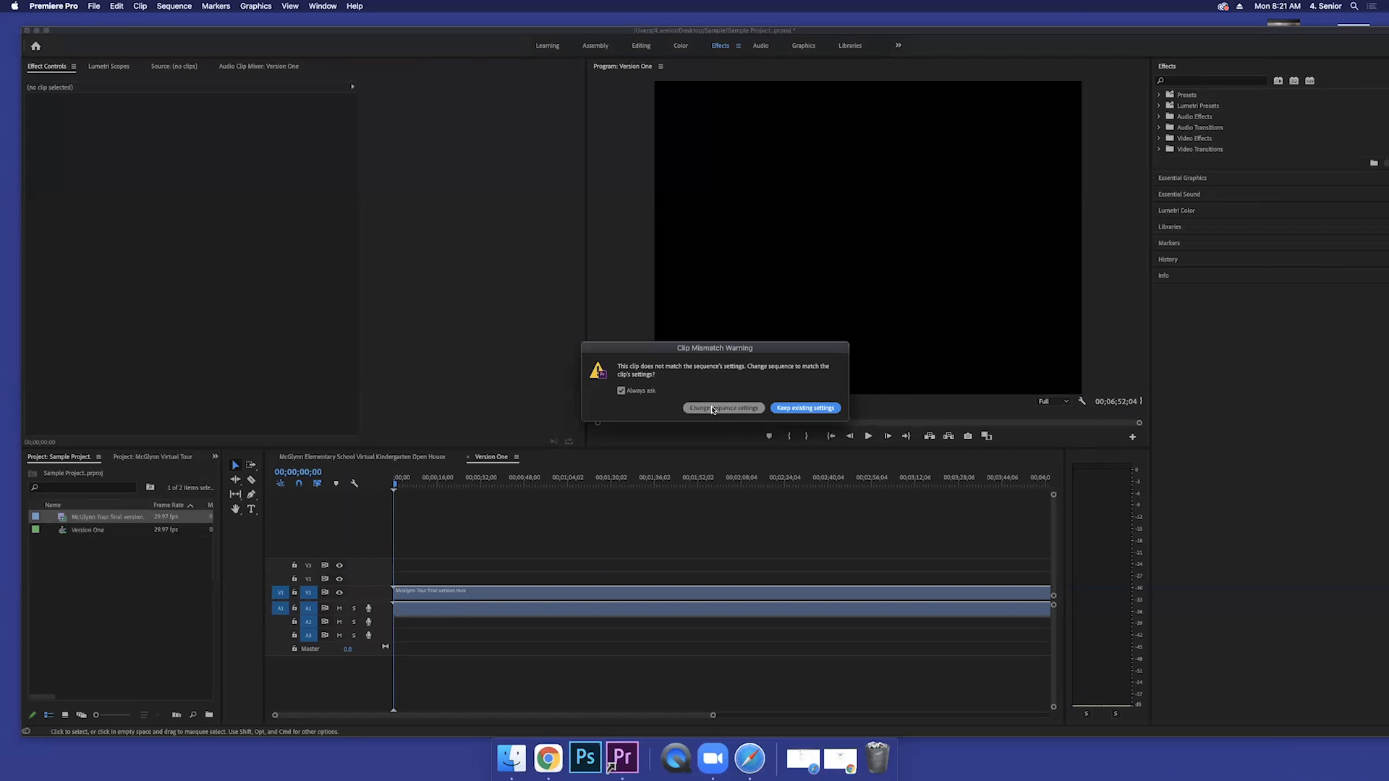
Step: Change the Version One sequence settings to match the McGlynn Tour clip
{"action": "left_click", "coordinate": [803, 408]}
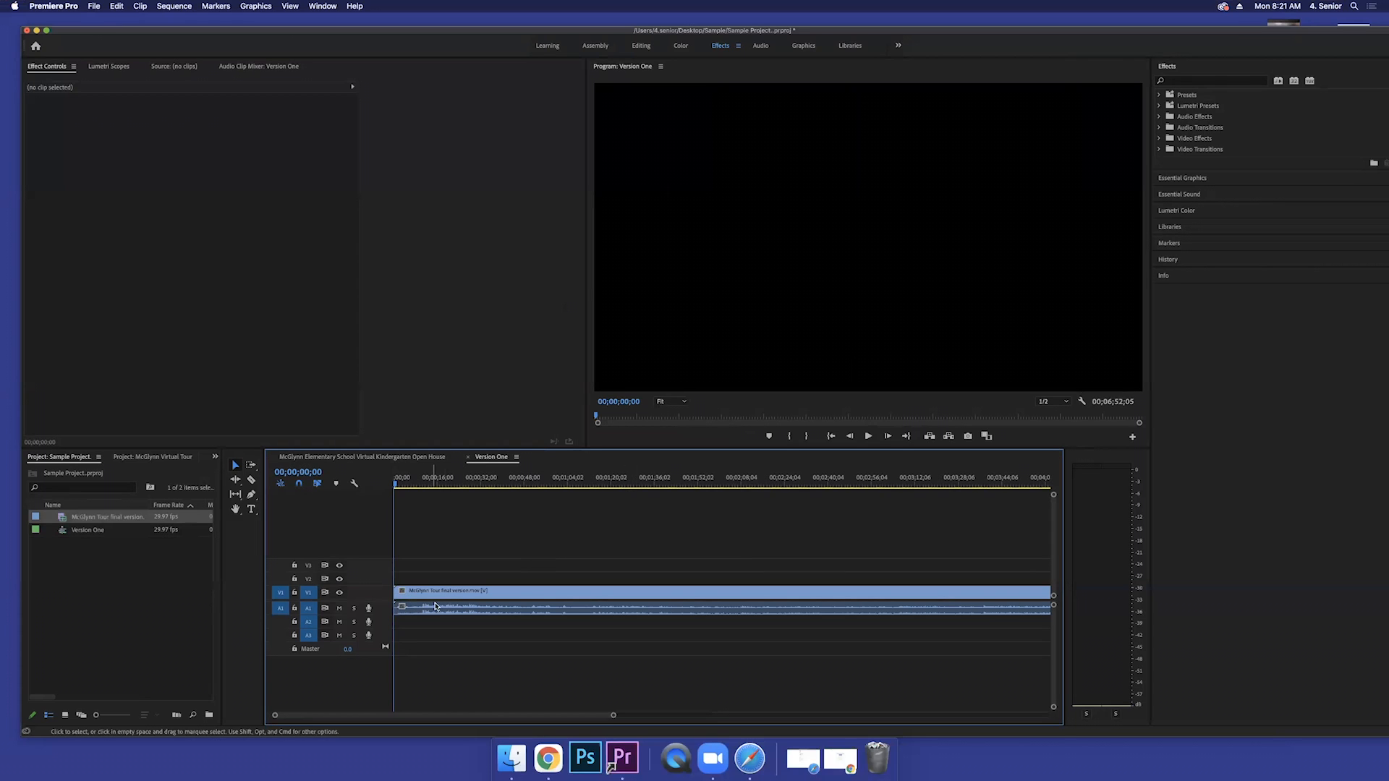
{"action": "mouse_move", "coordinate": [667, 607]}
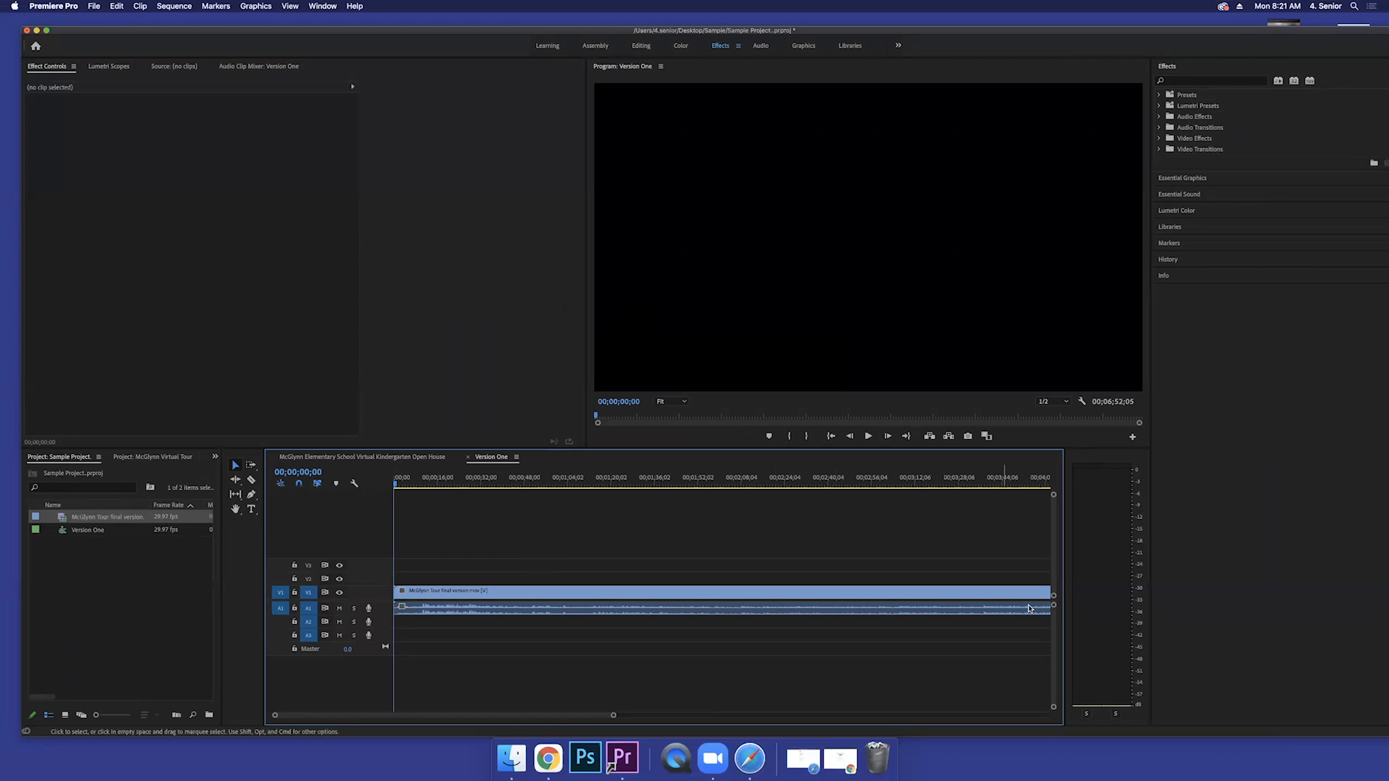
{"action": "mouse_move", "coordinate": [543, 616]}
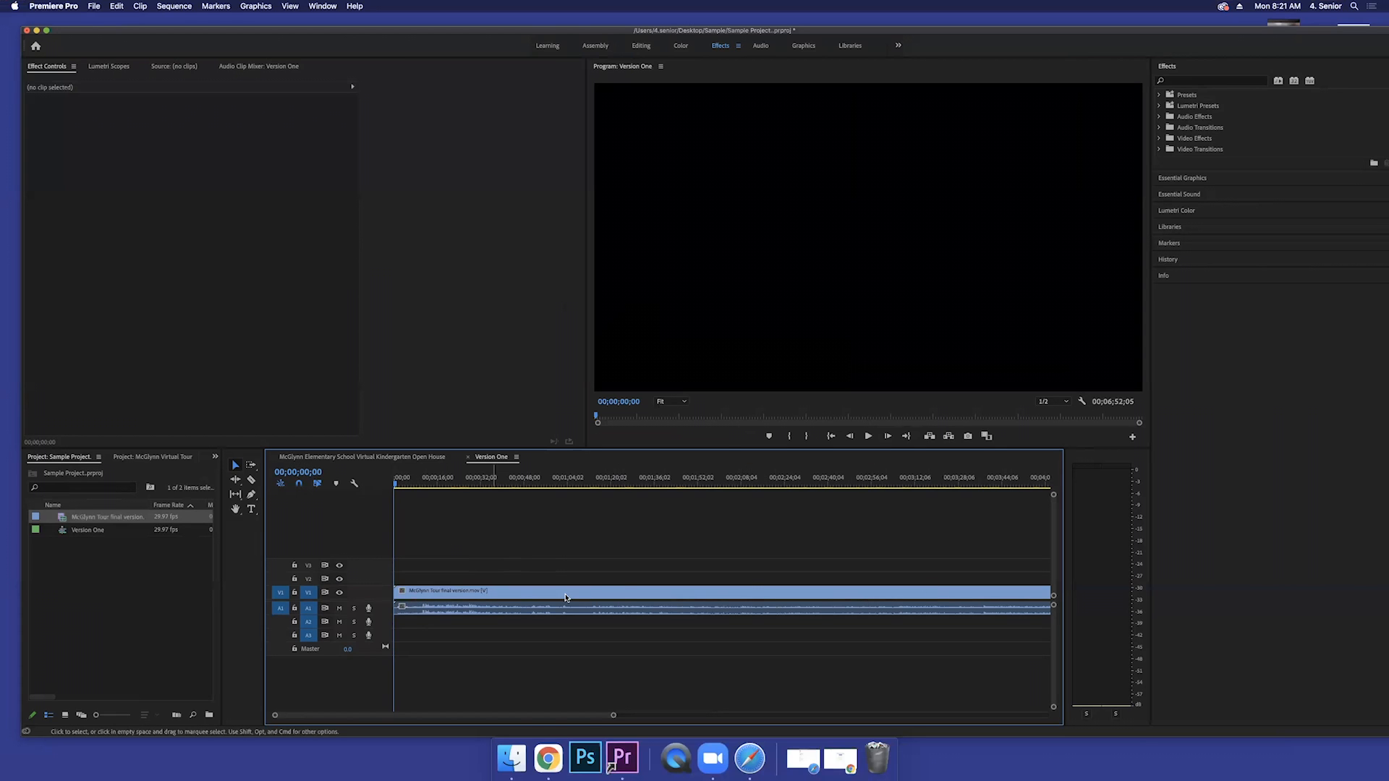
{"action": "mouse_move", "coordinate": [487, 542]}
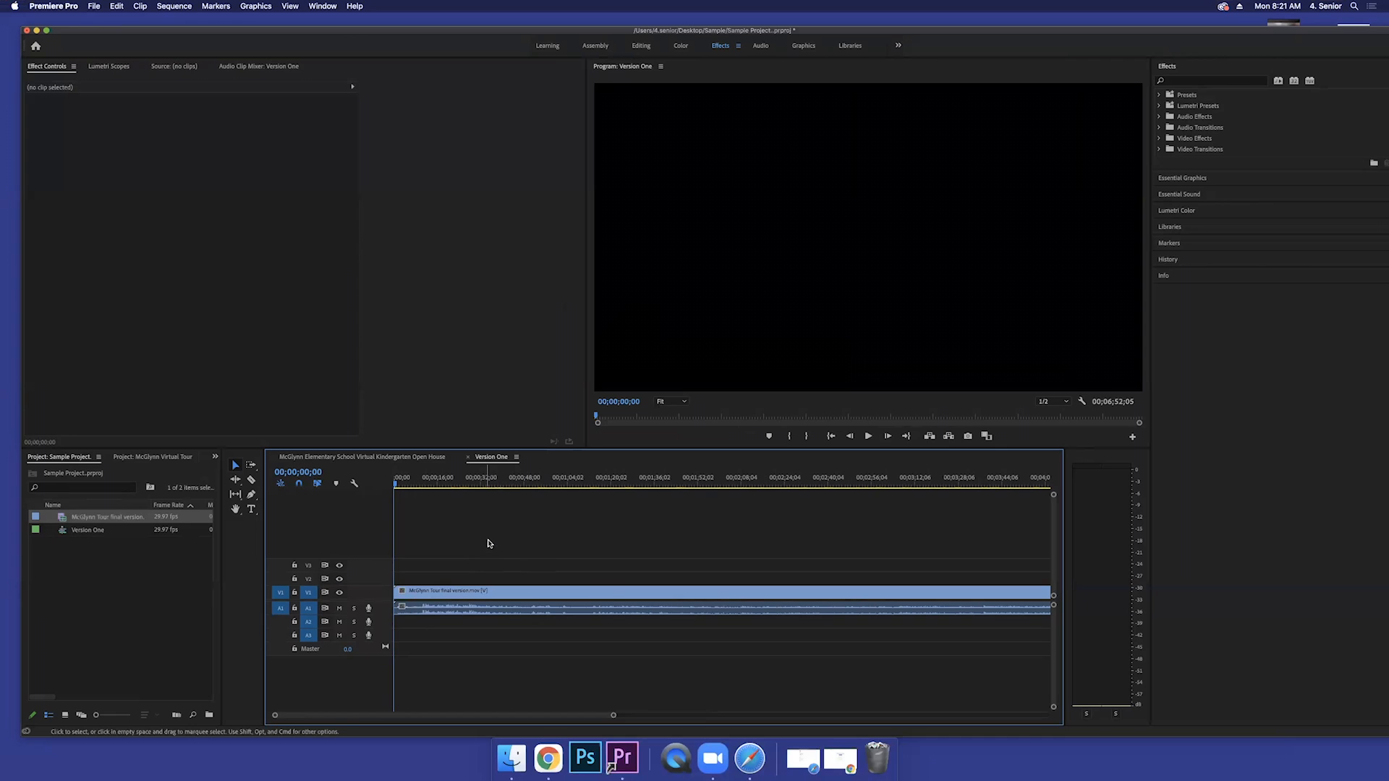
{"action": "mouse_move", "coordinate": [460, 556]}
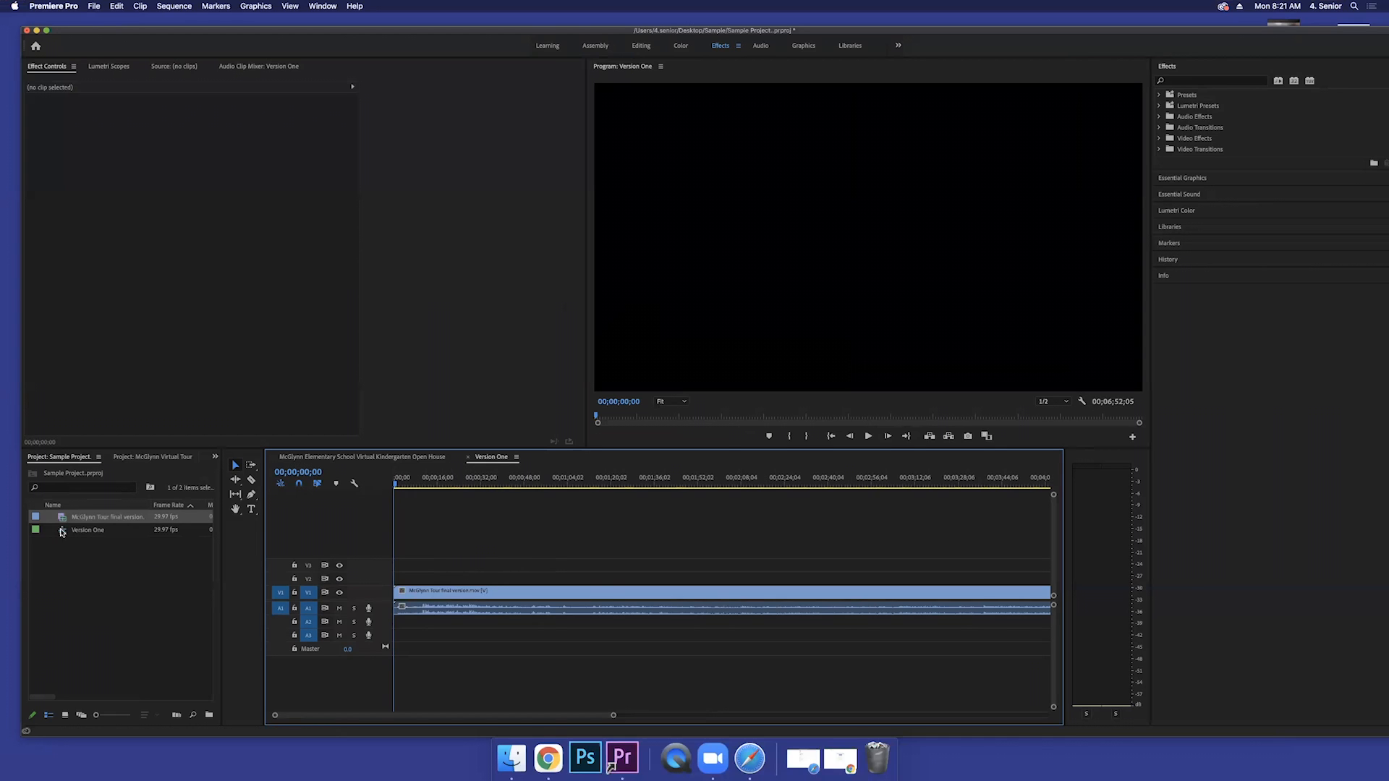
{"action": "mouse_move", "coordinate": [928, 14]}
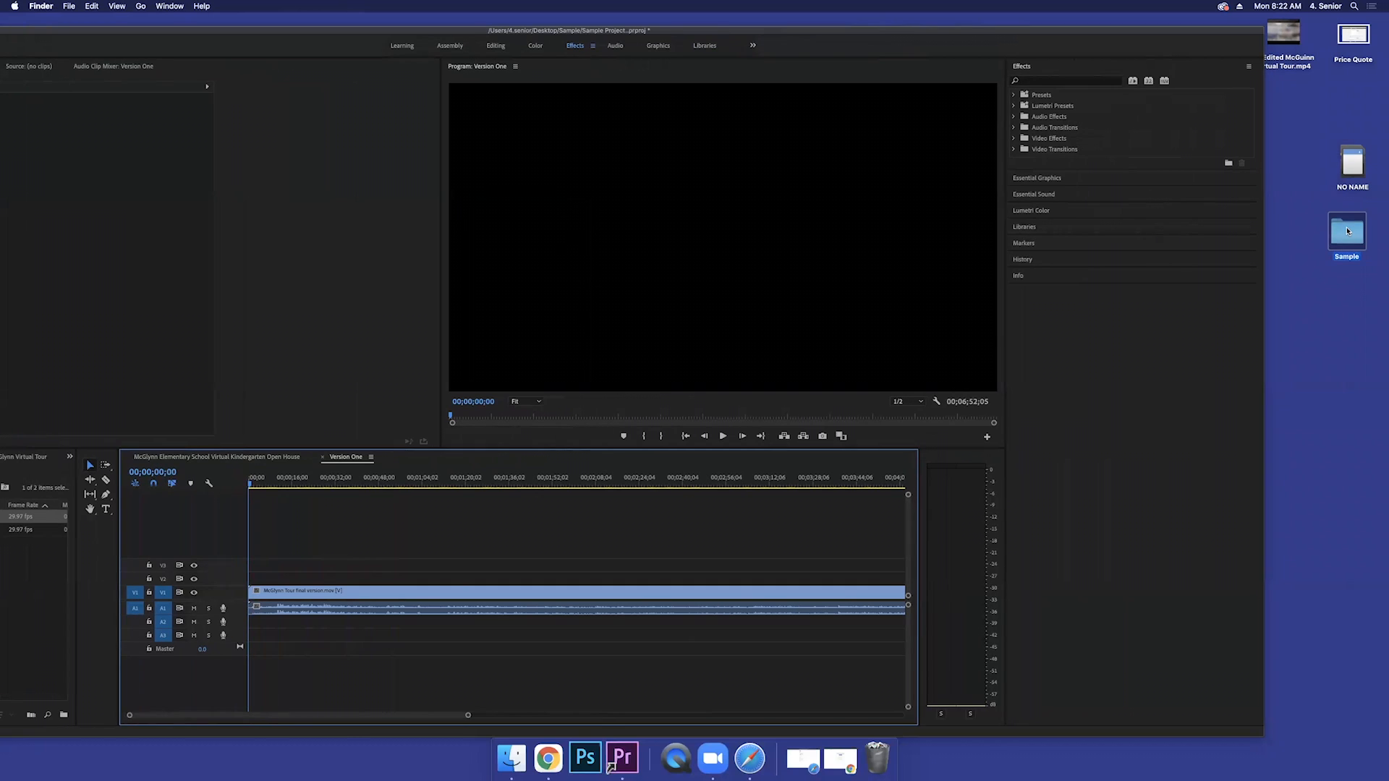
Step: Drag McGlynn Tour final version.mov out of the Sample folder onto the desktop
{"action": "double_click", "coordinate": [1345, 229]}
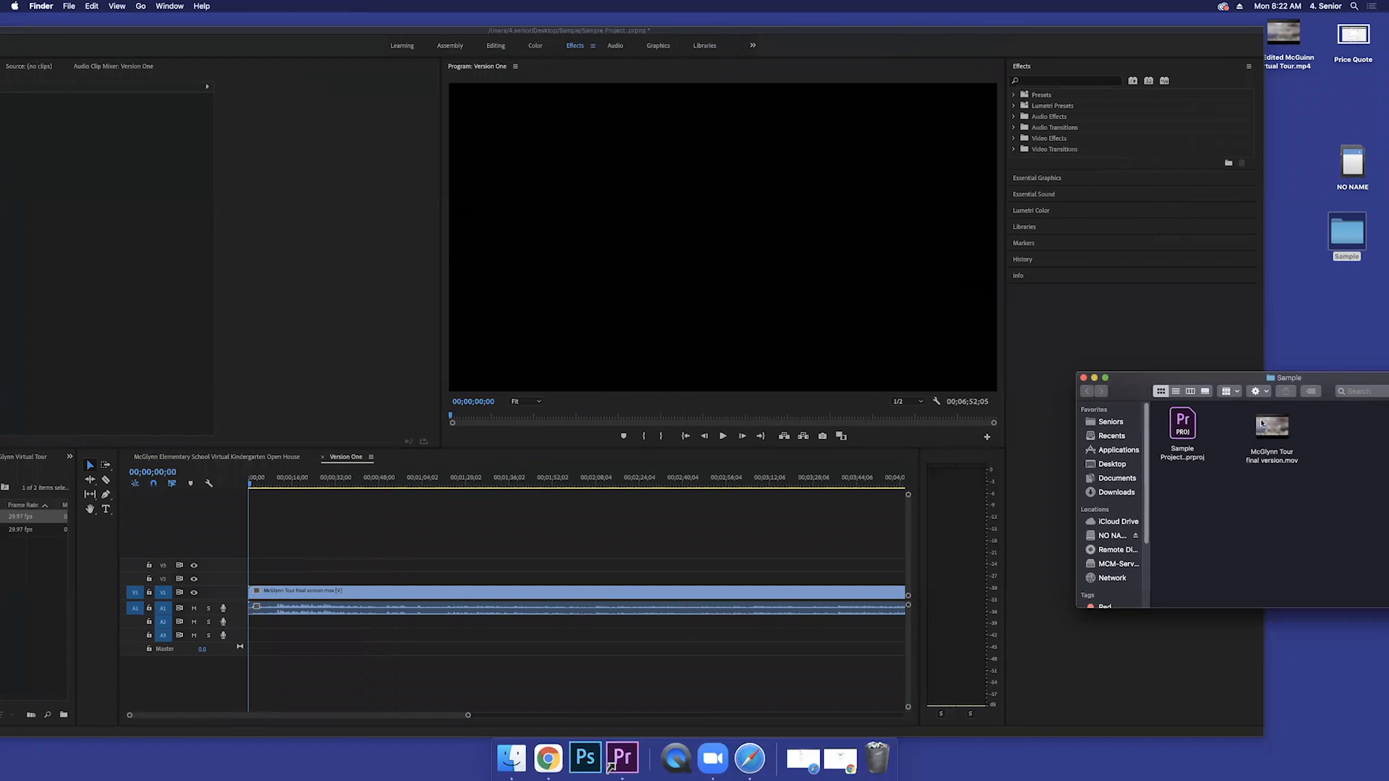
{"action": "left_click", "coordinate": [1270, 425]}
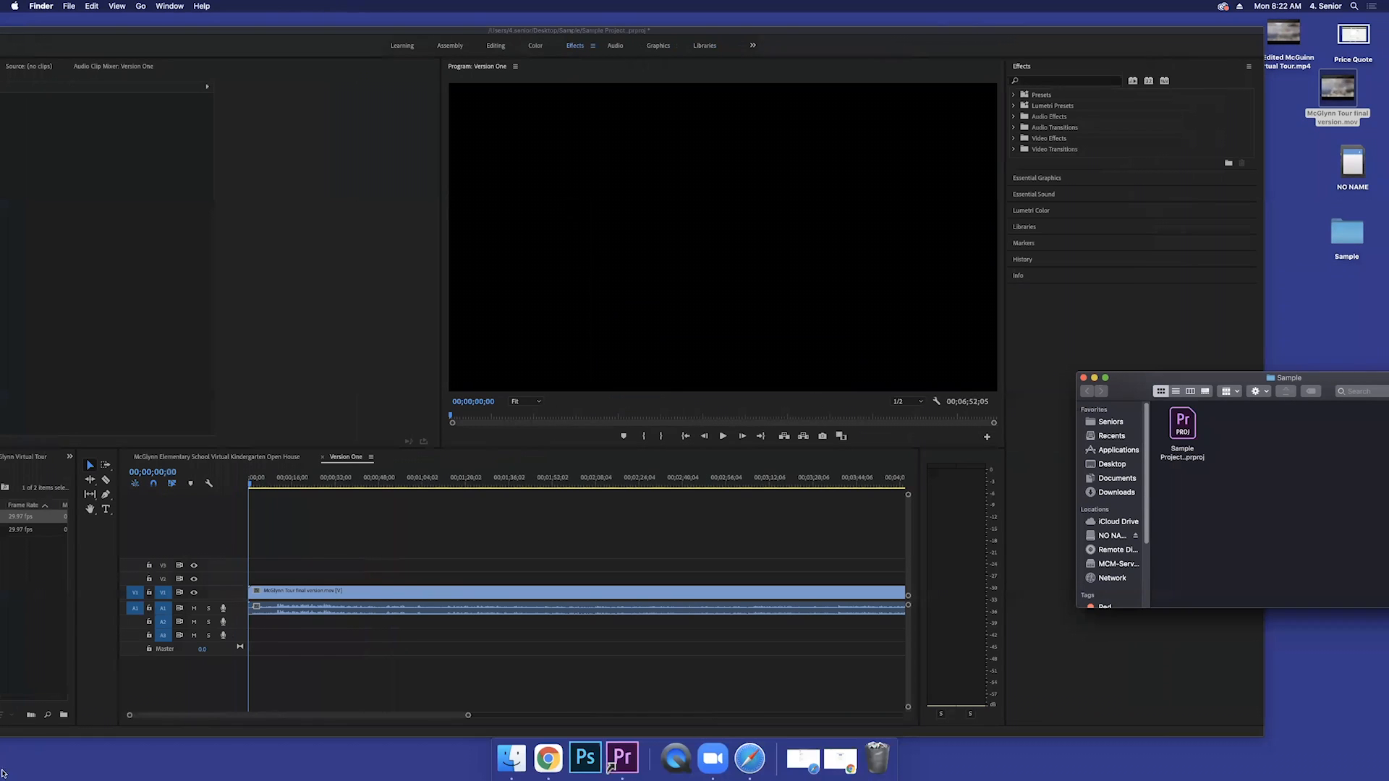
{"action": "mouse_move", "coordinate": [150, 186]}
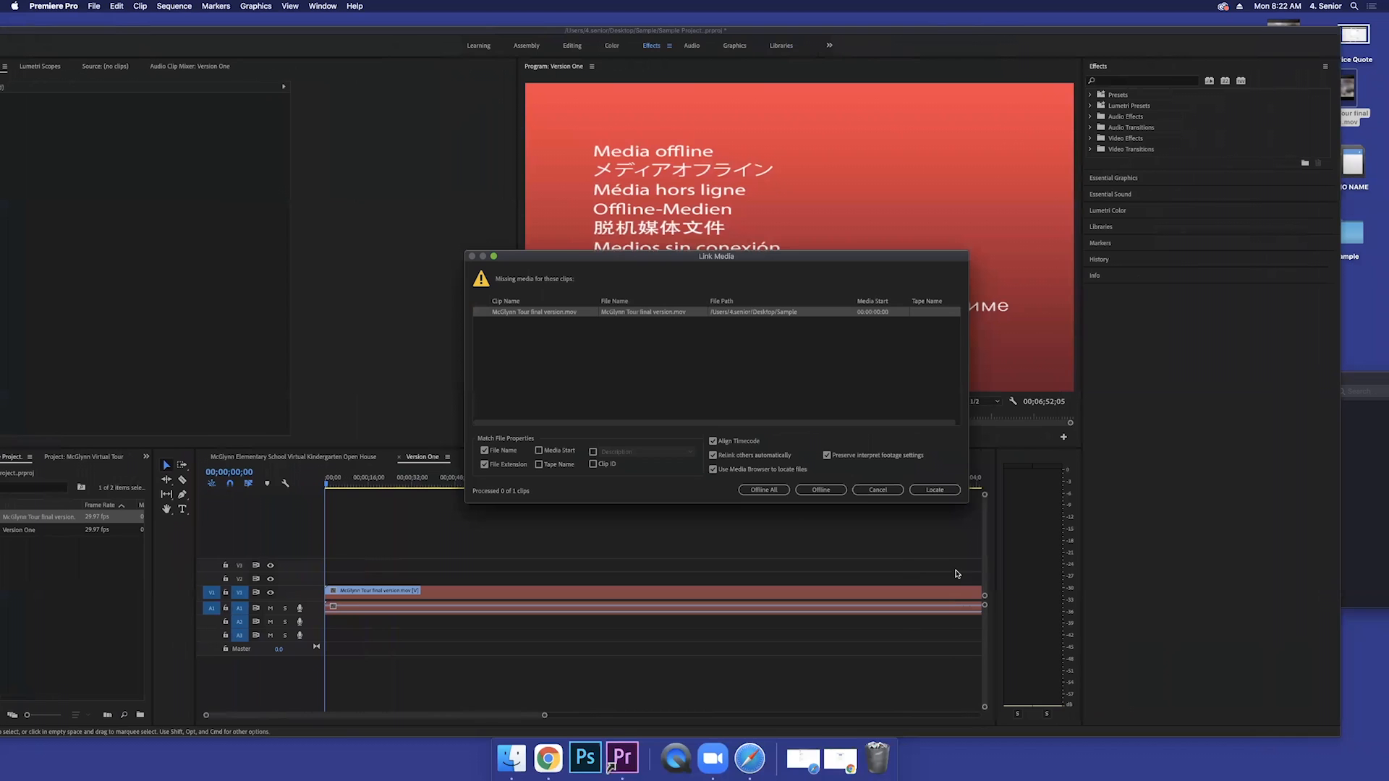
Step: Choose Offline so the McGlynn Tour clip shows as Media Offline
{"action": "left_click", "coordinate": [819, 490]}
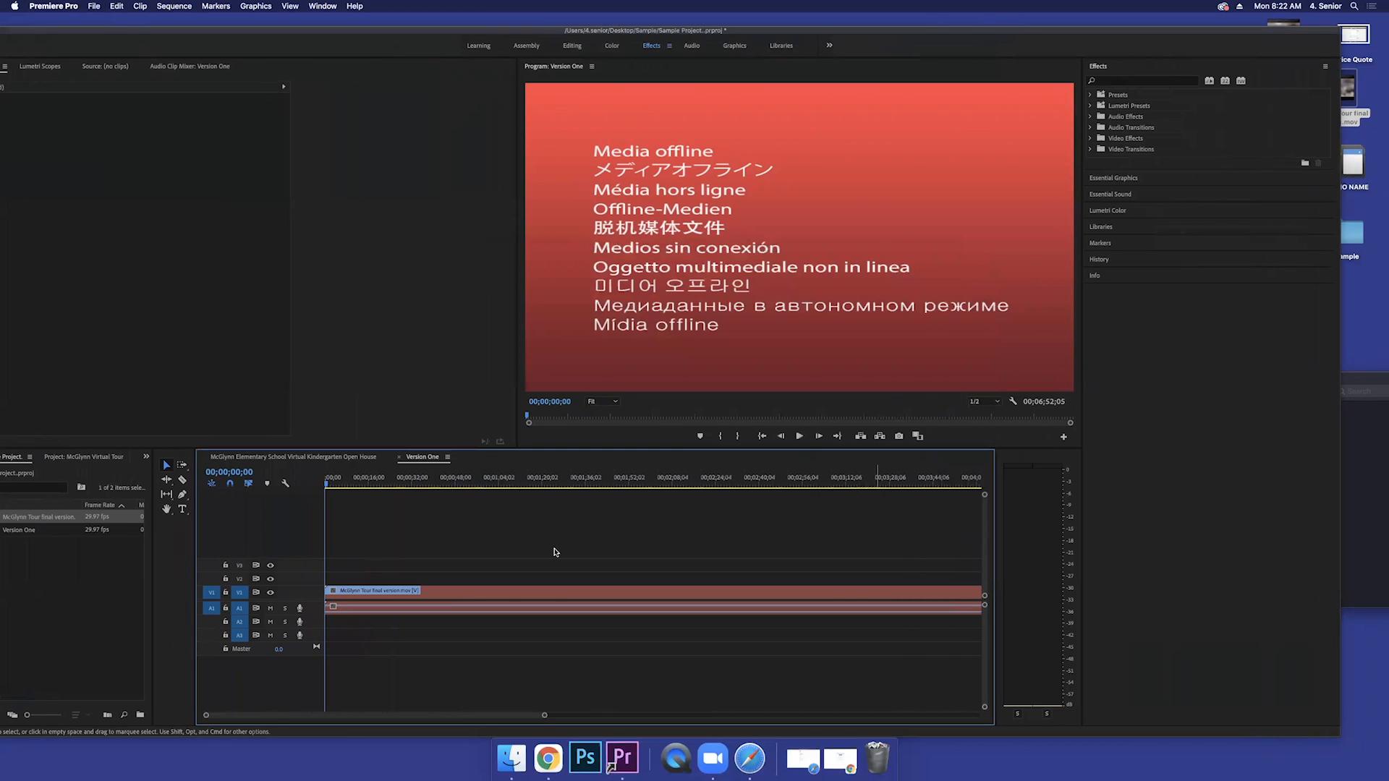
{"action": "mouse_move", "coordinate": [287, 29]}
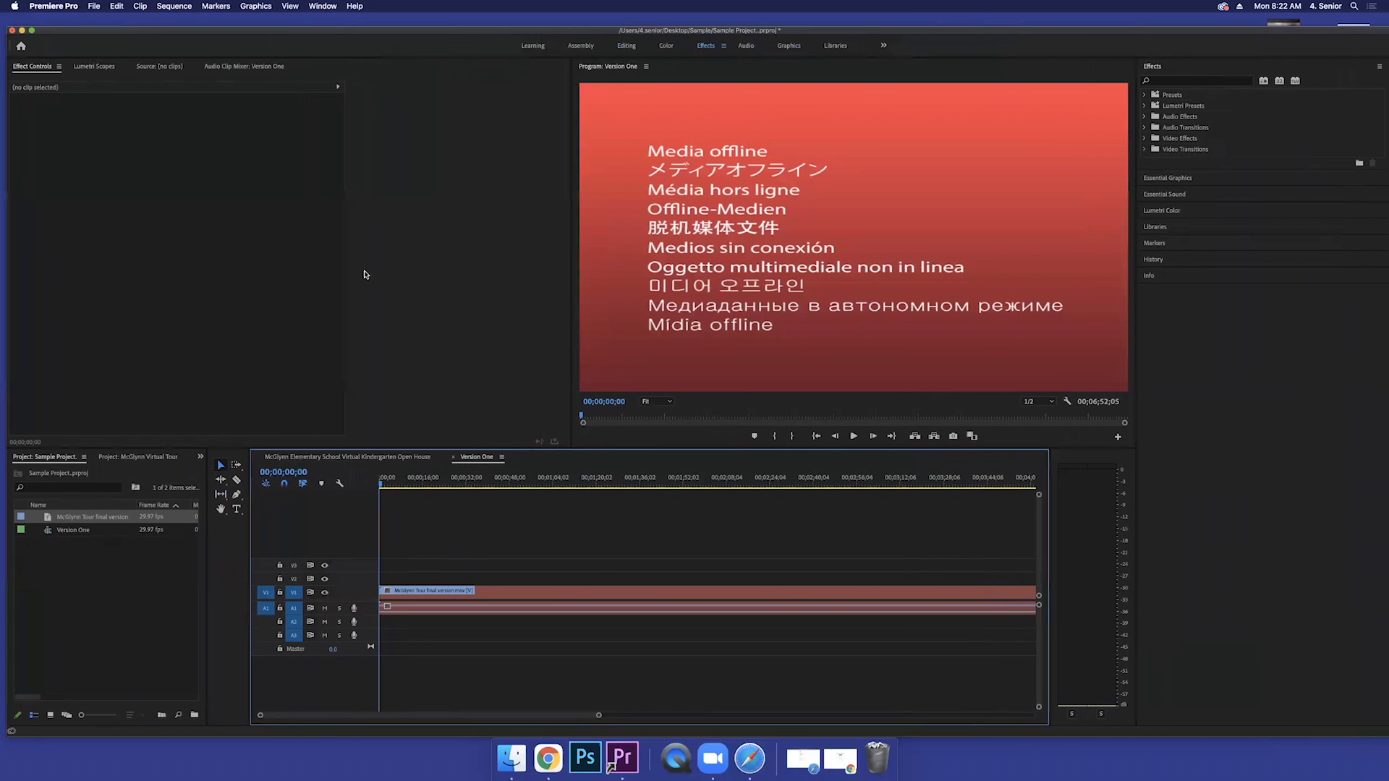
{"action": "mouse_move", "coordinate": [857, 183]}
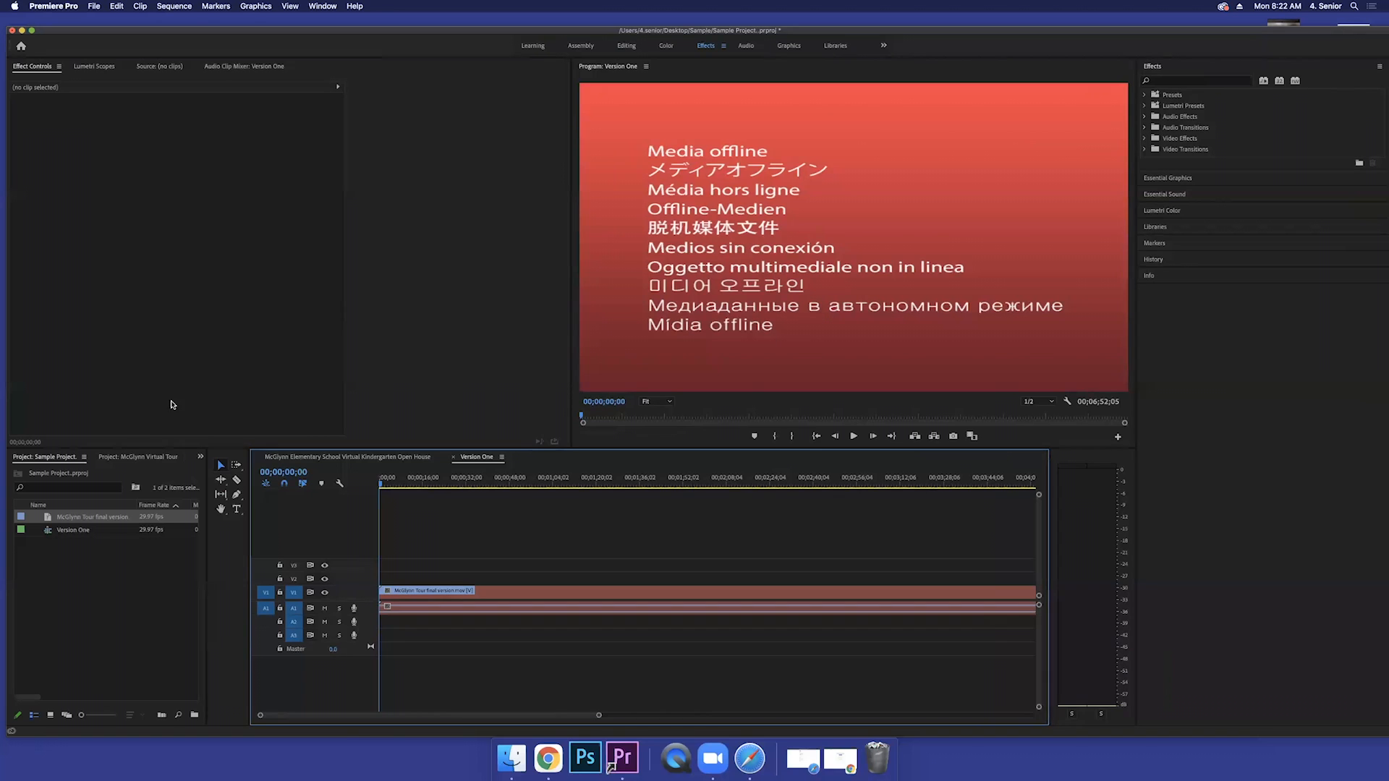
{"action": "mouse_move", "coordinate": [992, 35]}
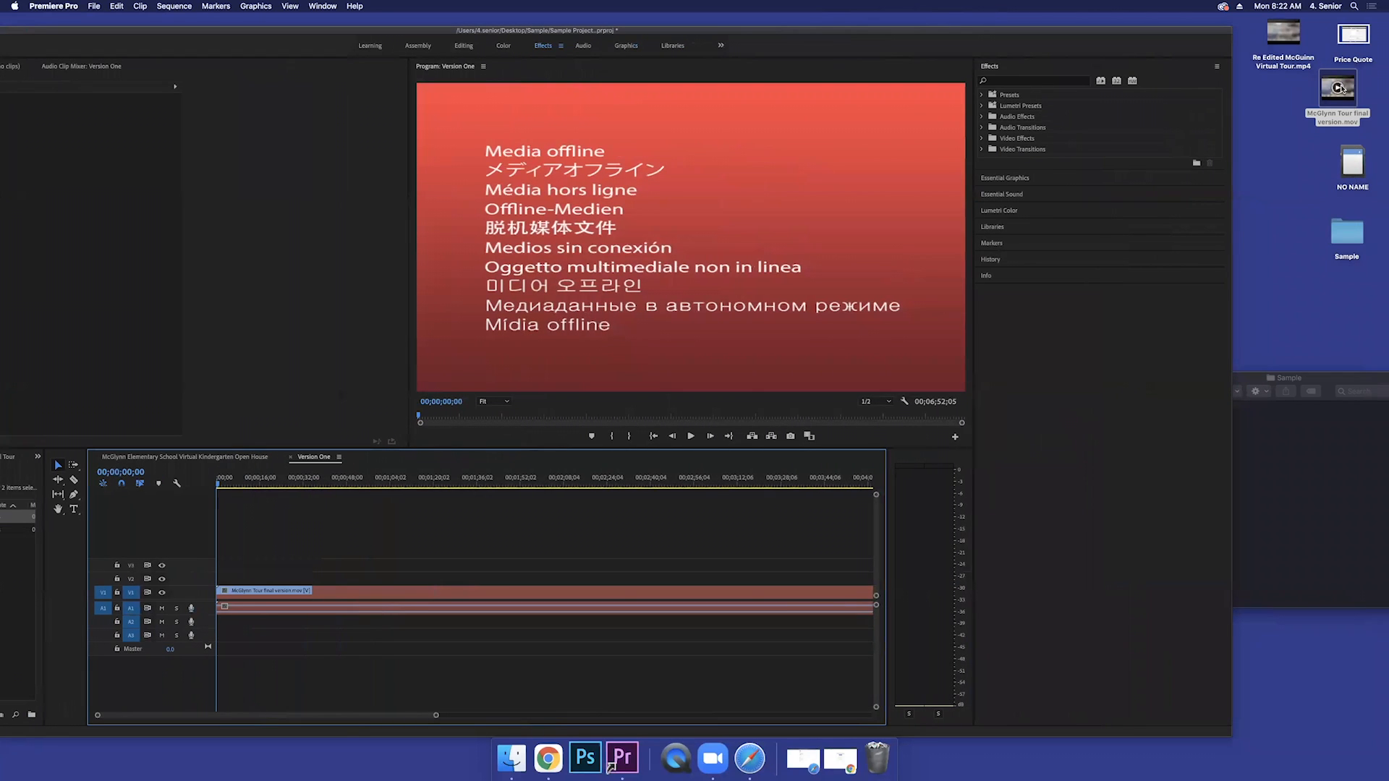
{"action": "mouse_move", "coordinate": [1312, 91]}
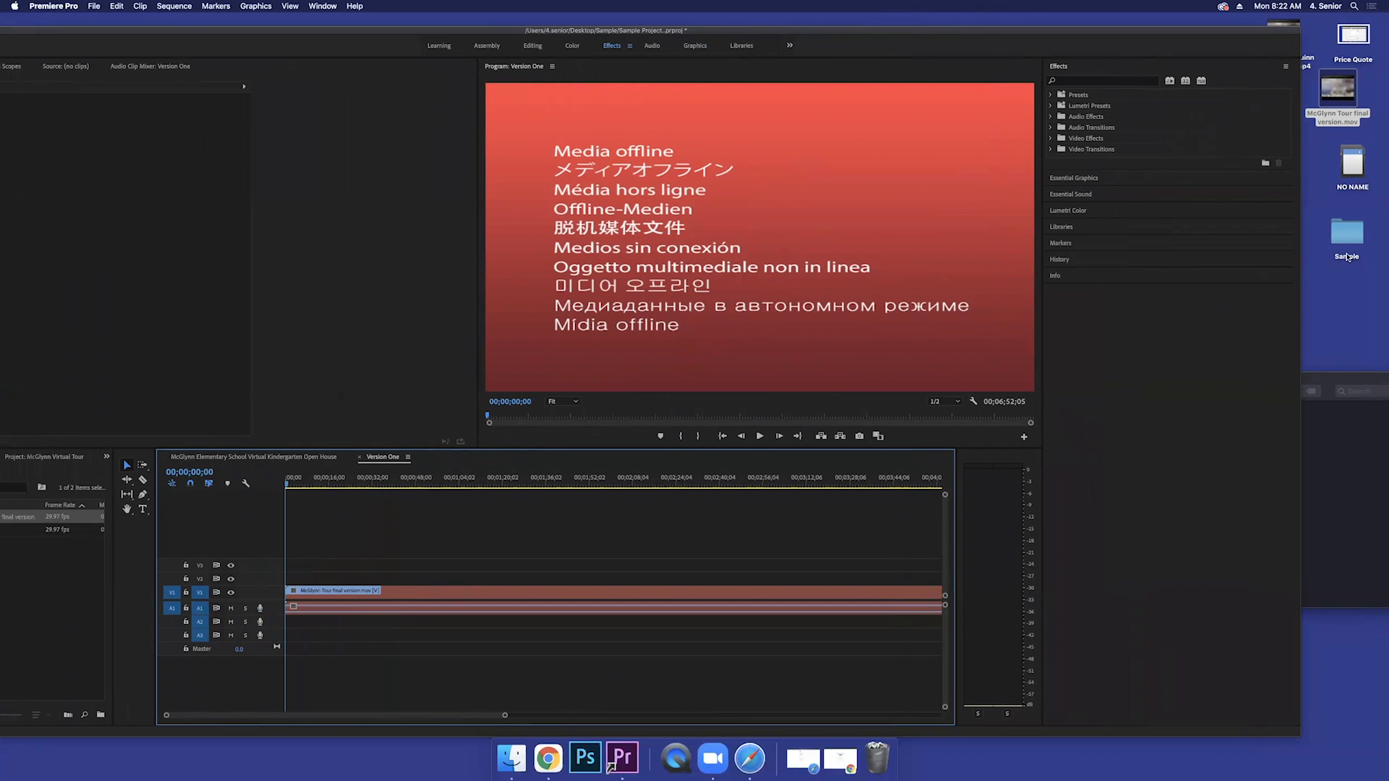
Step: Drag McGlynn Tour final version.mov from the desktop back into the Sample folder
{"action": "double_click", "coordinate": [1346, 230]}
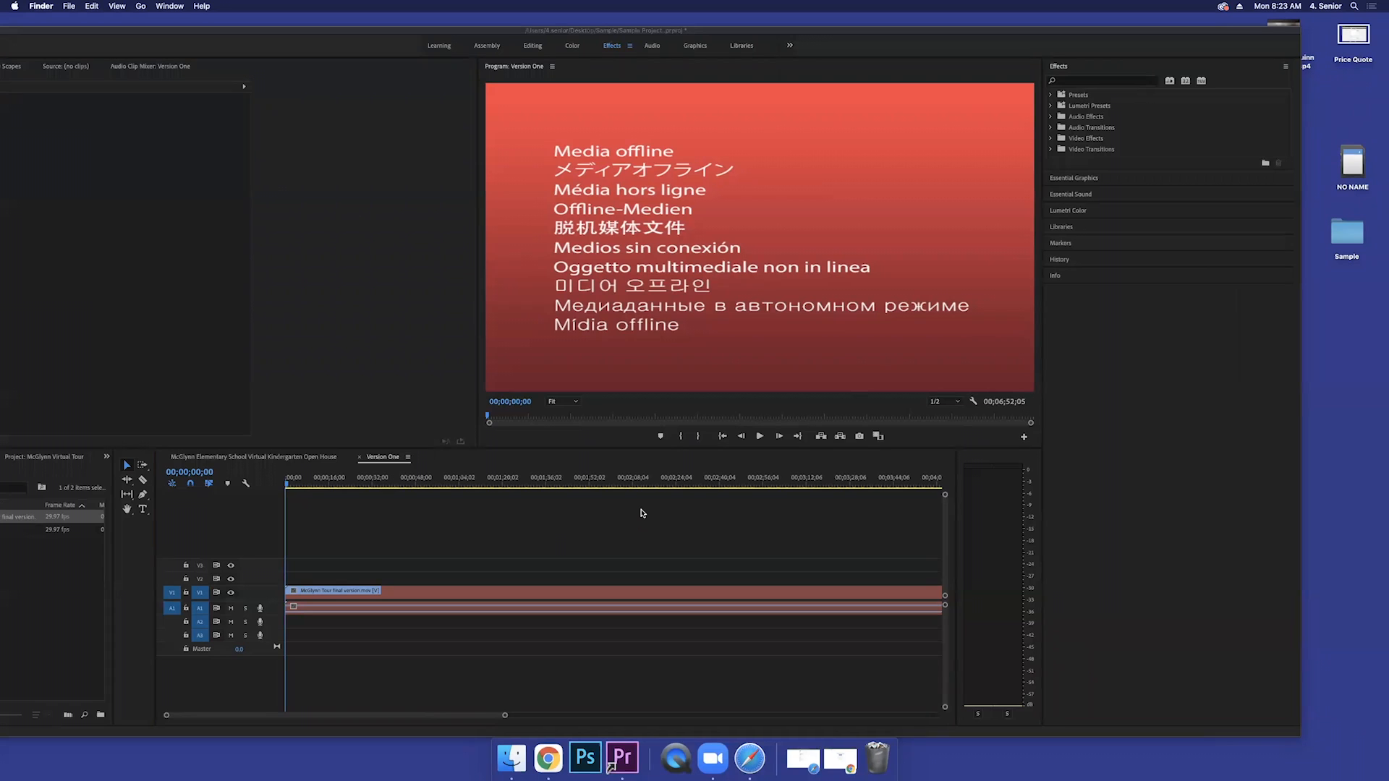
Step: Relink the offline McGlynn Tour clip to its .mov file in the Sample folder
{"action": "right_click", "coordinate": [335, 591]}
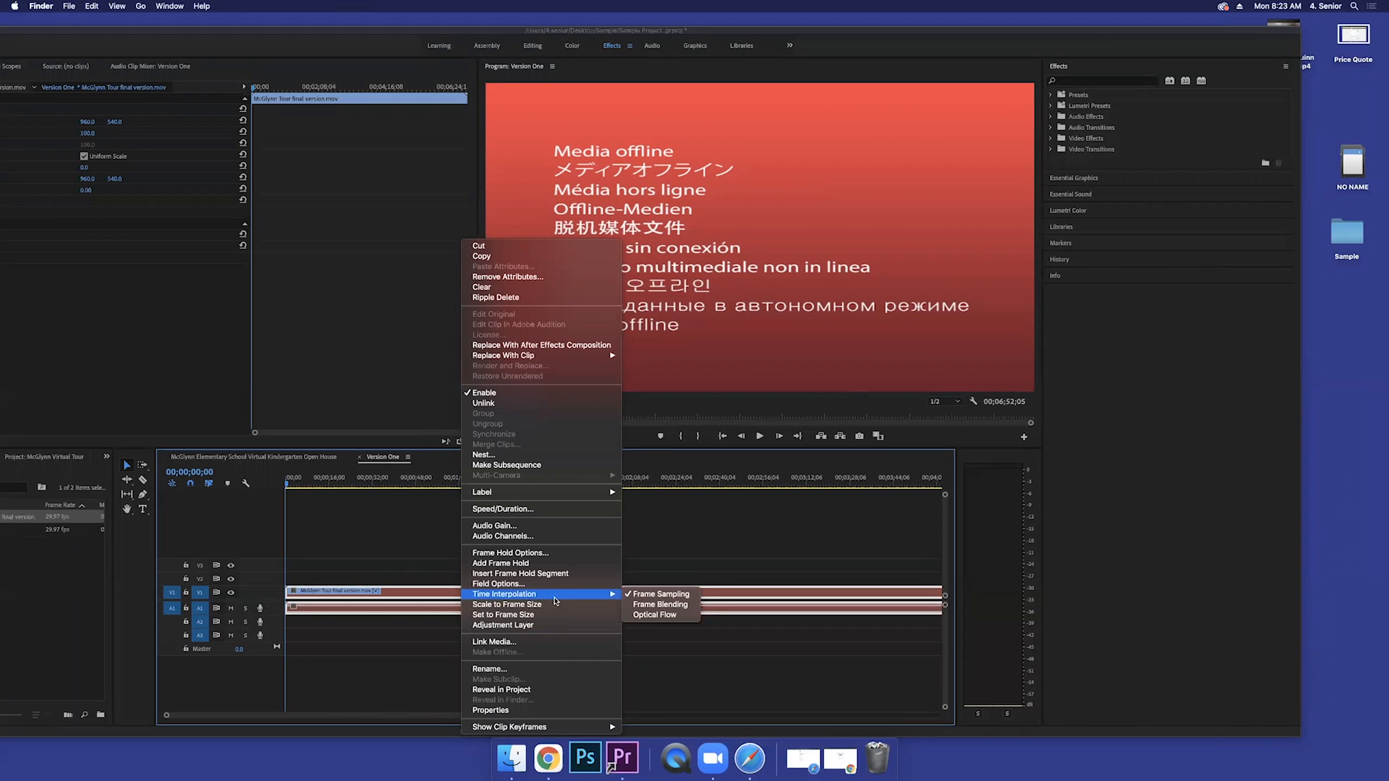
{"action": "mouse_move", "coordinate": [528, 640]}
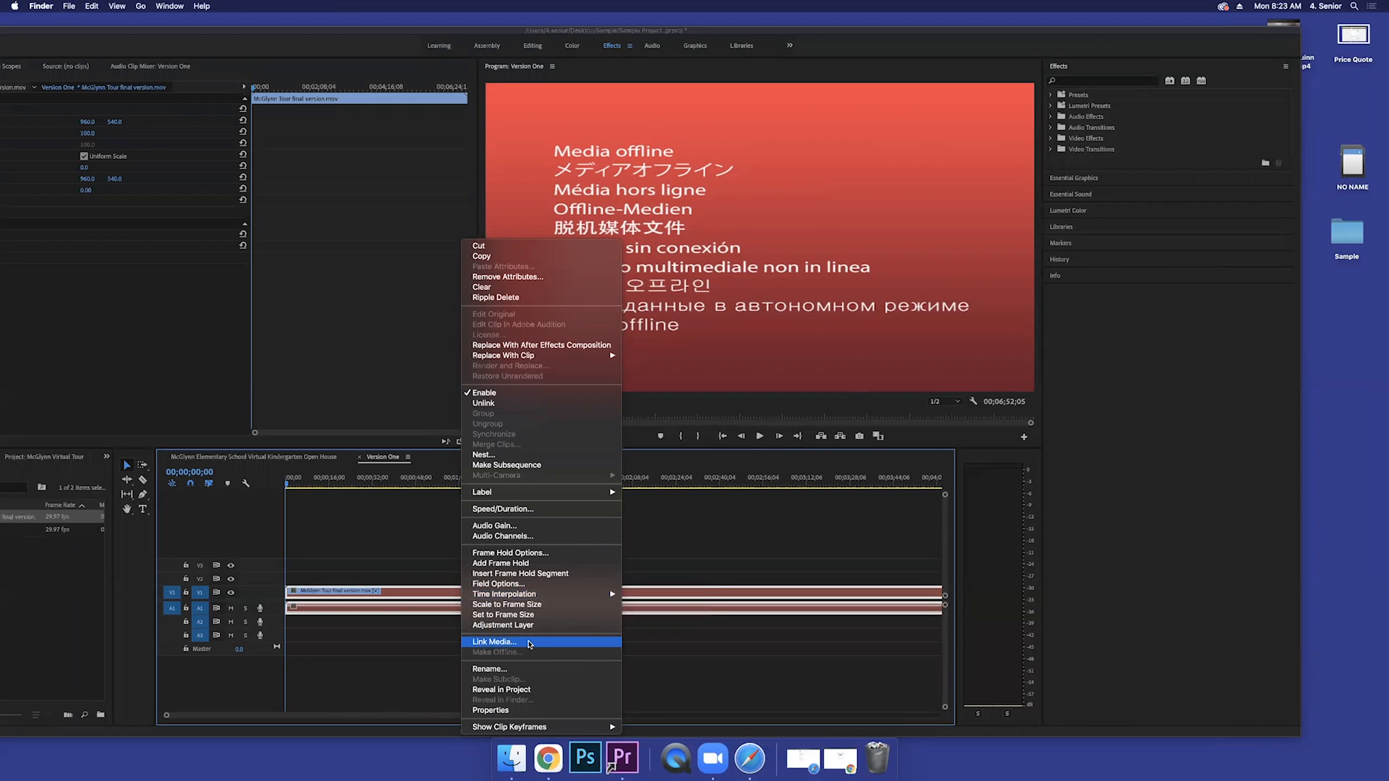
{"action": "left_click", "coordinate": [494, 641]}
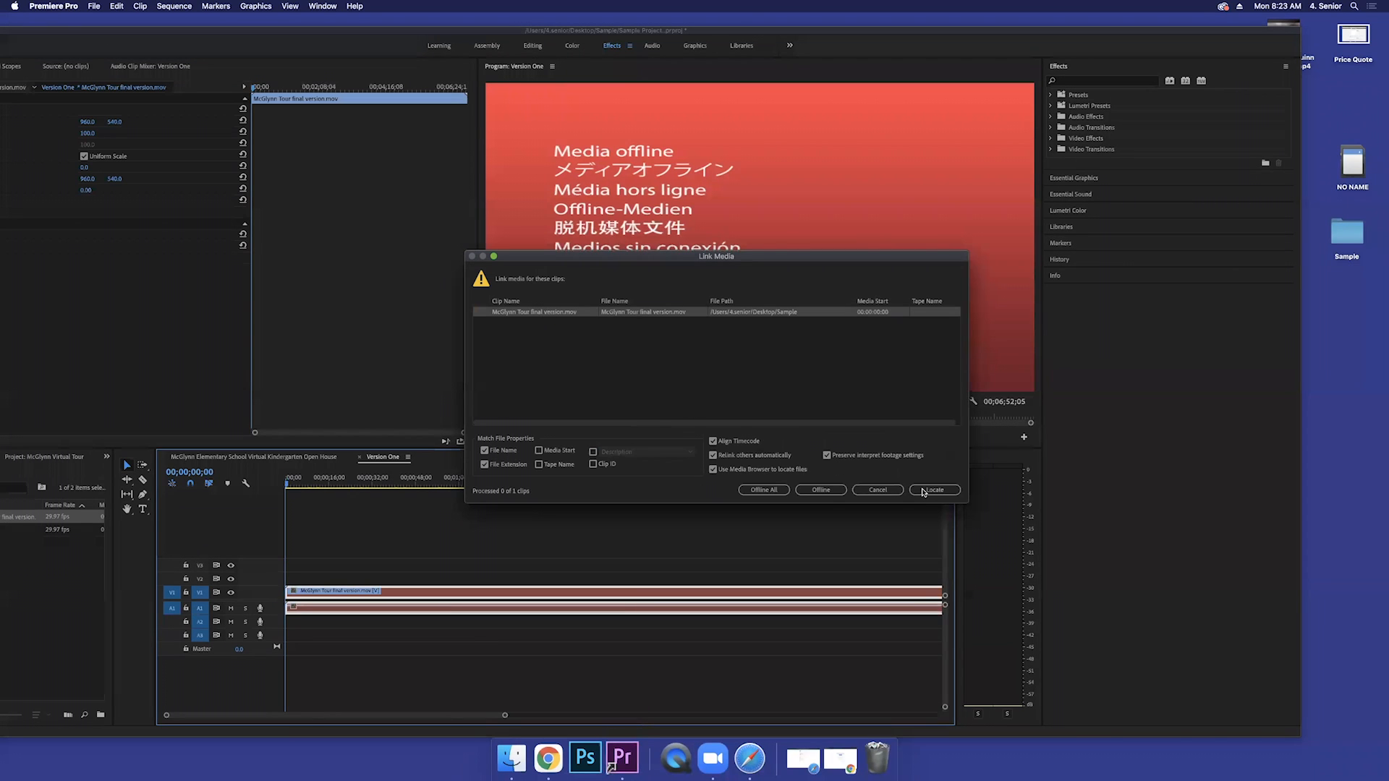
{"action": "left_click", "coordinate": [933, 490]}
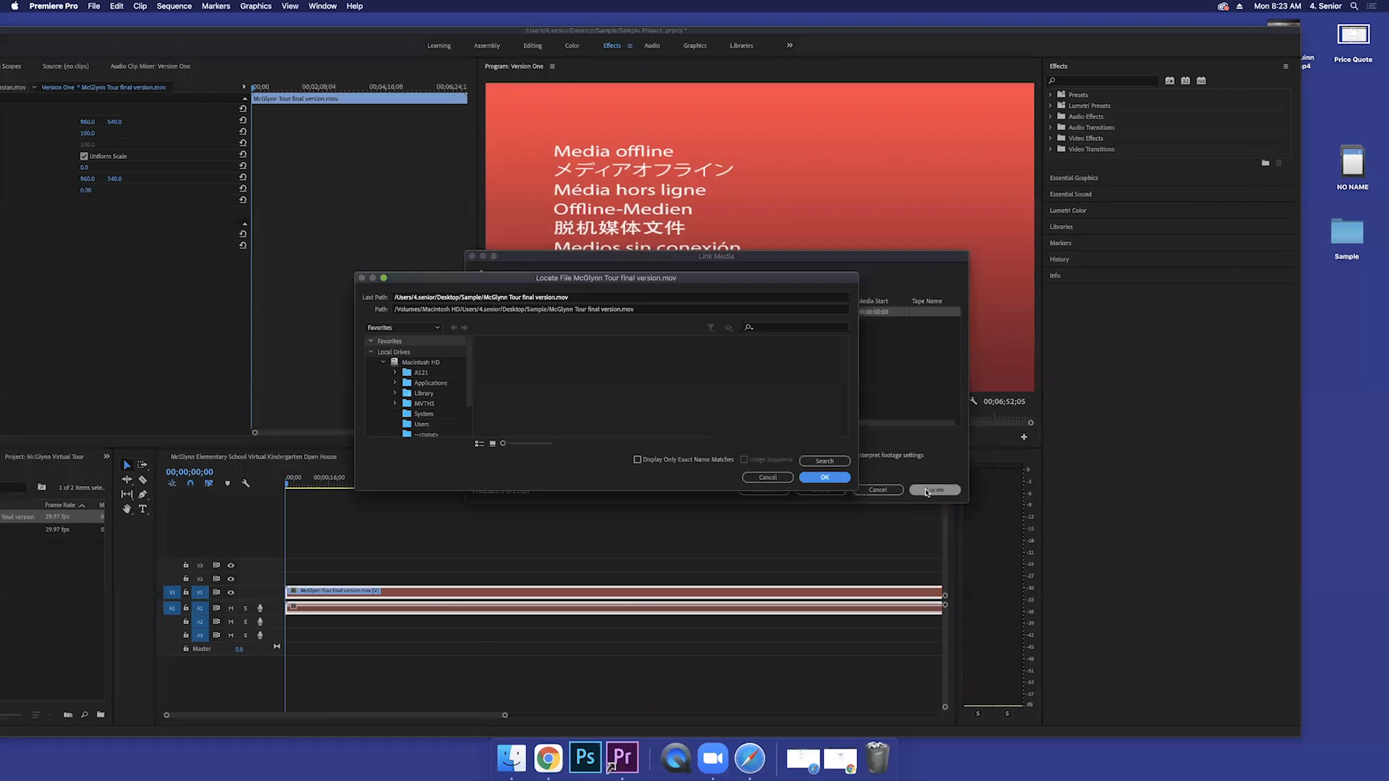
{"action": "left_click", "coordinate": [934, 490]}
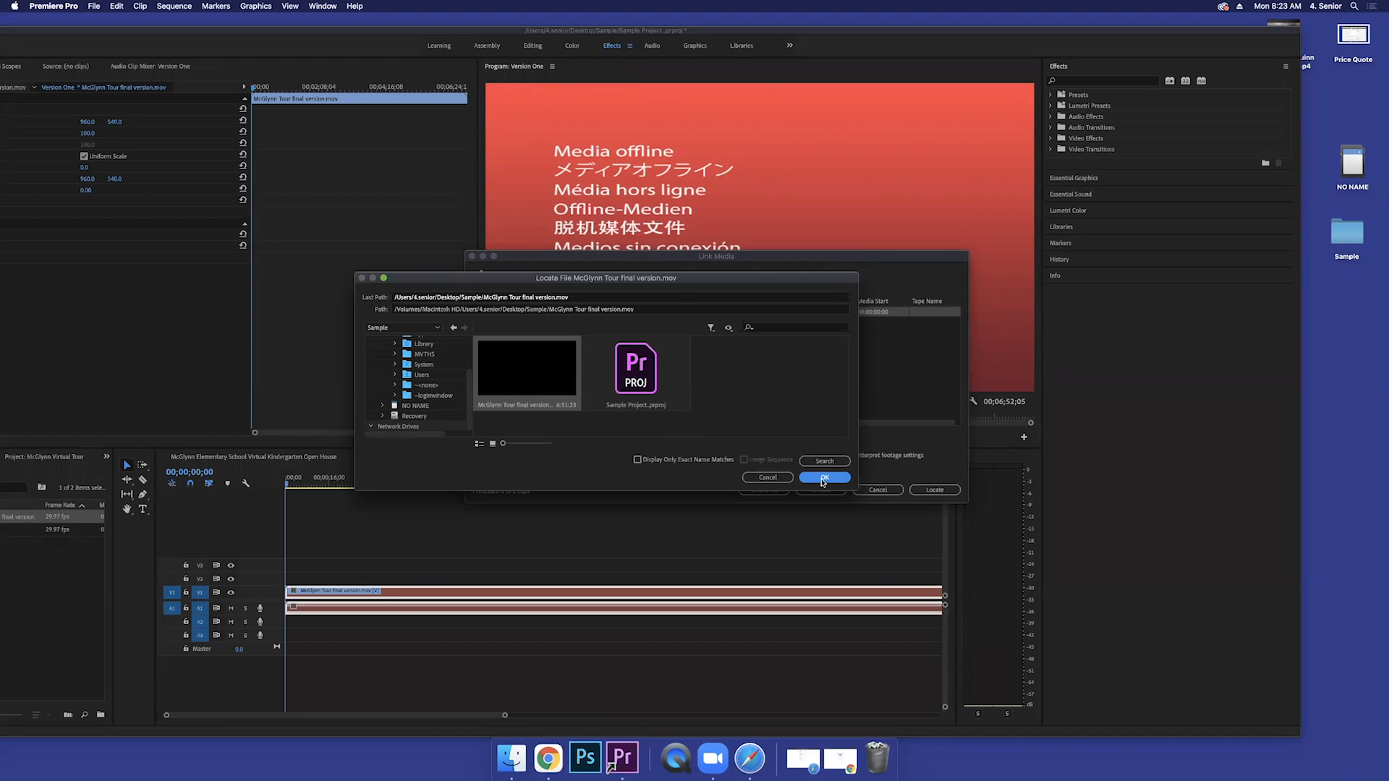
{"action": "left_click", "coordinate": [823, 479]}
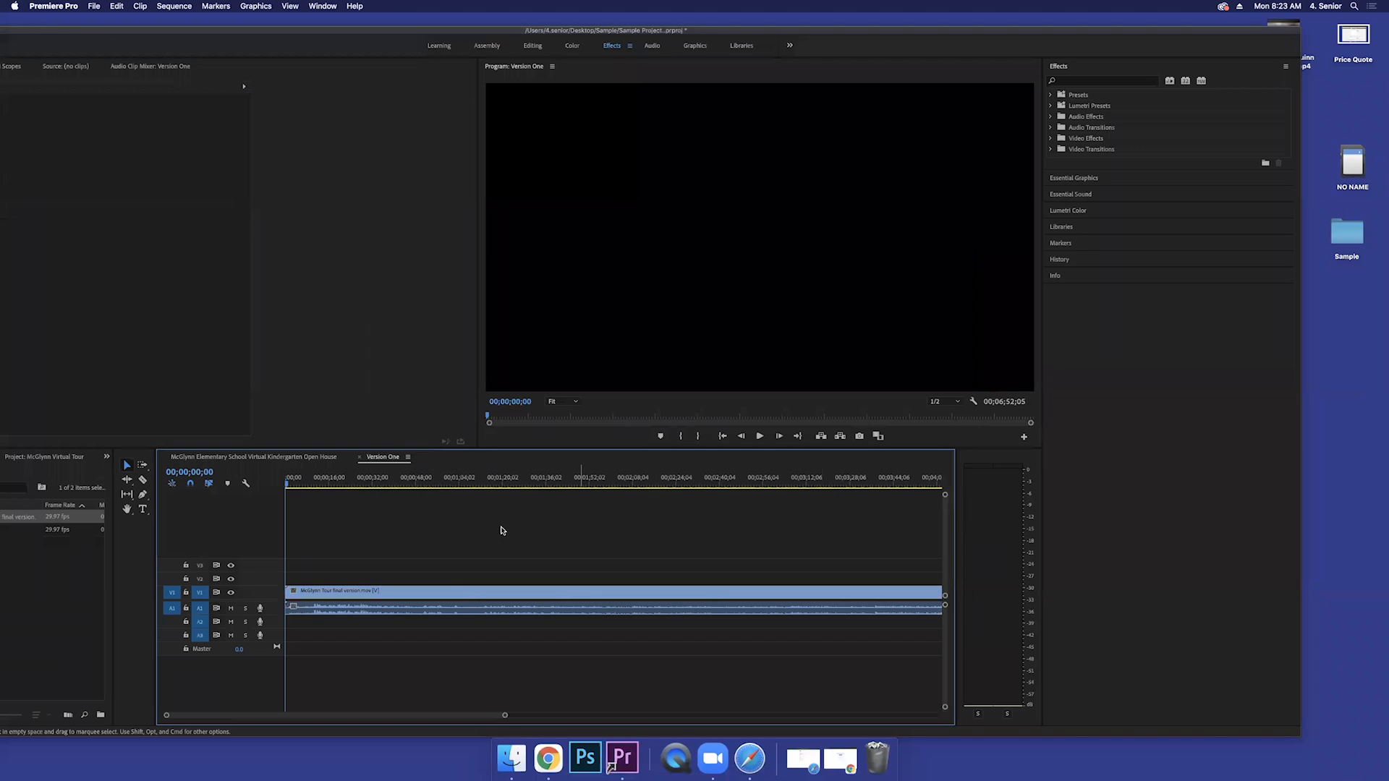
{"action": "mouse_move", "coordinate": [128, 15]}
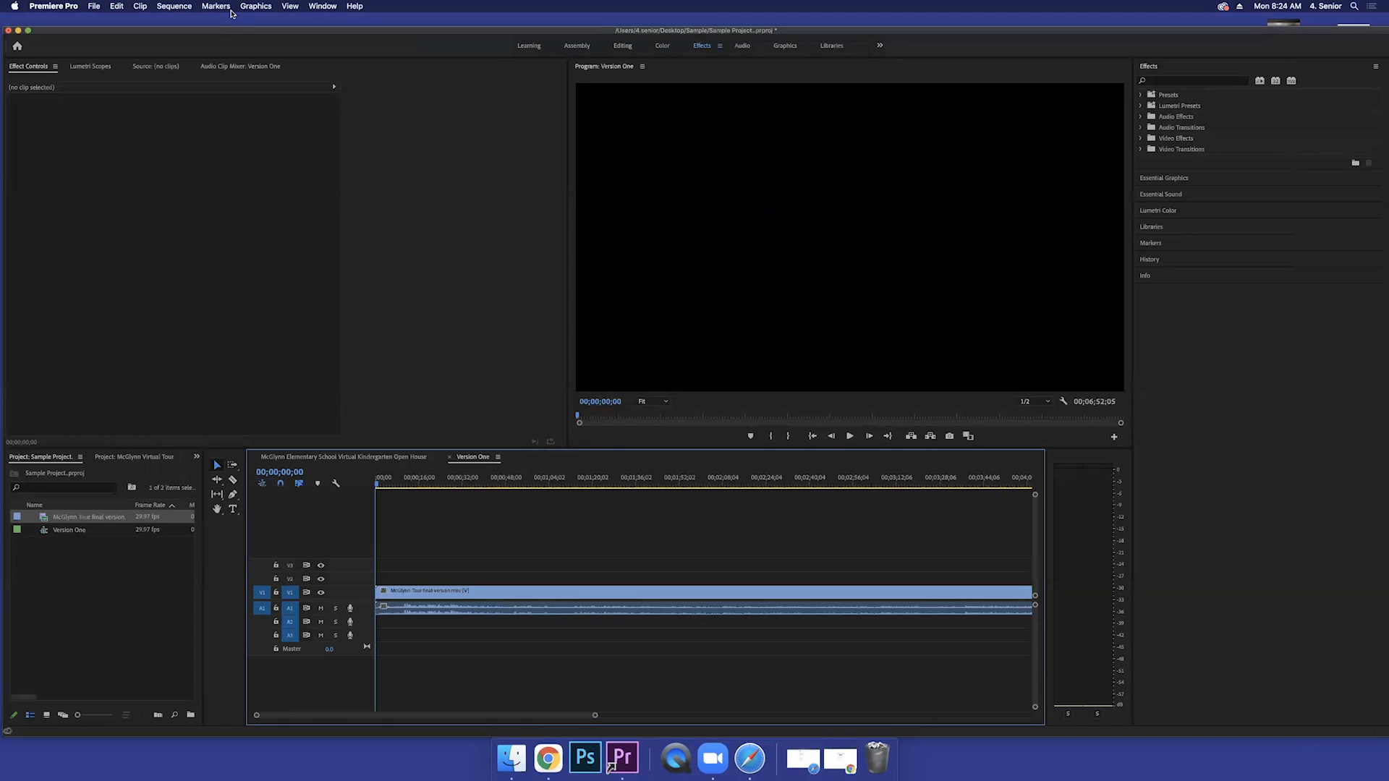
{"action": "mouse_move", "coordinate": [609, 6]}
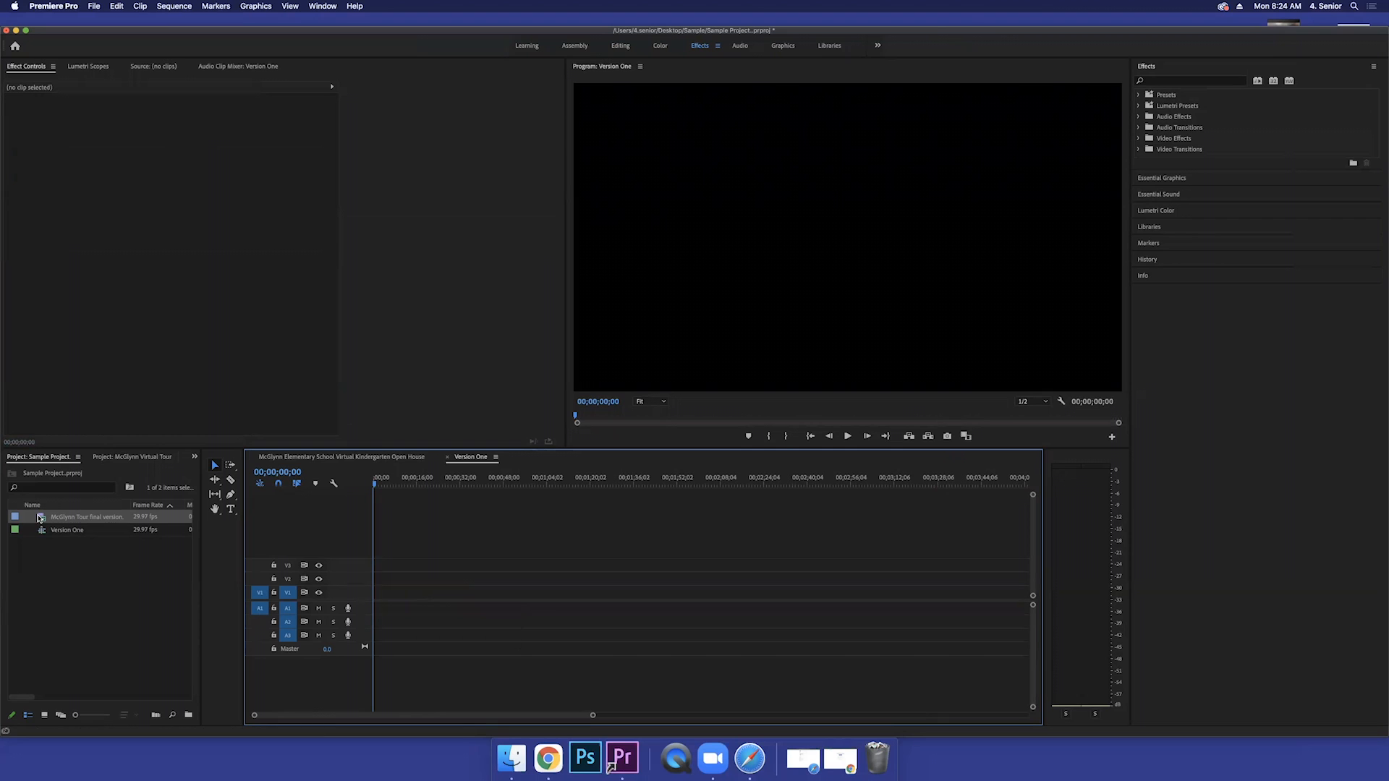
Step: Load McGlynn Tour final version in the Source Monitor and preview several scenes, including the library
{"action": "double_click", "coordinate": [85, 517]}
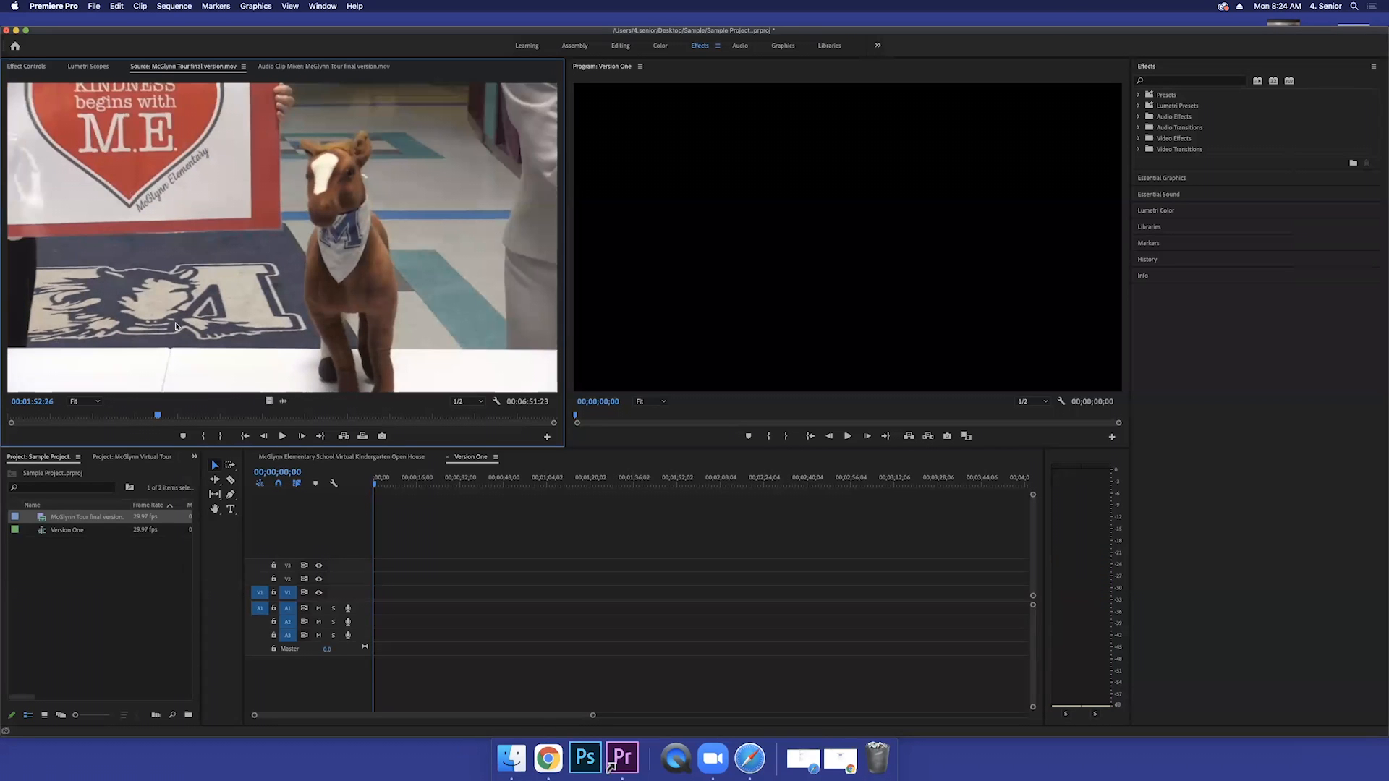
{"action": "mouse_move", "coordinate": [165, 429]}
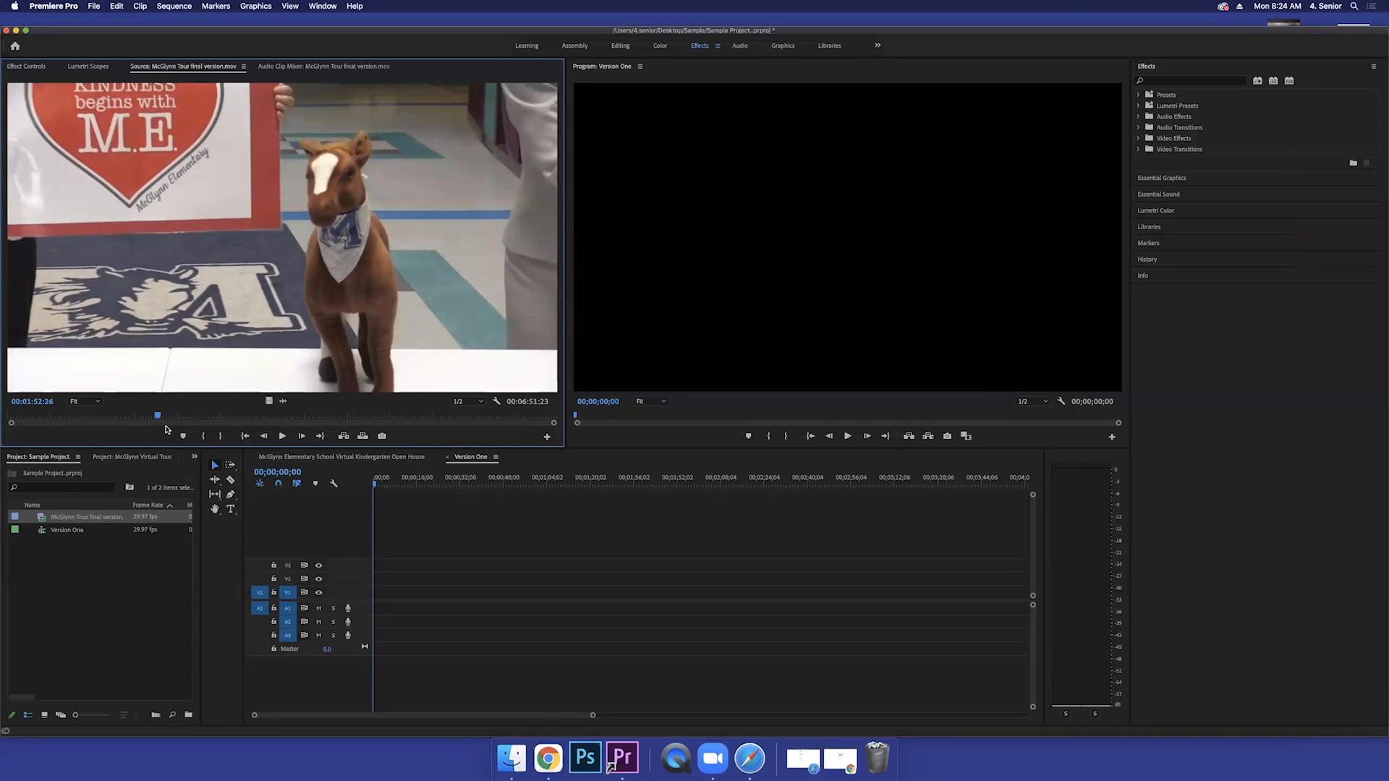
{"action": "mouse_move", "coordinate": [275, 317]}
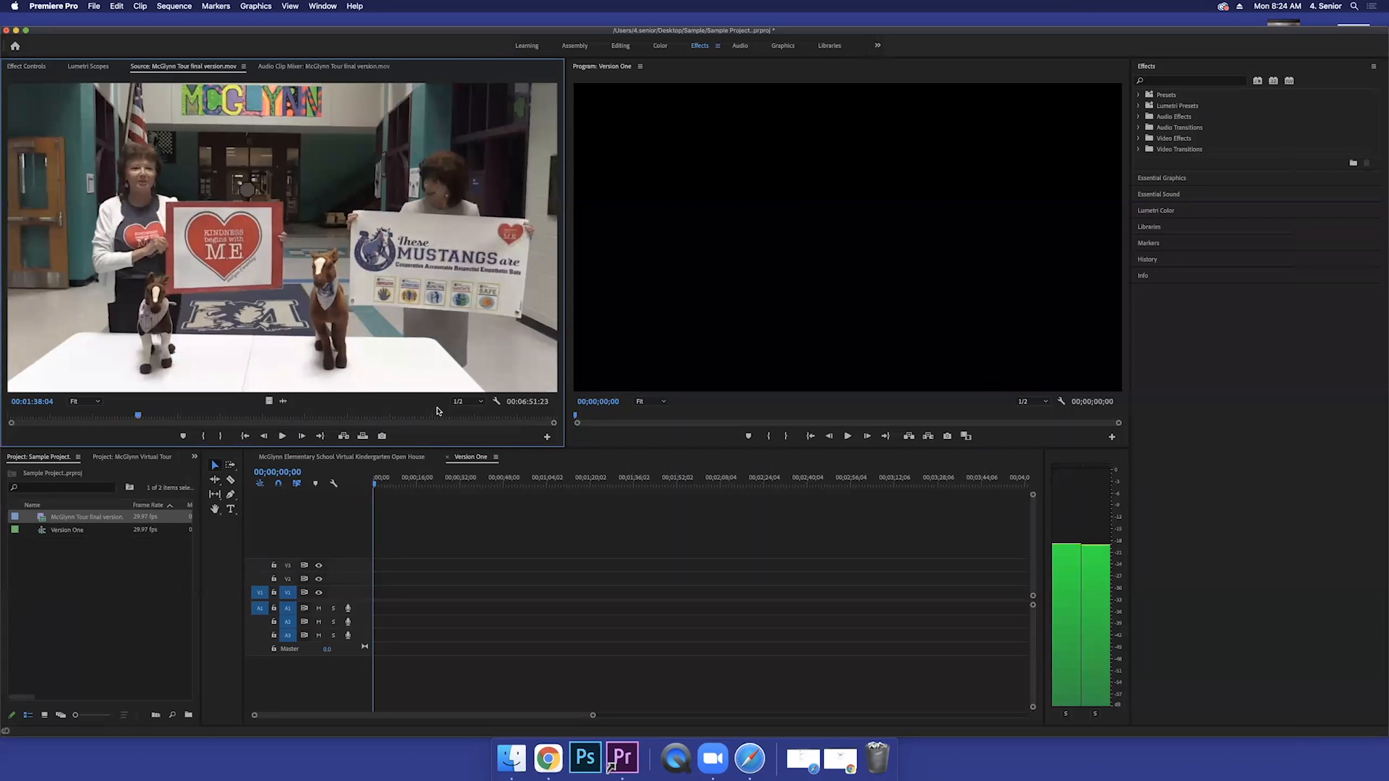
{"action": "left_click", "coordinate": [329, 415]}
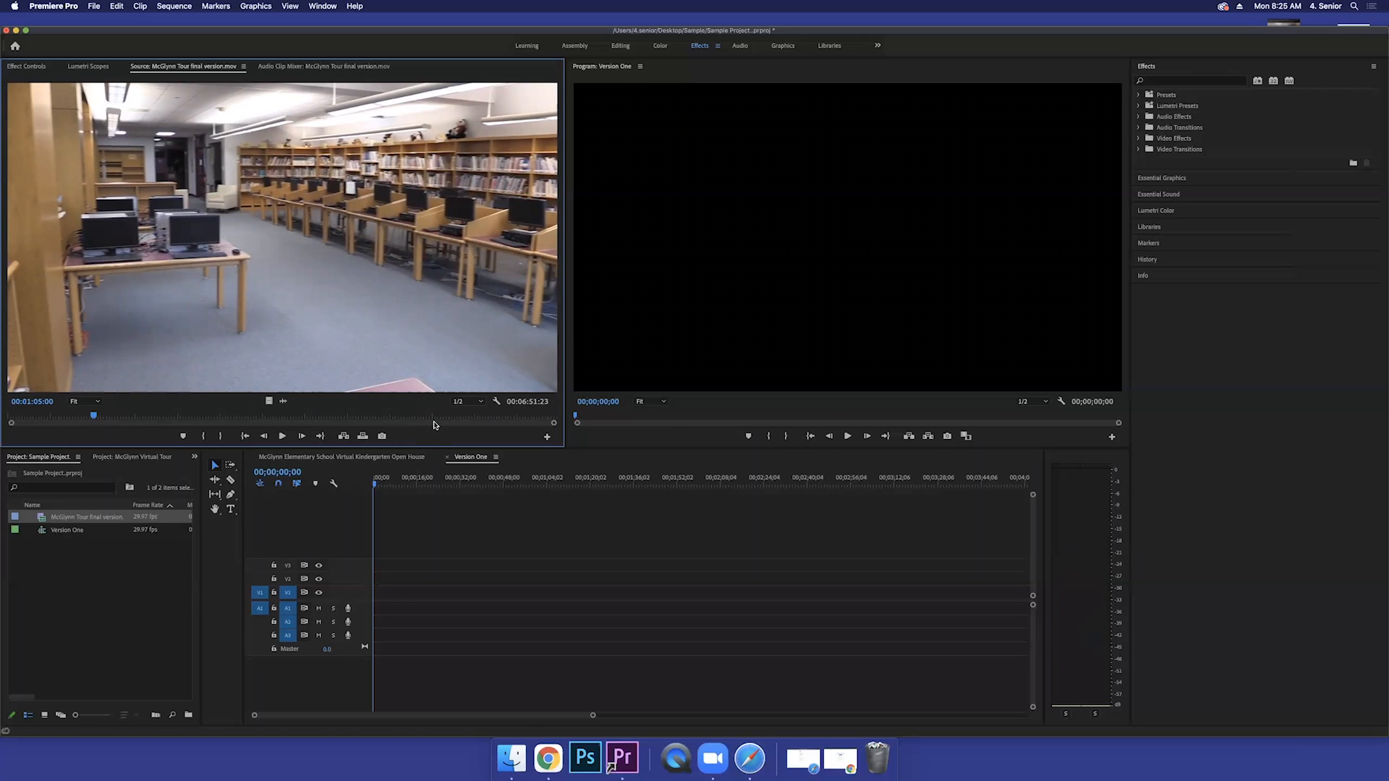
{"action": "left_click", "coordinate": [282, 435]}
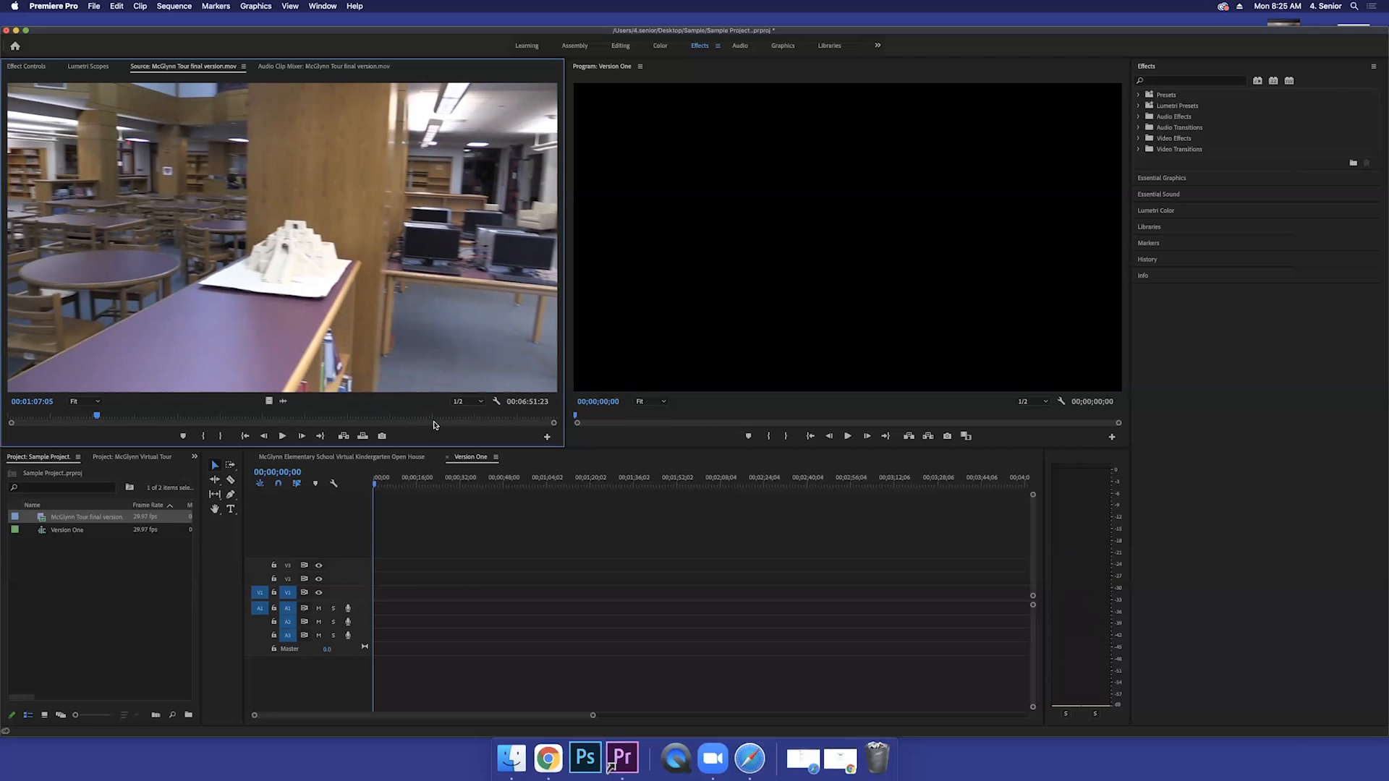
{"action": "left_click", "coordinate": [282, 435]}
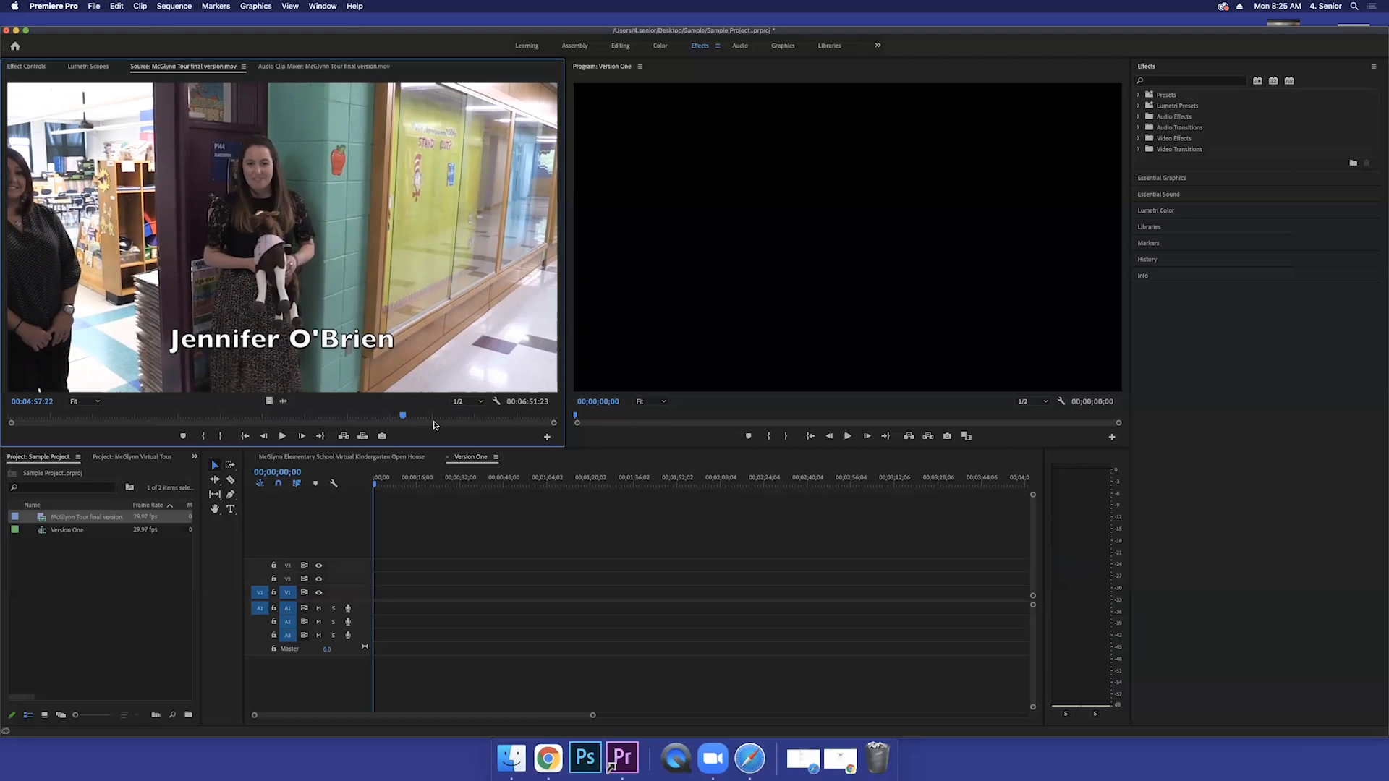
{"action": "left_click", "coordinate": [282, 435]}
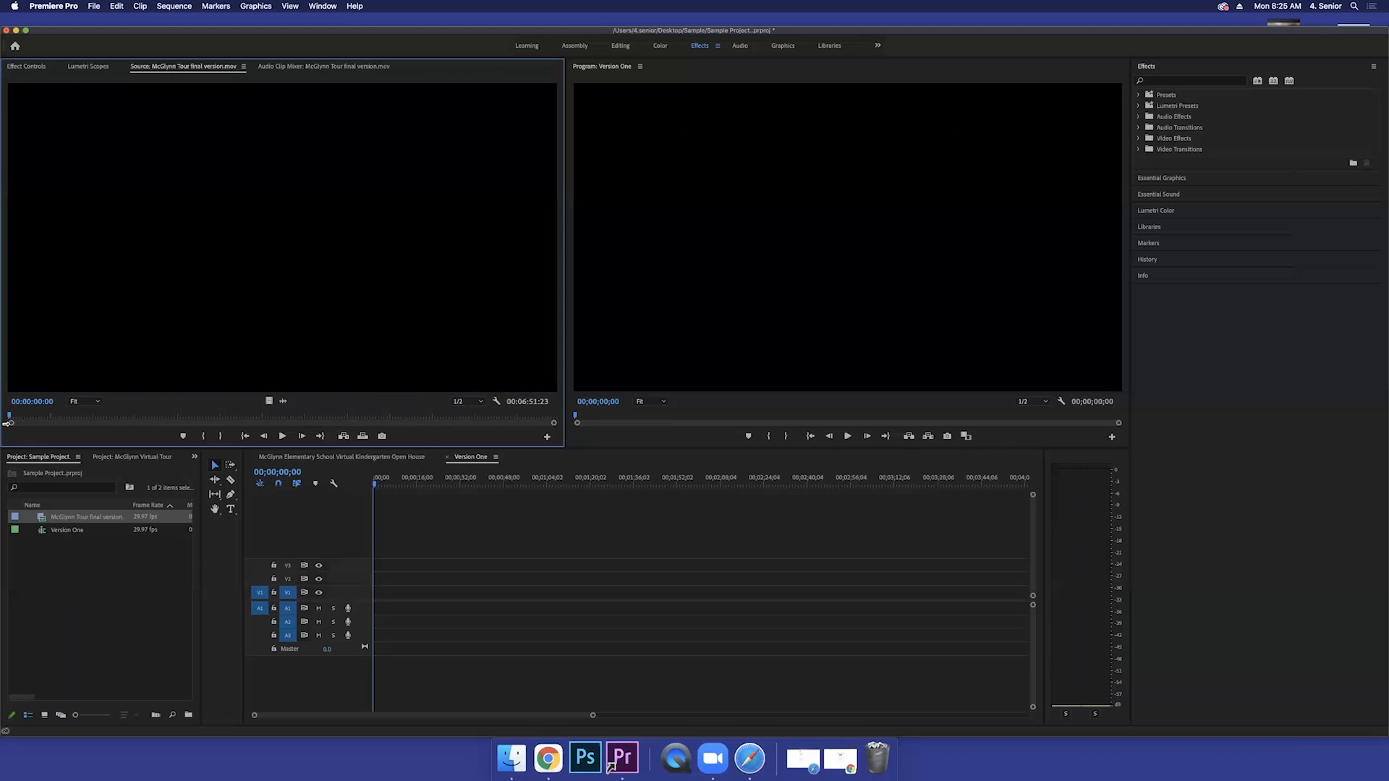
Step: Scrub to the auditorium seating shot and return to its beginning
{"action": "left_click", "coordinate": [42, 417]}
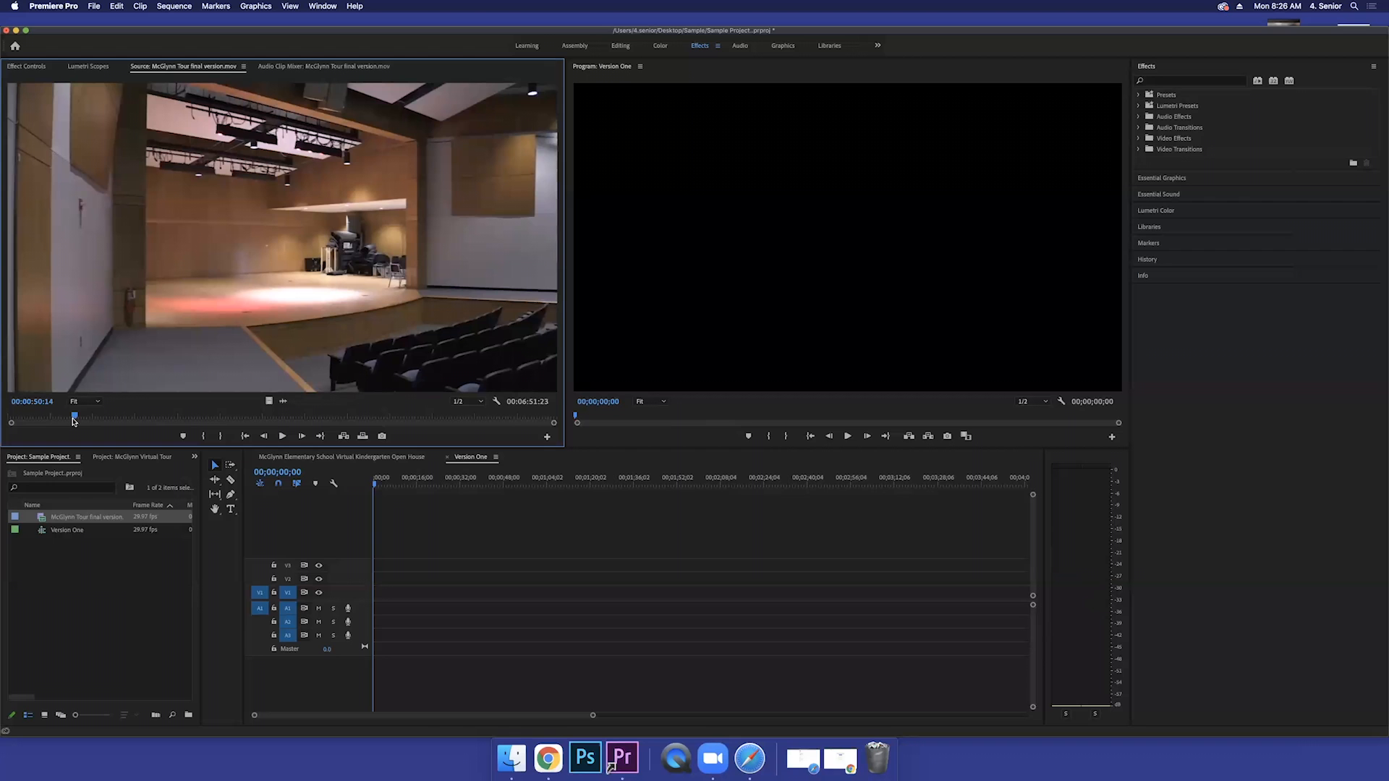
{"action": "left_click", "coordinate": [283, 435]}
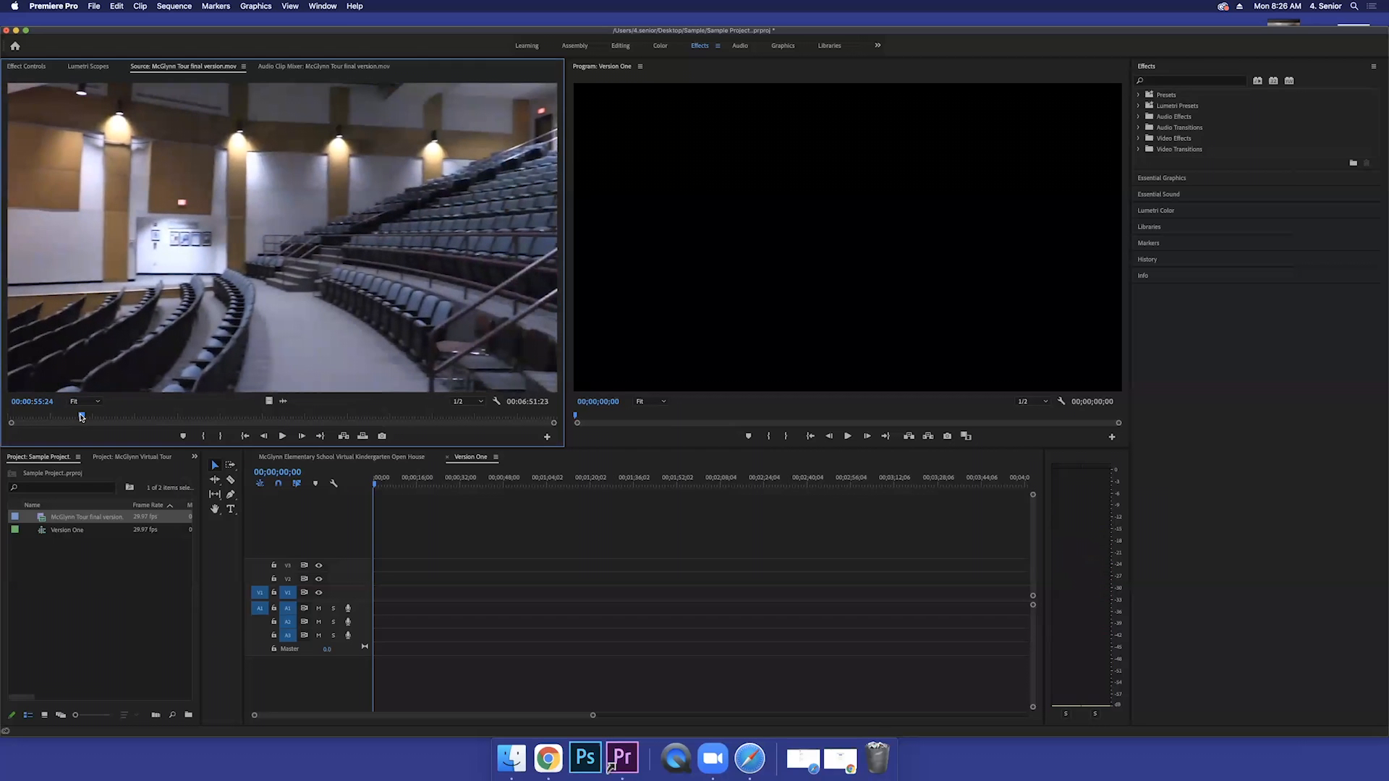
{"action": "left_click", "coordinate": [67, 420]}
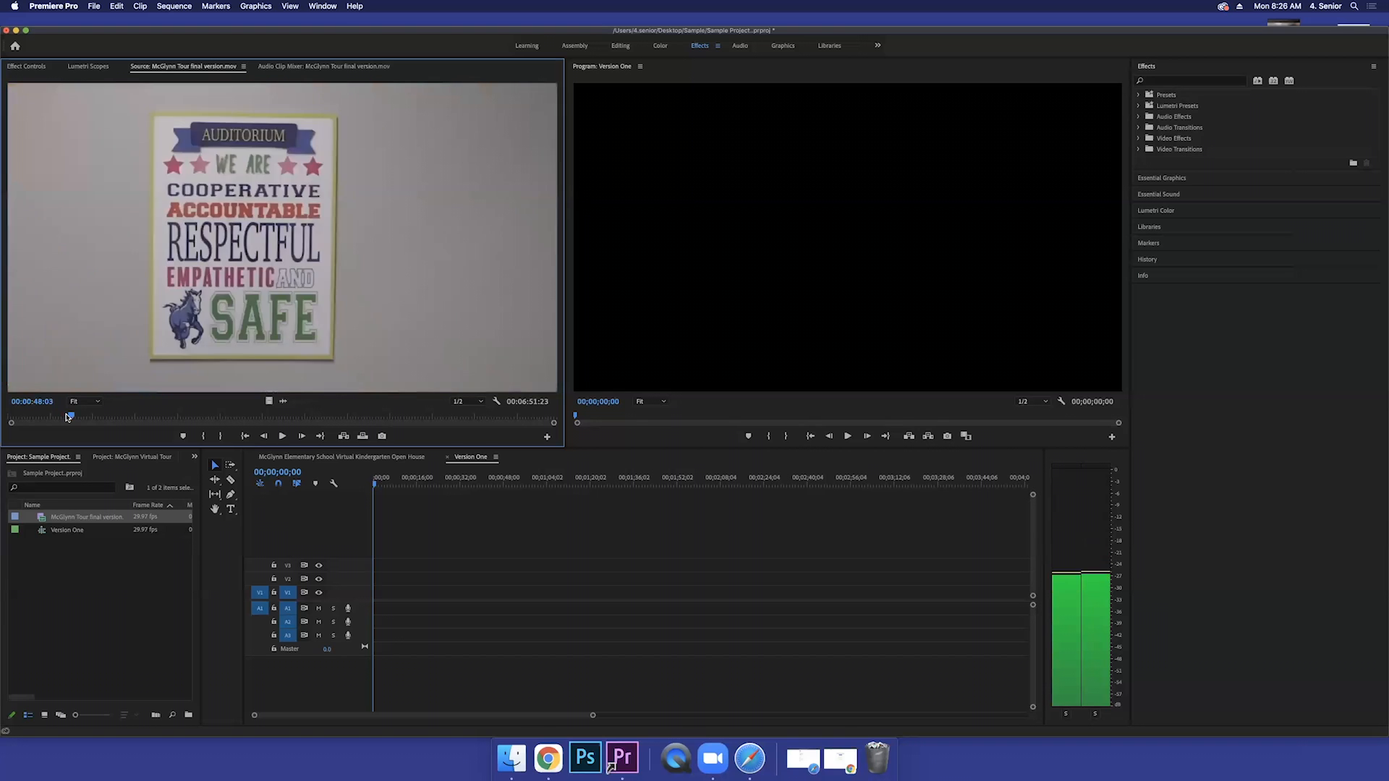
{"action": "left_click", "coordinate": [69, 416]}
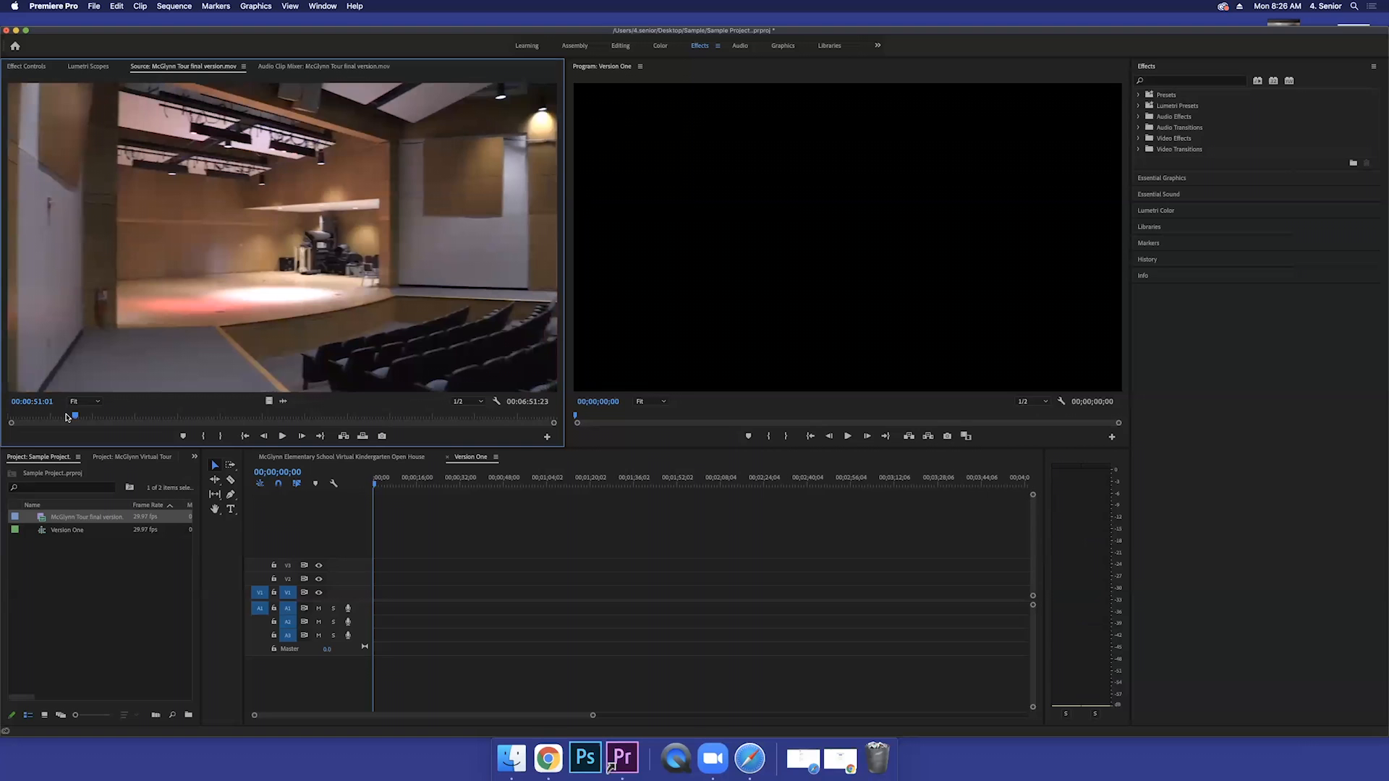
Step: Set in and out points around about seven seconds of auditorium footage
{"action": "left_click", "coordinate": [282, 435]}
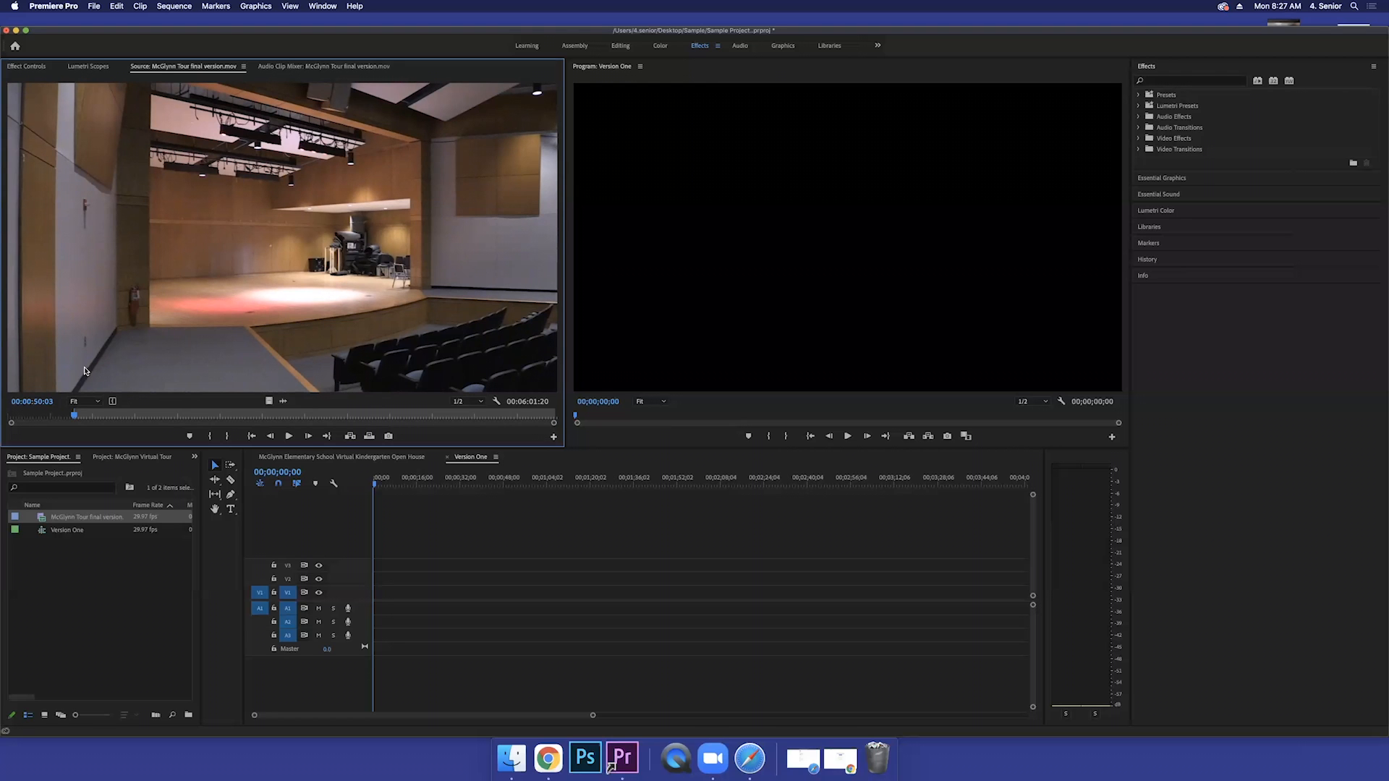
{"action": "left_click", "coordinate": [289, 435]}
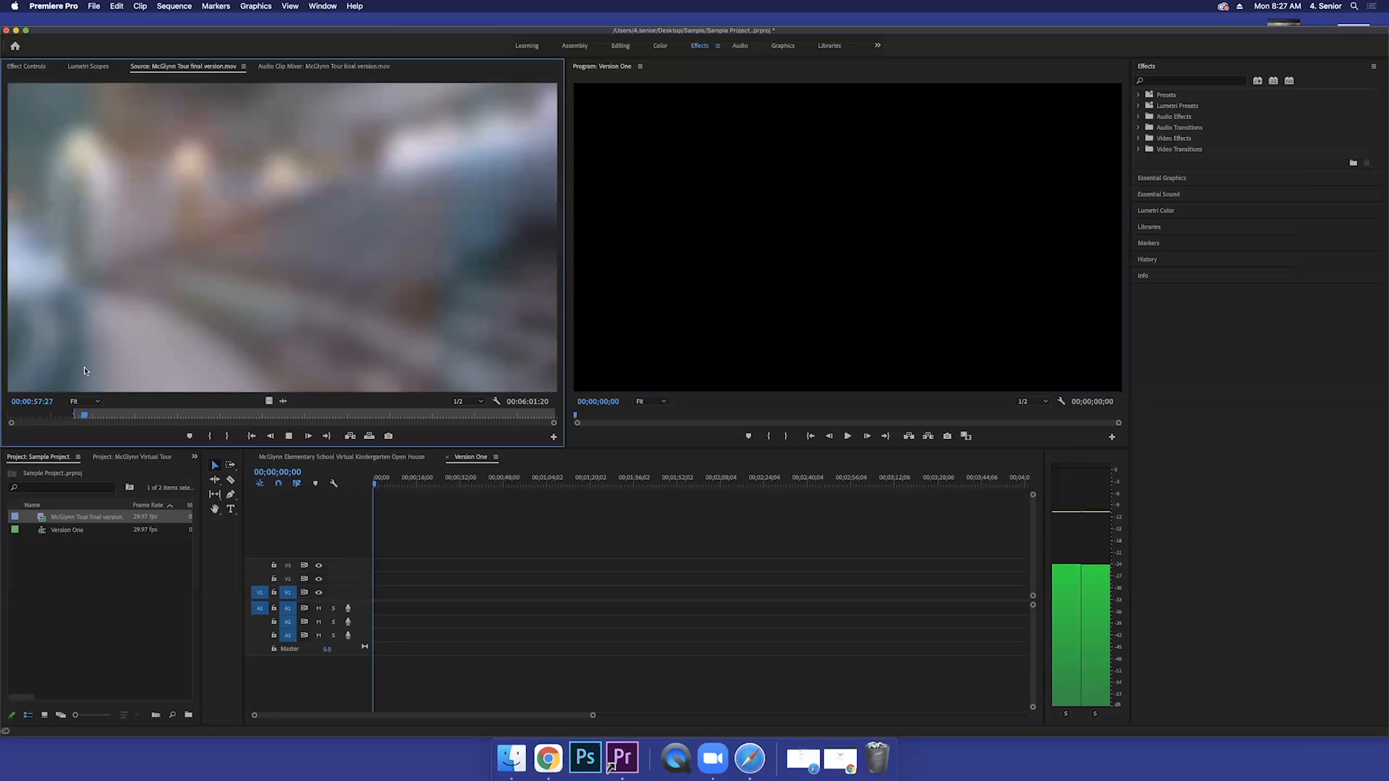
{"action": "left_click", "coordinate": [307, 435]}
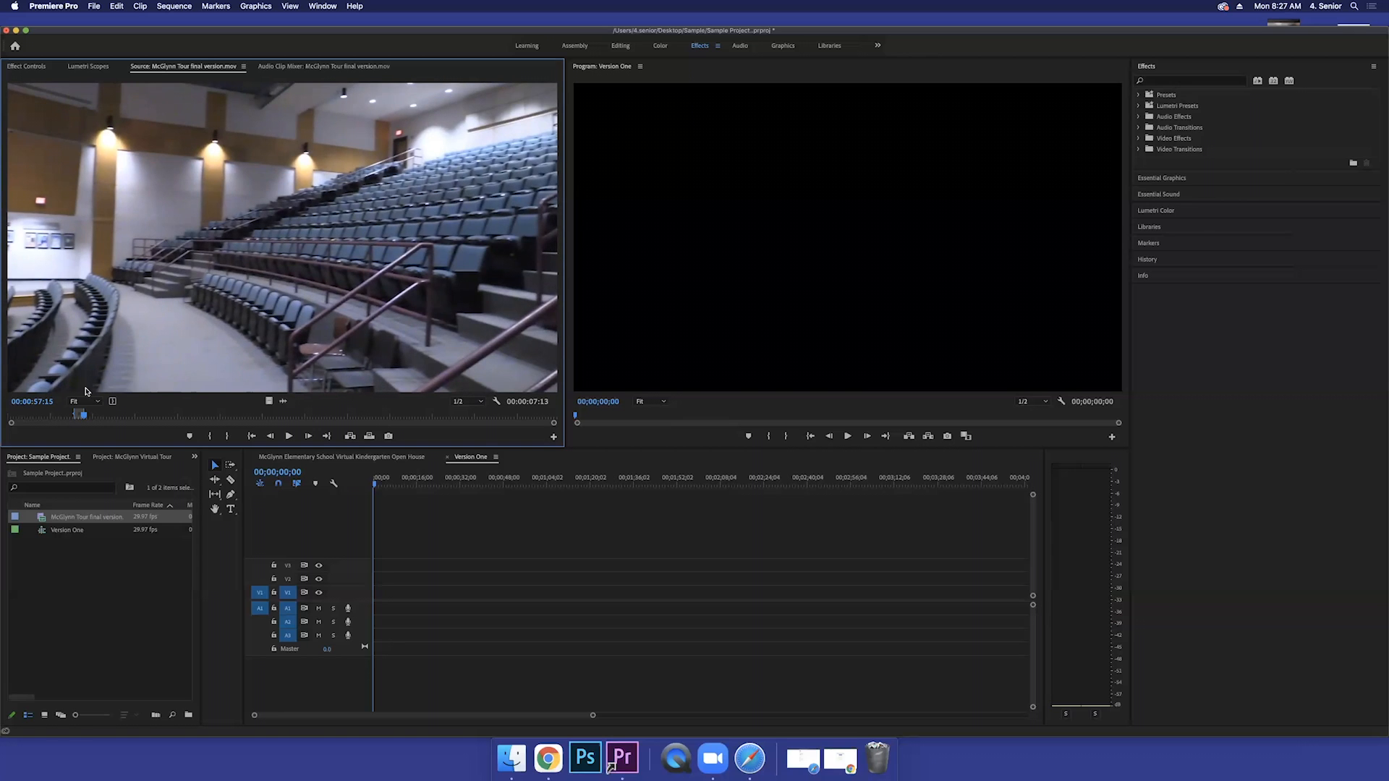
{"action": "mouse_move", "coordinate": [225, 230]}
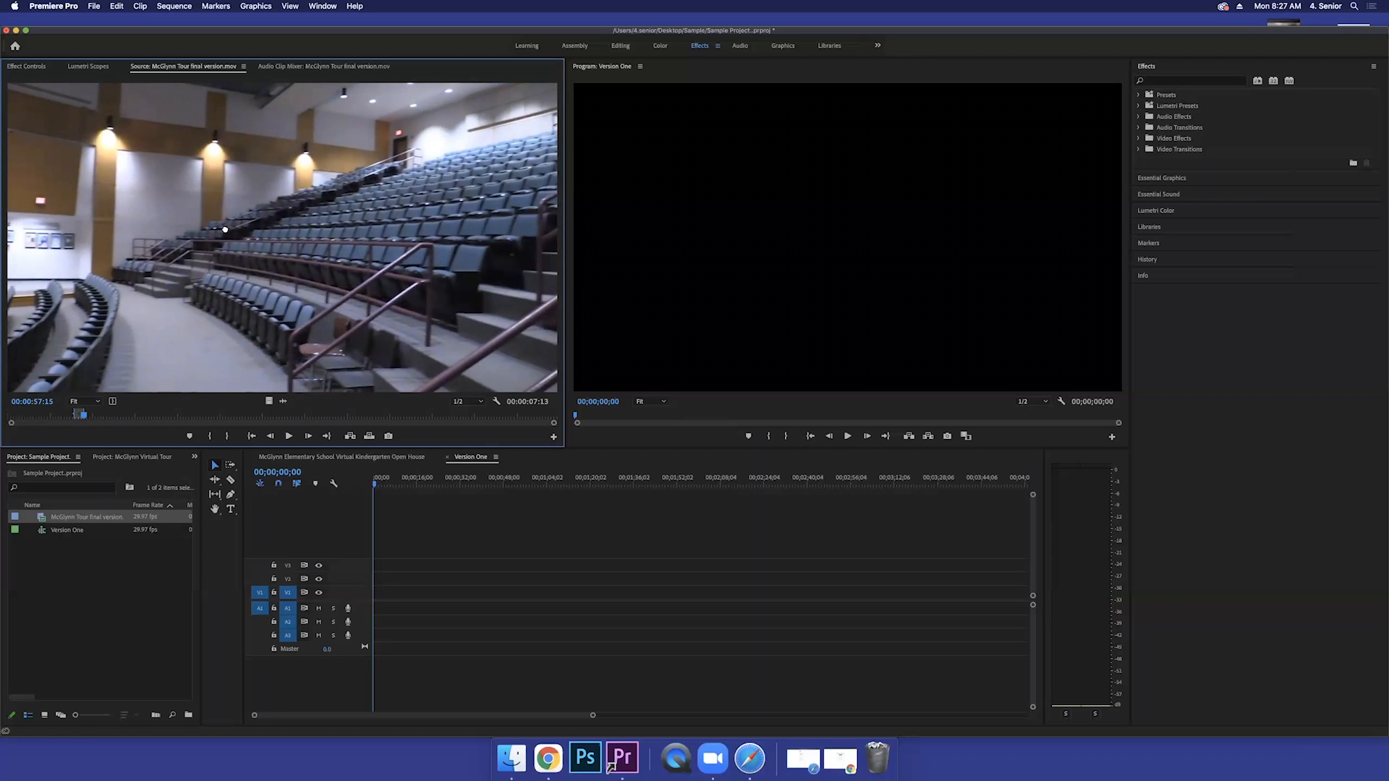
{"action": "mouse_move", "coordinate": [242, 236]}
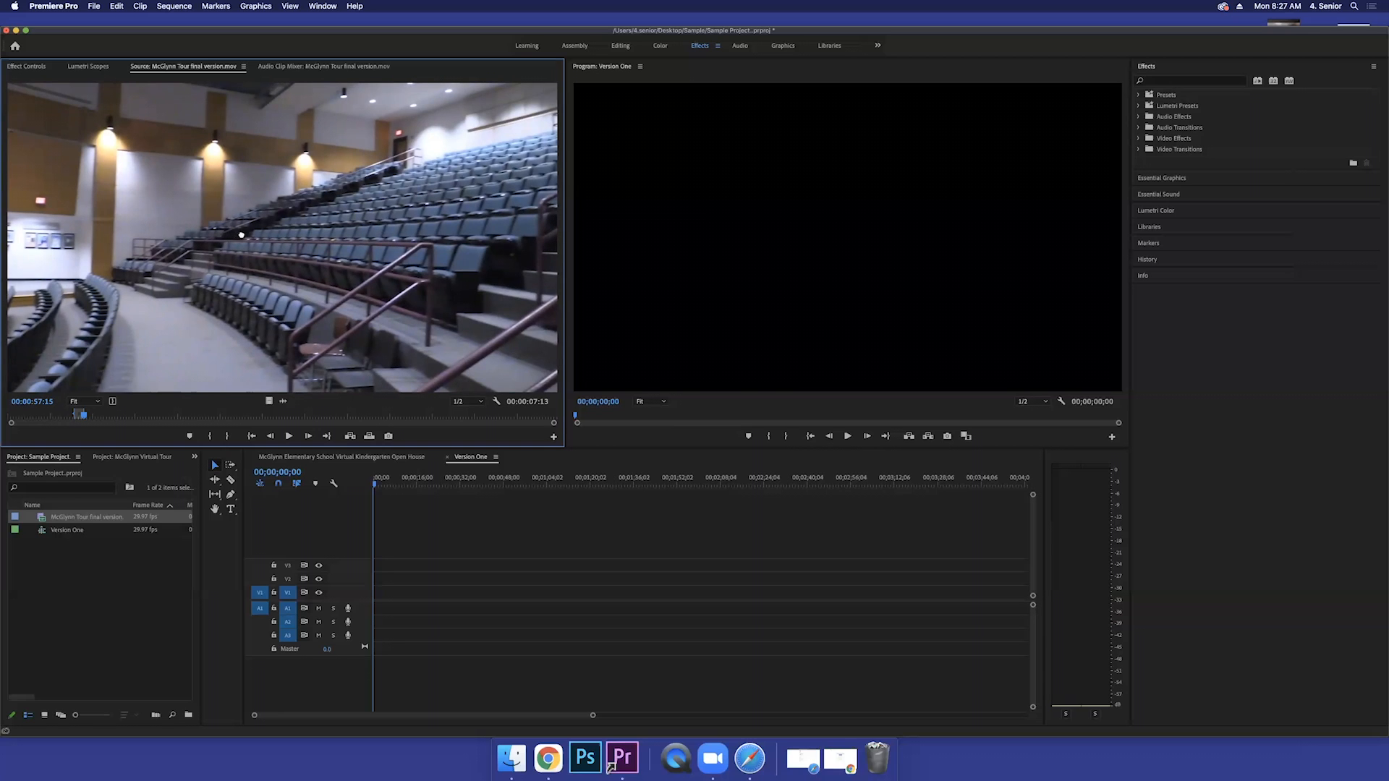
{"action": "mouse_move", "coordinate": [244, 237]}
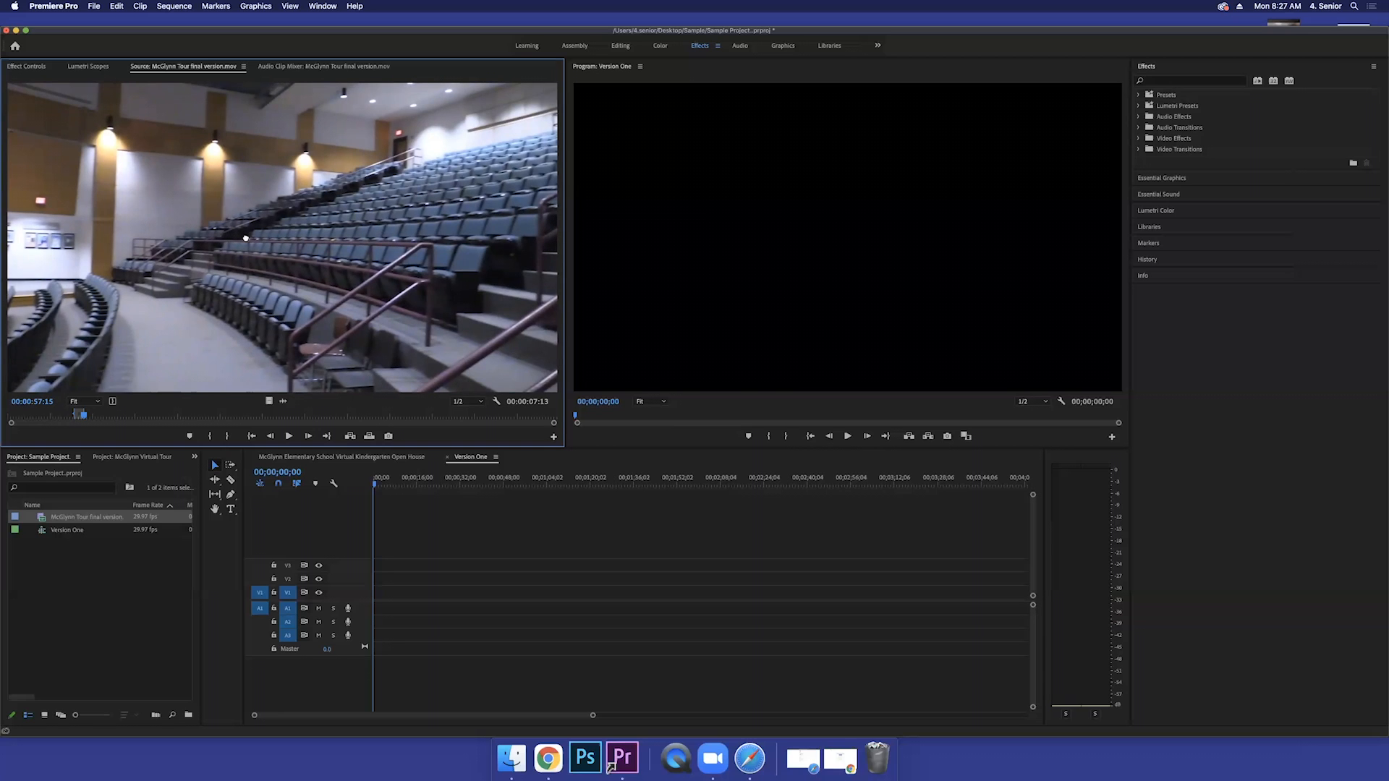
{"action": "mouse_move", "coordinate": [248, 237]}
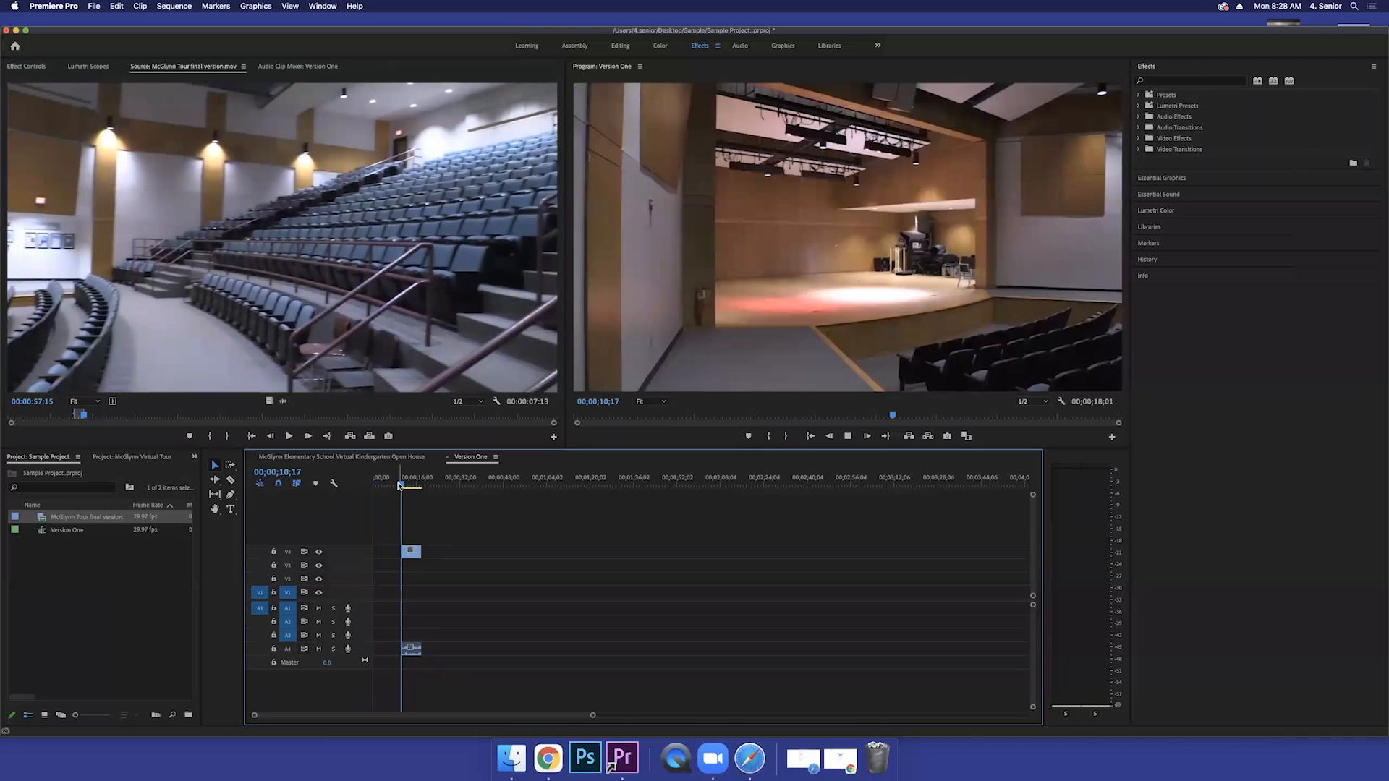
Step: Drag the marked auditorium section onto the start of the Version One timeline
{"action": "left_click", "coordinate": [405, 476]}
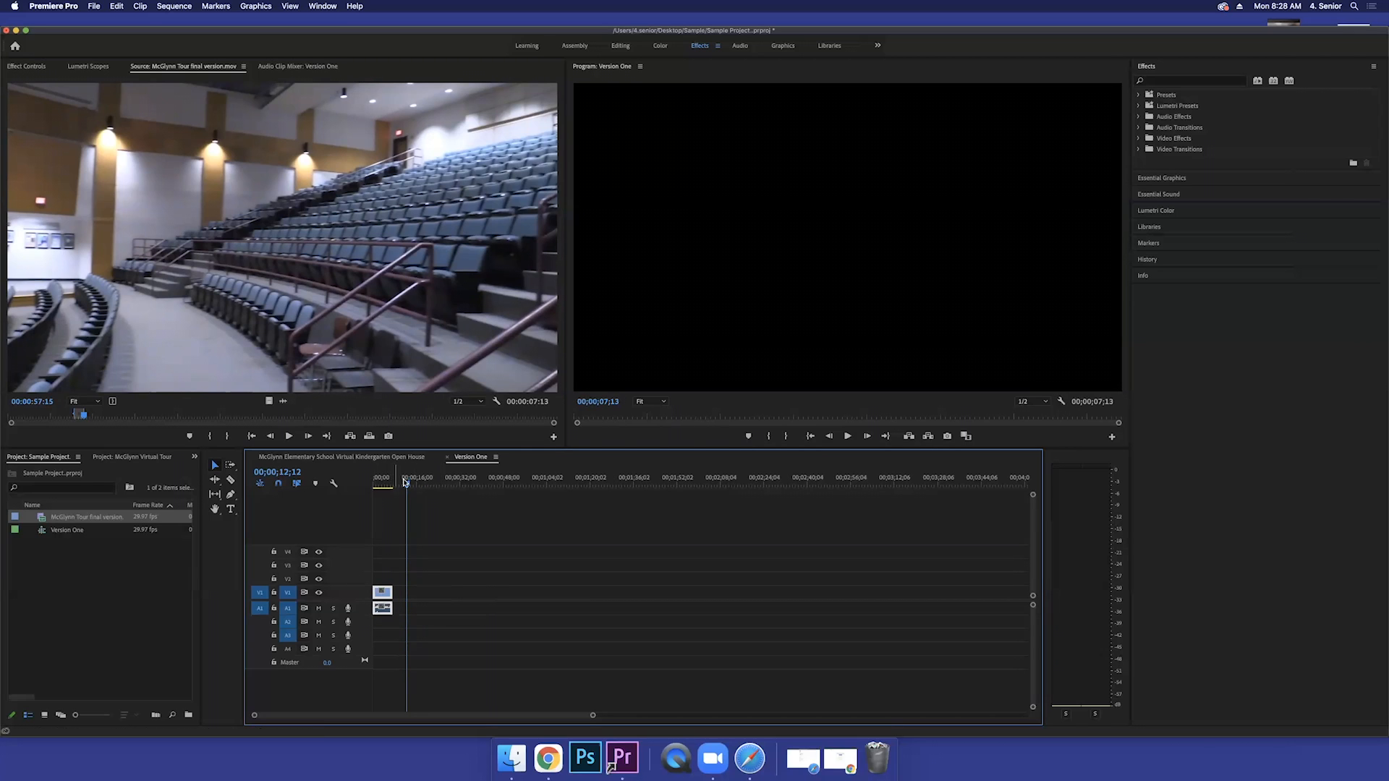
Step: Move the playhead around the auditorium clip and play back its seating footage
{"action": "left_click", "coordinate": [394, 479]}
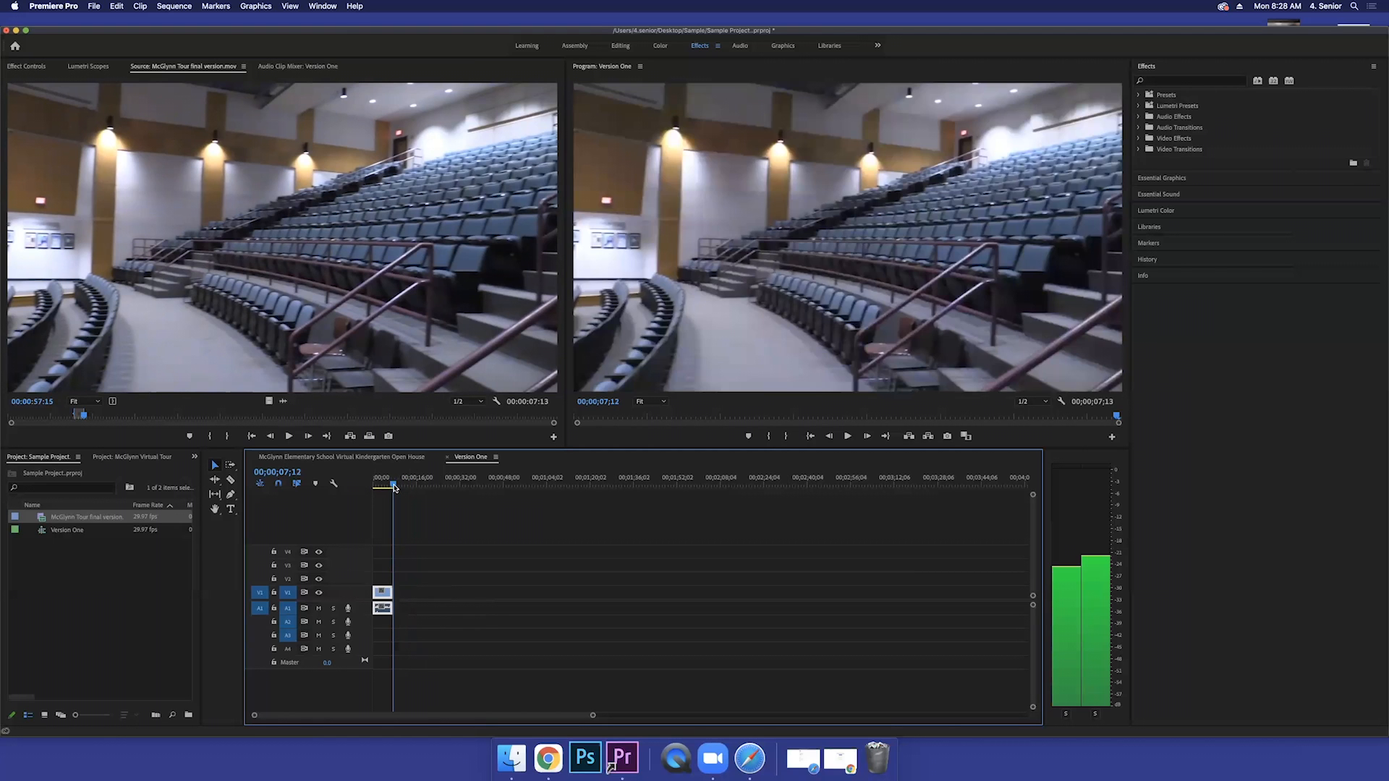
{"action": "left_click", "coordinate": [395, 476]}
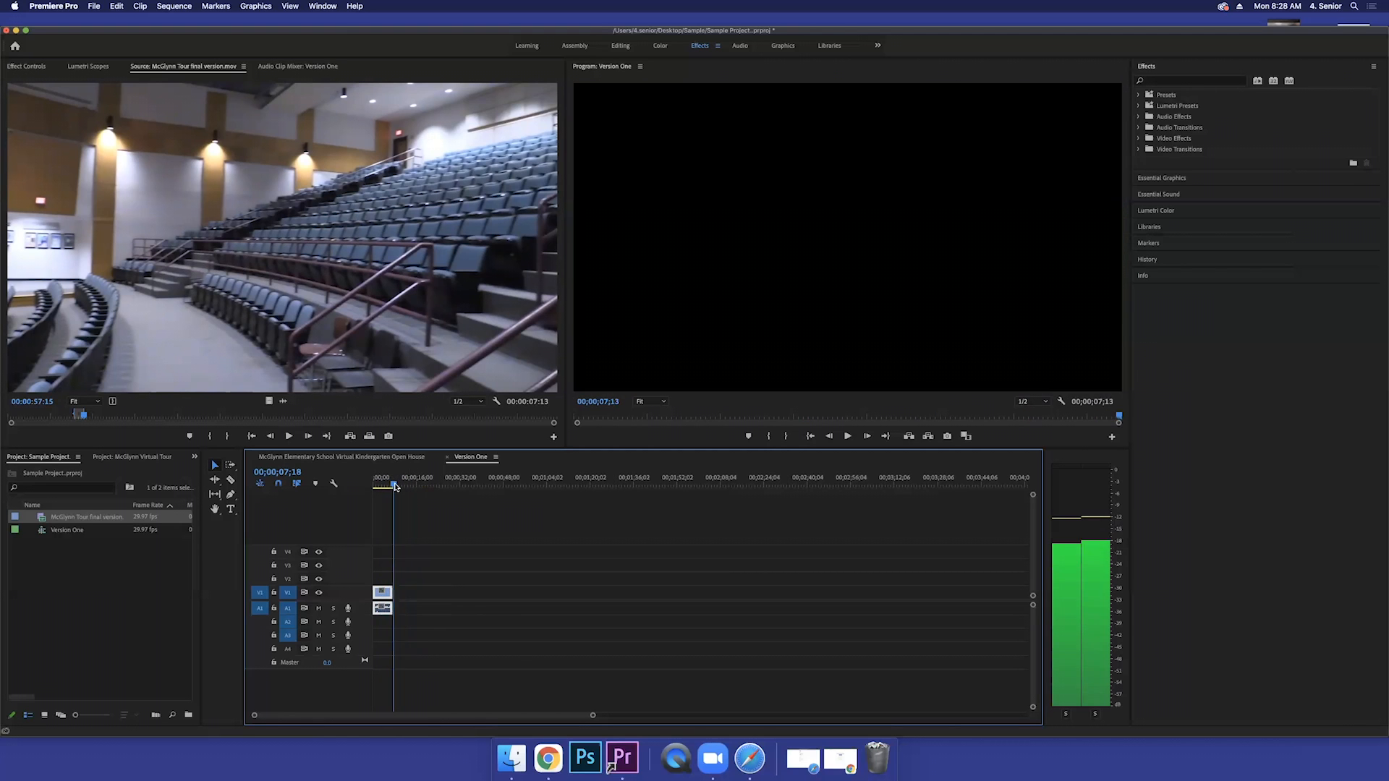
{"action": "left_click", "coordinate": [387, 476]}
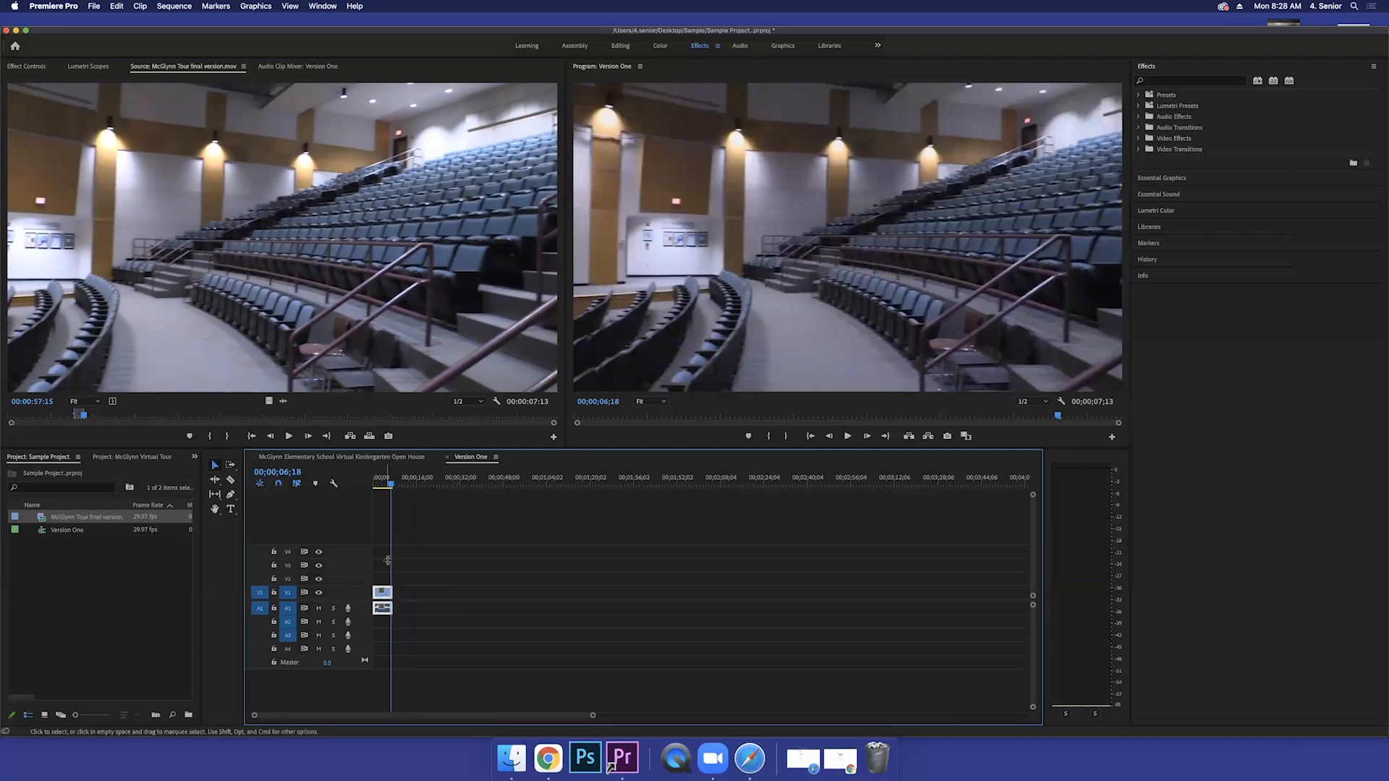
{"action": "left_click", "coordinate": [393, 477]}
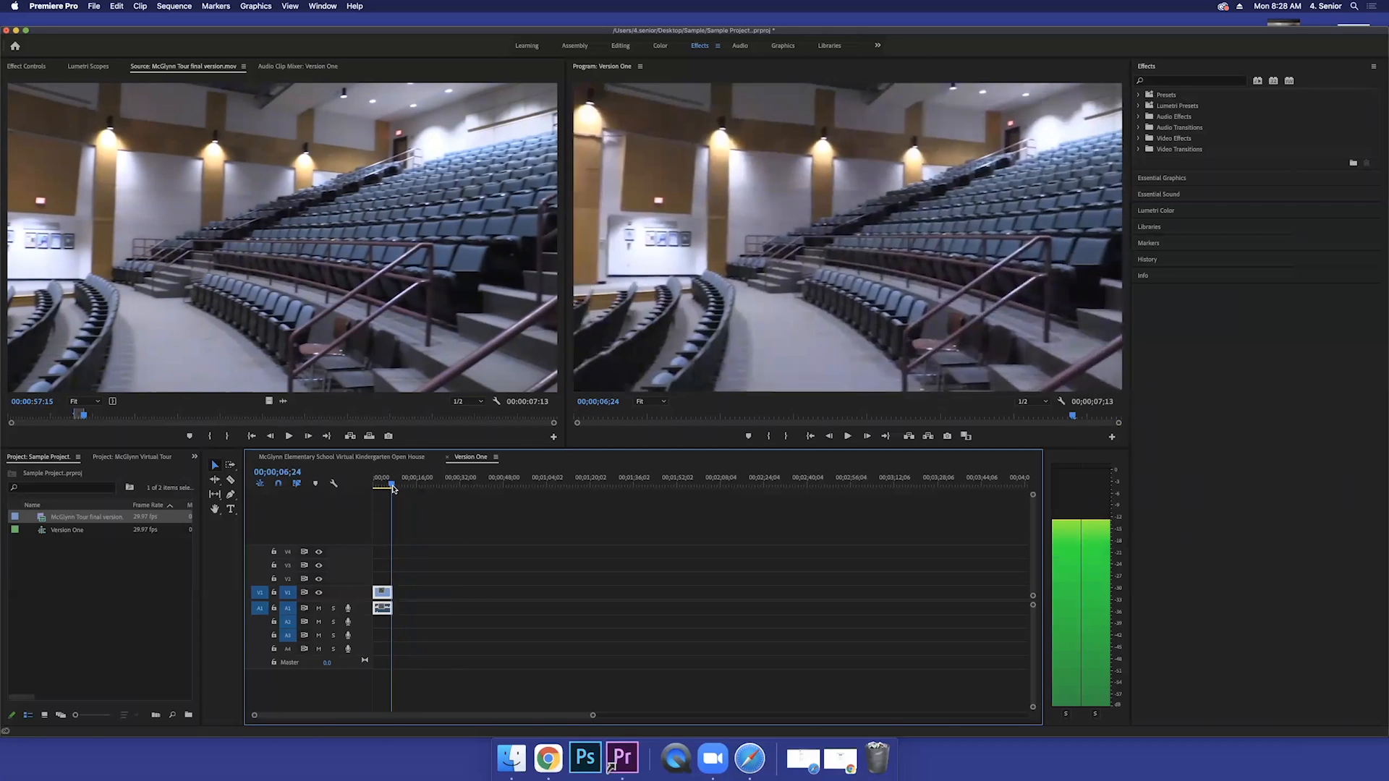
{"action": "mouse_move", "coordinate": [284, 484]}
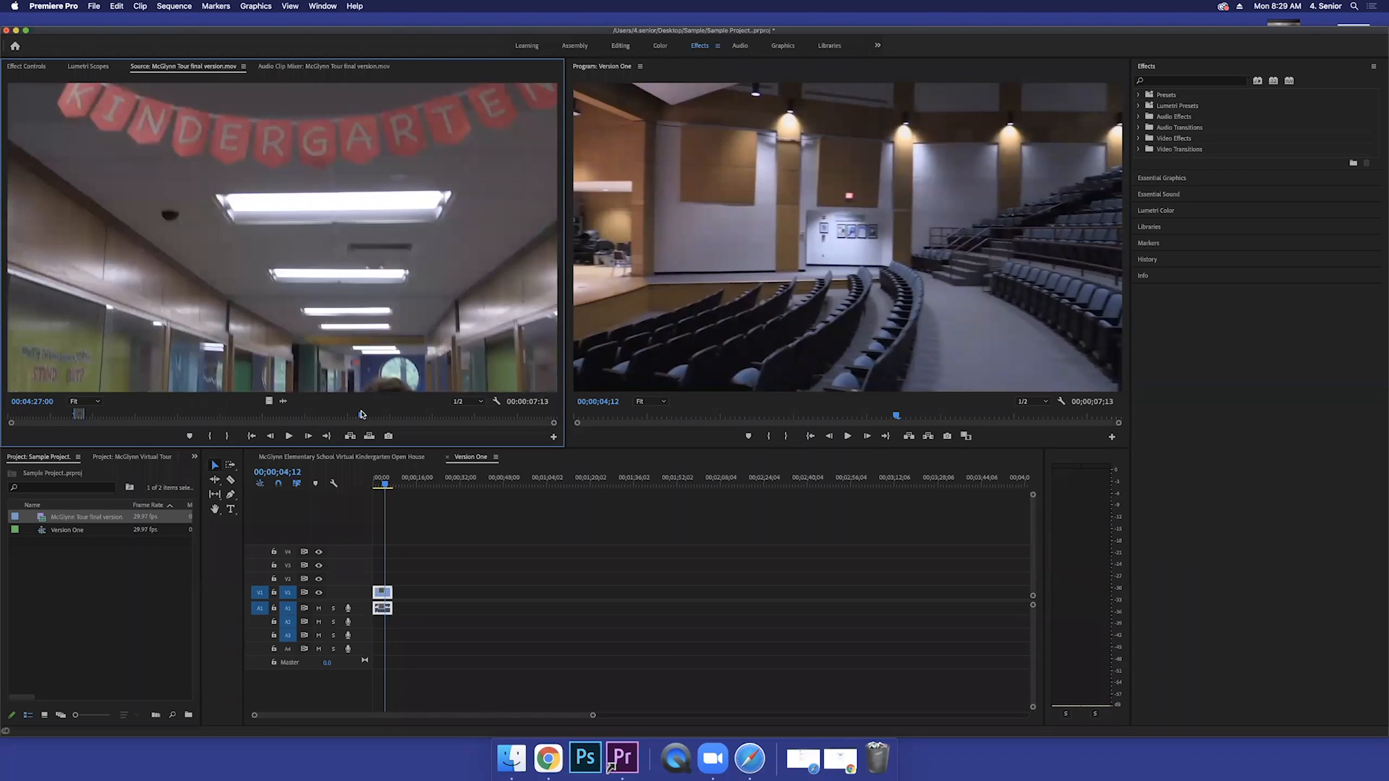
Step: Scrub the source footage to the hallway shot of the two women for the second clip
{"action": "left_click", "coordinate": [288, 435]}
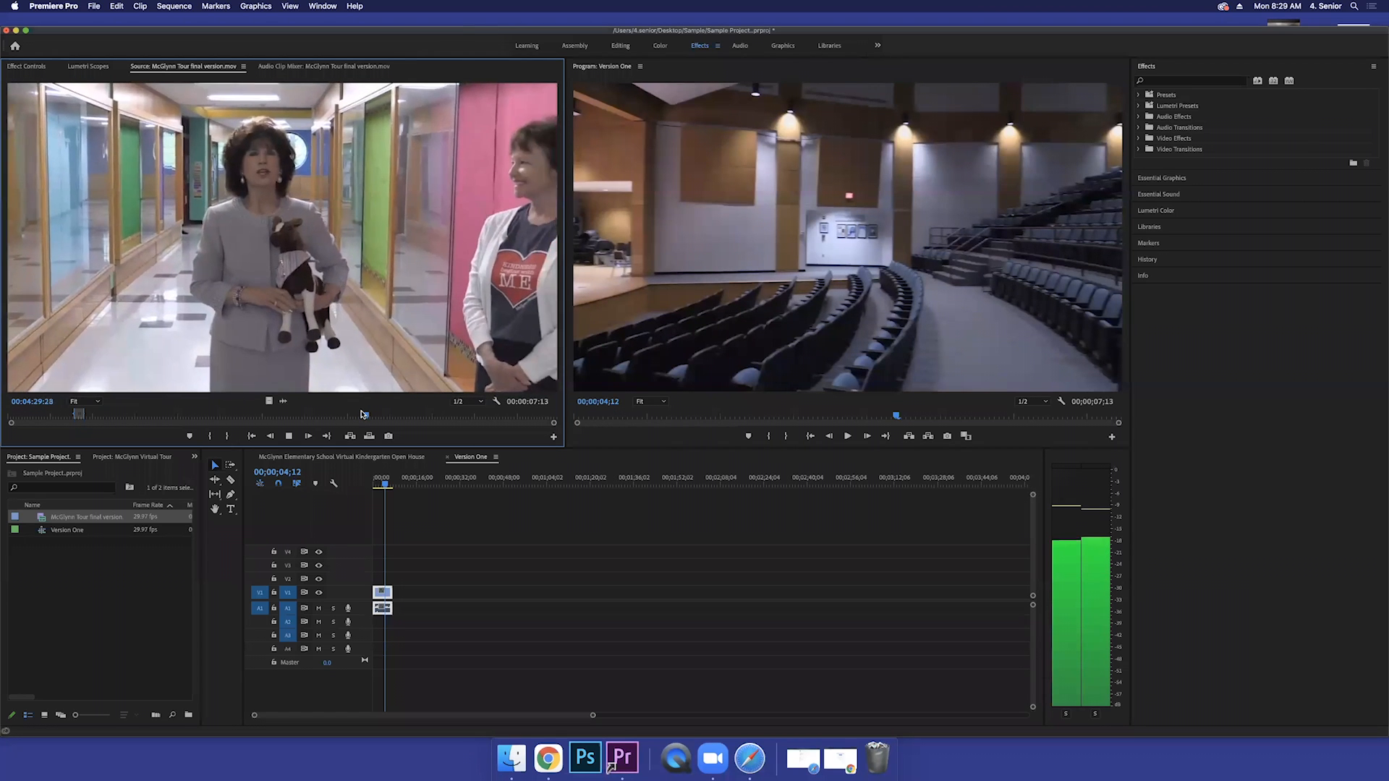
{"action": "left_click", "coordinate": [290, 435]}
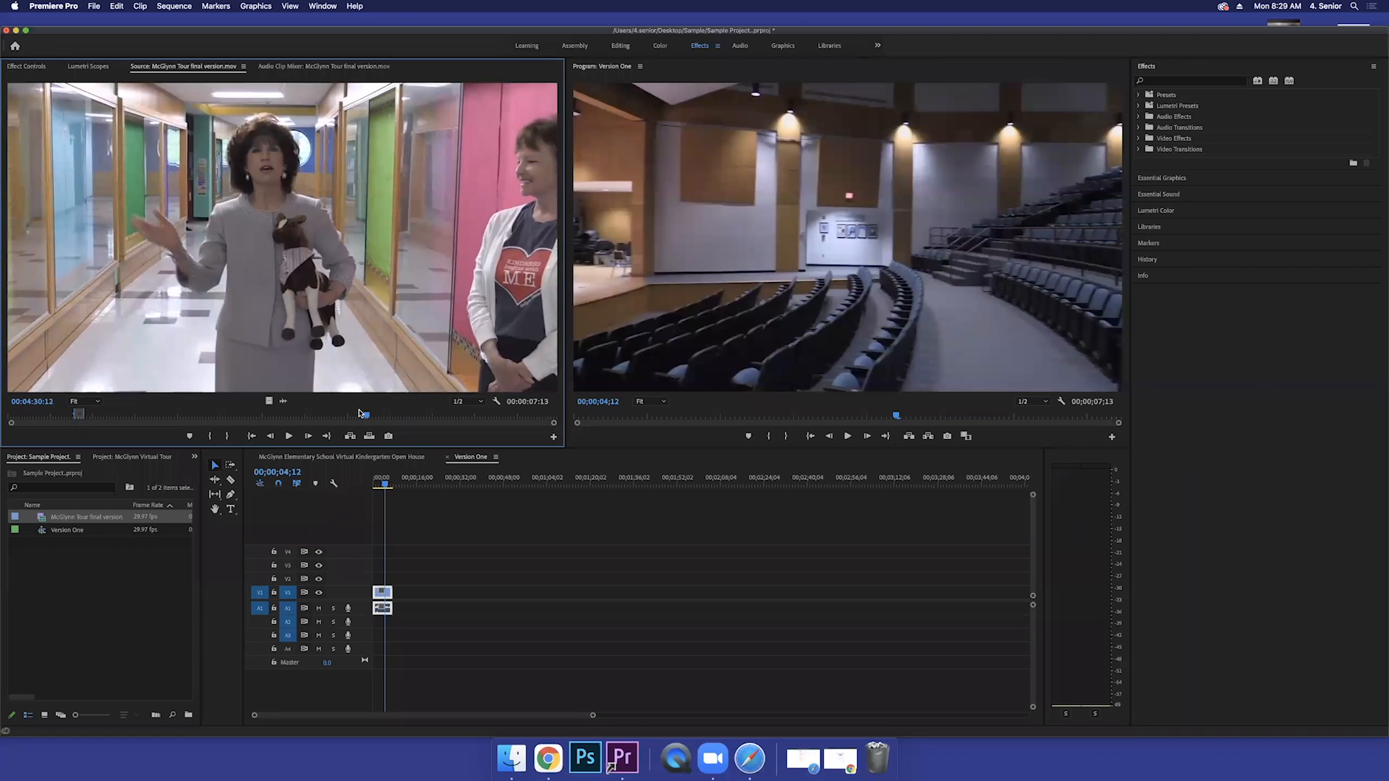
{"action": "left_click", "coordinate": [290, 435]}
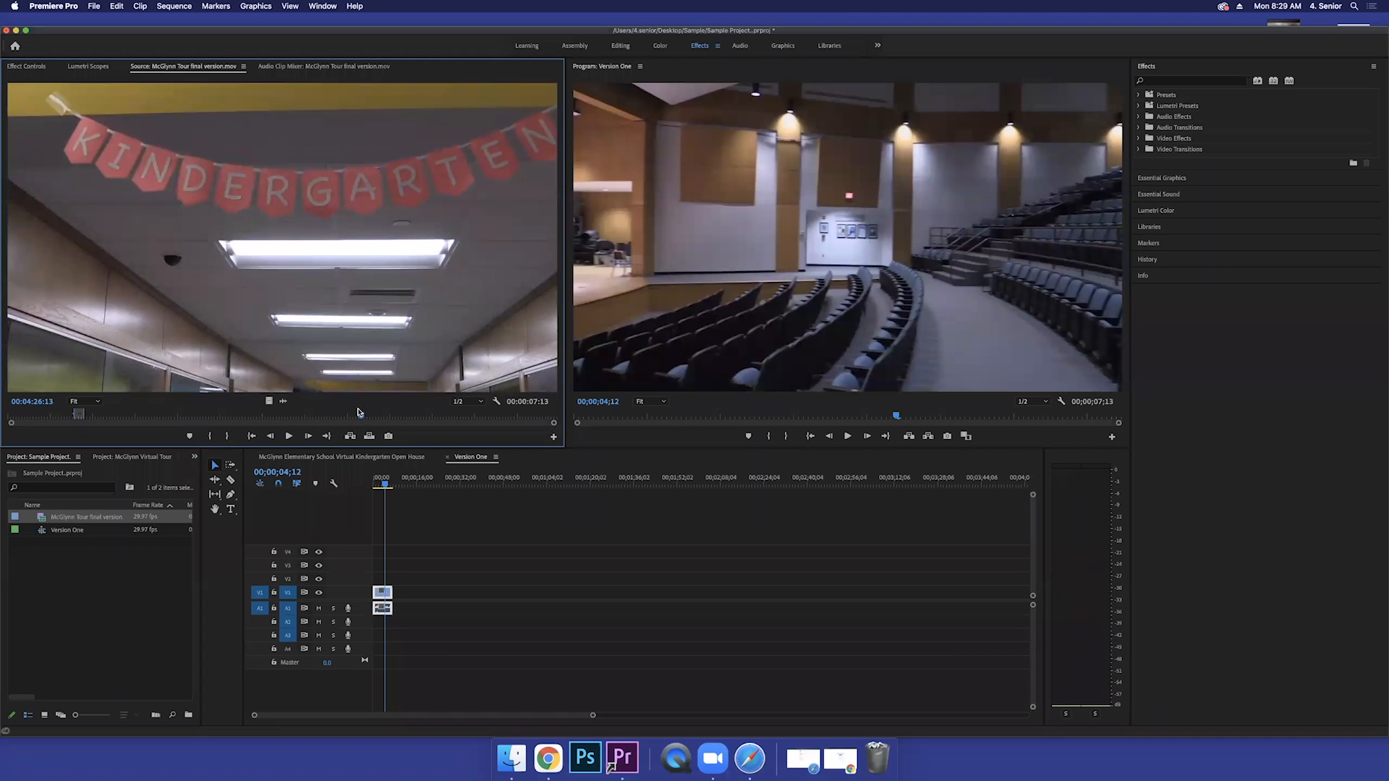
{"action": "left_click", "coordinate": [288, 435]}
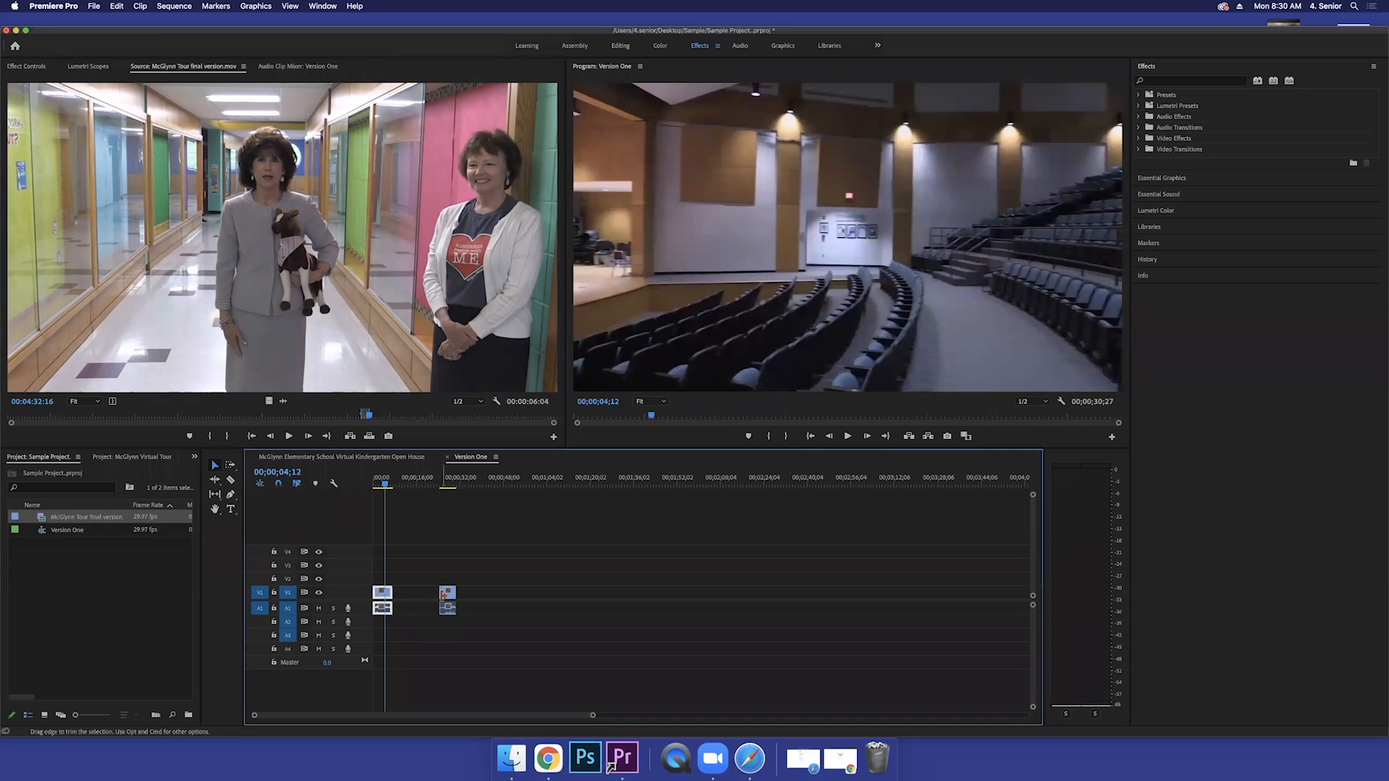
{"action": "mouse_move", "coordinate": [447, 606]}
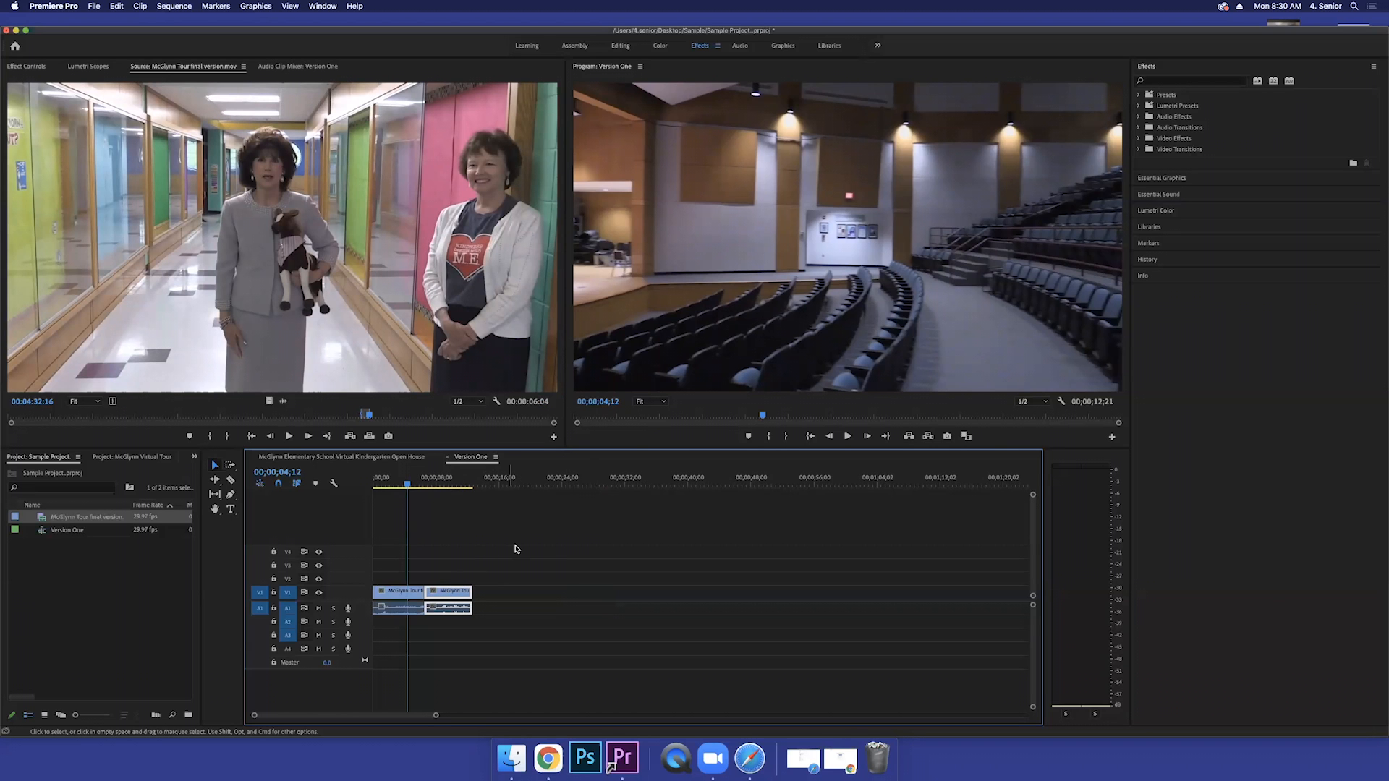
Step: Trim the clip edges so an empty gap separates the auditorium and hallway clips
{"action": "left_click", "coordinate": [846, 435]}
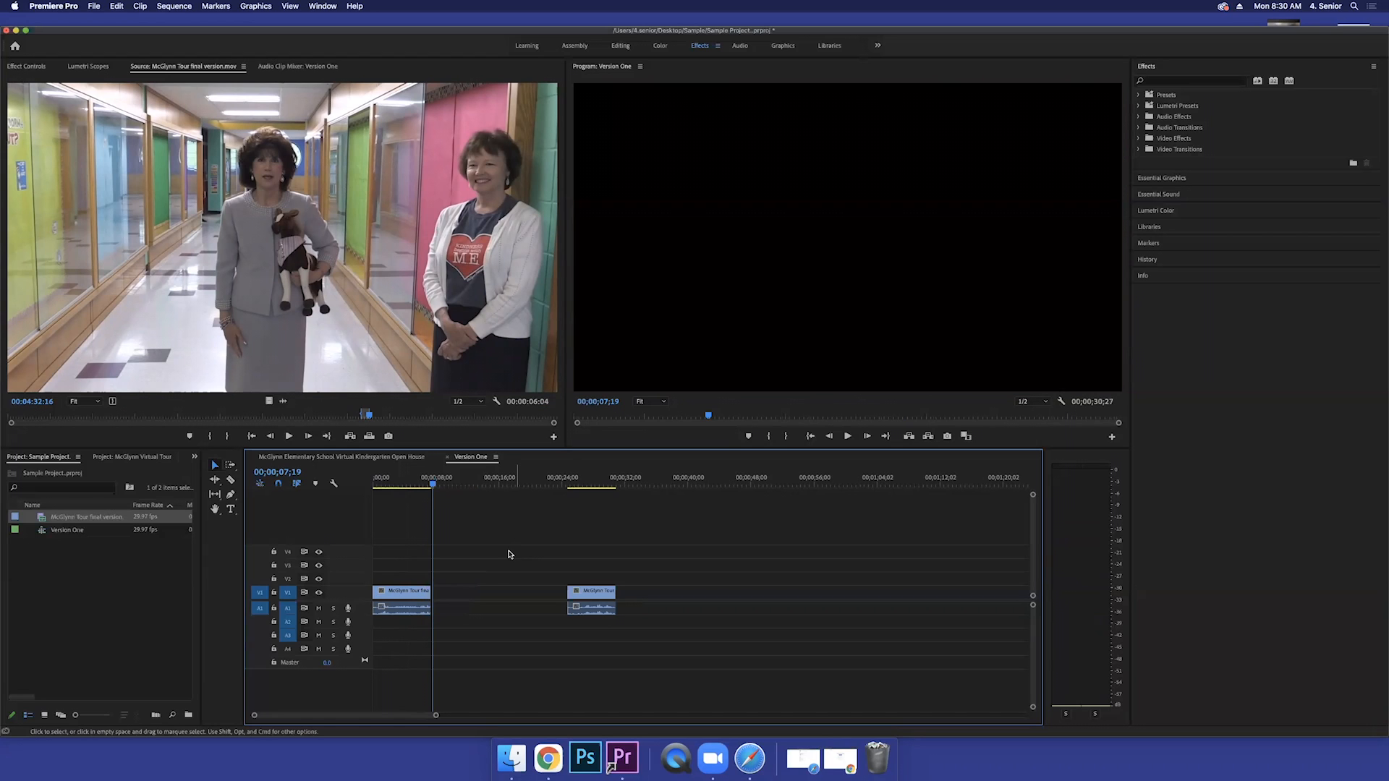
{"action": "mouse_move", "coordinate": [472, 596]}
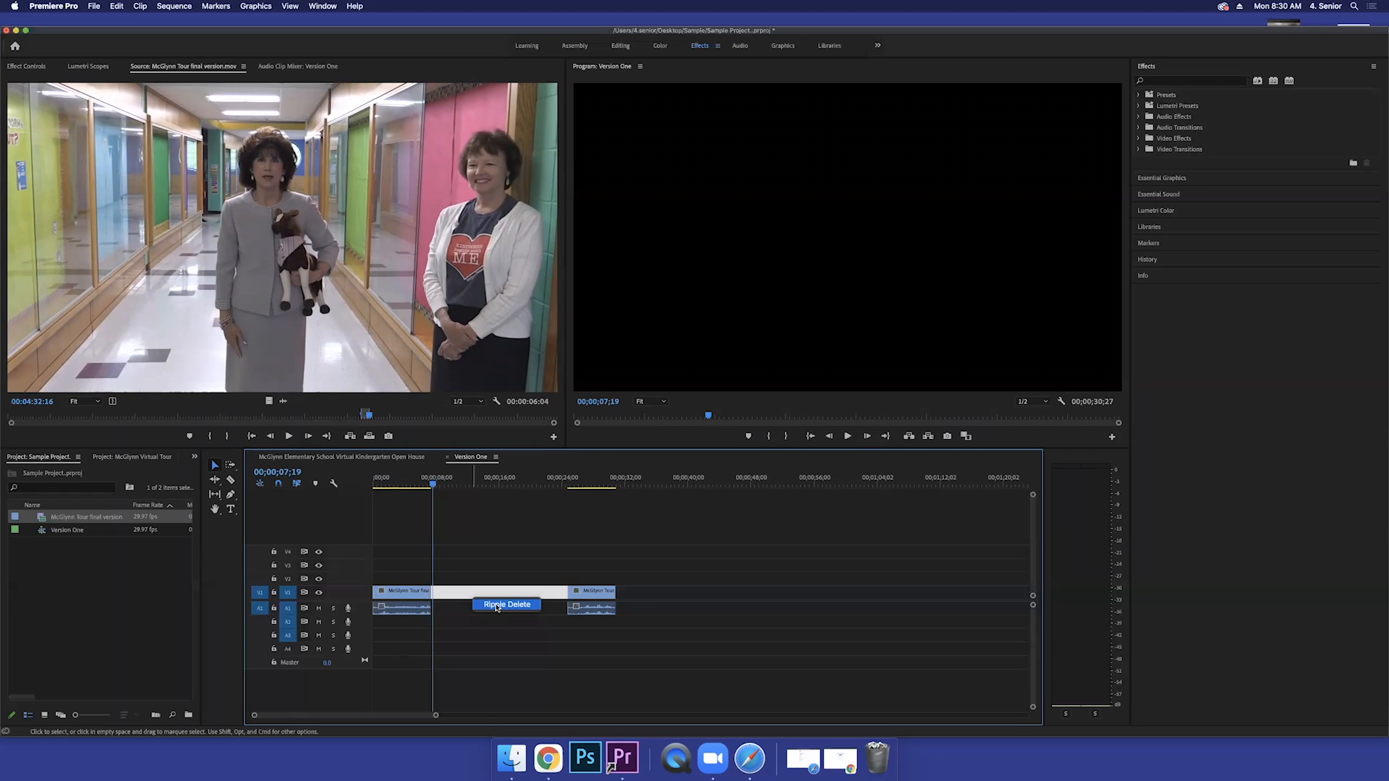
Step: Ripple Delete the gap between the auditorium and hallway clips and scrub across the cut
{"action": "left_click", "coordinate": [506, 605]}
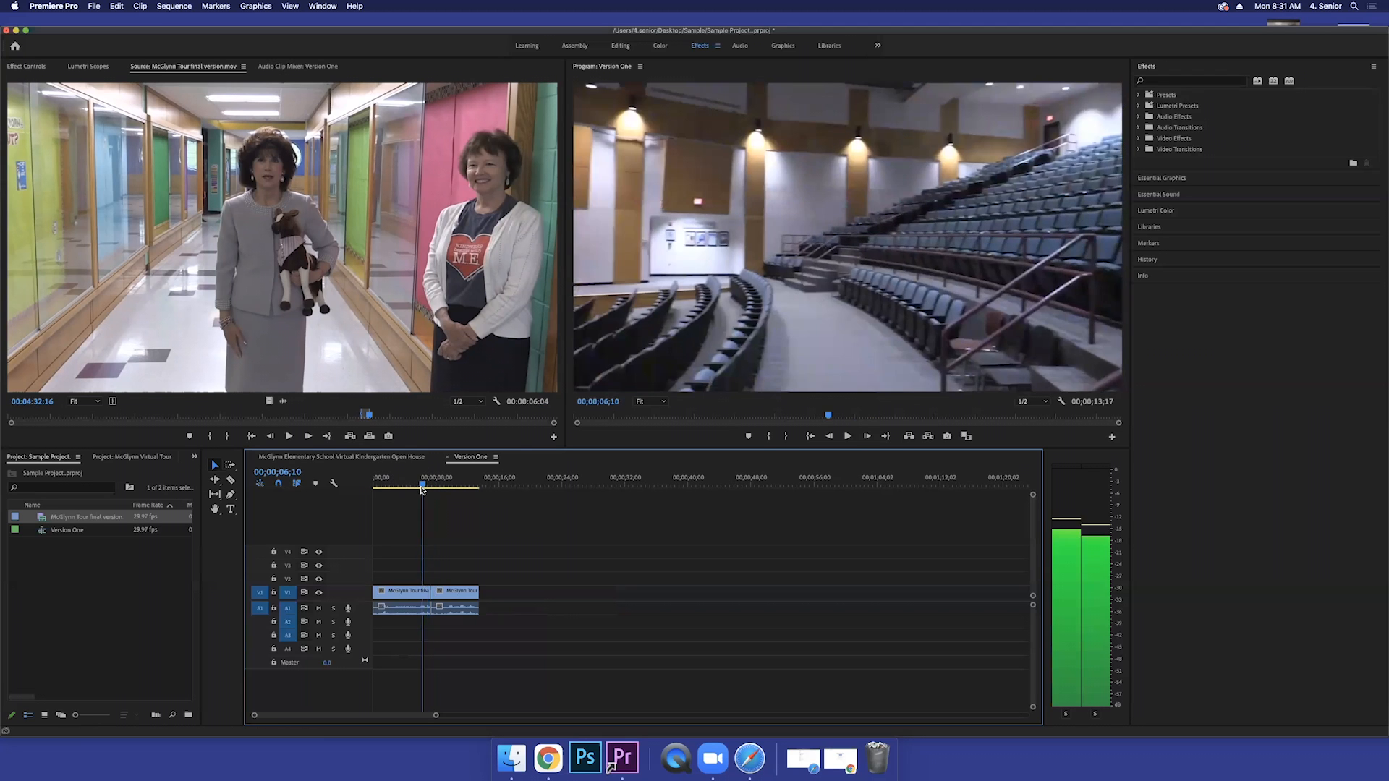
{"action": "left_click", "coordinate": [421, 484]}
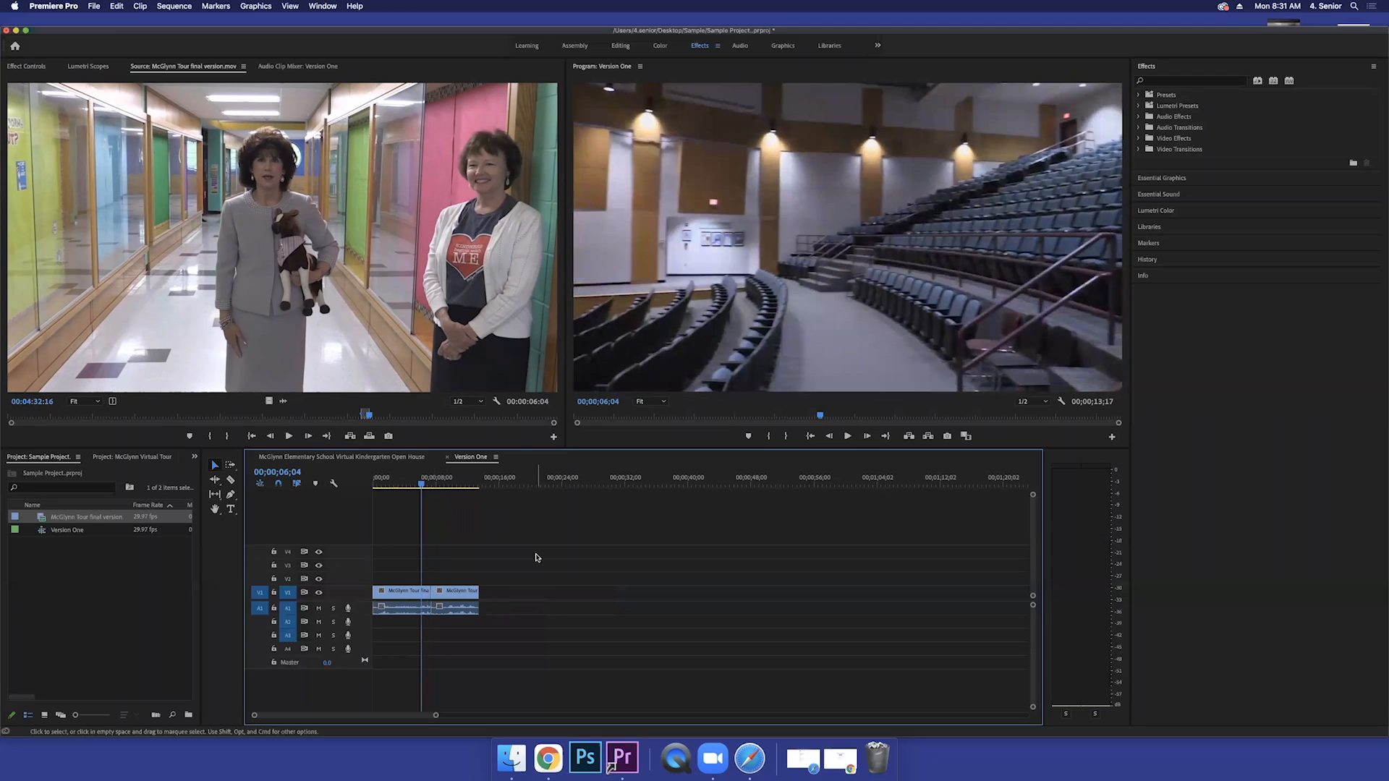
{"action": "left_click", "coordinate": [846, 435]}
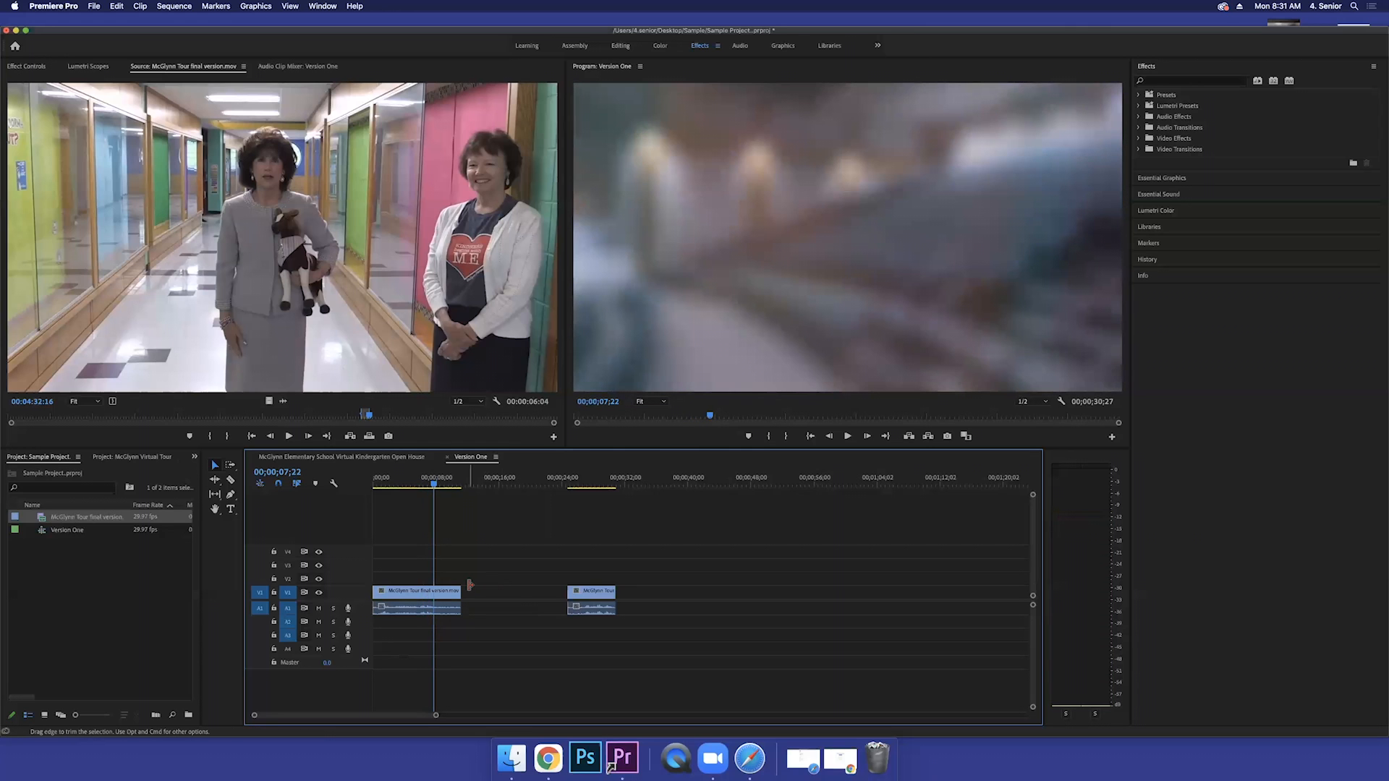
Step: Trim the ends of both clips and Ripple Delete the gap they leave
{"action": "left_click", "coordinate": [592, 590]}
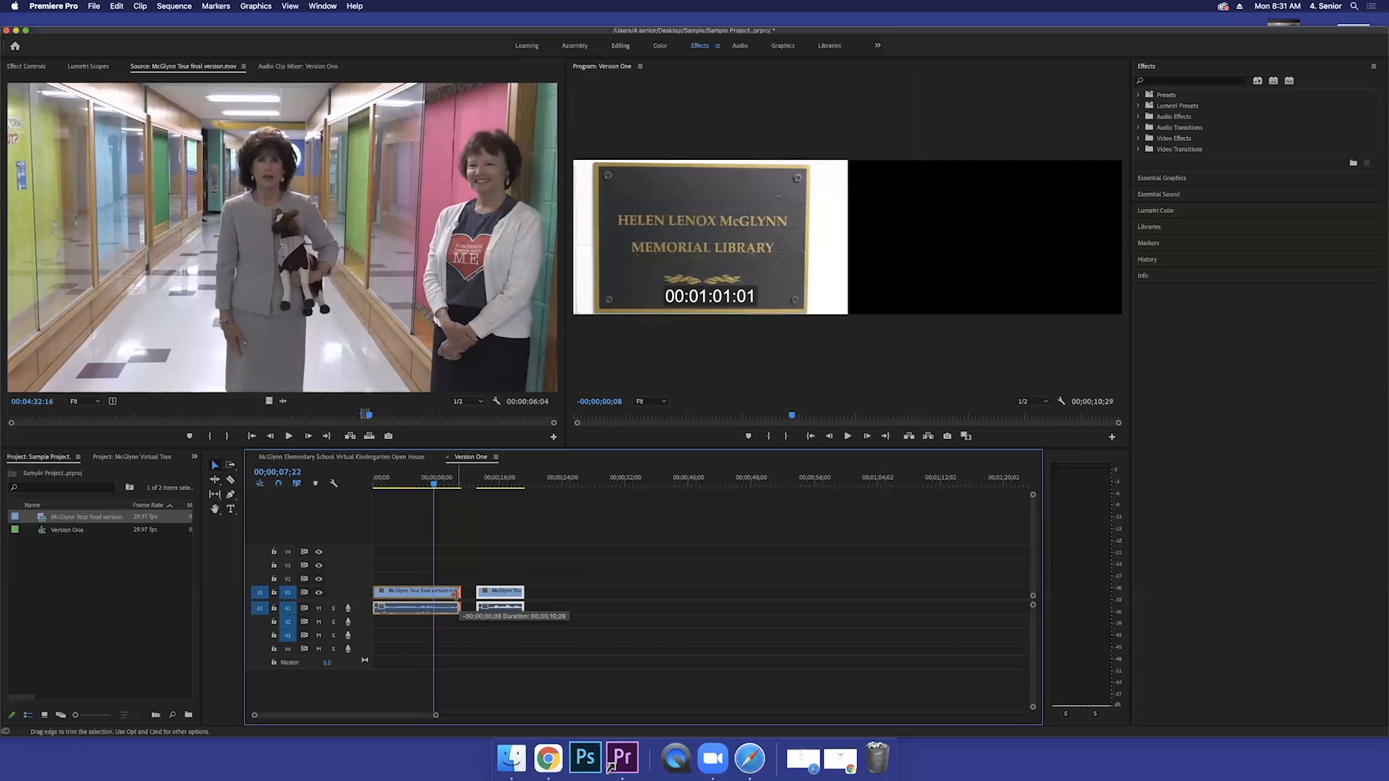
{"action": "left_click", "coordinate": [500, 592]}
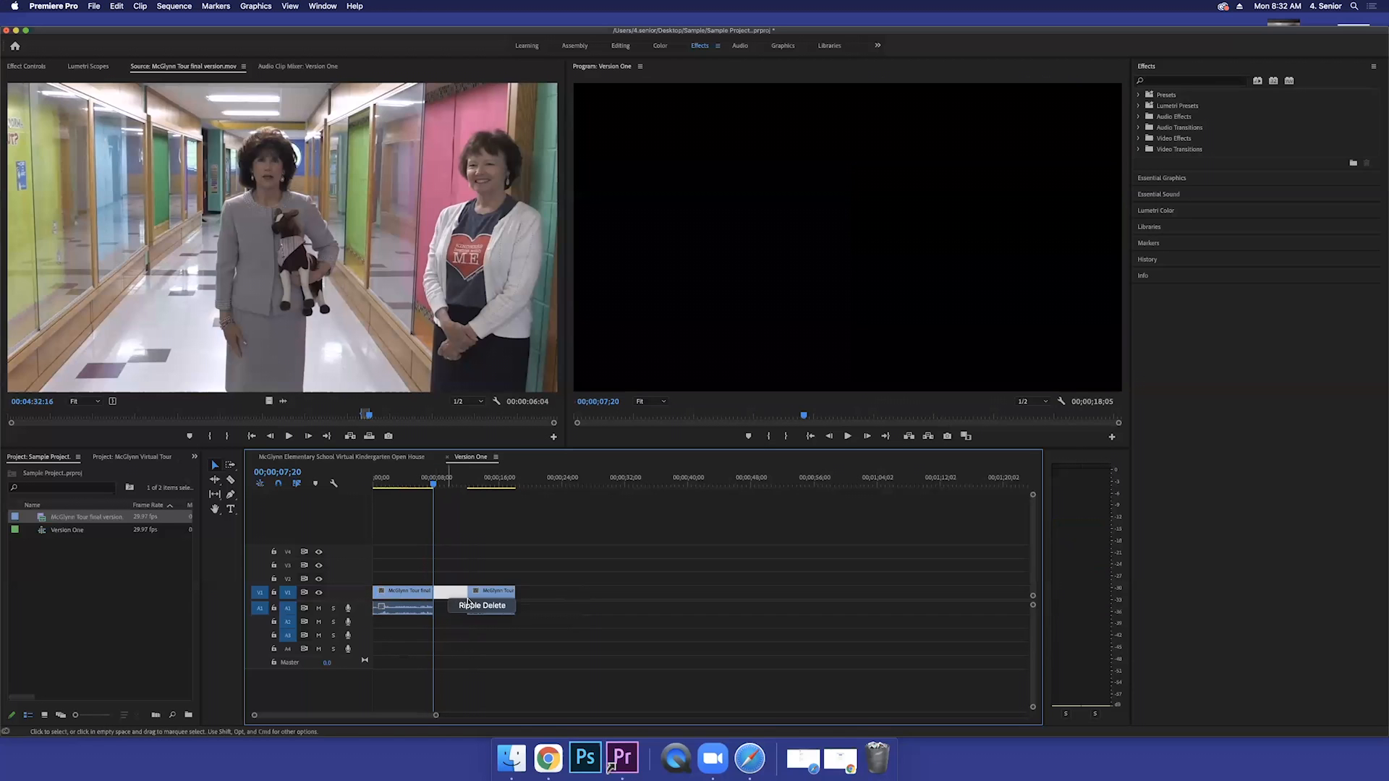
{"action": "left_click", "coordinate": [481, 604]}
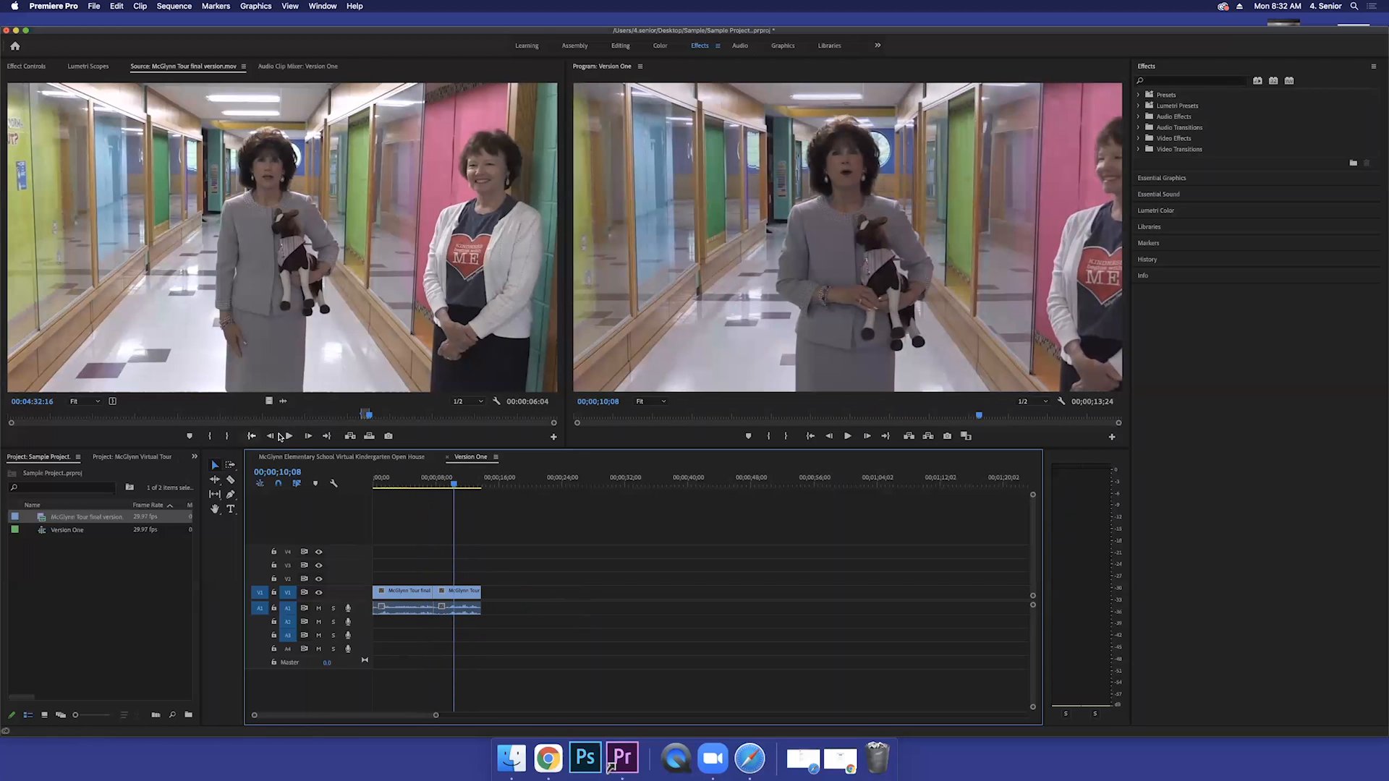
{"action": "mouse_move", "coordinate": [393, 421]}
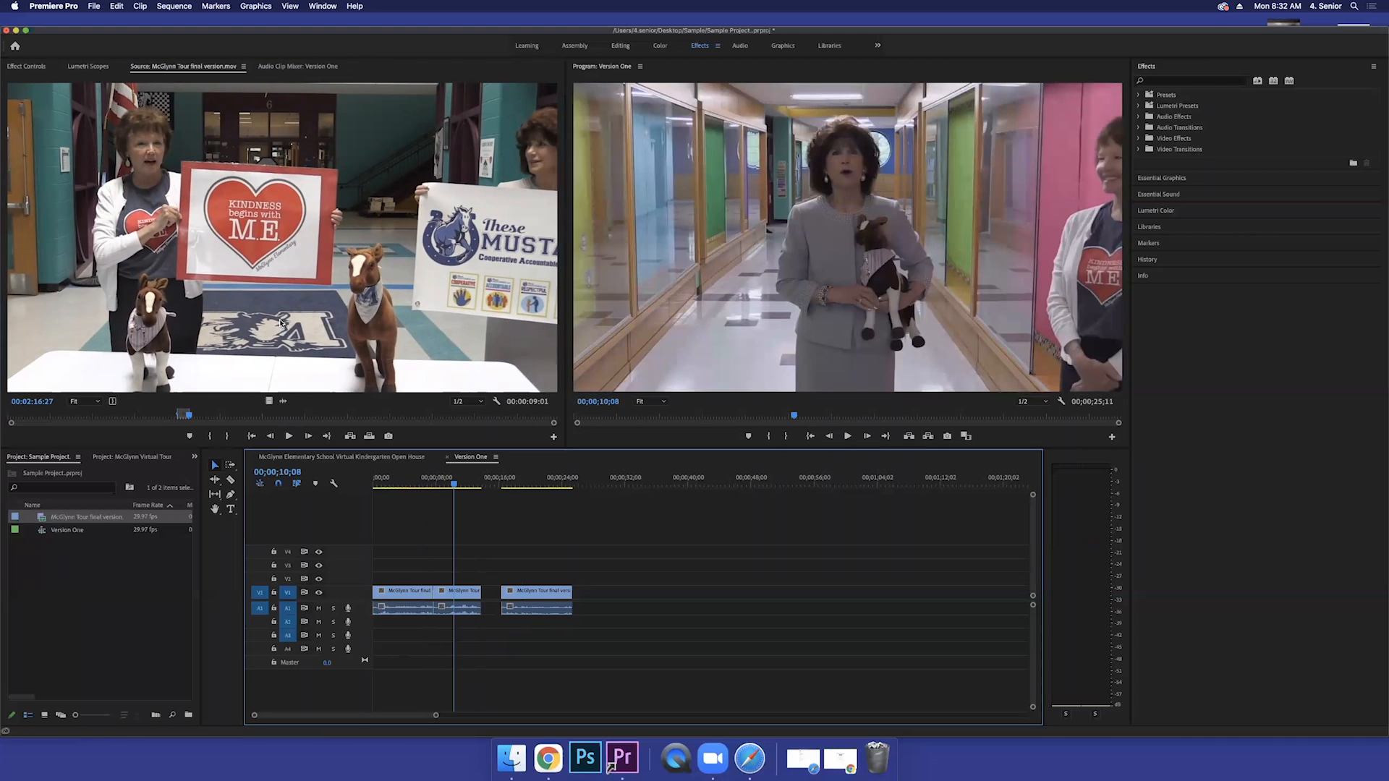
{"action": "mouse_move", "coordinate": [163, 255]}
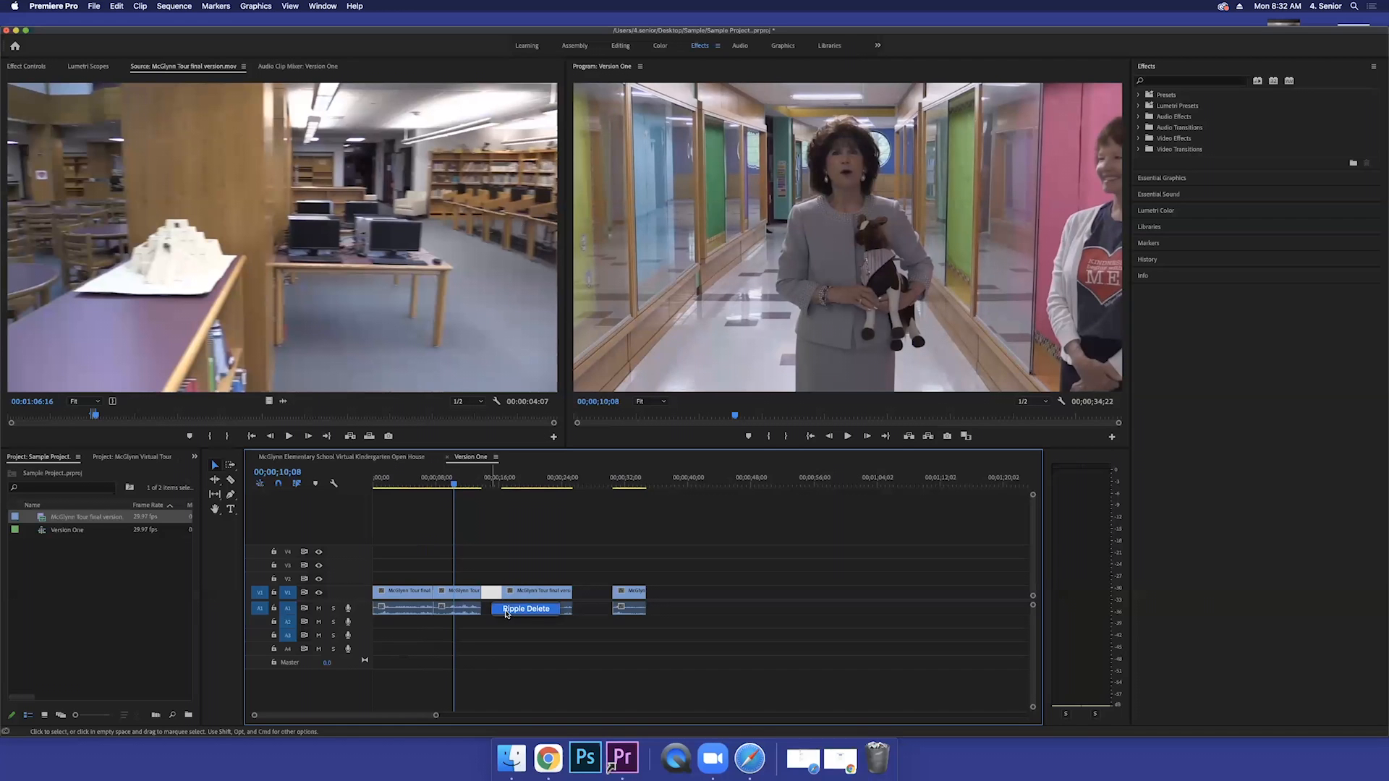
Step: Ripple Delete the gaps before the third and library clips and preview the sequence end
{"action": "left_click", "coordinate": [527, 609]}
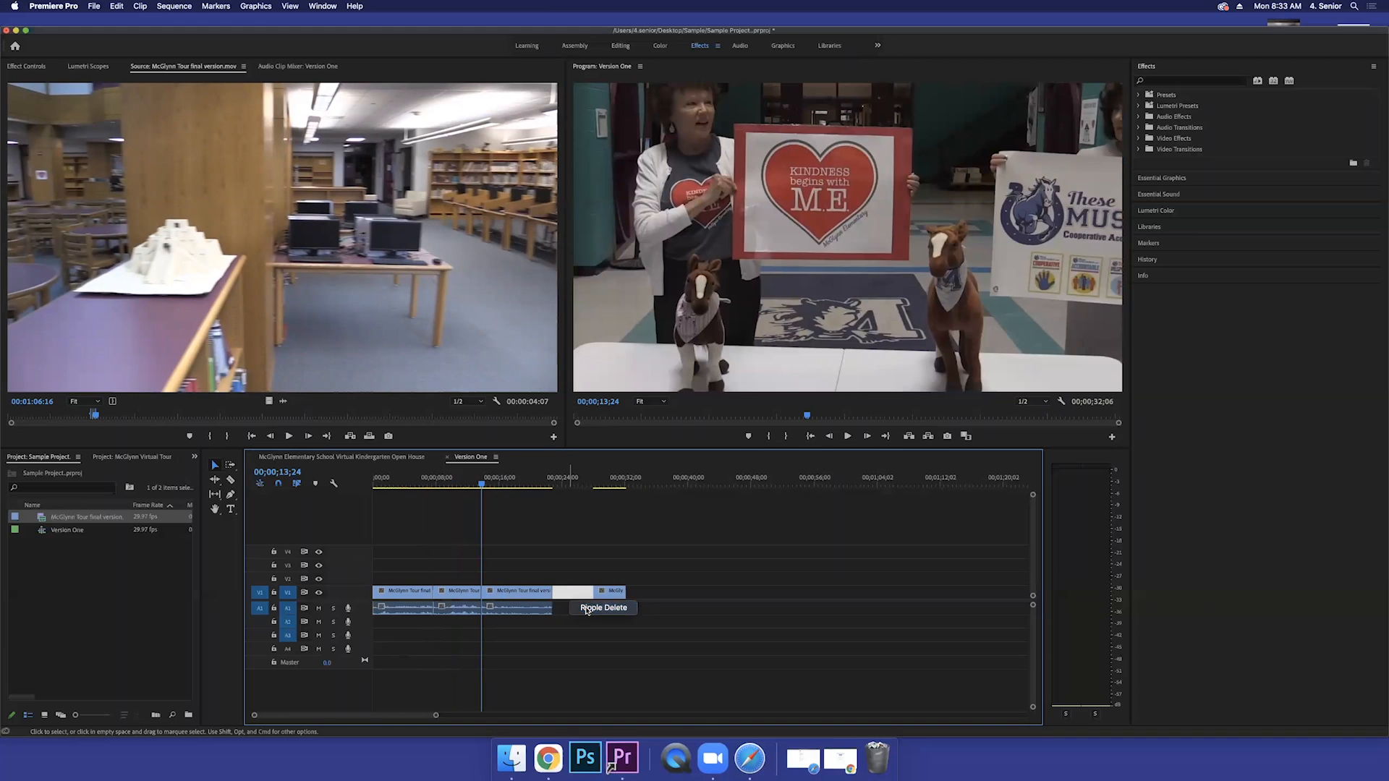
{"action": "left_click", "coordinate": [605, 607]}
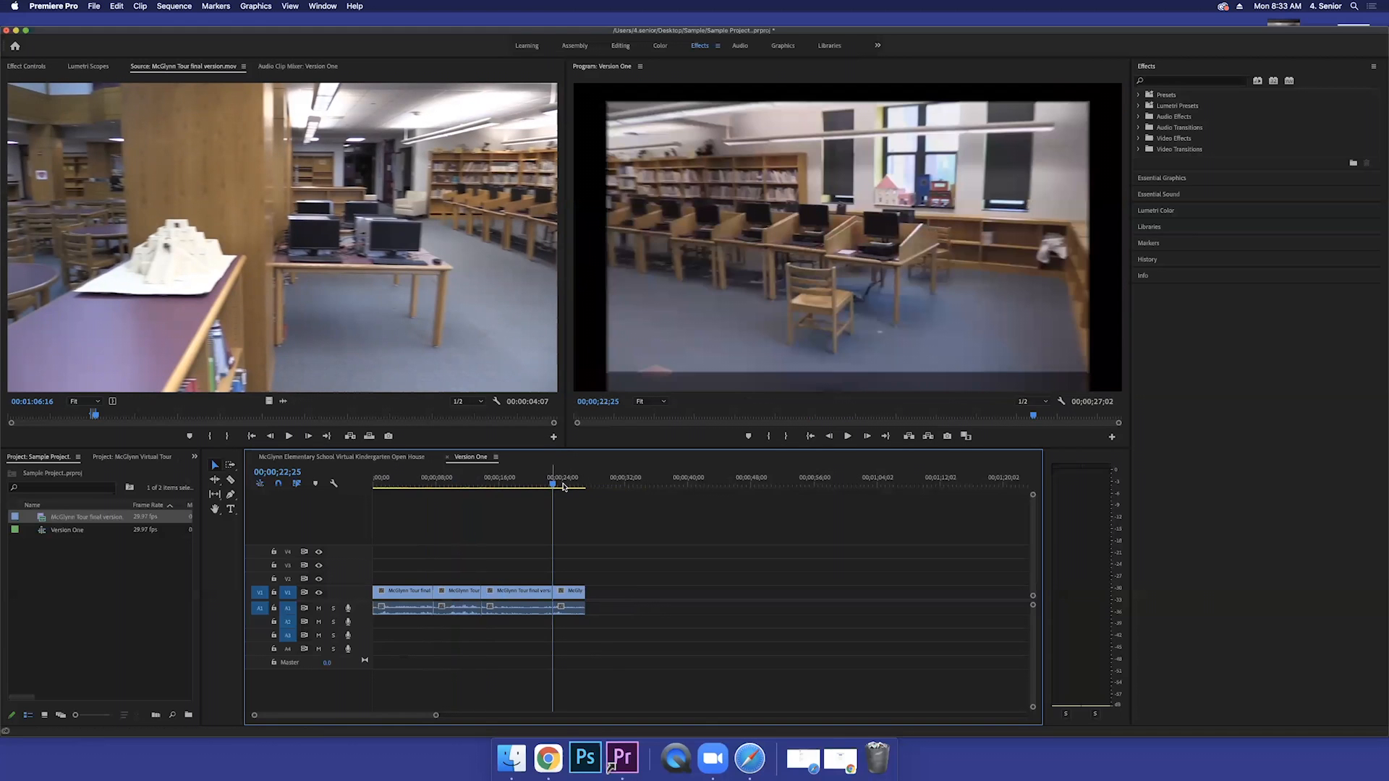
{"action": "left_click", "coordinate": [451, 486]}
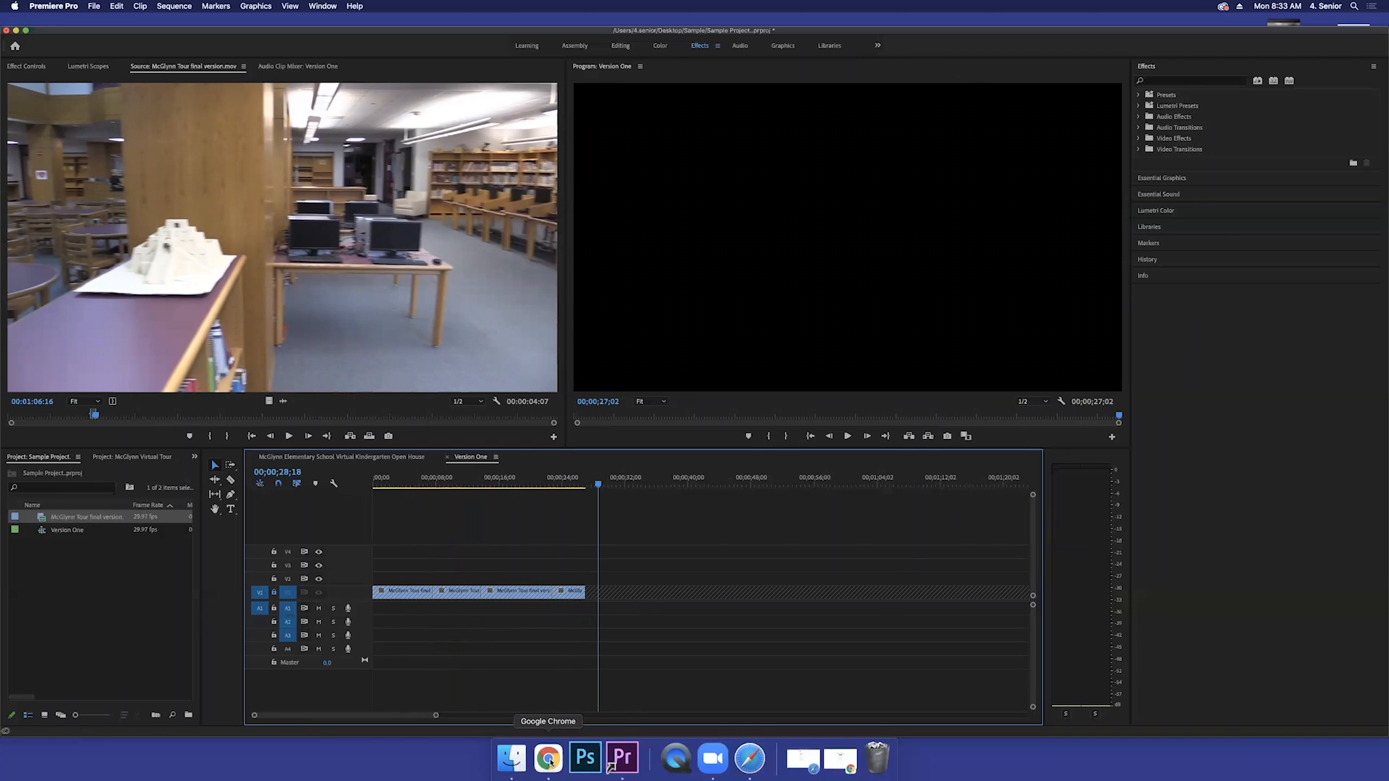
Step: Switch from Premiere Pro to the web browser
{"action": "left_click", "coordinate": [547, 758]}
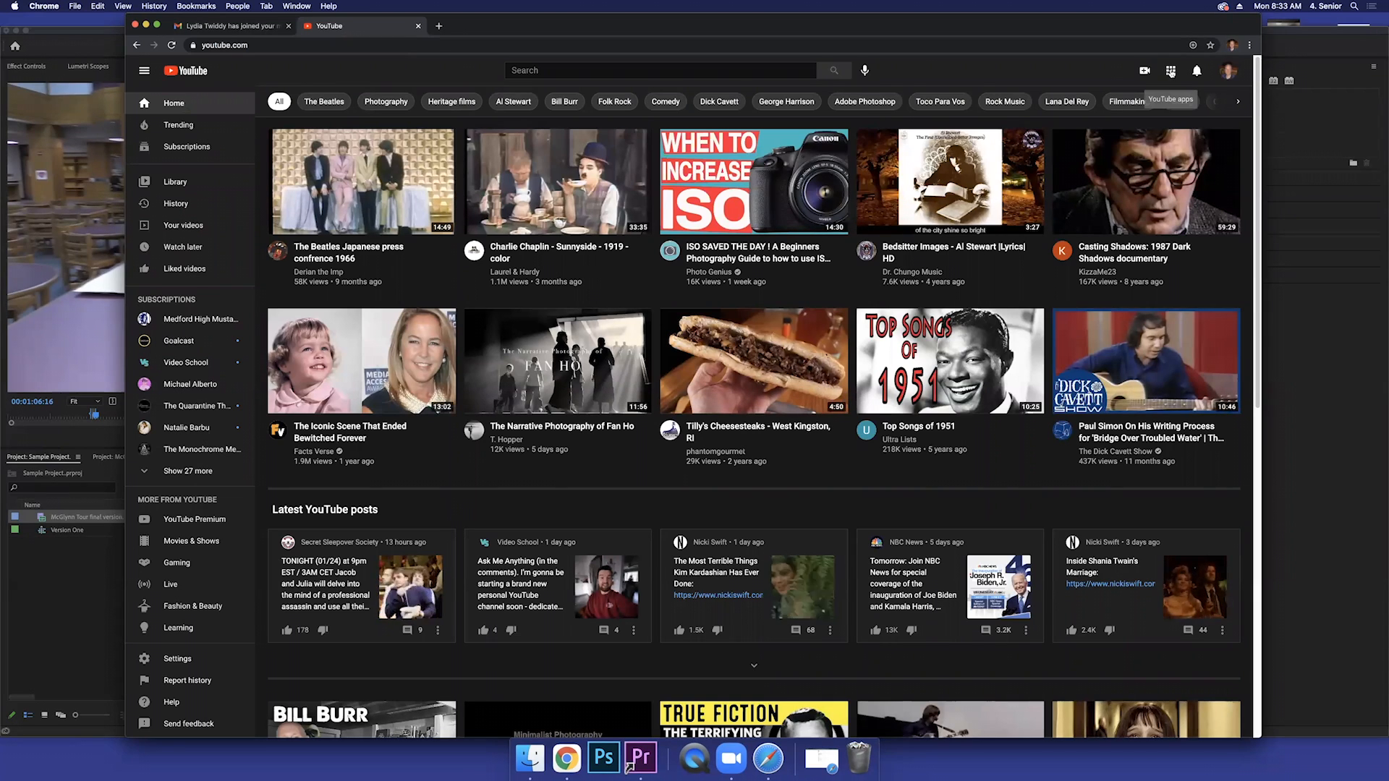
Step: Go into YouTube Studio from the account menu and reach its Audio library
{"action": "left_click", "coordinate": [1230, 71]}
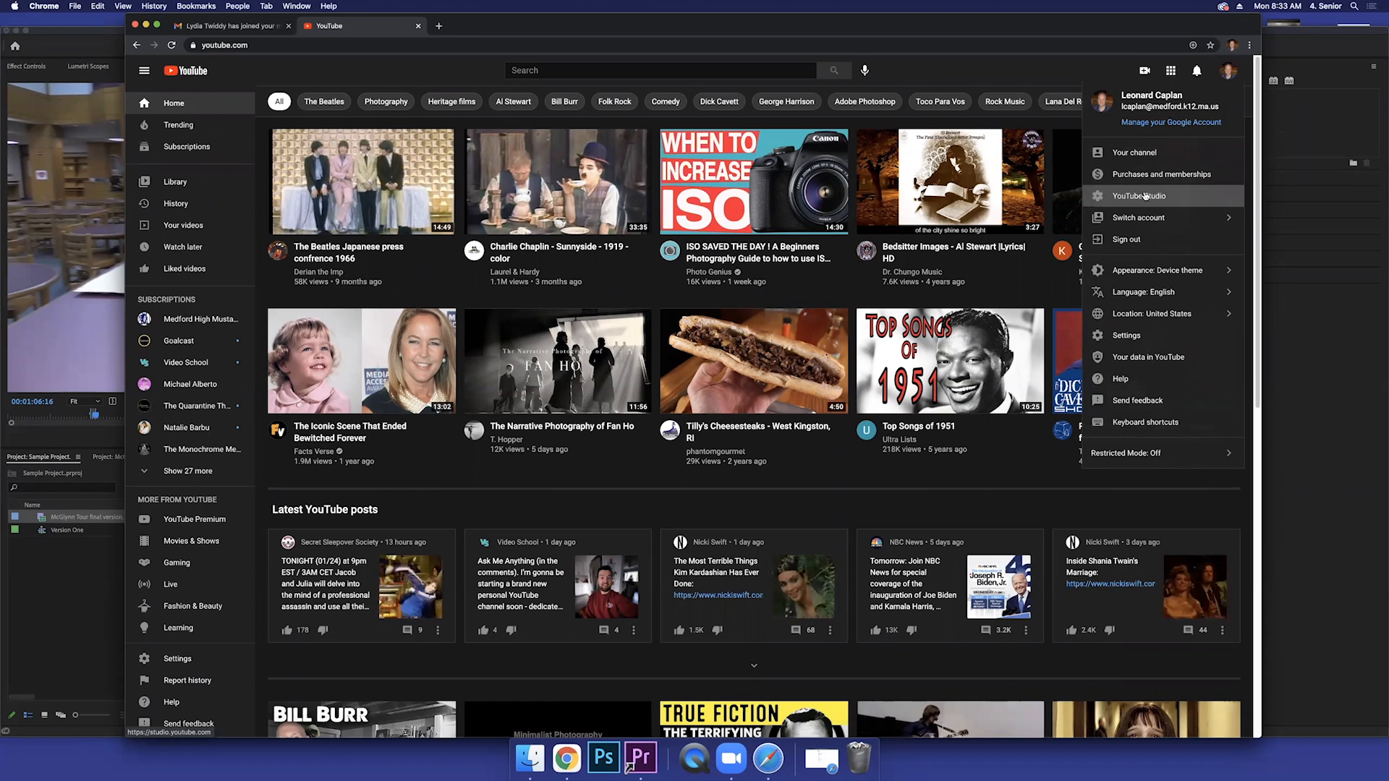
{"action": "left_click", "coordinate": [1139, 196]}
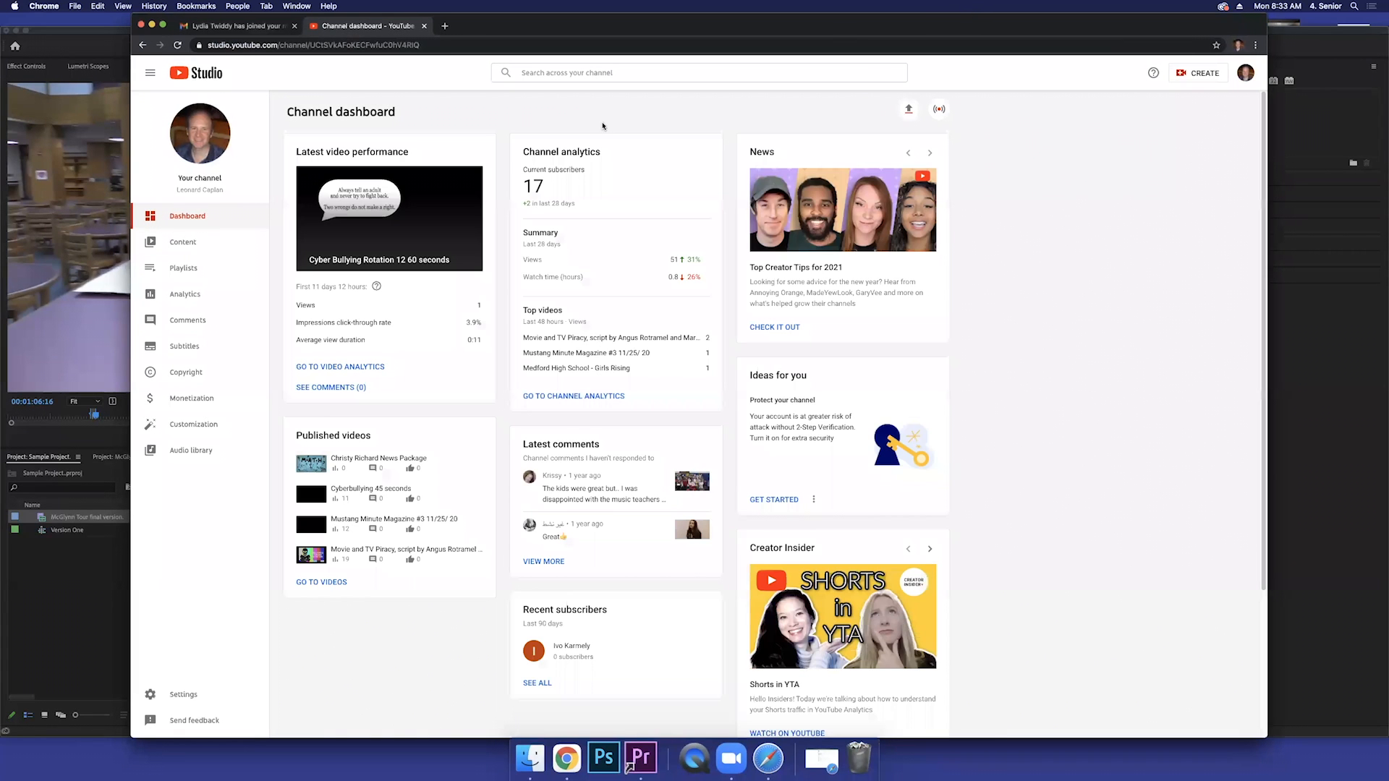
{"action": "mouse_move", "coordinate": [184, 294]}
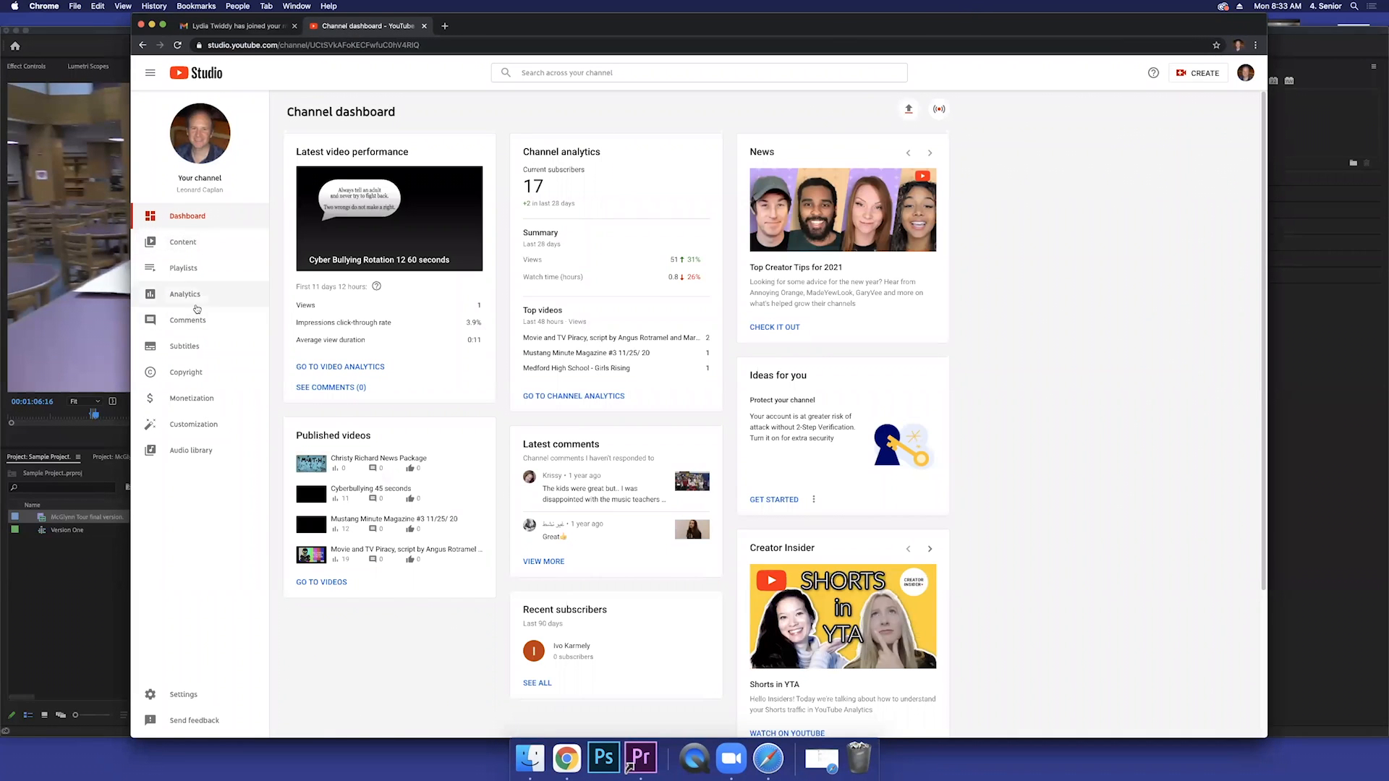
{"action": "mouse_move", "coordinate": [190, 450]}
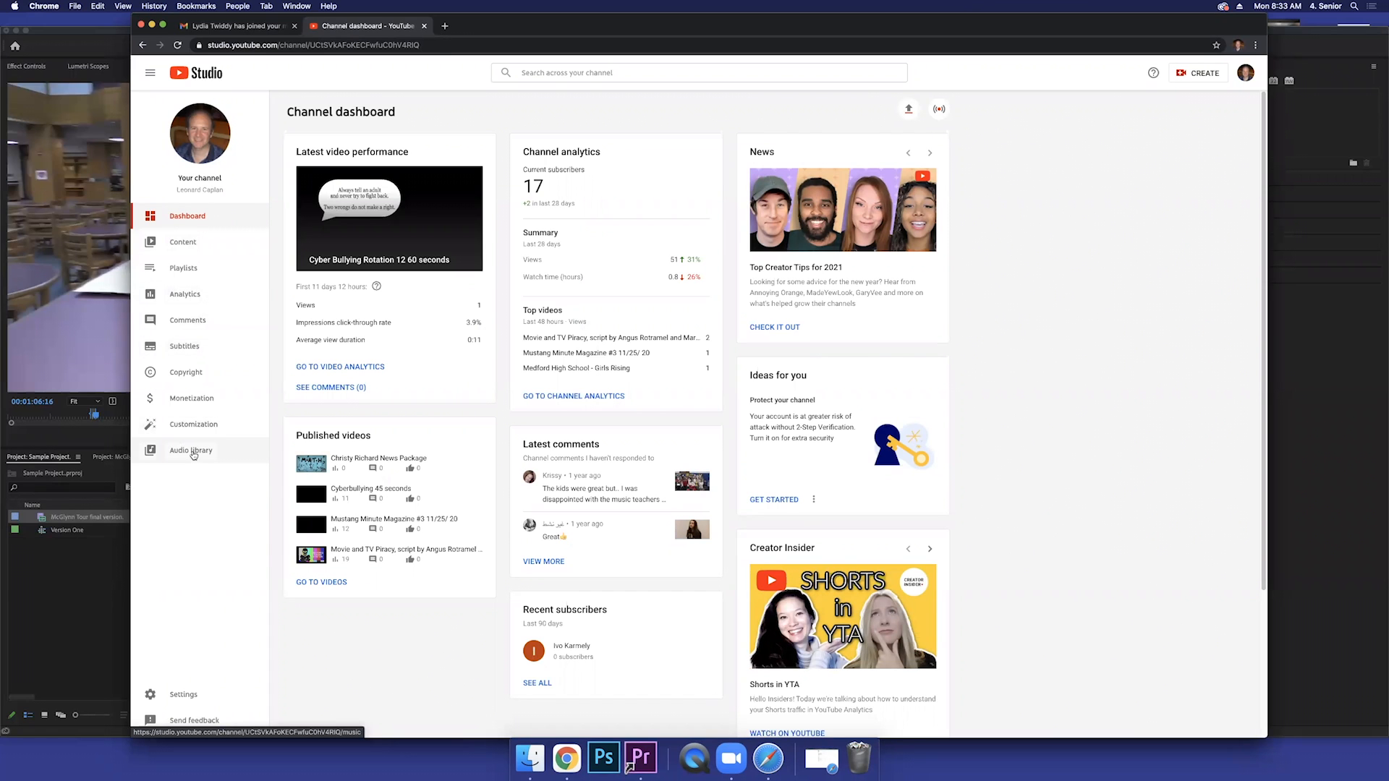
{"action": "left_click", "coordinate": [191, 449]}
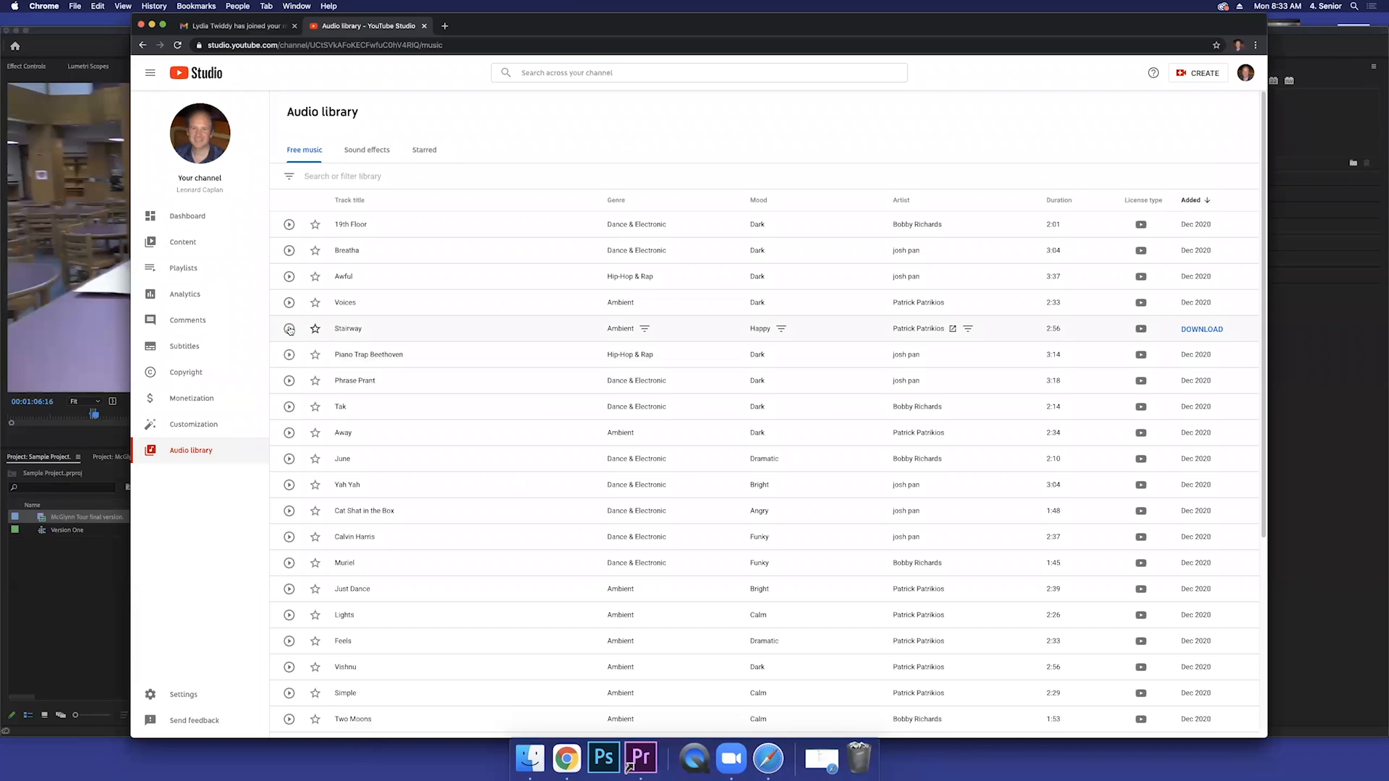
{"action": "mouse_move", "coordinate": [290, 329]}
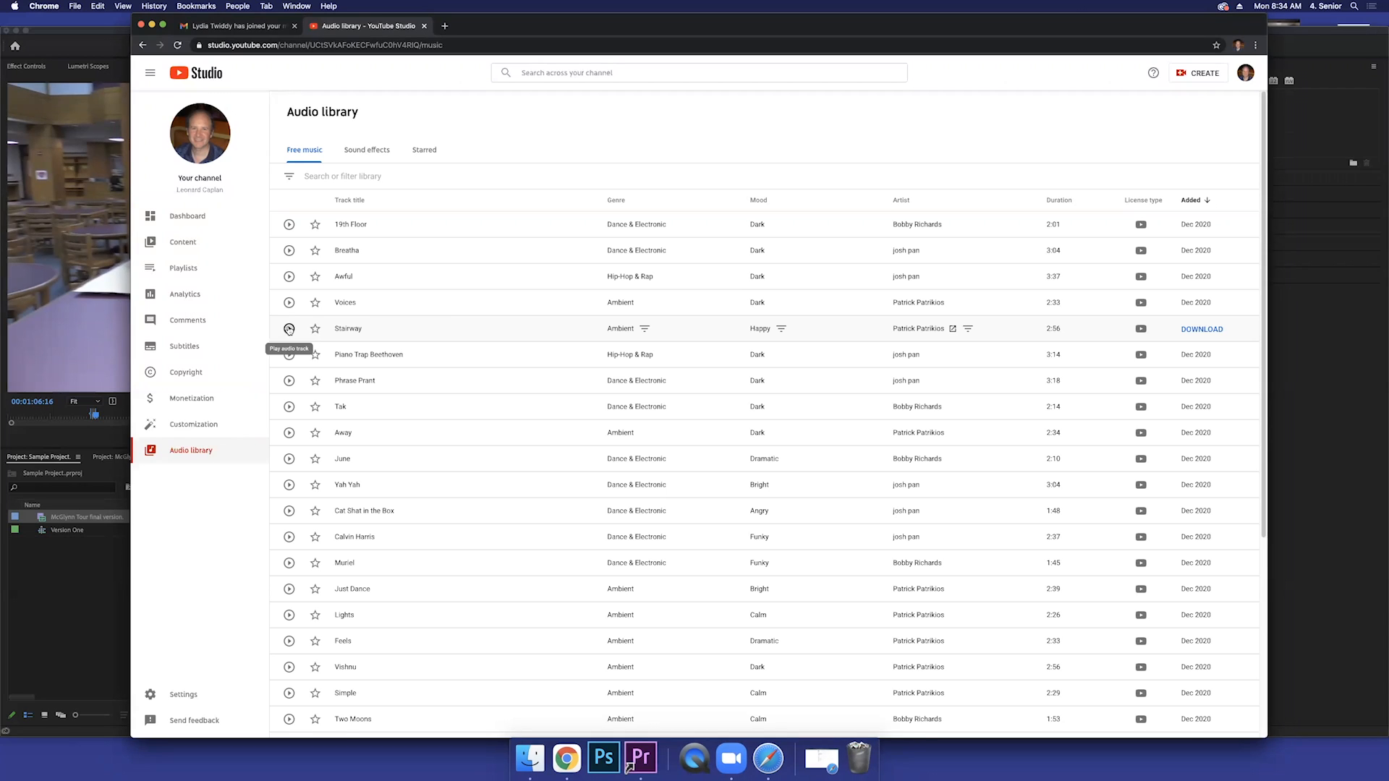
Step: Preview the Stairway and Breathe tracks
{"action": "left_click", "coordinate": [289, 329]}
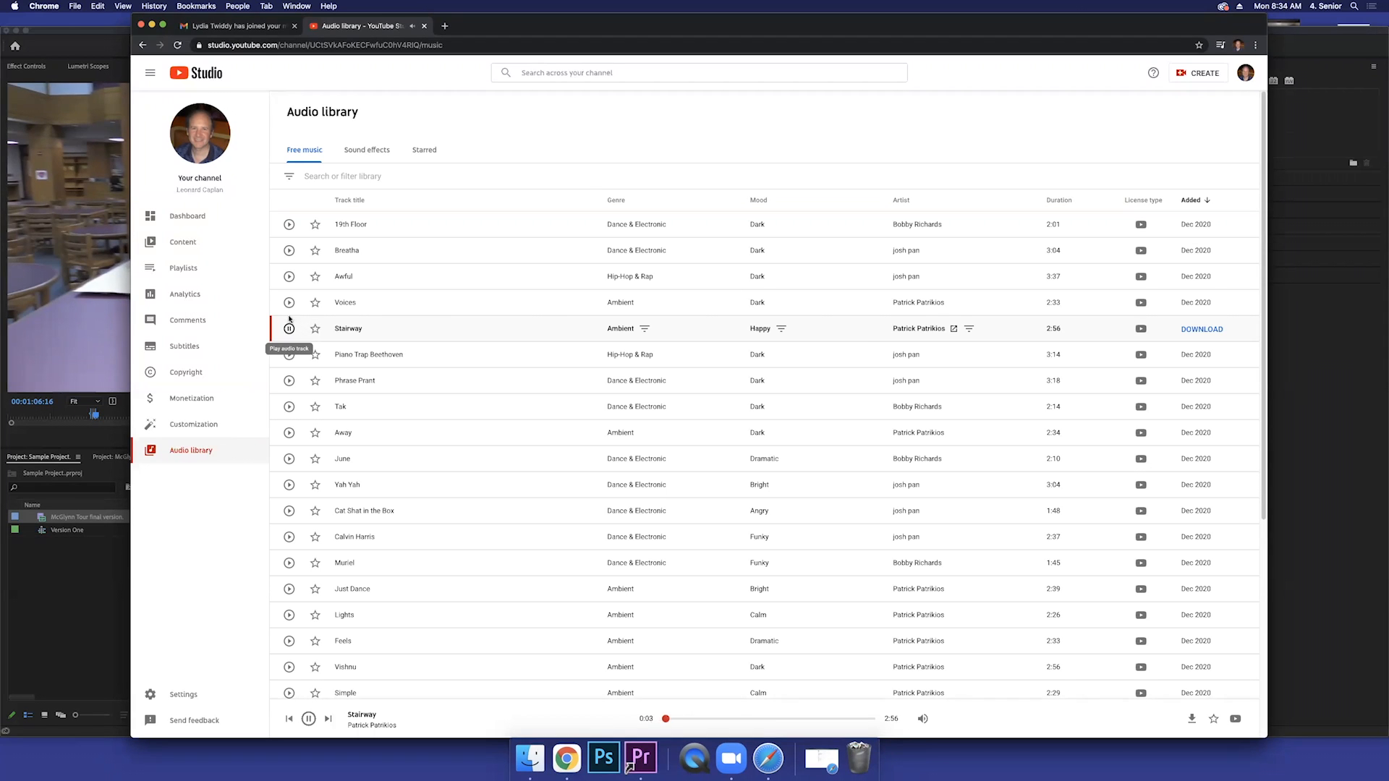
{"action": "mouse_move", "coordinate": [289, 250]}
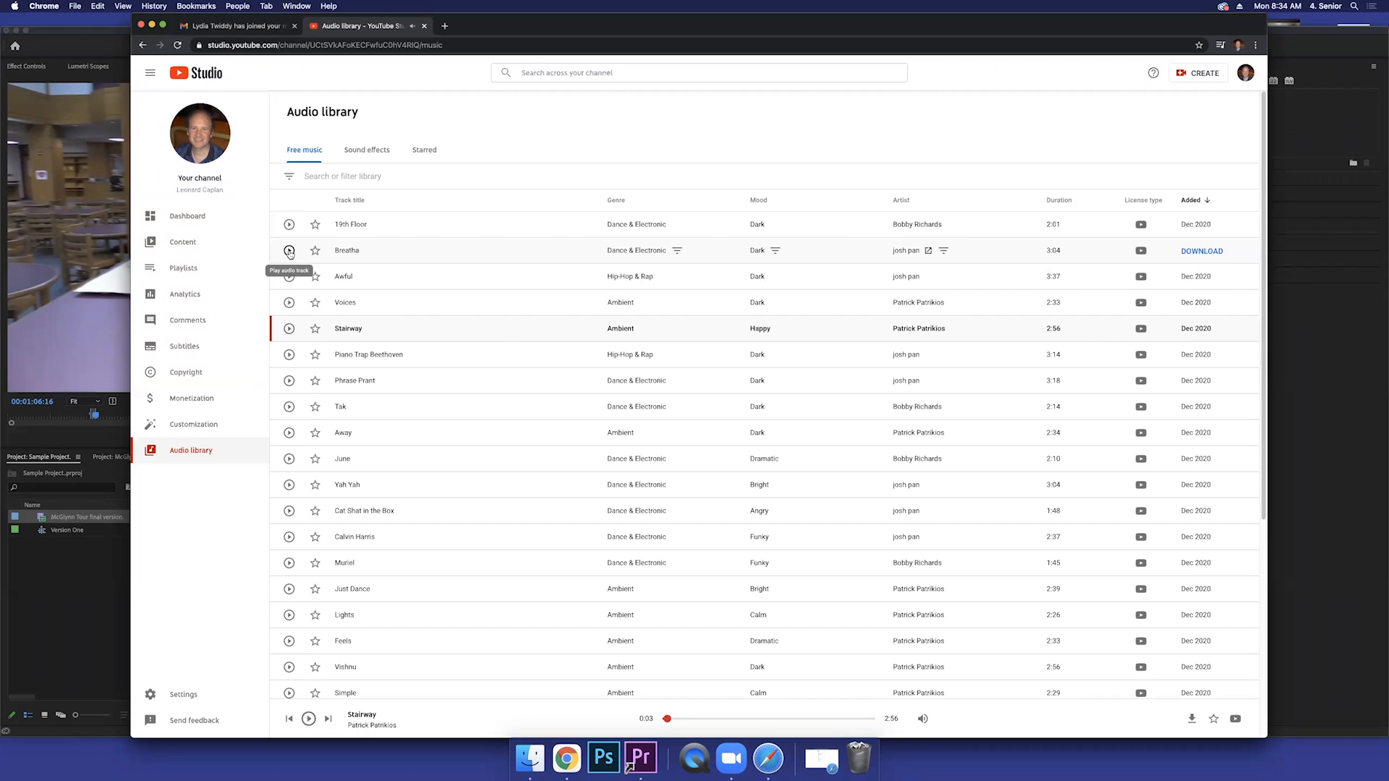
{"action": "left_click", "coordinate": [289, 251]}
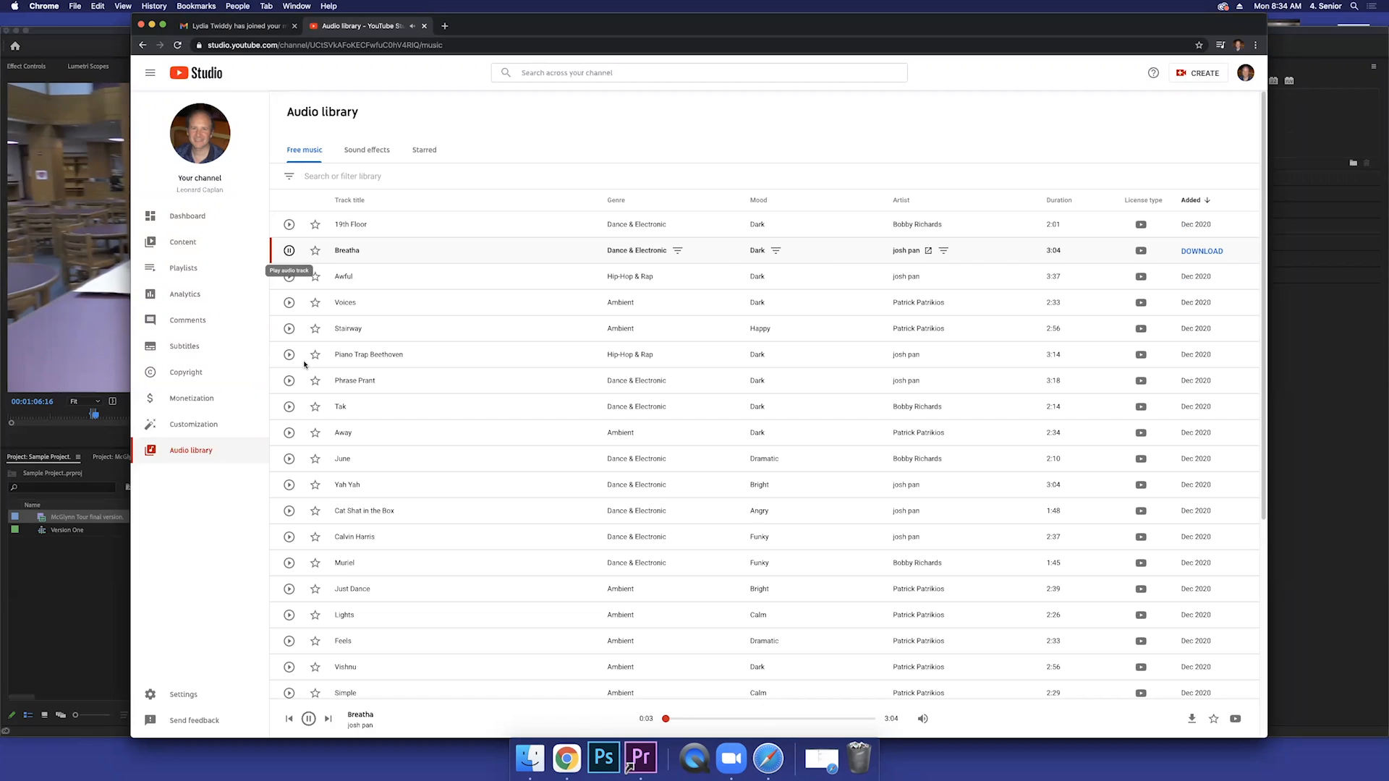
Step: Filter the free music list by Mood to show only Calm tracks
{"action": "left_click", "coordinate": [338, 175]}
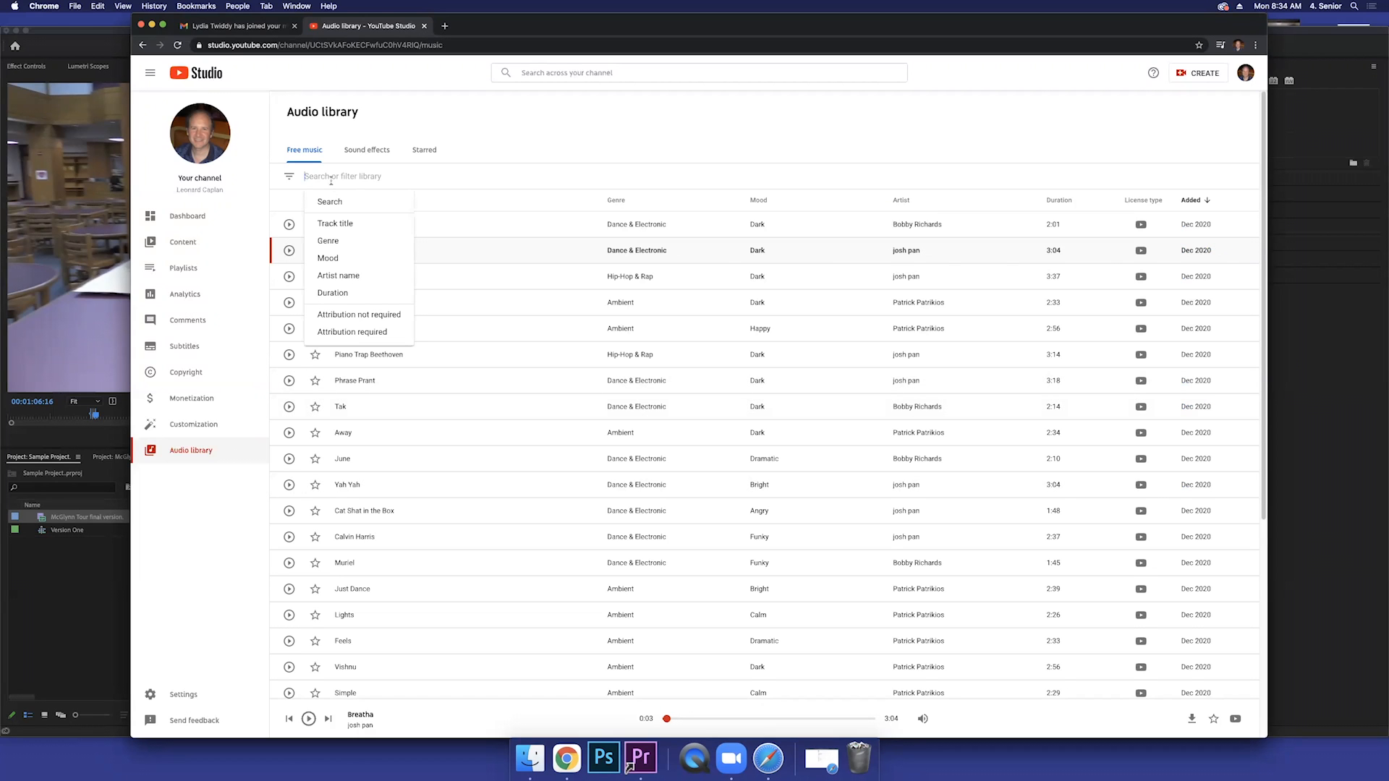
{"action": "left_click", "coordinate": [327, 257]}
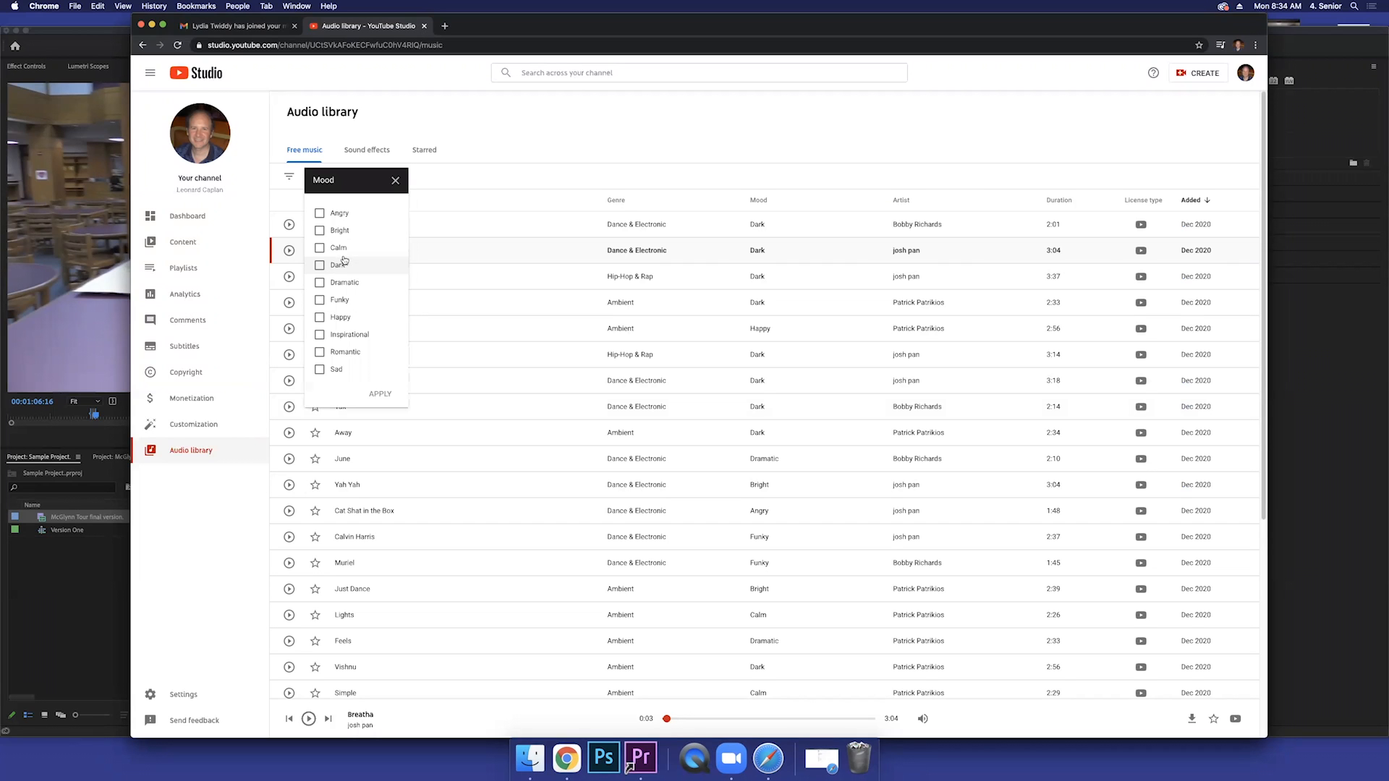
{"action": "left_click", "coordinate": [319, 248]}
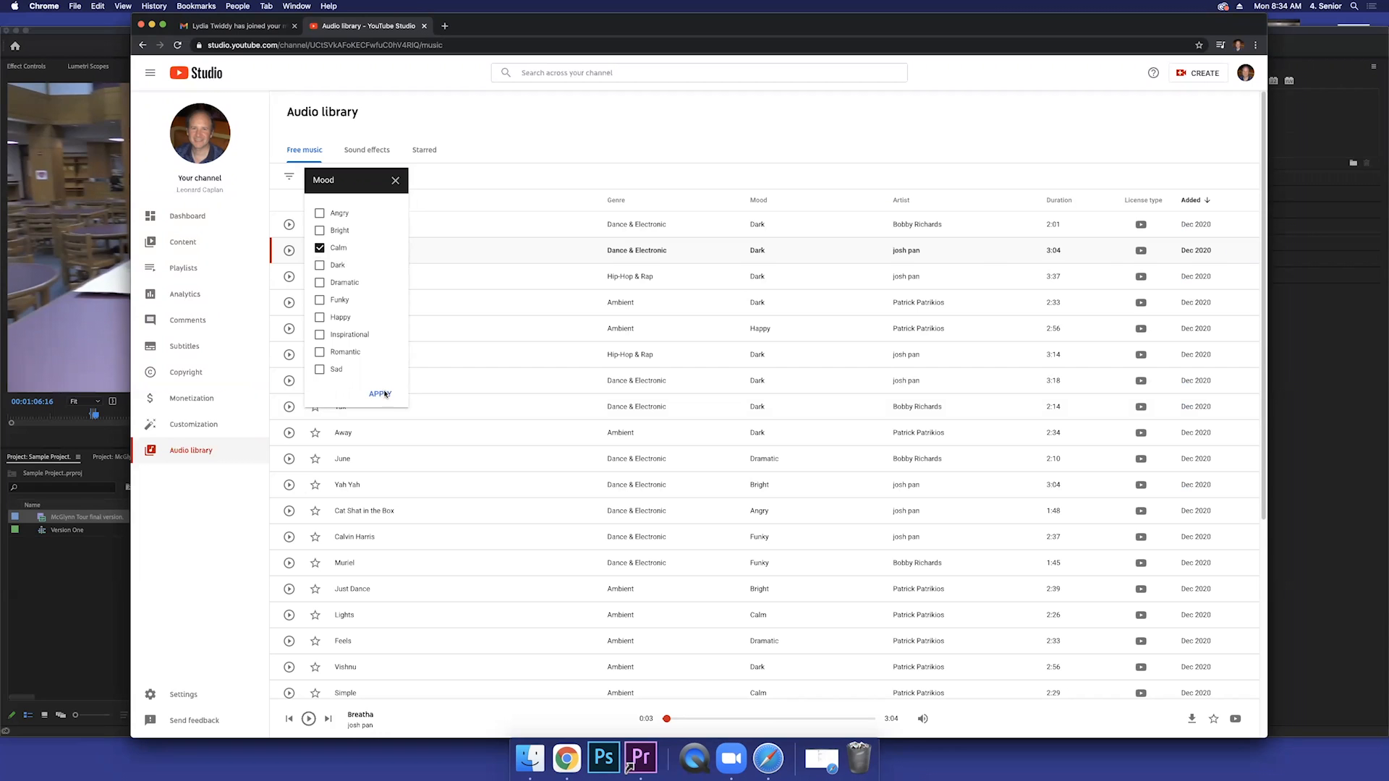
{"action": "left_click", "coordinate": [379, 393]}
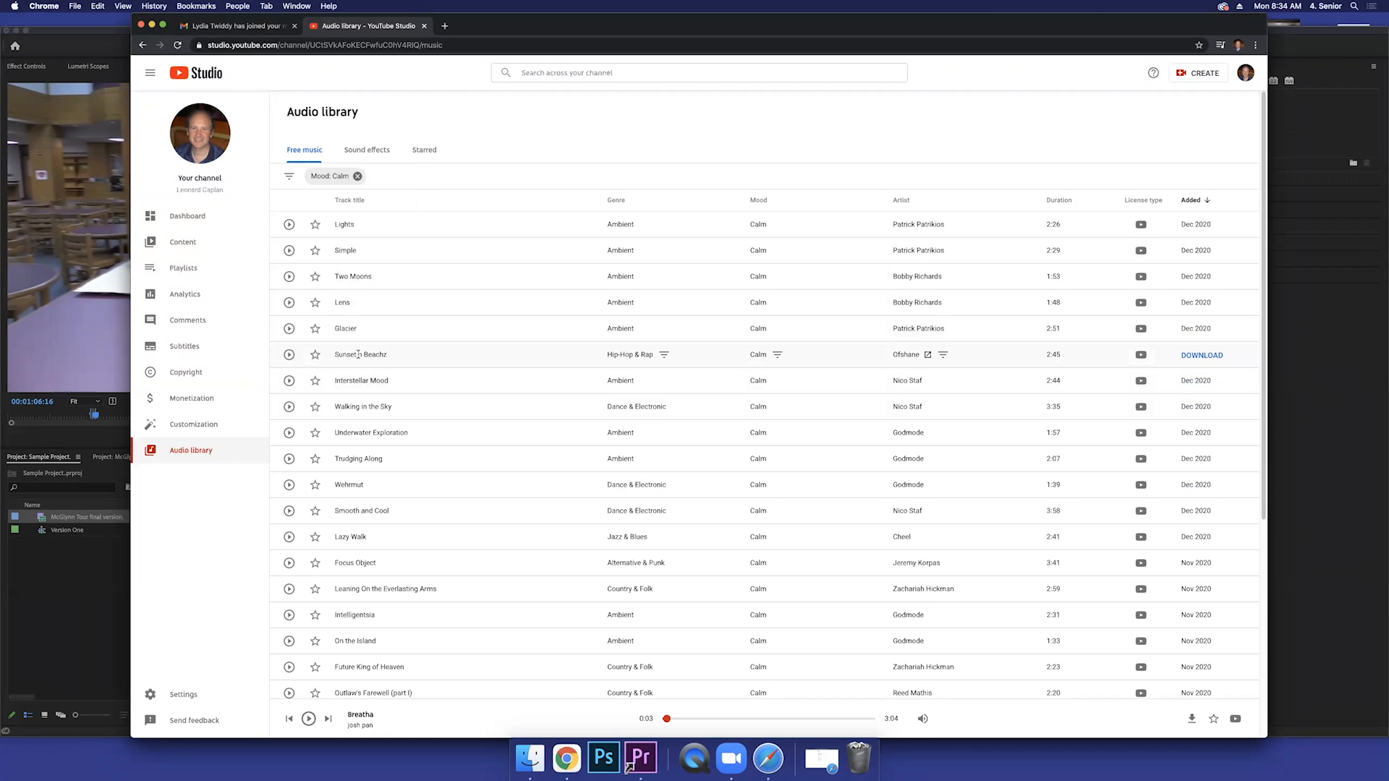
Step: Preview and download Sunset n Beachz as an MP3, then return to Premiere Pro
{"action": "left_click", "coordinate": [289, 355]}
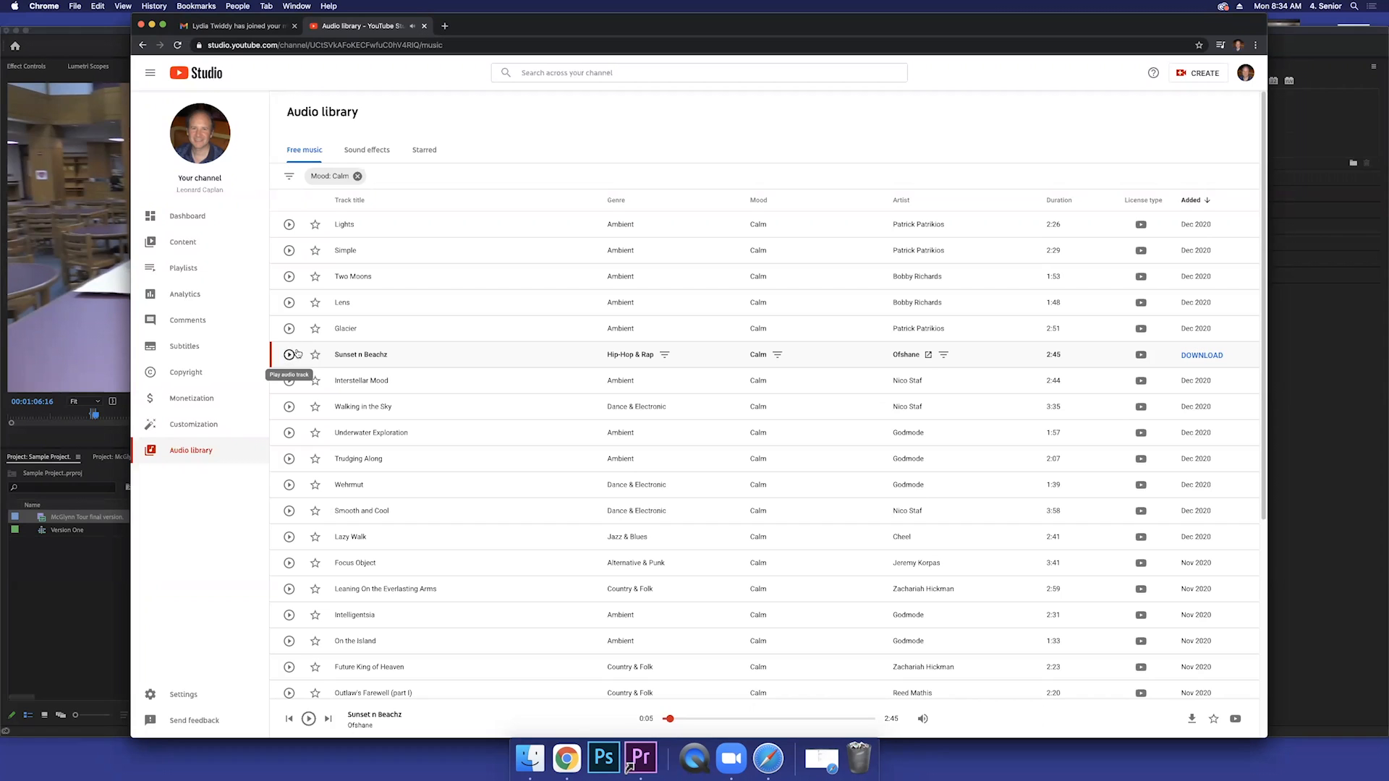
{"action": "mouse_move", "coordinate": [461, 356]}
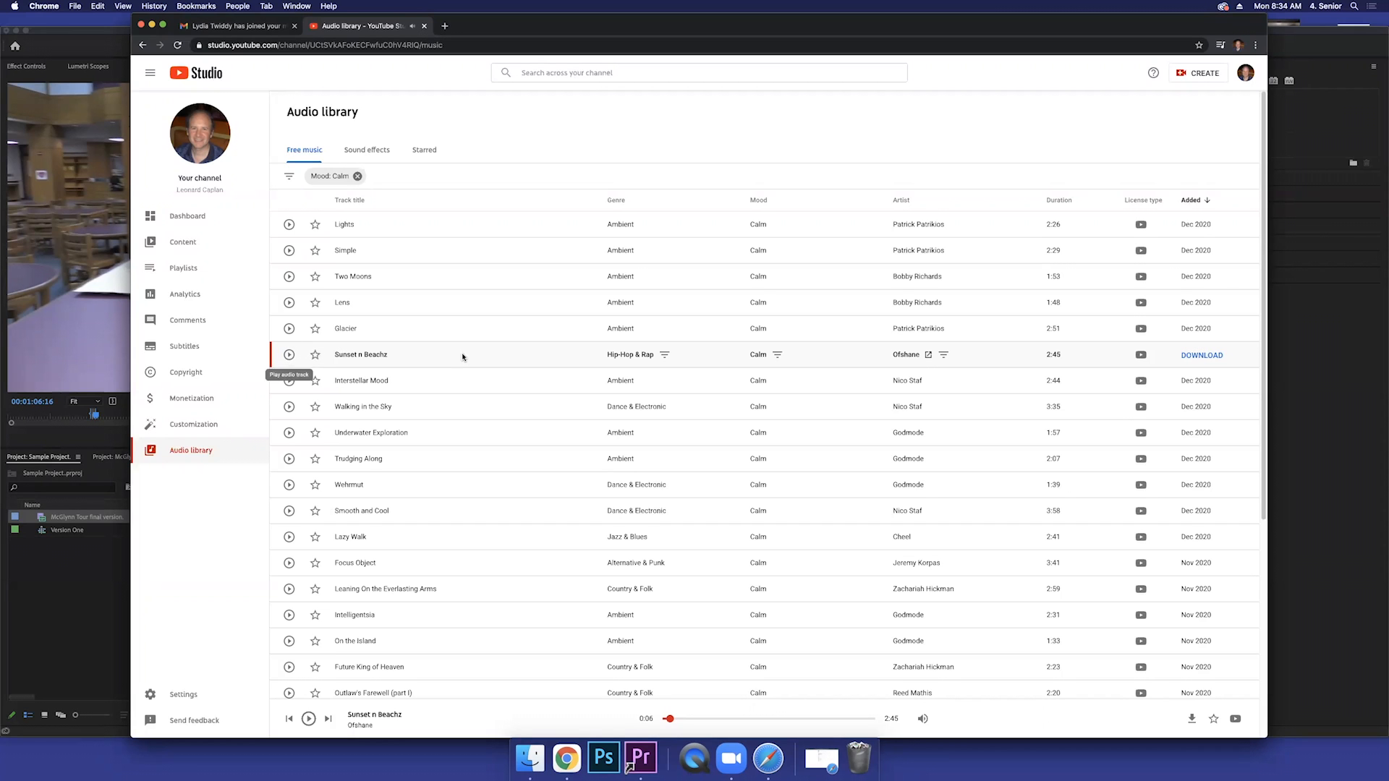
{"action": "mouse_move", "coordinate": [1202, 355]}
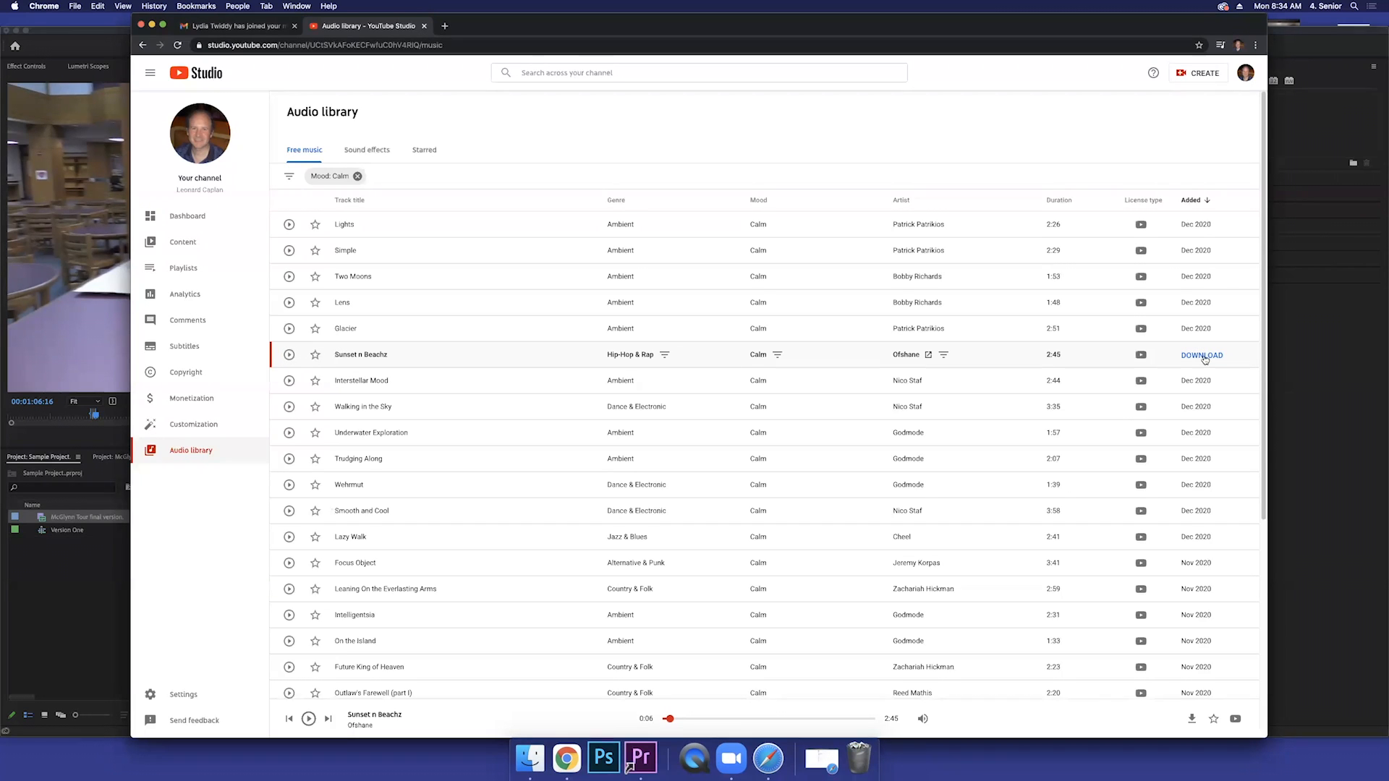
{"action": "left_click", "coordinate": [1202, 356]}
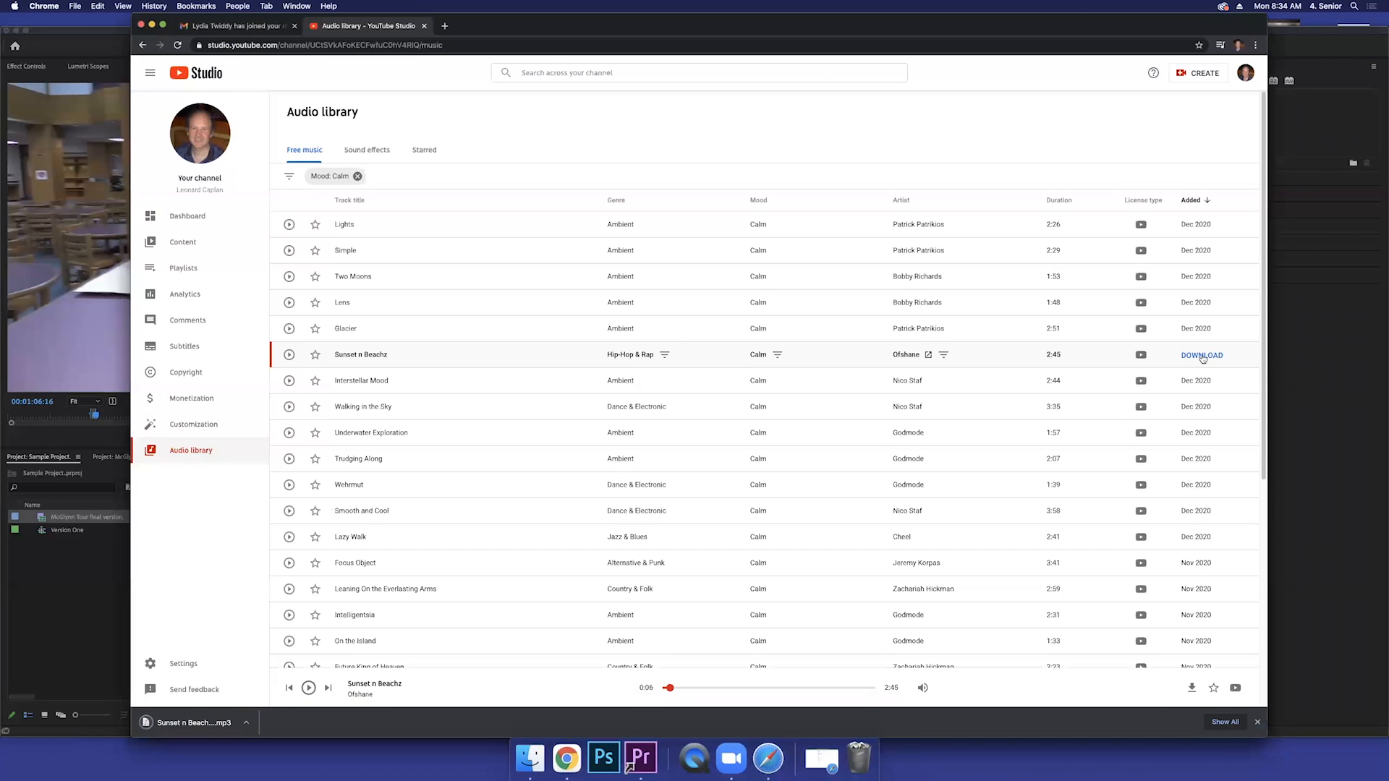
{"action": "mouse_move", "coordinate": [140, 732]}
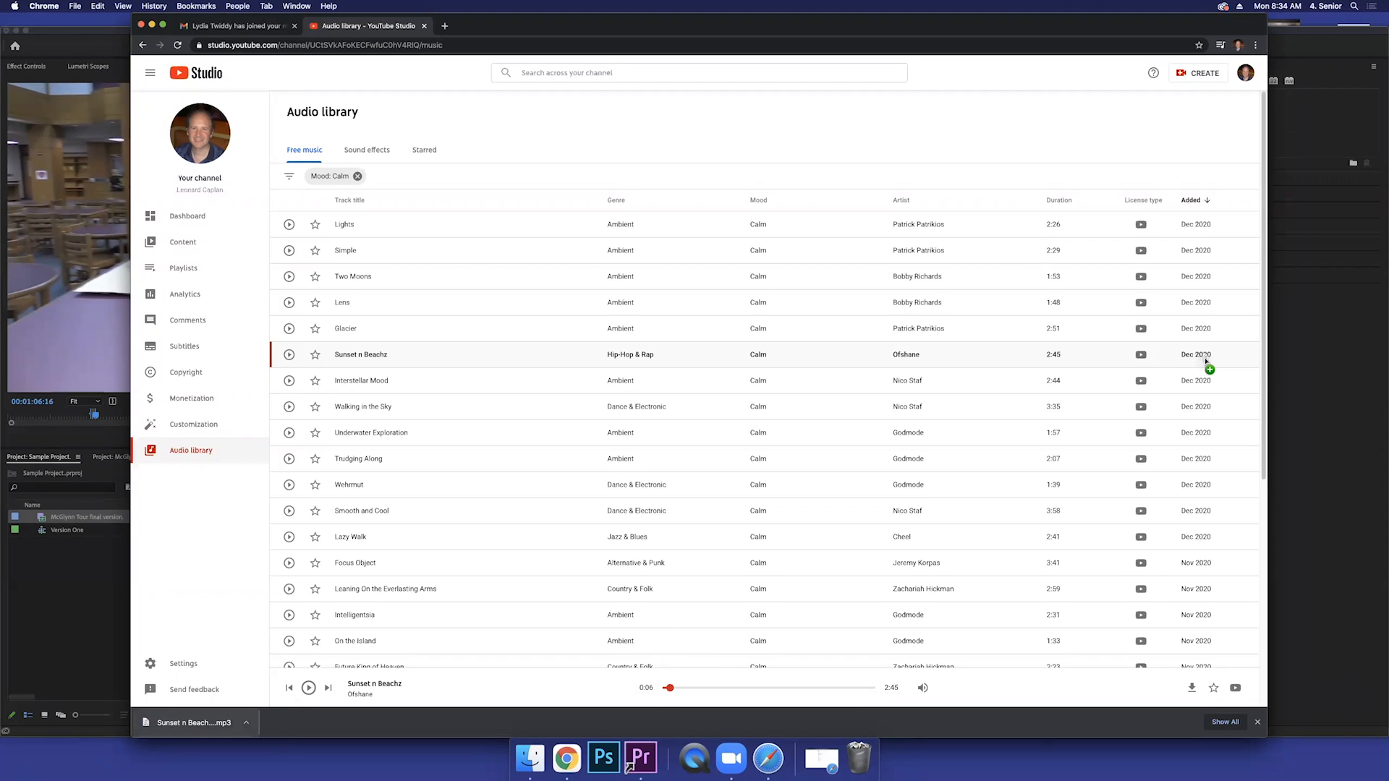
{"action": "mouse_move", "coordinate": [1038, 760]}
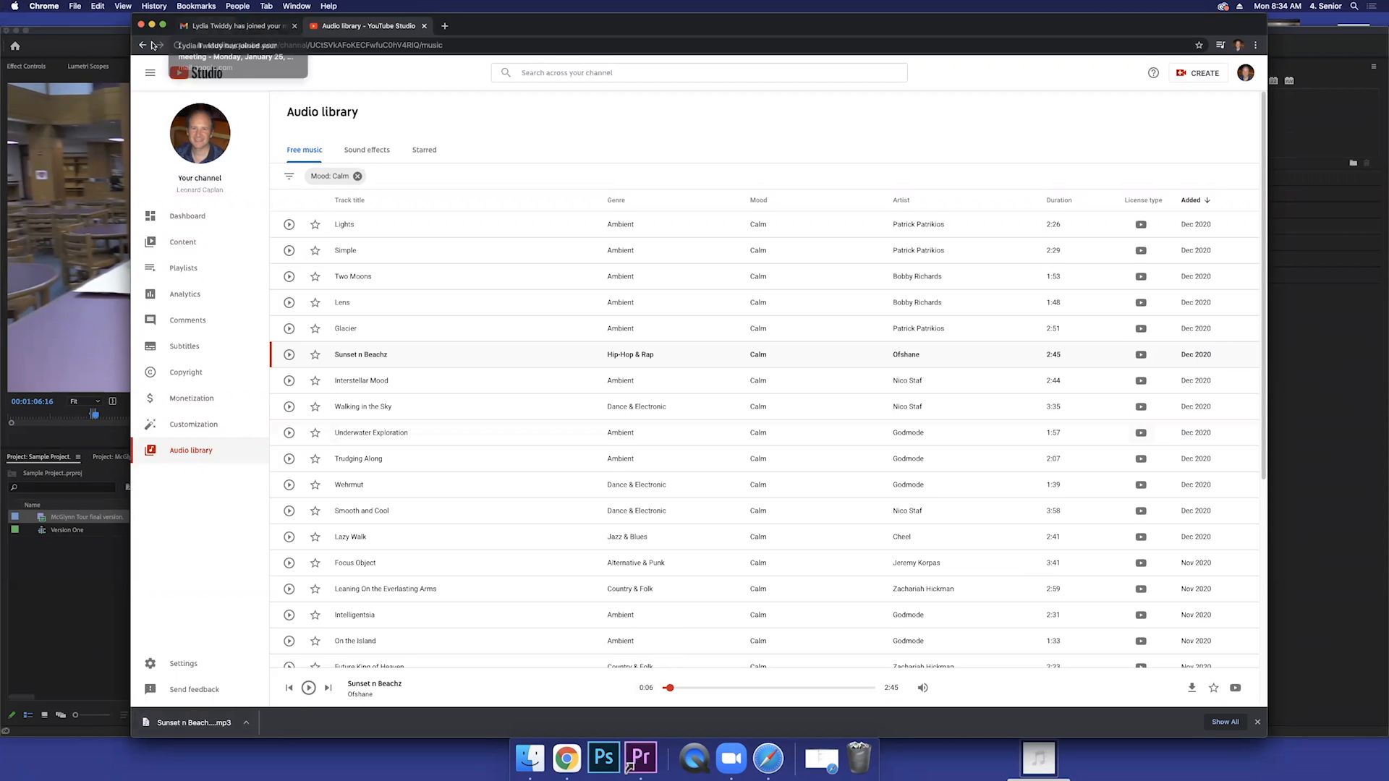
{"action": "left_click", "coordinate": [622, 758]}
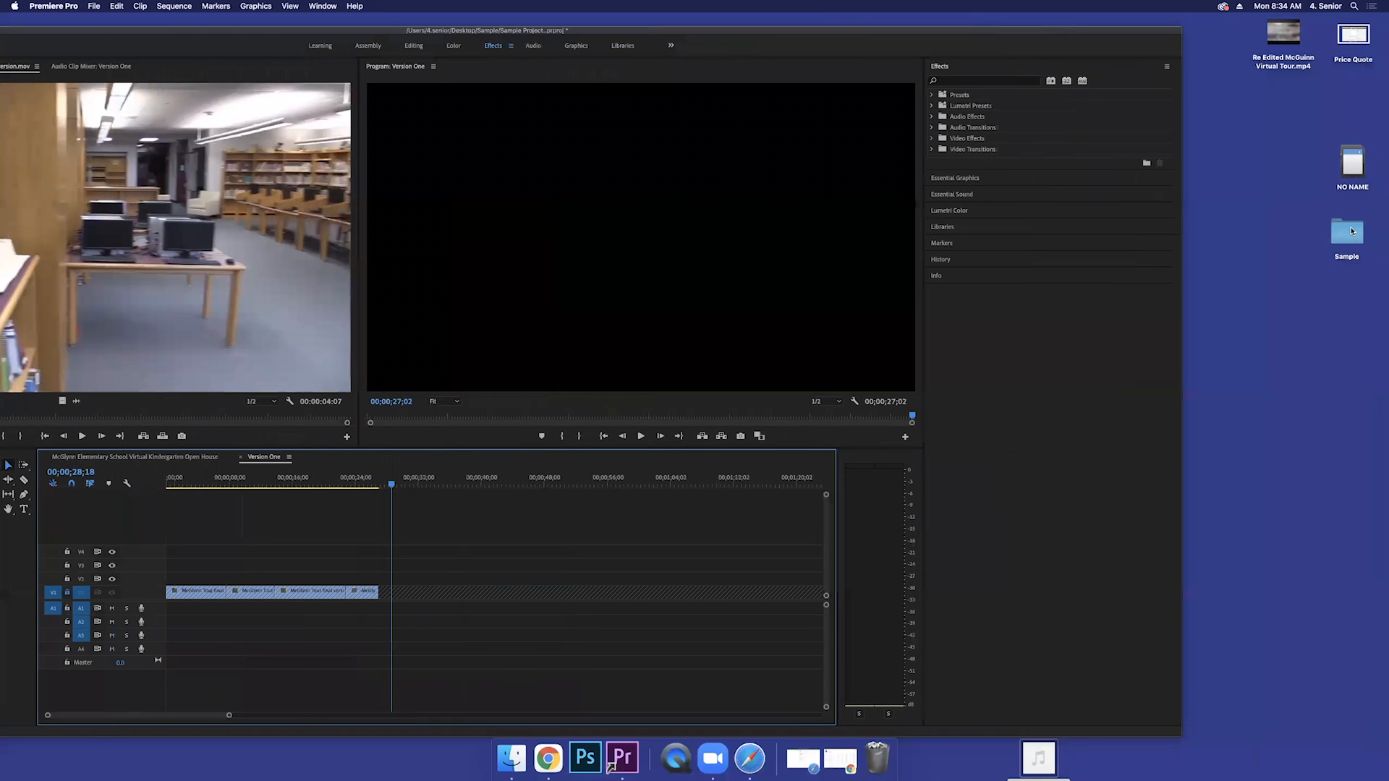
Step: Import Sunset n Beachz - Ofshane.mp3 from the Sample folder into the project
{"action": "double_click", "coordinate": [1346, 230]}
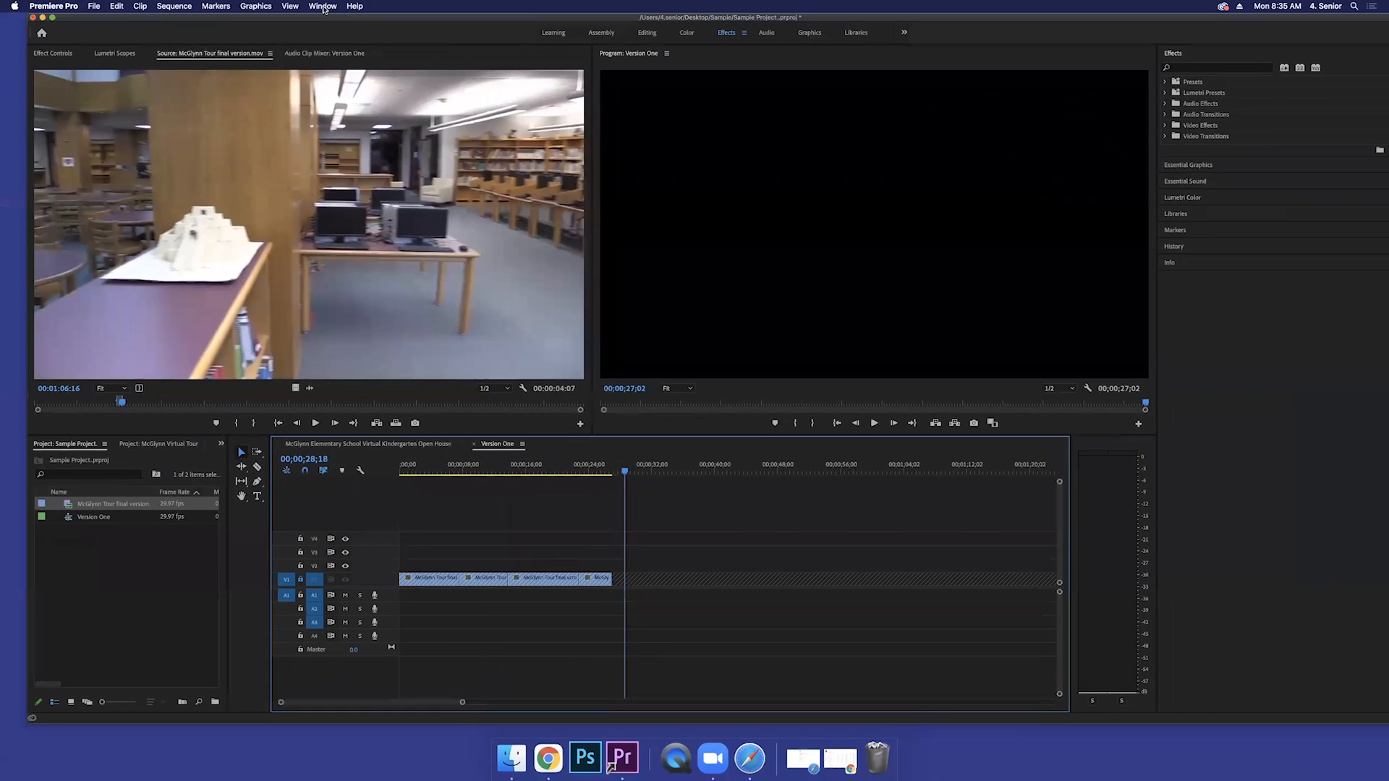
{"action": "left_click", "coordinate": [94, 6]}
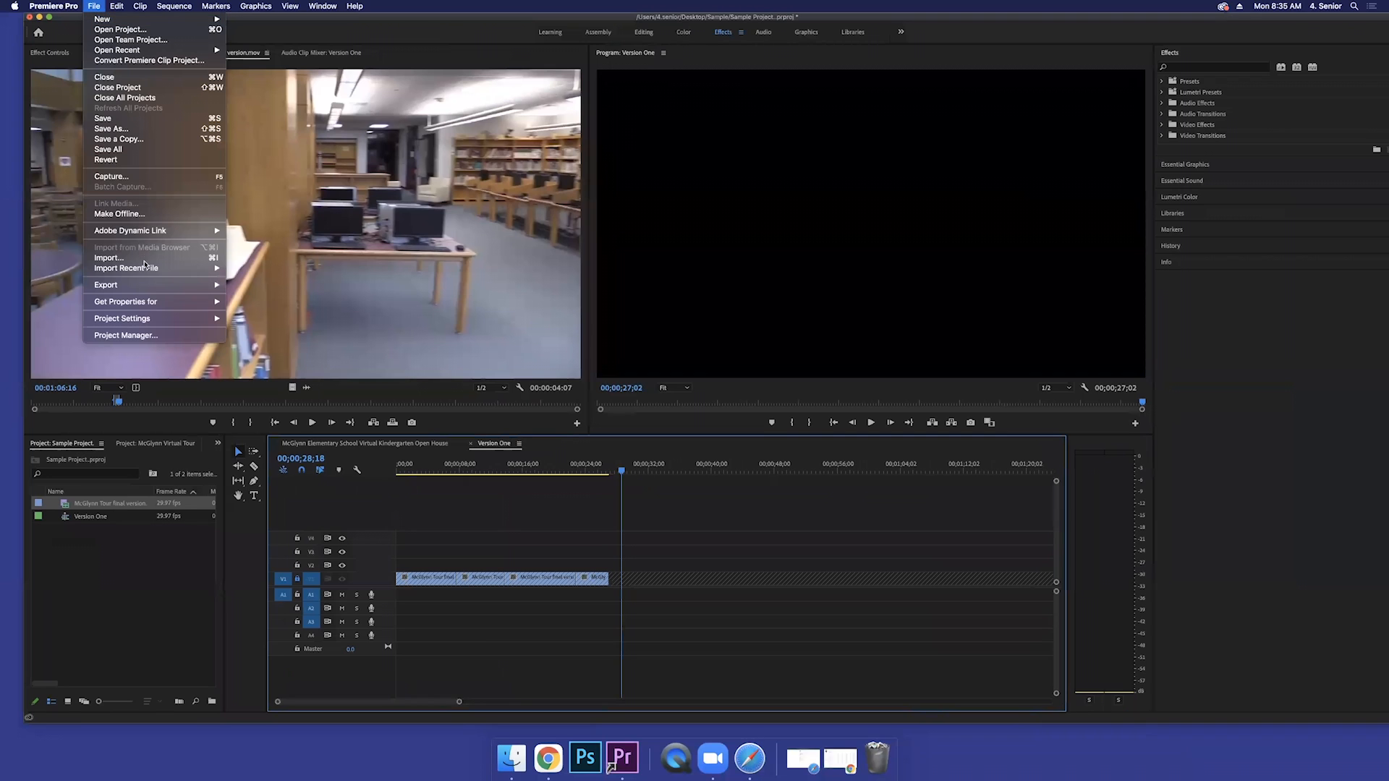
{"action": "left_click", "coordinate": [109, 258]}
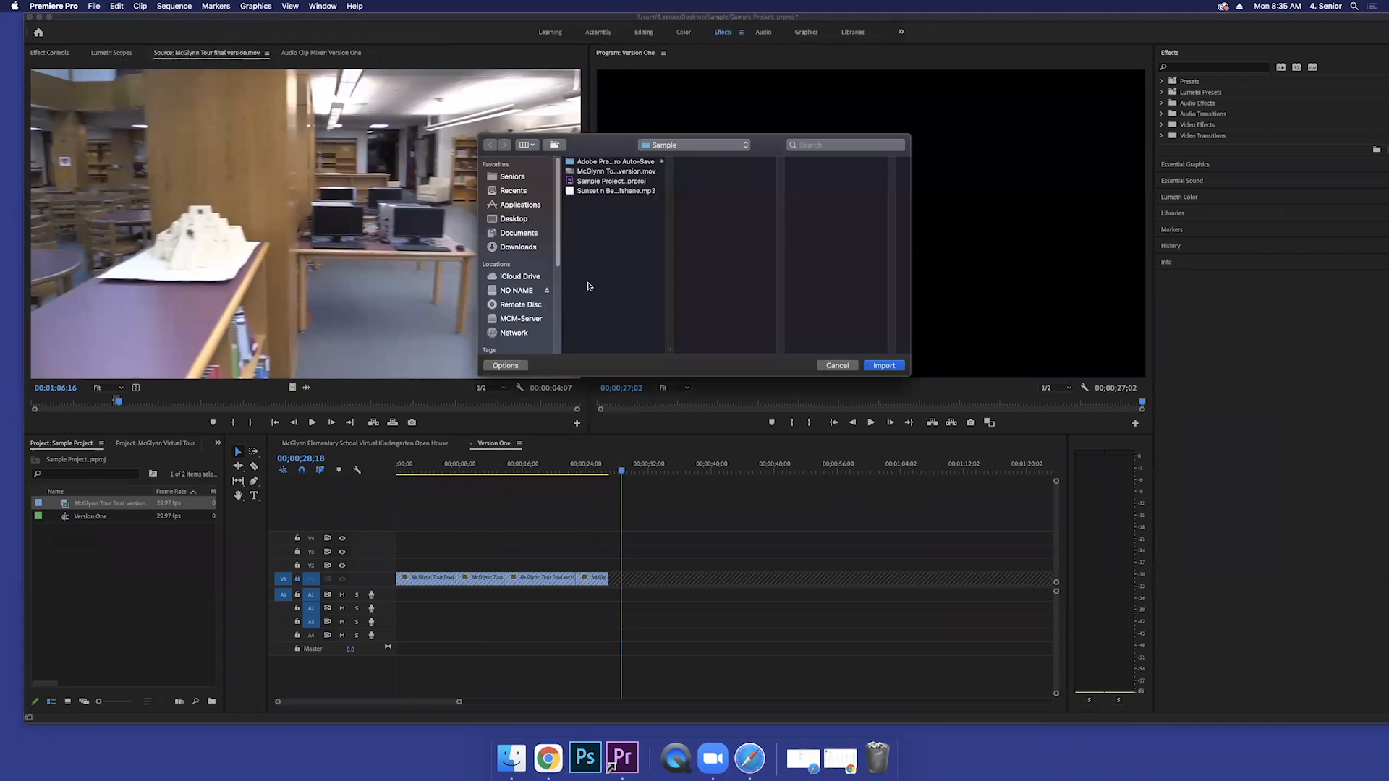
{"action": "left_click", "coordinate": [611, 190]}
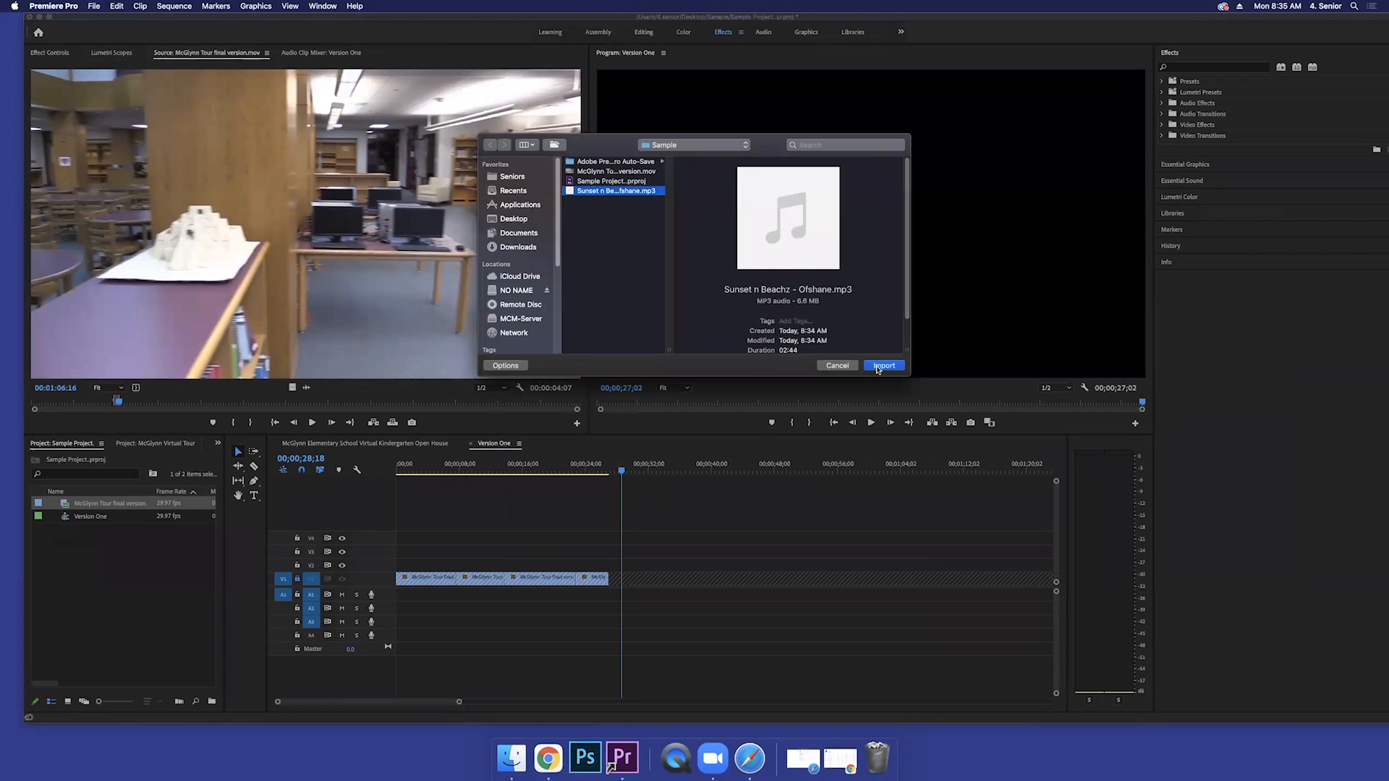
{"action": "left_click", "coordinate": [883, 364]}
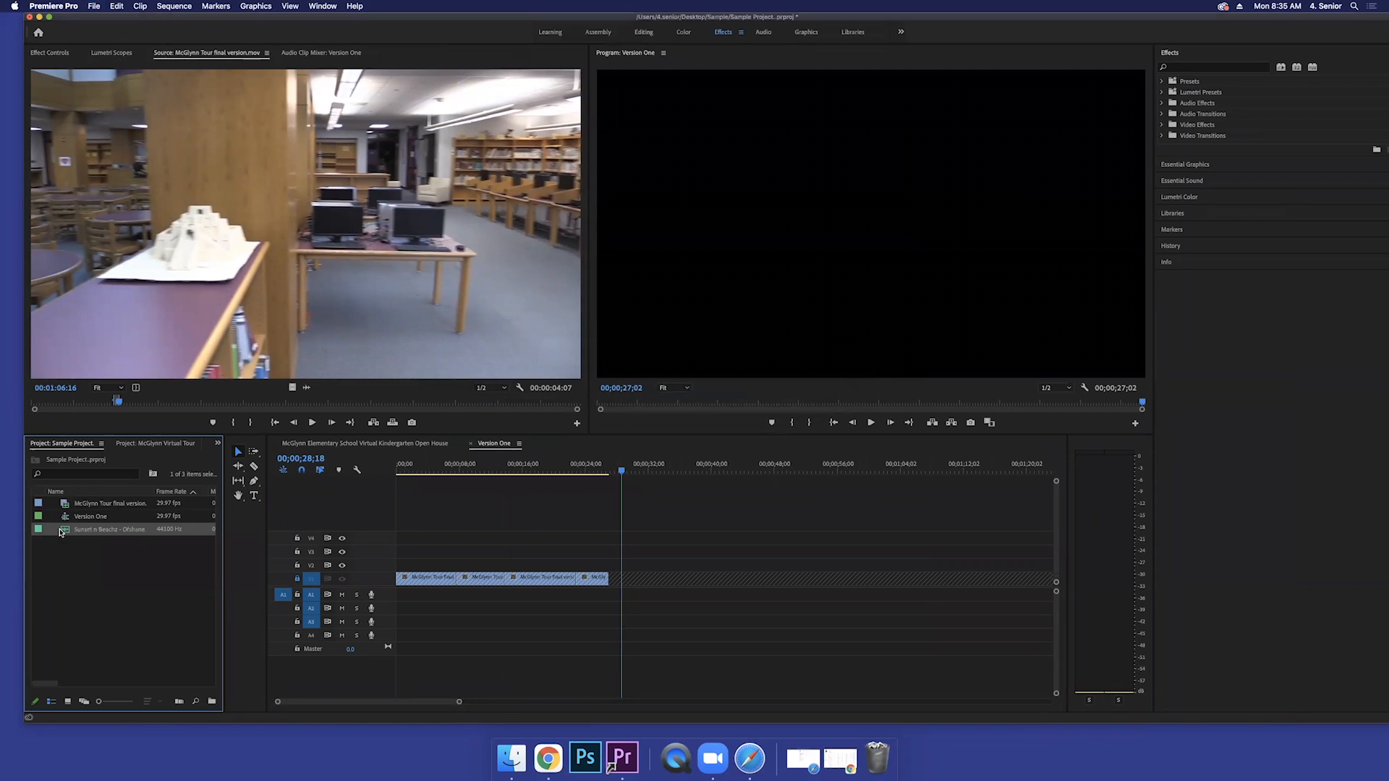
Step: Load the Sunset n Beachz clip in the Source Monitor and preview its audio
{"action": "double_click", "coordinate": [108, 529]}
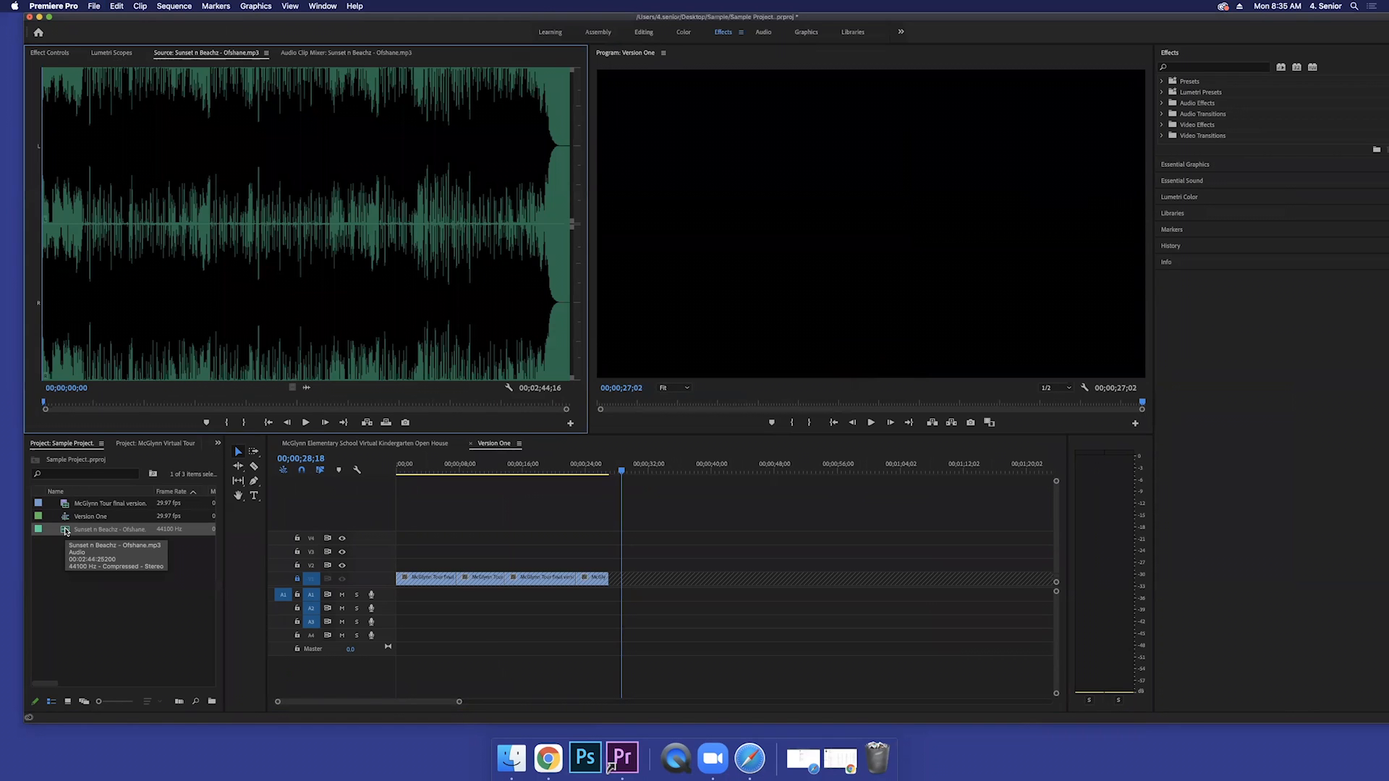
{"action": "mouse_move", "coordinate": [236, 428]}
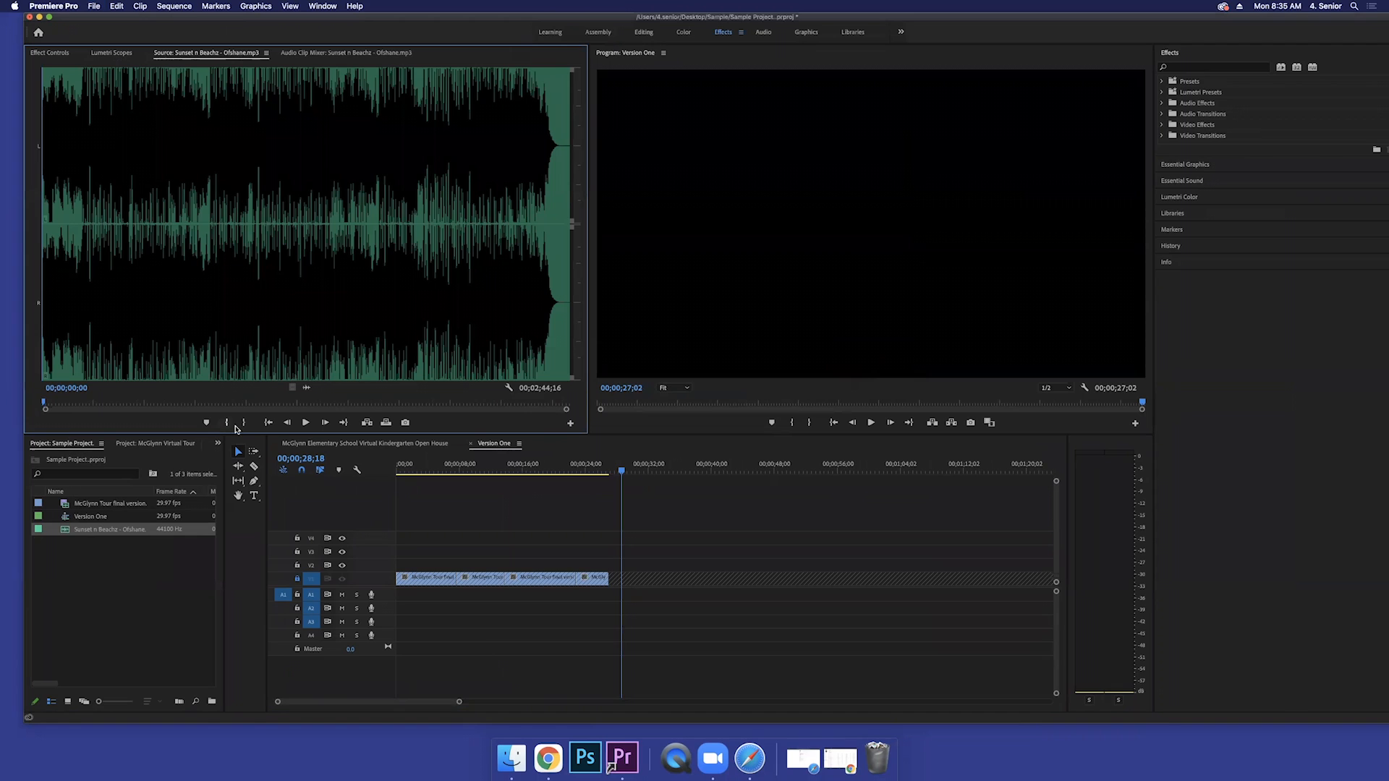
{"action": "mouse_move", "coordinate": [47, 337]}
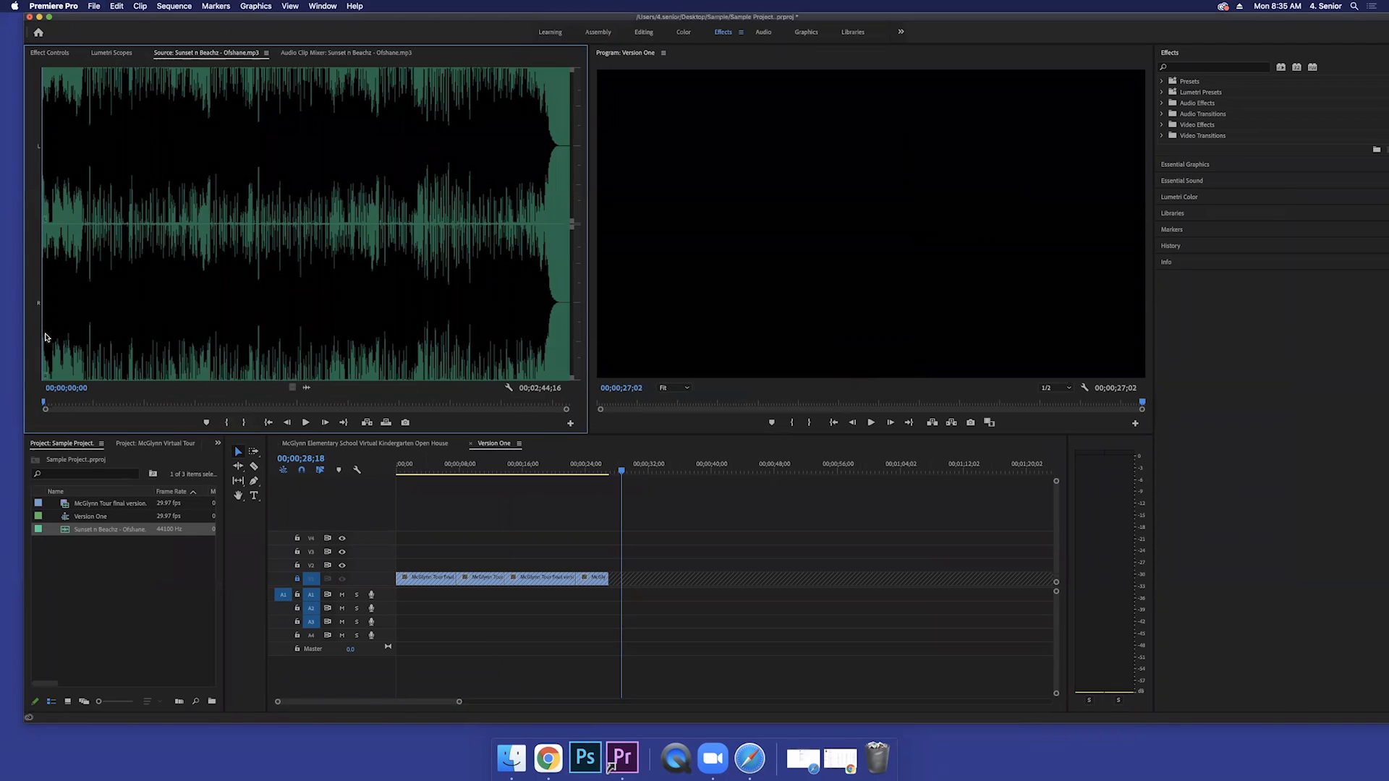
{"action": "mouse_move", "coordinate": [305, 421]}
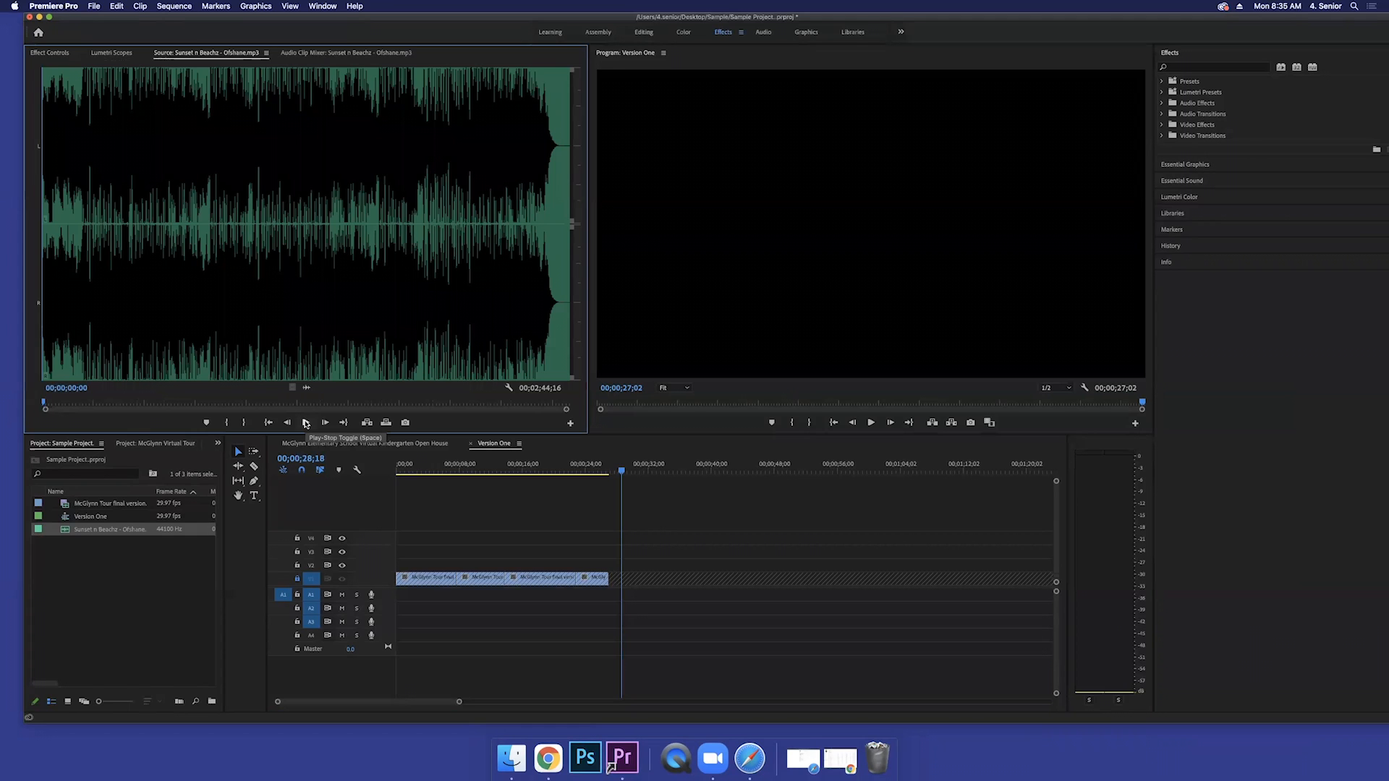
{"action": "left_click", "coordinate": [306, 421]}
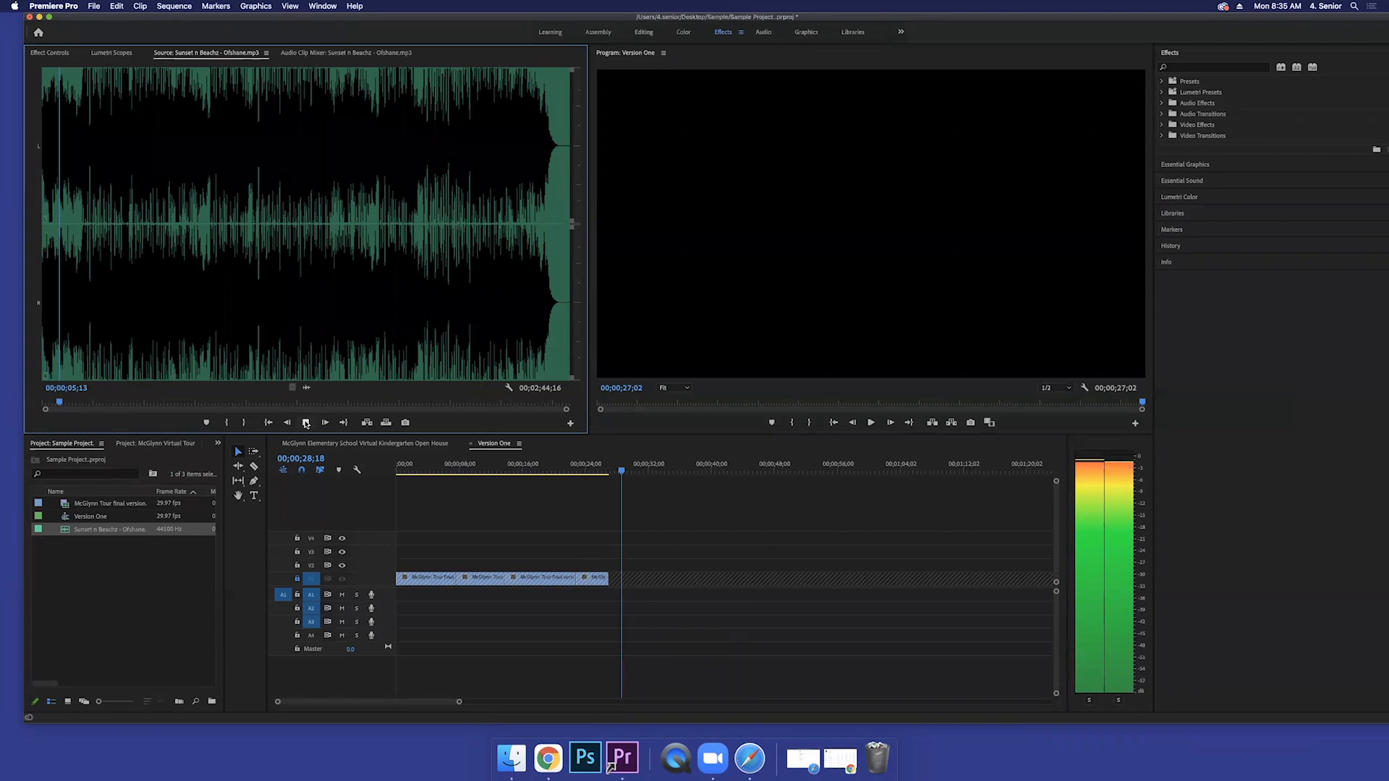
{"action": "left_click", "coordinate": [324, 423]}
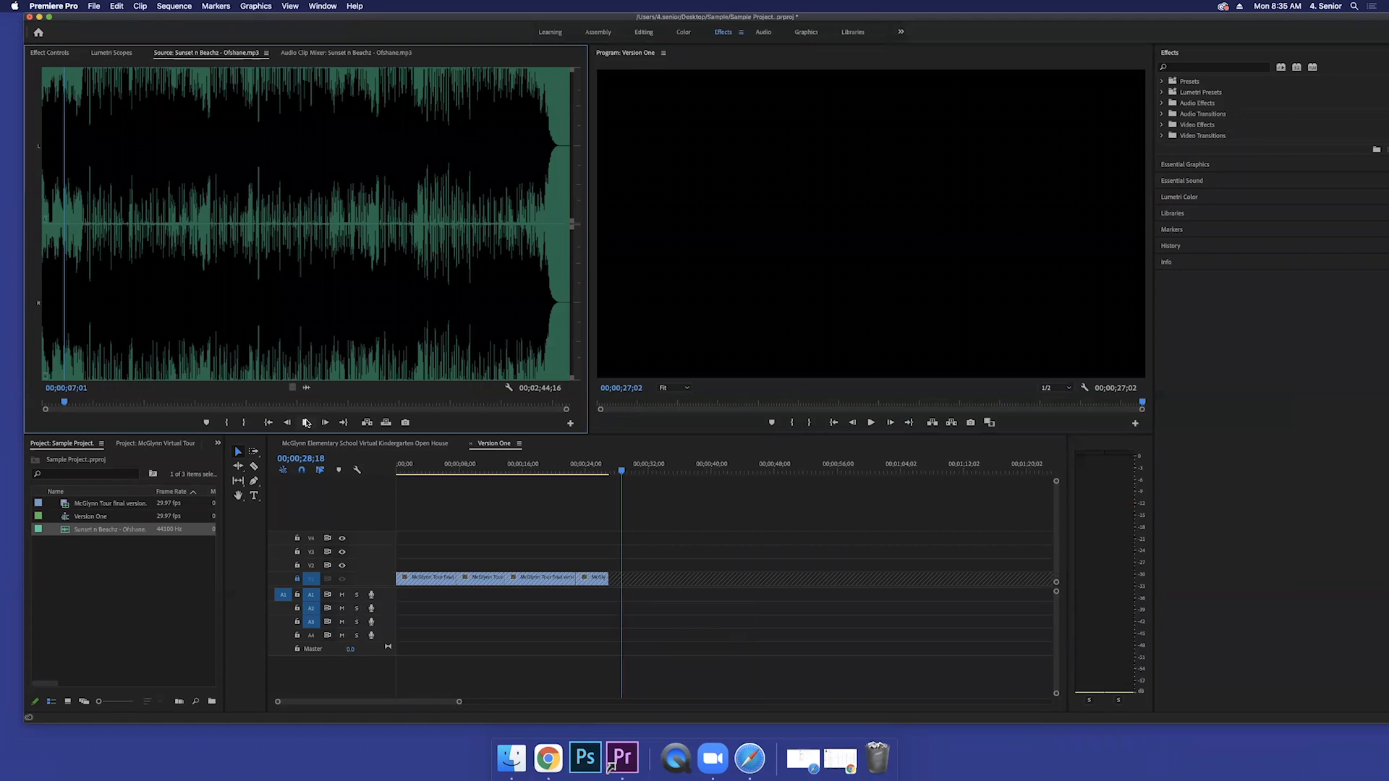
{"action": "mouse_move", "coordinate": [322, 408]}
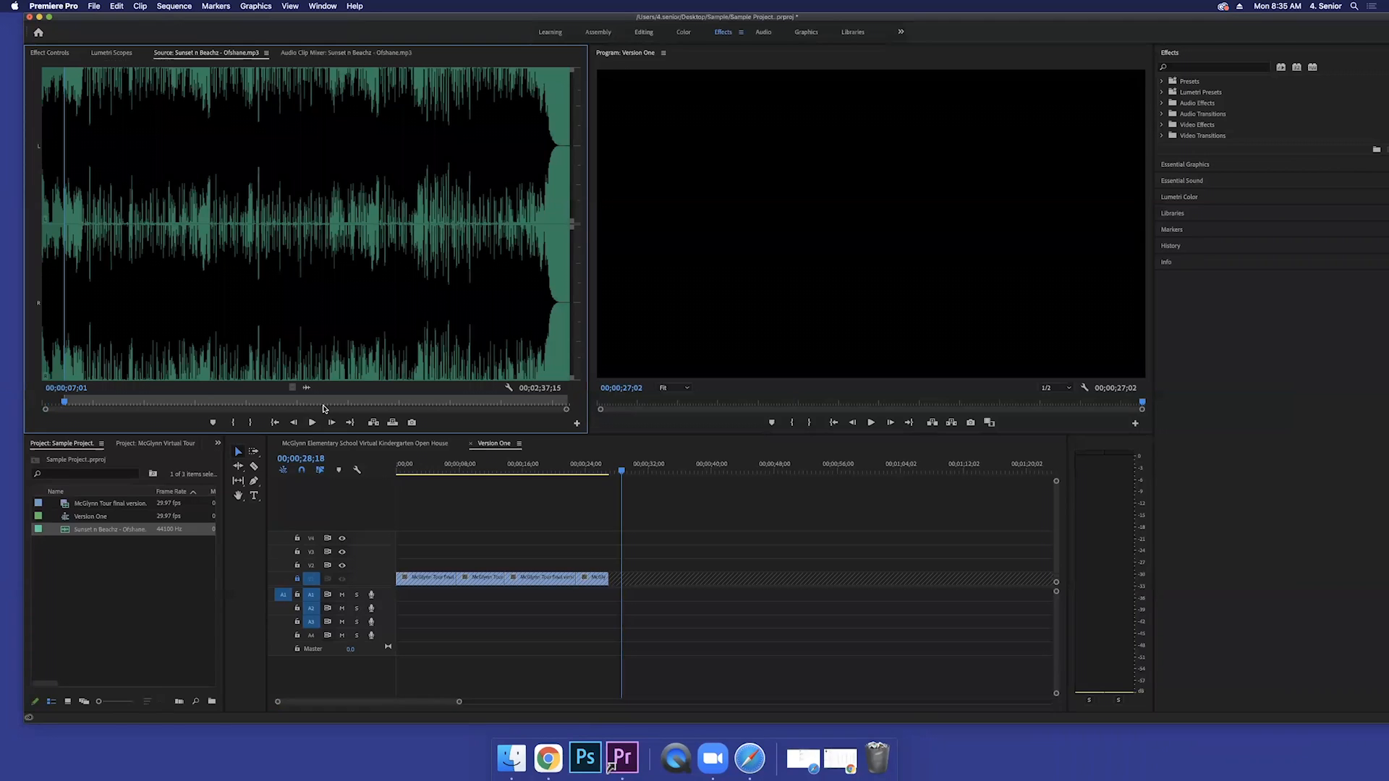
{"action": "left_click", "coordinate": [314, 421]}
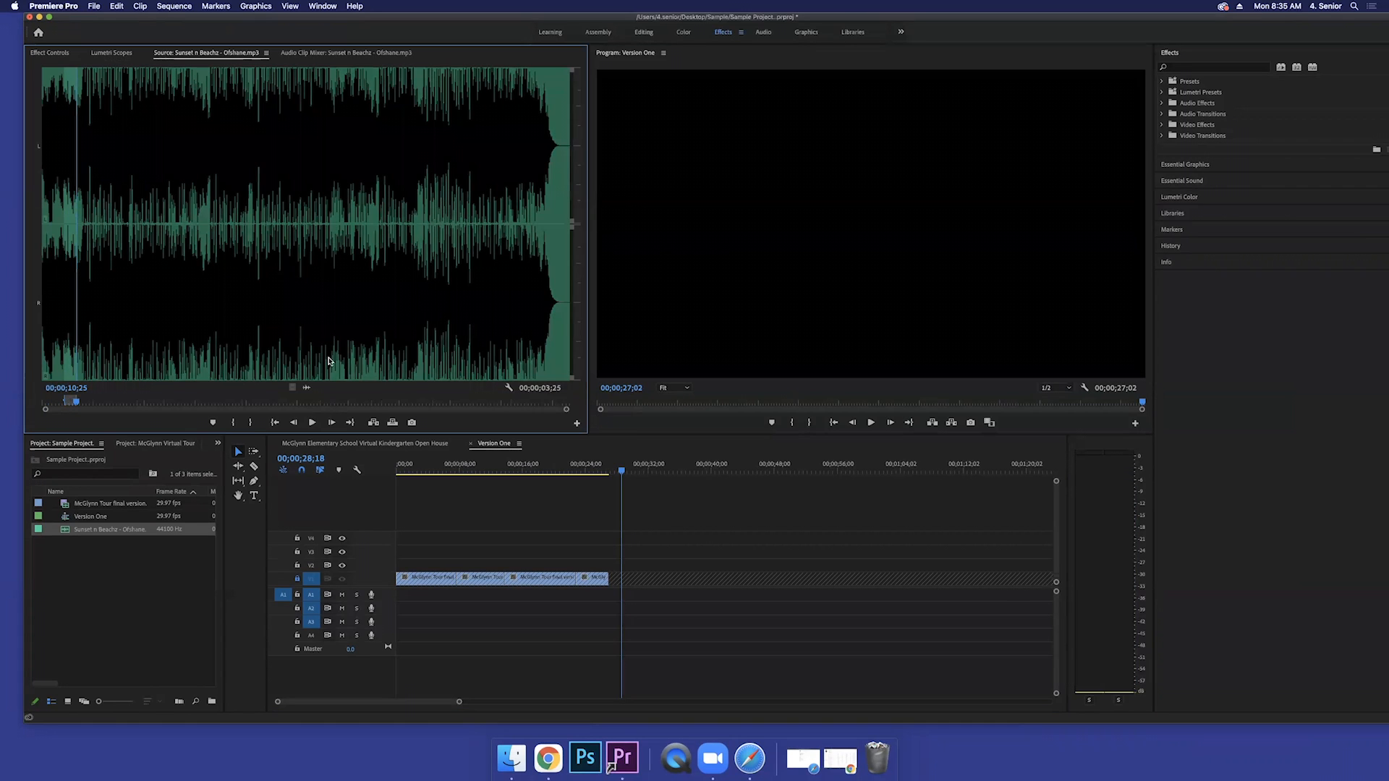
{"action": "mouse_move", "coordinate": [236, 177]}
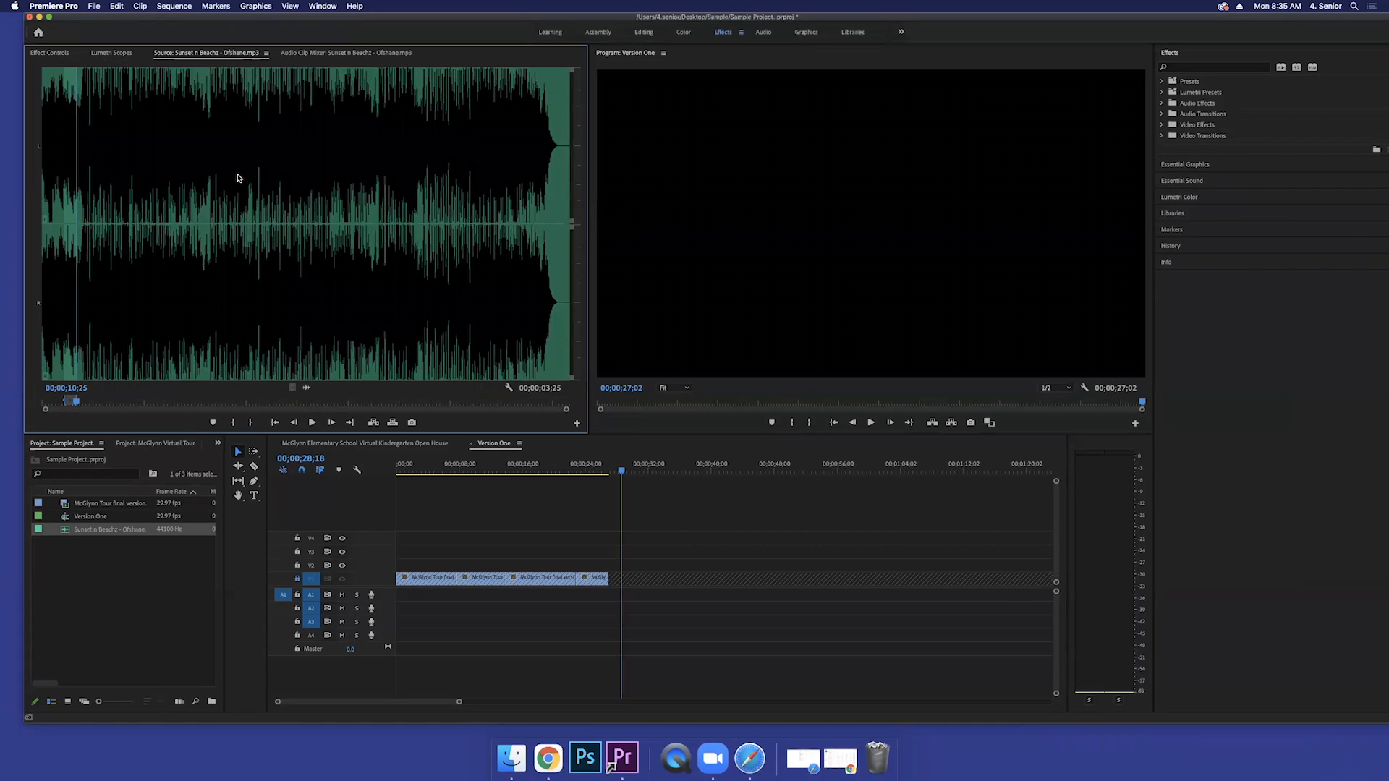
{"action": "mouse_move", "coordinate": [238, 201]}
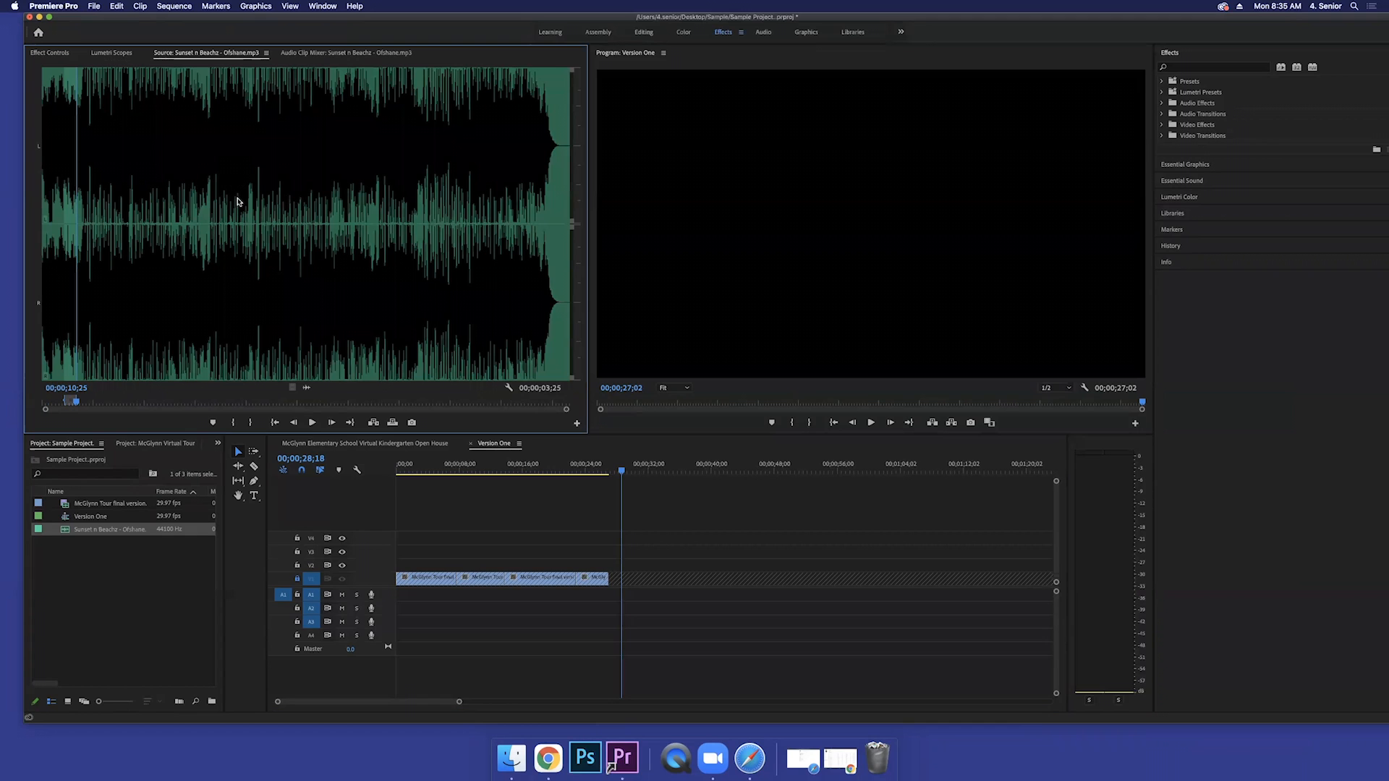
{"action": "mouse_move", "coordinate": [257, 254]}
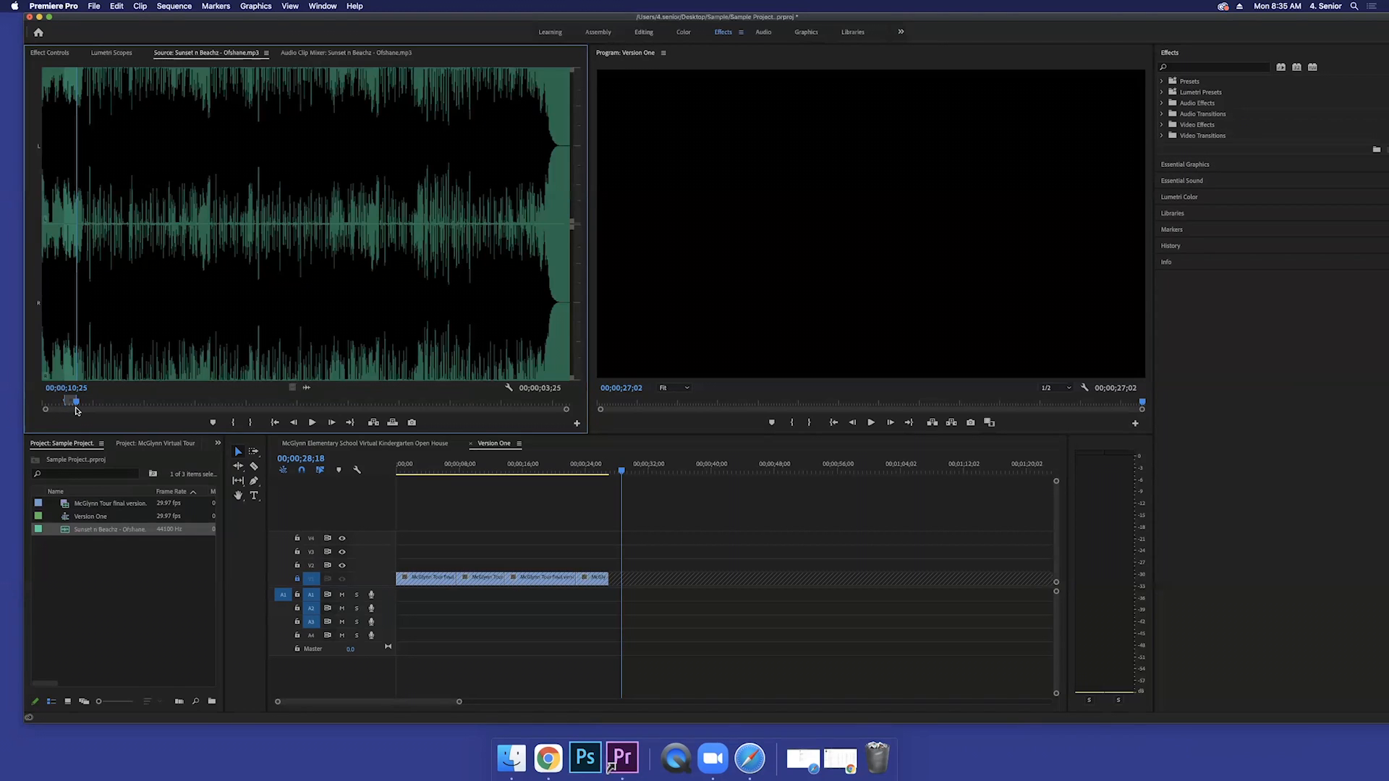
{"action": "mouse_move", "coordinate": [64, 531]}
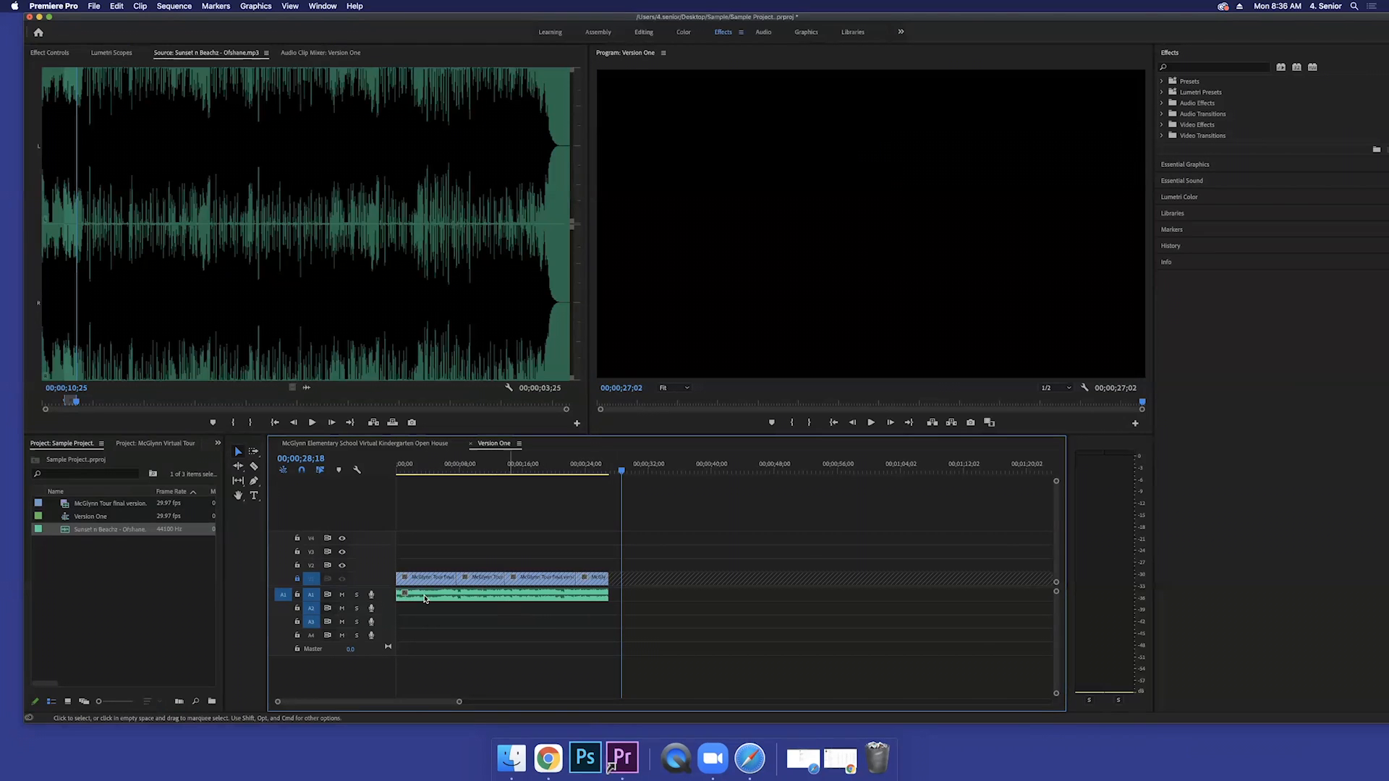
Step: Increase the height of the A1 music track
{"action": "left_click", "coordinate": [311, 579]}
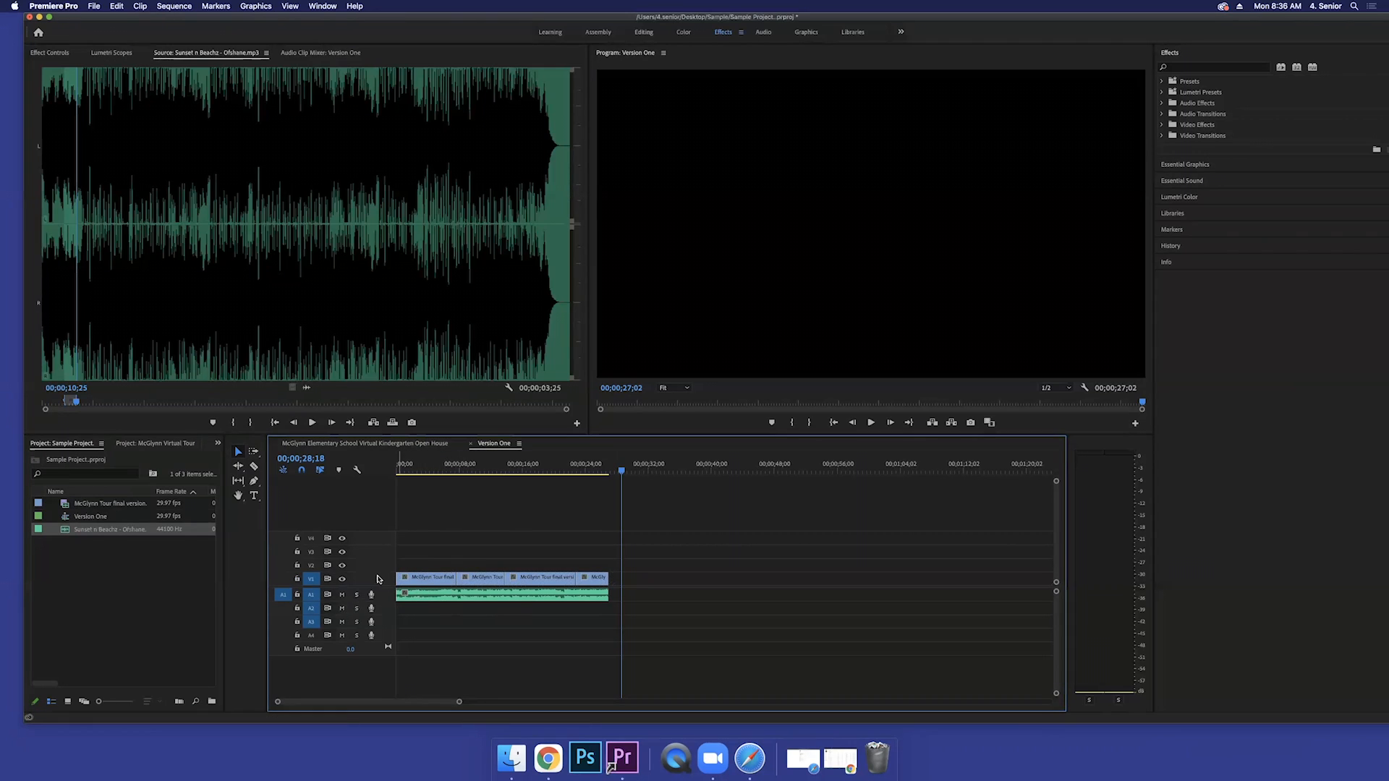
{"action": "mouse_move", "coordinate": [342, 625]}
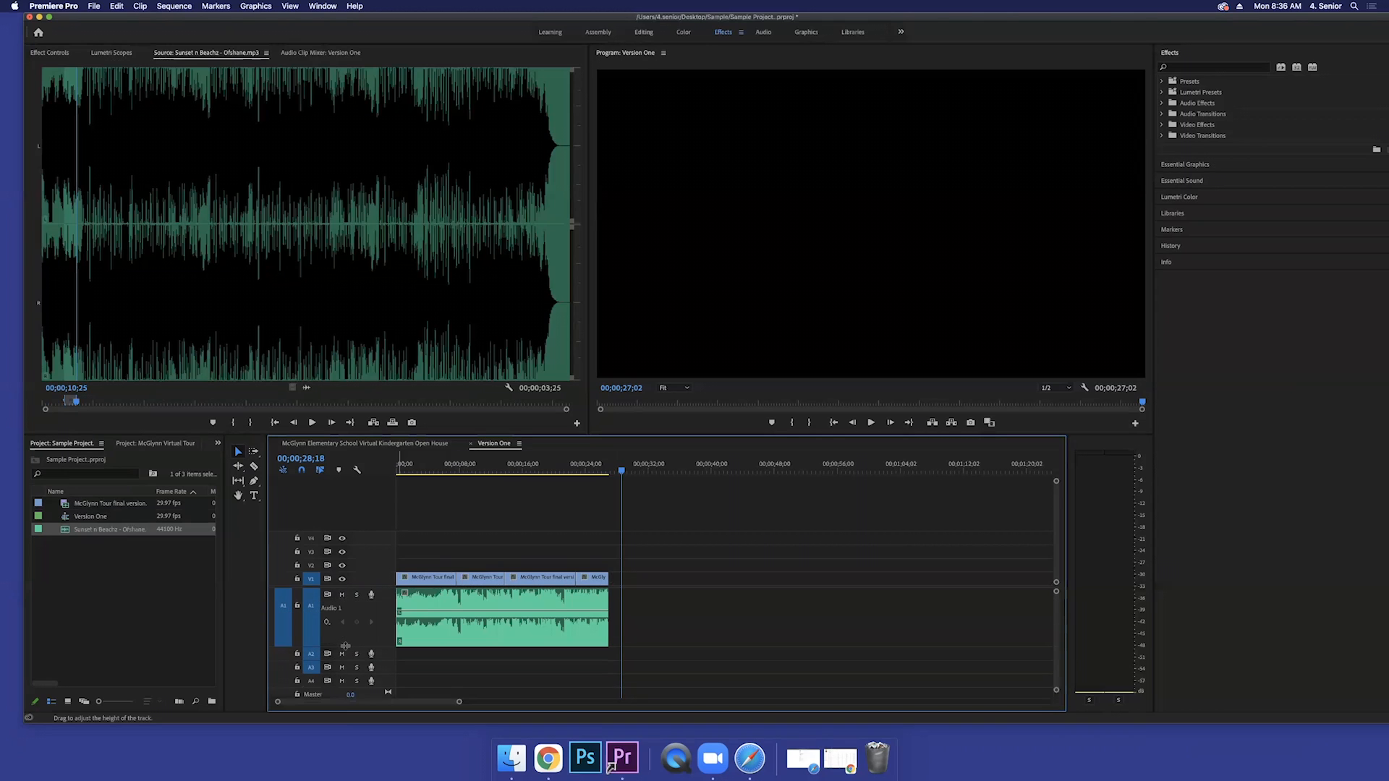
{"action": "mouse_move", "coordinate": [403, 626]}
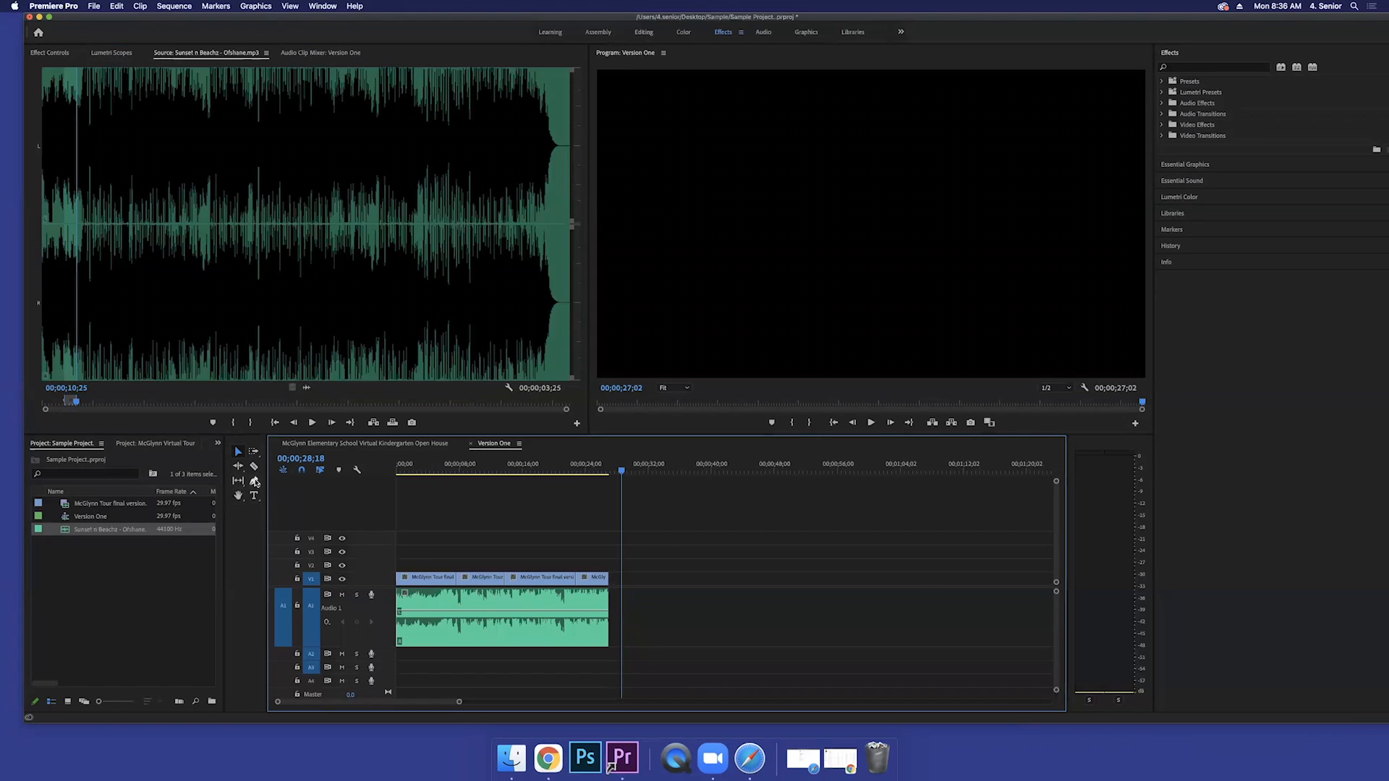
Step: Add volume keyframes with the Pen tool and lower the outer ones so the music fades in and out
{"action": "left_click", "coordinate": [253, 481]}
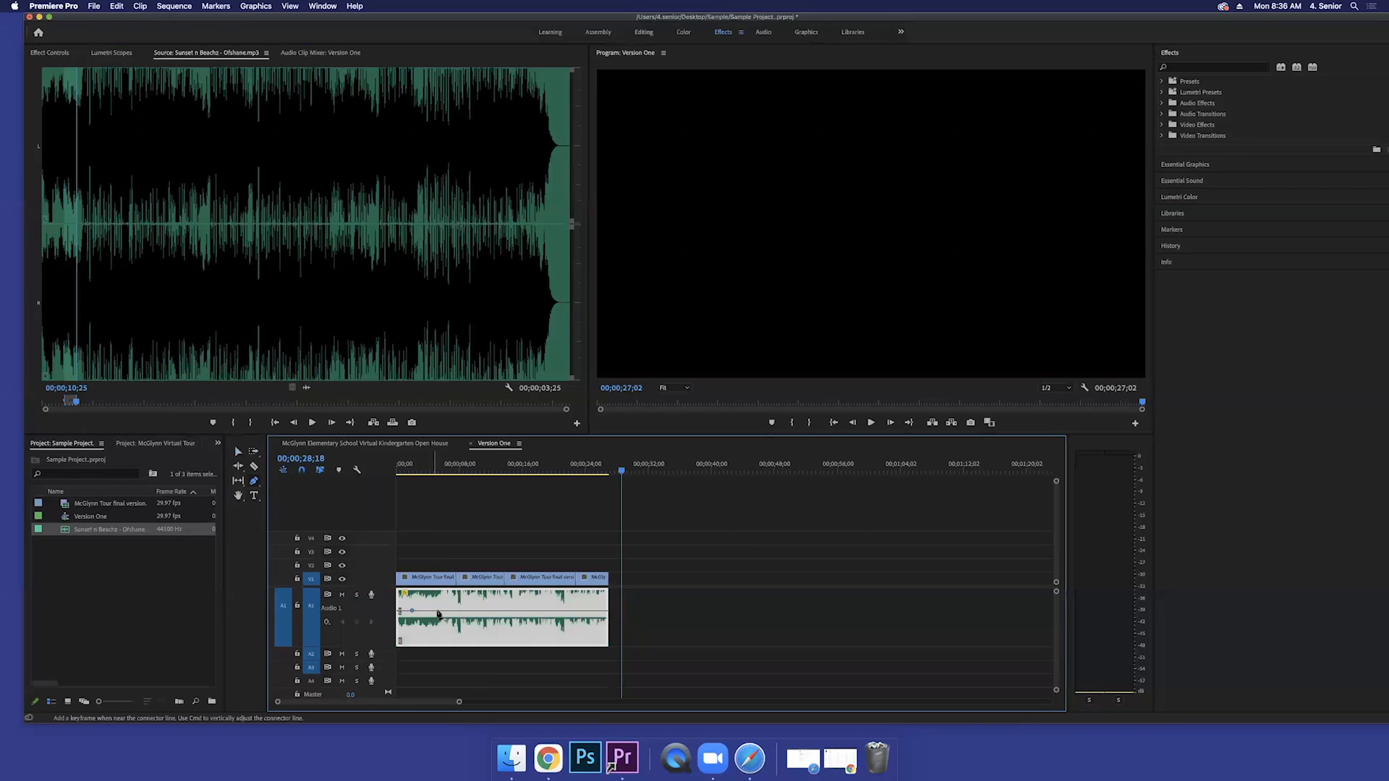
{"action": "left_click", "coordinate": [413, 612]}
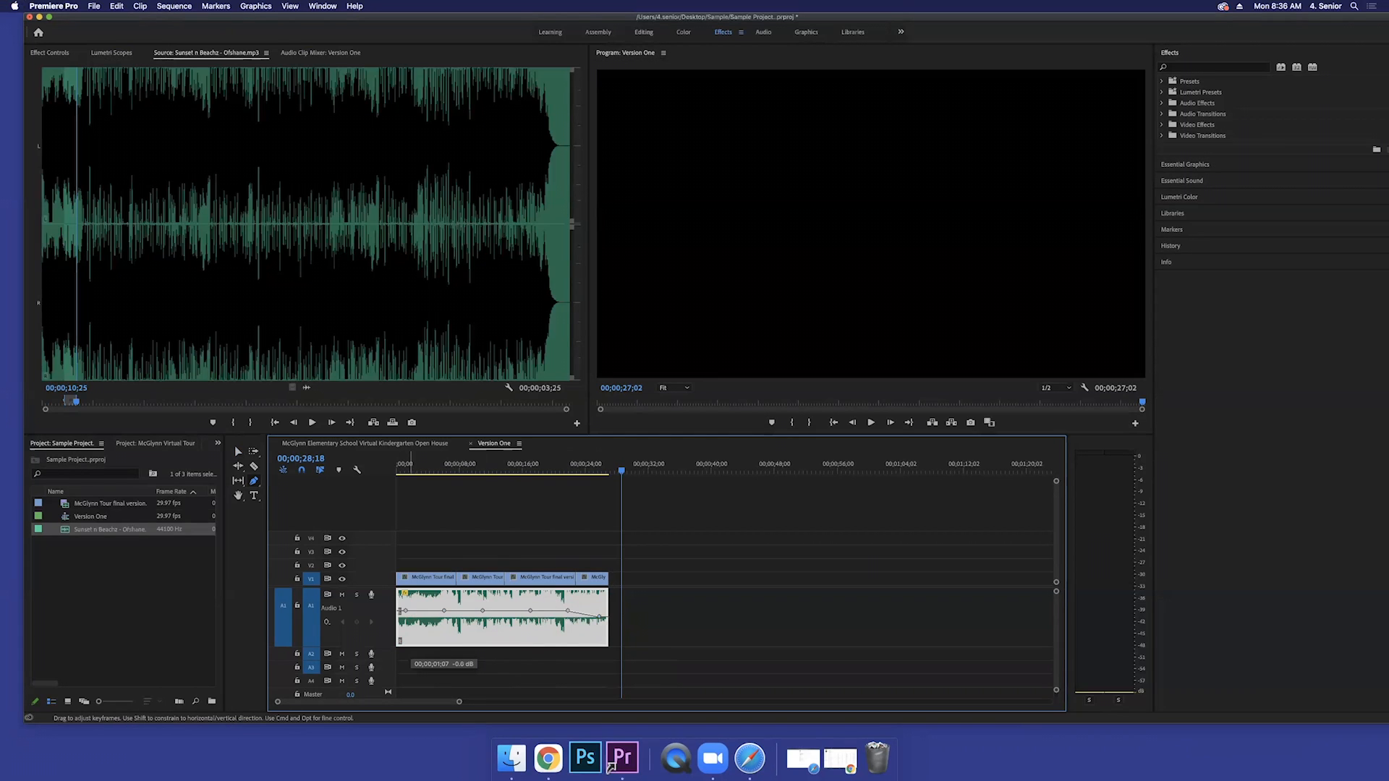
{"action": "left_click_drag", "start_coordinate": [434, 609], "coordinate": [409, 626]}
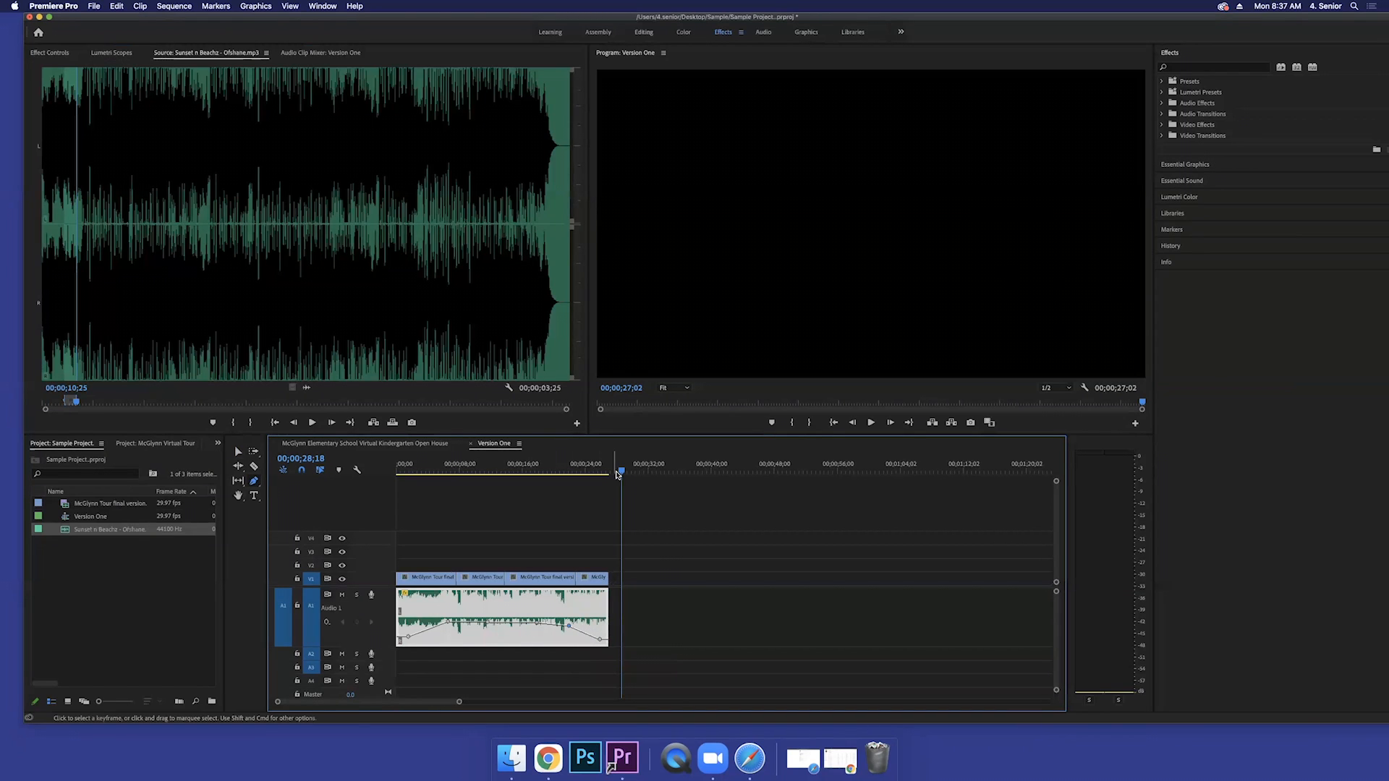
{"action": "left_click", "coordinate": [398, 463]}
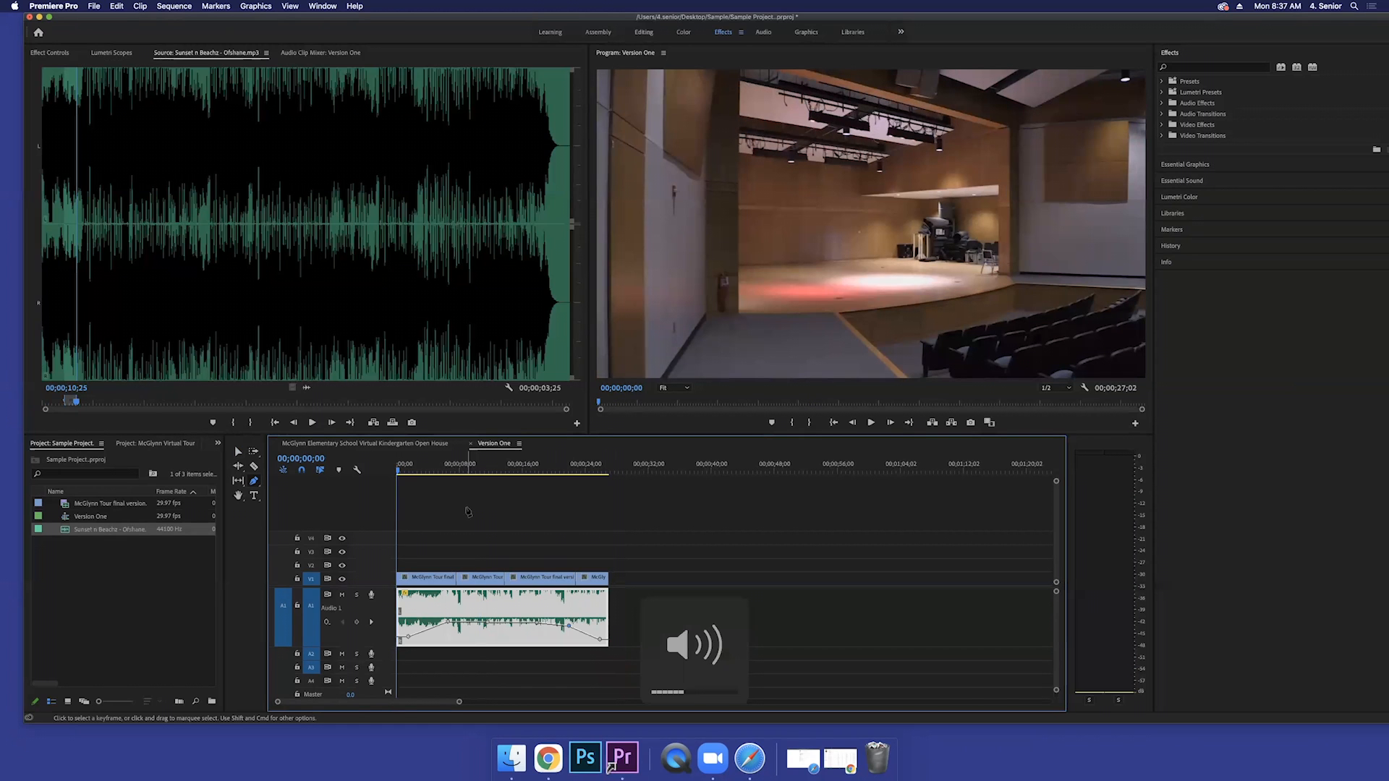
Step: Play Version One from the start to hear the music fades, stopping near the end
{"action": "left_click", "coordinate": [869, 422]}
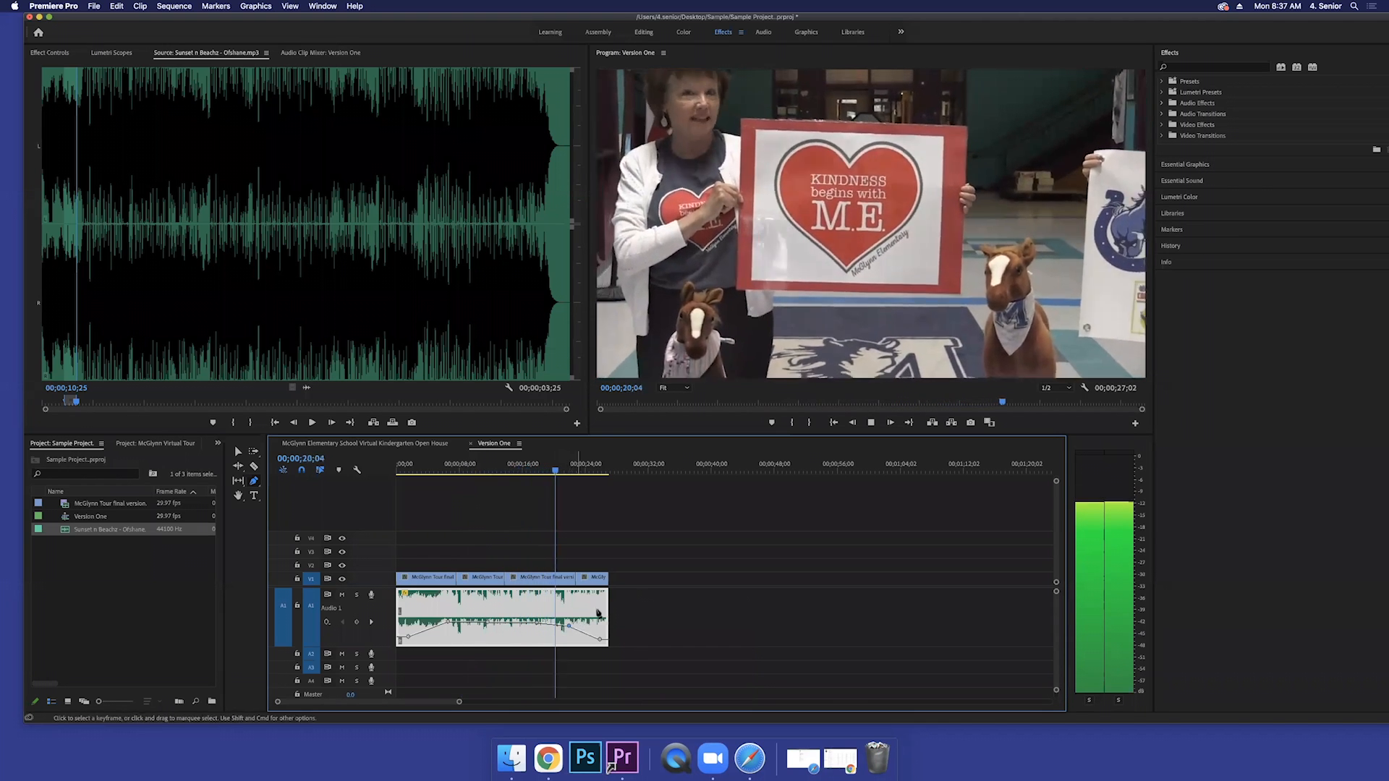
{"action": "left_click", "coordinate": [570, 462]}
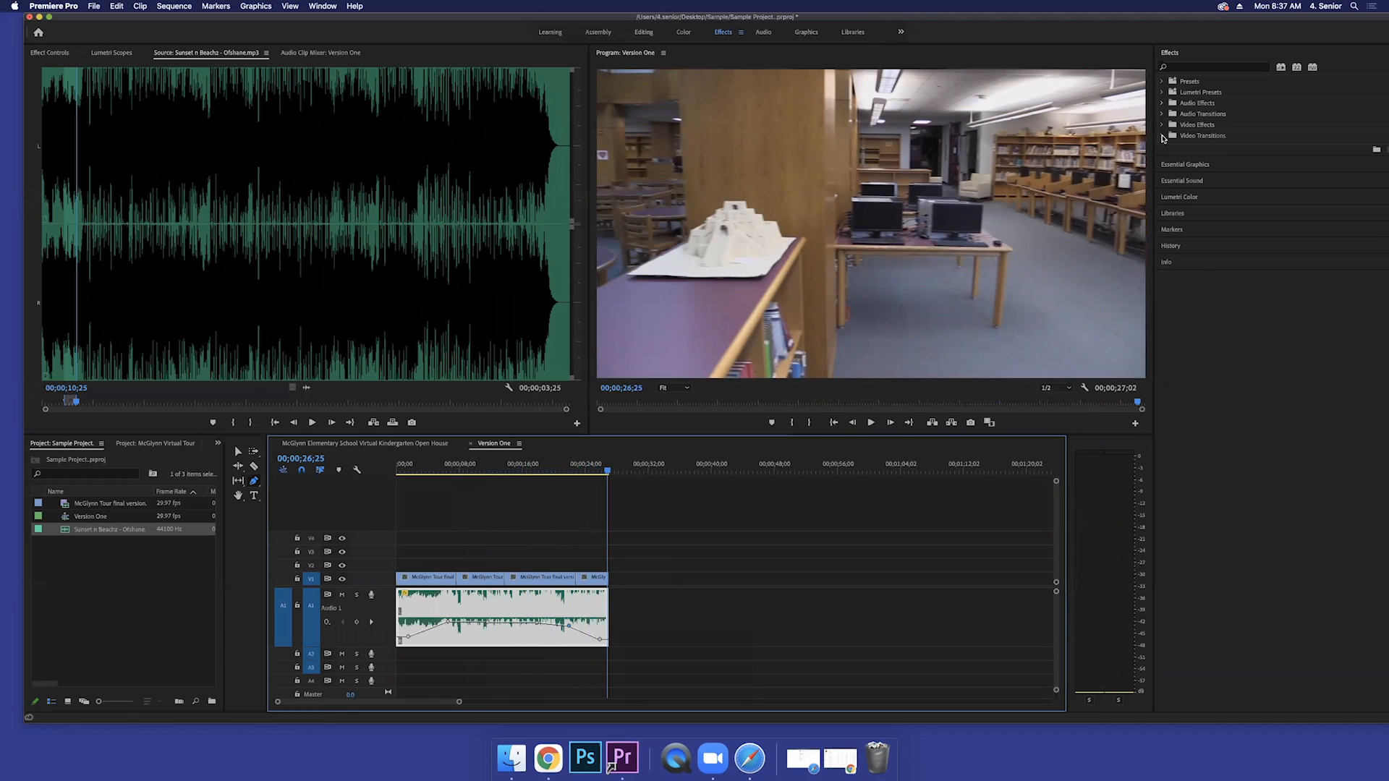
Step: Browse Video Transitions to the Dissolve group with Dip to Black, then park the playhead at the sequence end
{"action": "left_click", "coordinate": [1163, 136]}
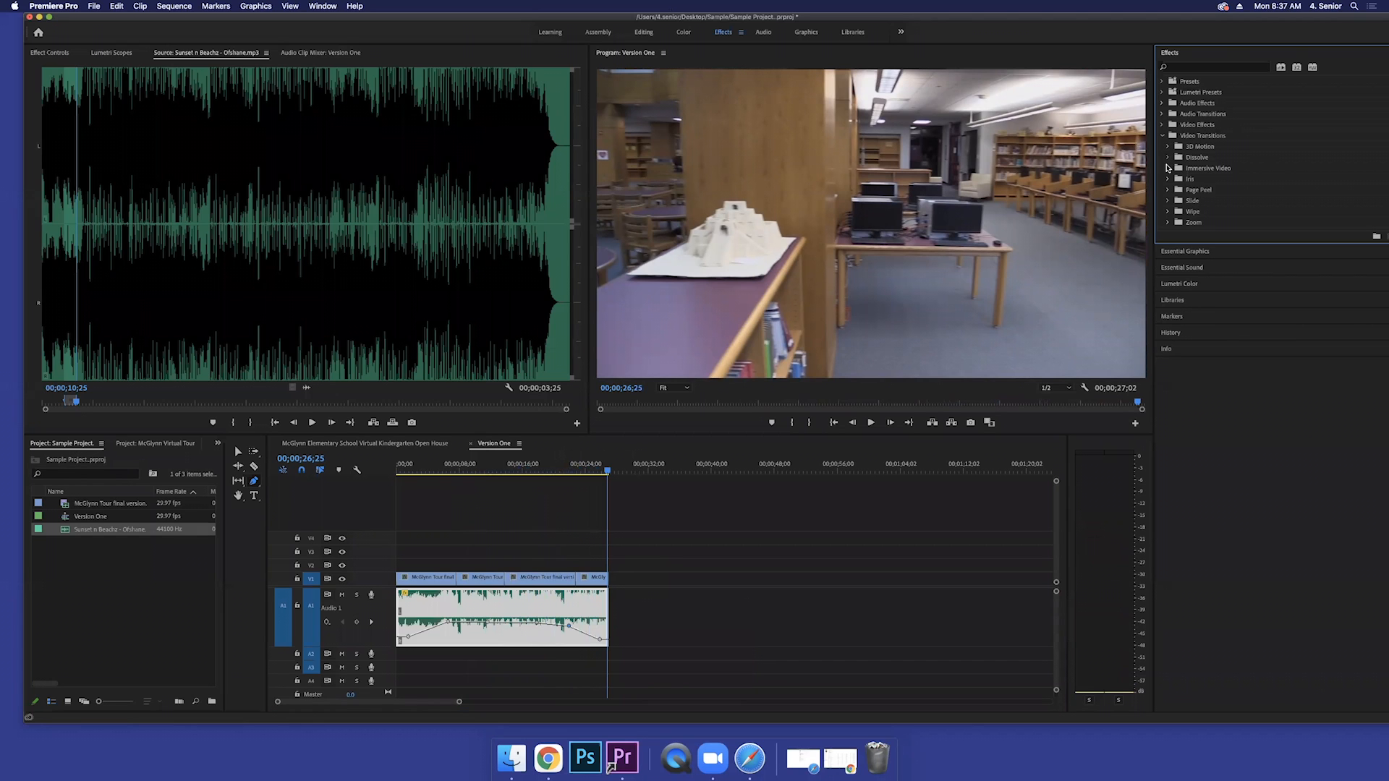
{"action": "left_click", "coordinate": [1169, 168]}
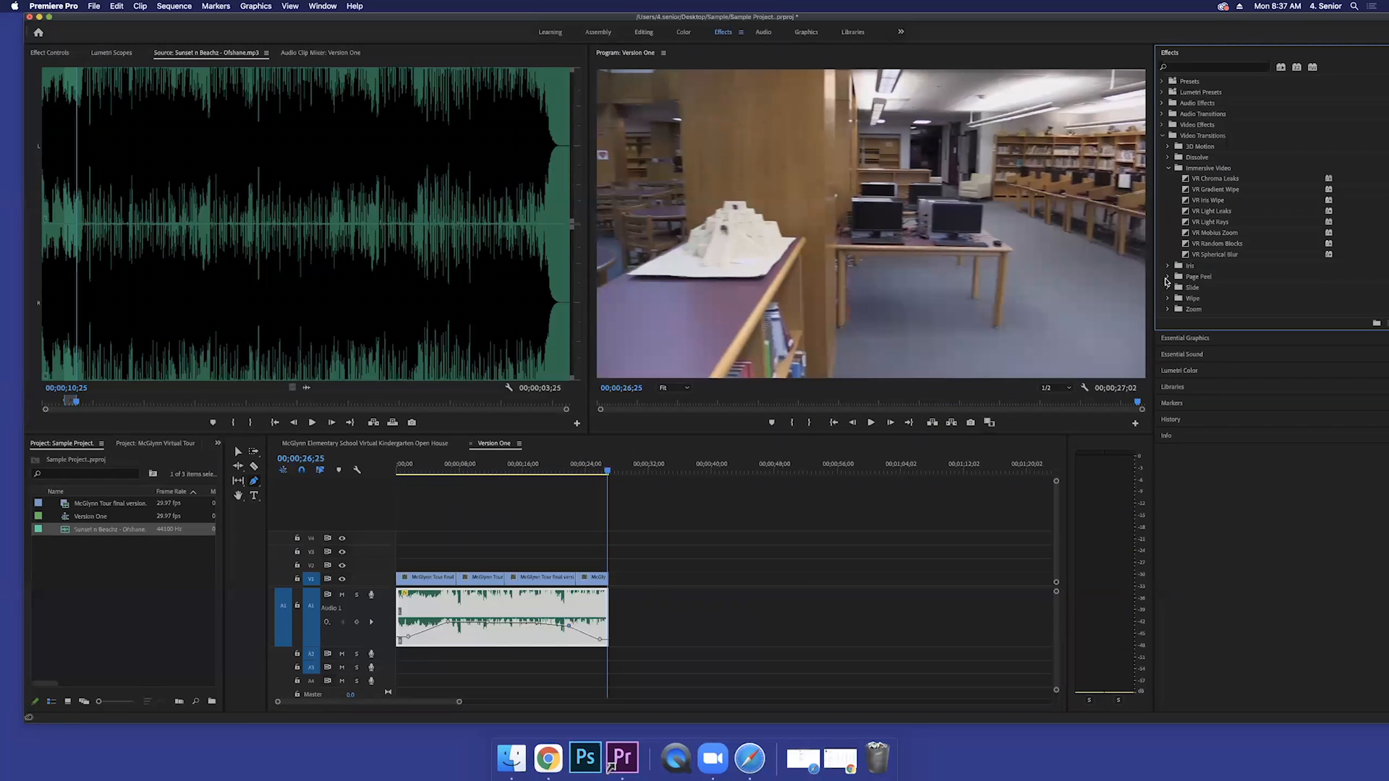
{"action": "left_click", "coordinate": [1167, 168]}
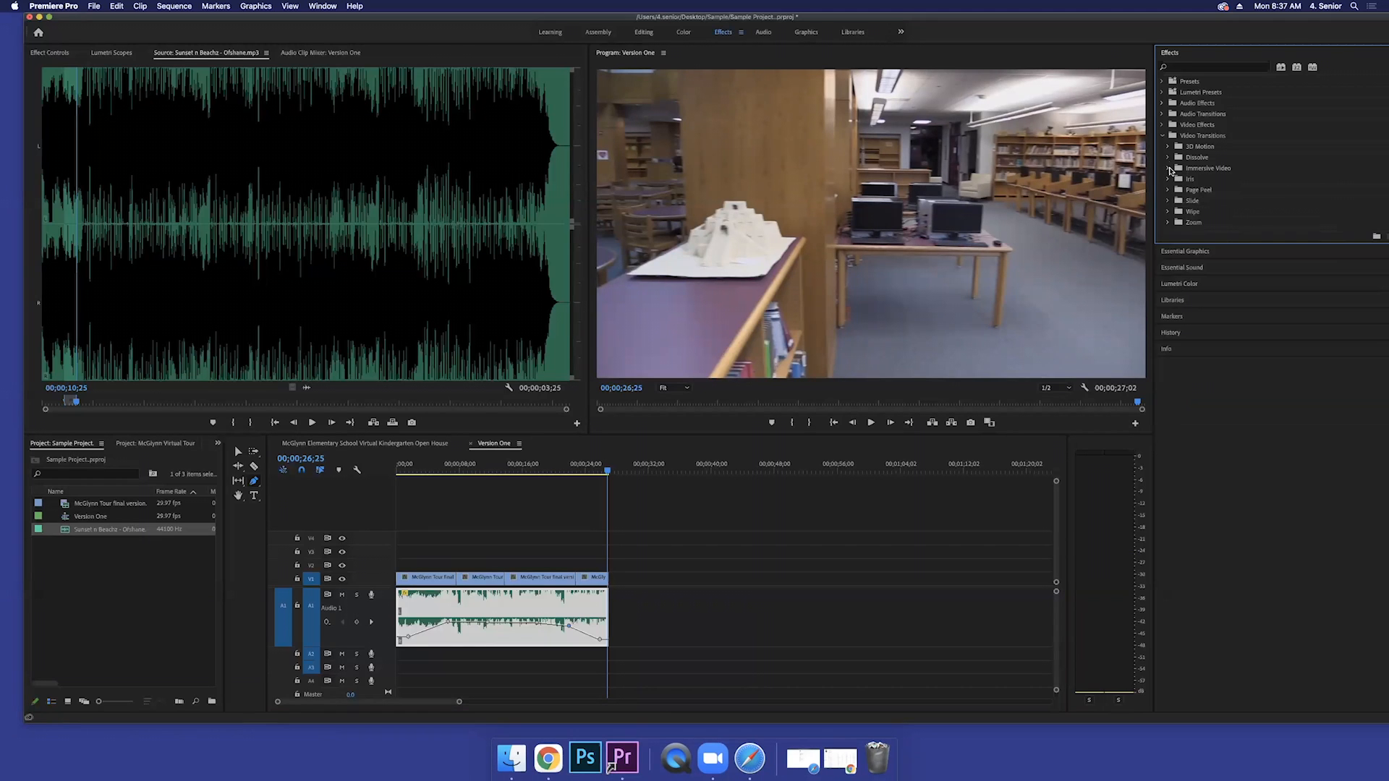
{"action": "left_click", "coordinate": [1173, 156]}
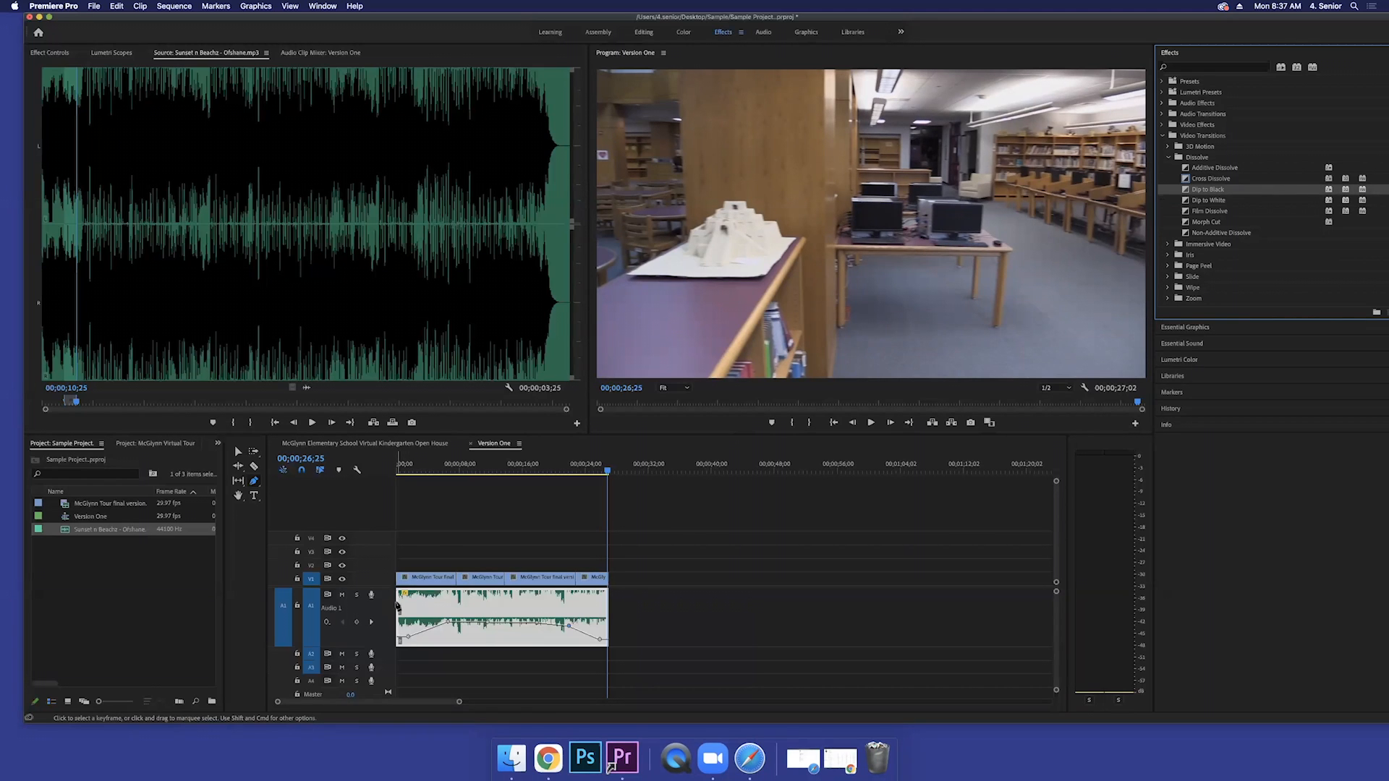
{"action": "mouse_move", "coordinate": [697, 387]}
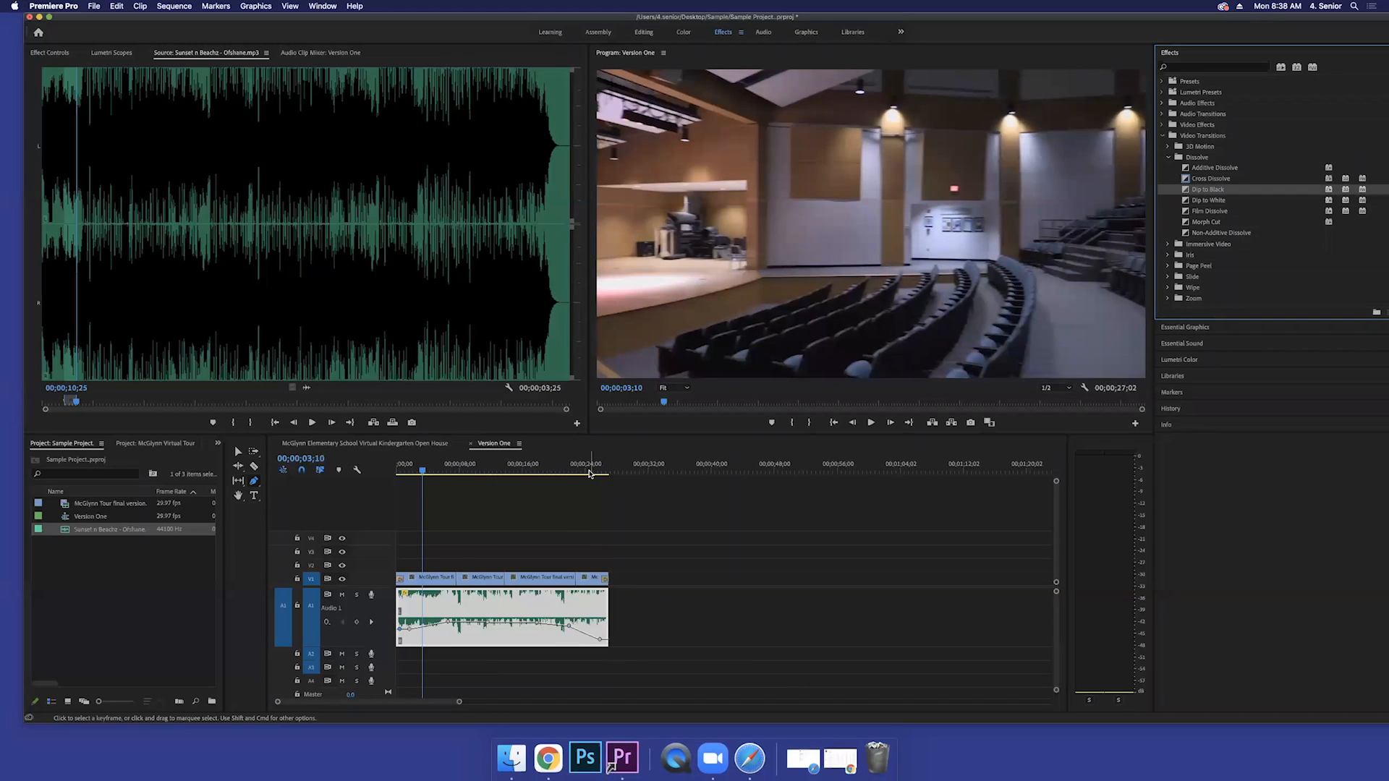
{"action": "left_click", "coordinate": [598, 468]}
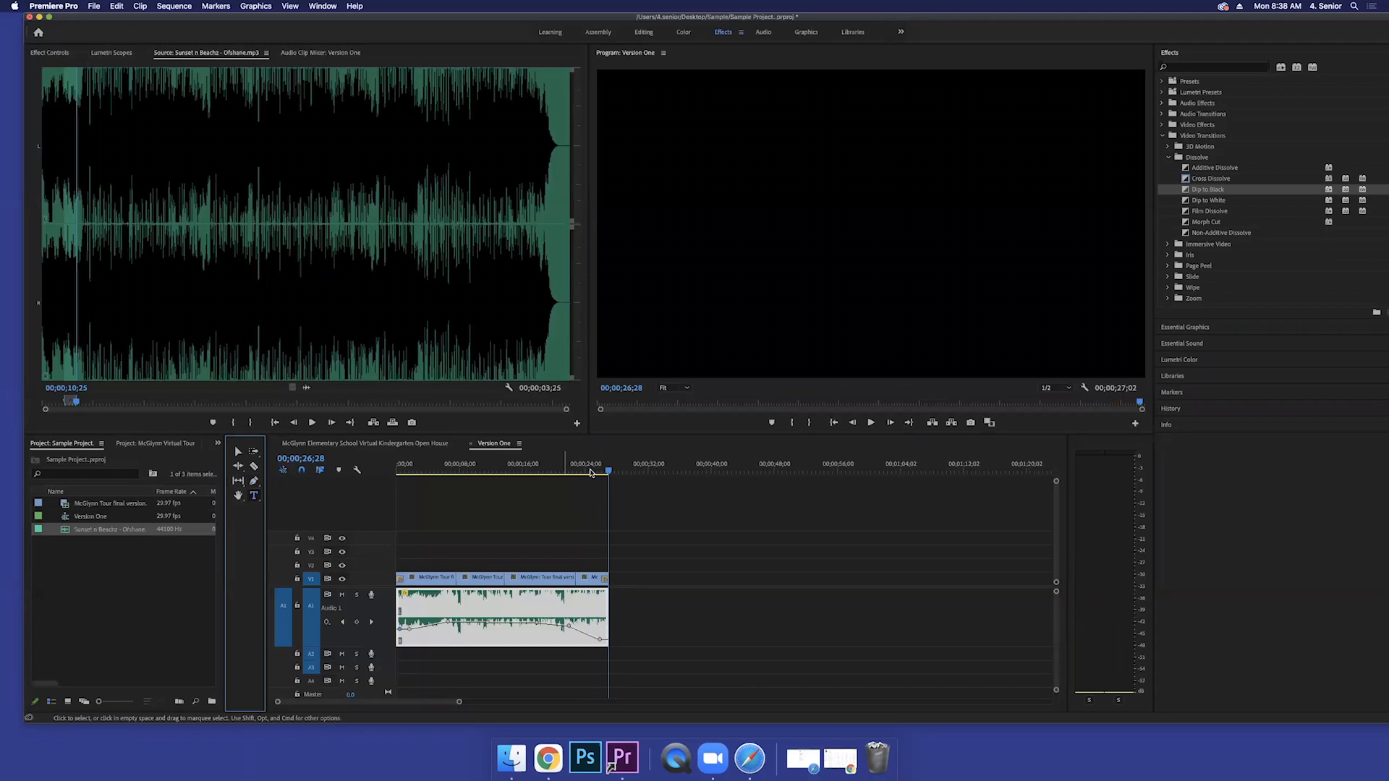
Step: Park the playhead about two seconds in on the auditorium shot
{"action": "left_click", "coordinate": [447, 470]}
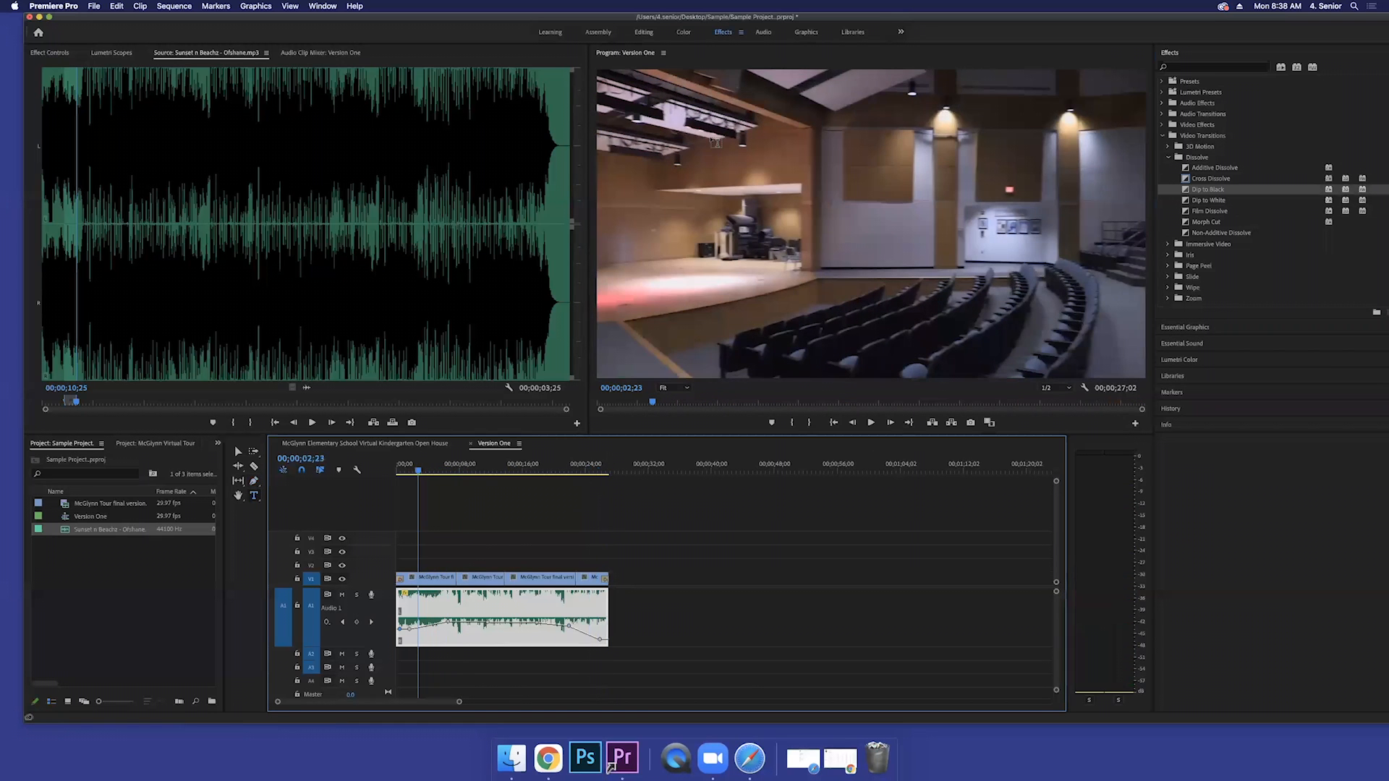
{"action": "mouse_move", "coordinate": [572, 321]}
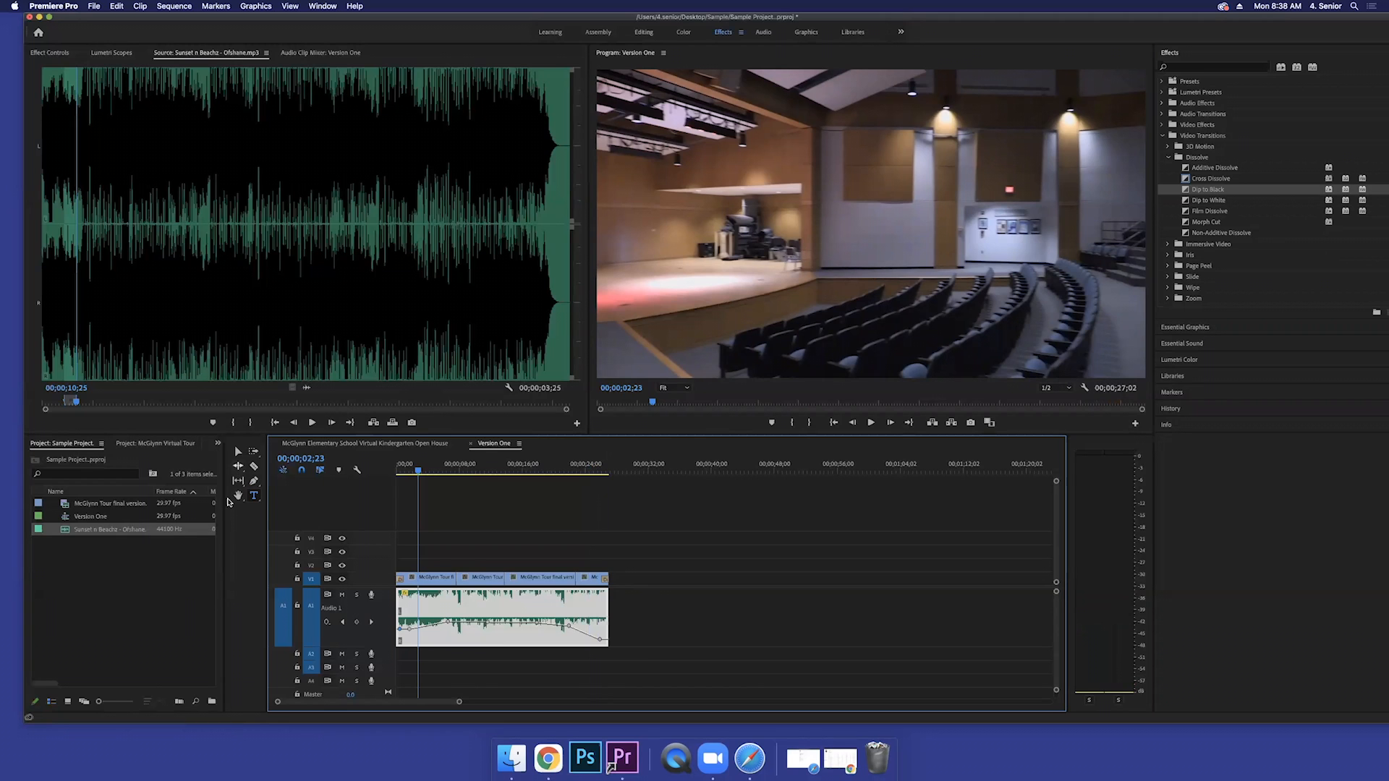
{"action": "mouse_move", "coordinate": [254, 494]}
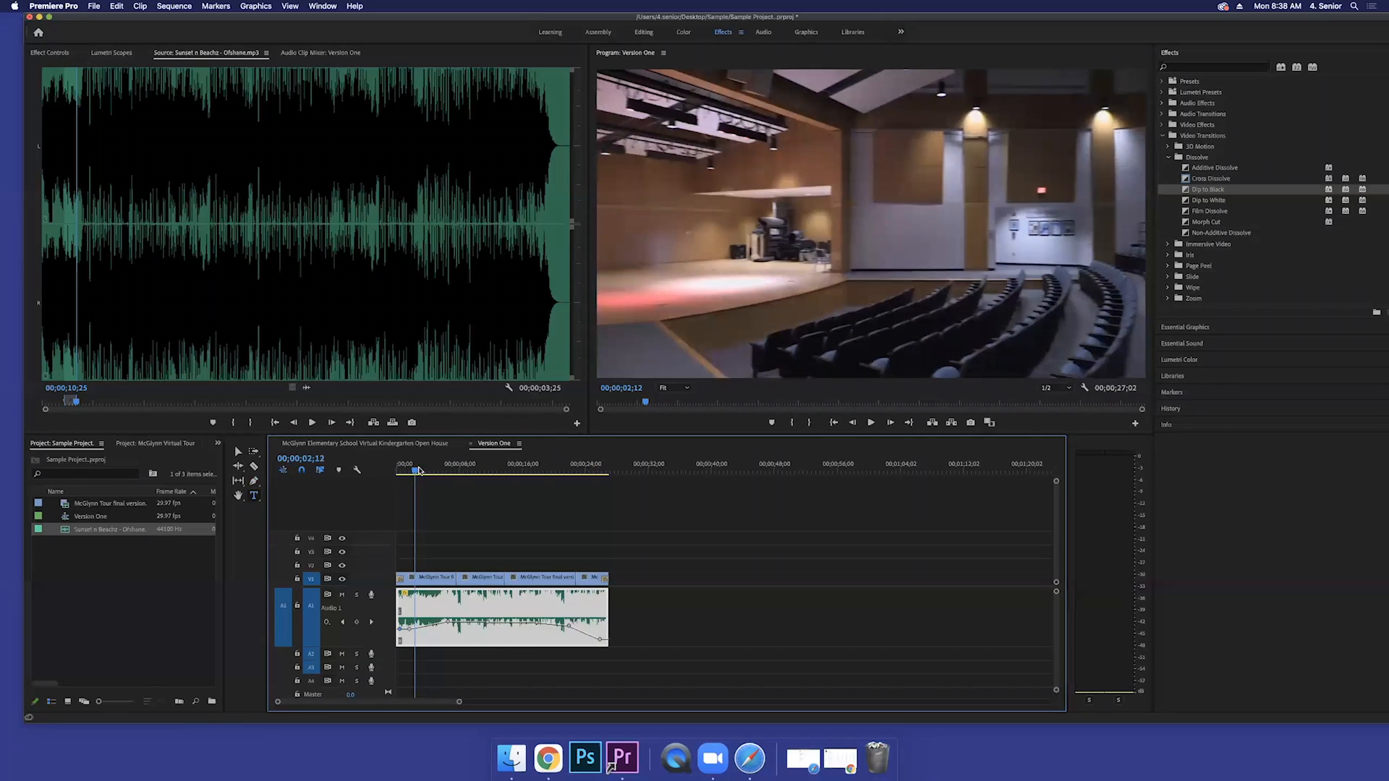
{"action": "mouse_move", "coordinate": [591, 378]}
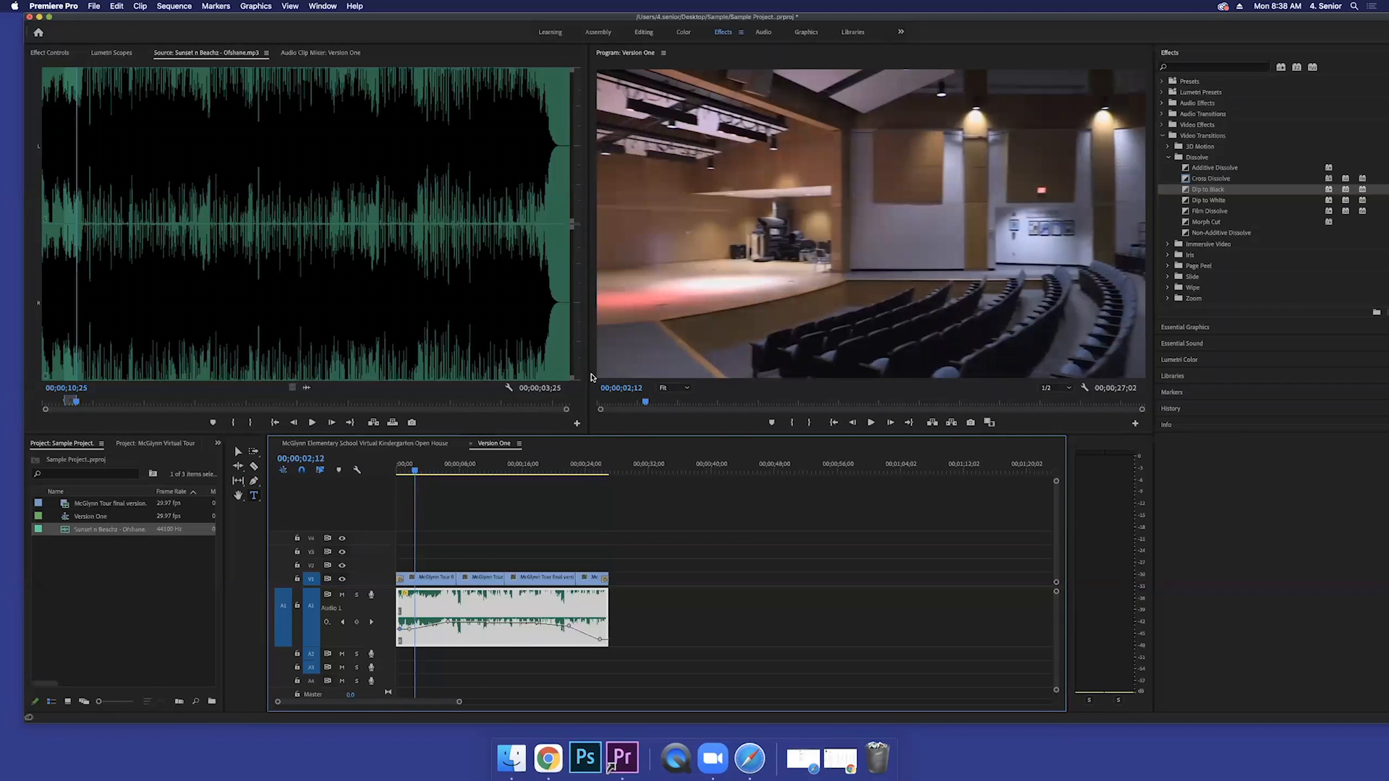
{"action": "mouse_move", "coordinate": [665, 358]}
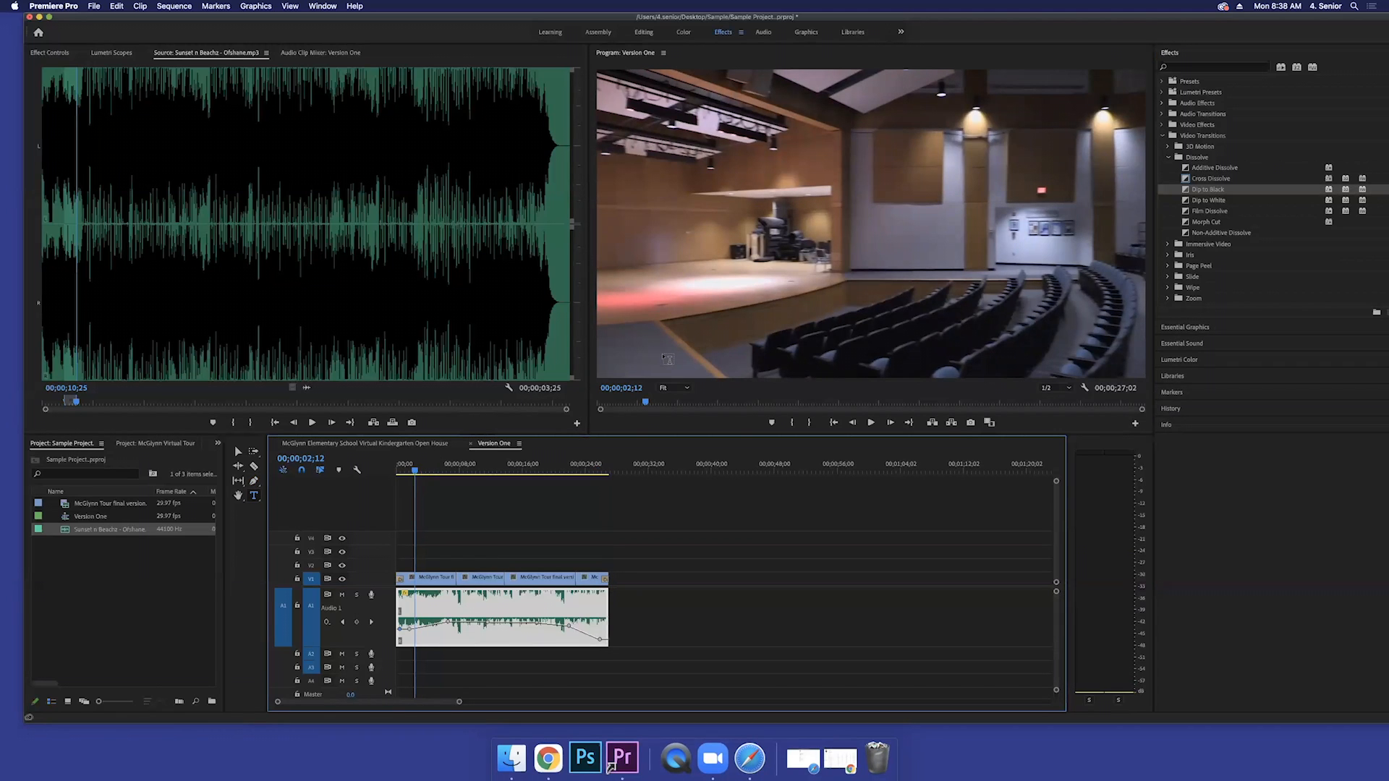
{"action": "mouse_move", "coordinate": [255, 505]}
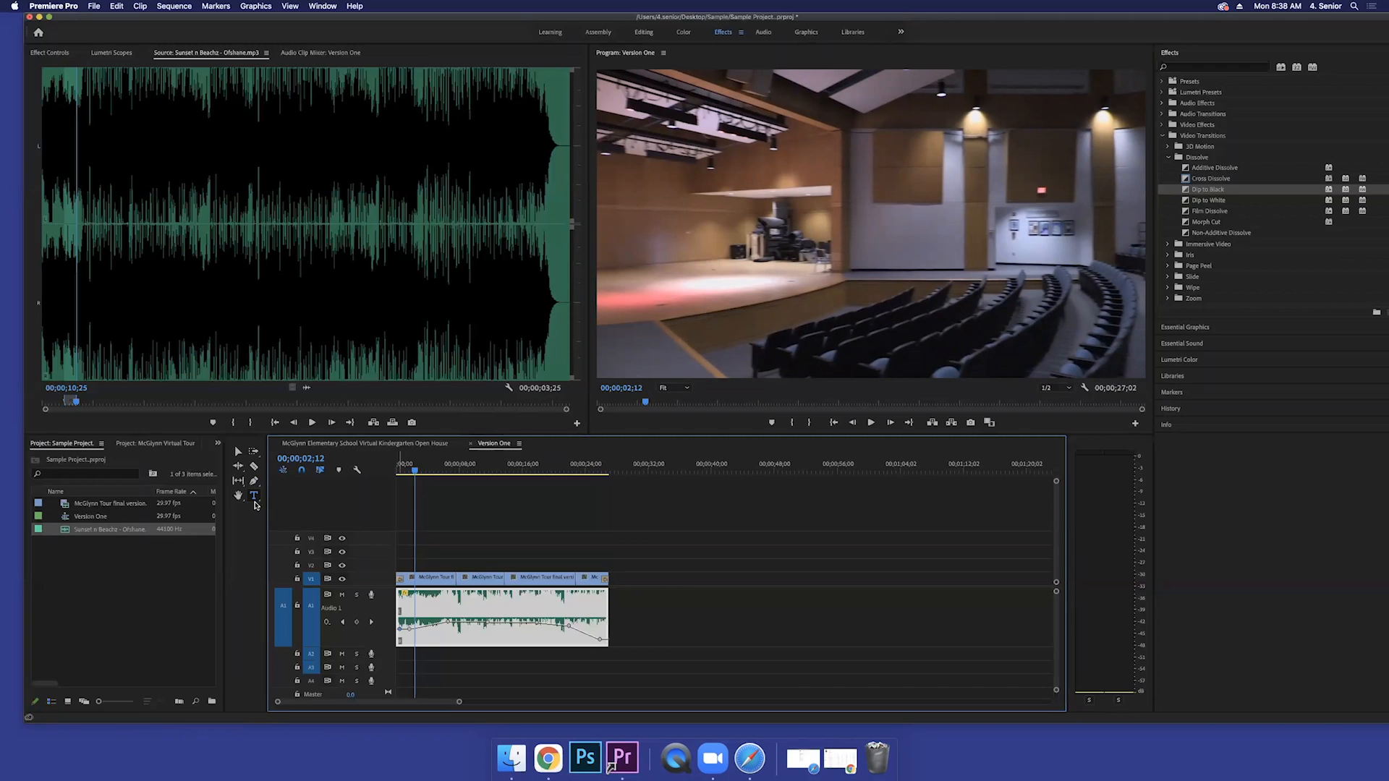
{"action": "mouse_move", "coordinate": [253, 495]}
{"action": "type", "text": "Aud"}
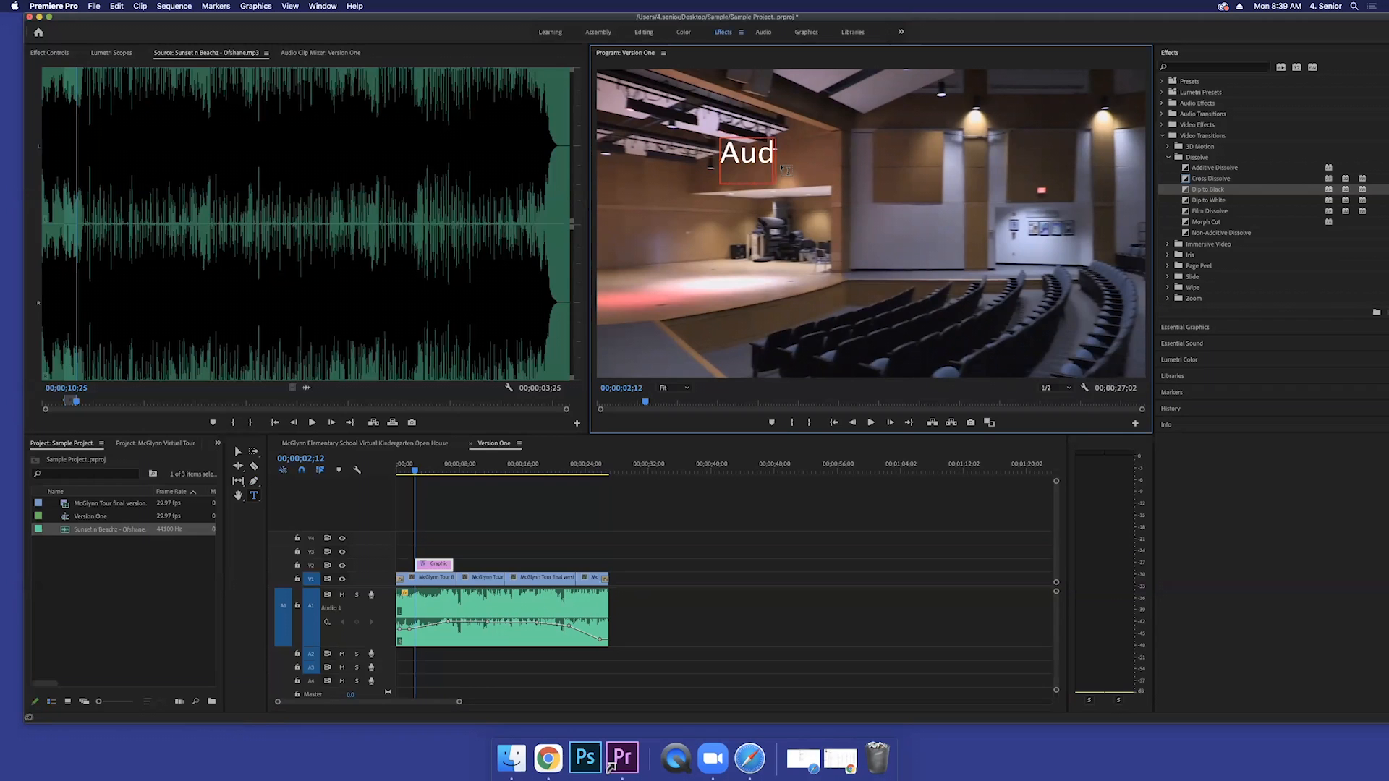
Step: Finish typing the 'Auditorium' title in the Program Monitor and show its Effect Controls
{"action": "type", "text": "itoriu"}
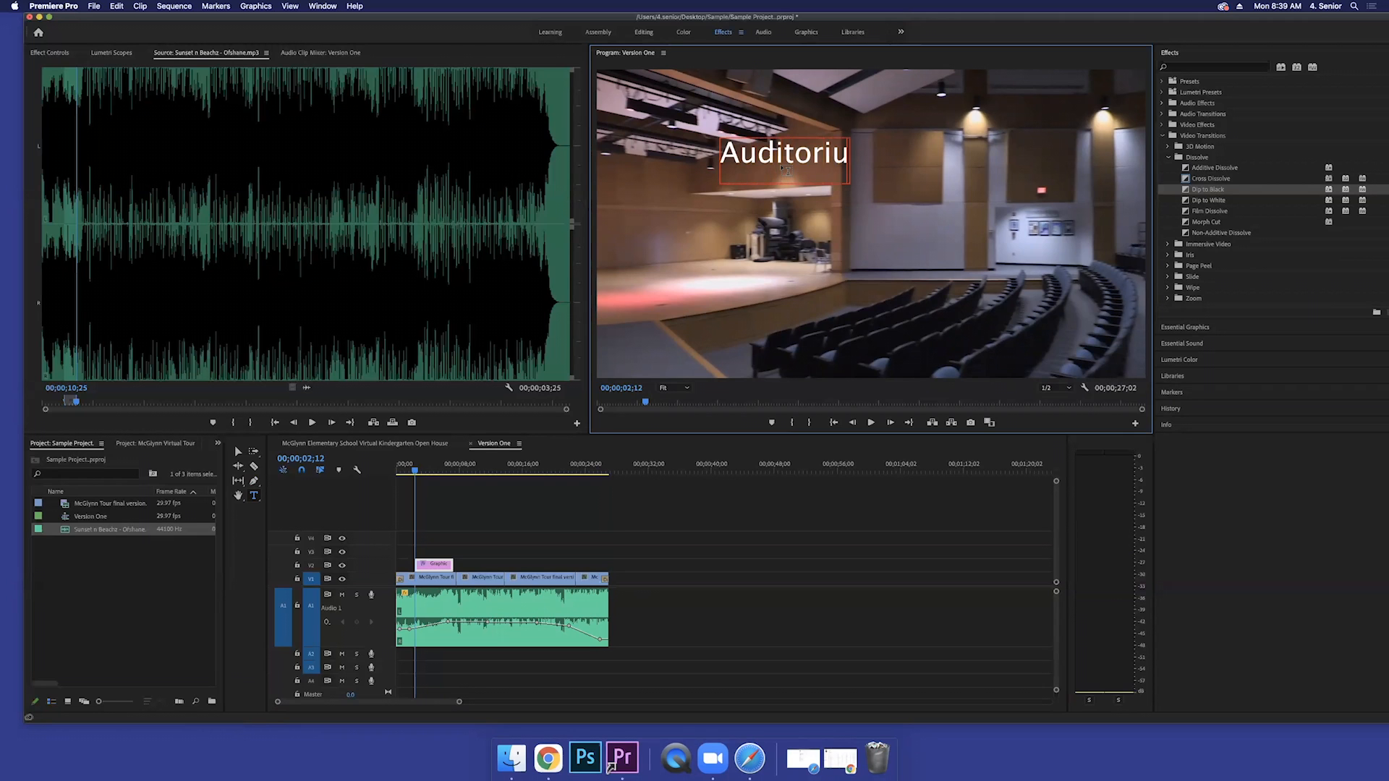
{"action": "type", "text": "m"}
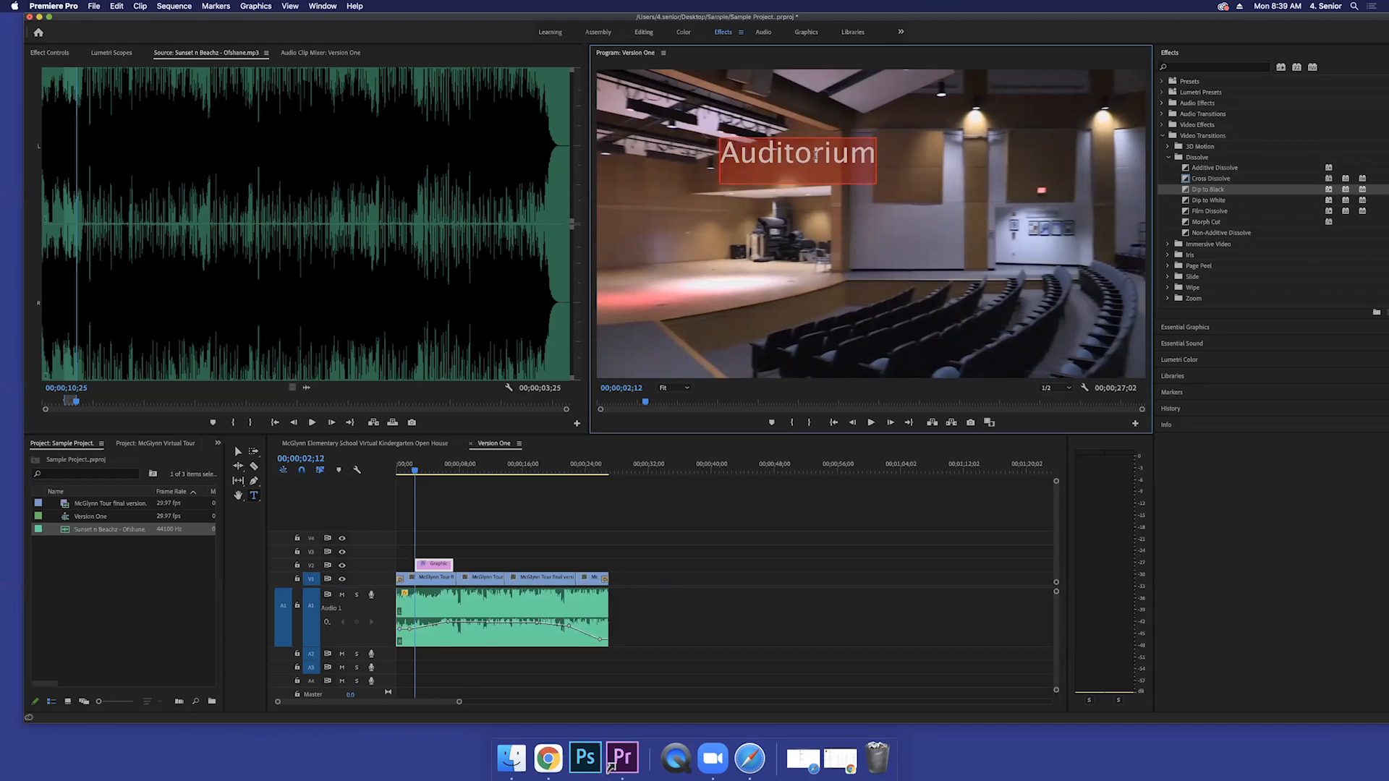
{"action": "mouse_move", "coordinate": [355, 148]}
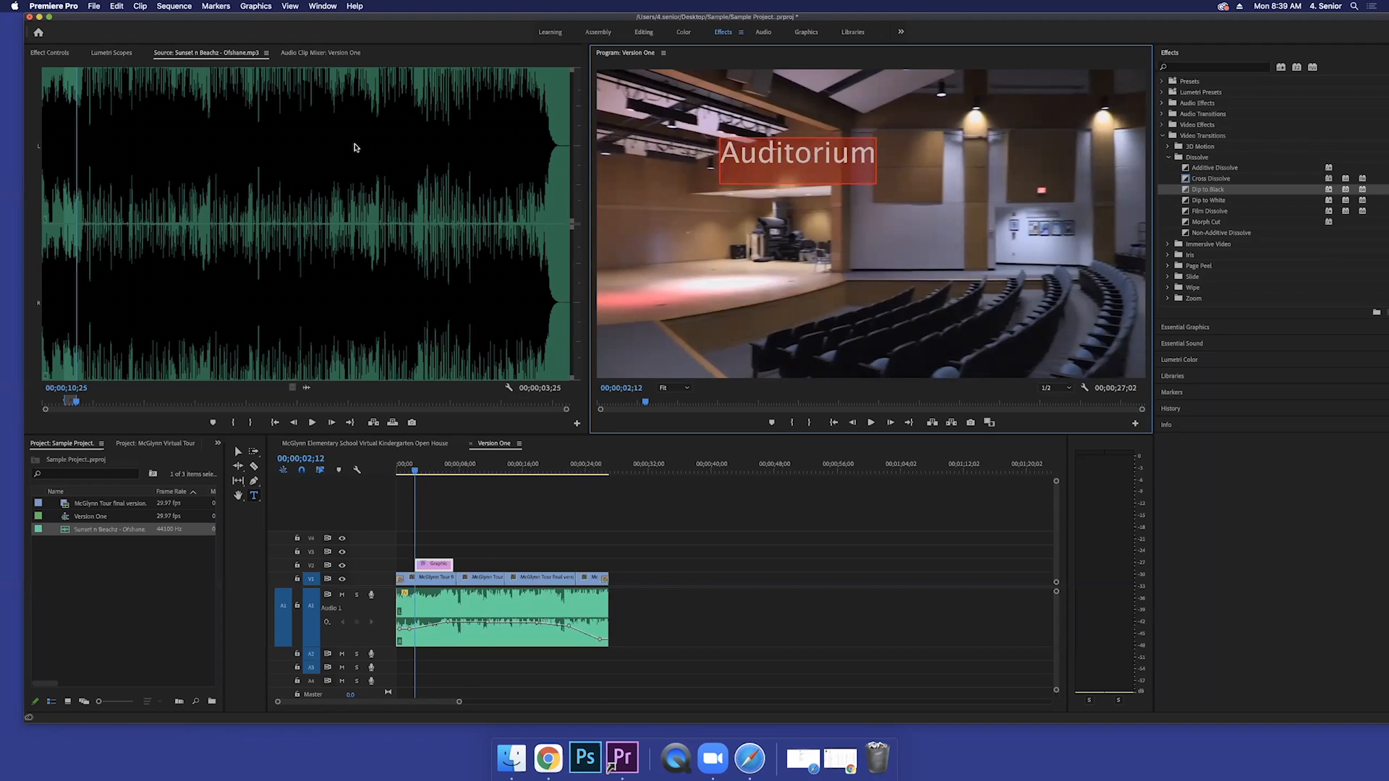
{"action": "left_click", "coordinate": [49, 53]}
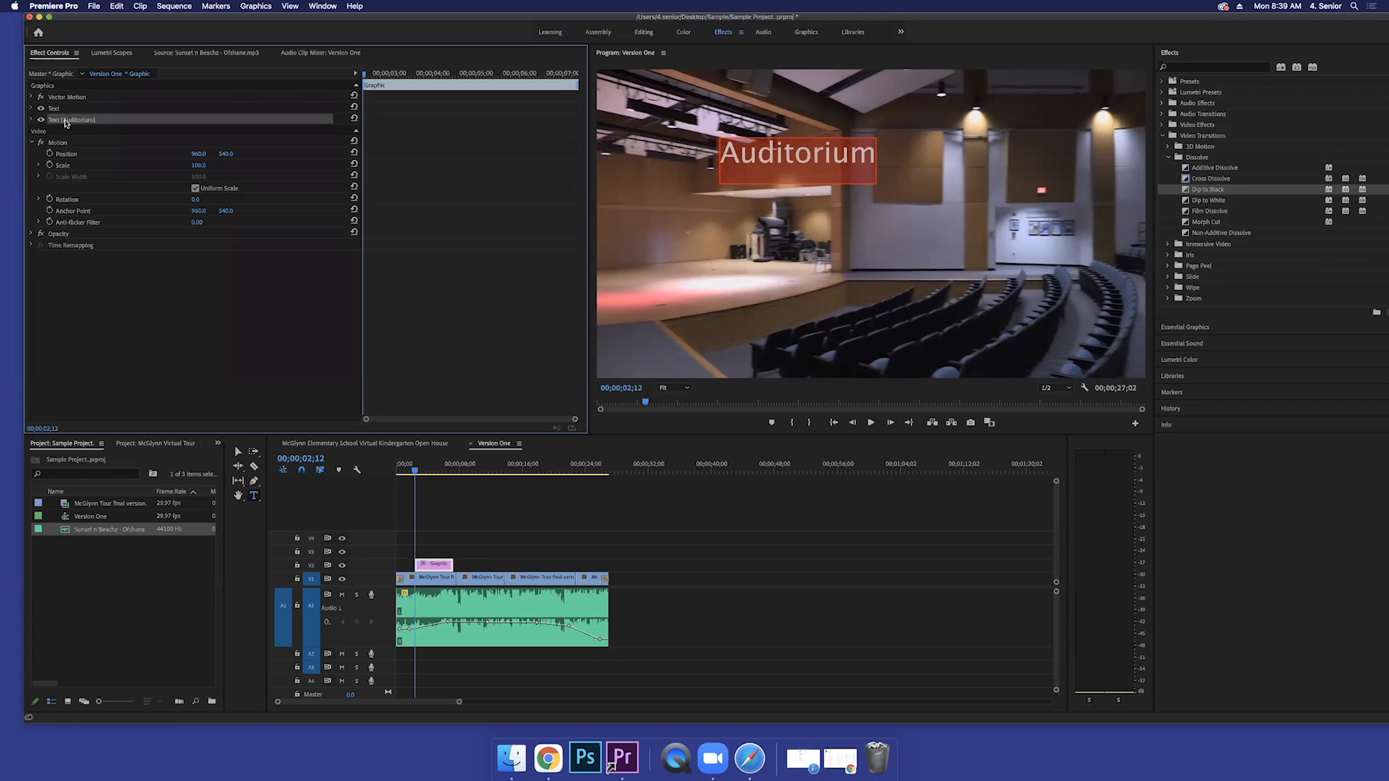
{"action": "mouse_move", "coordinate": [122, 121]}
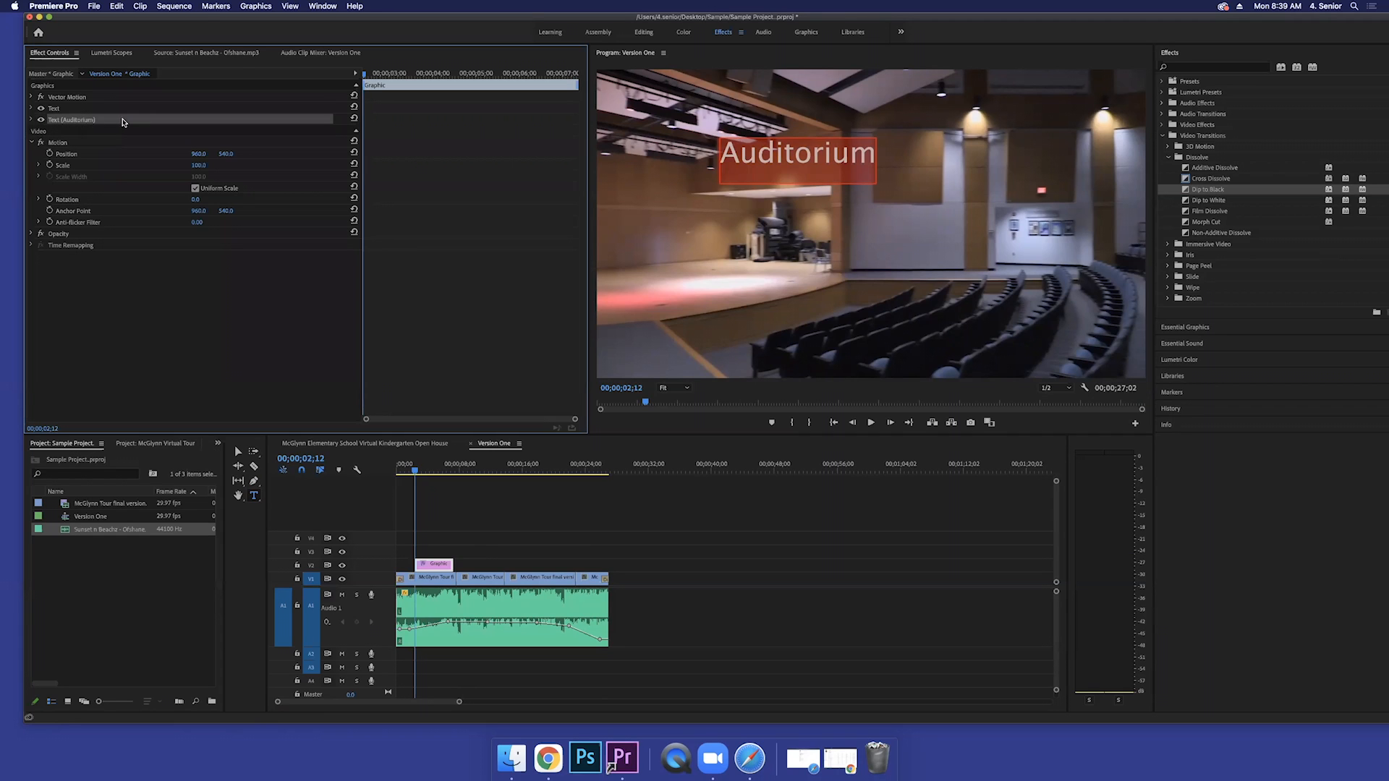
{"action": "mouse_move", "coordinate": [133, 120]}
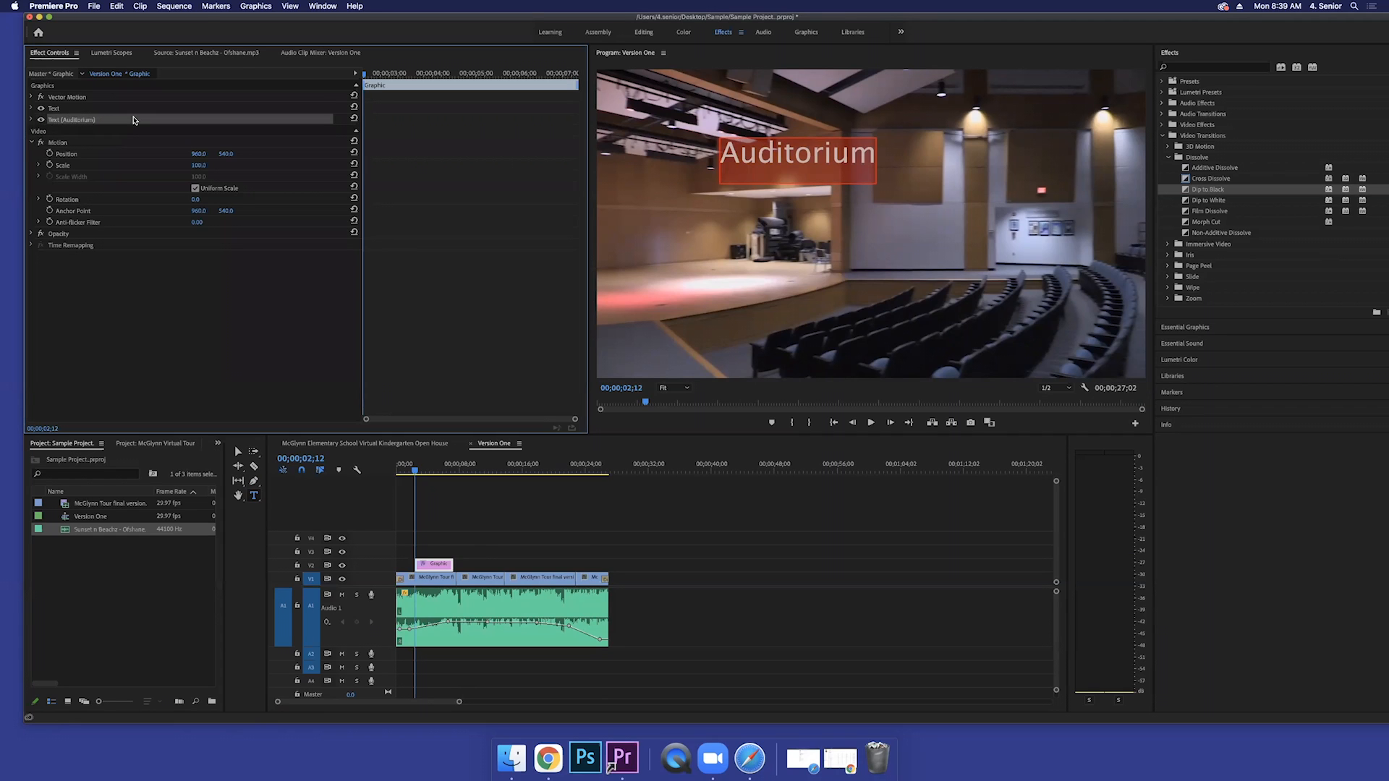
{"action": "mouse_move", "coordinate": [183, 121]}
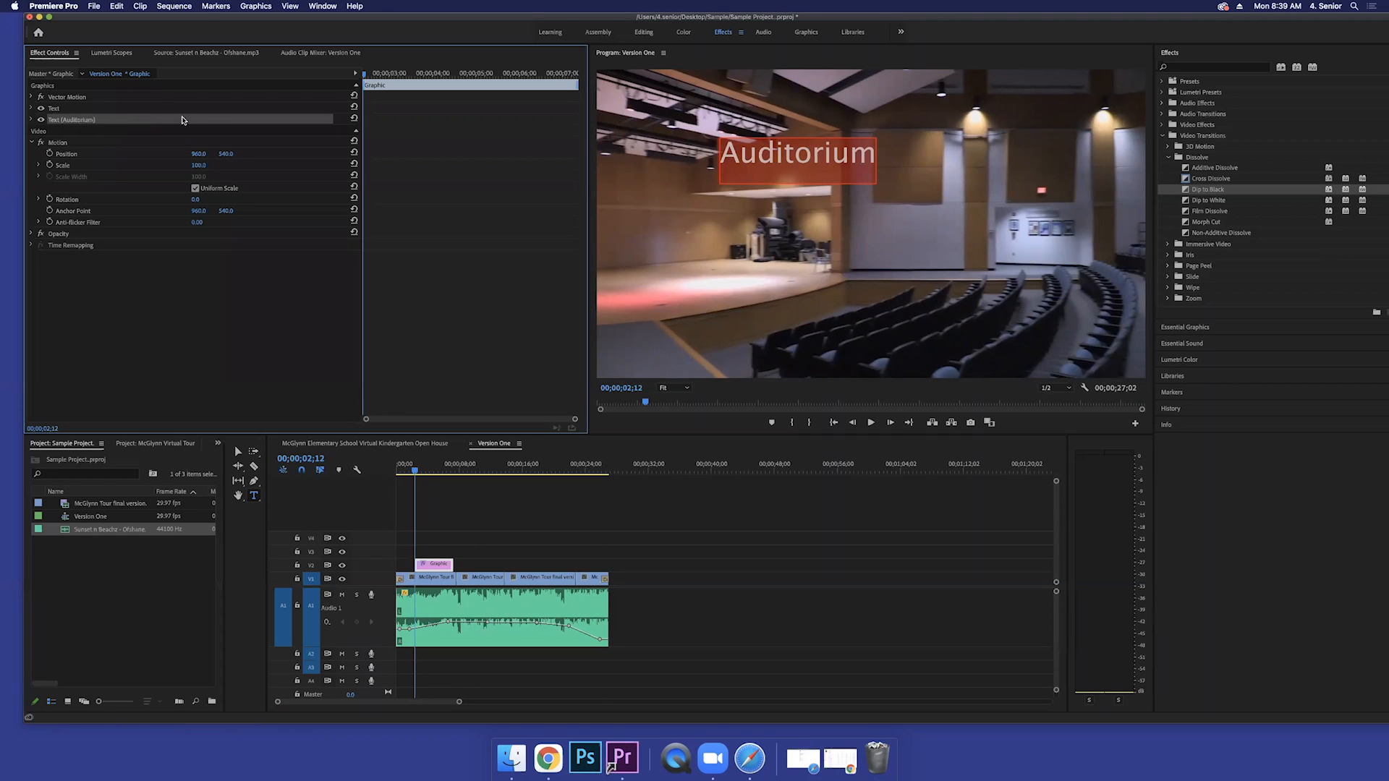
{"action": "mouse_move", "coordinate": [121, 121]}
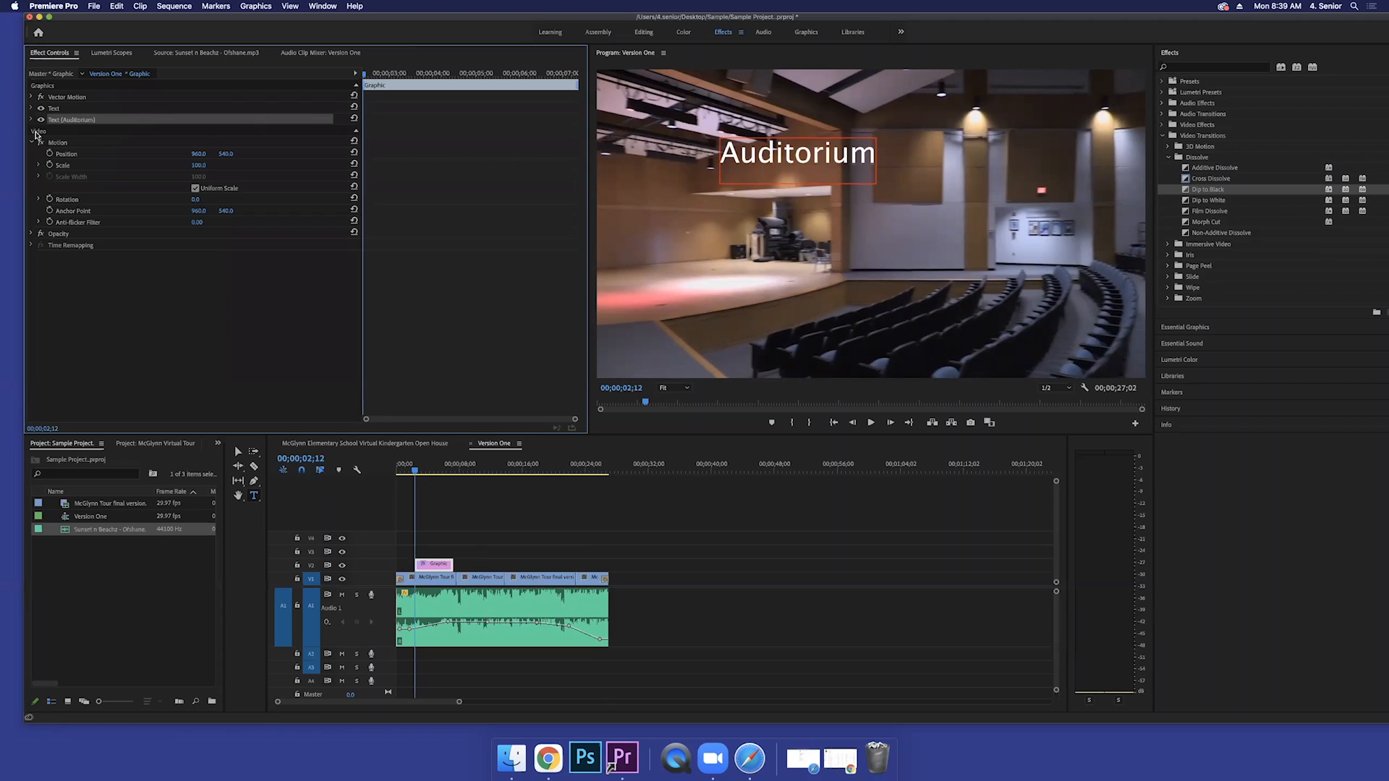
Step: Expand the Auditorium text layer and cycle left, center and right alignment, ending on Left
{"action": "left_click", "coordinate": [31, 120]}
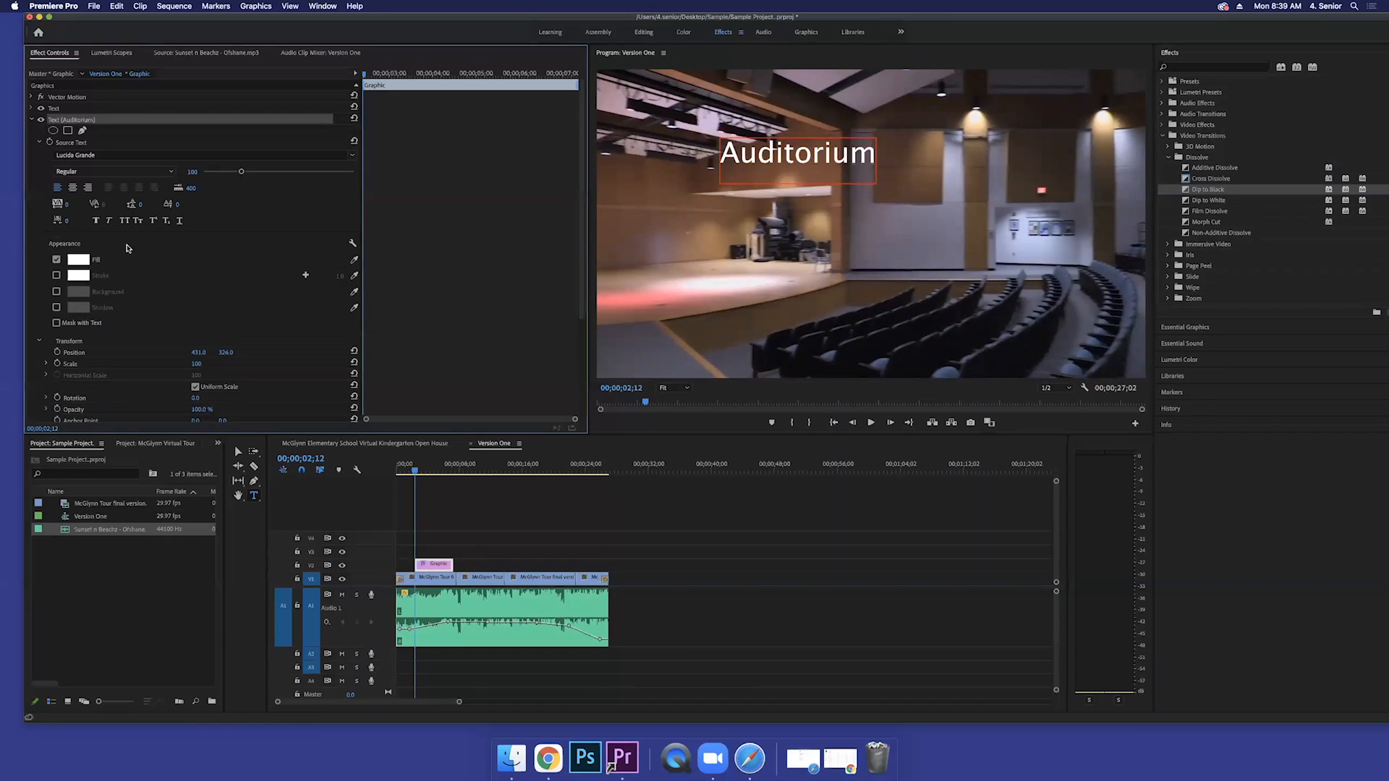
{"action": "left_click", "coordinate": [58, 187]}
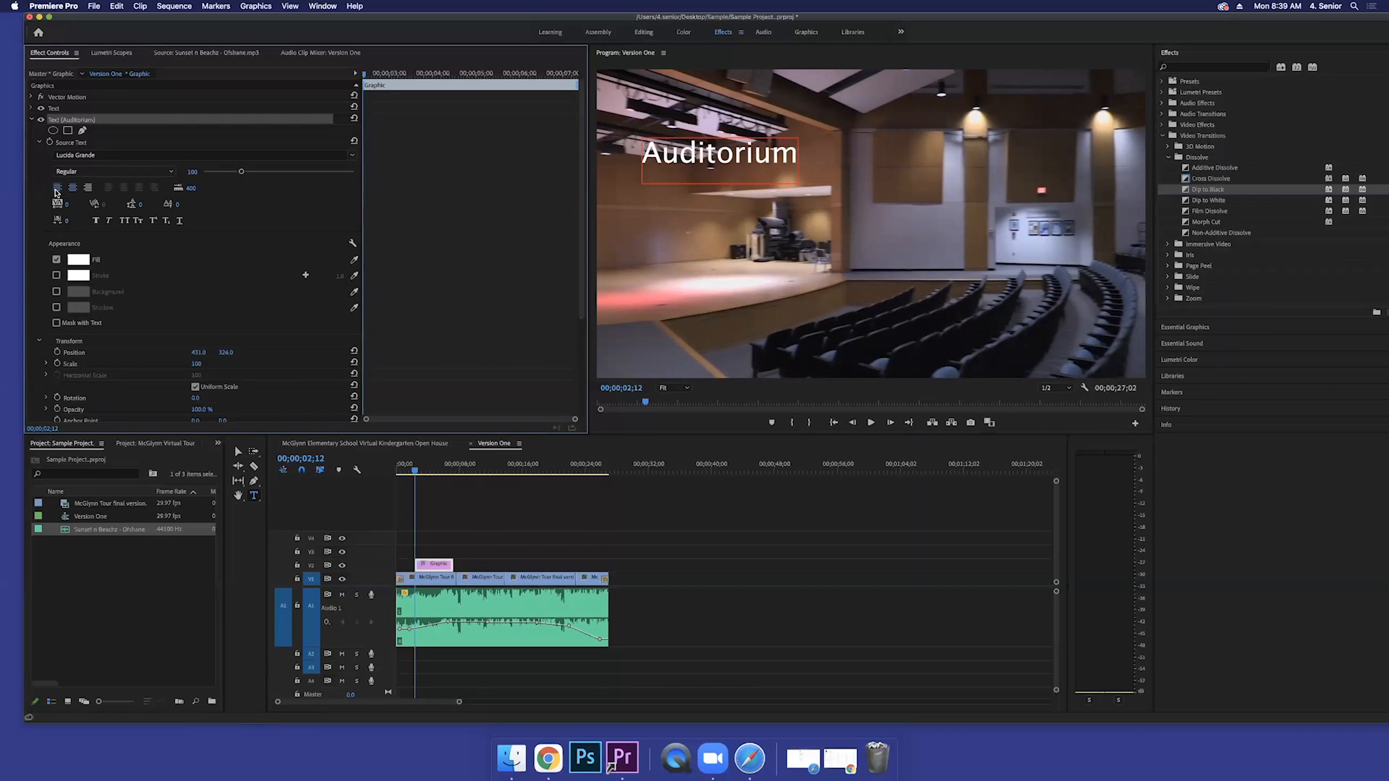
{"action": "left_click", "coordinate": [72, 188]}
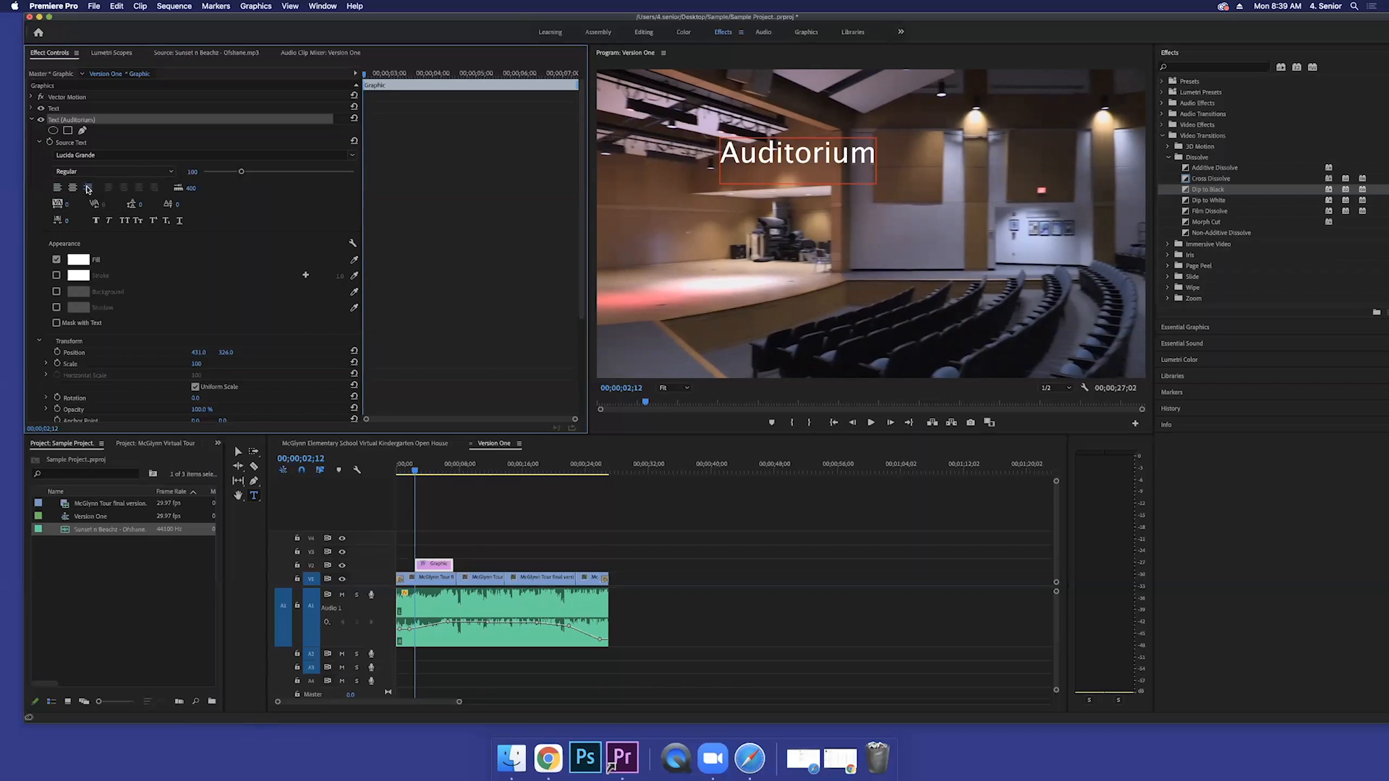
{"action": "left_click", "coordinate": [74, 187]}
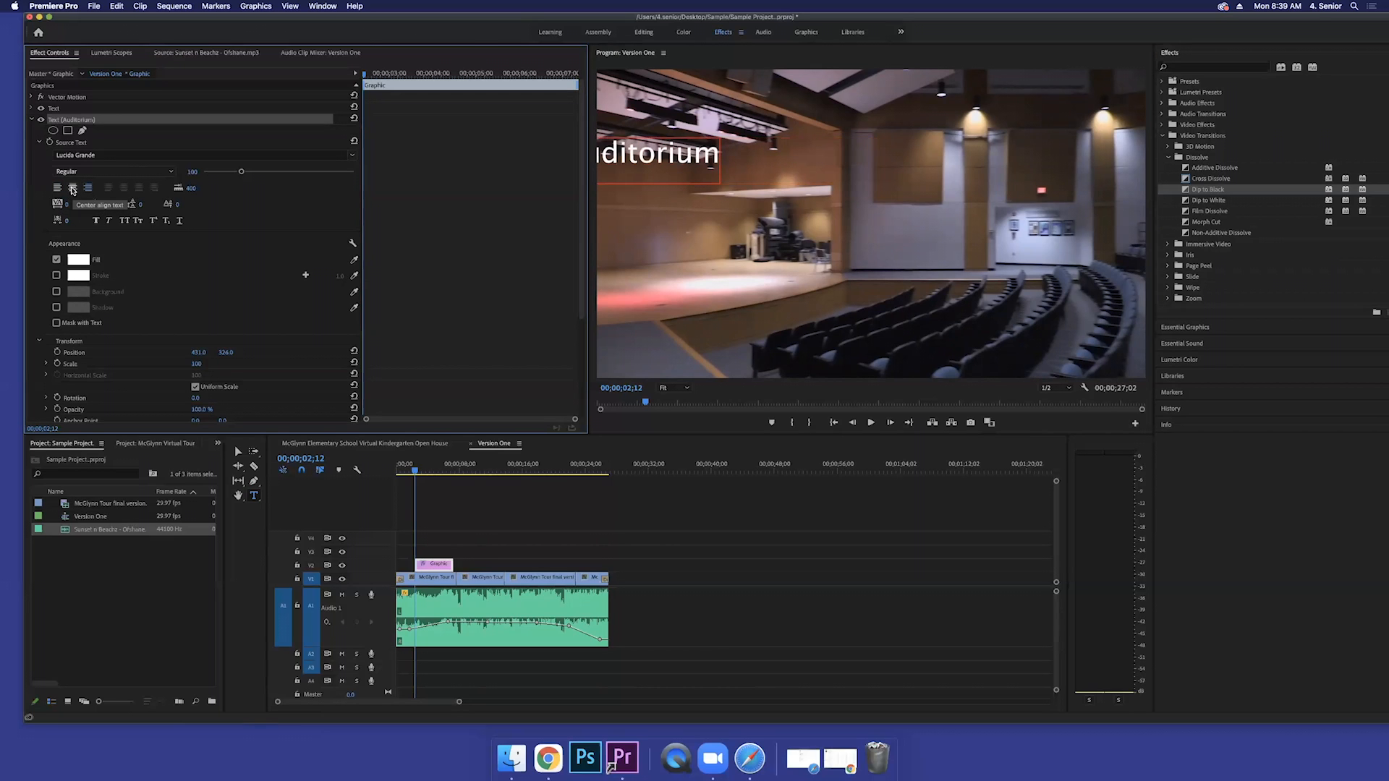
{"action": "left_click", "coordinate": [74, 187]}
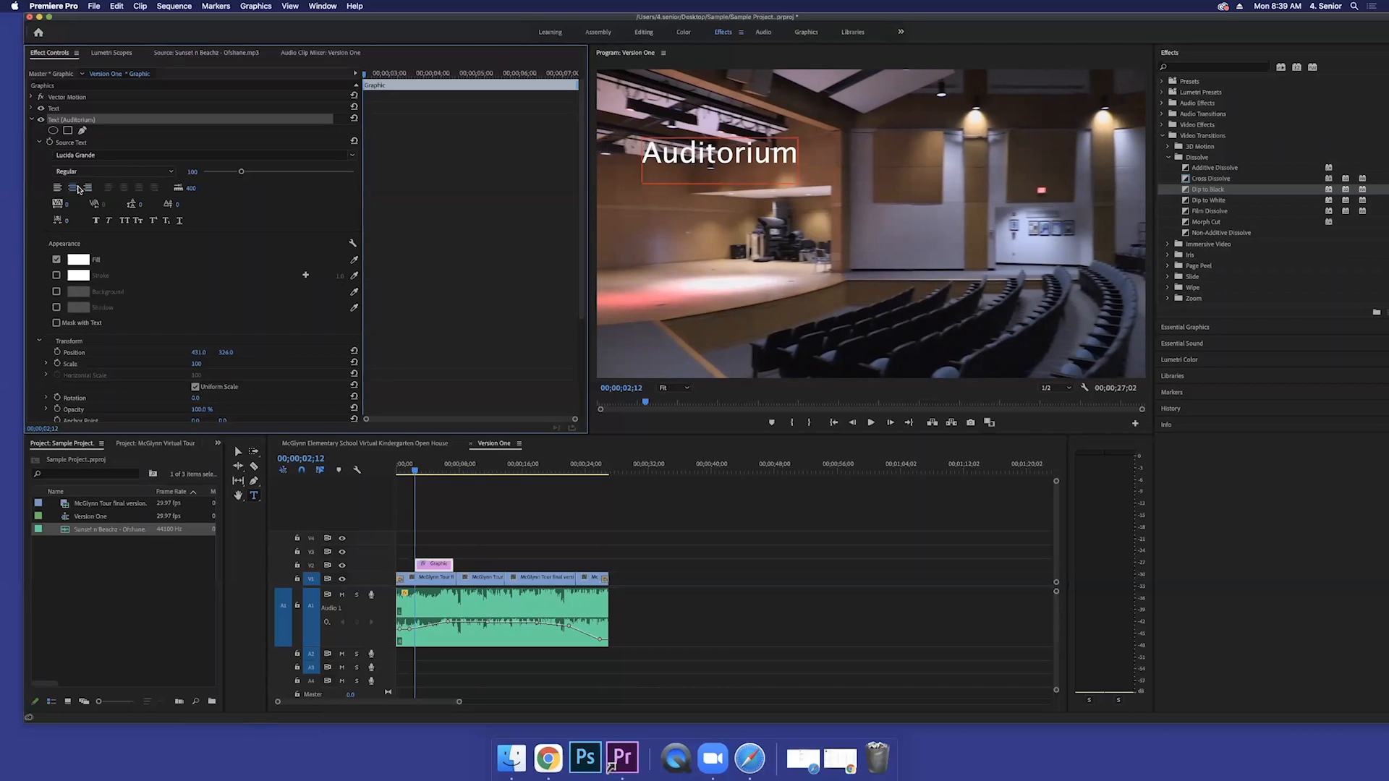
{"action": "mouse_move", "coordinate": [72, 187]}
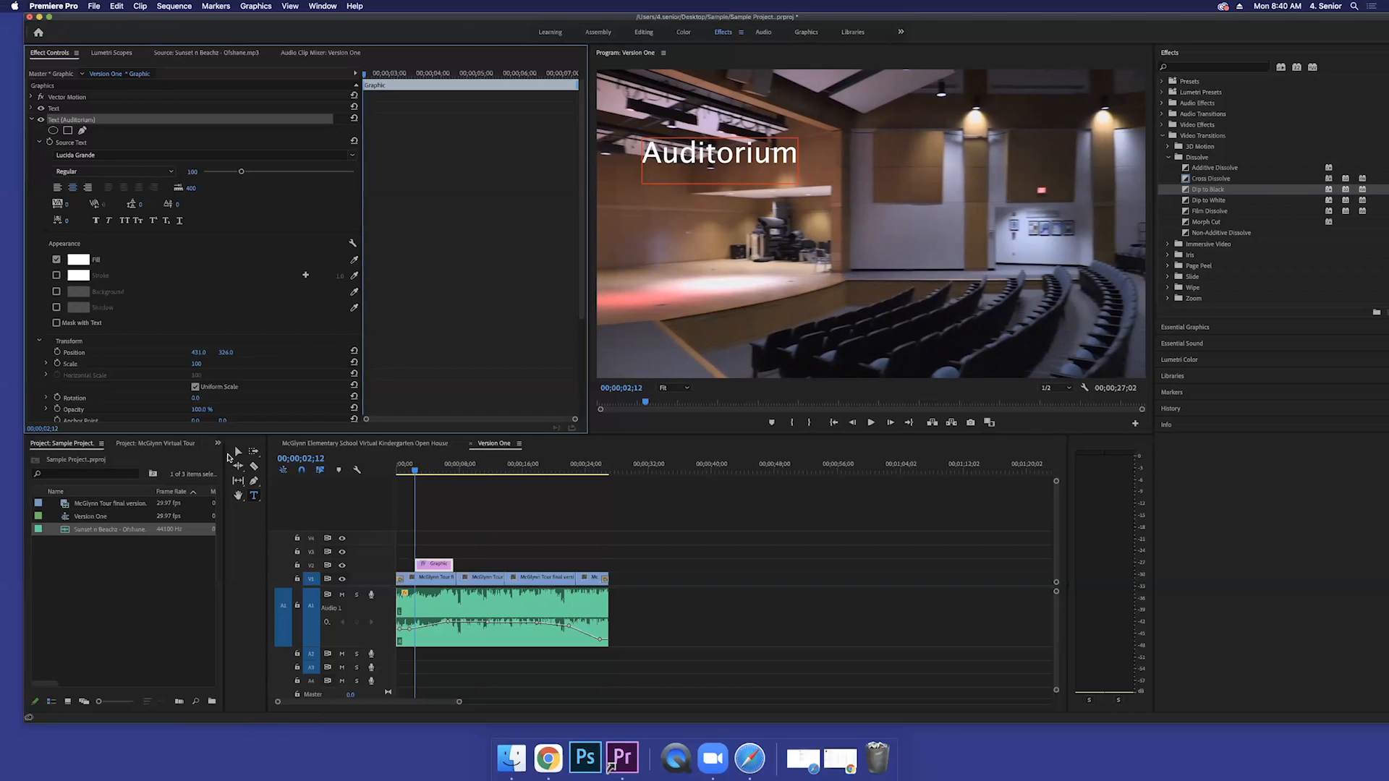
{"action": "mouse_move", "coordinate": [702, 236]}
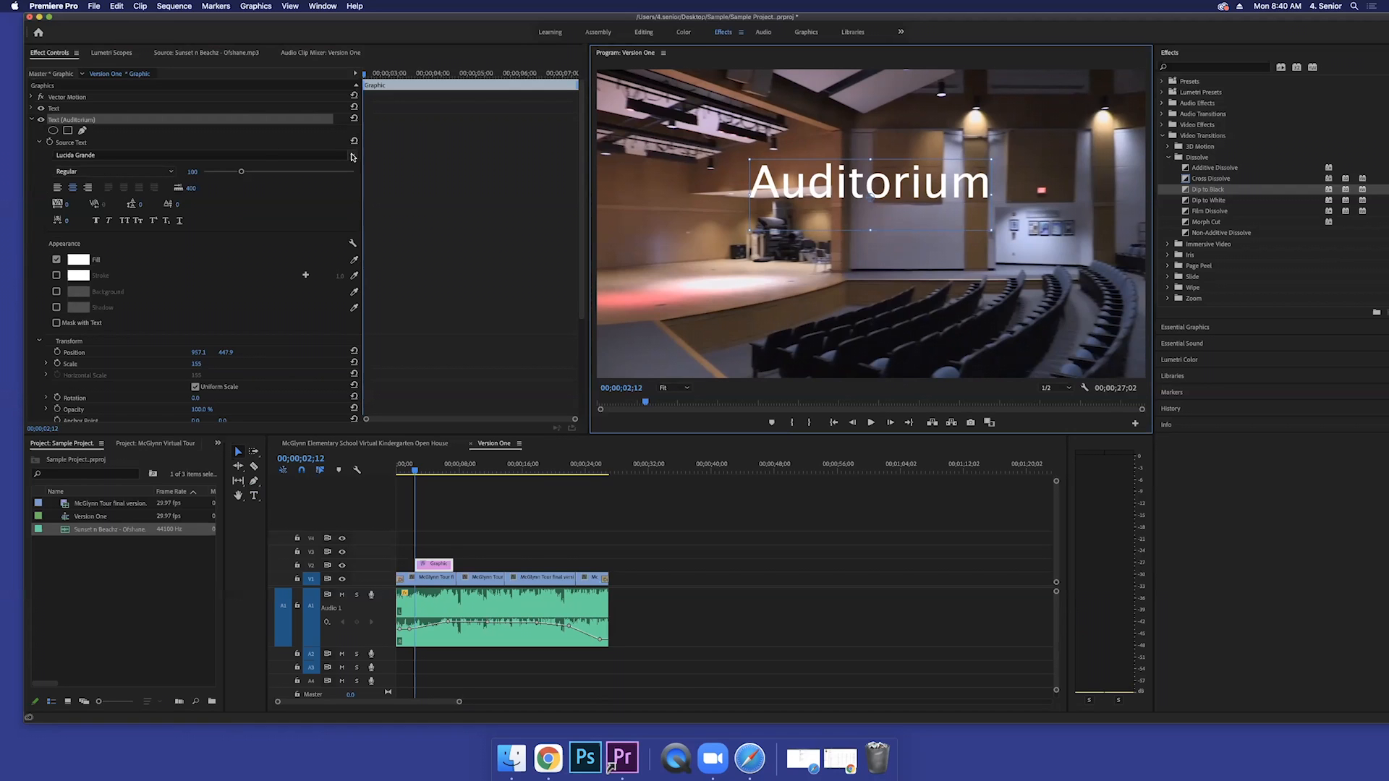
{"action": "mouse_move", "coordinate": [352, 158]}
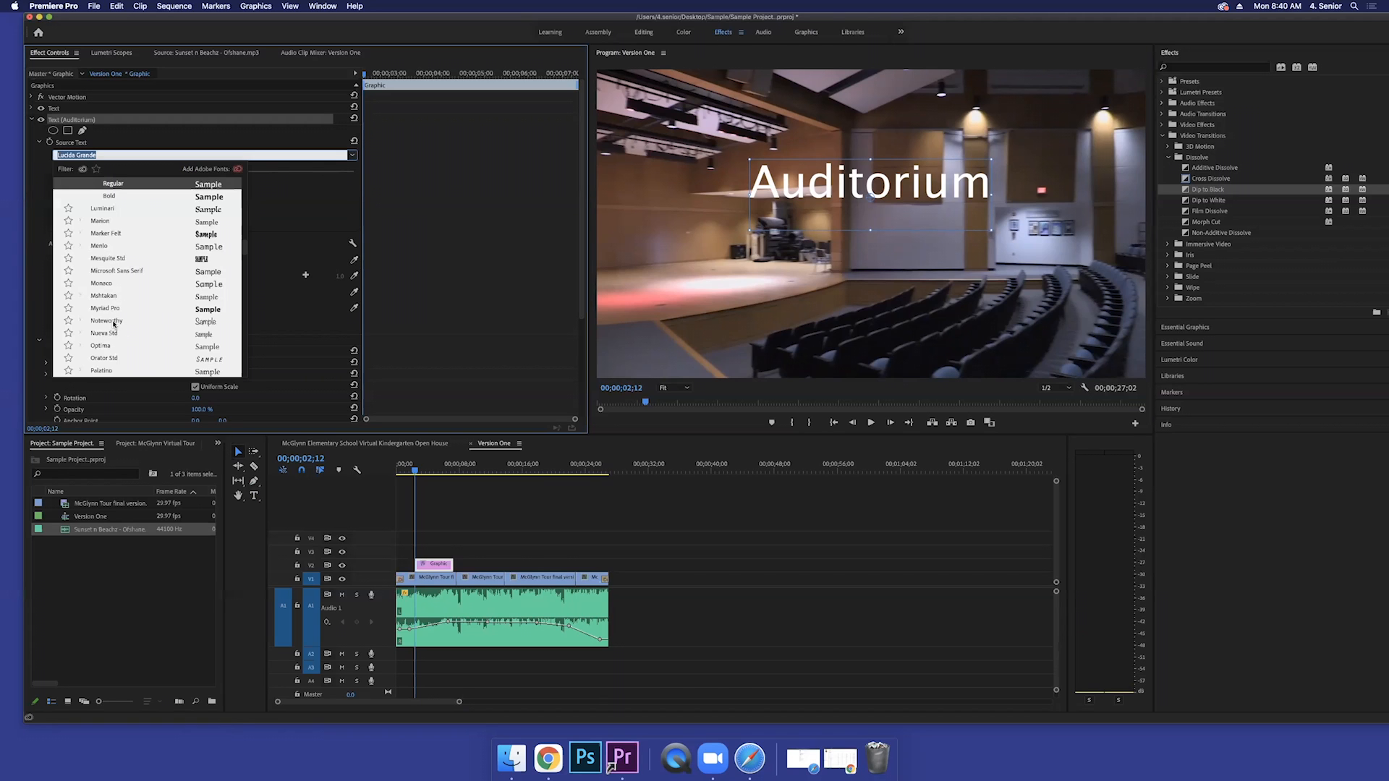
Step: Preview a handwritten-style font for the Auditorium title from the font list
{"action": "left_click", "coordinate": [106, 319]}
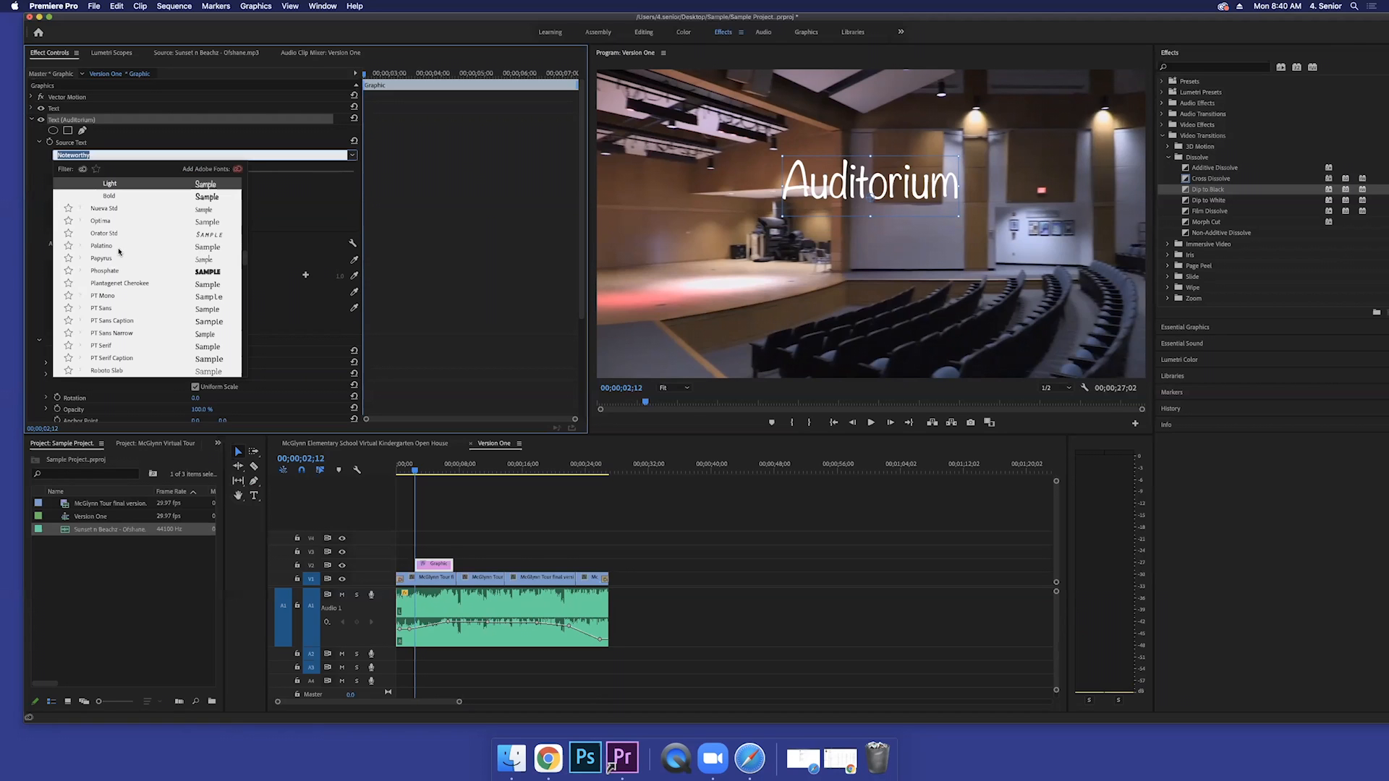
Step: Set the Auditorium title font to Palatino and bring up its fill colour chooser
{"action": "left_click", "coordinate": [101, 246]}
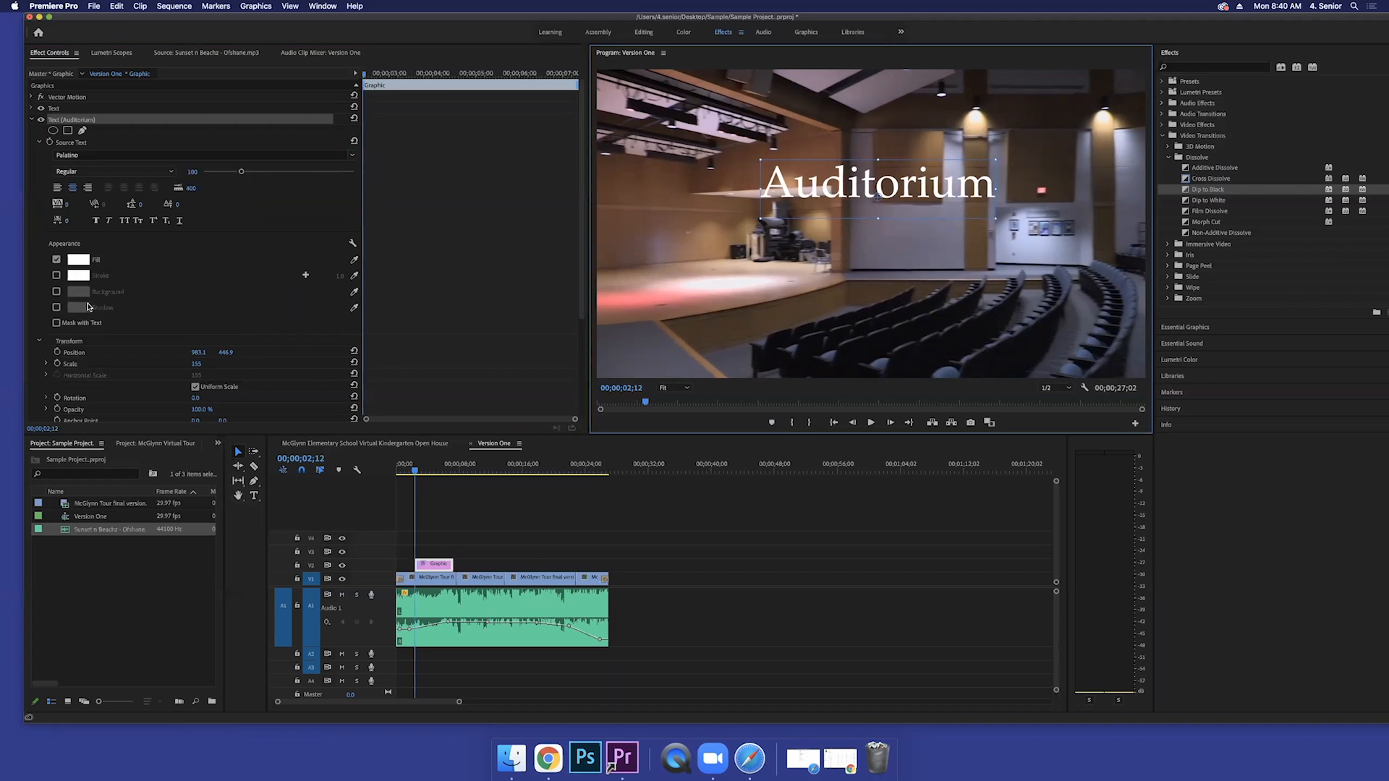
{"action": "left_click", "coordinate": [79, 259]}
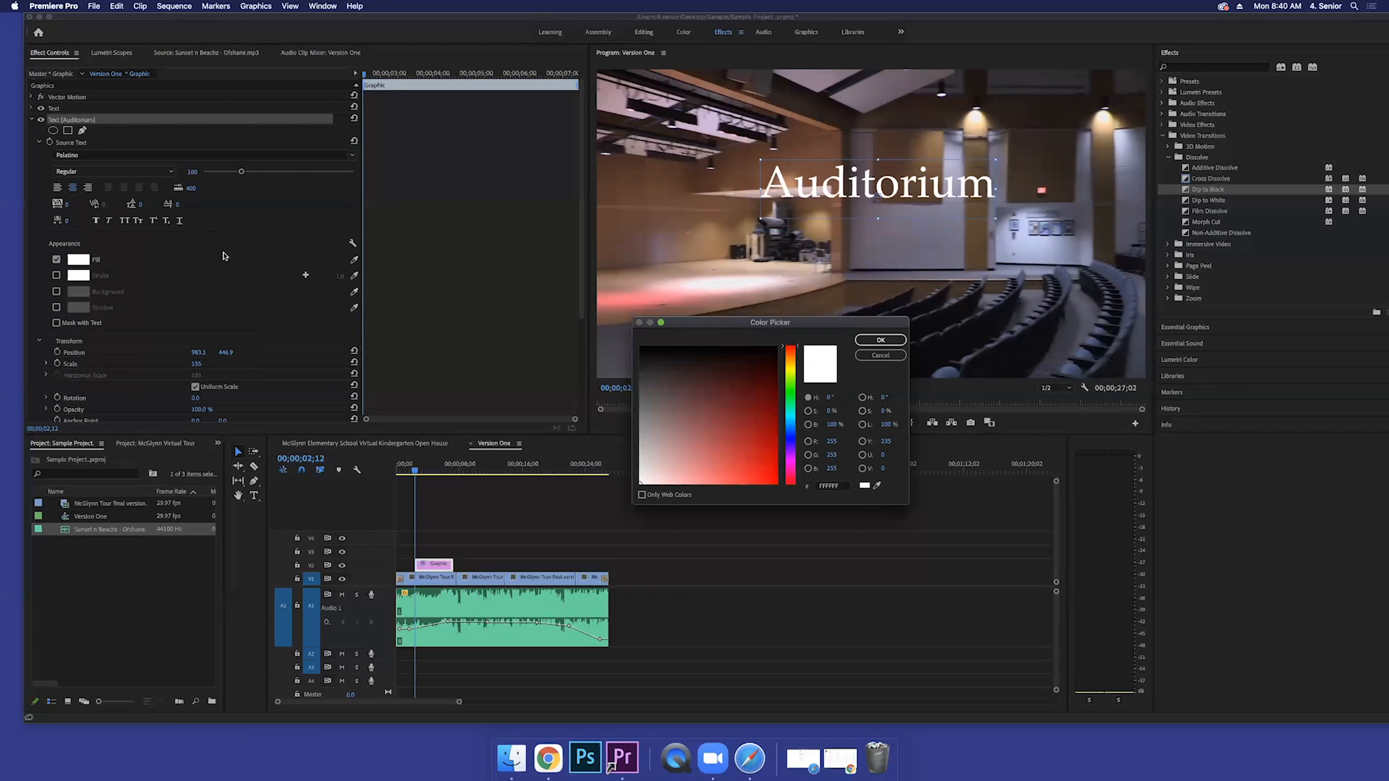
{"action": "mouse_move", "coordinate": [210, 297]}
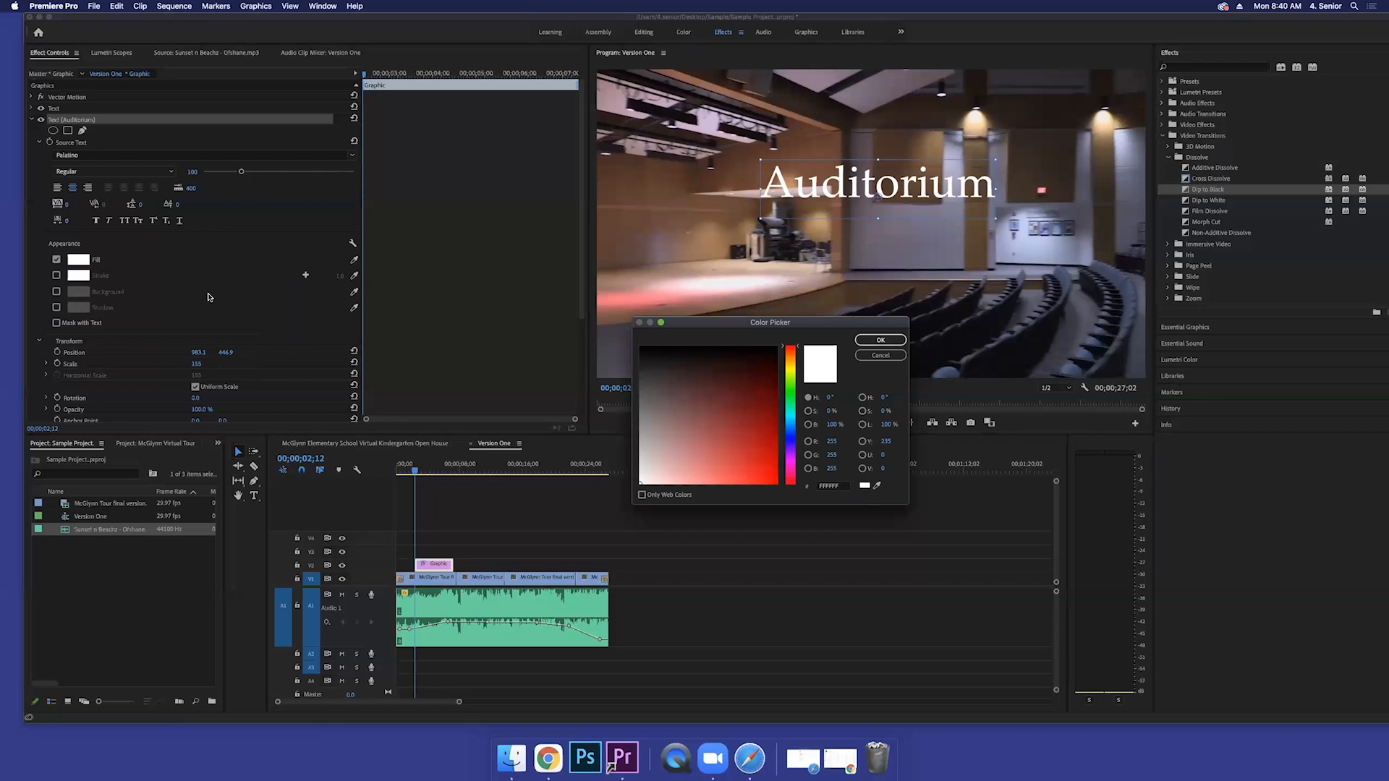
{"action": "mouse_move", "coordinate": [627, 132]}
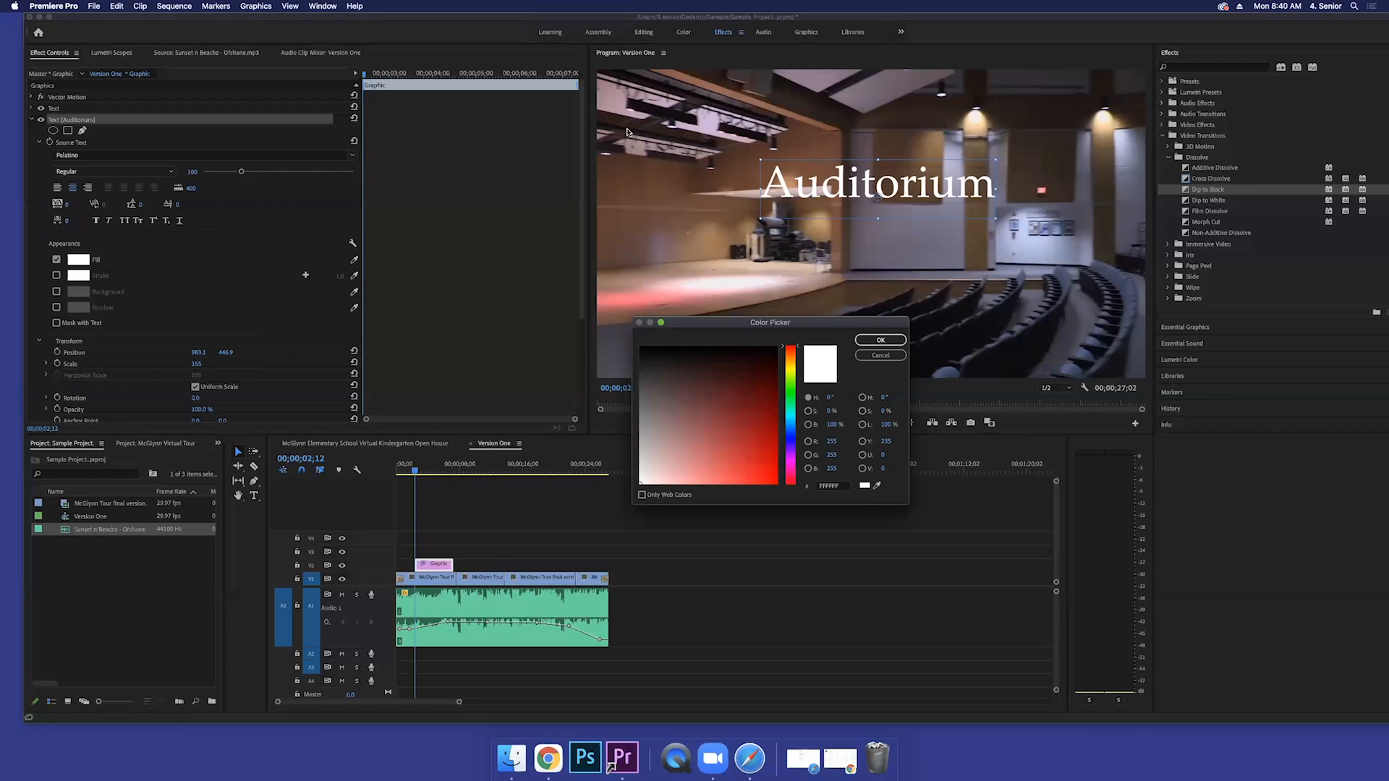
{"action": "mouse_move", "coordinate": [584, 208]}
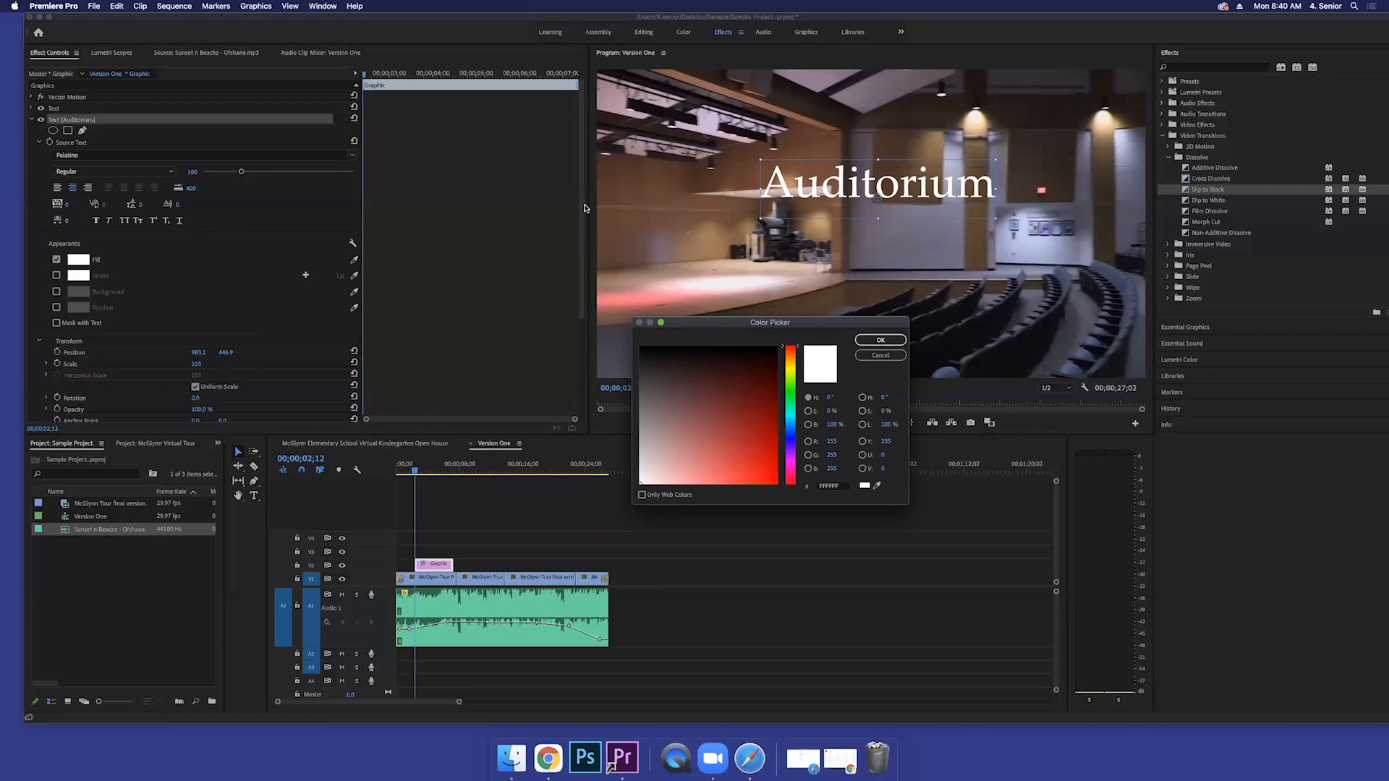
{"action": "mouse_move", "coordinate": [735, 388]}
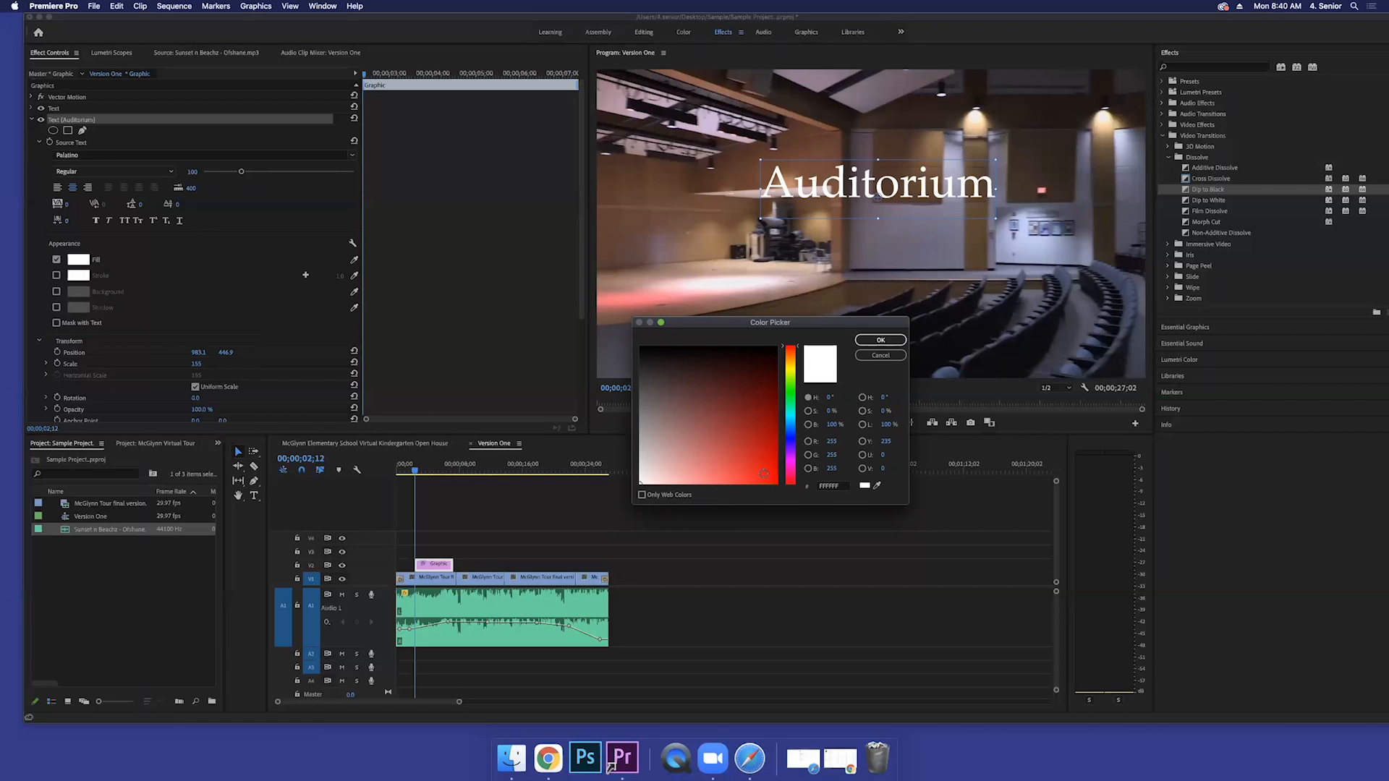
Step: Try a red fill and a dark background on the title, then revert to white fill with no background
{"action": "left_click", "coordinate": [878, 340]}
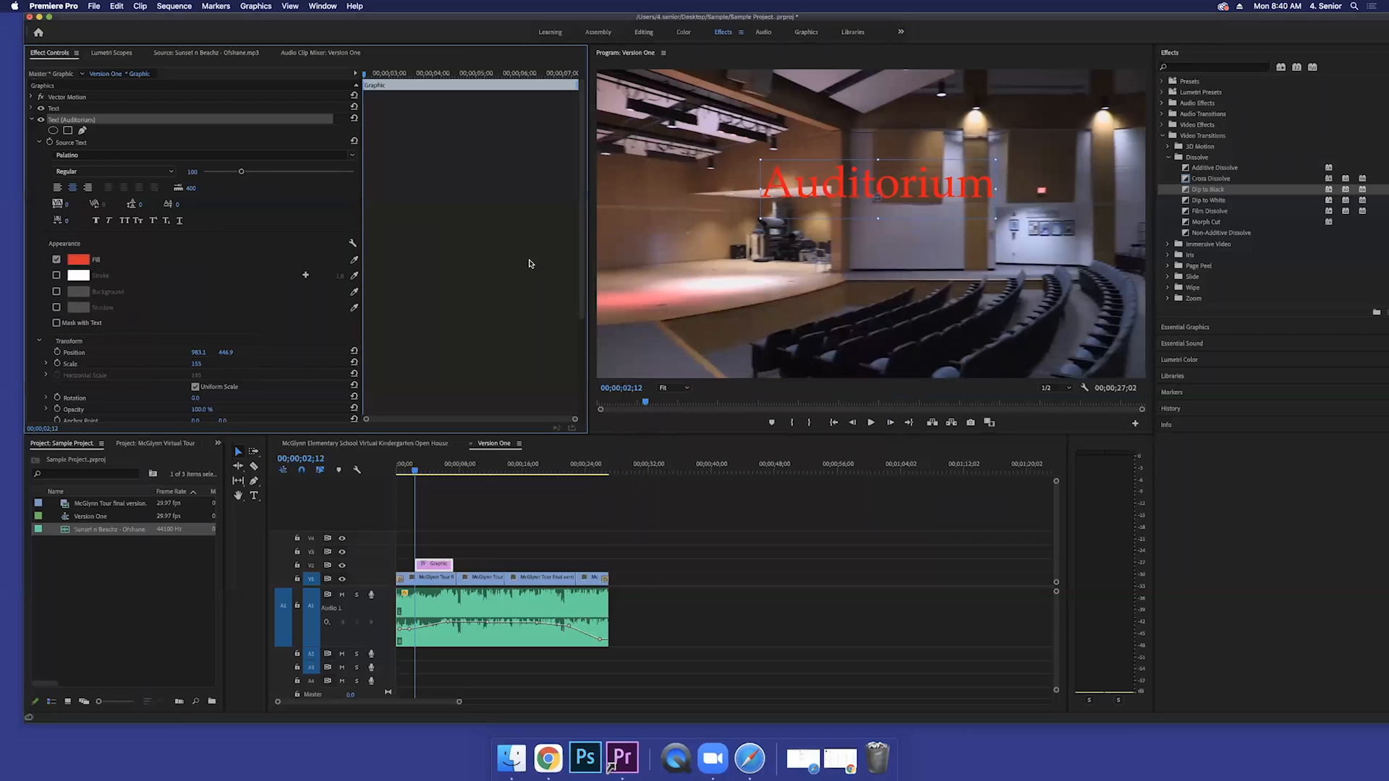
{"action": "scroll", "scroll_direction": "down", "scroll_amount": 3}
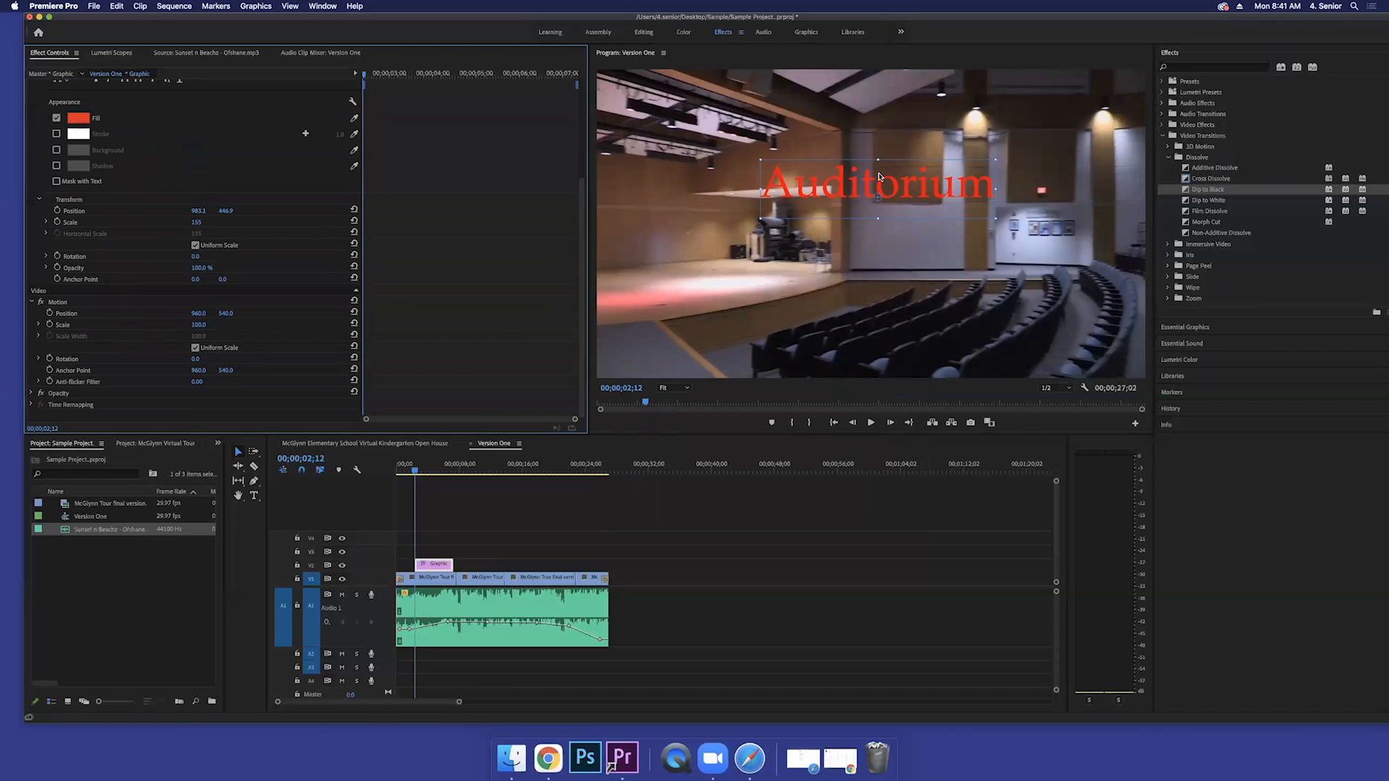
{"action": "mouse_move", "coordinate": [577, 258]}
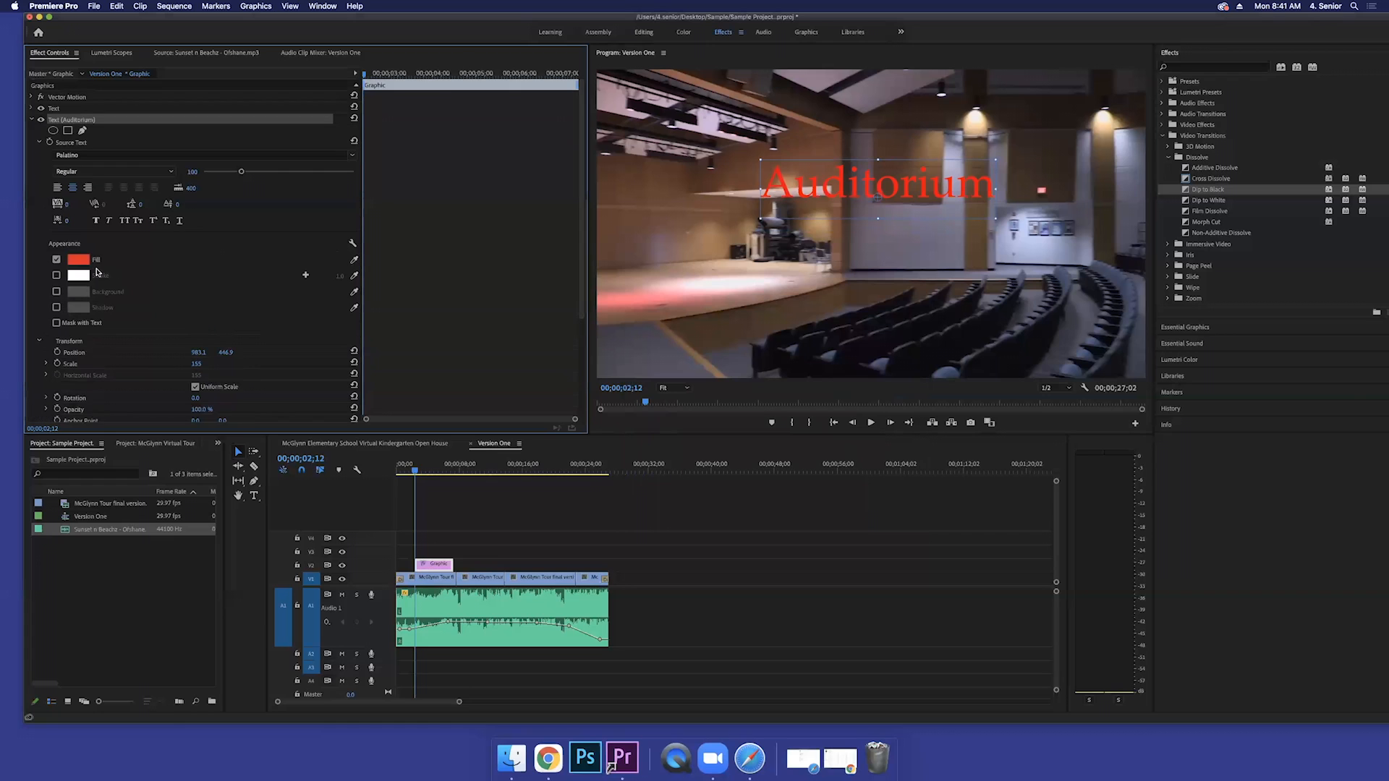
{"action": "mouse_move", "coordinate": [429, 274]}
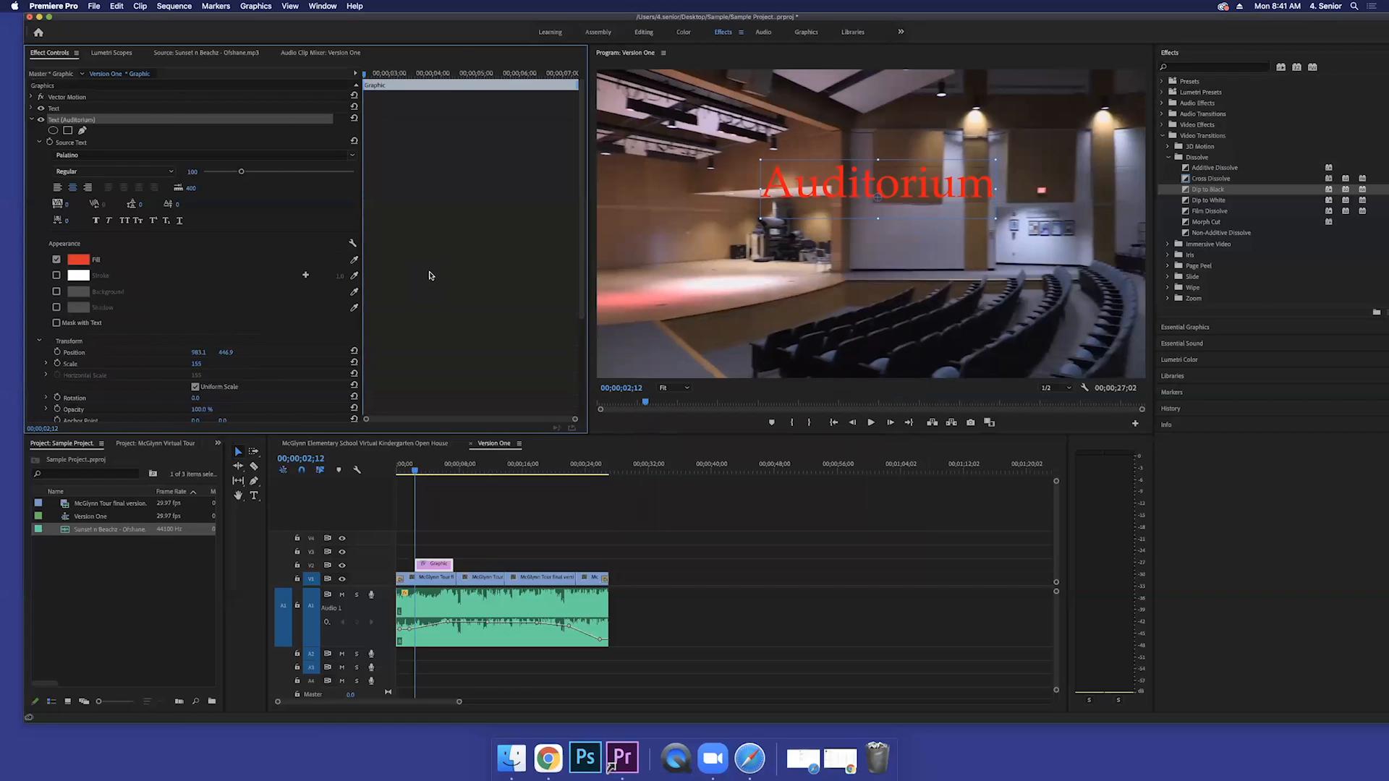
{"action": "left_click", "coordinate": [82, 259]}
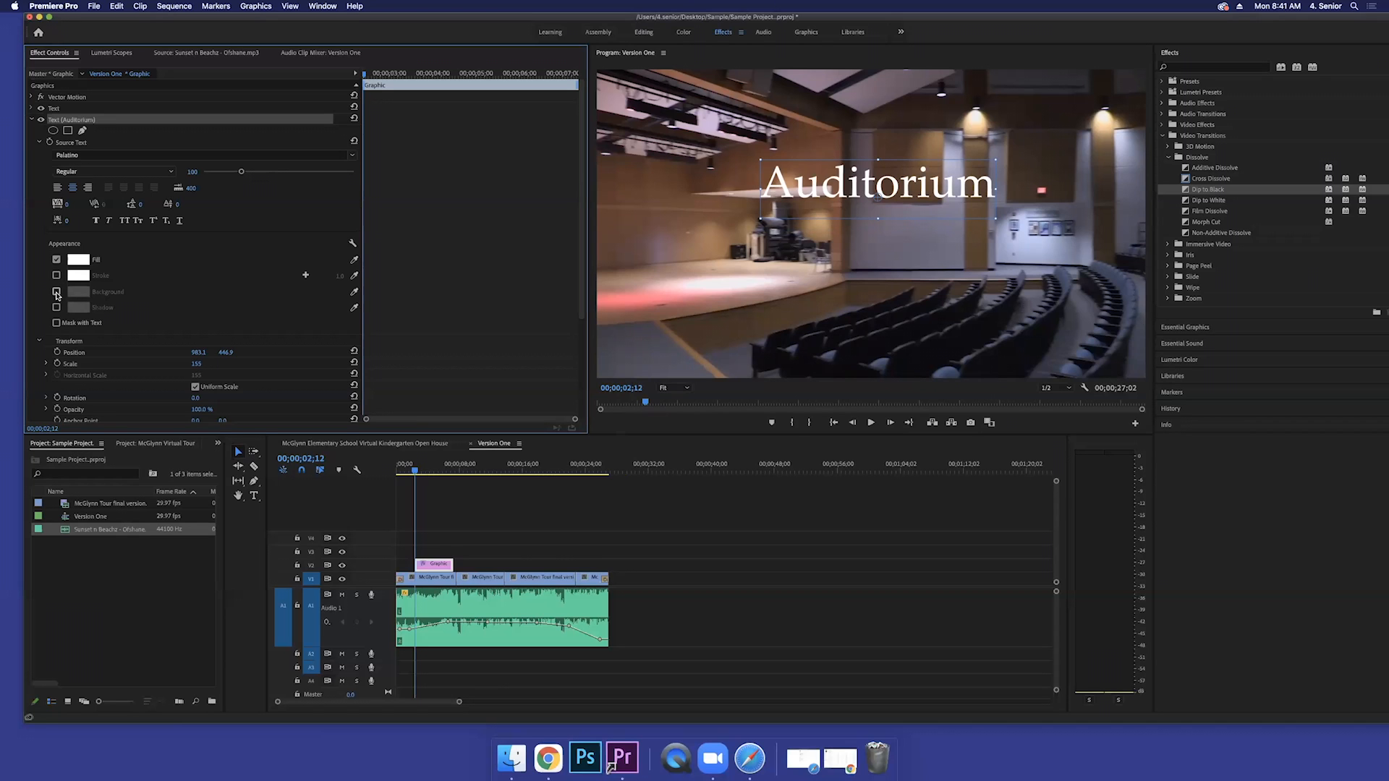
{"action": "left_click", "coordinate": [75, 291]}
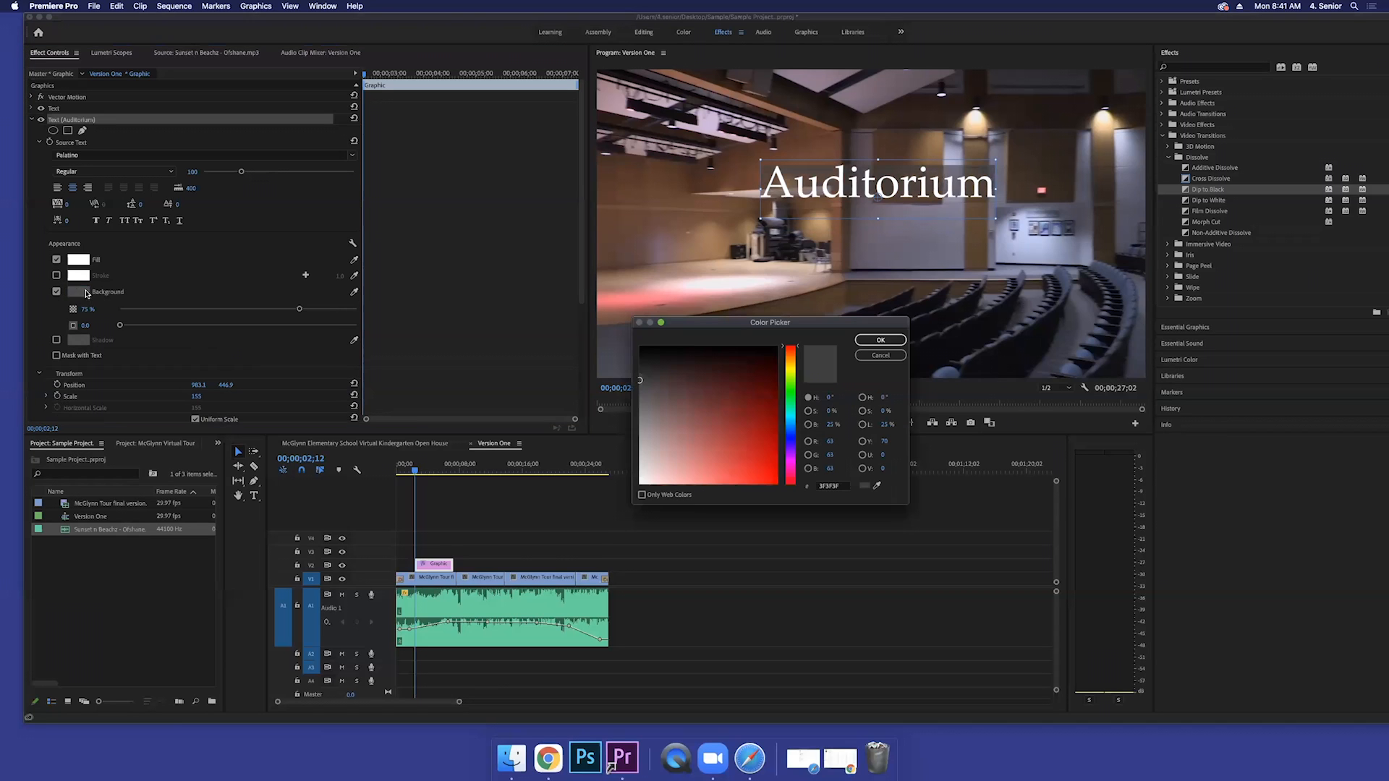
{"action": "left_click", "coordinate": [647, 353]}
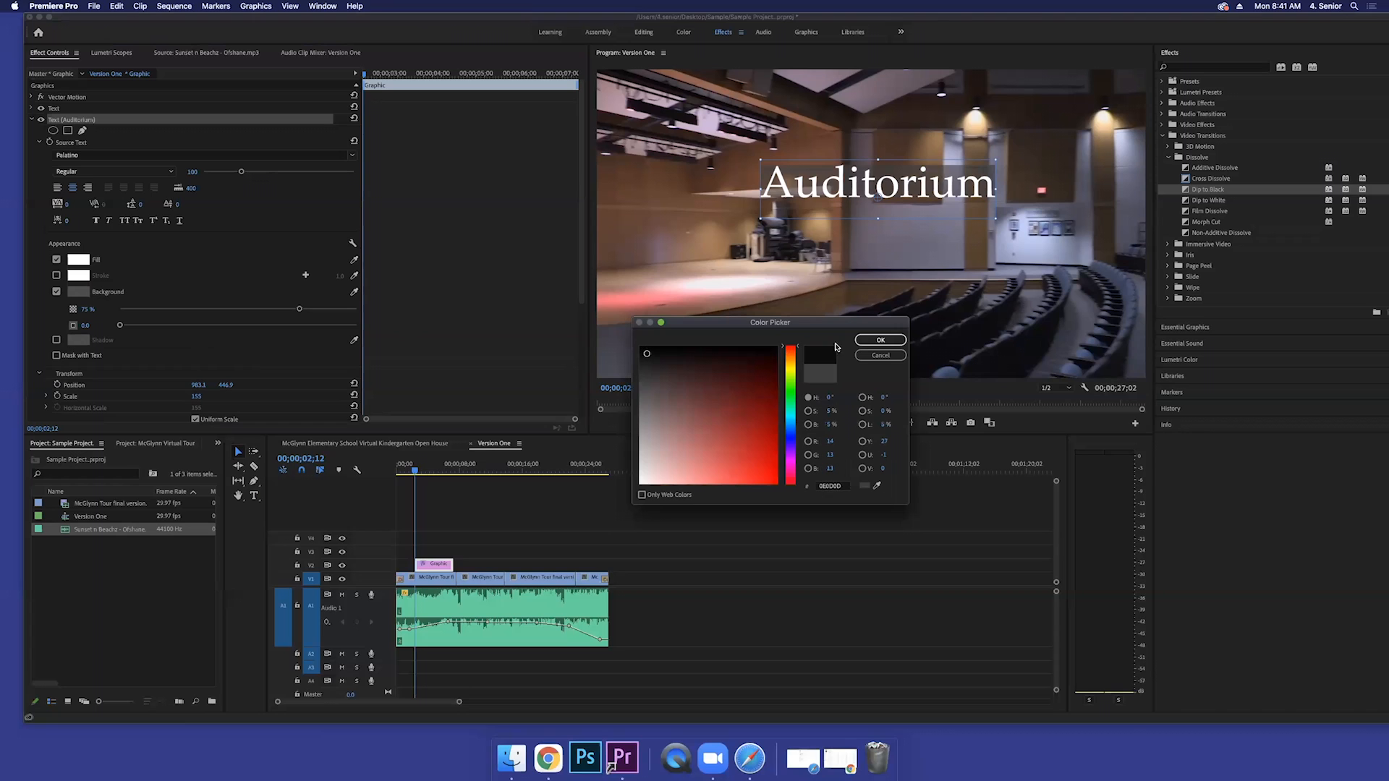
{"action": "left_click", "coordinate": [878, 340]}
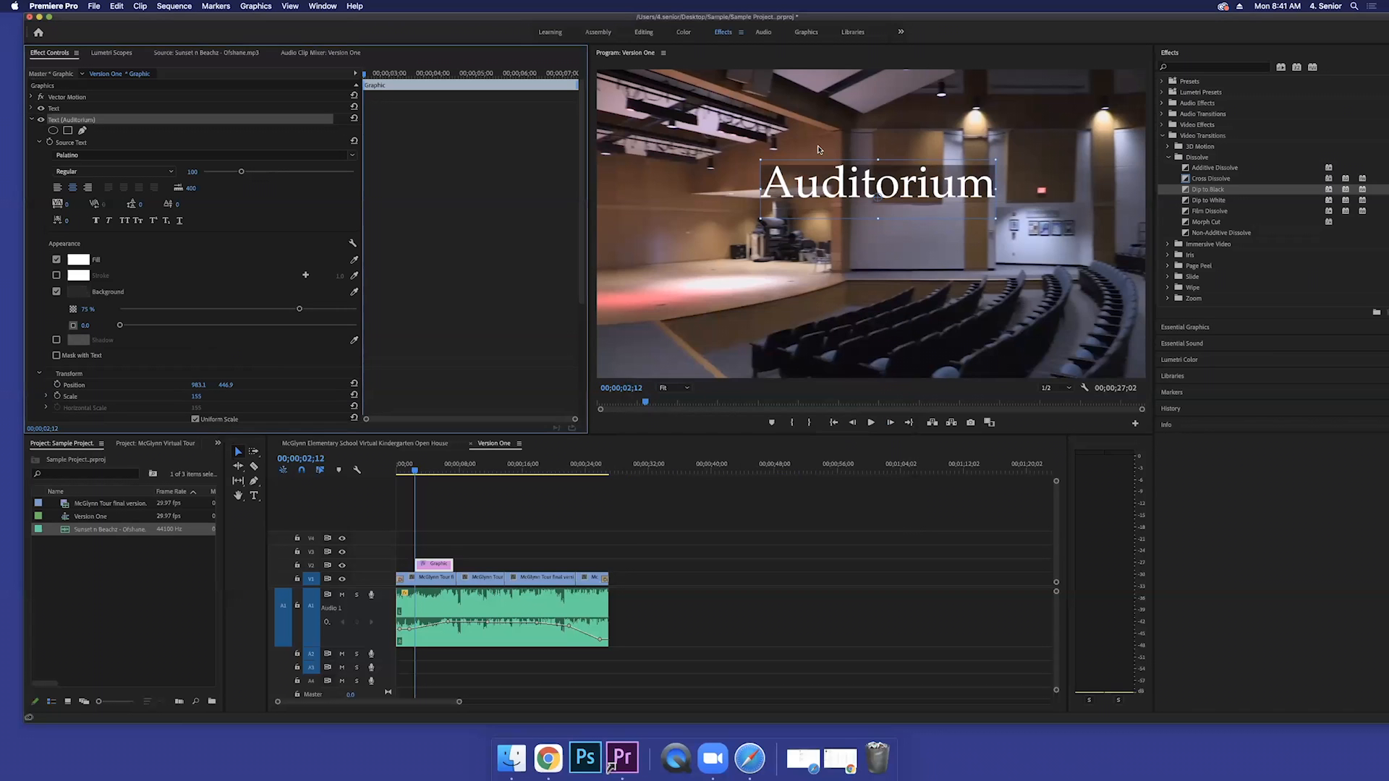
{"action": "mouse_move", "coordinate": [883, 176]}
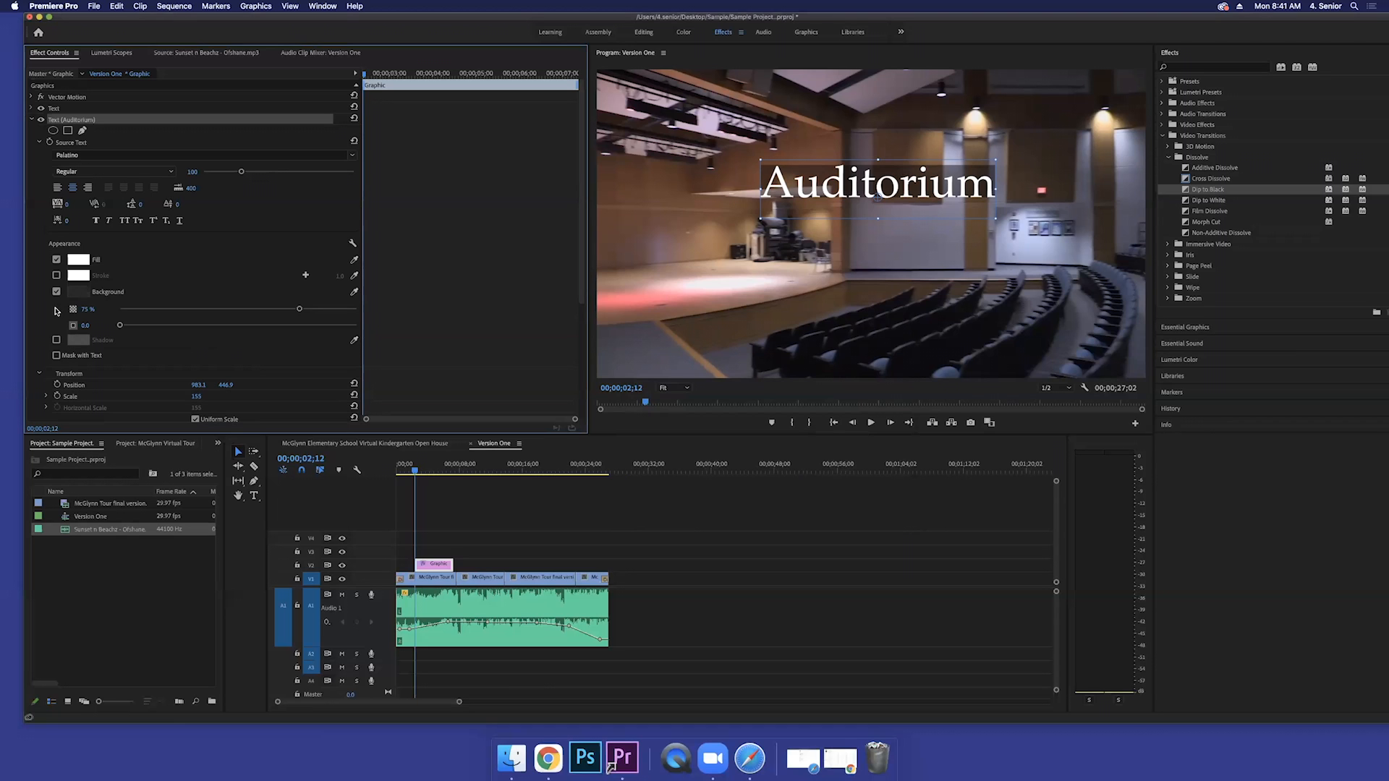
{"action": "left_click", "coordinate": [56, 291]}
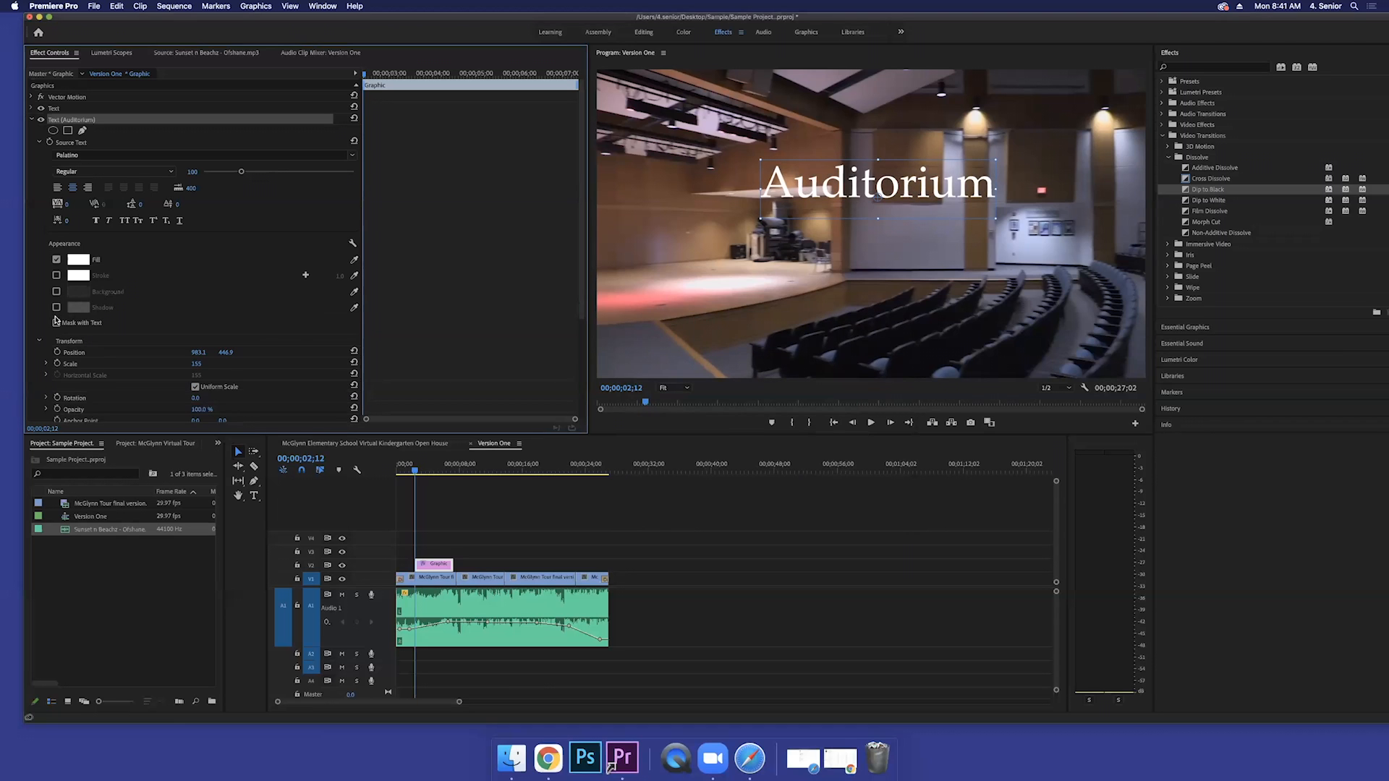
Step: Enable a drop shadow on the Auditorium title and enlarge its font size
{"action": "left_click", "coordinate": [56, 306]}
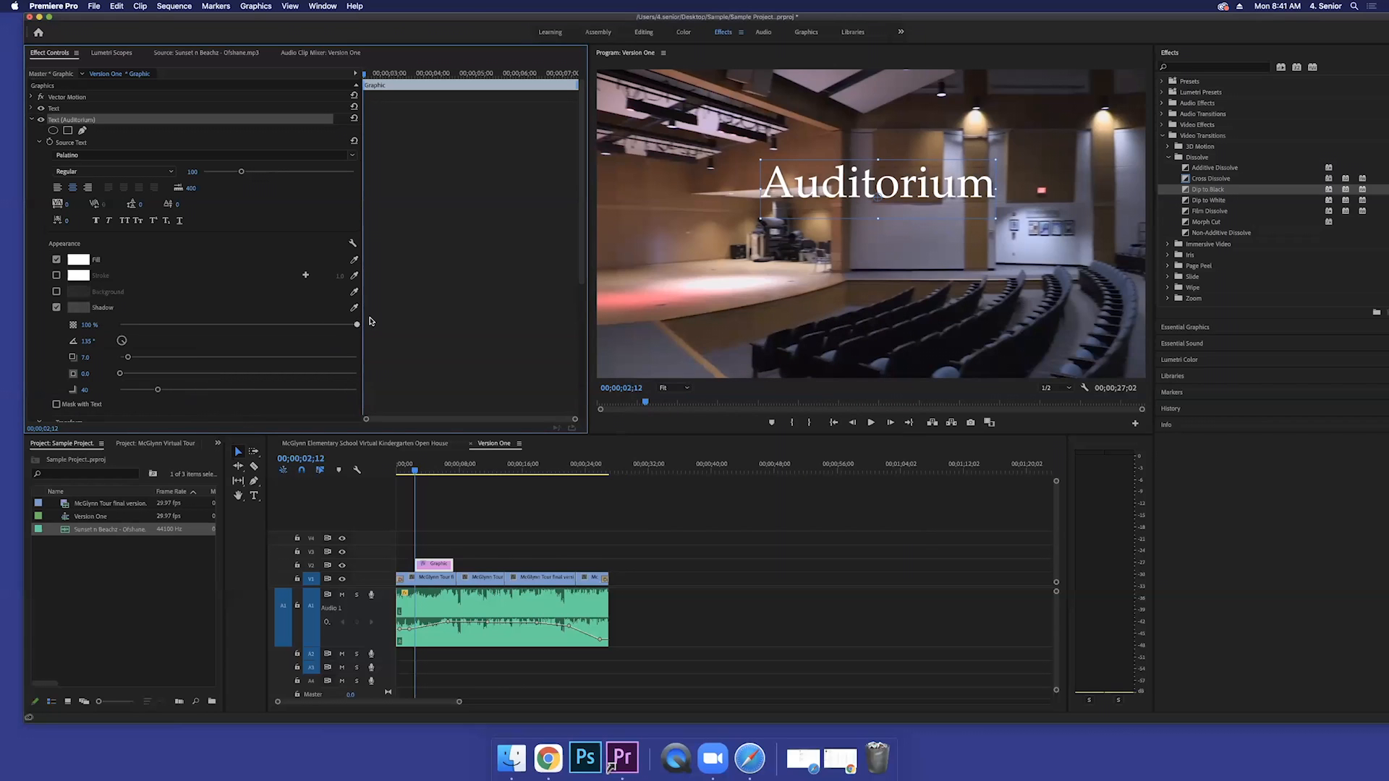
{"action": "mouse_move", "coordinate": [151, 330]}
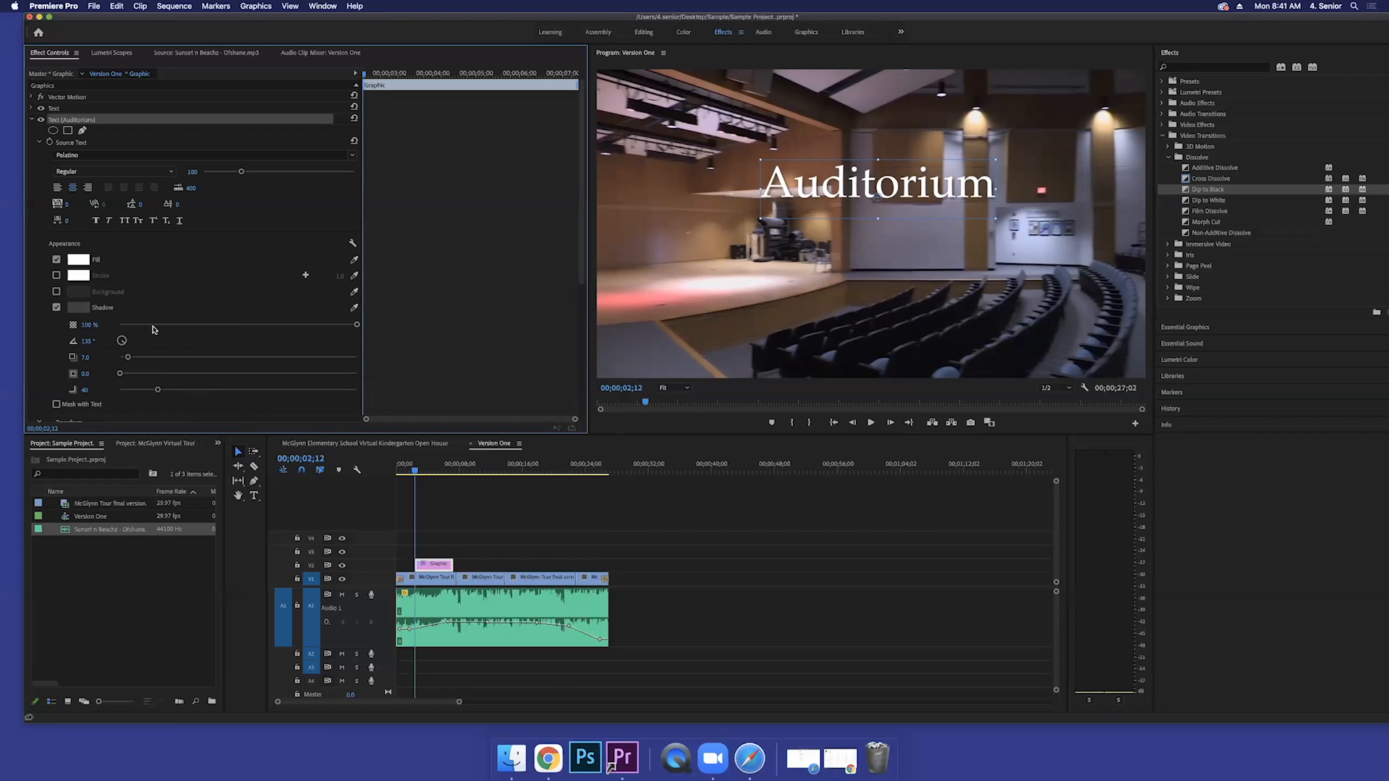
{"action": "mouse_move", "coordinate": [124, 357]}
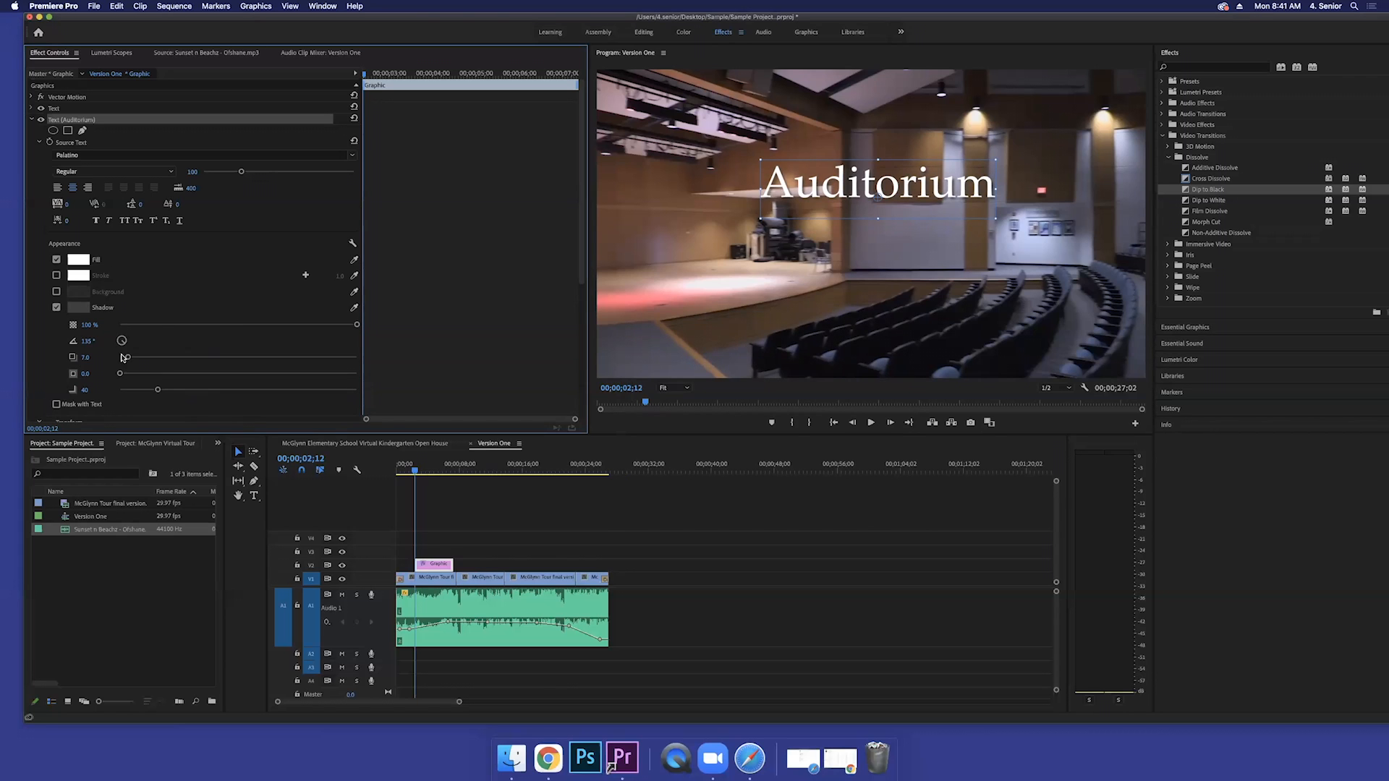
{"action": "mouse_move", "coordinate": [188, 149]}
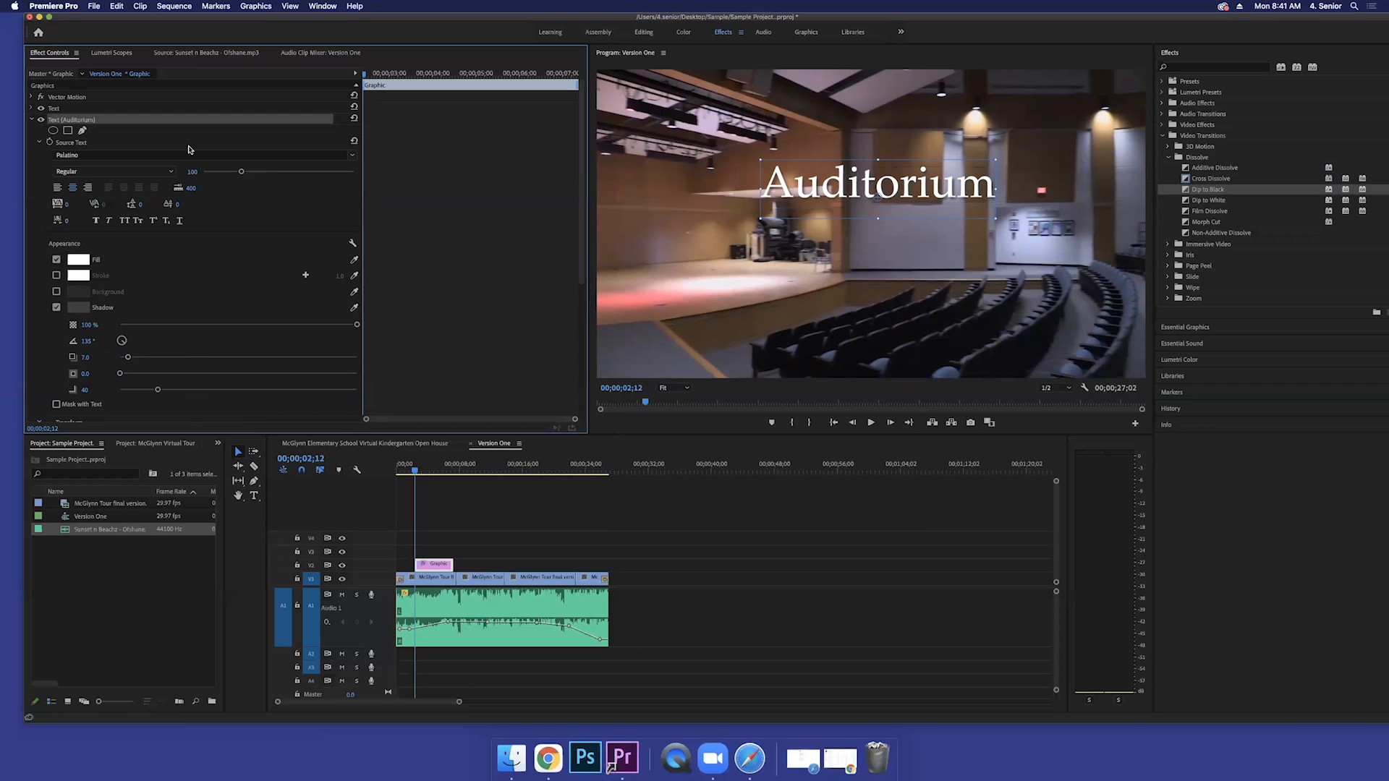
{"action": "left_click_drag", "start_coordinate": [242, 170], "coordinate": [252, 170]}
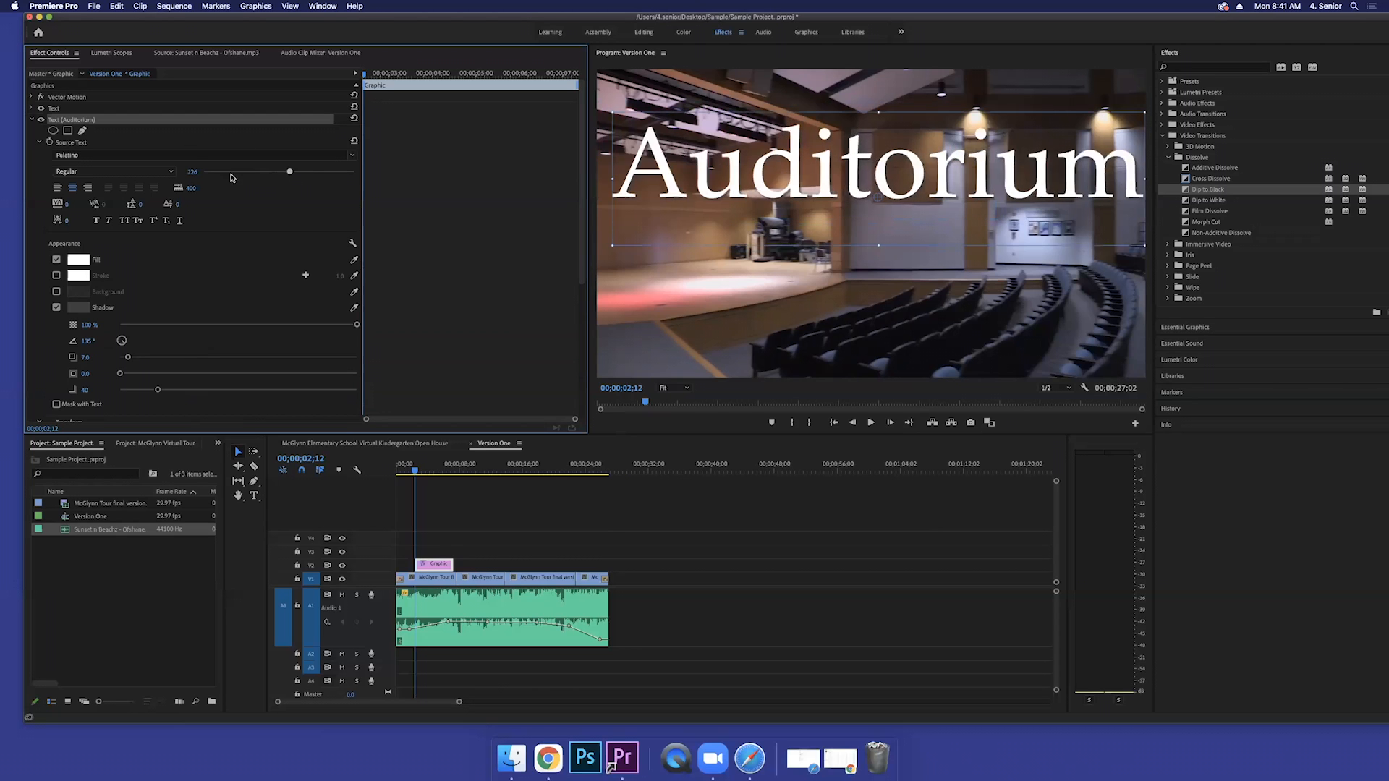
Step: Drag the Font Size slider through several sizes and settle near the original at 103
{"action": "left_click_drag", "start_coordinate": [289, 171], "coordinate": [247, 170]}
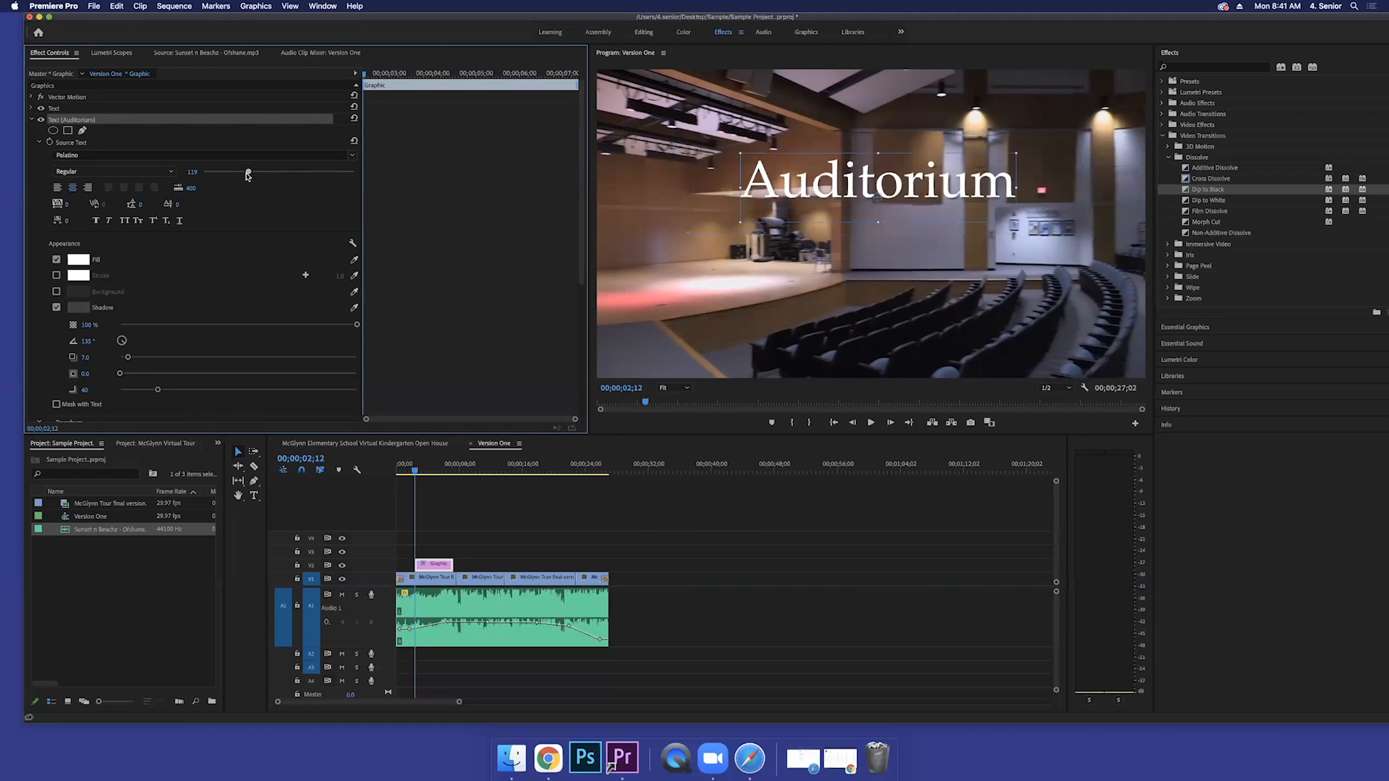
{"action": "left_click_drag", "start_coordinate": [247, 172], "coordinate": [259, 173]}
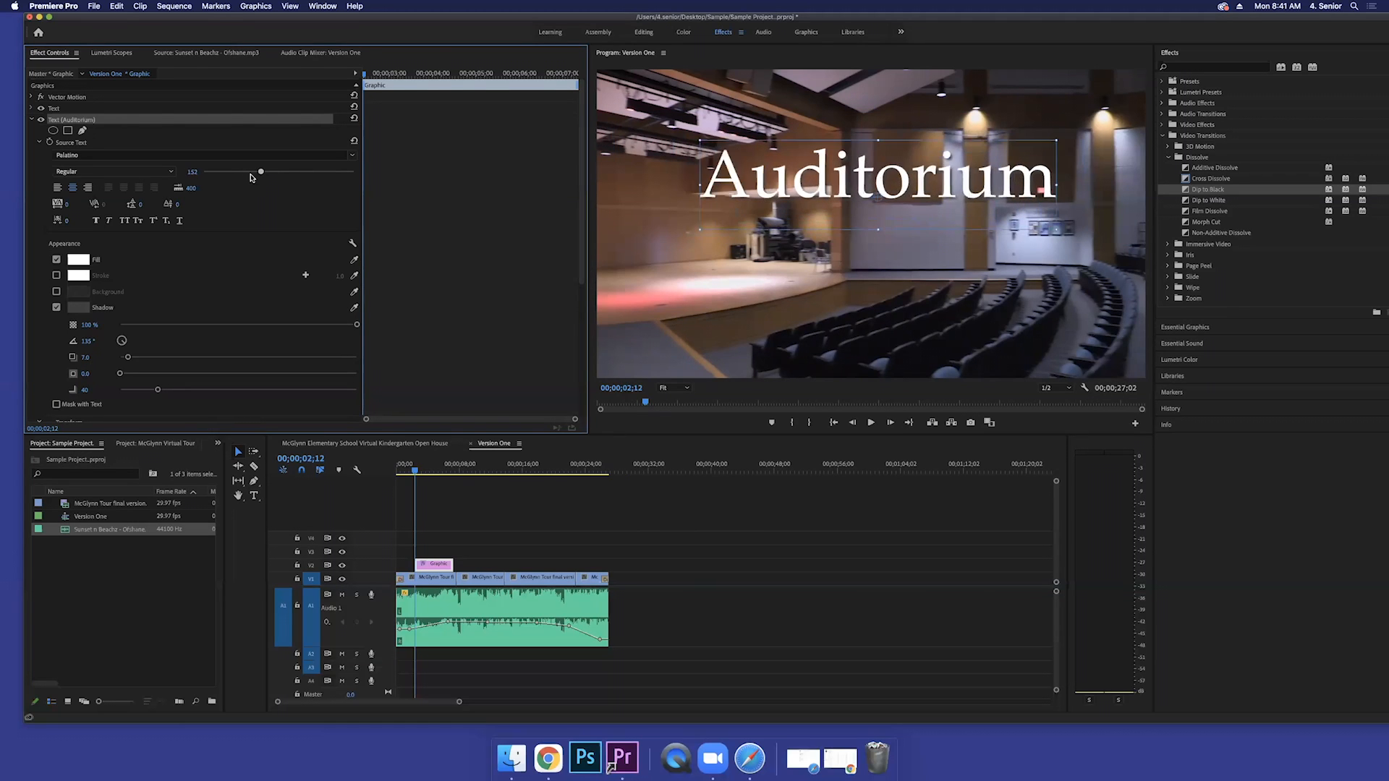
{"action": "left_click_drag", "start_coordinate": [260, 171], "coordinate": [207, 170]}
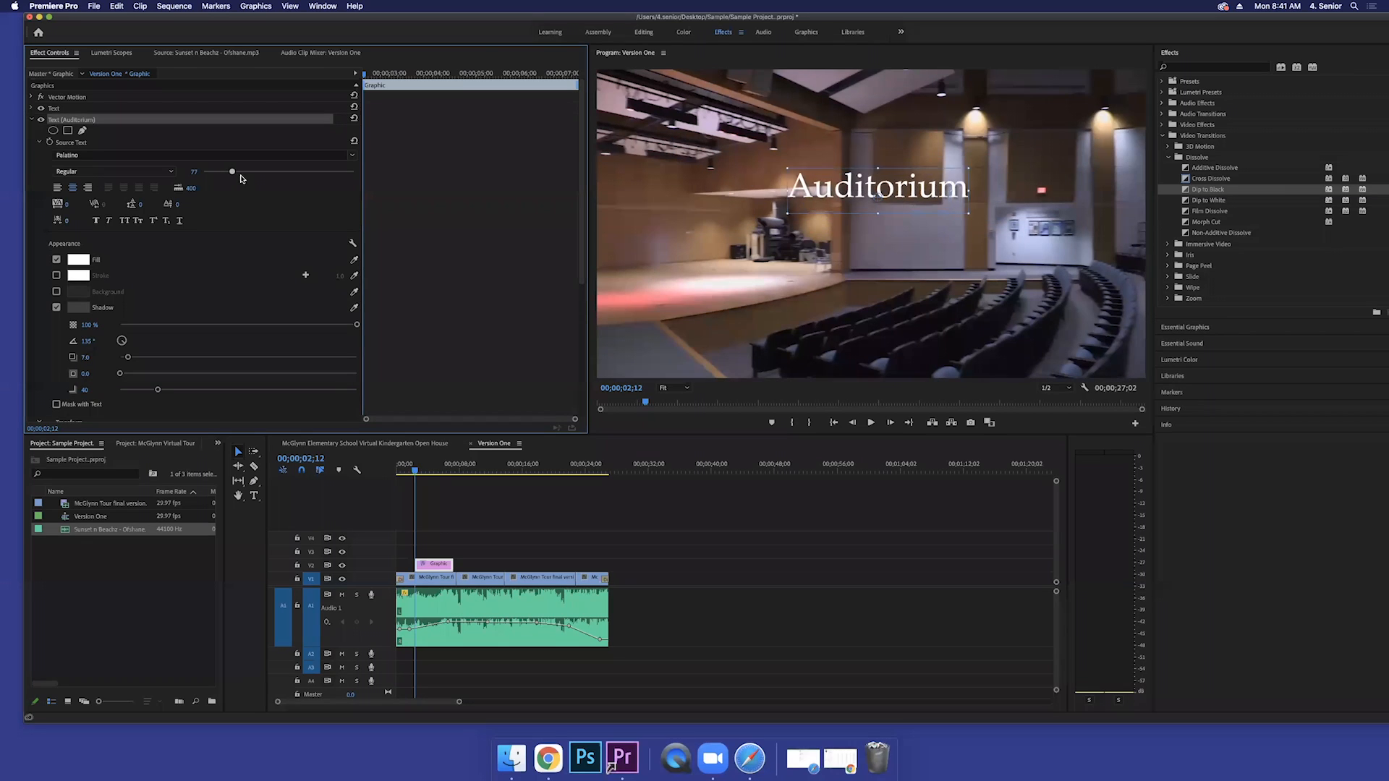
{"action": "left_click_drag", "start_coordinate": [208, 171], "coordinate": [243, 170]}
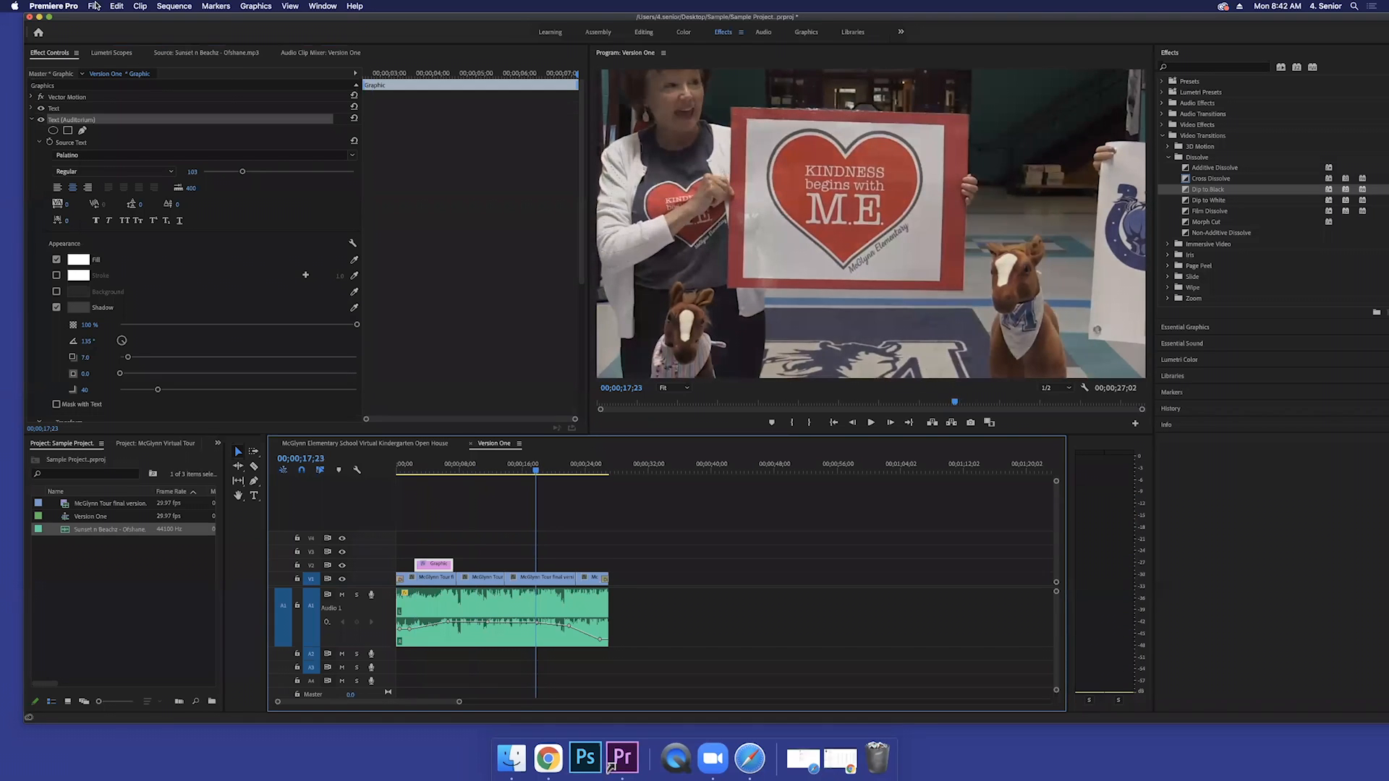
Step: Create legacy title Title 01 via File > New, accepting the default title settings
{"action": "left_click", "coordinate": [94, 6]}
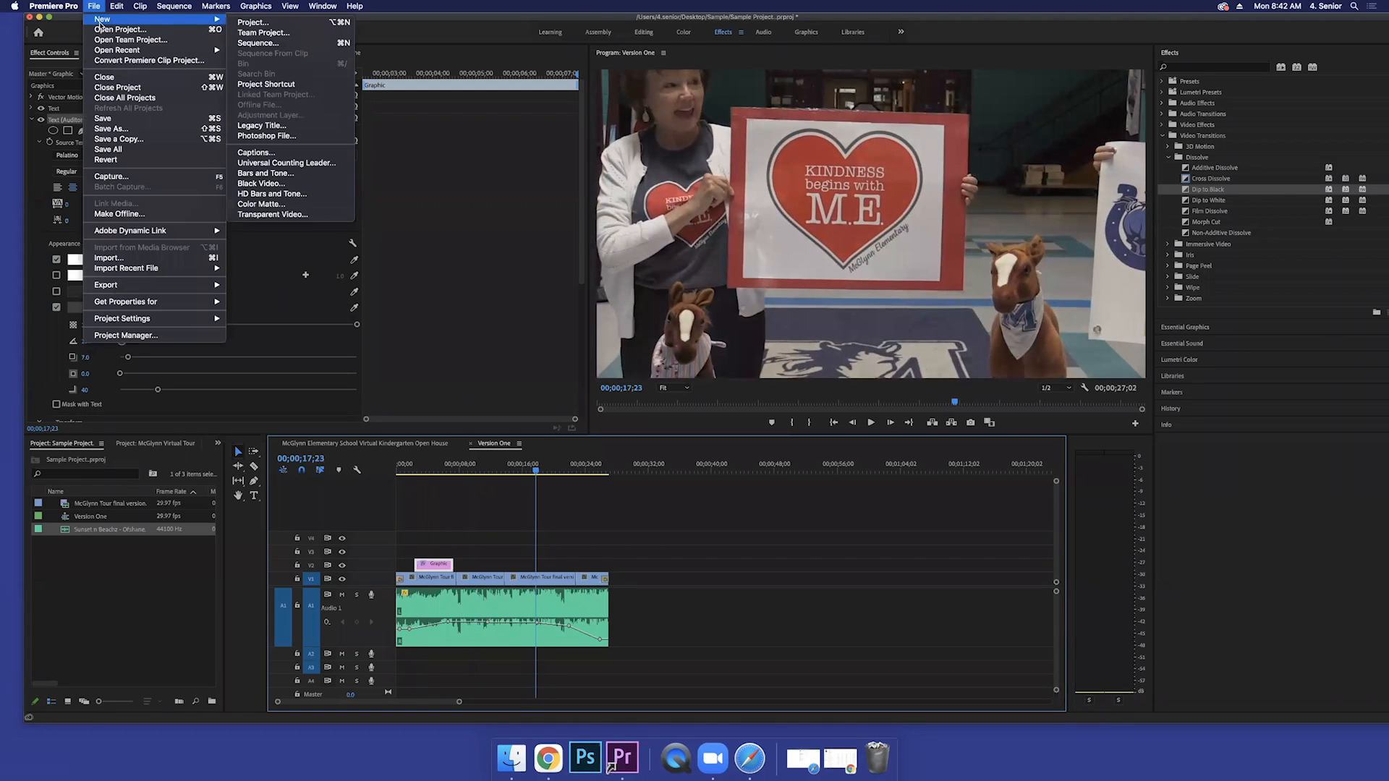
{"action": "mouse_move", "coordinate": [262, 124]}
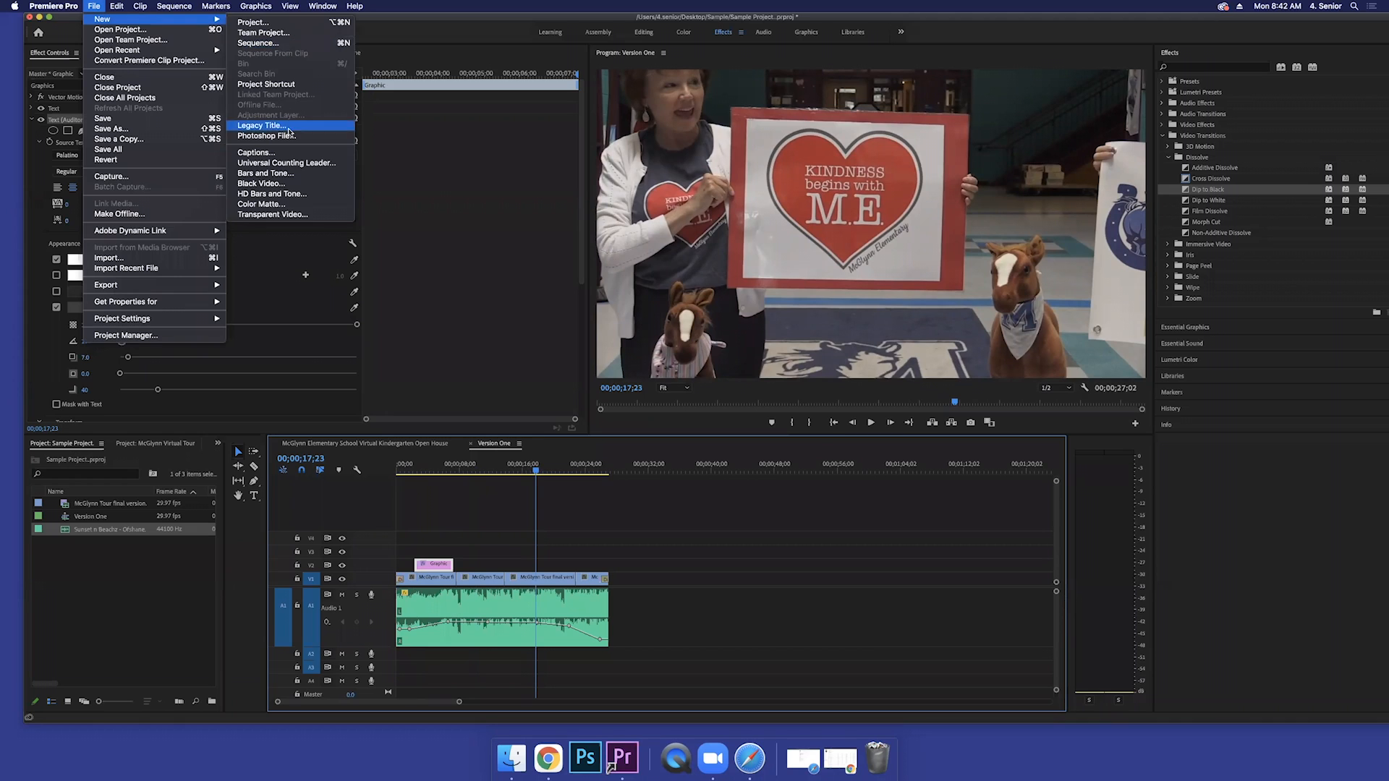
{"action": "left_click", "coordinate": [261, 124]}
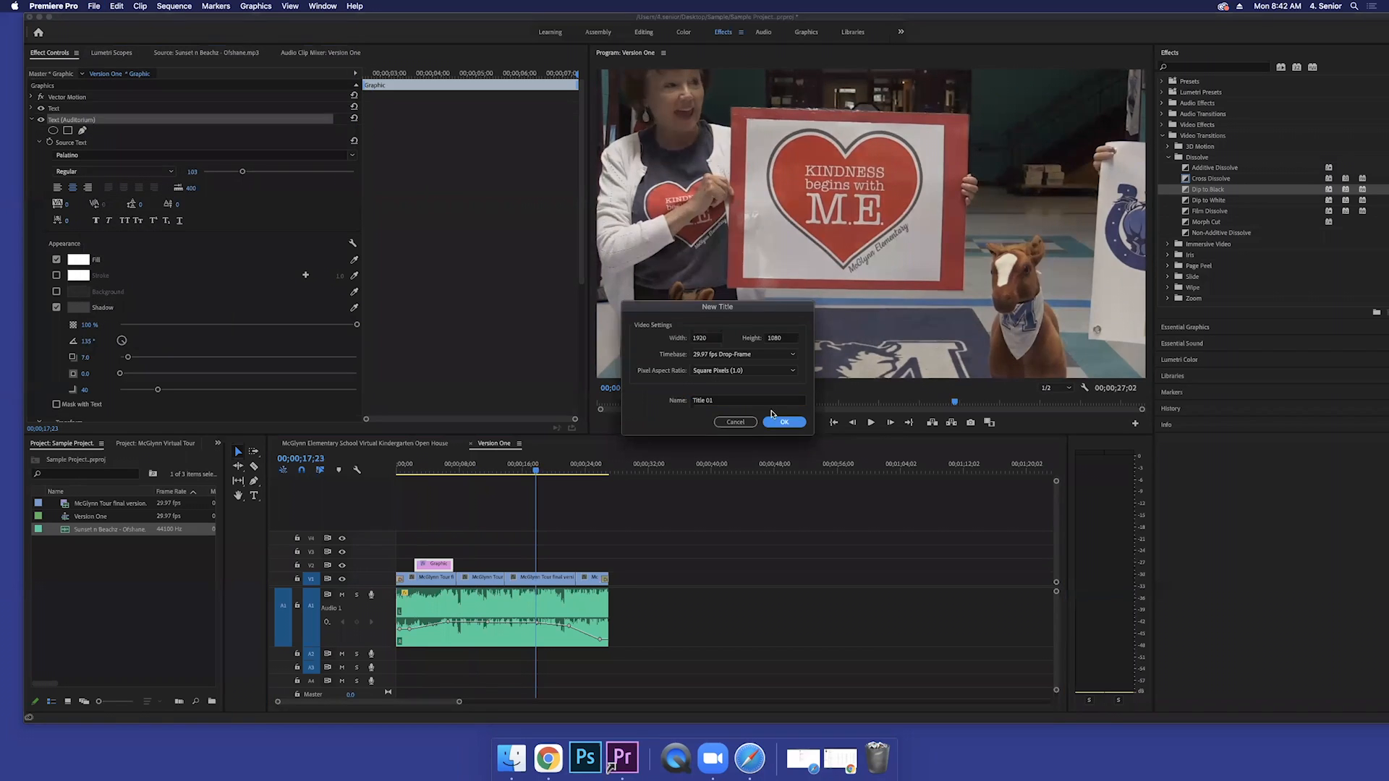
{"action": "left_click", "coordinate": [782, 421]}
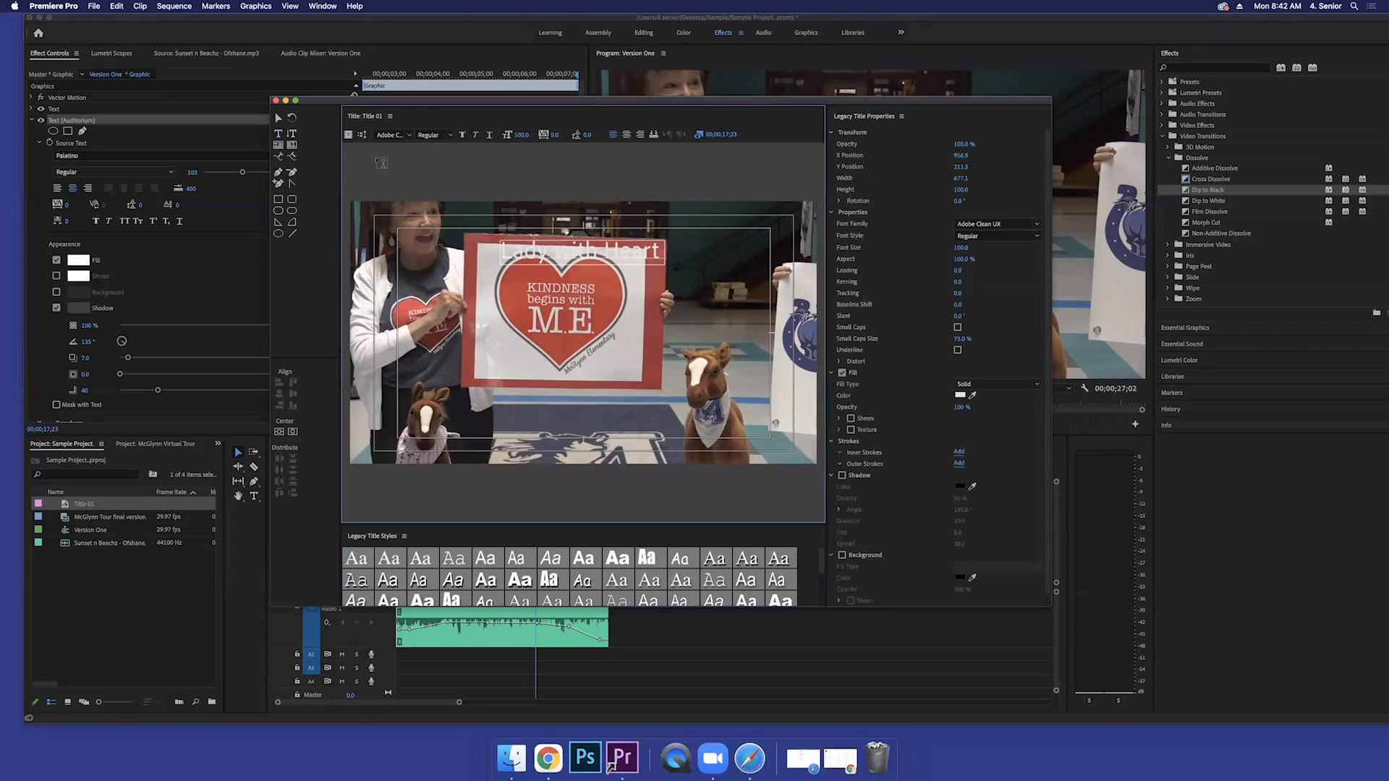
{"action": "mouse_move", "coordinate": [279, 120]}
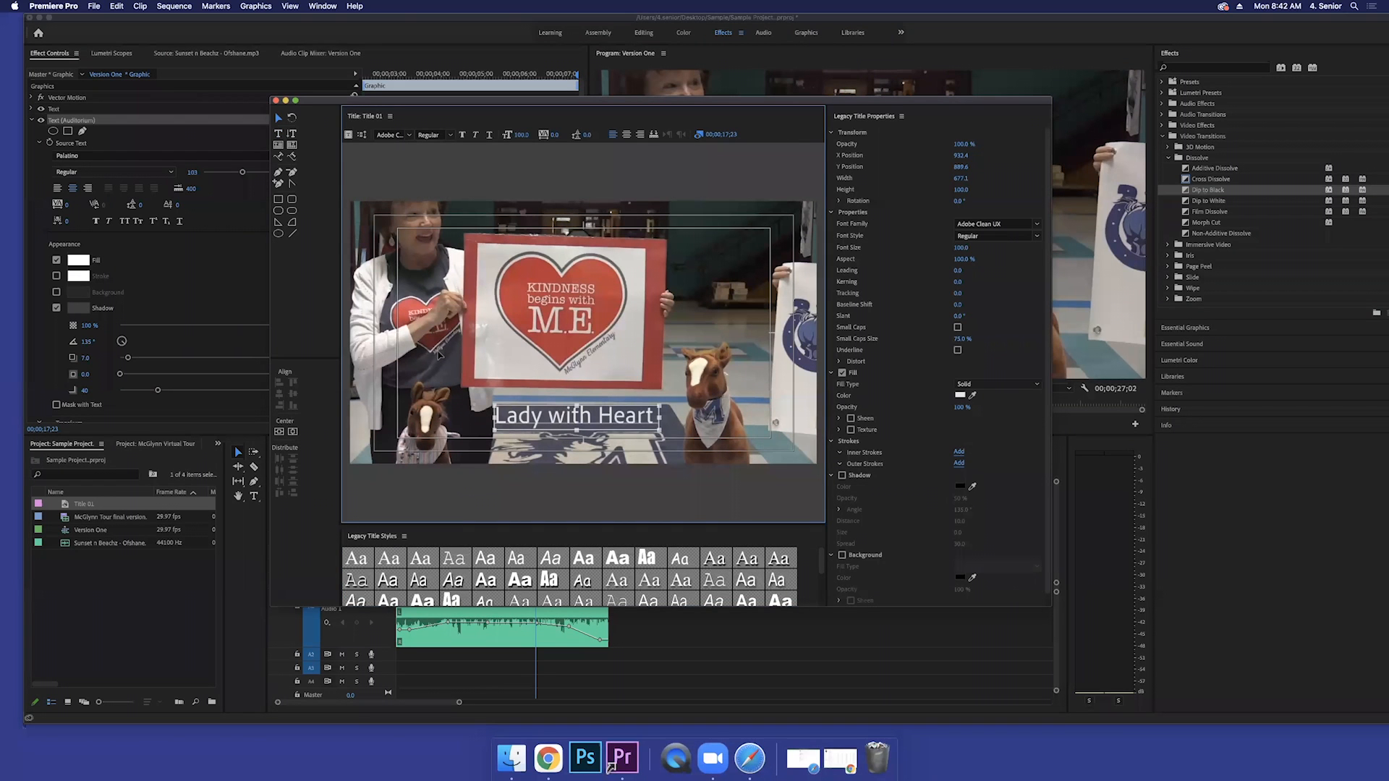
{"action": "mouse_move", "coordinate": [356, 581]}
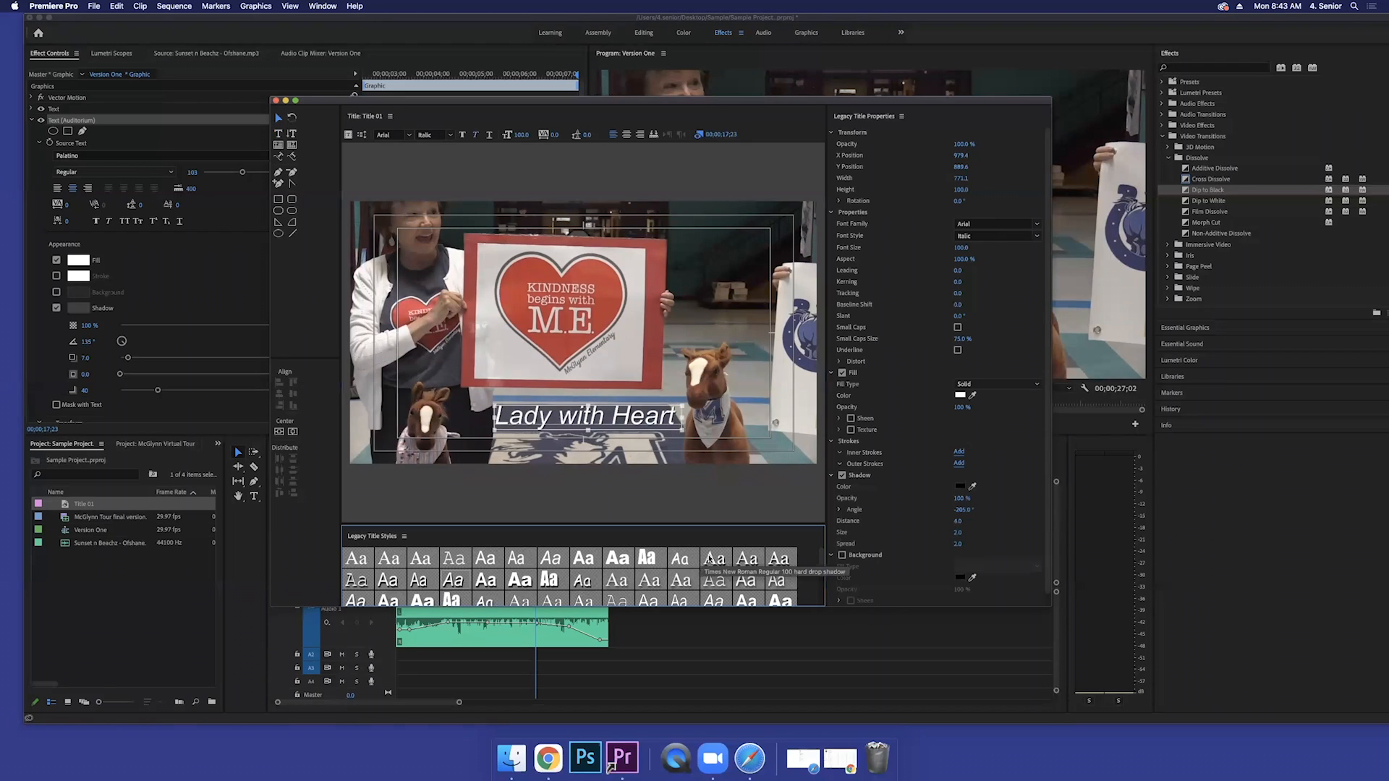
Step: Apply the Times New Roman Regular hard drop shadow style to the caption
{"action": "left_click", "coordinate": [747, 558]}
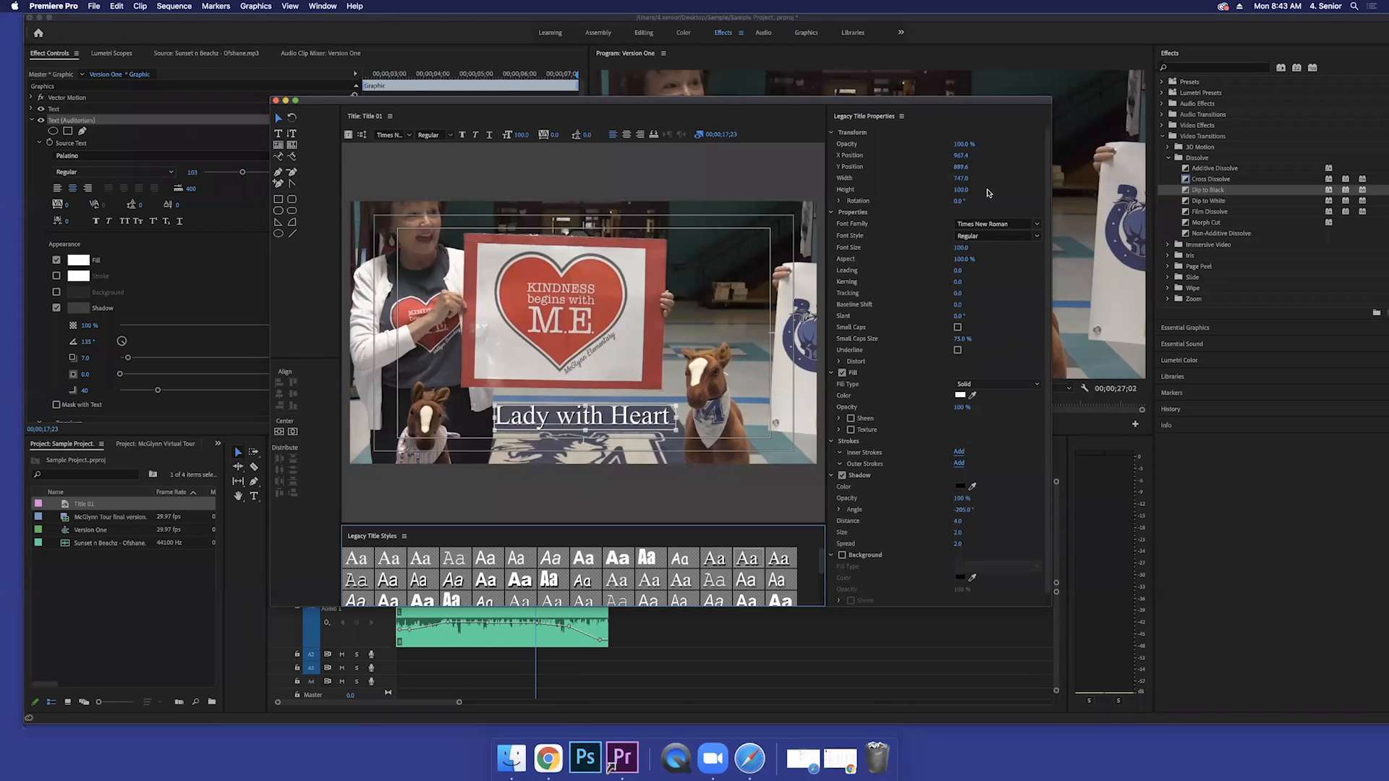
Step: Review the fill colour in the Color Picker and keep the text white
{"action": "left_click", "coordinate": [961, 395]}
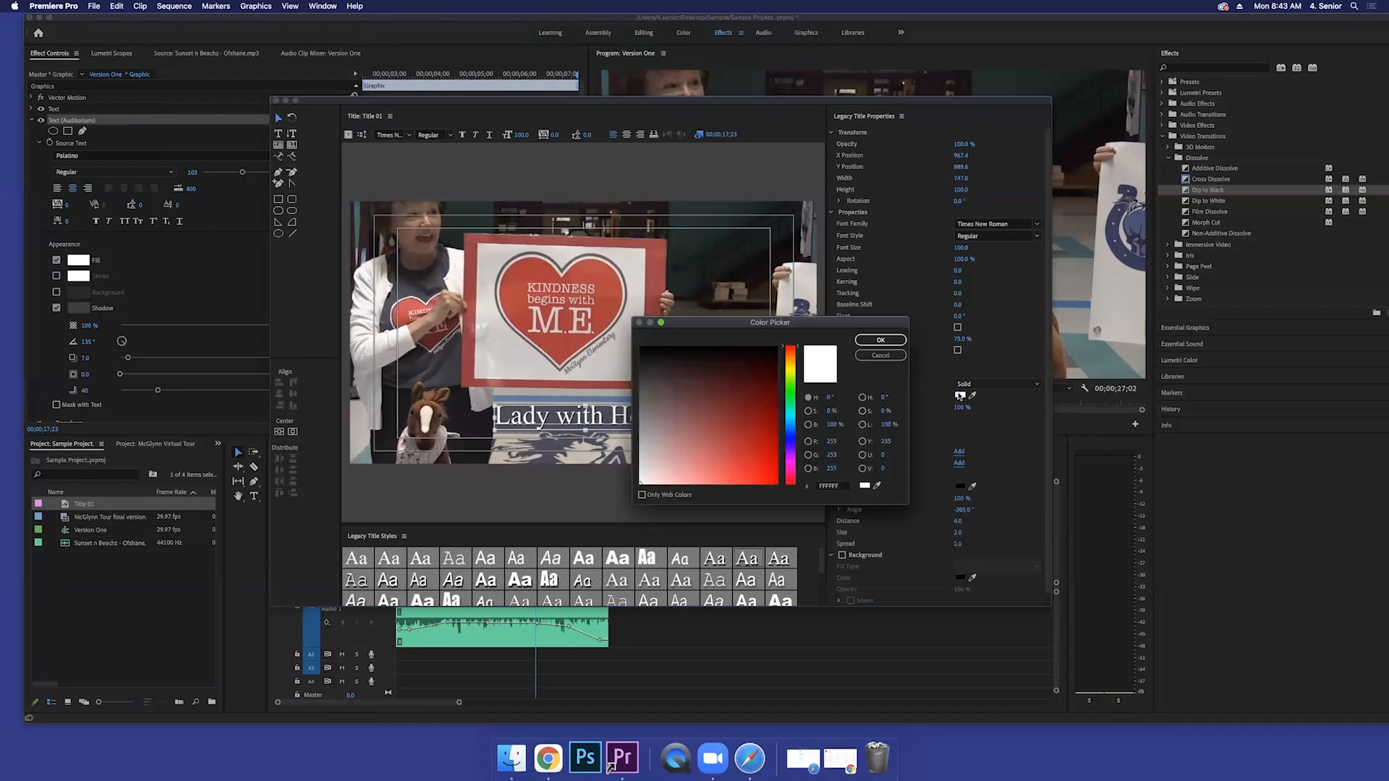
{"action": "left_click", "coordinate": [766, 452]}
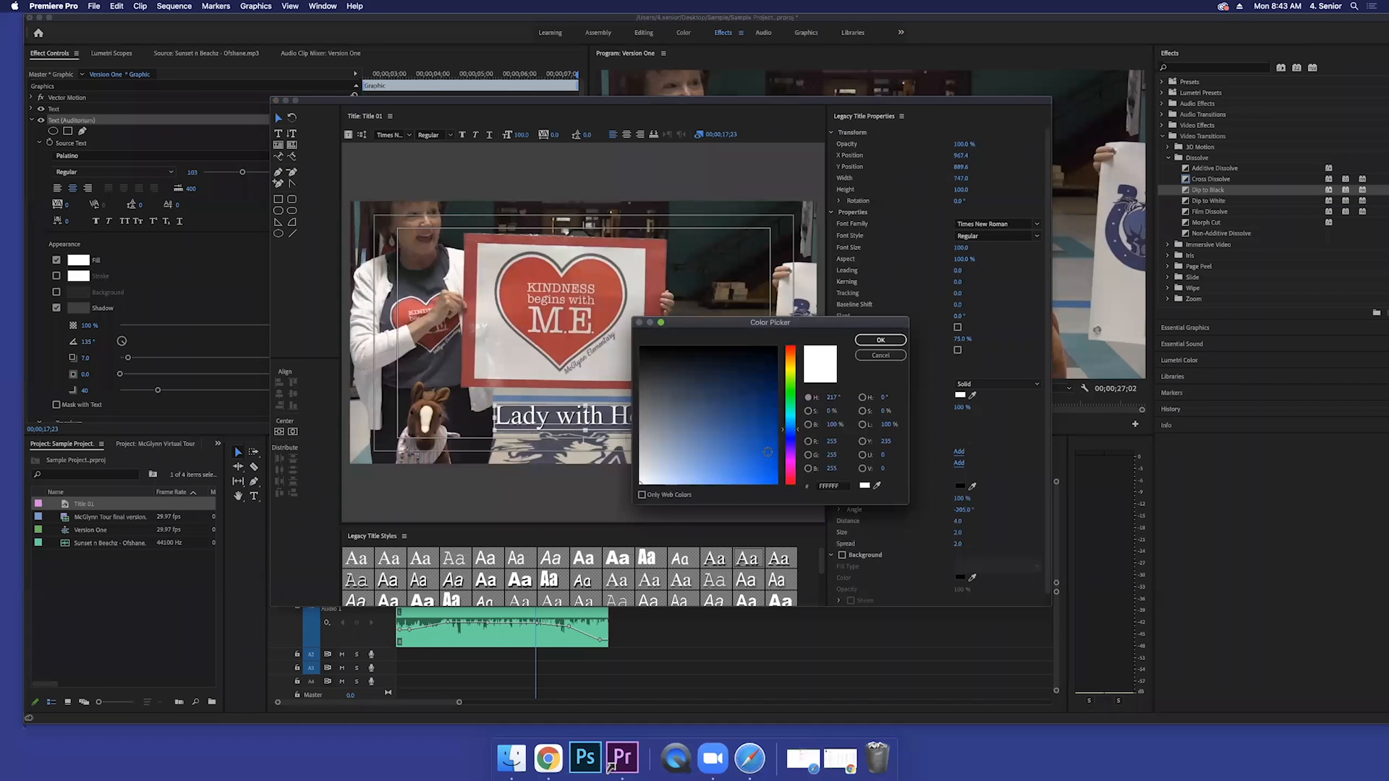
{"action": "left_click", "coordinate": [879, 338]}
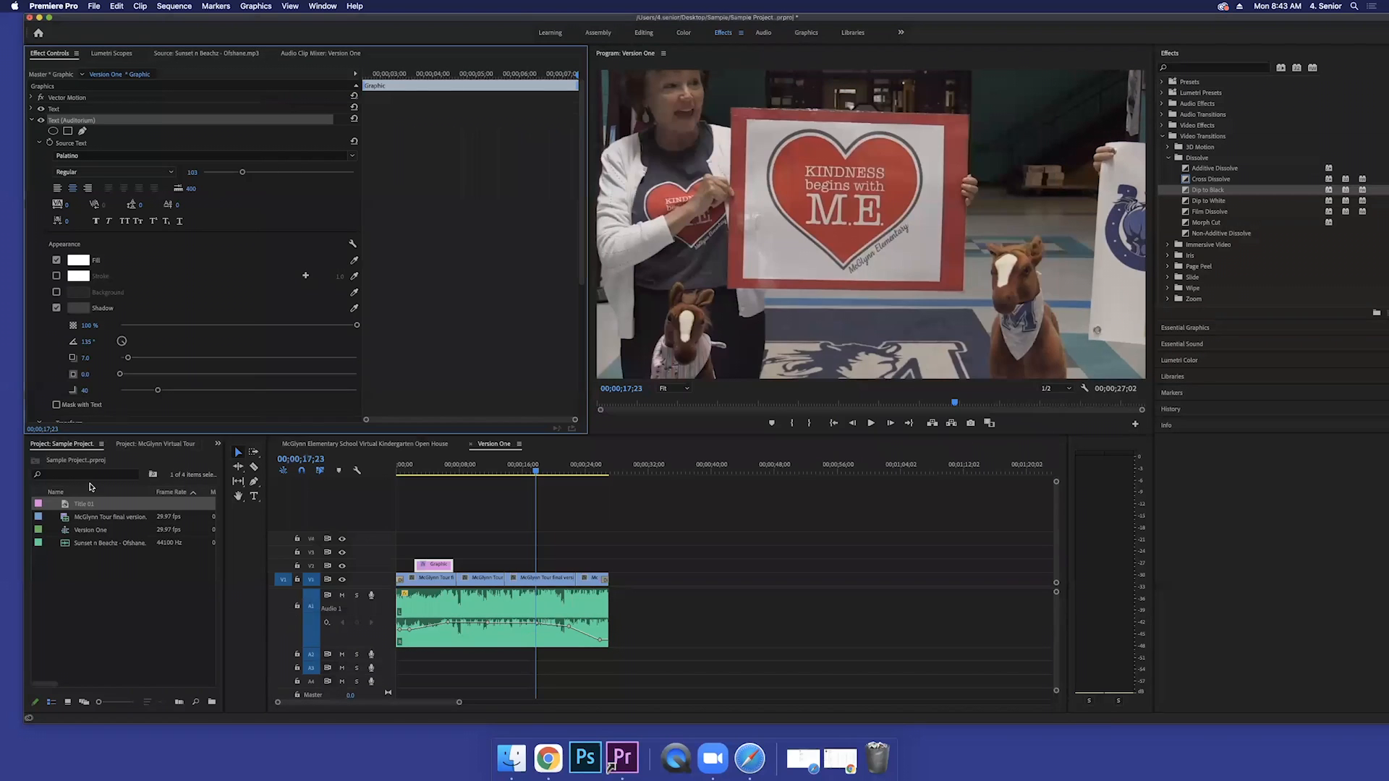
{"action": "mouse_move", "coordinate": [375, 532]}
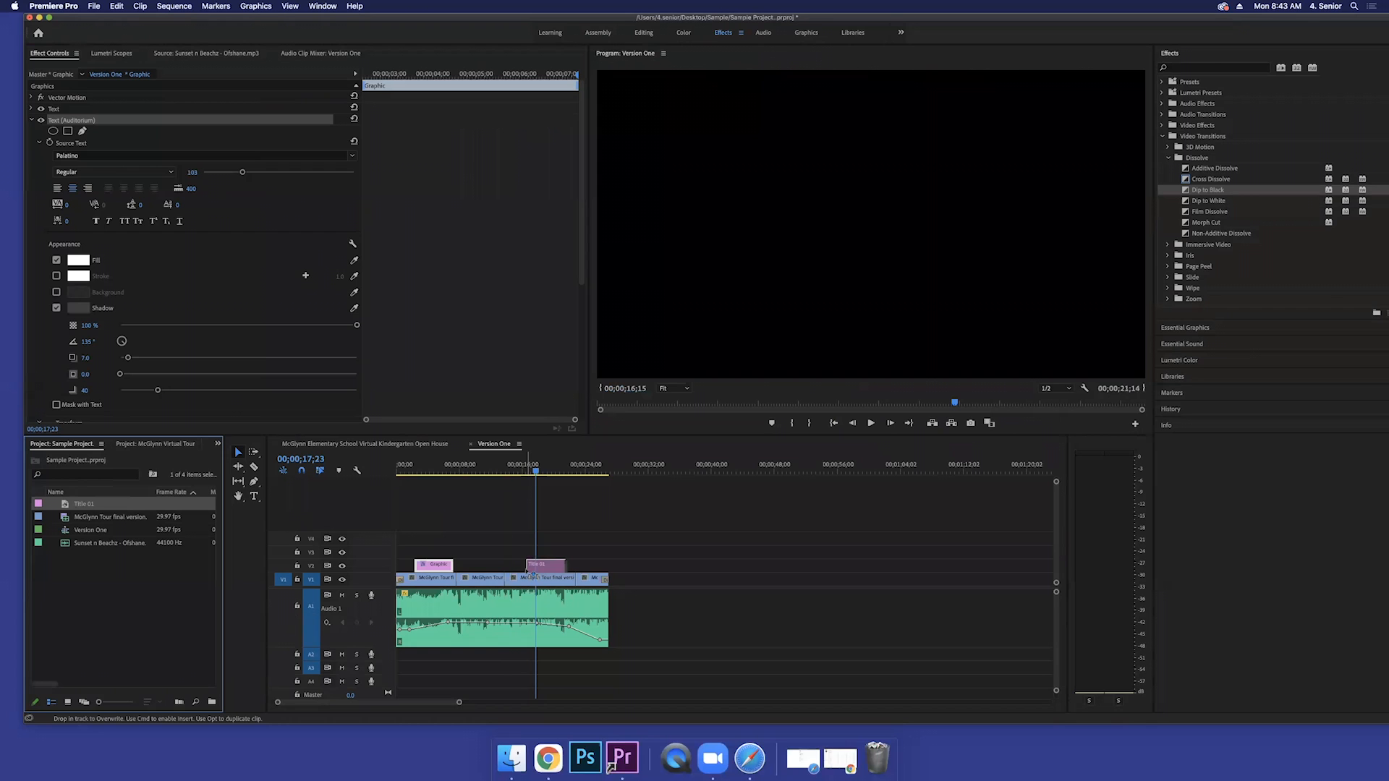
Step: Drop Title 01 onto V3 above the Kindness clip and tidy the Video Transitions list
{"action": "left_click", "coordinate": [535, 476]}
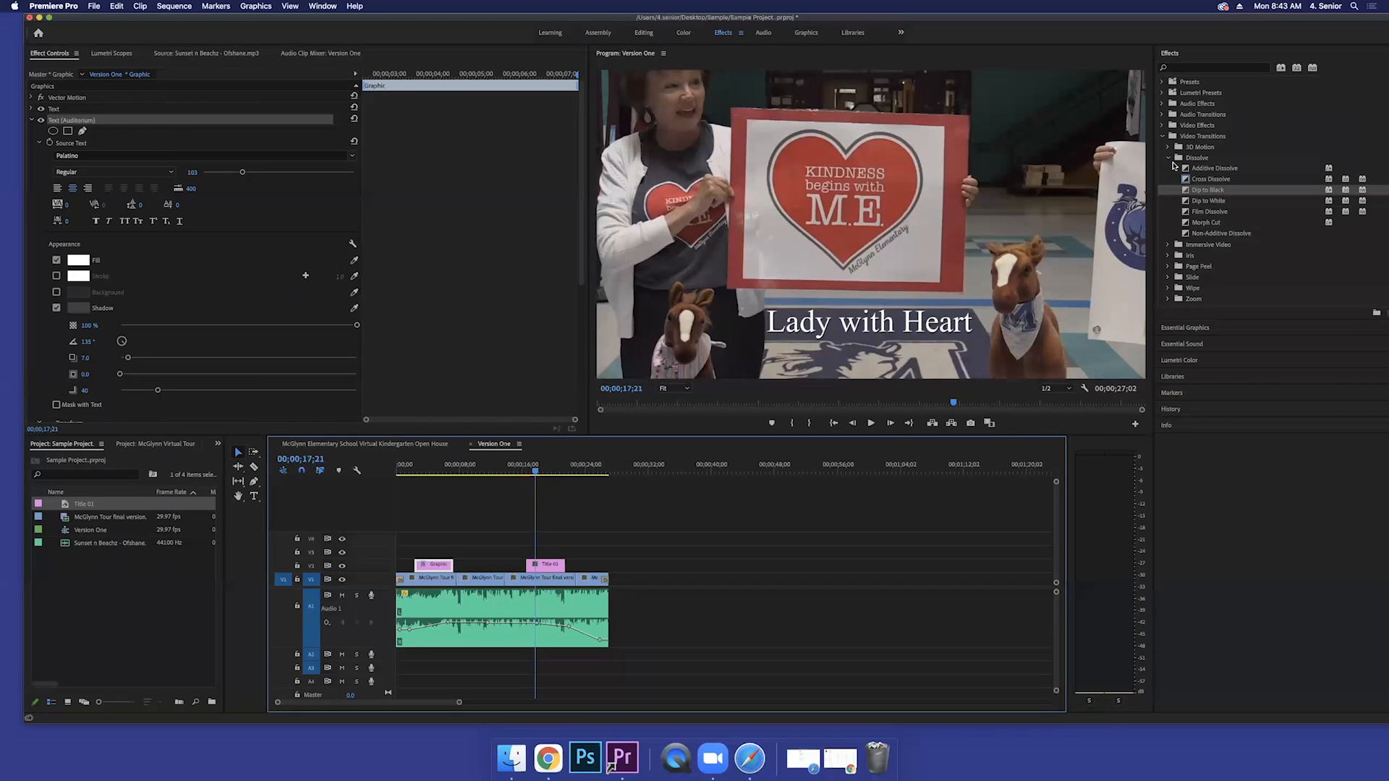
{"action": "left_click", "coordinate": [1172, 157]}
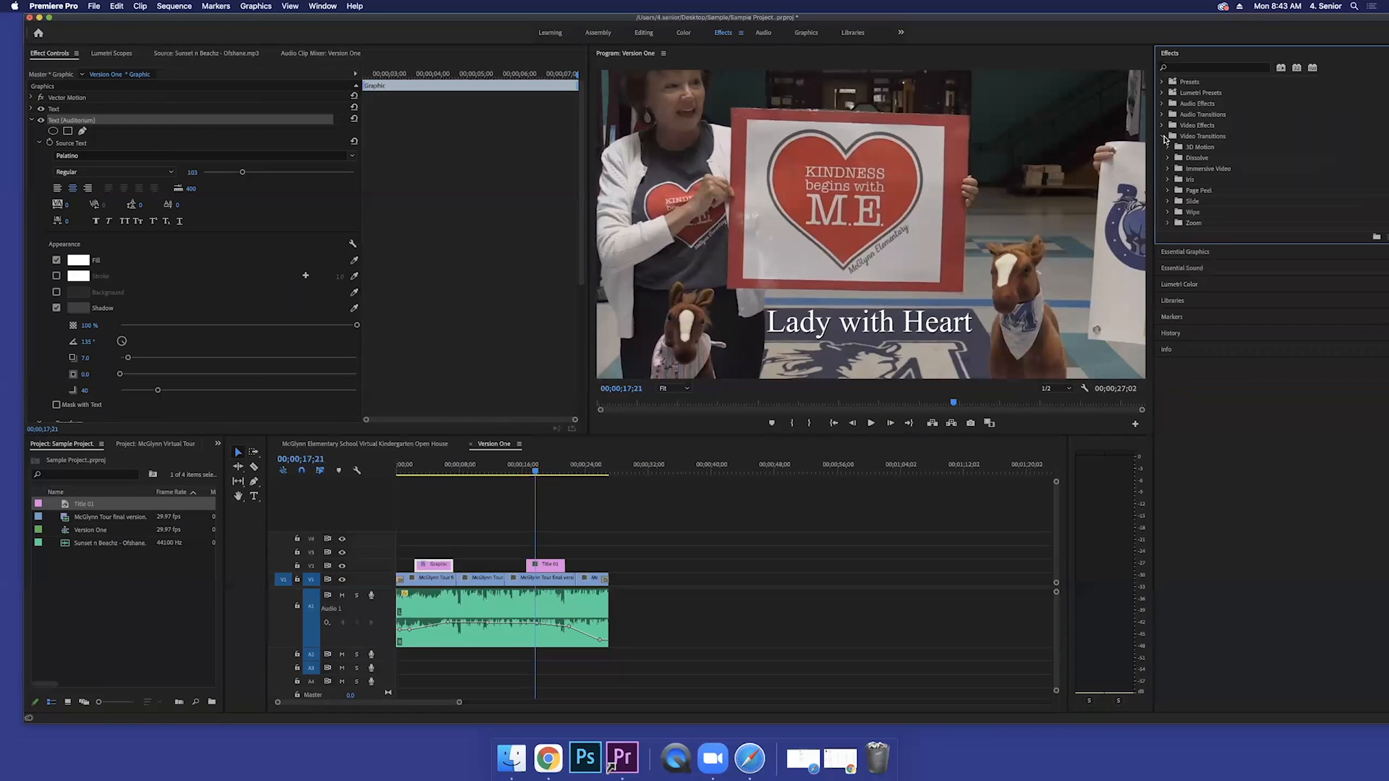
{"action": "left_click", "coordinate": [1168, 136]}
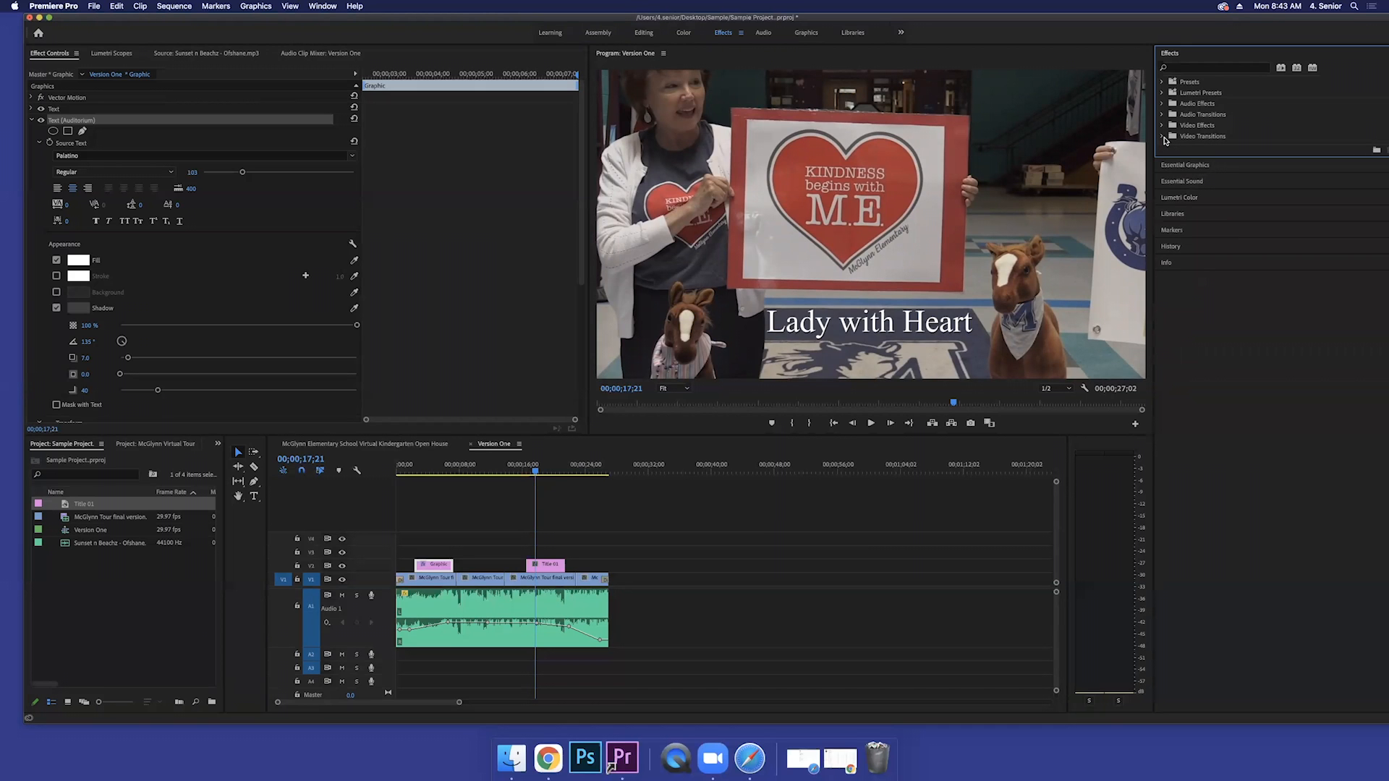
{"action": "left_click", "coordinate": [1170, 136]}
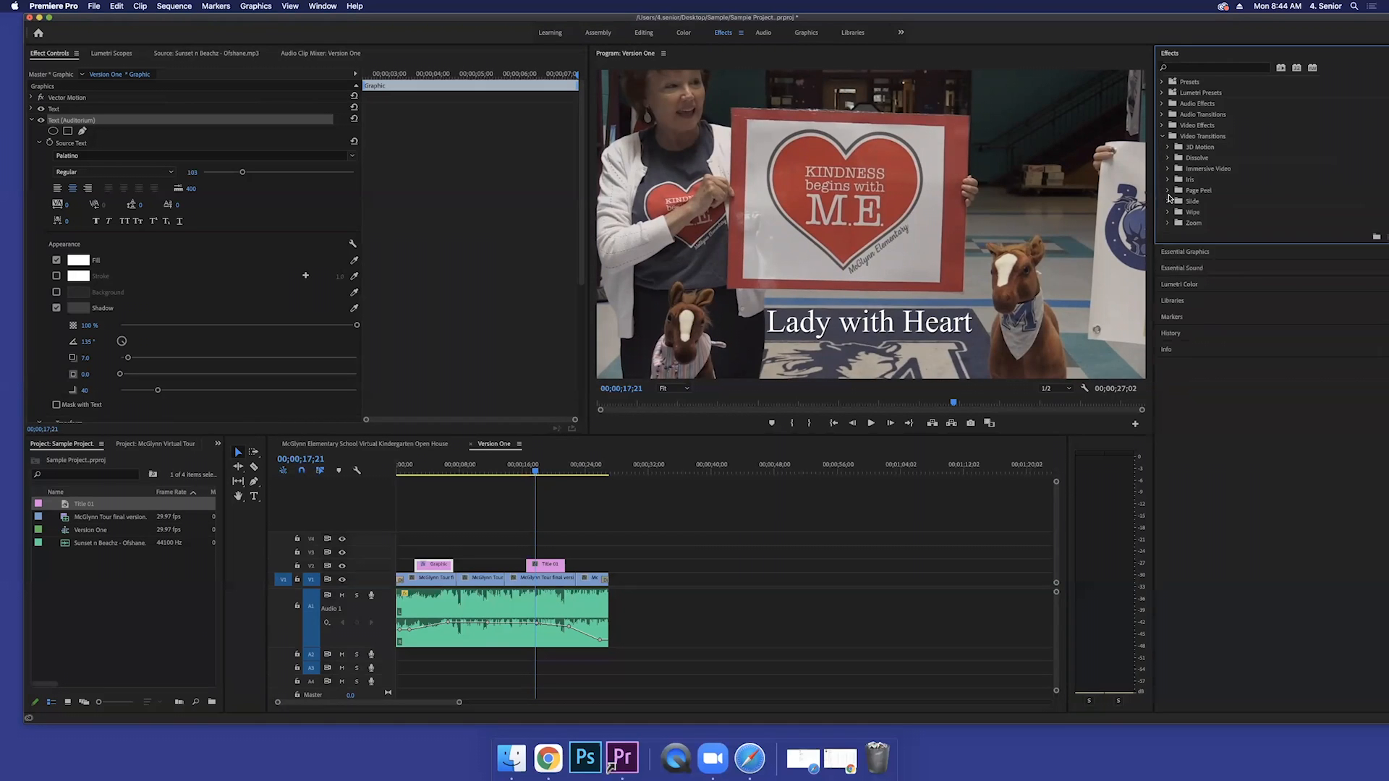
Step: Apply a Slide transition to the start of Title 01 and begin Set Transition Duration
{"action": "left_click", "coordinate": [1171, 201]}
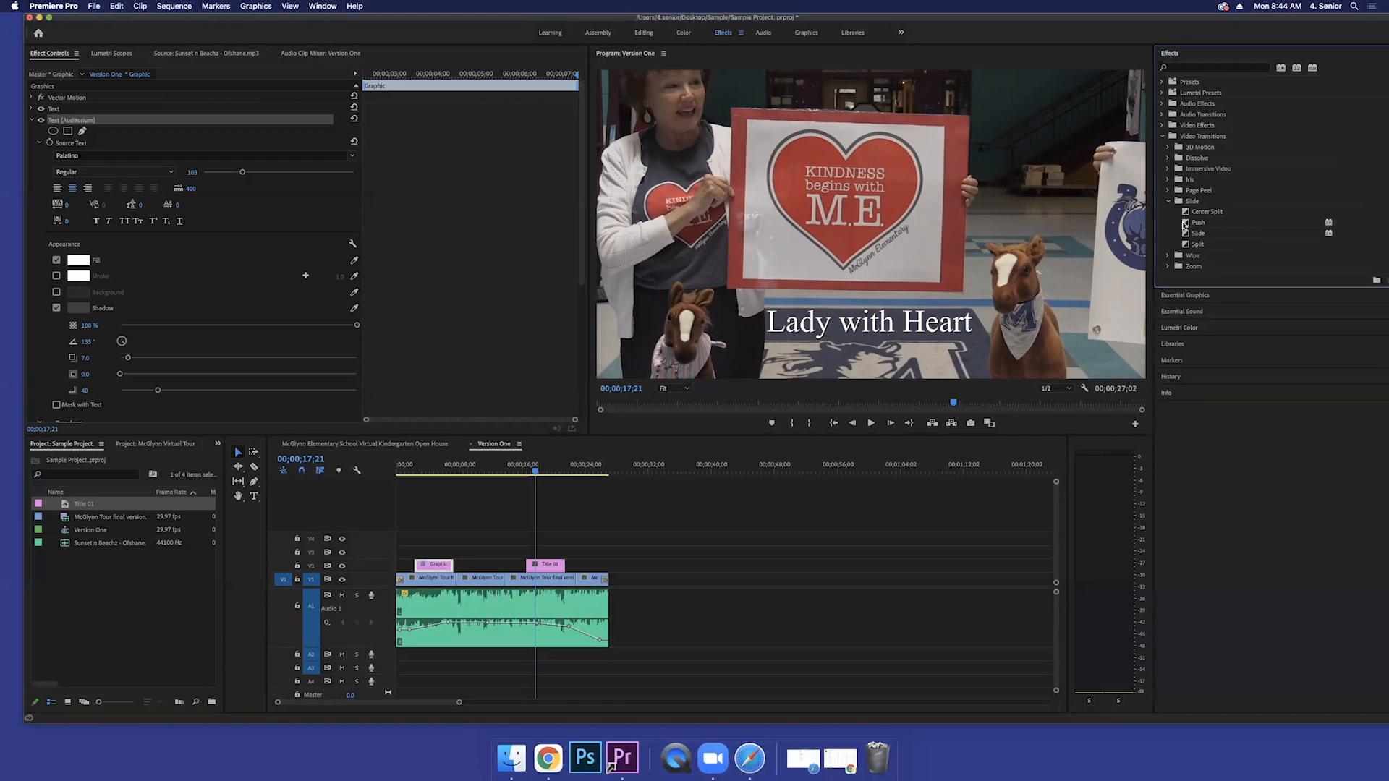
{"action": "left_click", "coordinate": [1198, 233]}
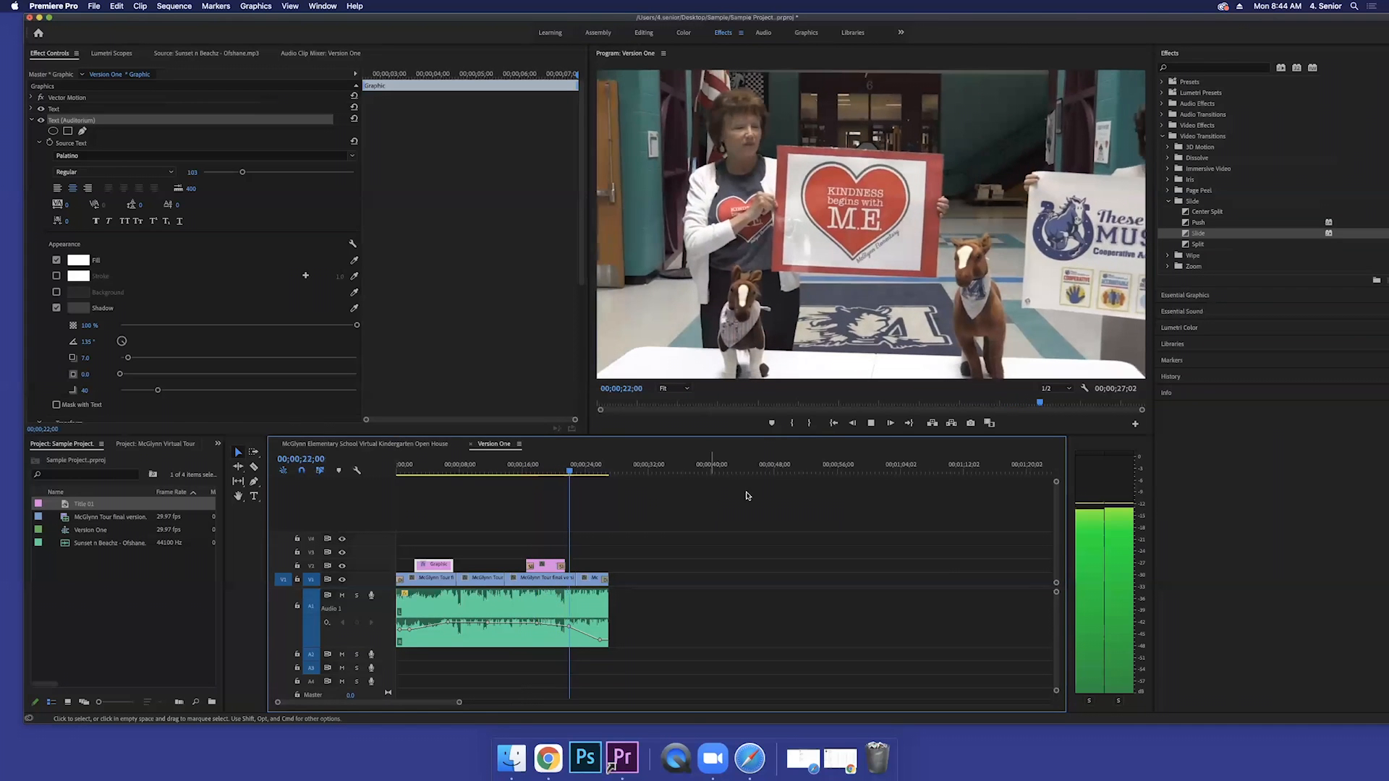
{"action": "left_click", "coordinate": [585, 470]}
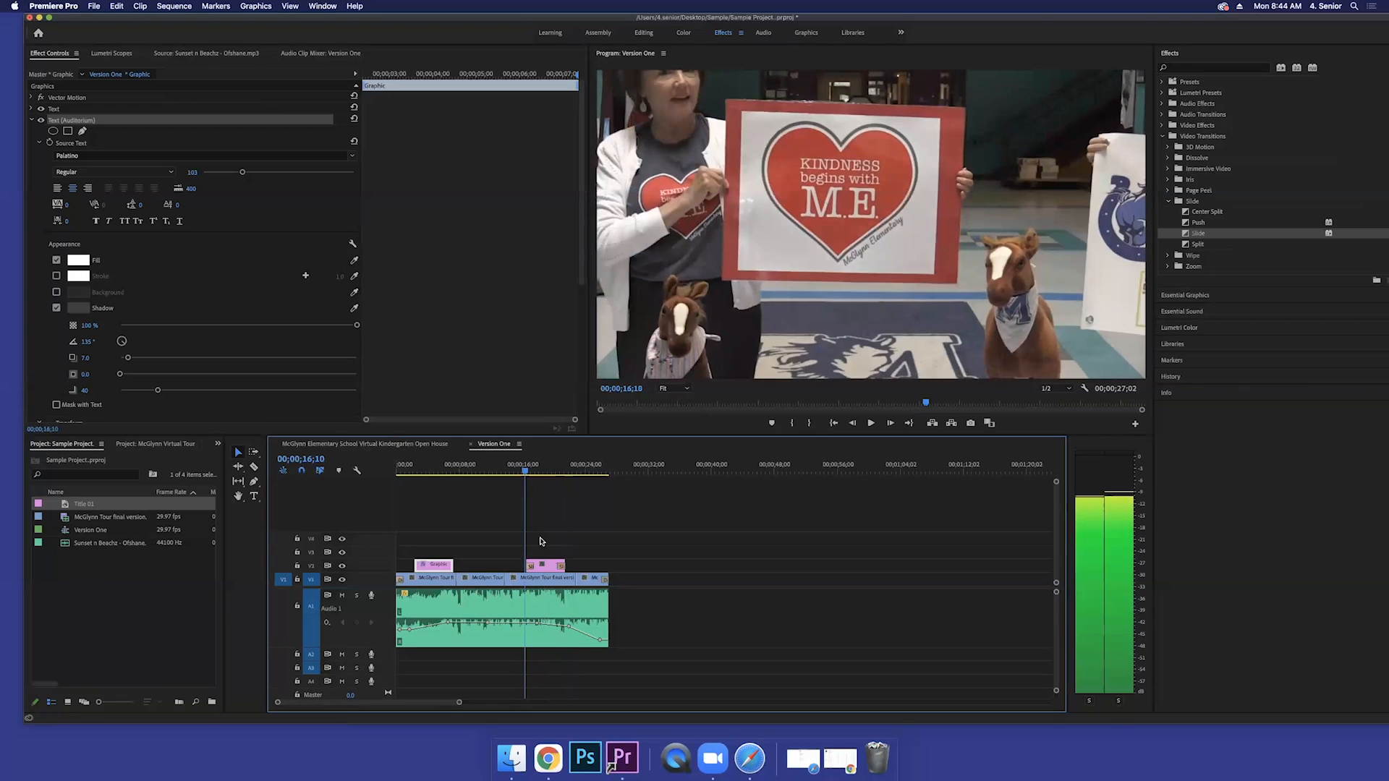
{"action": "left_click", "coordinate": [547, 565]}
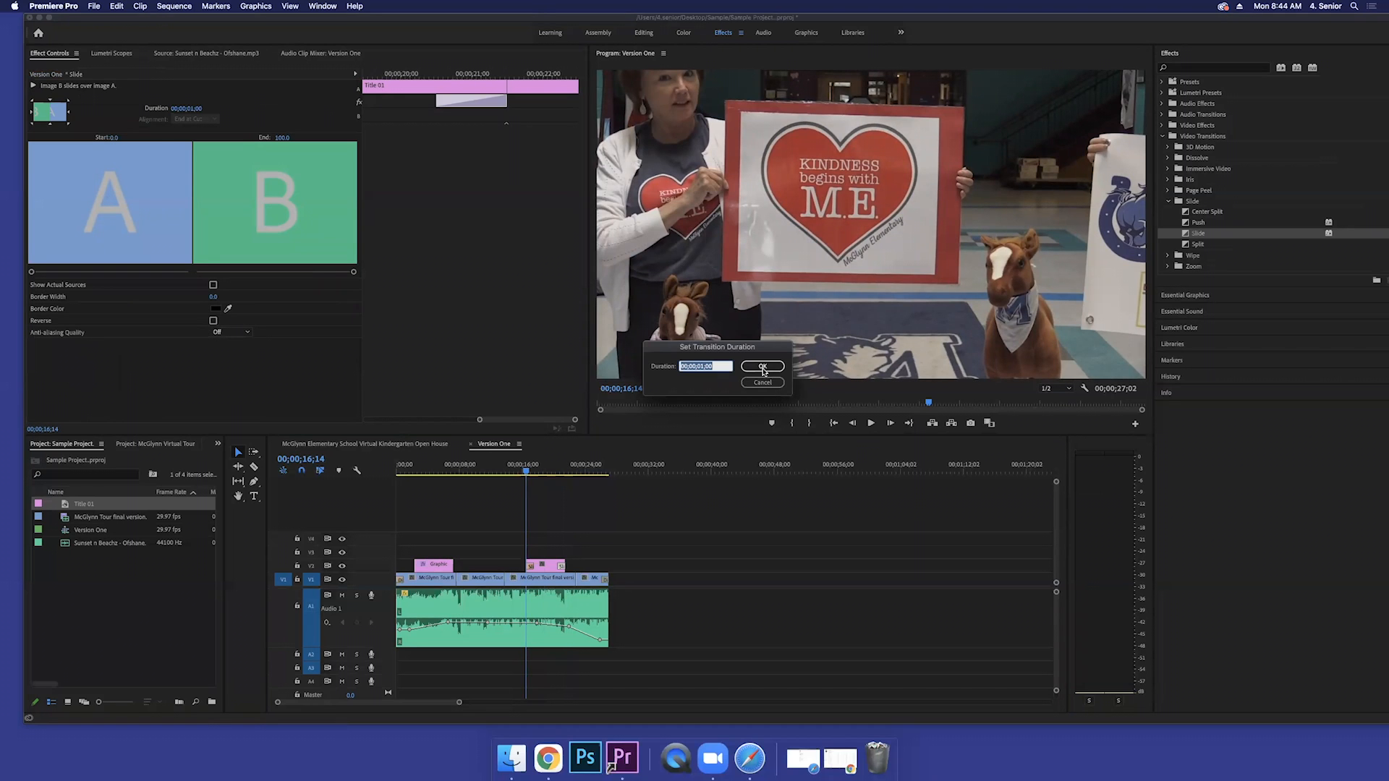
Step: Keep the one-second duration, enable Show Actual Sources and Reverse on the Slide
{"action": "left_click", "coordinate": [763, 366]}
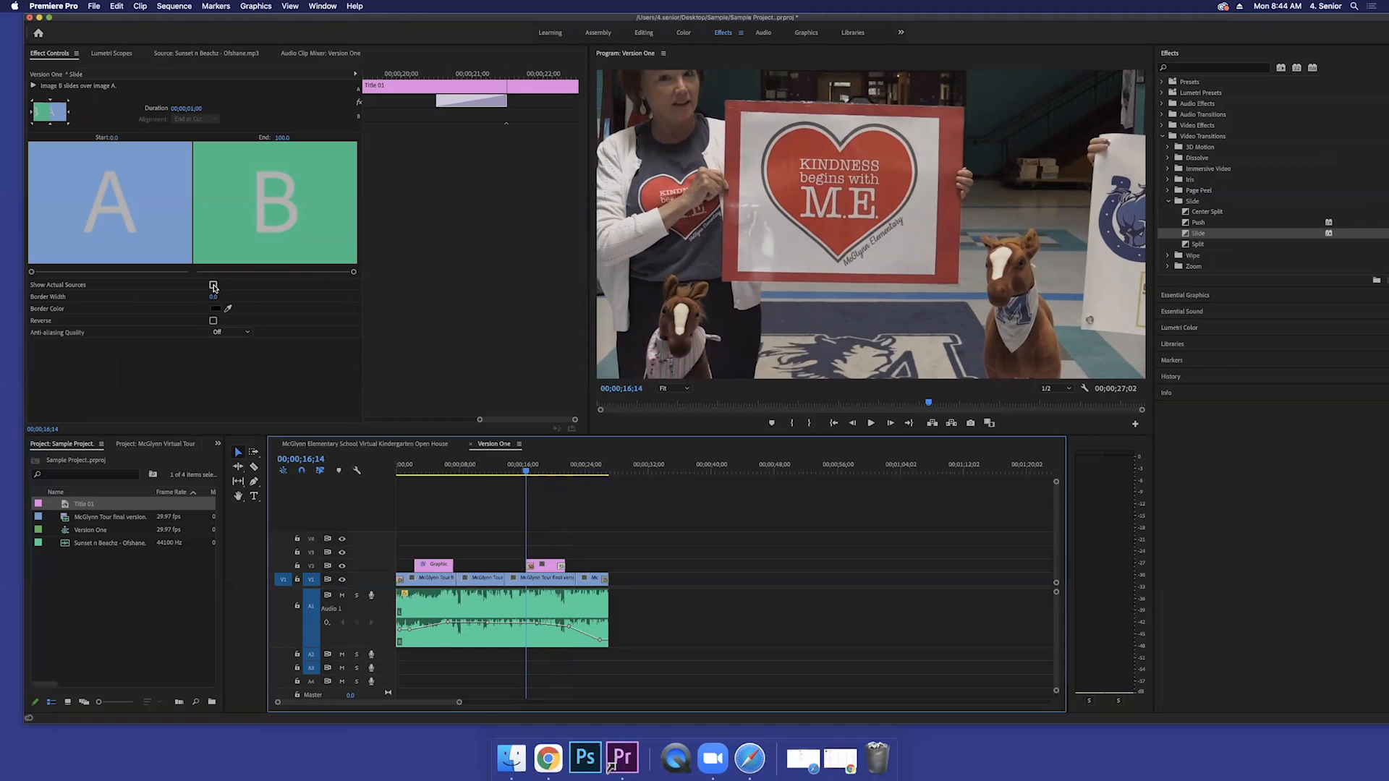
{"action": "left_click", "coordinate": [212, 285]}
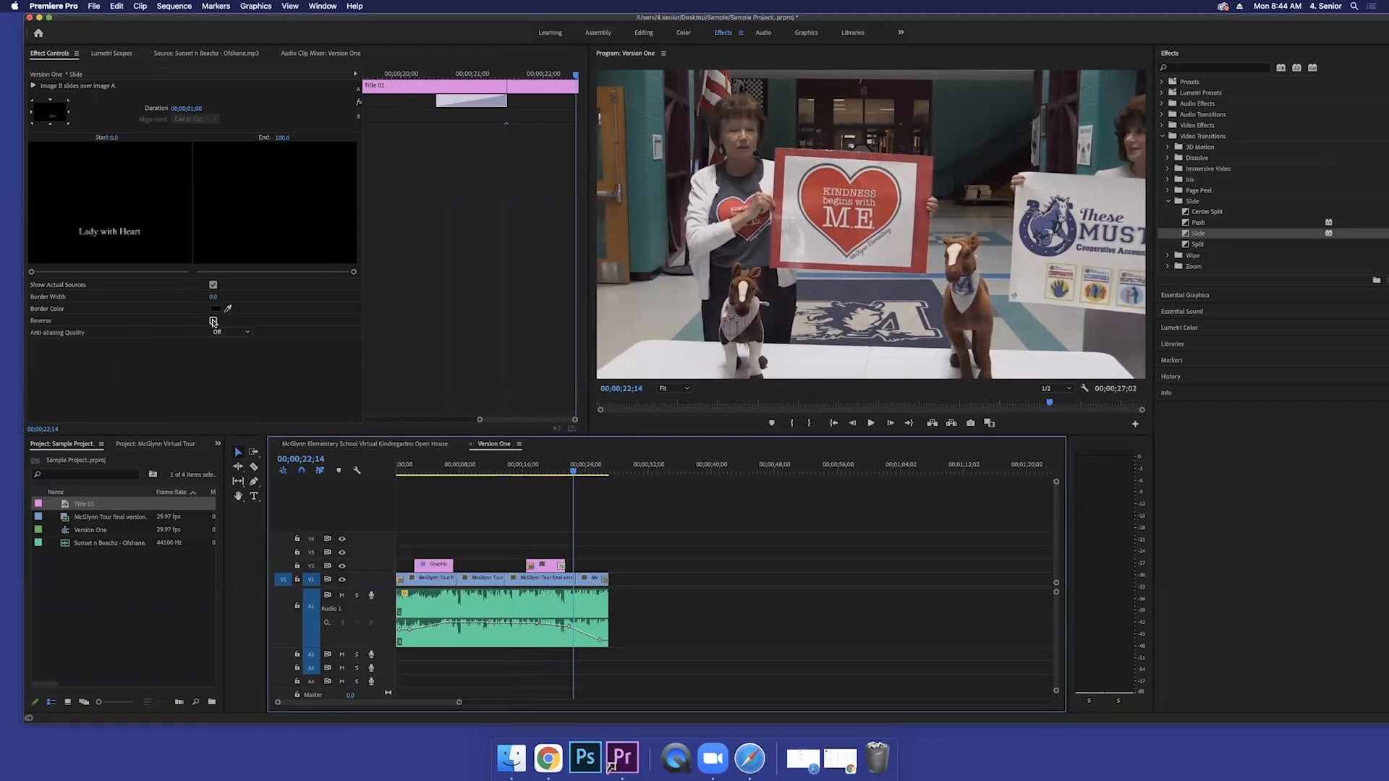
{"action": "left_click", "coordinate": [212, 321]}
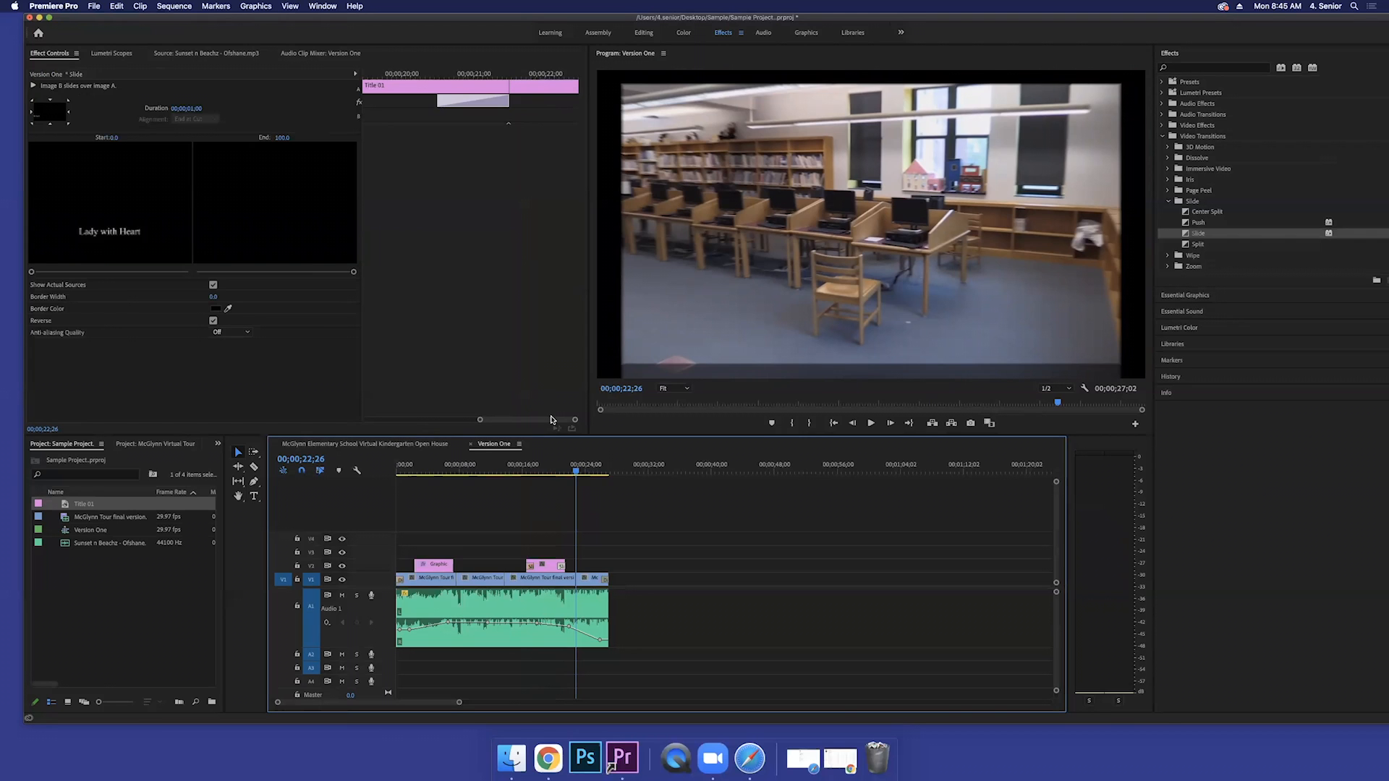
{"action": "mouse_move", "coordinate": [763, 48]}
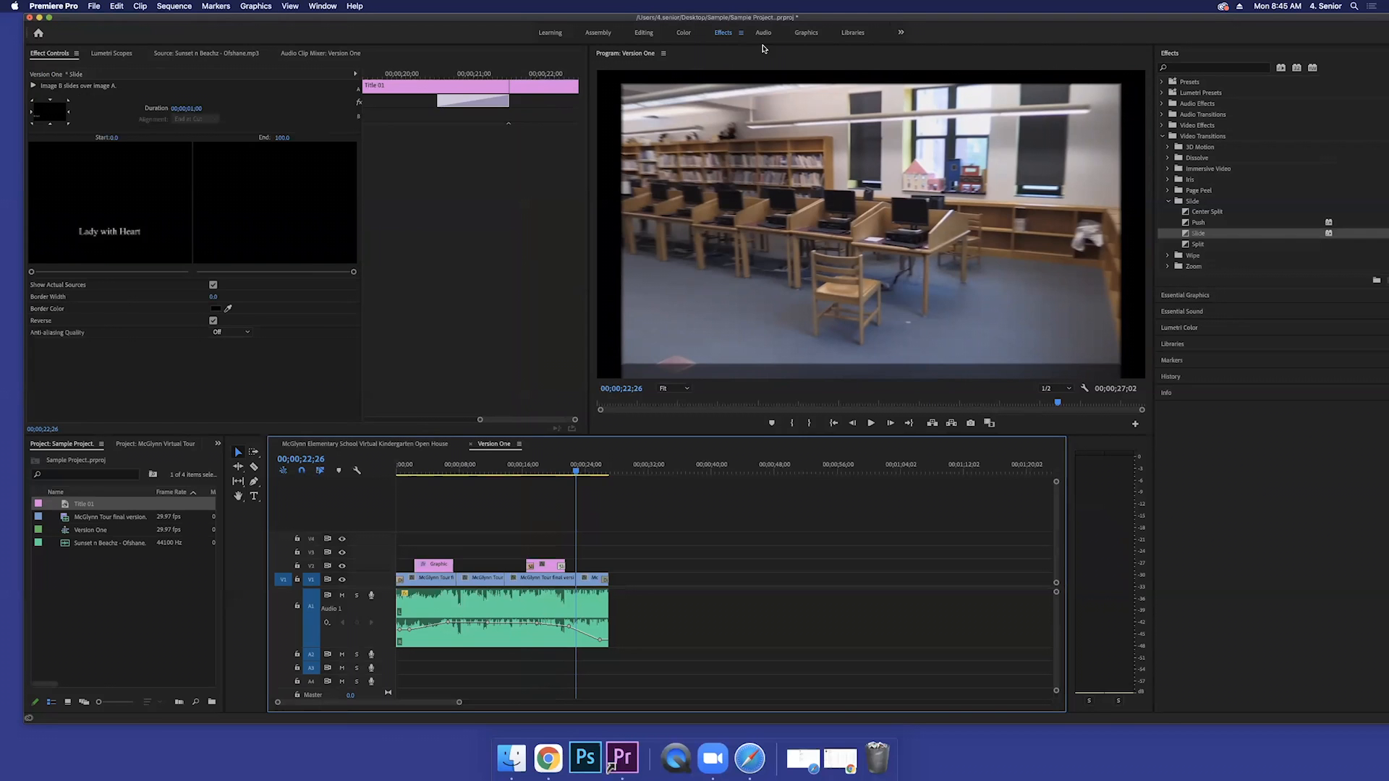